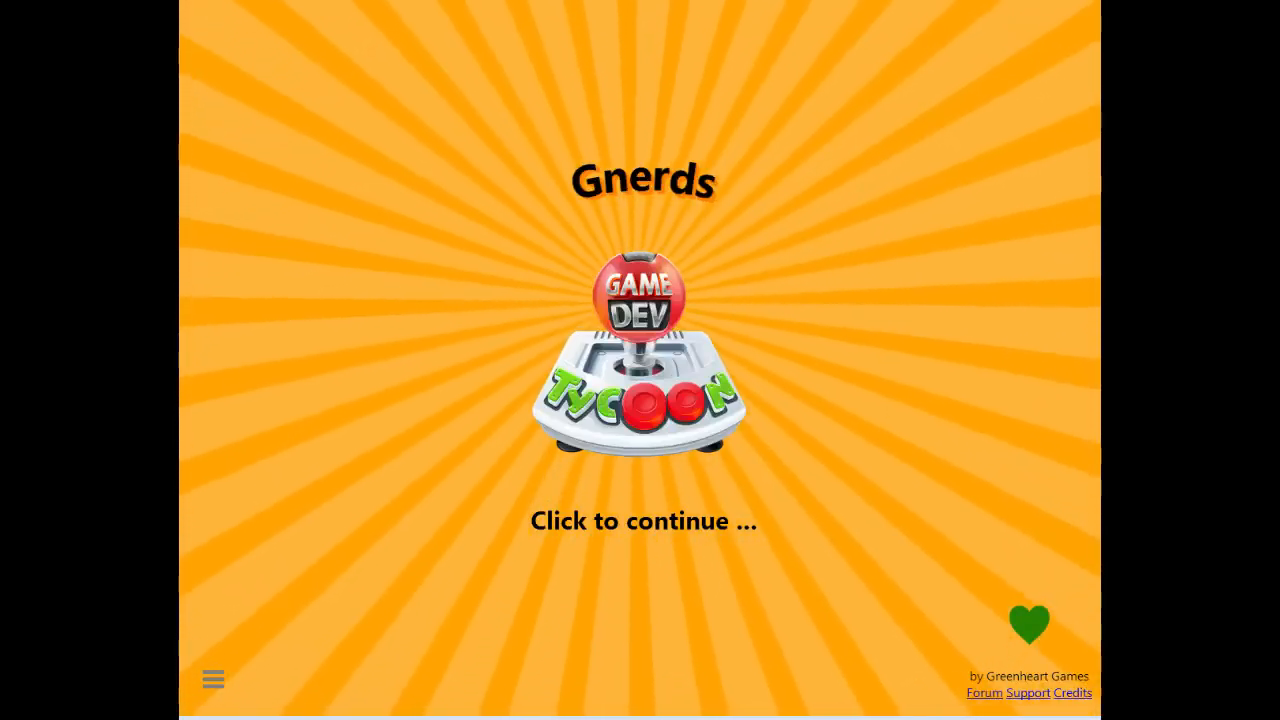
# Step: Continue past the title screen to load the Gnerds studio office
pyautogui.click(640, 520)
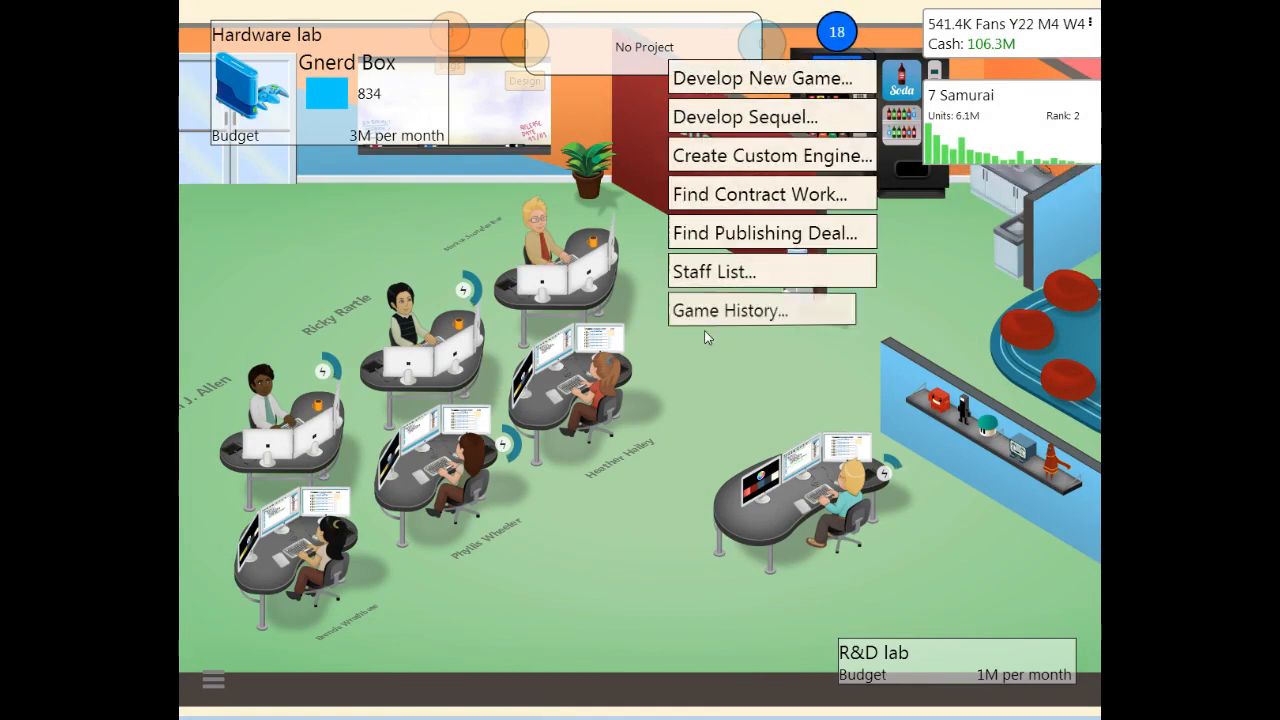
pyautogui.moveTo(780, 194)
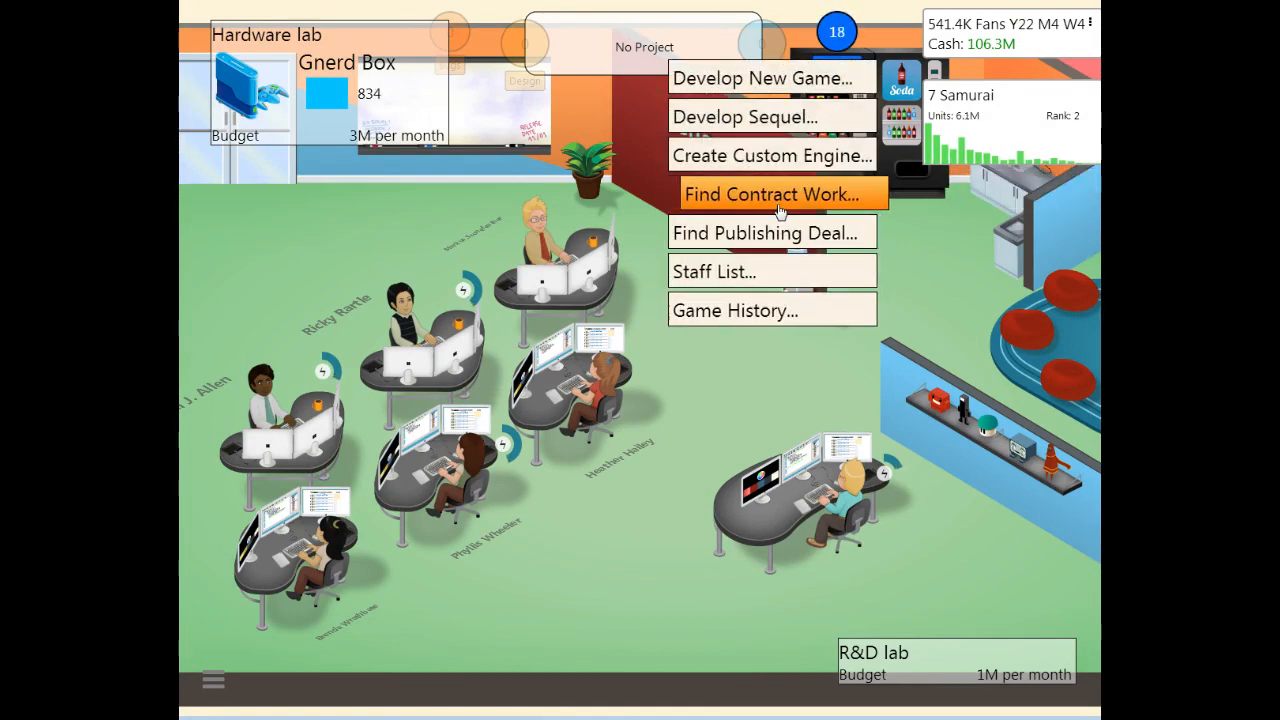
# Step: Set up Game #29 as a Maze topic, Casual genre game on grMac
pyautogui.click(763, 78)
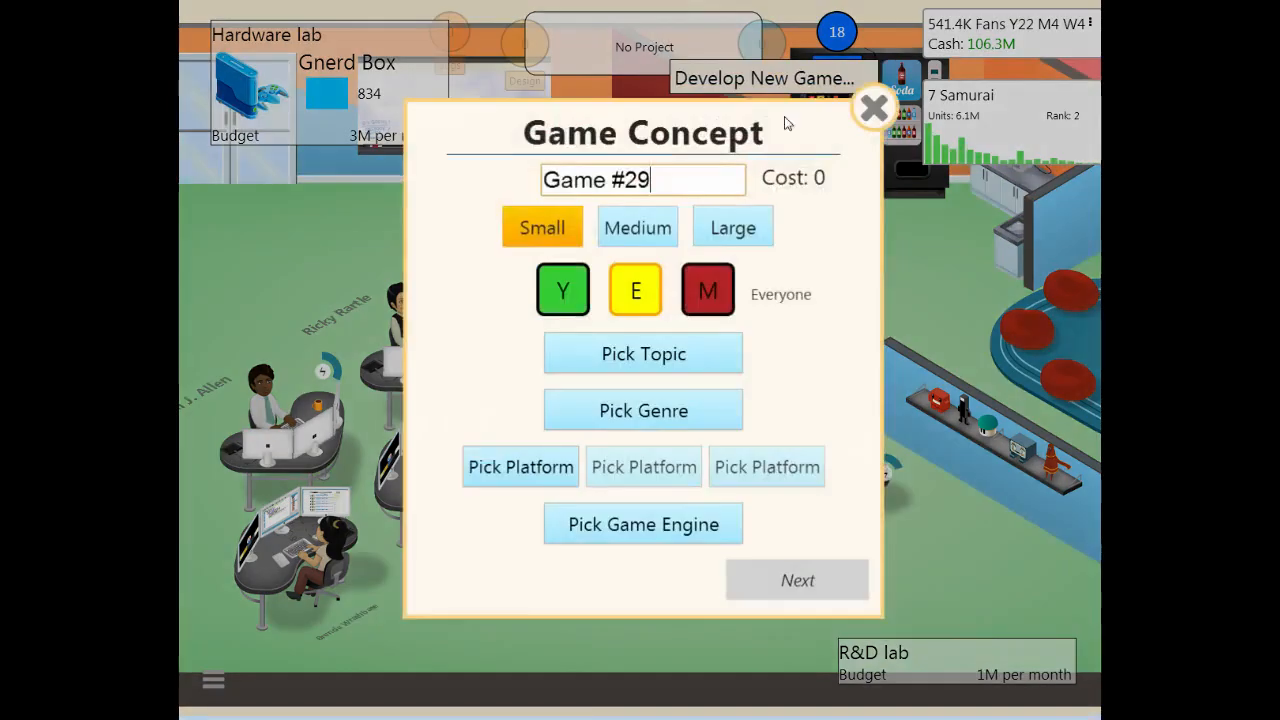
pyautogui.click(643, 353)
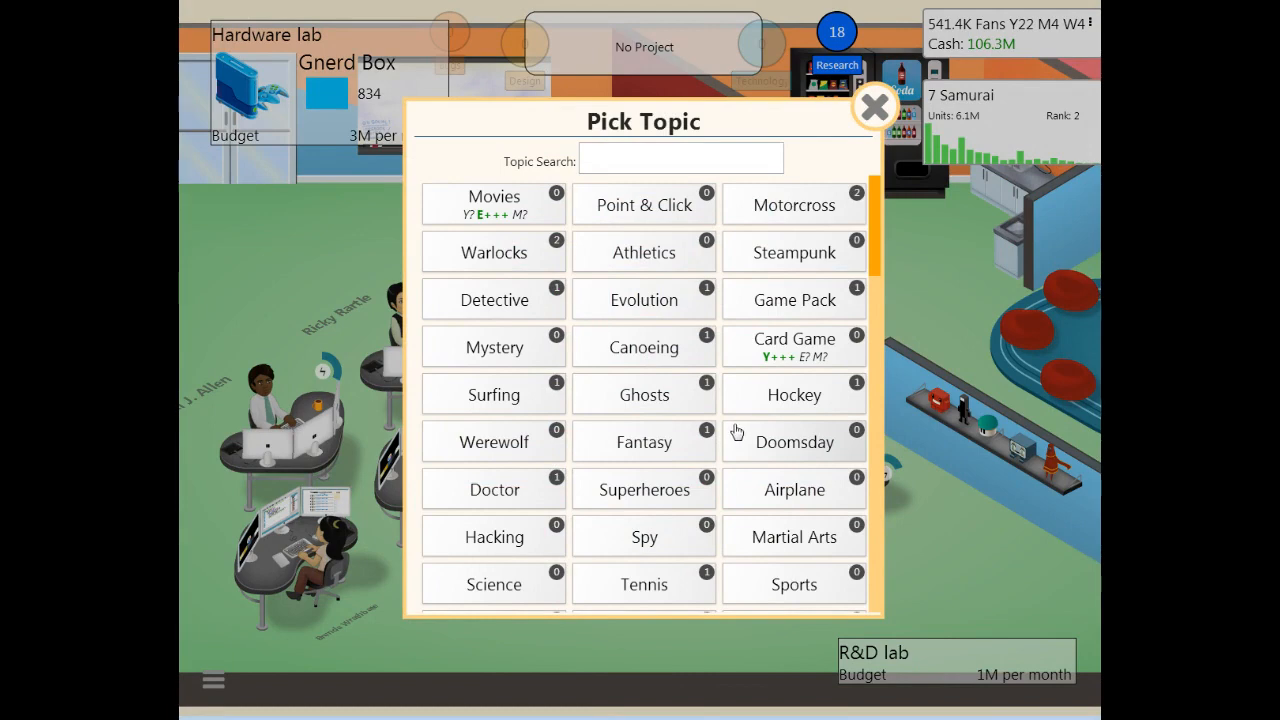
pyautogui.scroll(-3)
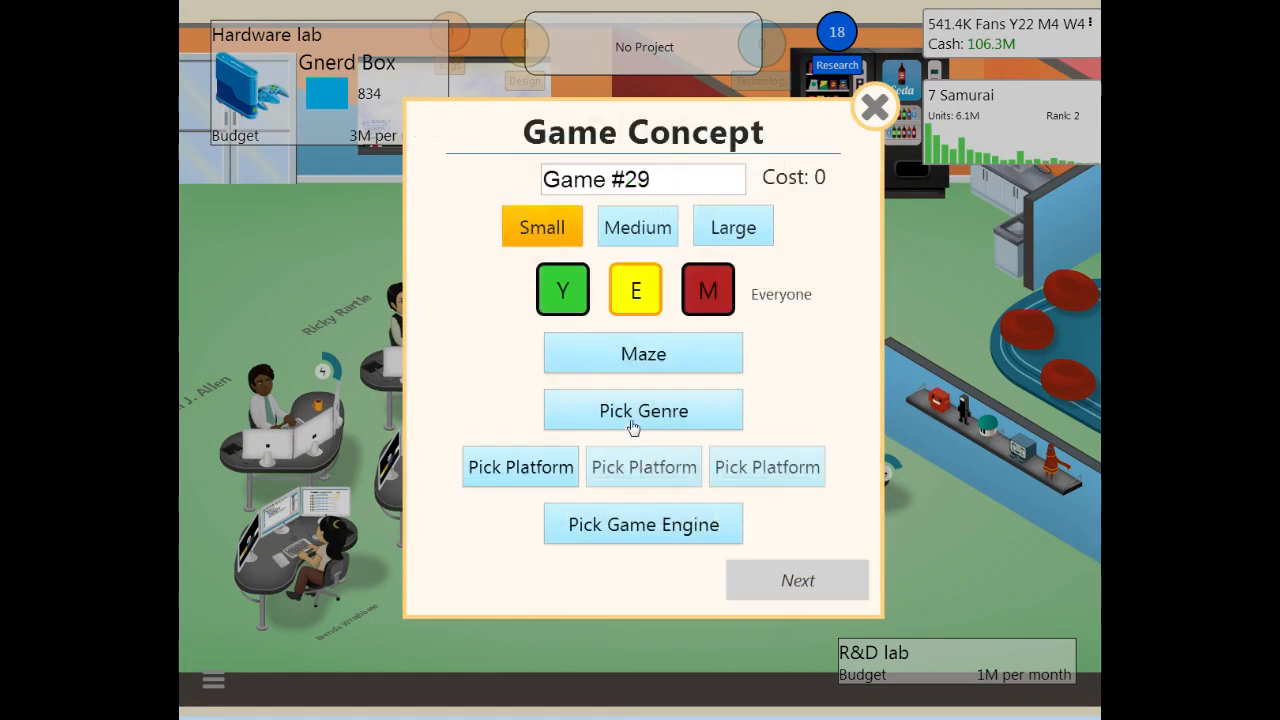
pyautogui.click(643, 410)
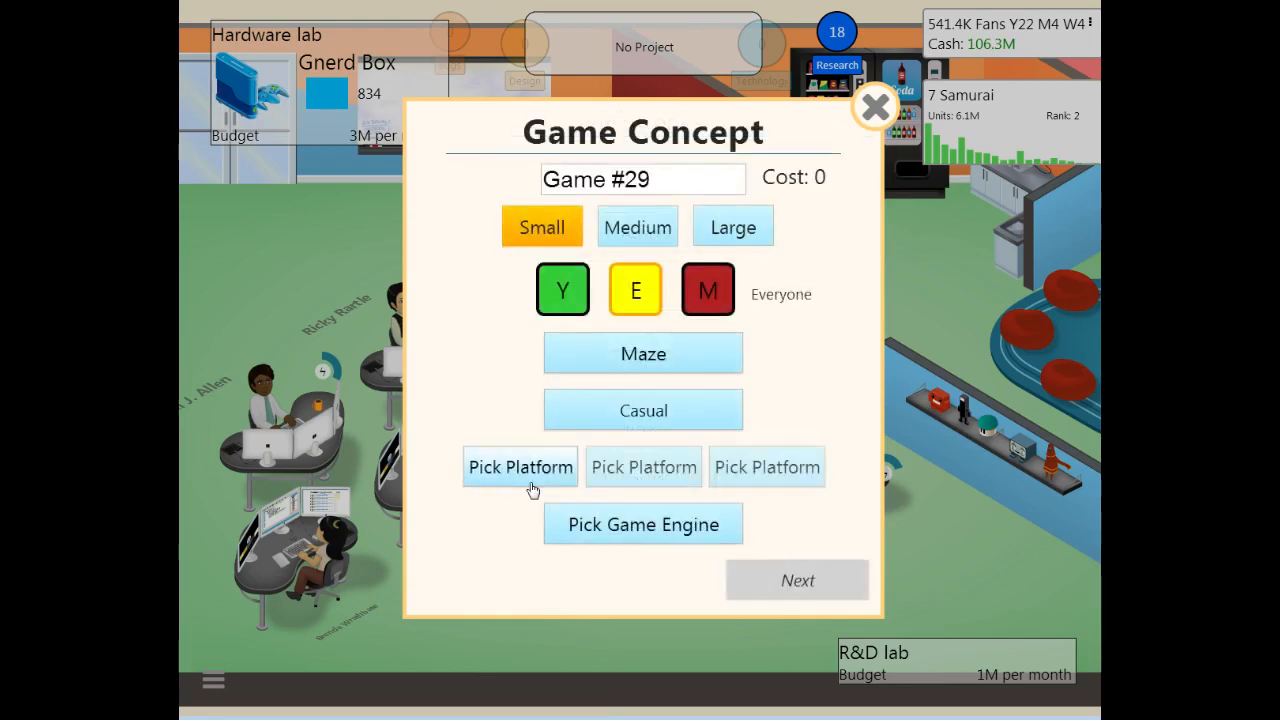
pyautogui.click(520, 467)
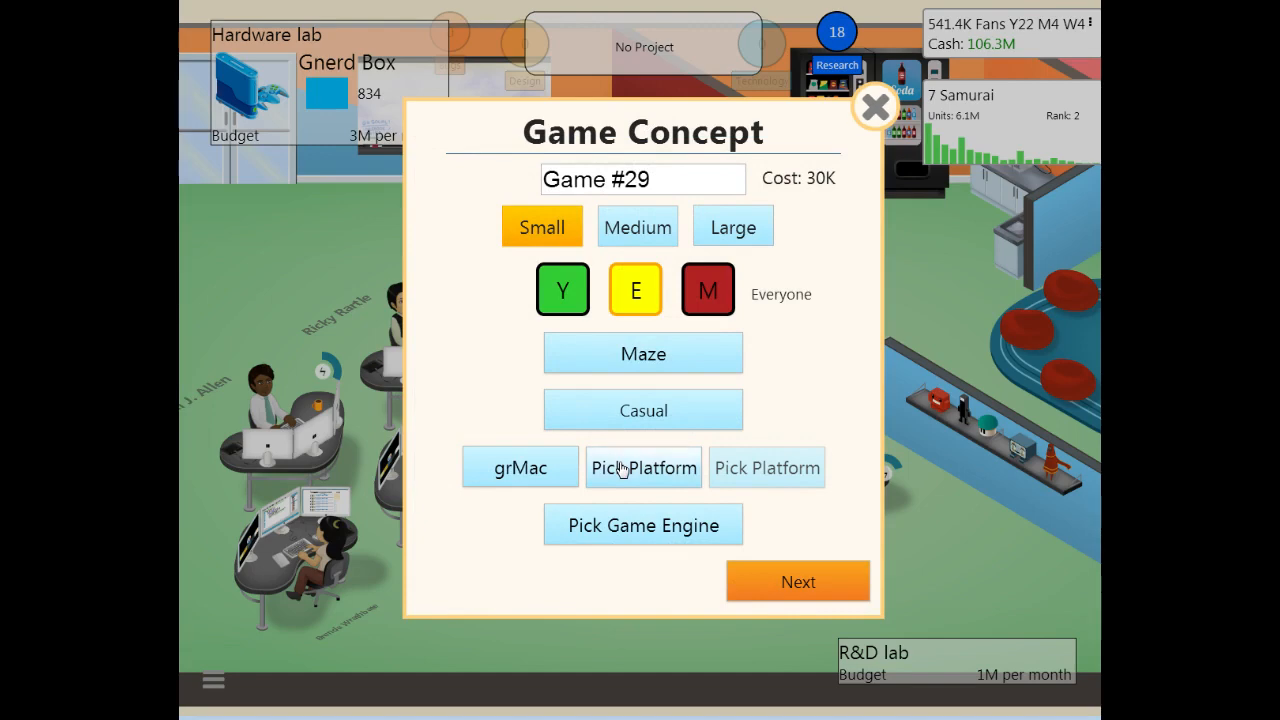
# Step: Pick Nuu as the second platform, buying its 500K license
pyautogui.click(643, 468)
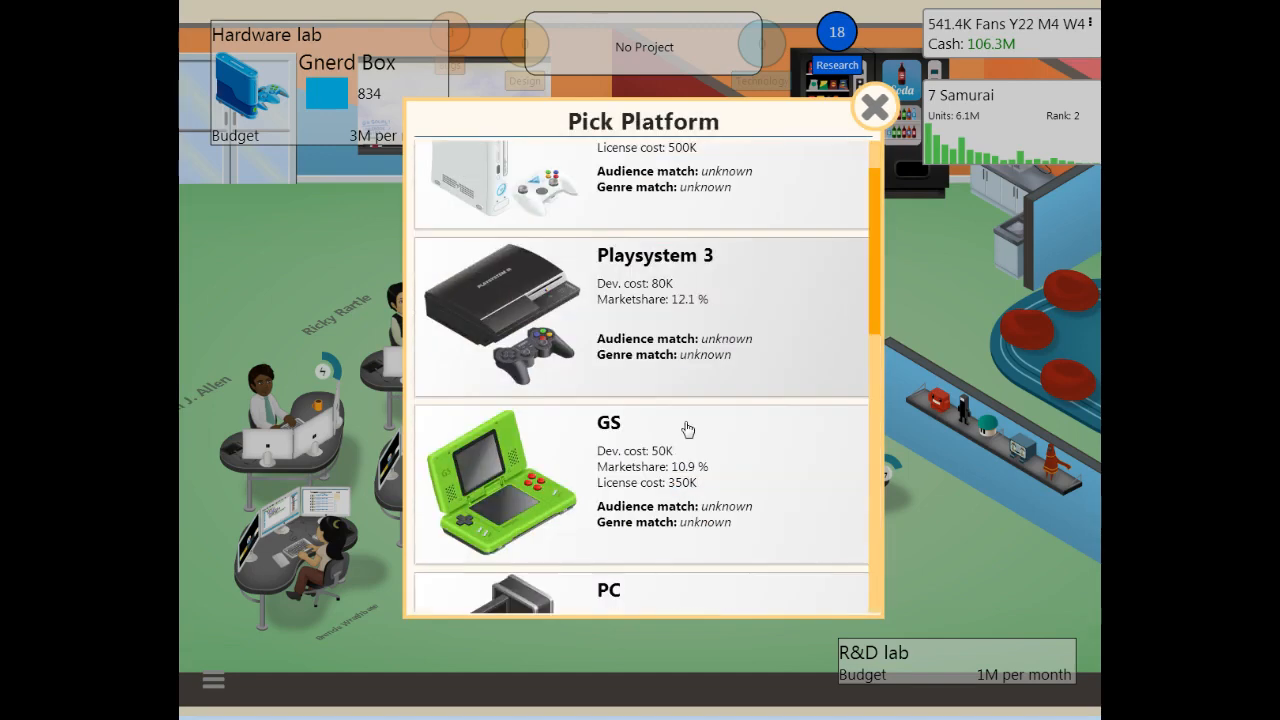
pyautogui.scroll(-3)
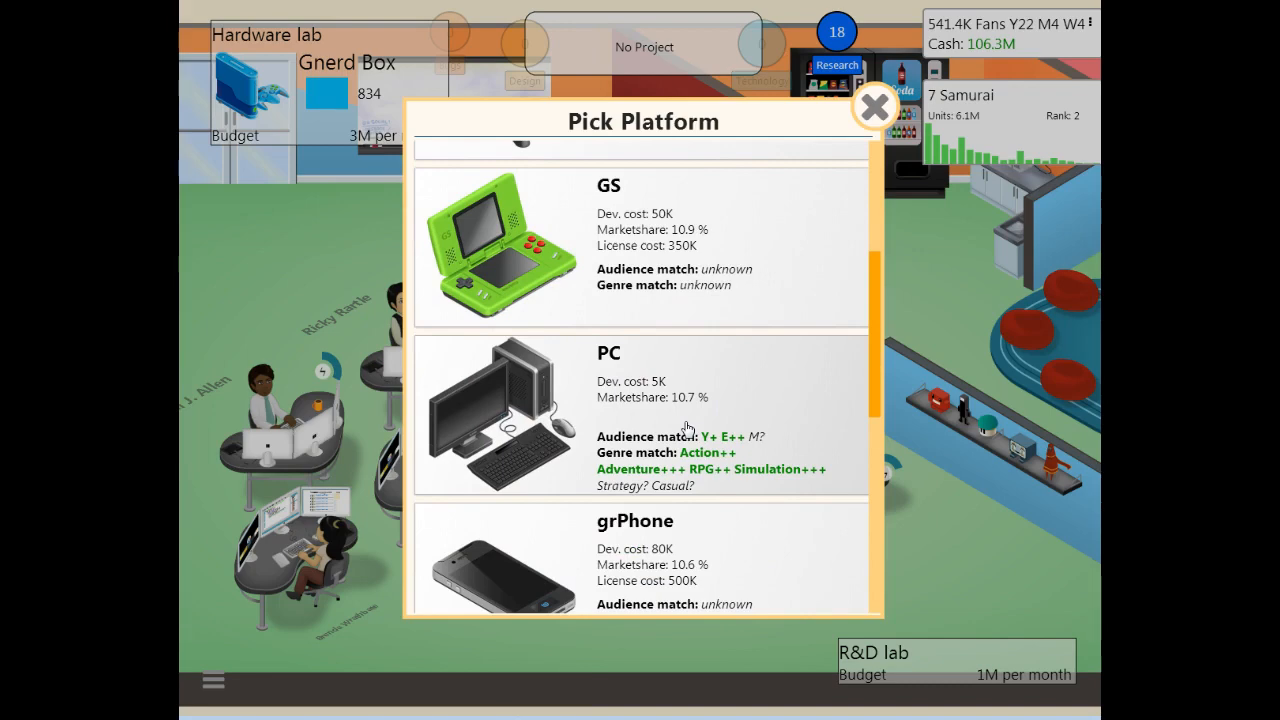
pyautogui.scroll(-3)
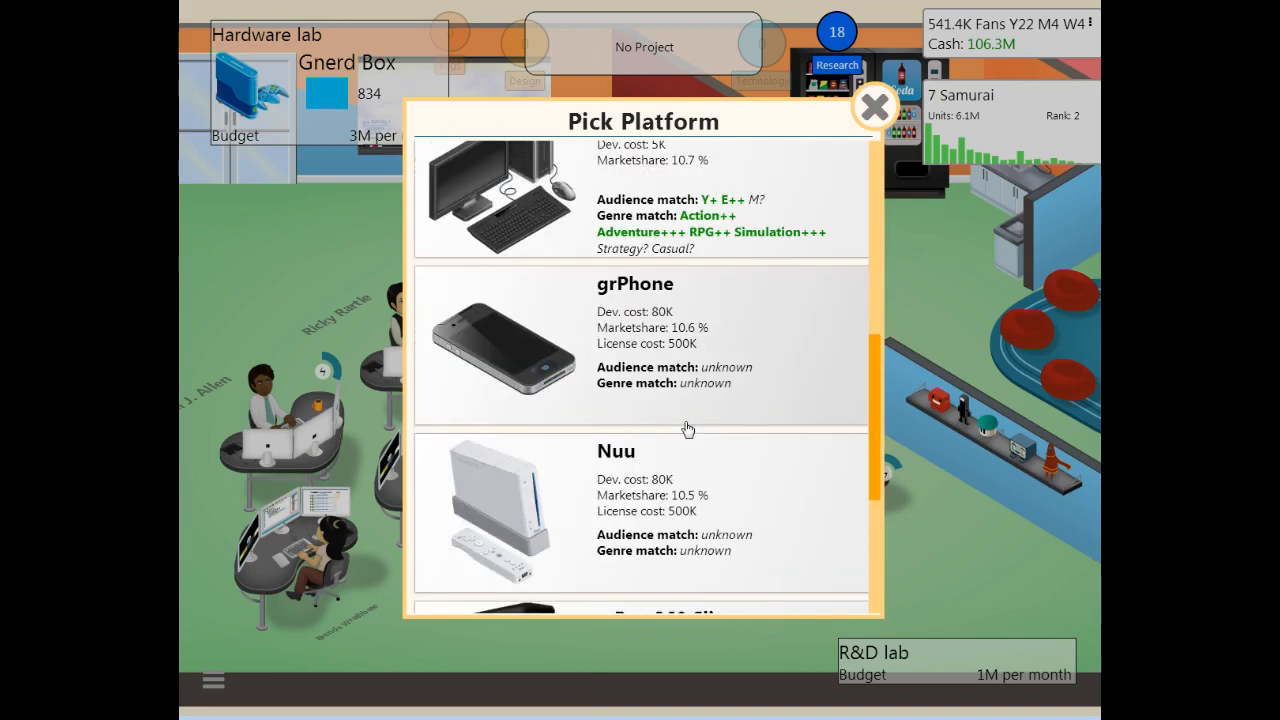
pyautogui.scroll(-3)
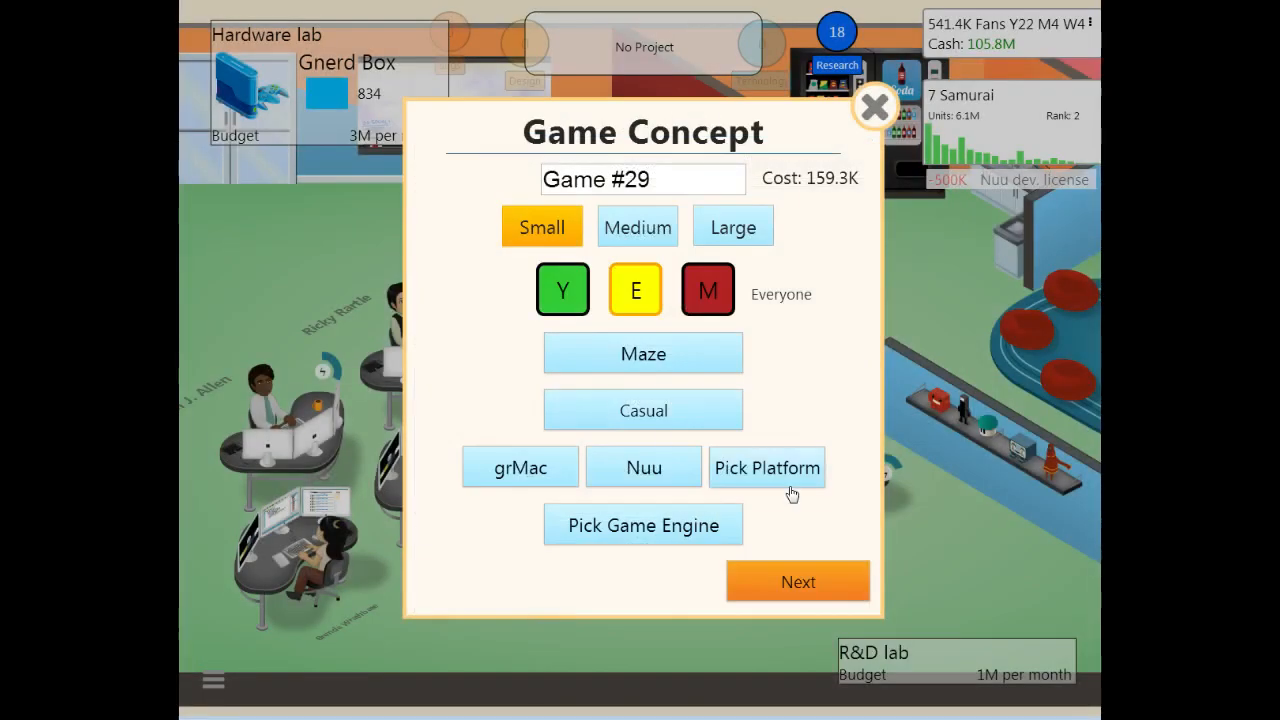
# Step: Add mBox 360 Slim to the third slot, then remove it again
pyautogui.click(767, 467)
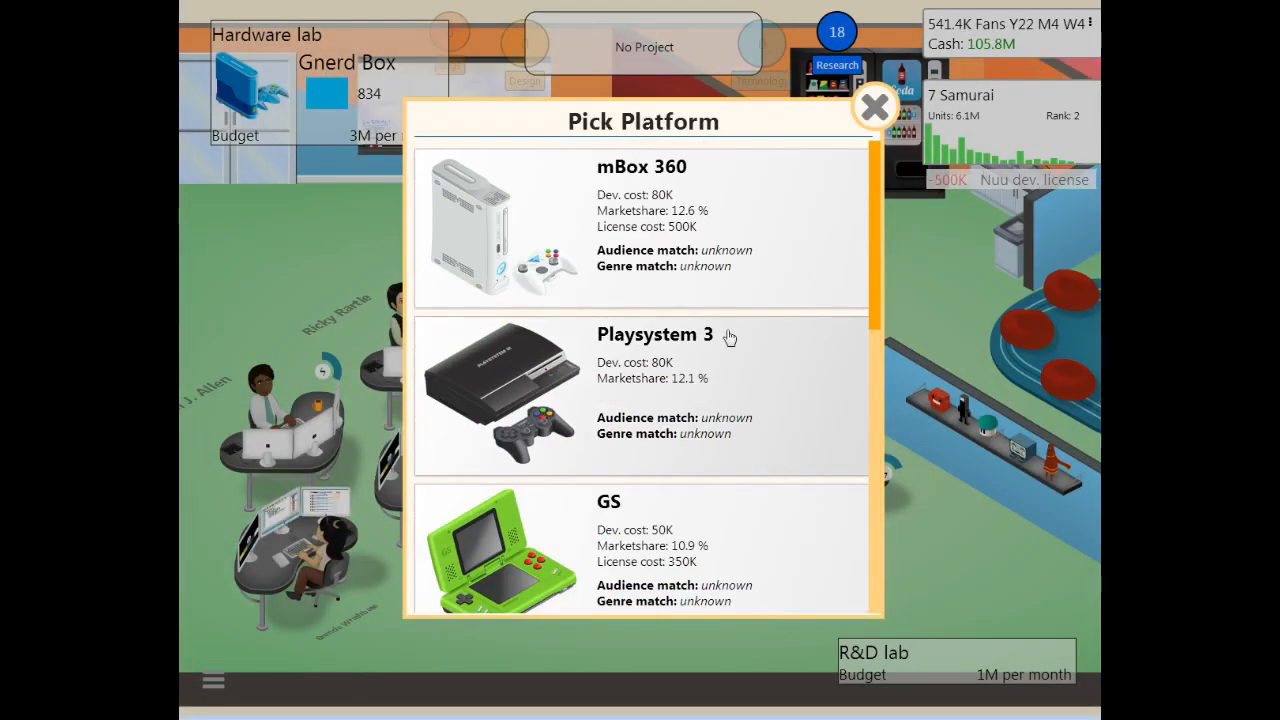
pyautogui.scroll(-3)
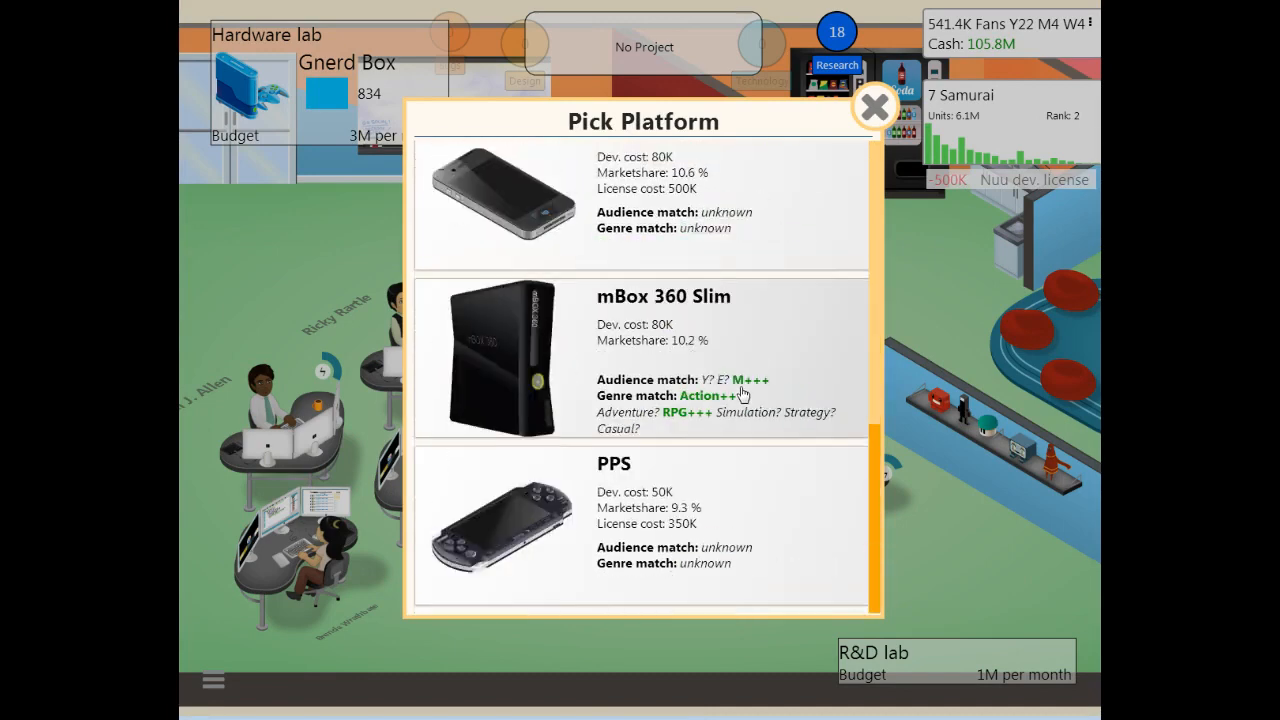
pyautogui.scroll(-3)
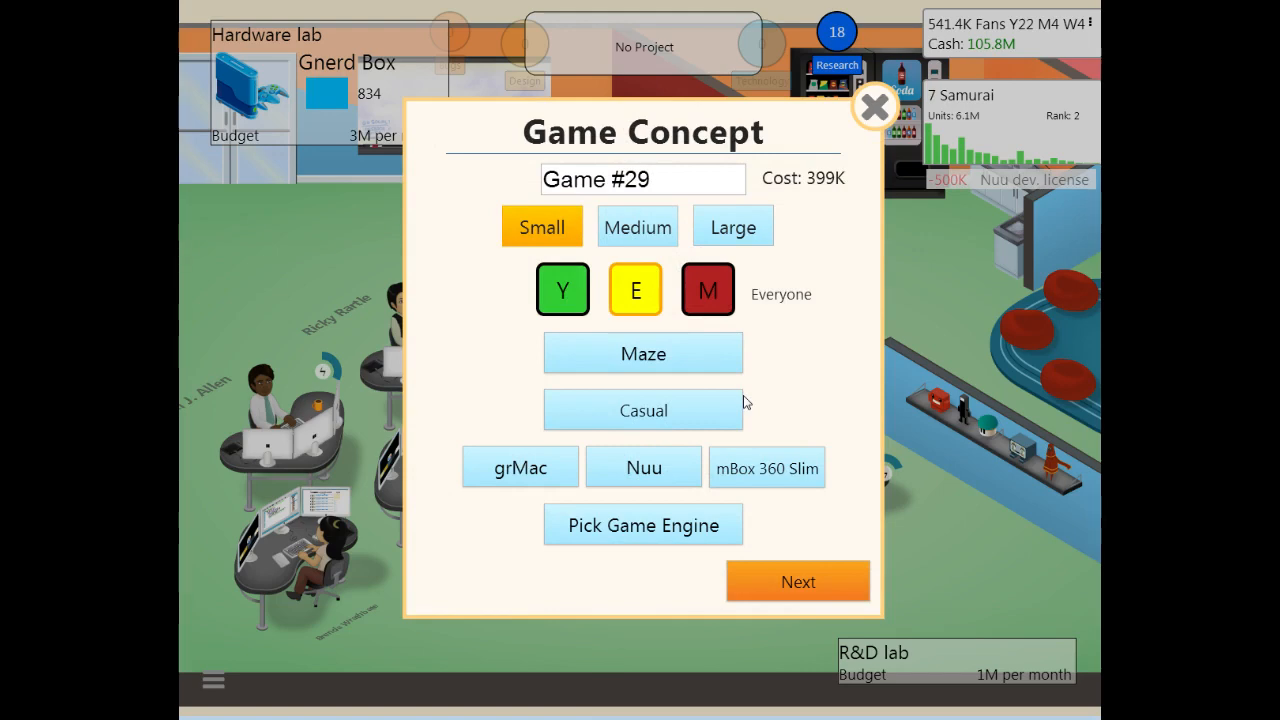
pyautogui.click(643, 525)
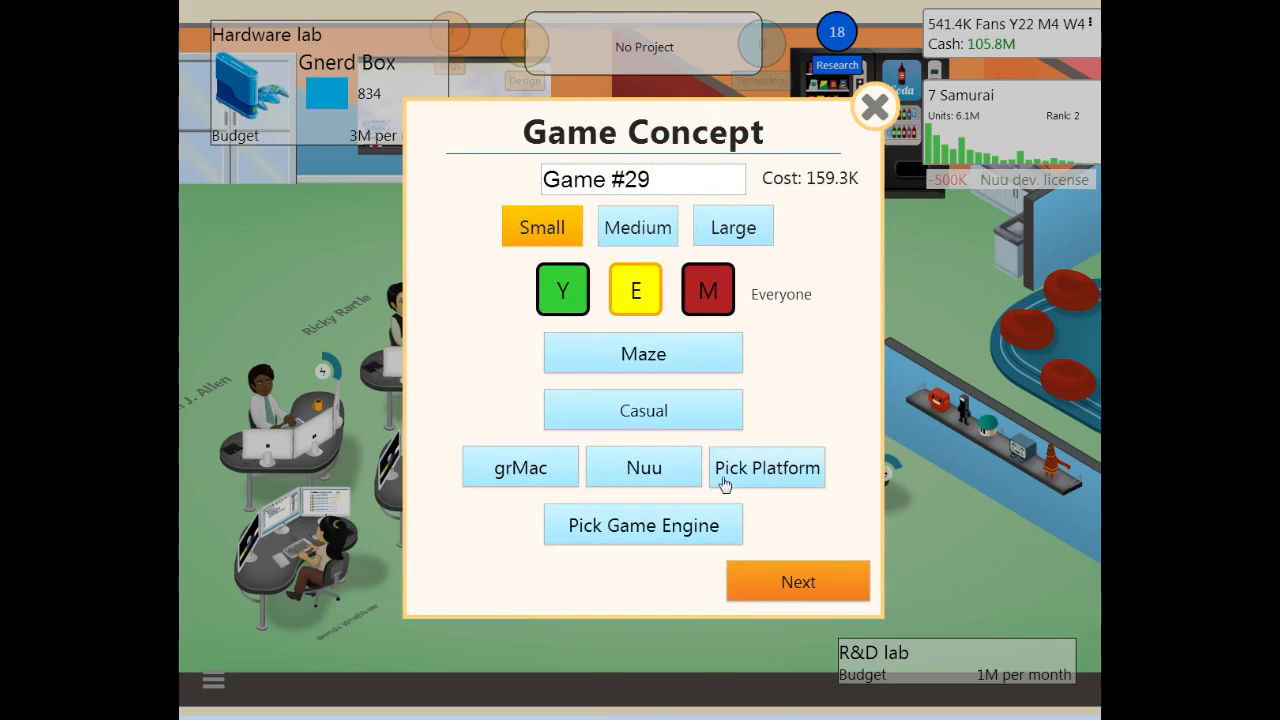
# Step: Make the game Large, target Young players, and name it Labrynth
pyautogui.click(733, 226)
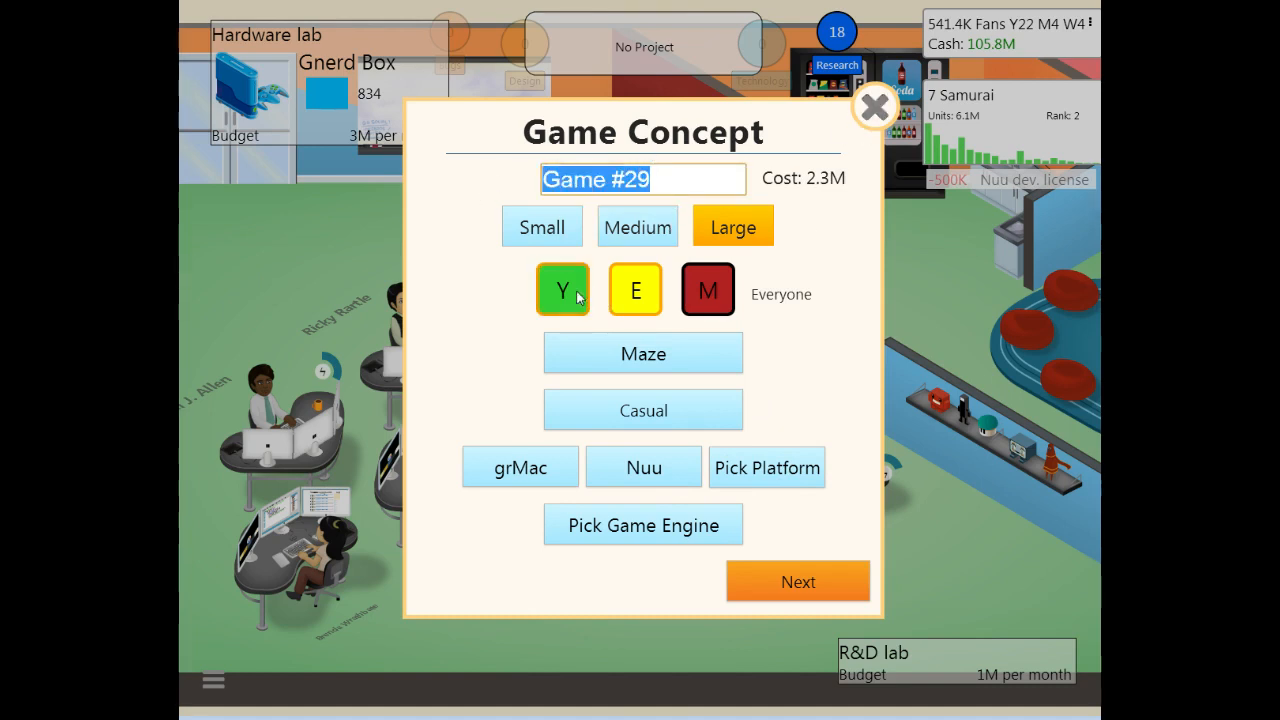
pyautogui.click(635, 289)
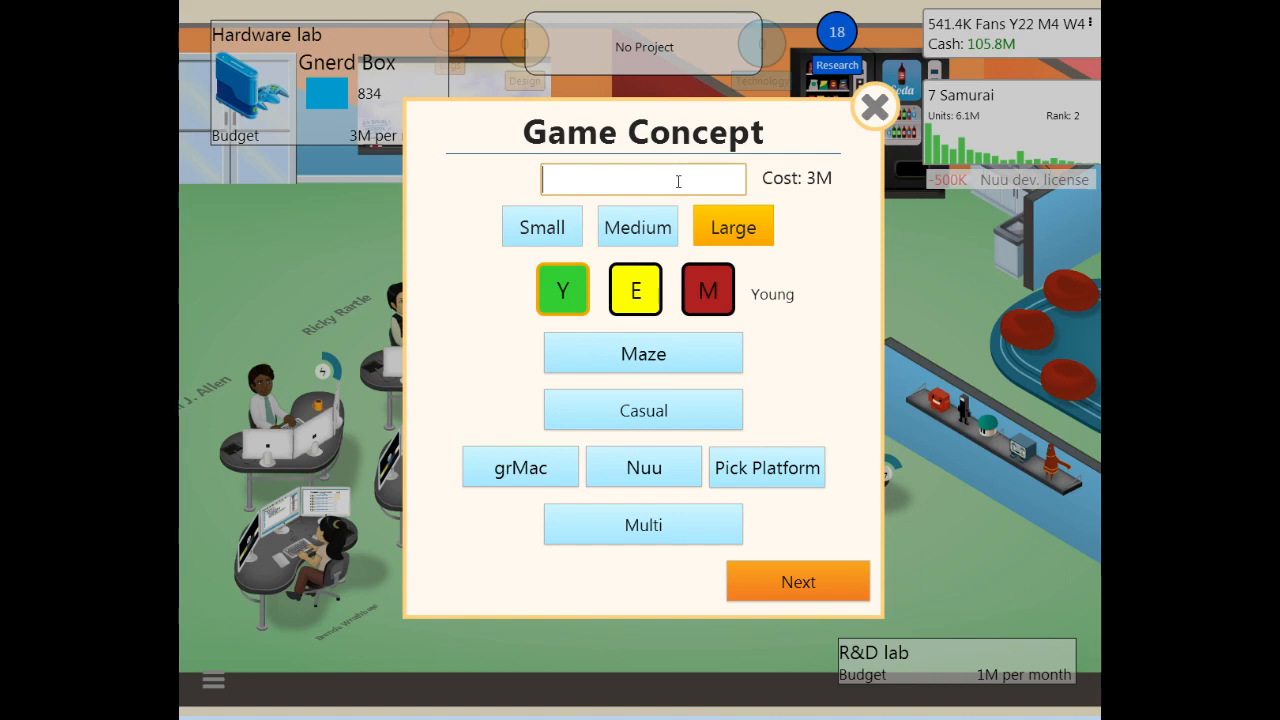
pyautogui.write('Lab')
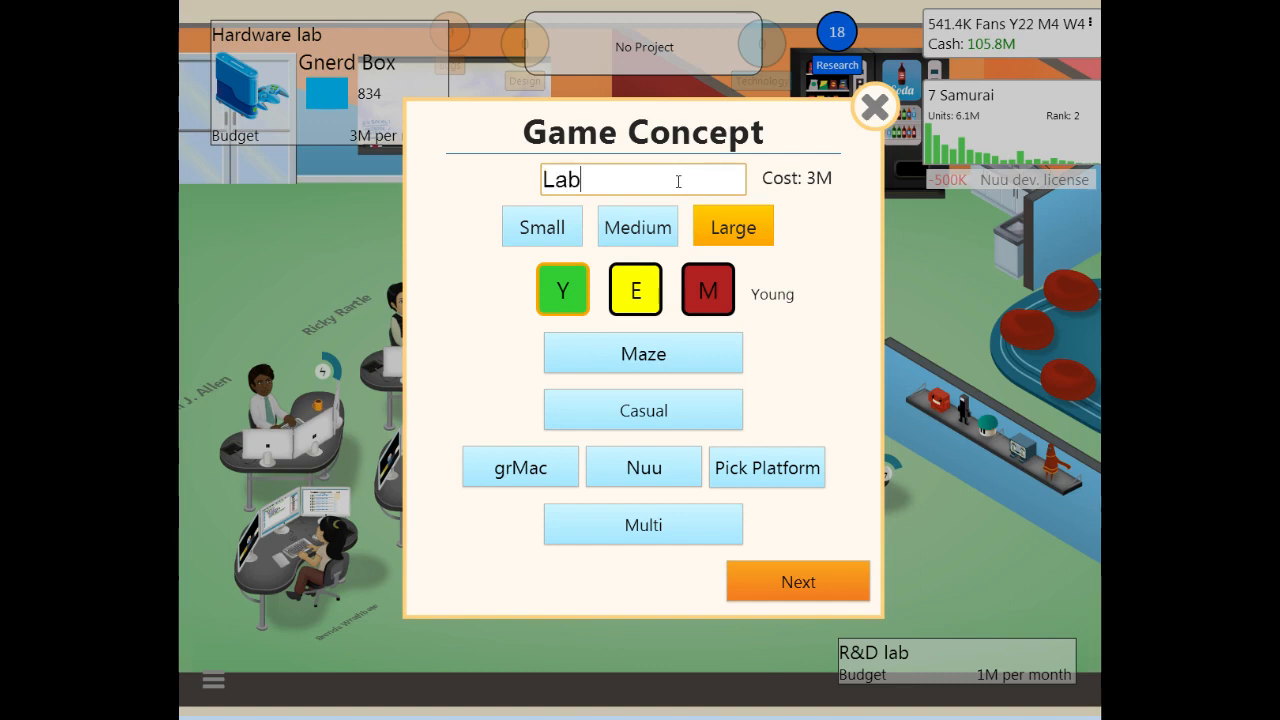
pyautogui.write('ry')
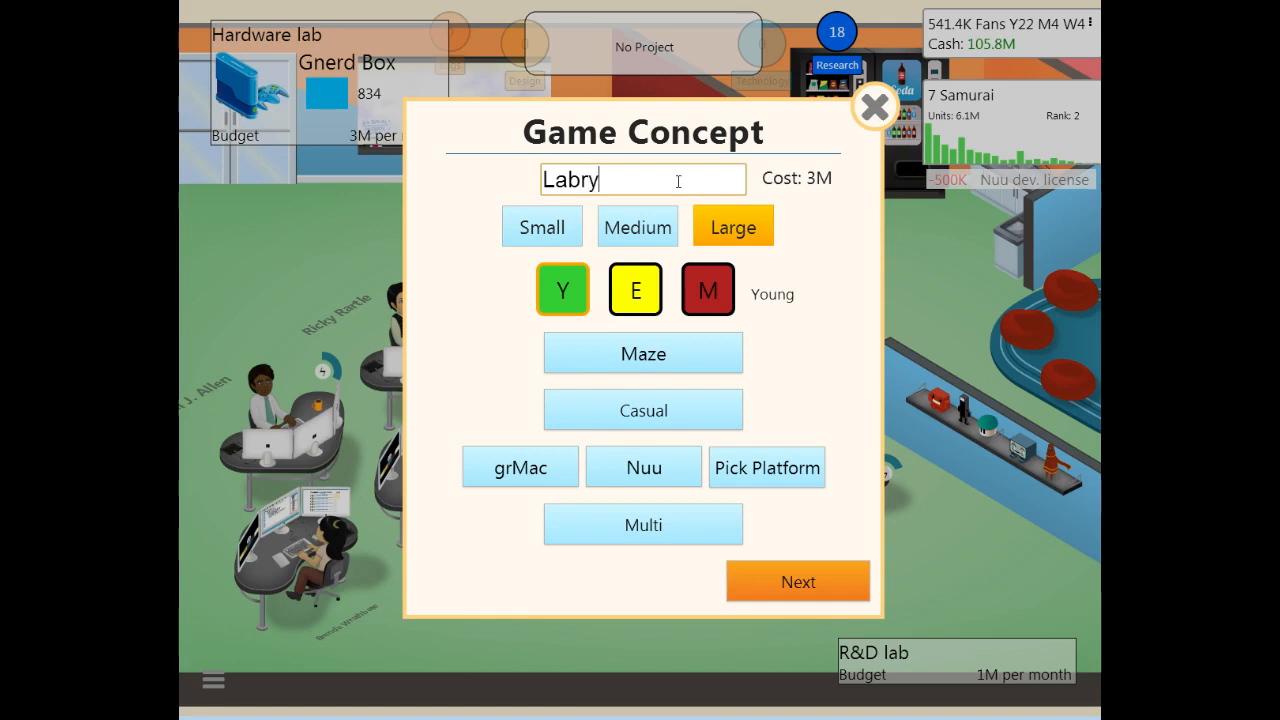
pyautogui.write('nth')
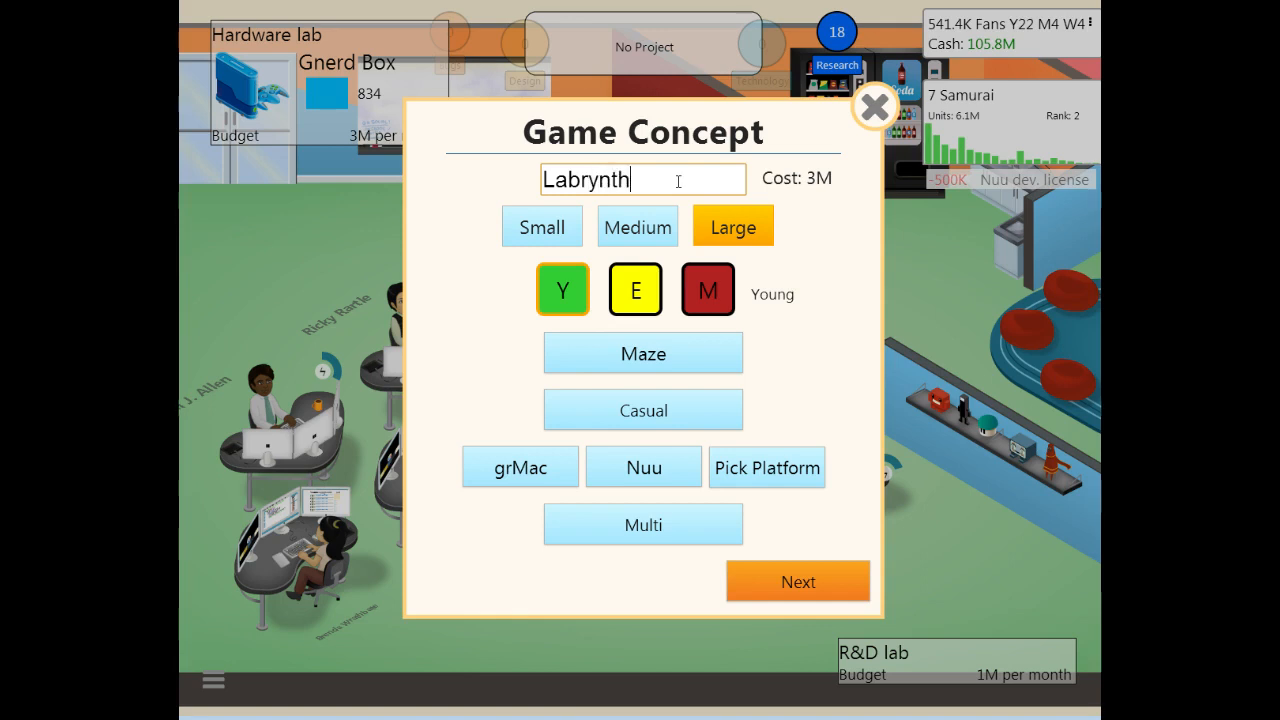
# Step: Start developing Labrynth and dismiss the 7 Samurai off-market notice
pyautogui.click(797, 581)
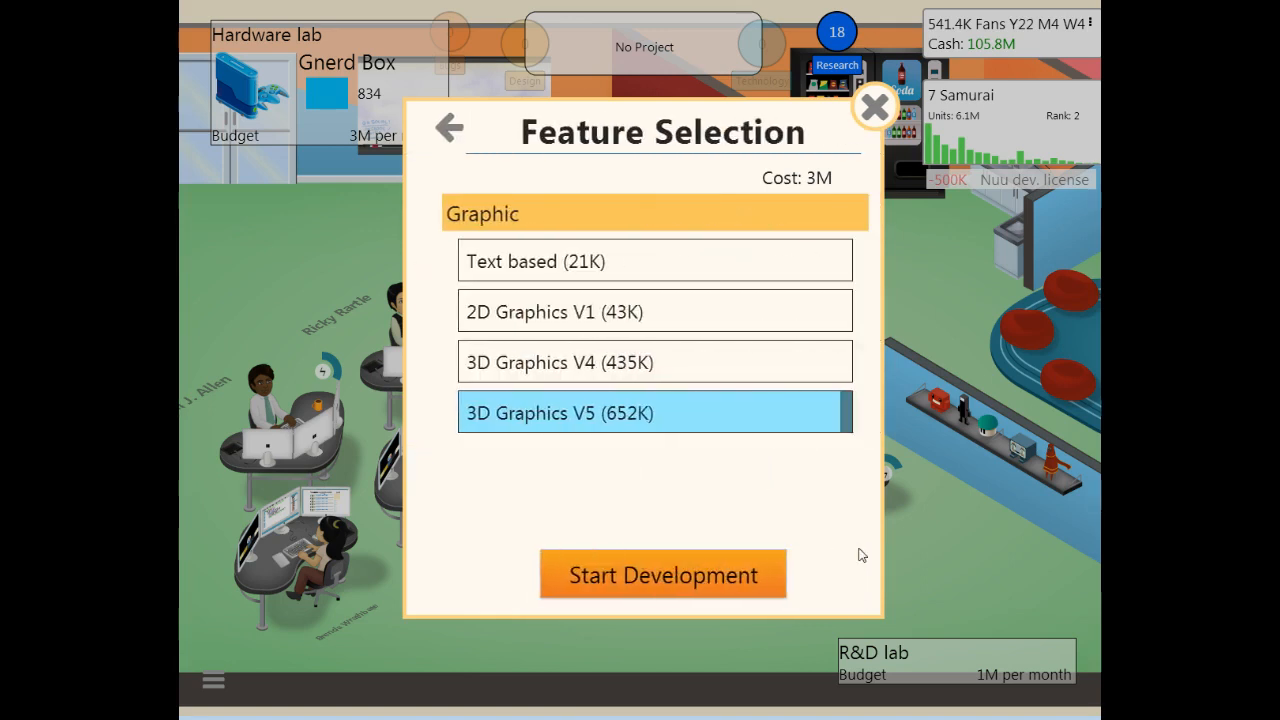
pyautogui.click(662, 574)
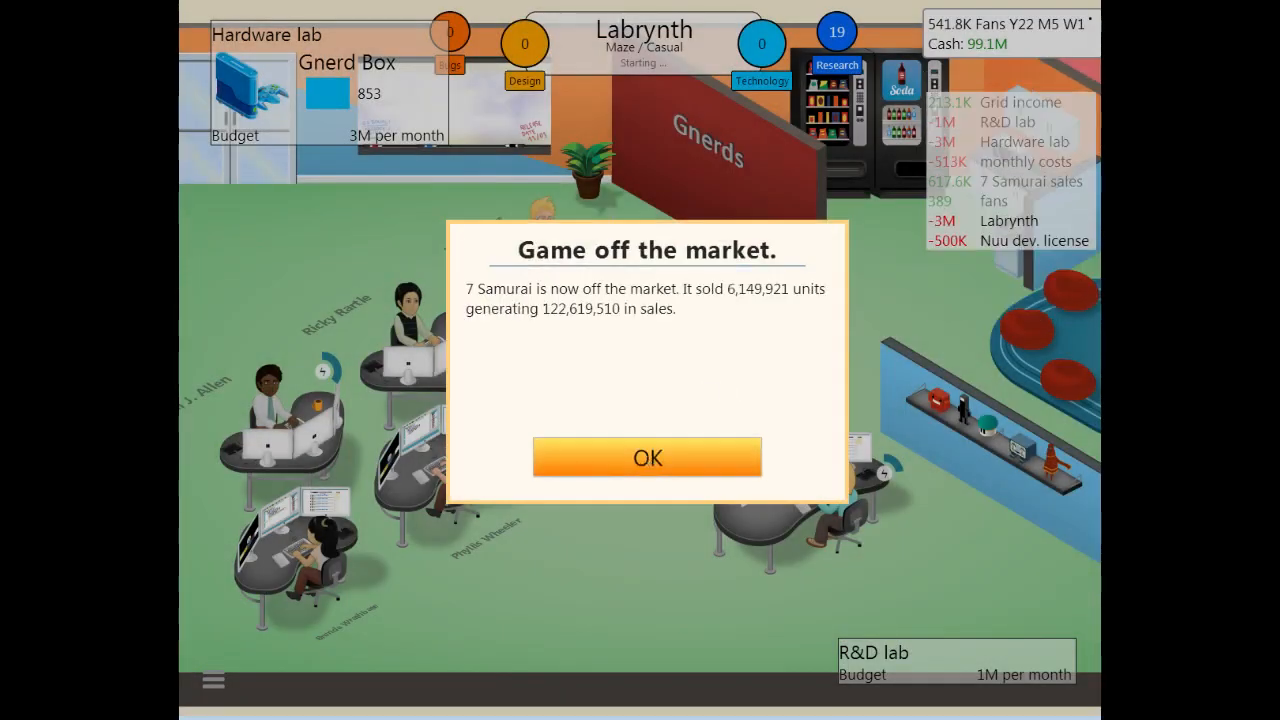
pyautogui.click(647, 457)
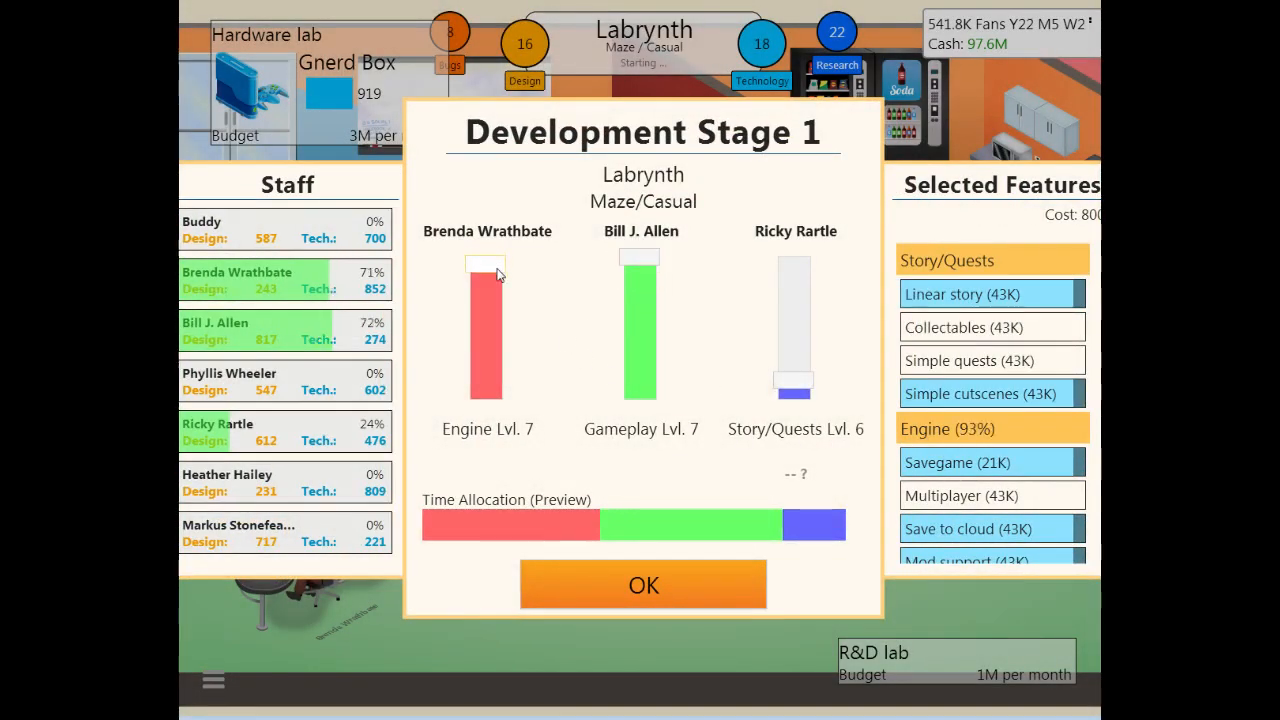
# Step: Keep Gameplay full, set Engine and Story/Quests low, and confirm Stage 1
pyautogui.moveTo(487, 262); pyautogui.dragTo(487, 388)
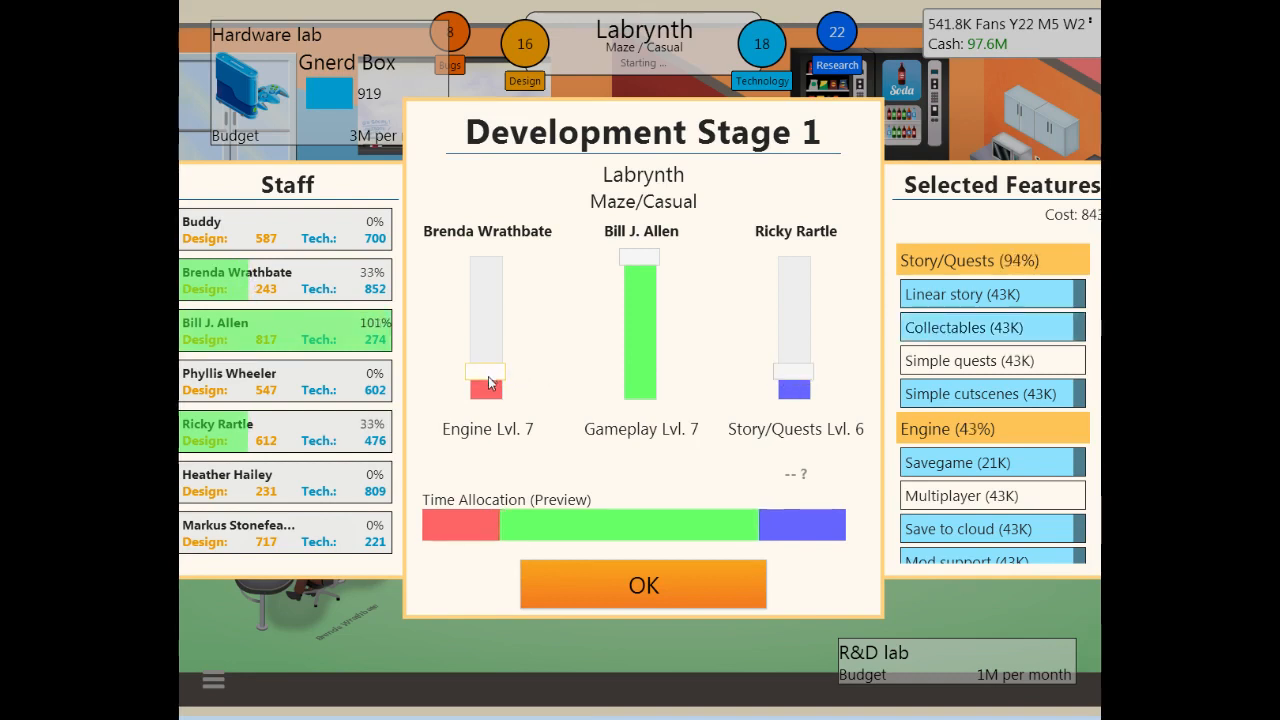
pyautogui.moveTo(487, 380); pyautogui.dragTo(487, 398)
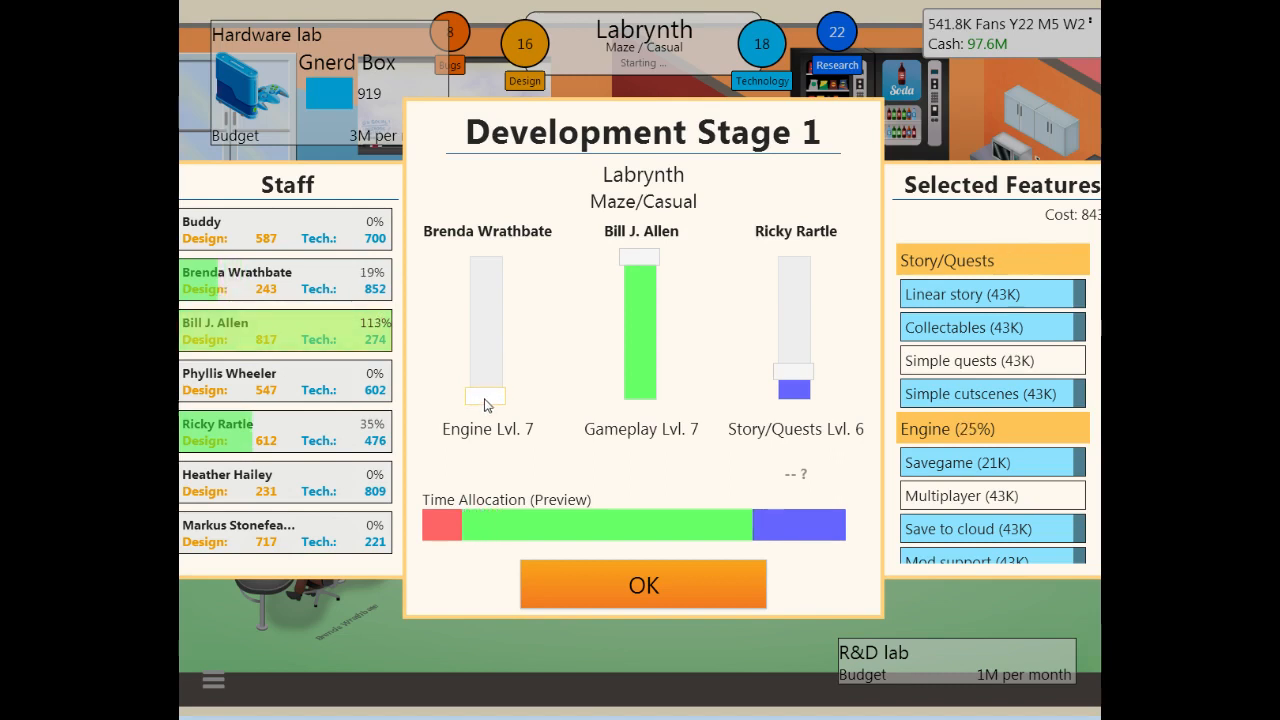
pyautogui.moveTo(487, 395); pyautogui.dragTo(487, 380)
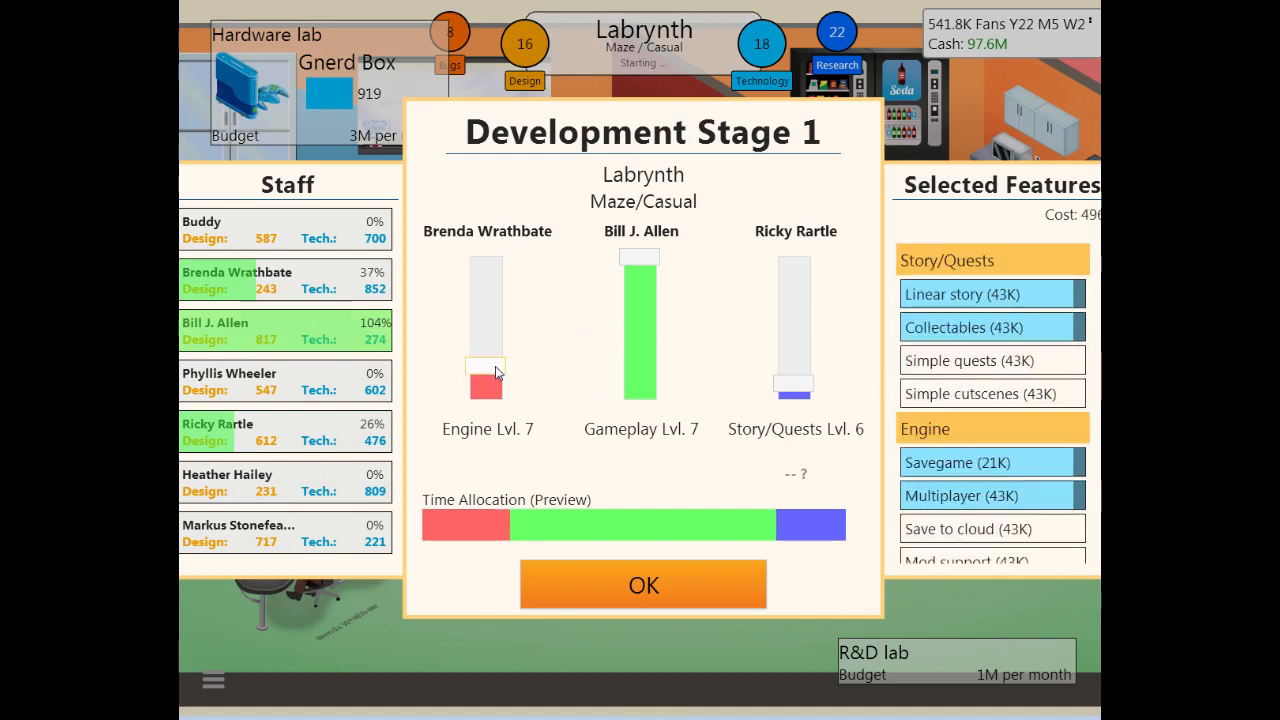
pyautogui.moveTo(485, 360); pyautogui.dragTo(485, 375)
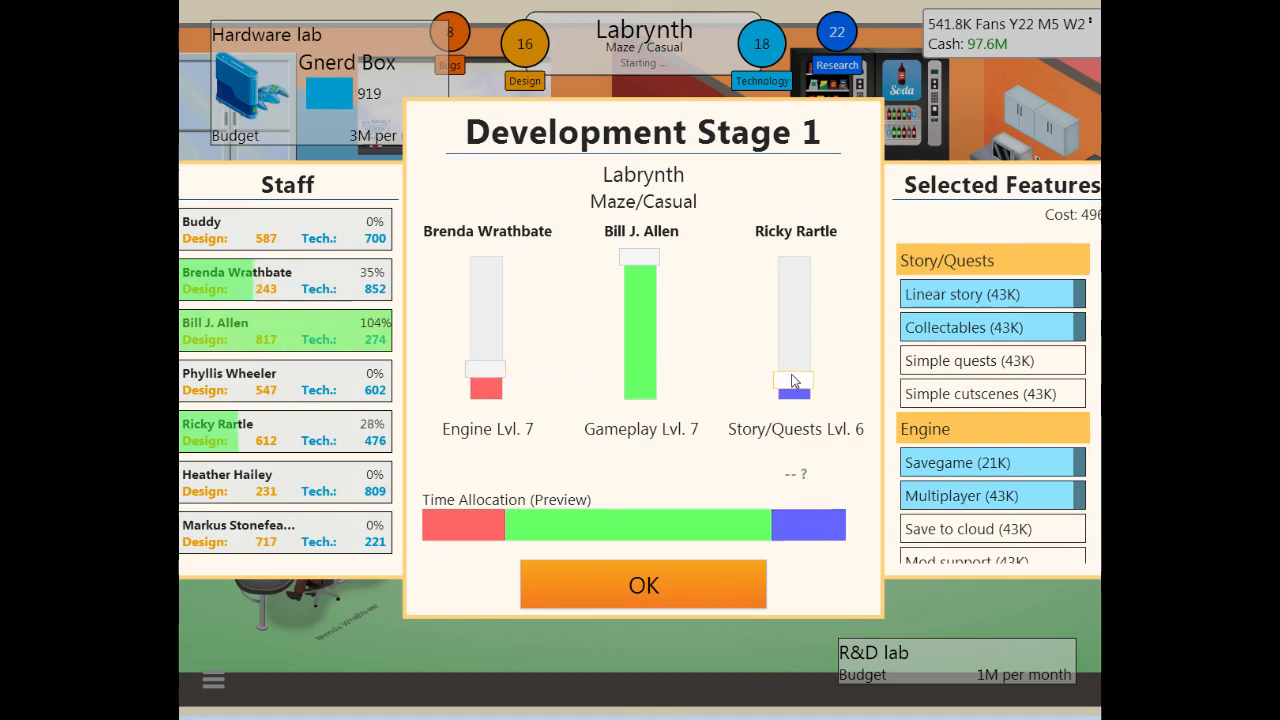
pyautogui.moveTo(793, 390); pyautogui.dragTo(793, 375)
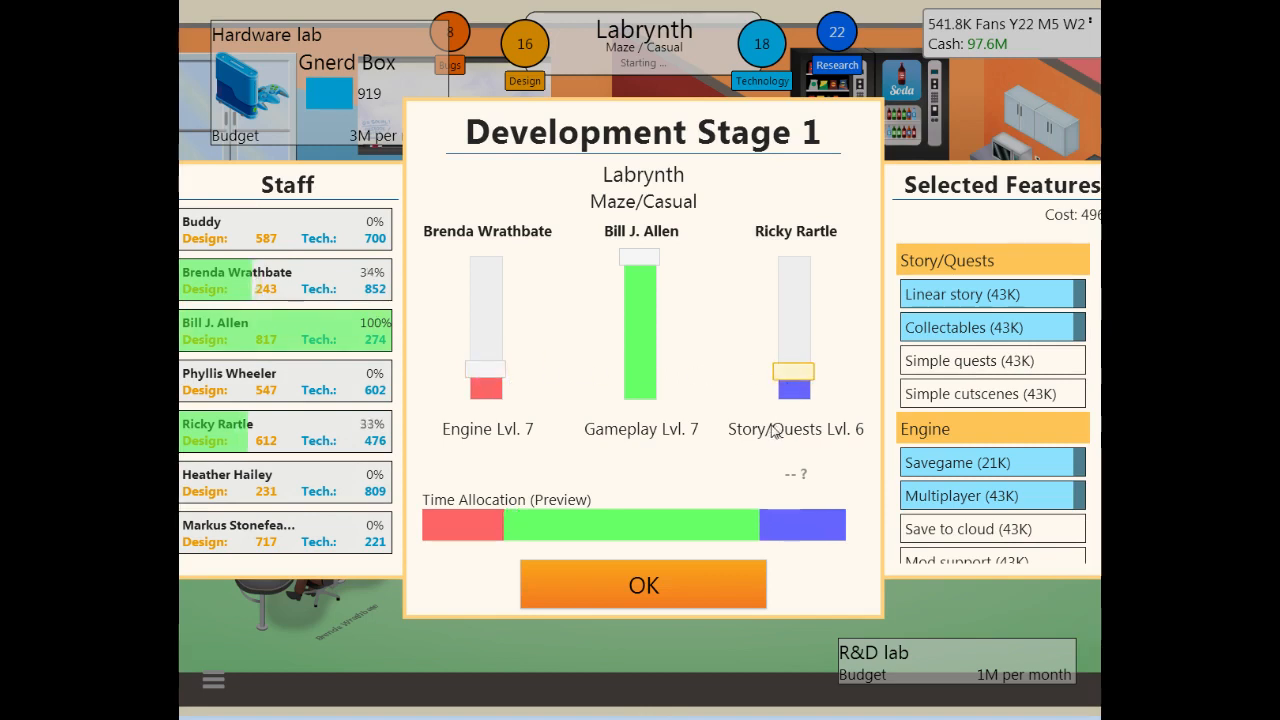
pyautogui.scroll(-3)
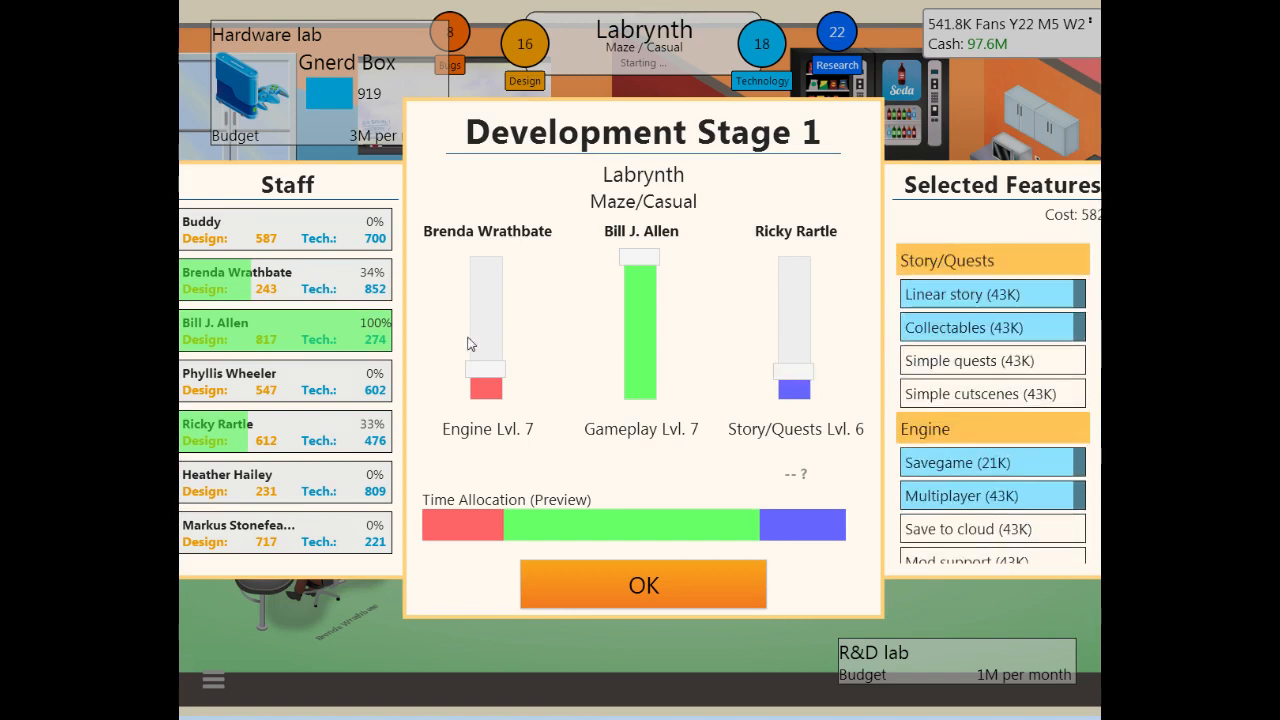
pyautogui.moveTo(658, 337)
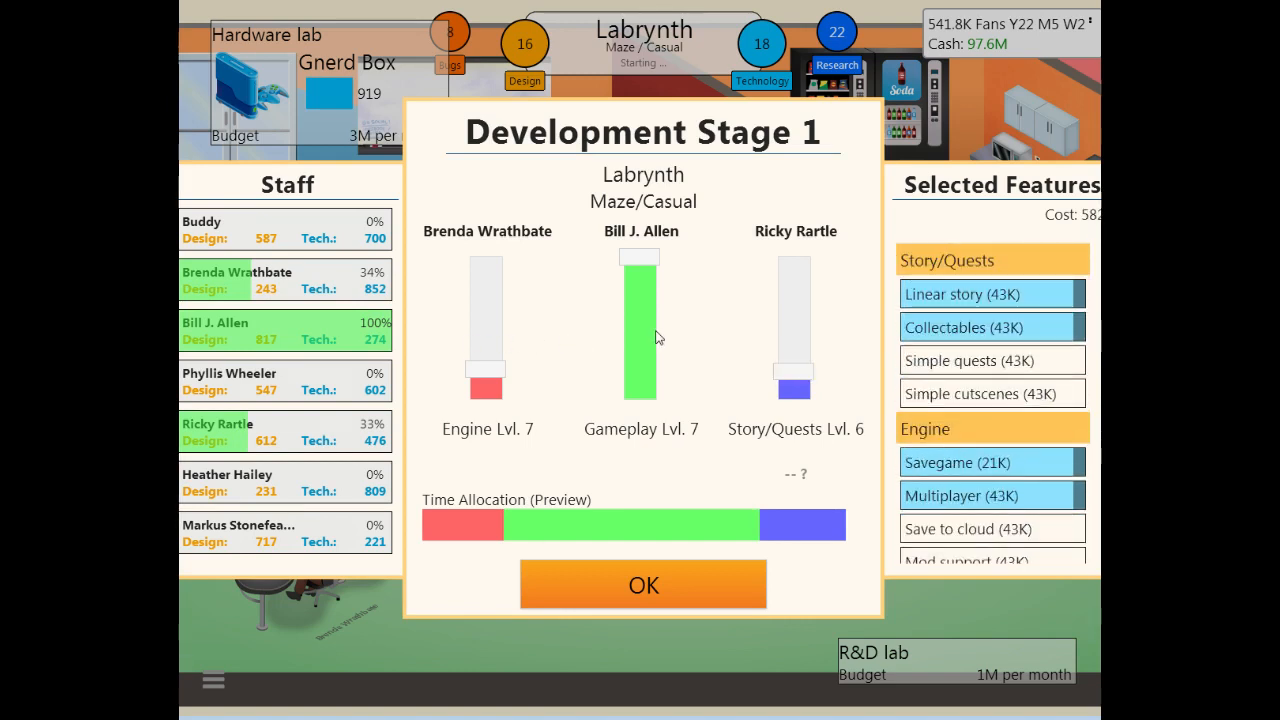
pyautogui.moveTo(783, 342)
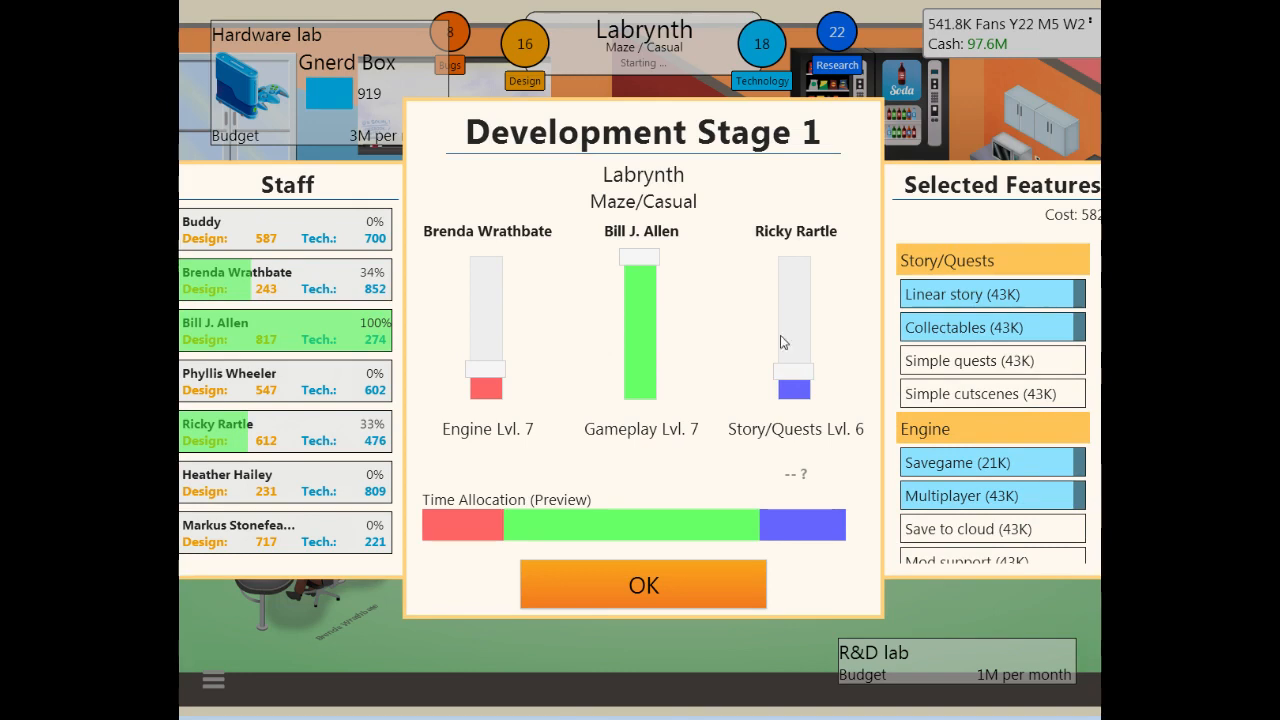
pyautogui.moveTo(830, 347)
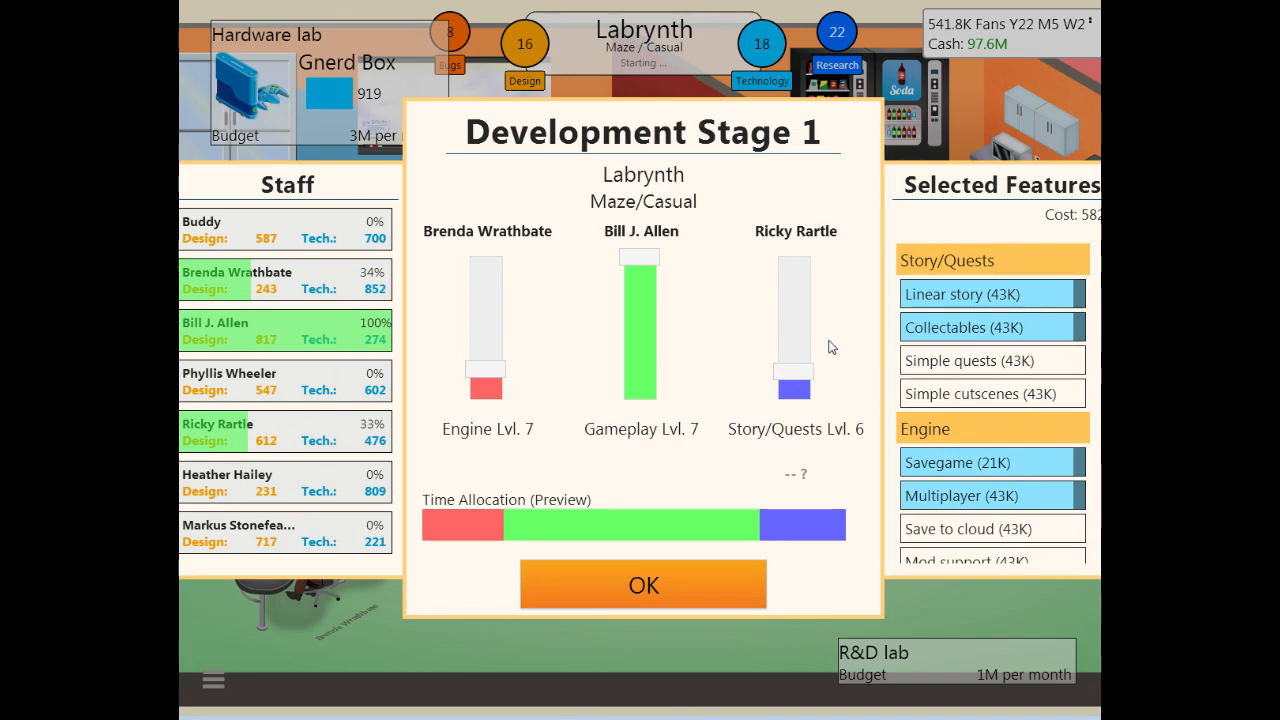
pyautogui.click(643, 584)
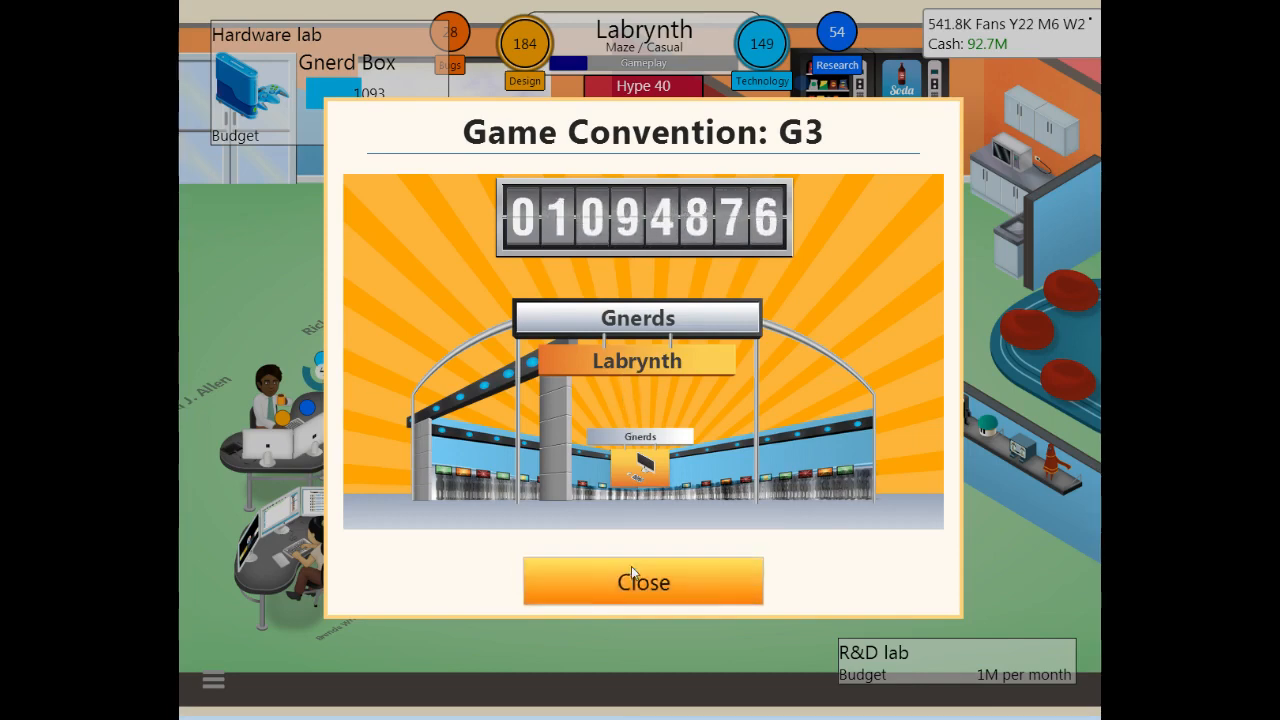
# Step: Close the G3 results and answer the Gamers interview with 'More on Sound'
pyautogui.click(643, 581)
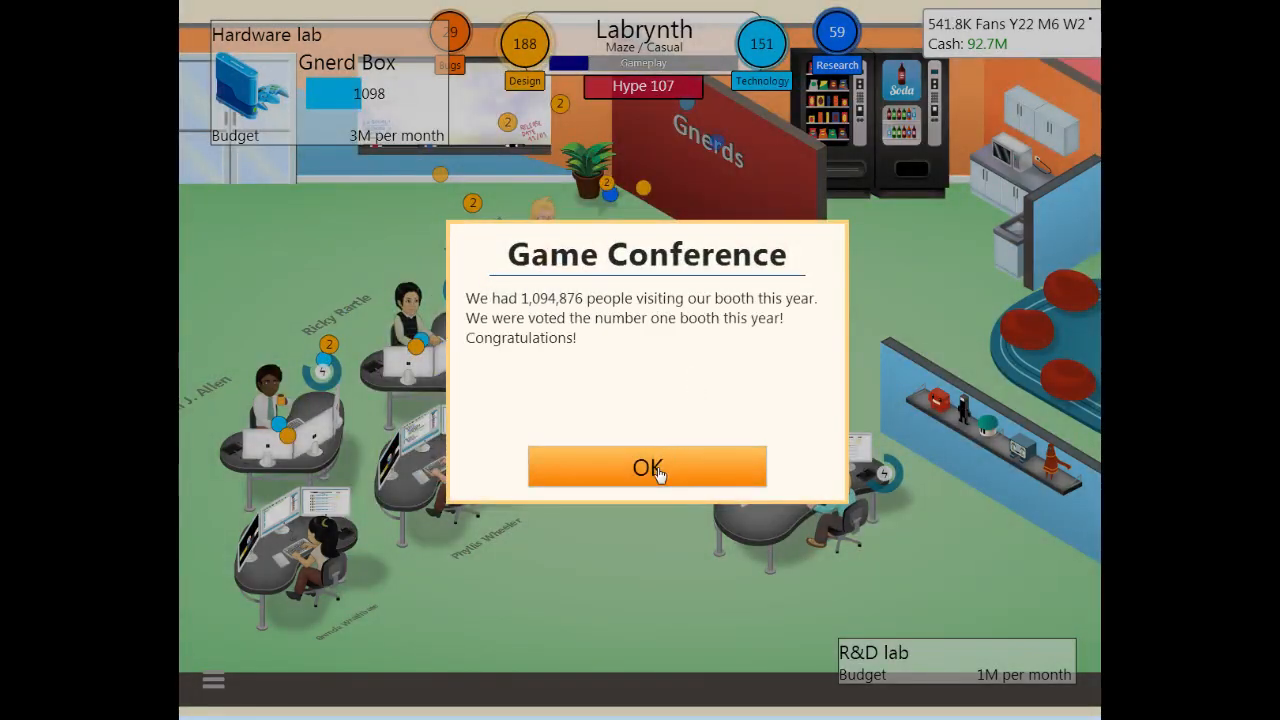
pyautogui.click(646, 467)
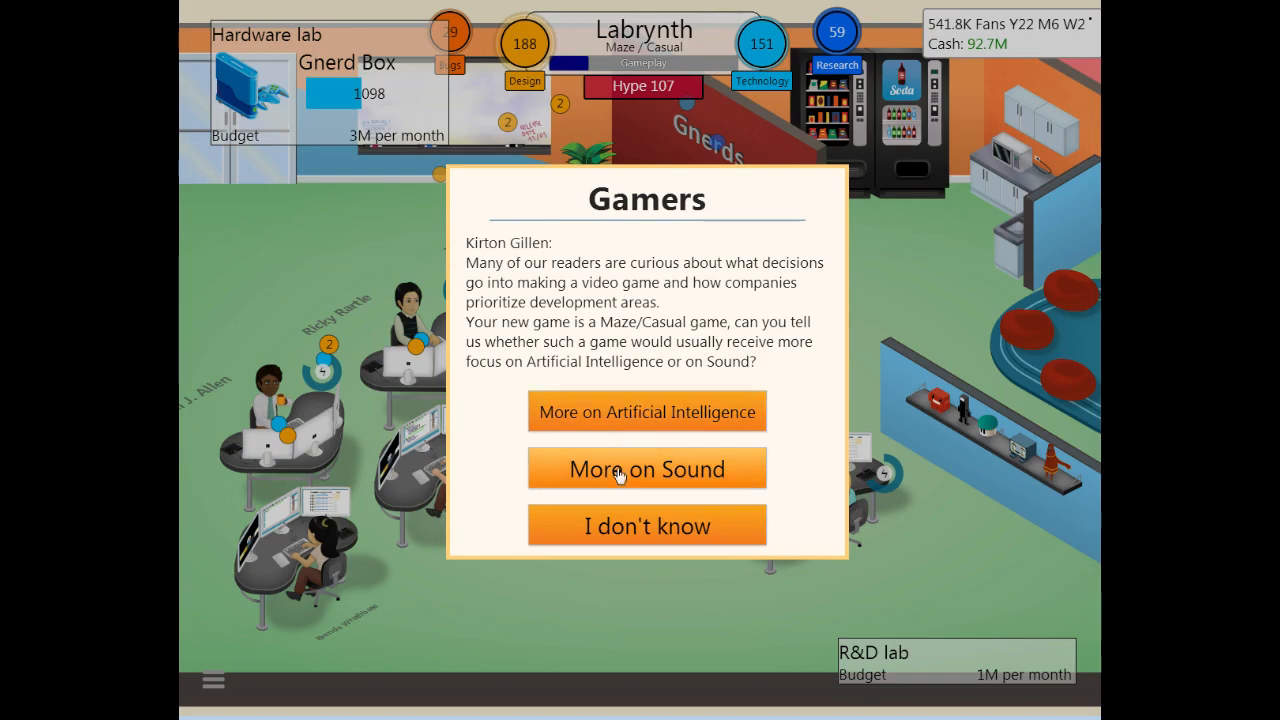
pyautogui.click(647, 468)
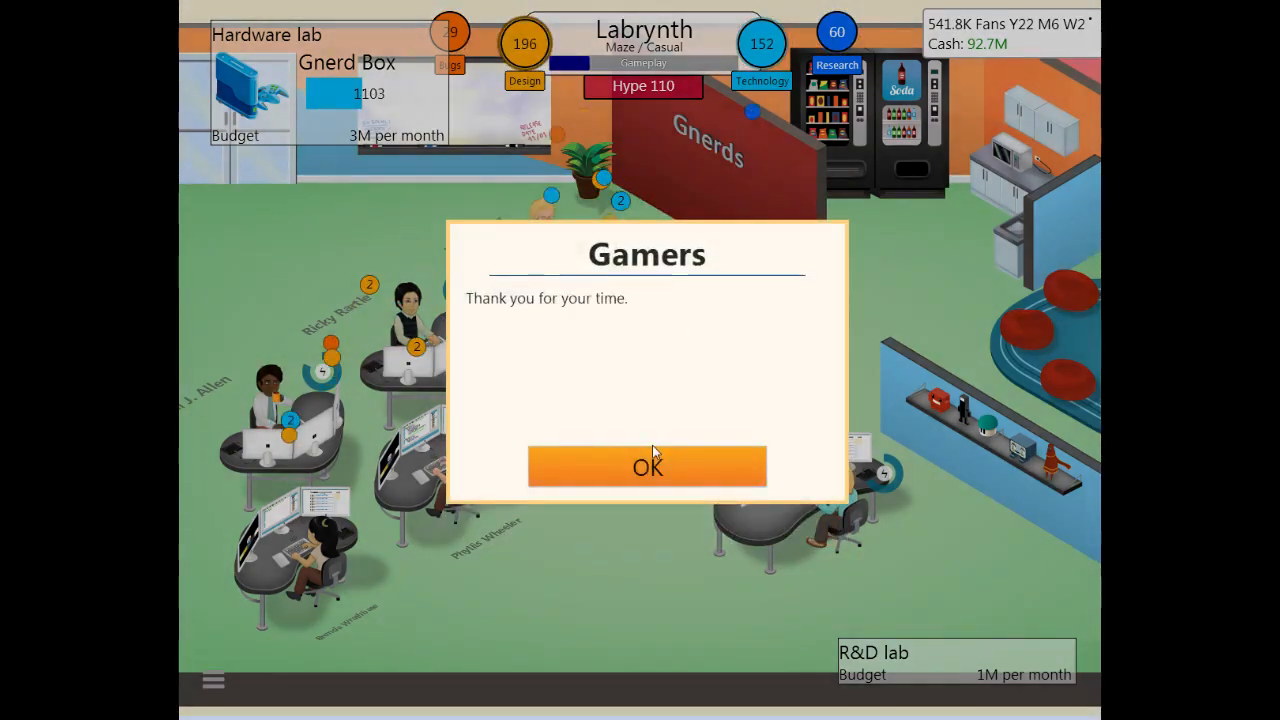
pyautogui.click(647, 467)
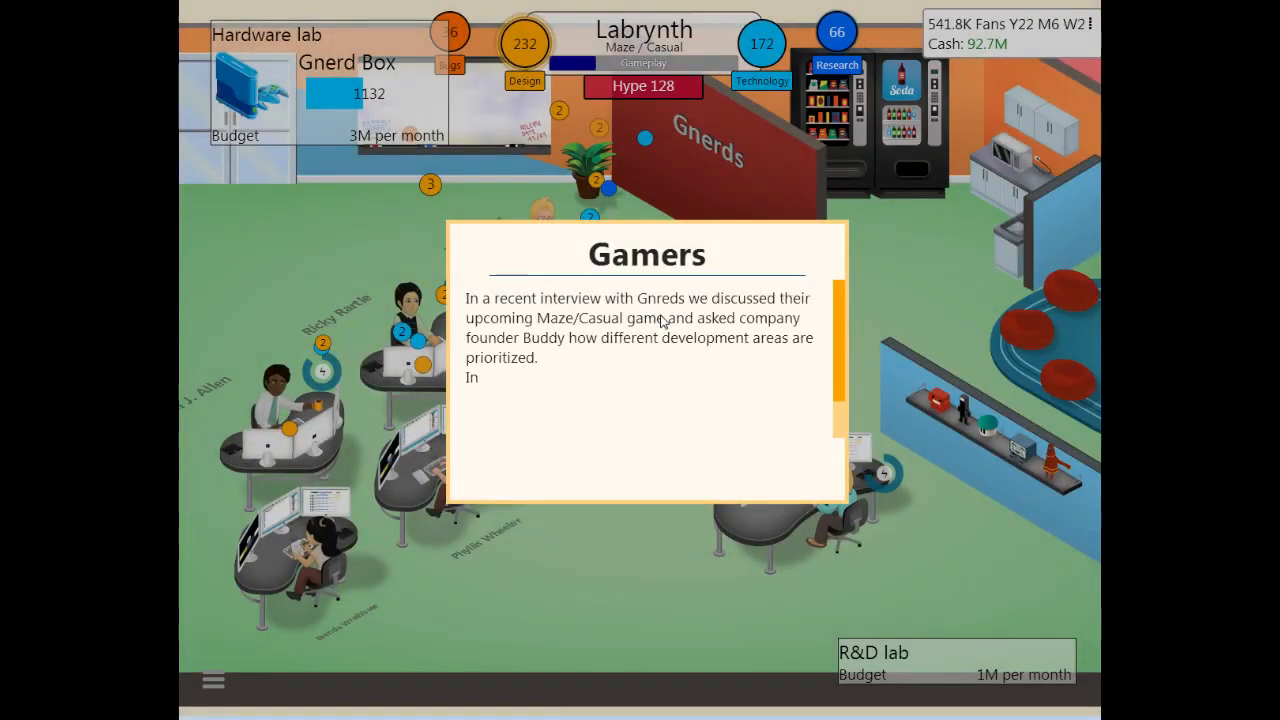
pyautogui.scroll(-3)
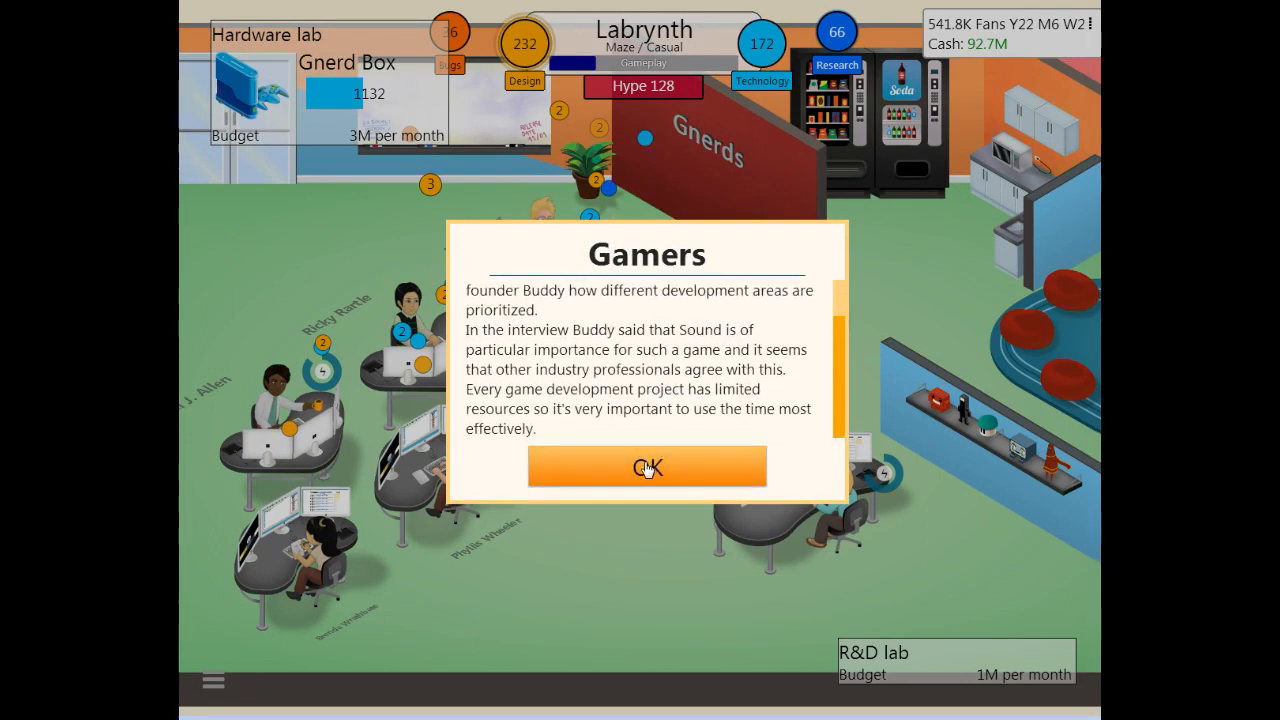
# Step: Raise the Dialogues share, add A.I. difficulty, and confirm Stage 2
pyautogui.click(647, 467)
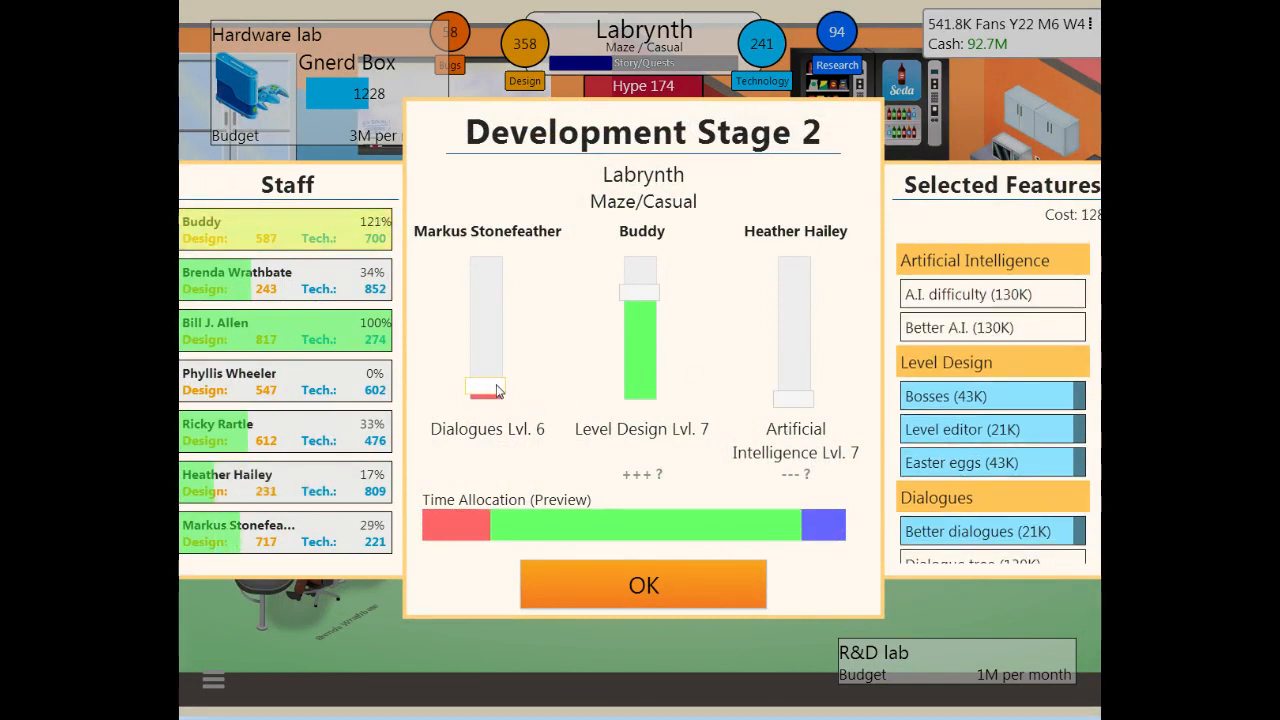
pyautogui.moveTo(485, 390); pyautogui.dragTo(485, 375)
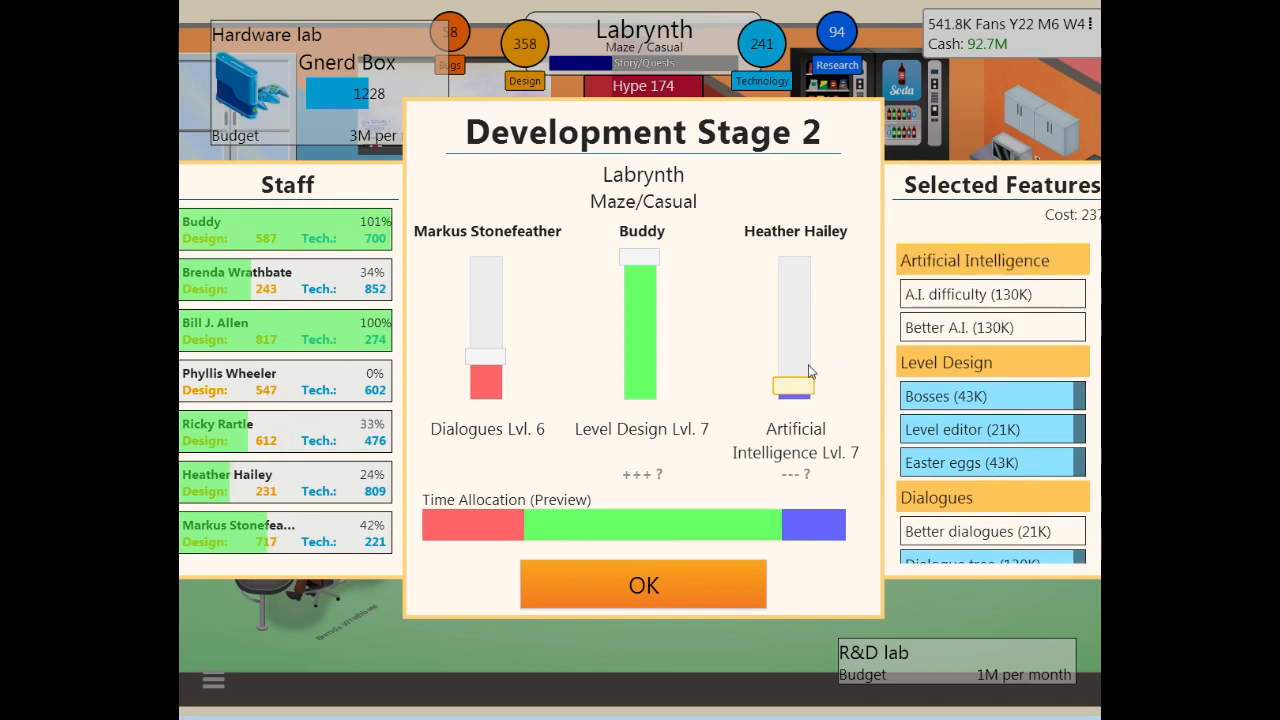
pyautogui.click(991, 293)
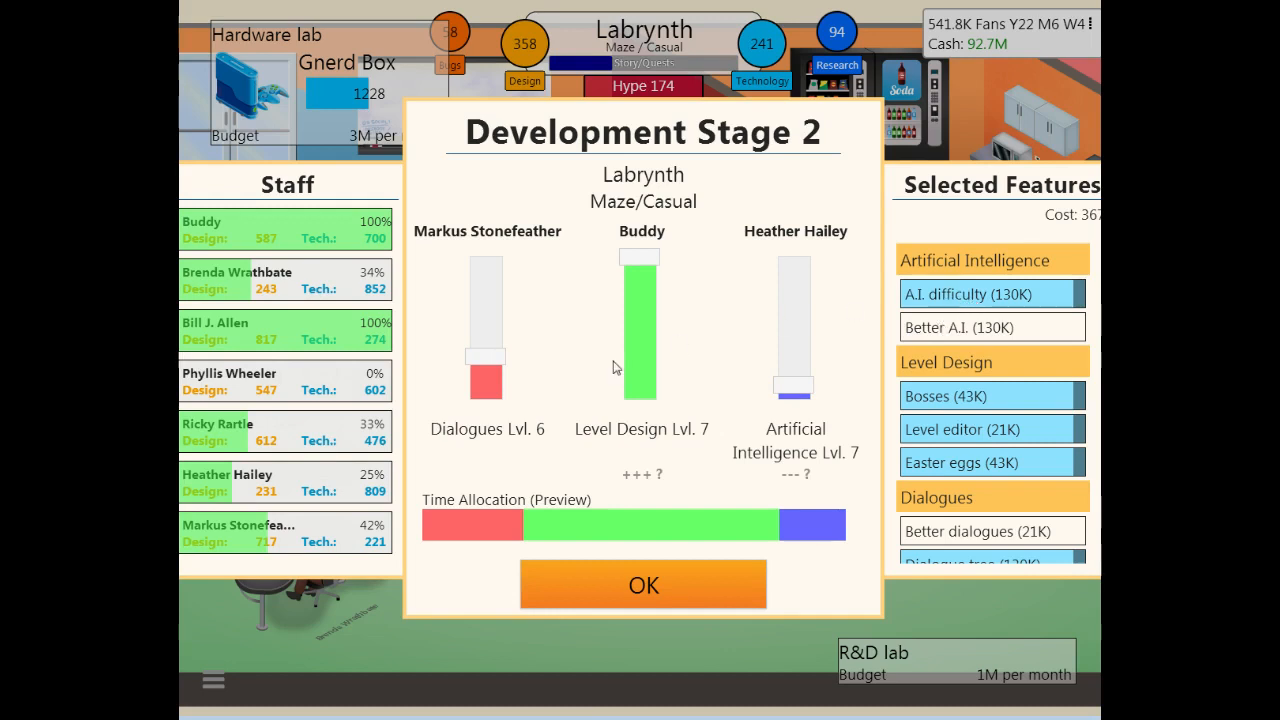
pyautogui.moveTo(559, 373)
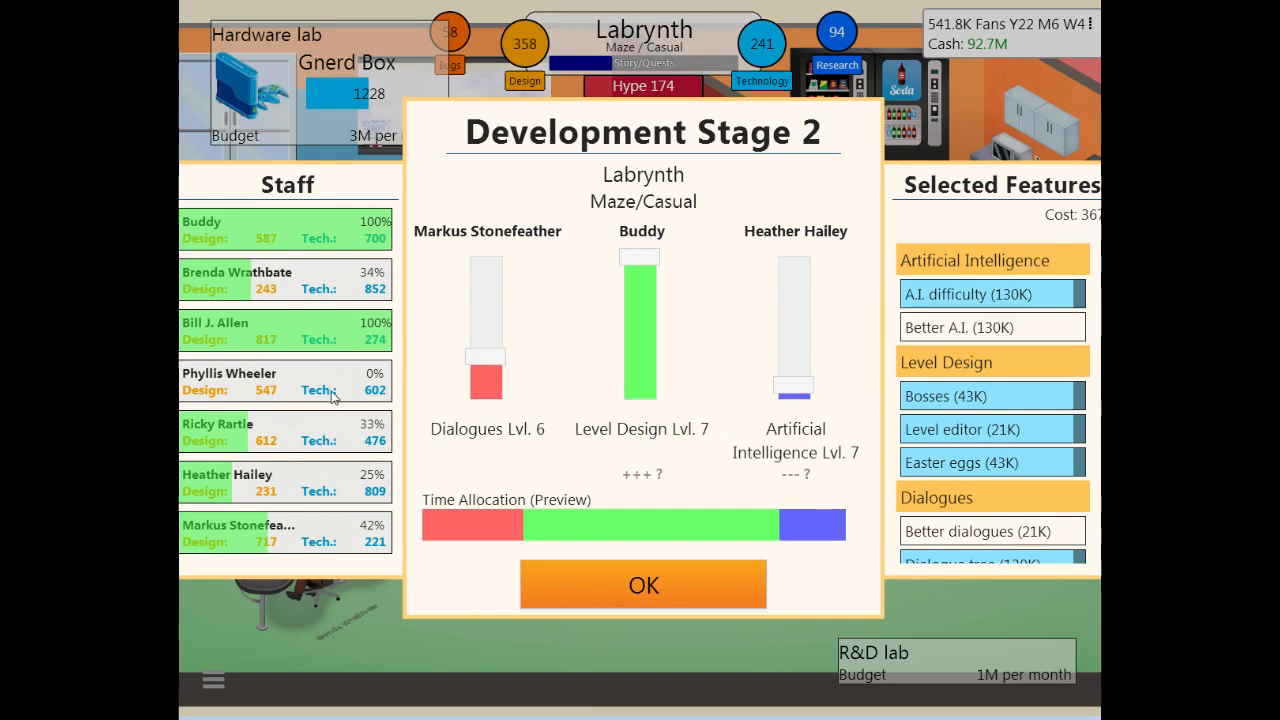
pyautogui.moveTo(632, 197)
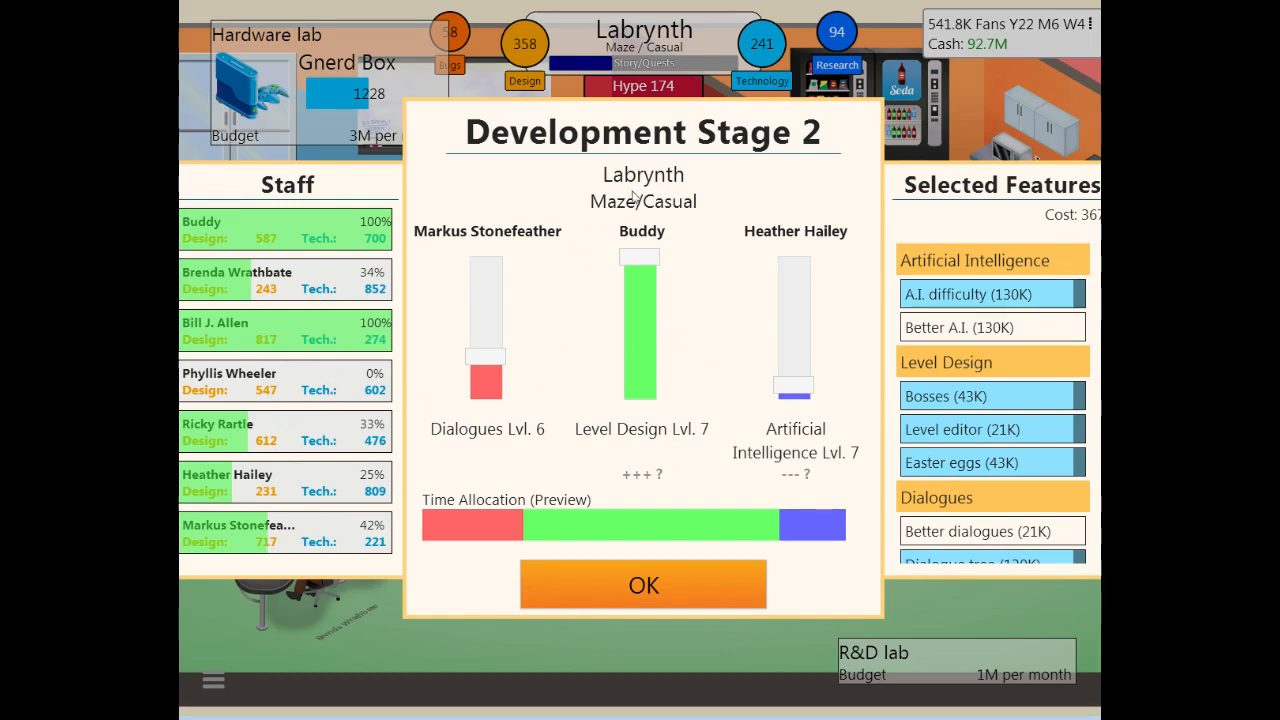
pyautogui.moveTo(826, 597)
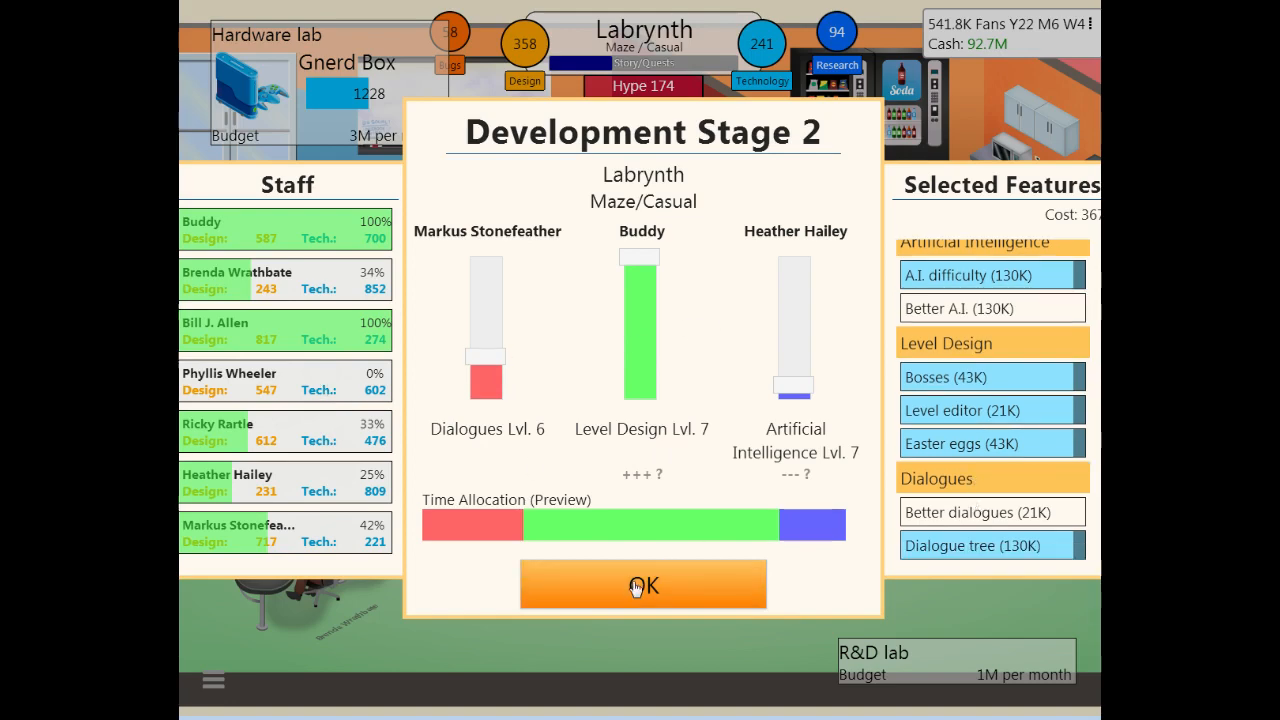
pyautogui.click(643, 584)
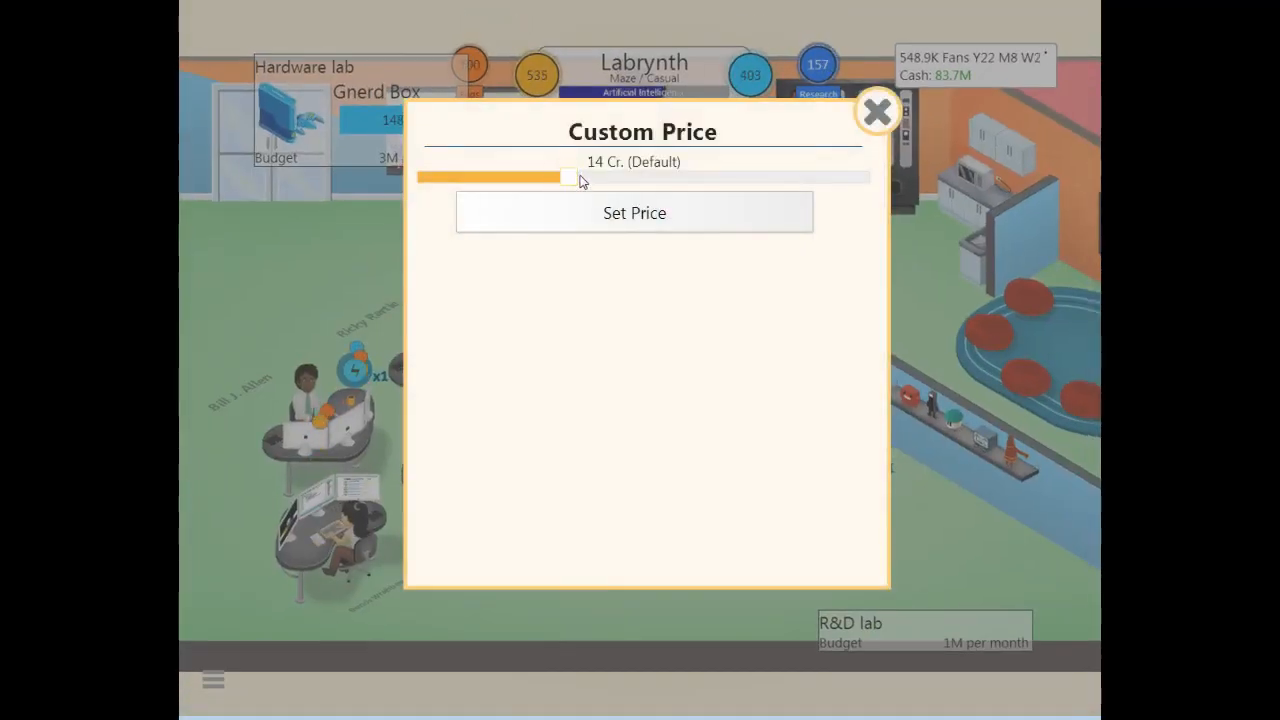
# Step: Raise Labrynth's price from 14 to 15 Cr and close the pricing window
pyautogui.moveTo(570, 177); pyautogui.dragTo(582, 196)
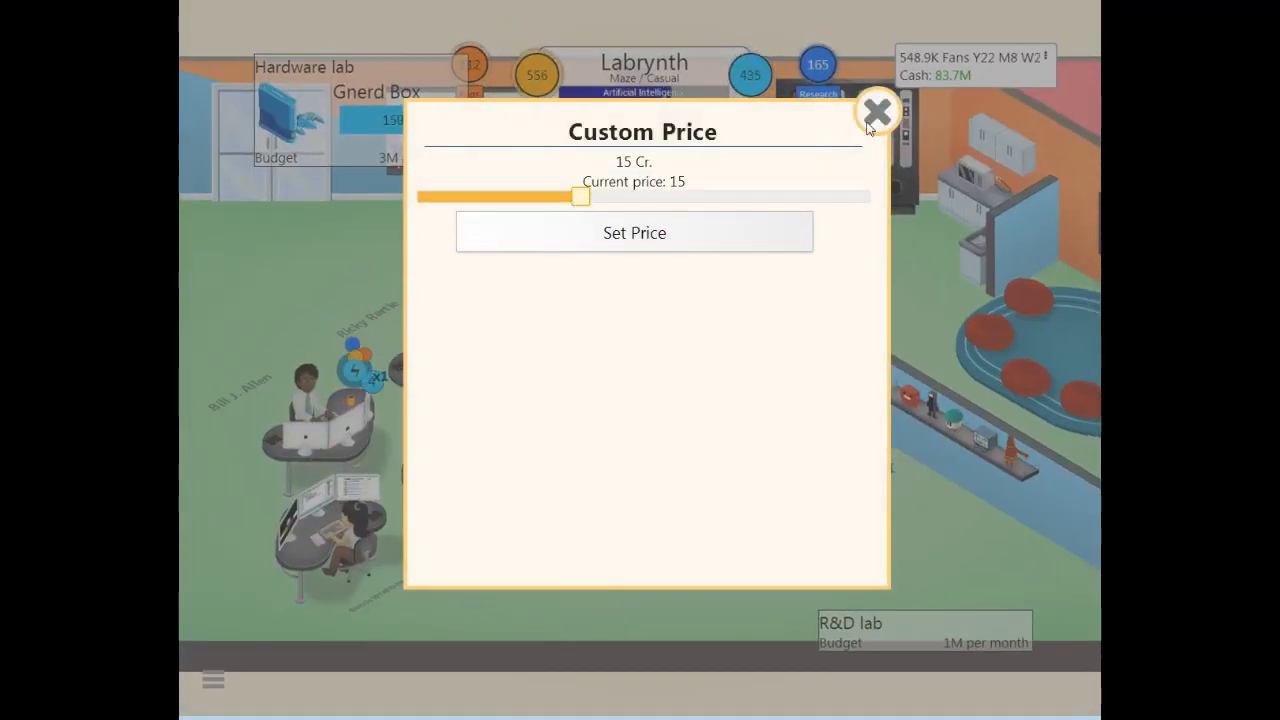
pyautogui.click(876, 110)
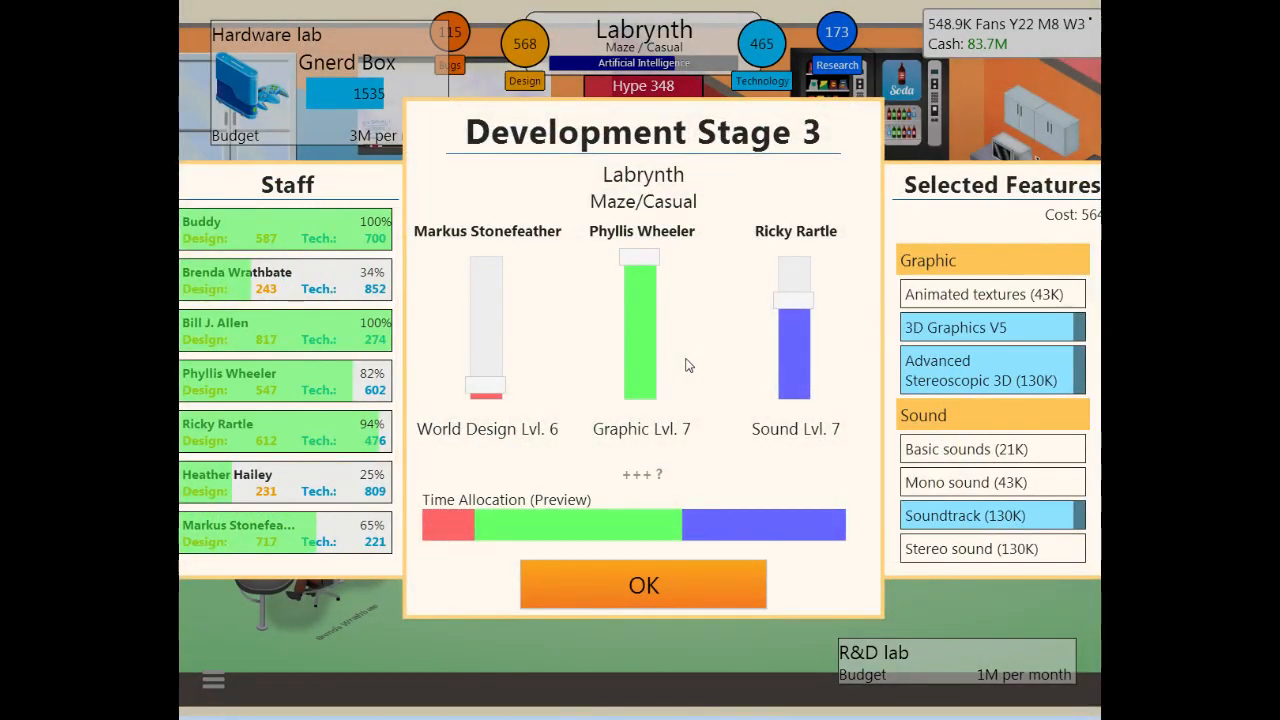
pyautogui.moveTo(898, 450)
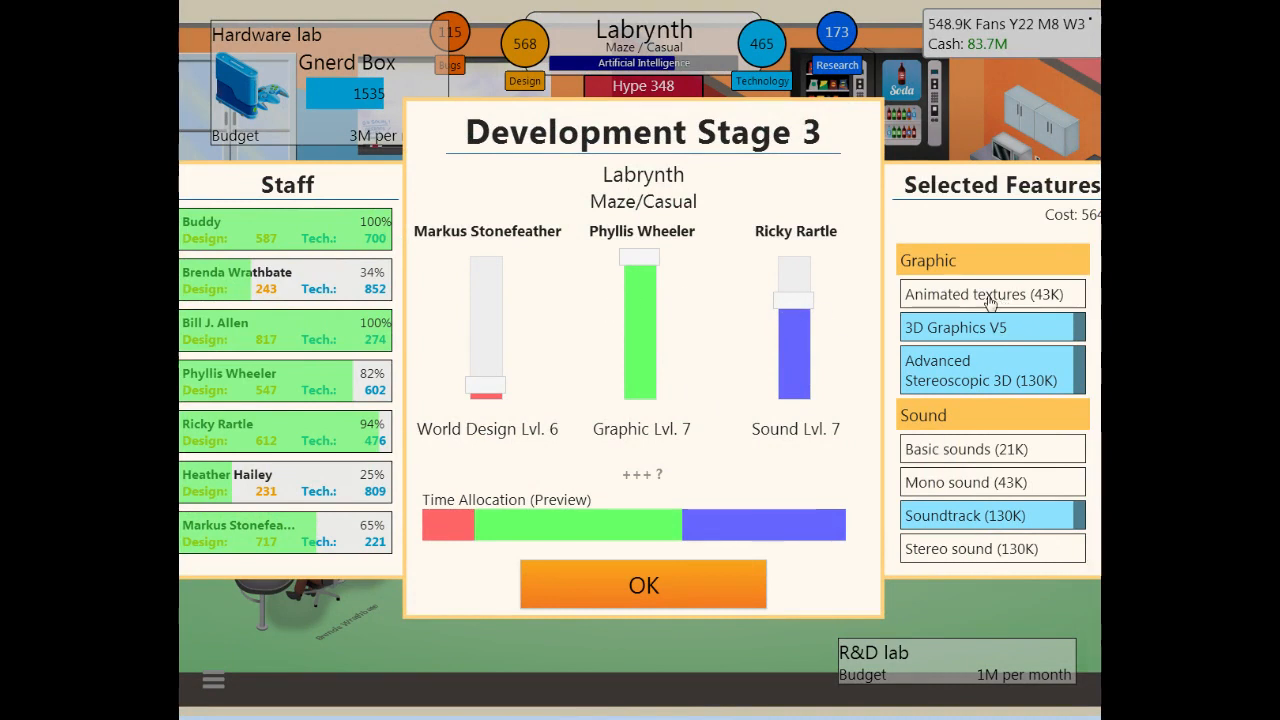
# Step: Review the features, keeping Graphic full, Sound high and World Design low, then confirm Stage 3
pyautogui.scroll(-3)
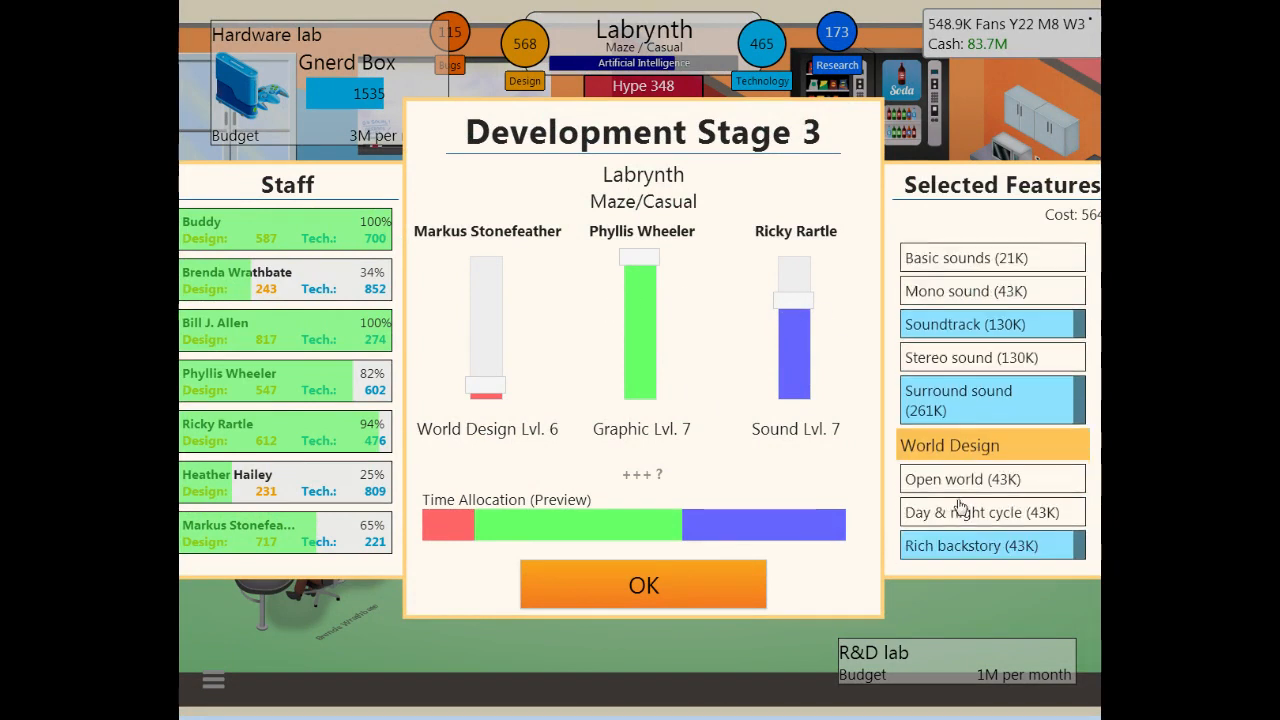
pyautogui.moveTo(925, 528)
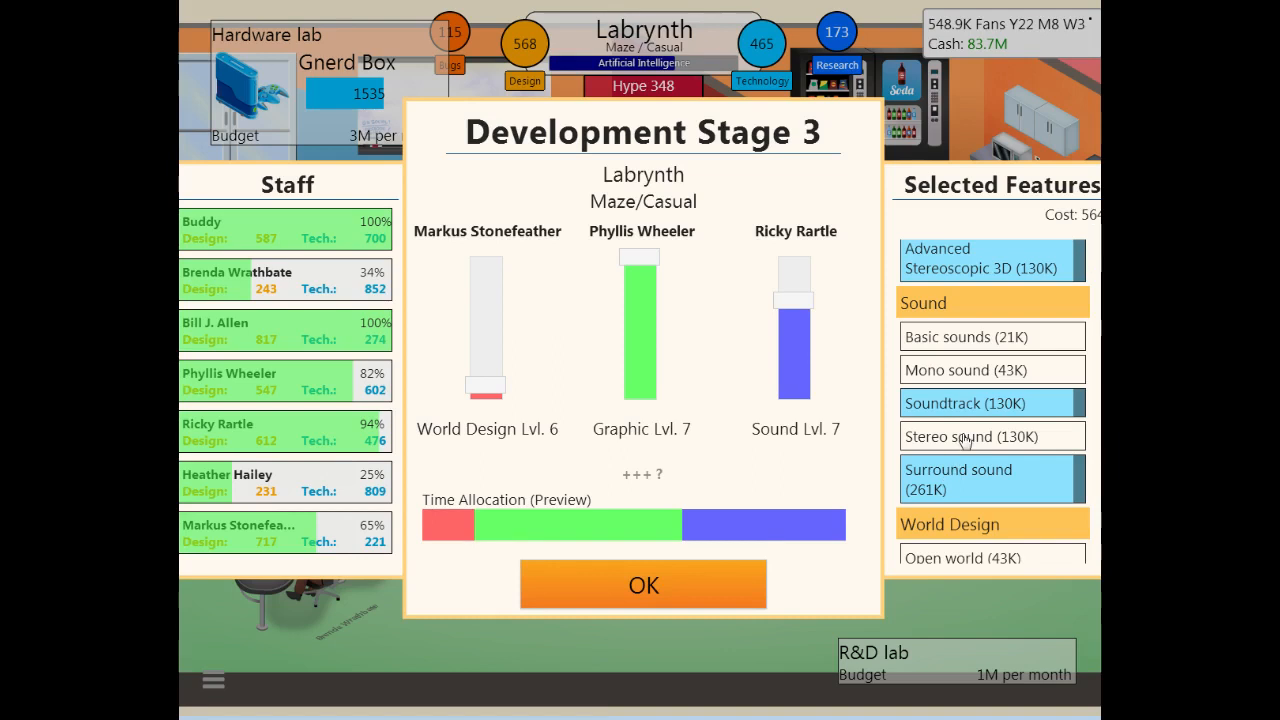
pyautogui.scroll(-3)
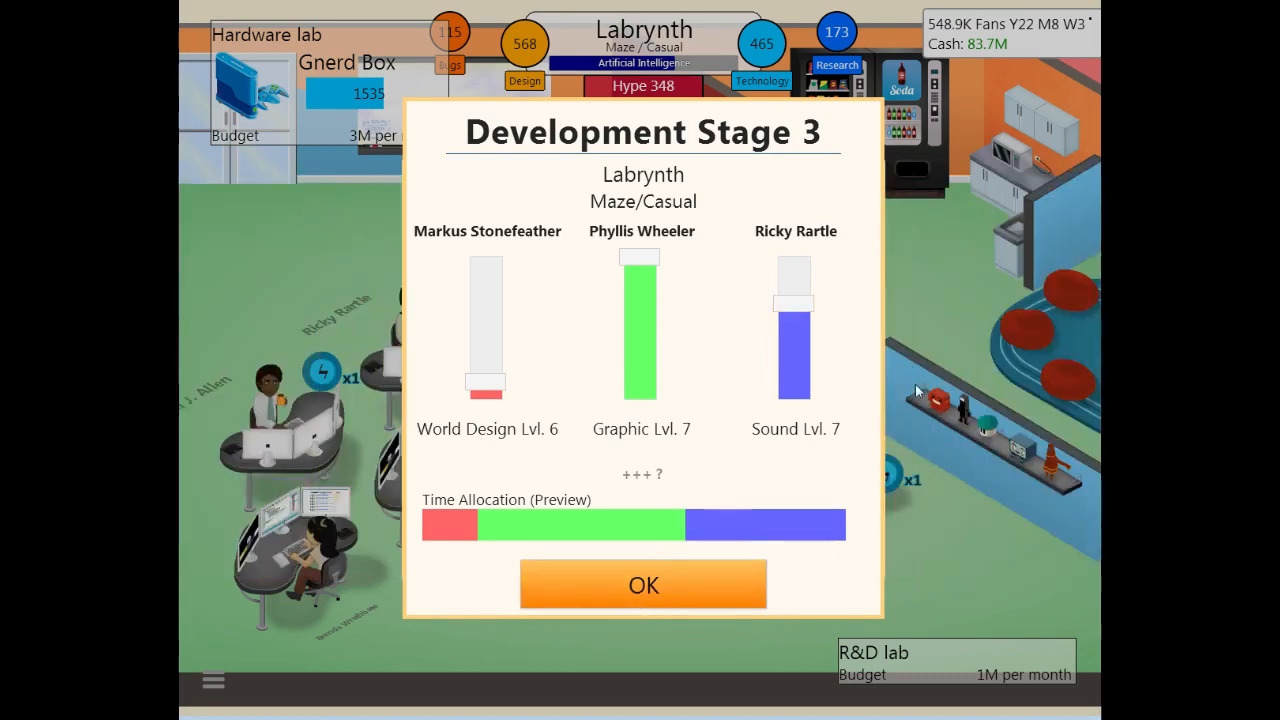
pyautogui.click(643, 584)
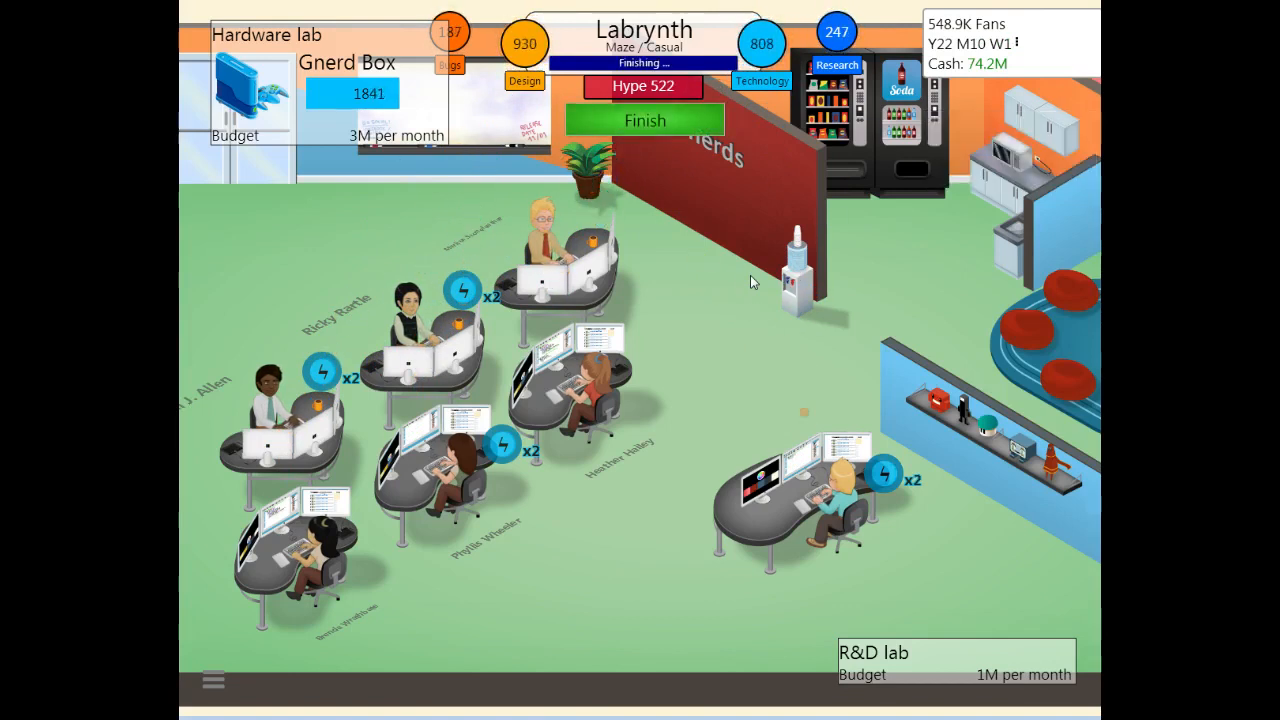
pyautogui.moveTo(700, 267)
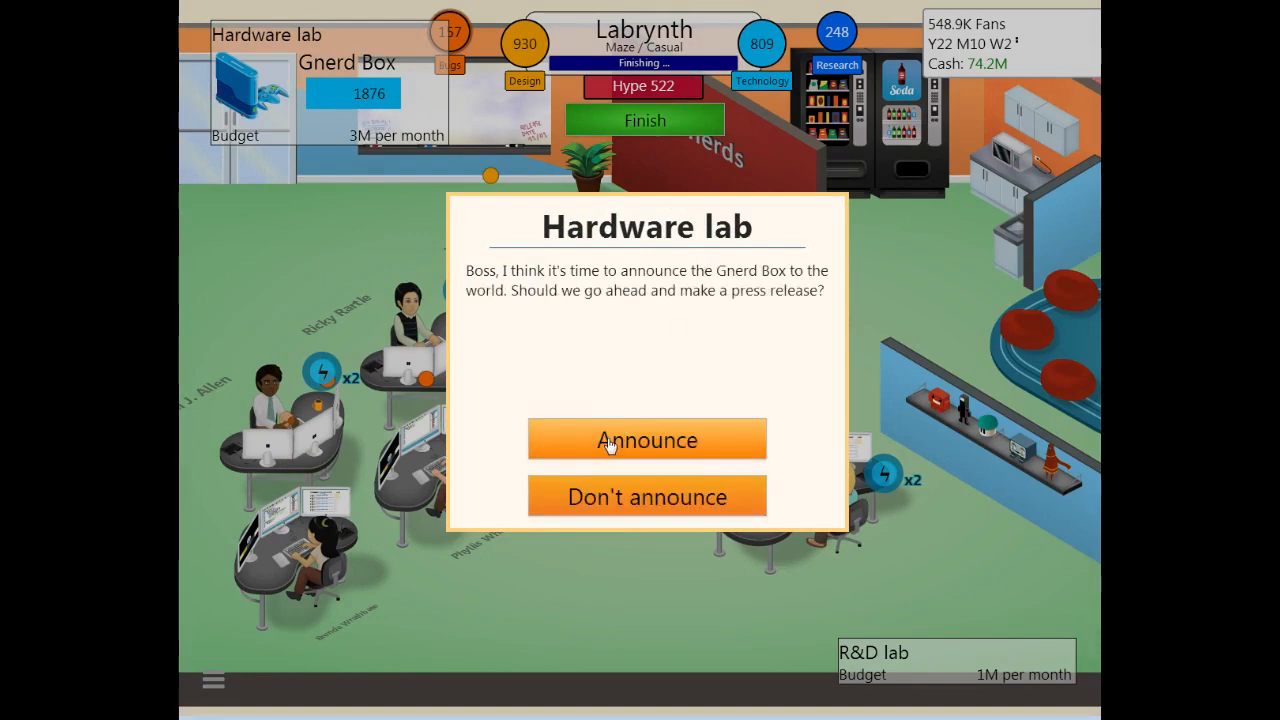
# Step: Announce the Gnerd Box and dismiss the follow-up Industry News pages
pyautogui.click(646, 439)
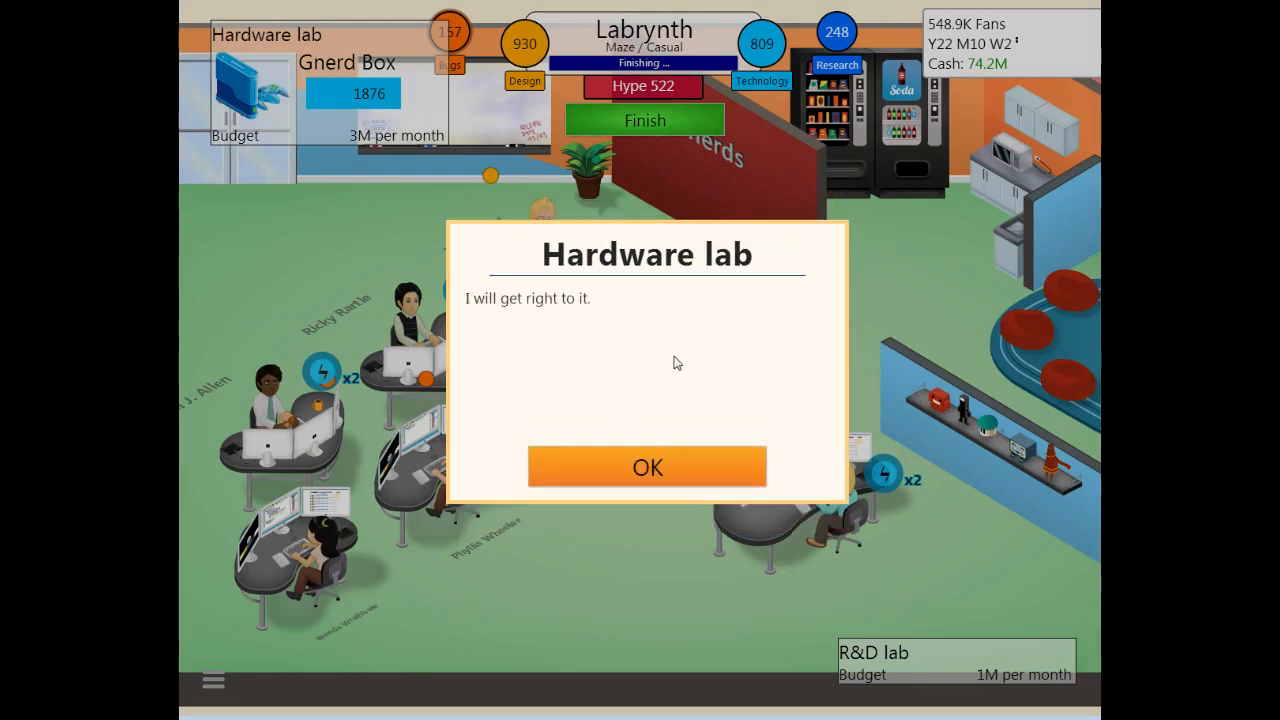
pyautogui.click(647, 467)
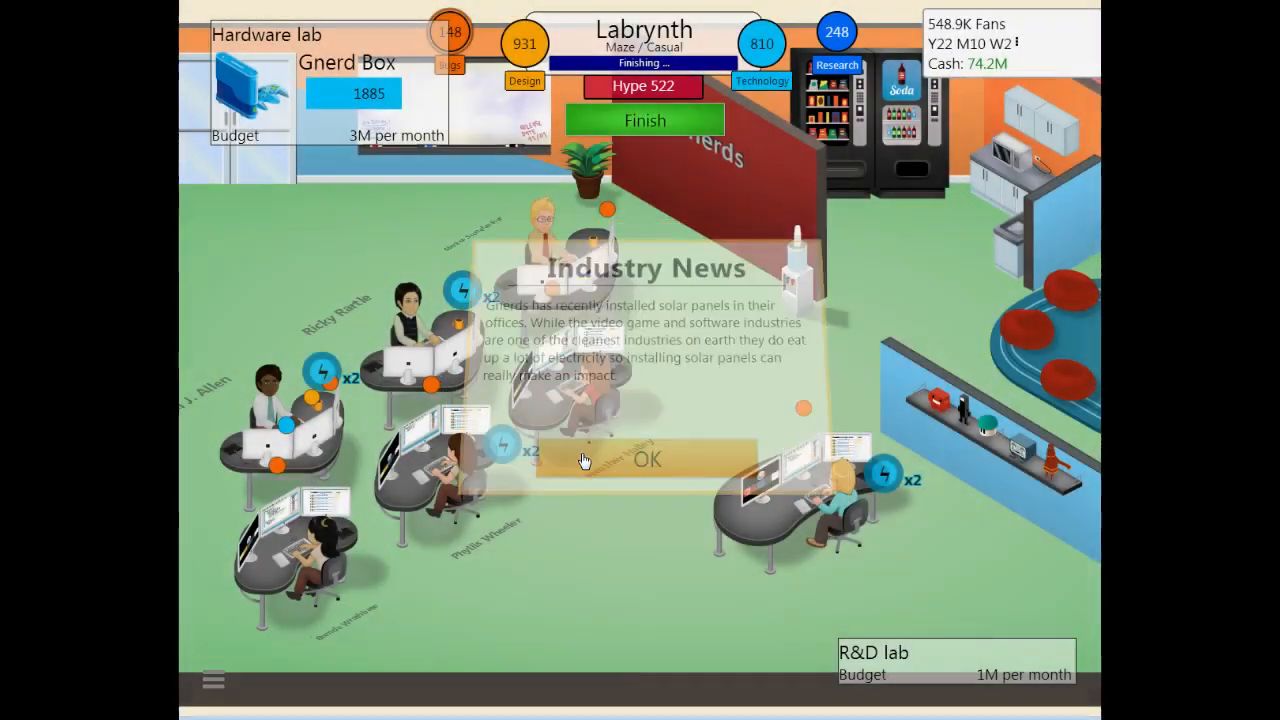
pyautogui.click(646, 459)
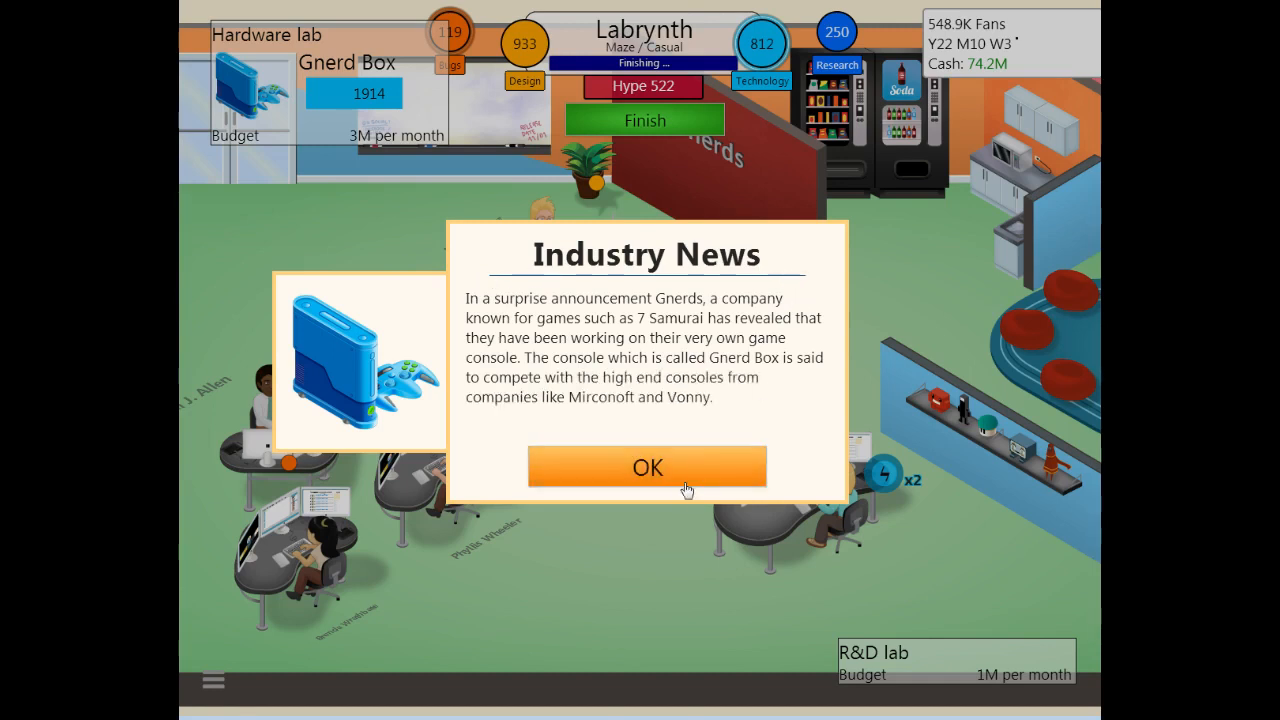
pyautogui.moveTo(580, 410)
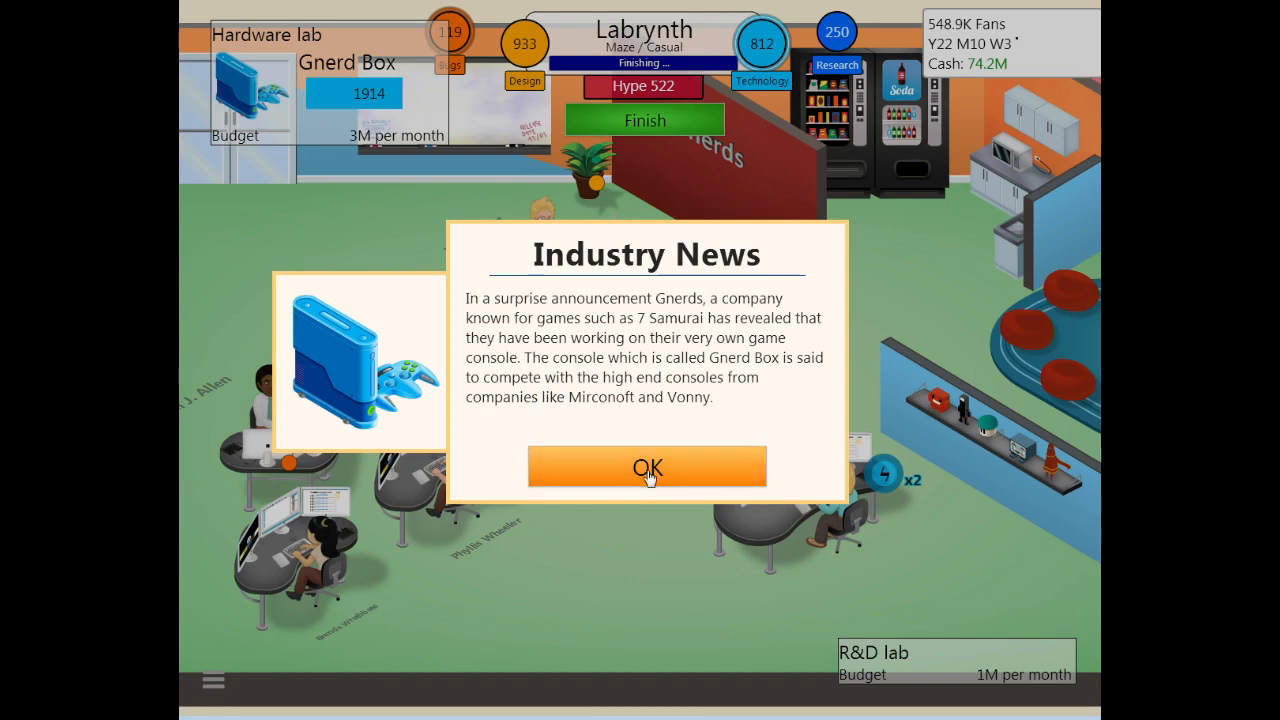
pyautogui.click(646, 467)
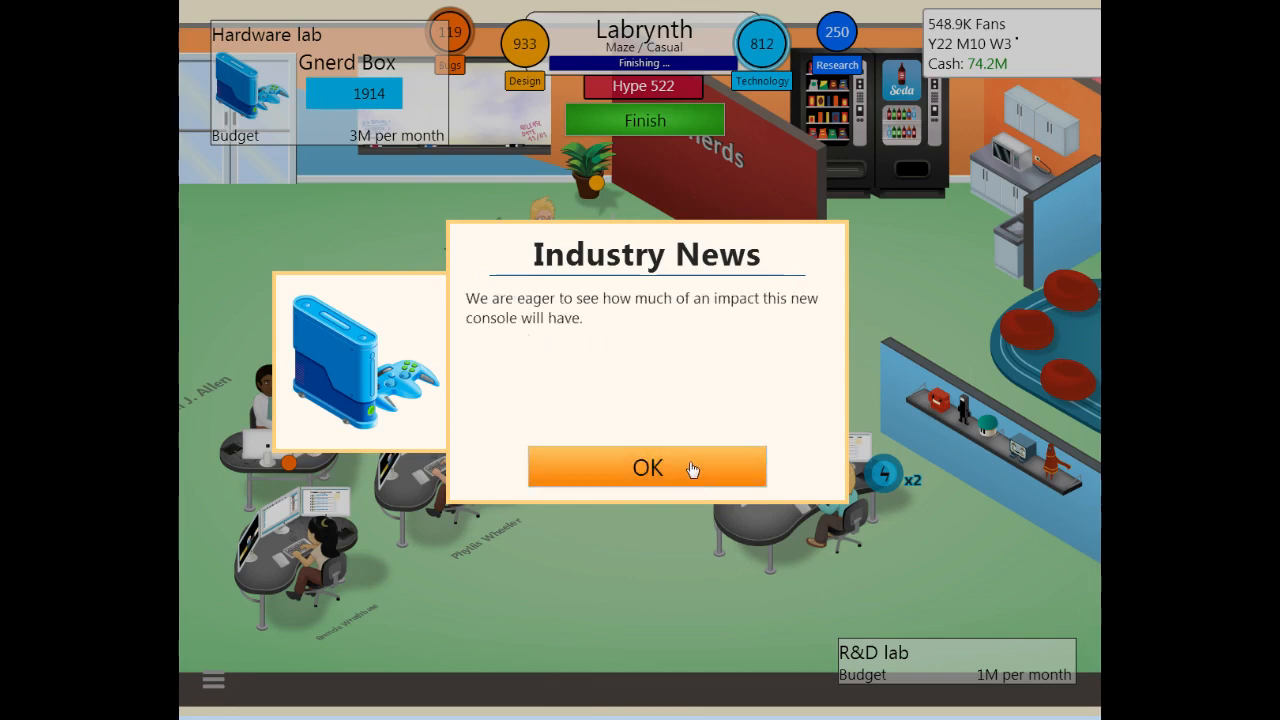
pyautogui.click(647, 467)
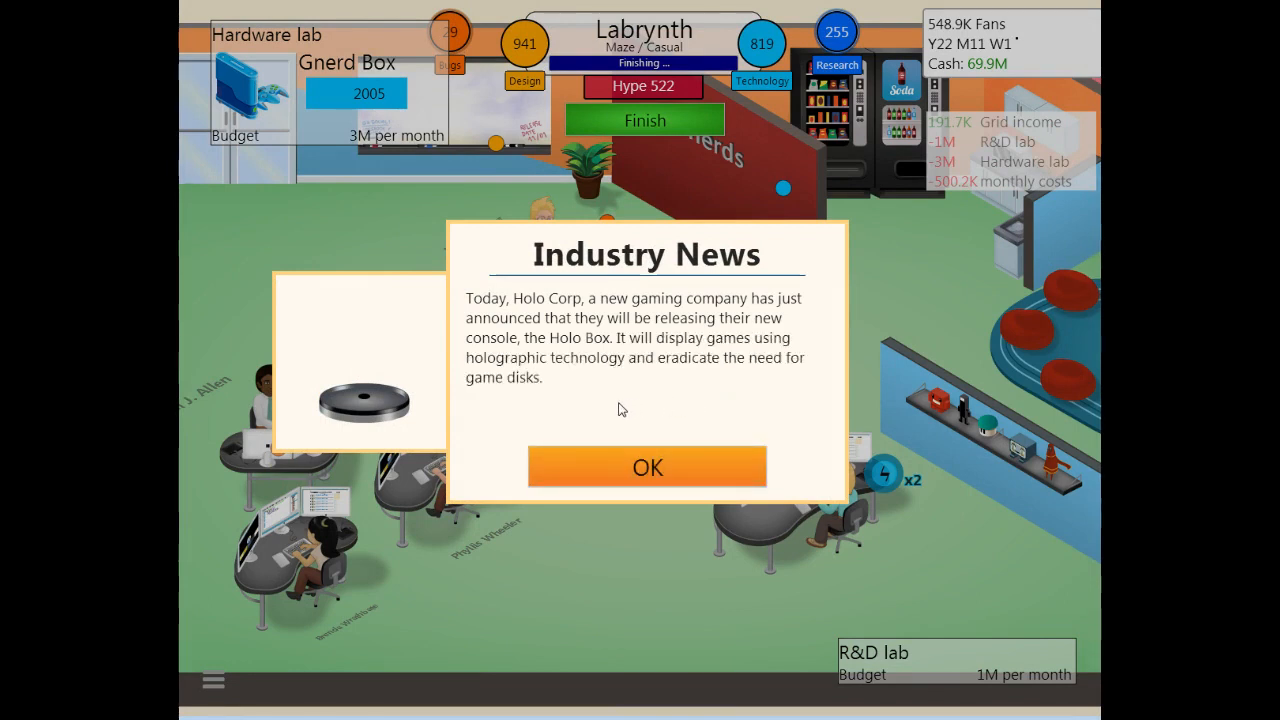
pyautogui.moveTo(478, 316)
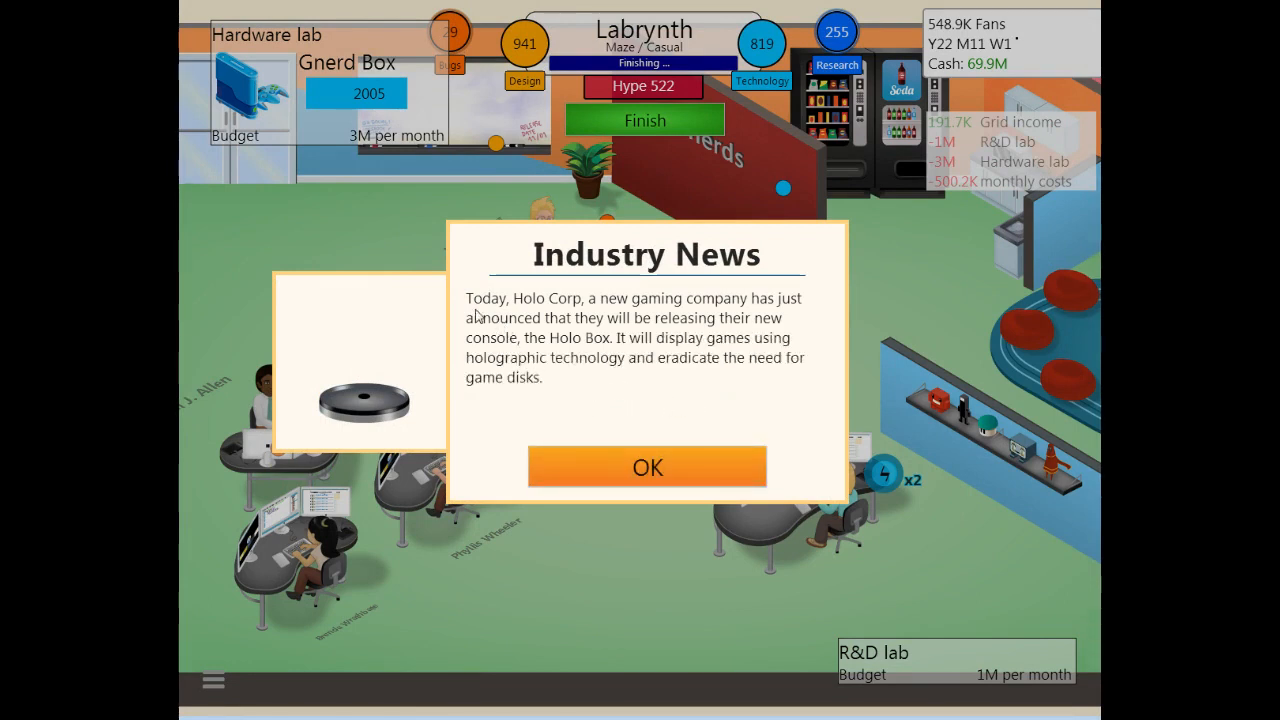
pyautogui.moveTo(765, 314)
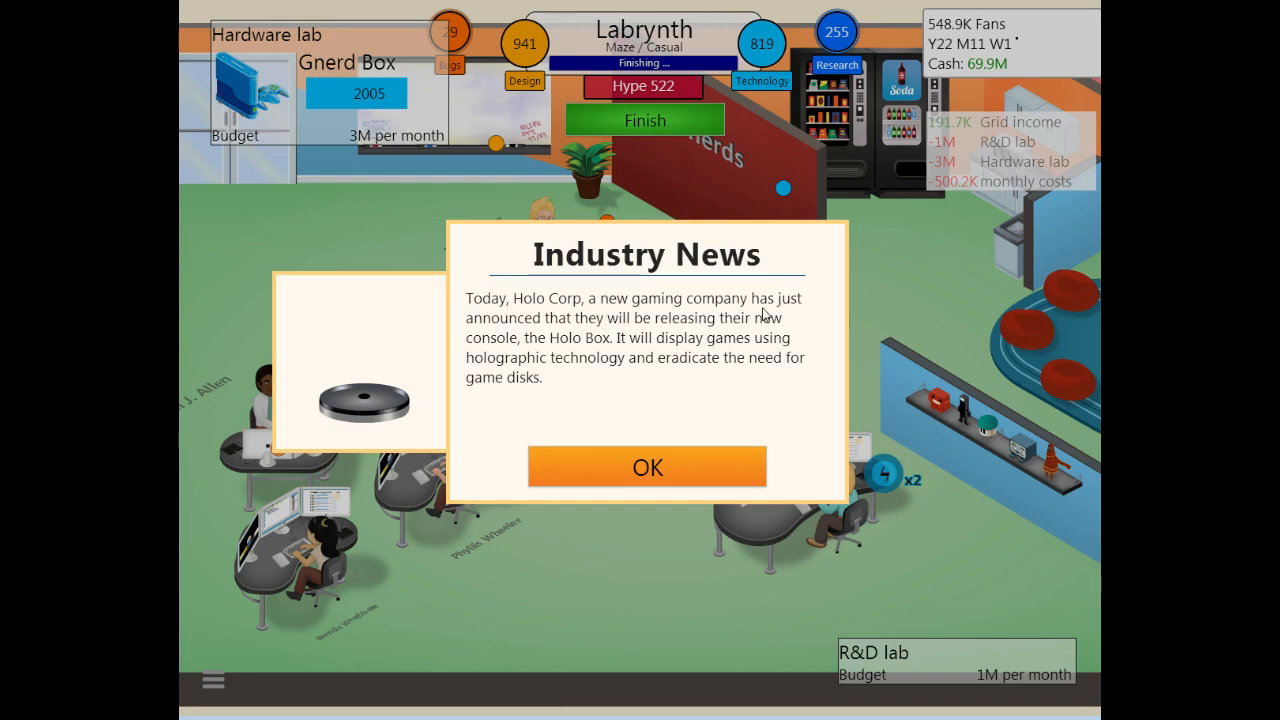
pyautogui.moveTo(710, 340)
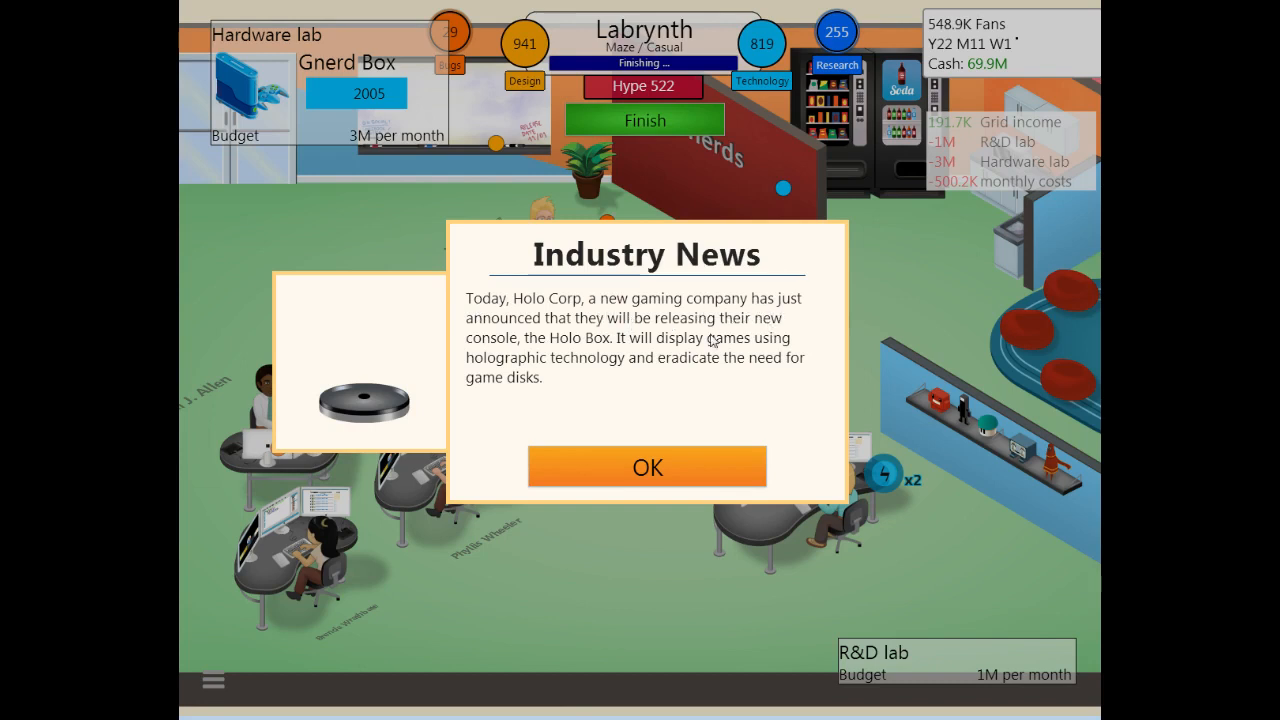
pyautogui.moveTo(575, 350)
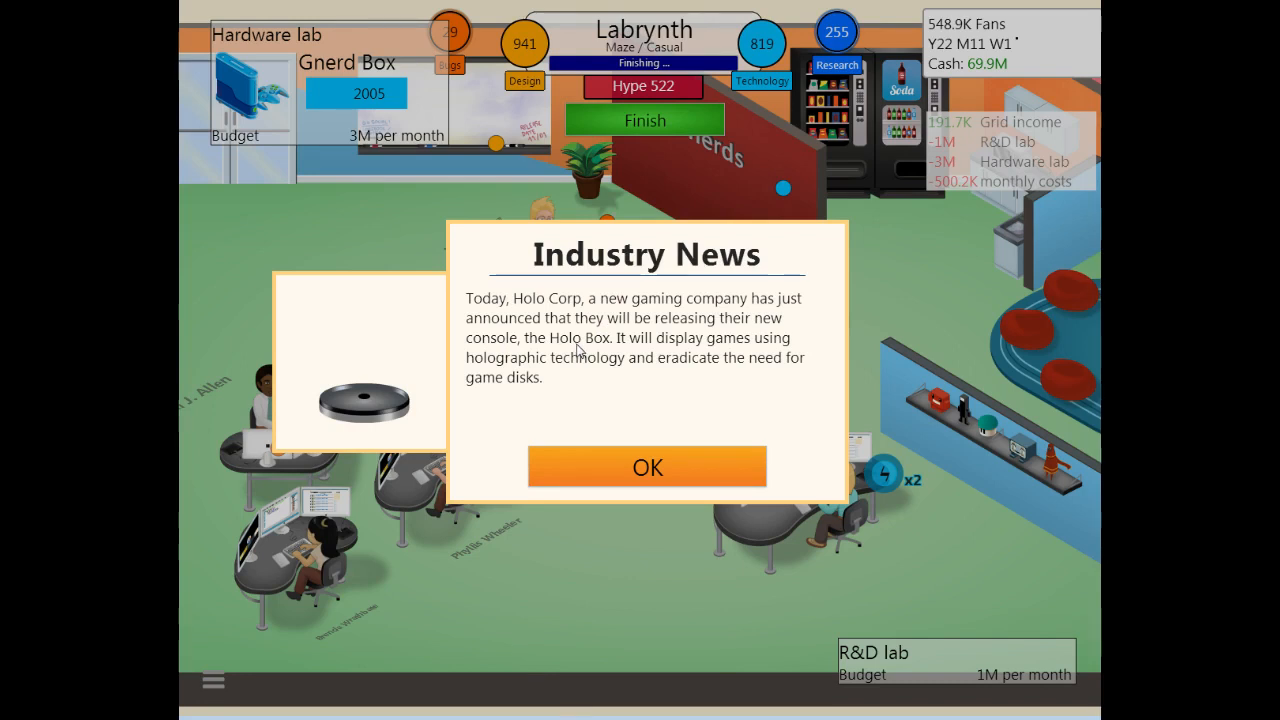
pyautogui.moveTo(780, 356)
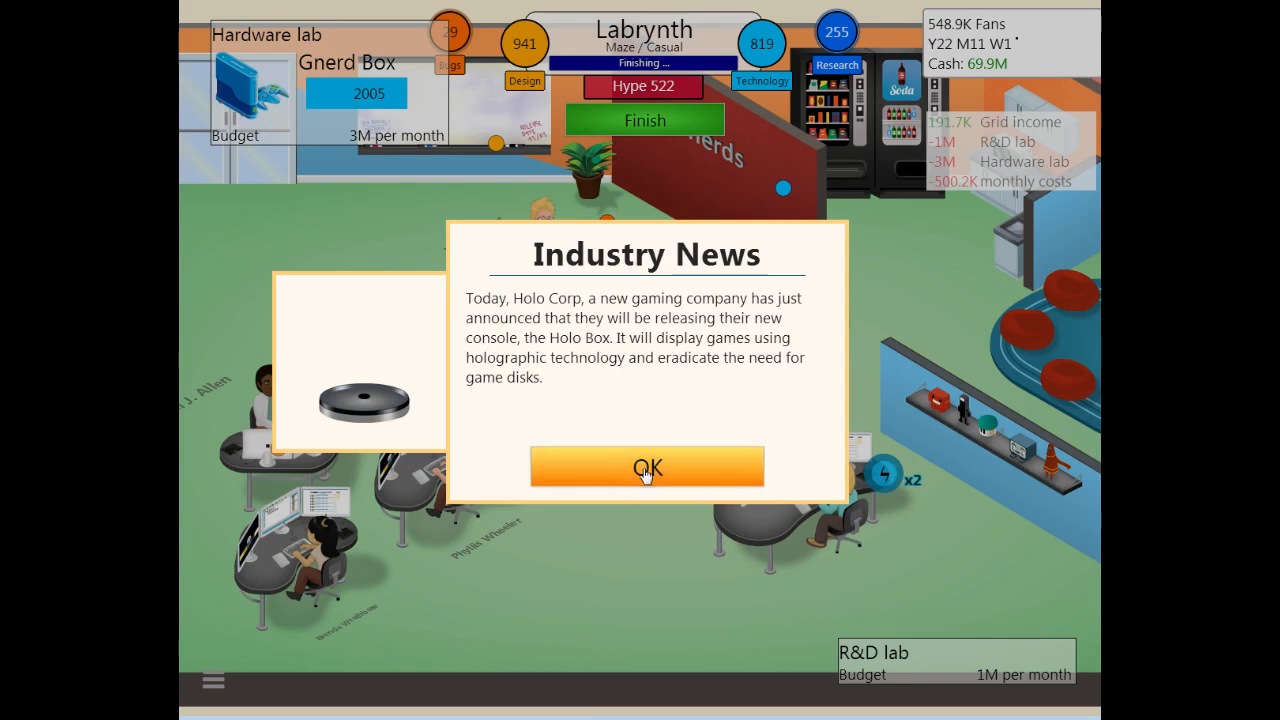
# Step: Page through and dismiss the two-page Holo Box industry news popup
pyautogui.click(646, 467)
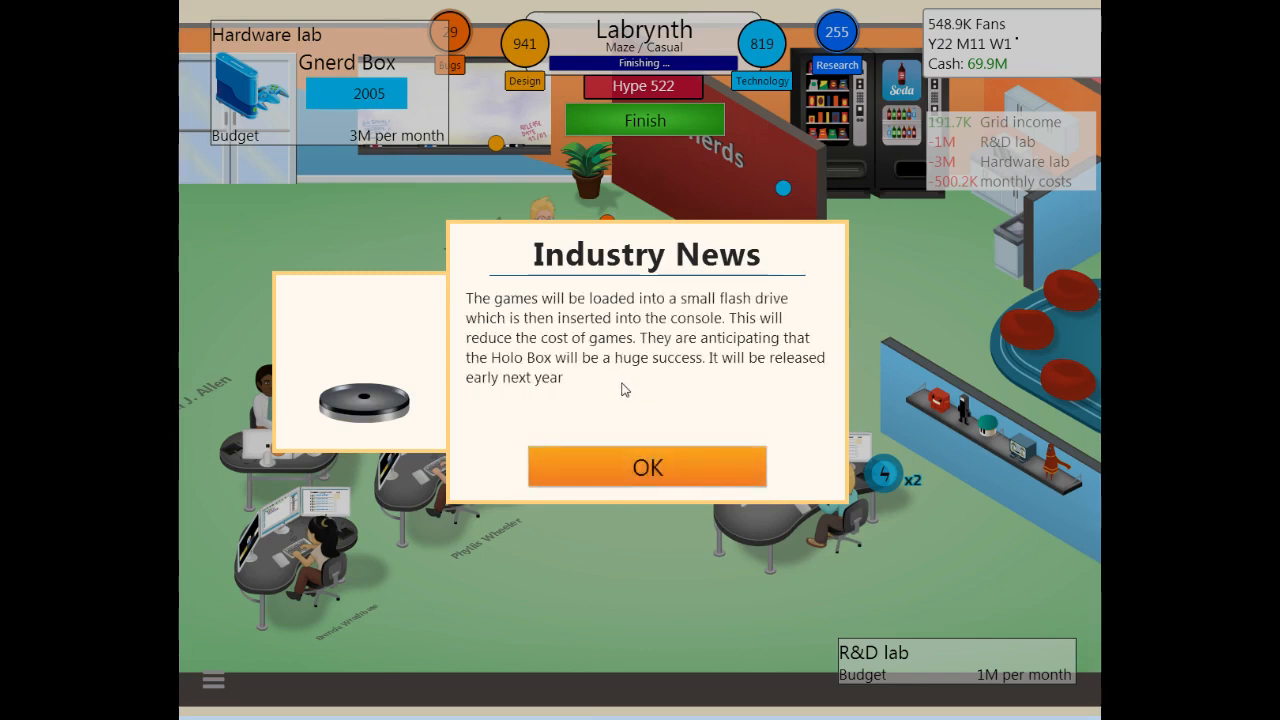
pyautogui.moveTo(598, 396)
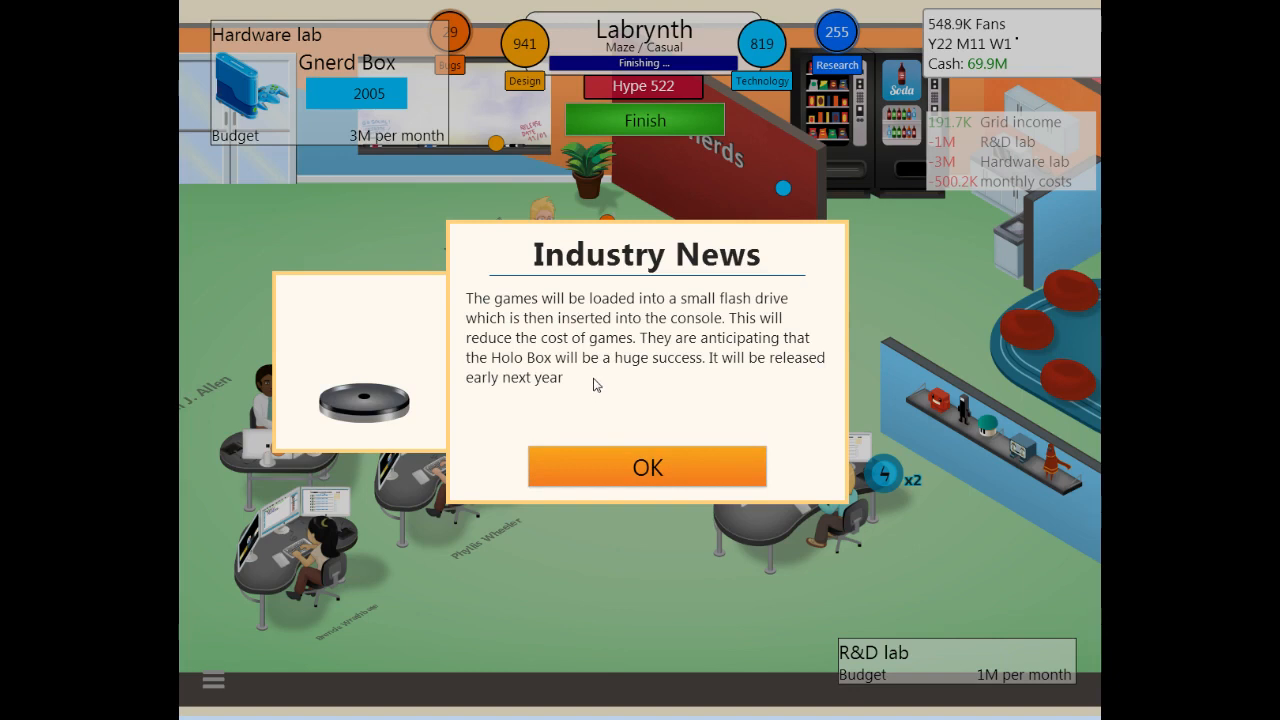
pyautogui.click(646, 467)
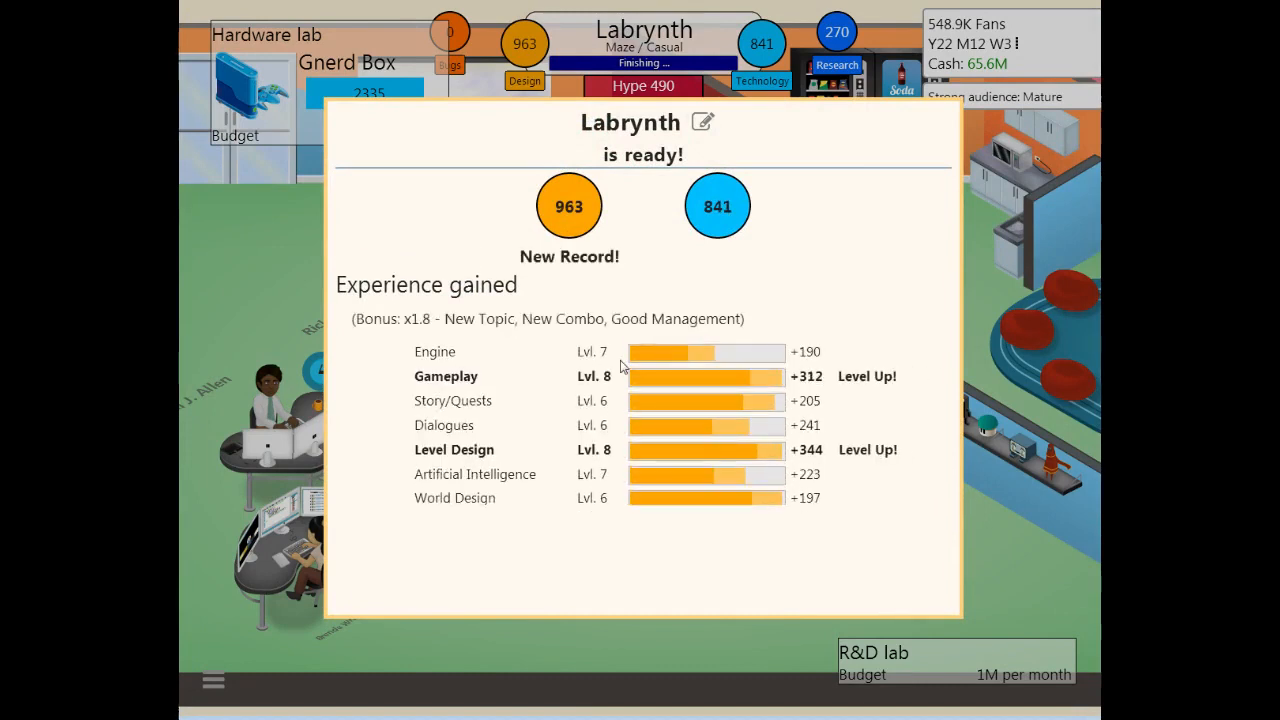
# Step: Close the Labrynth results and both research notices, then open the R&D lab's 3D Graphics V6 project
pyautogui.scroll(-3)
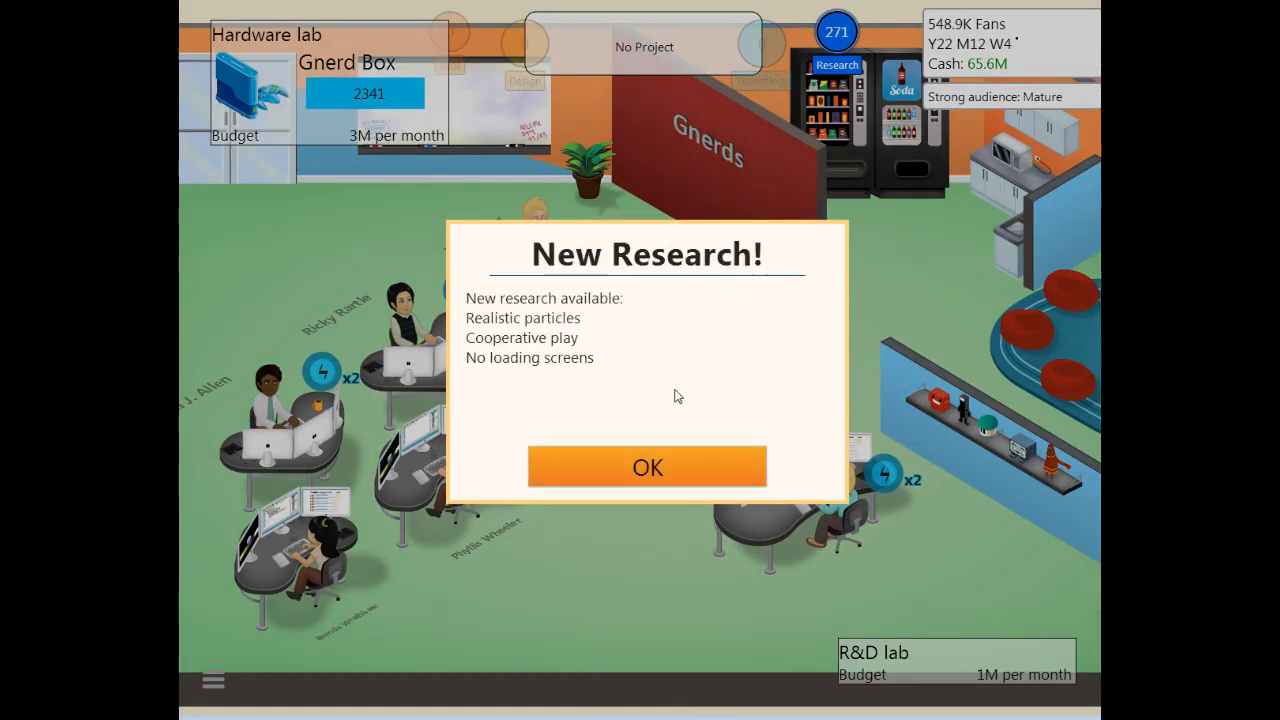
pyautogui.click(647, 467)
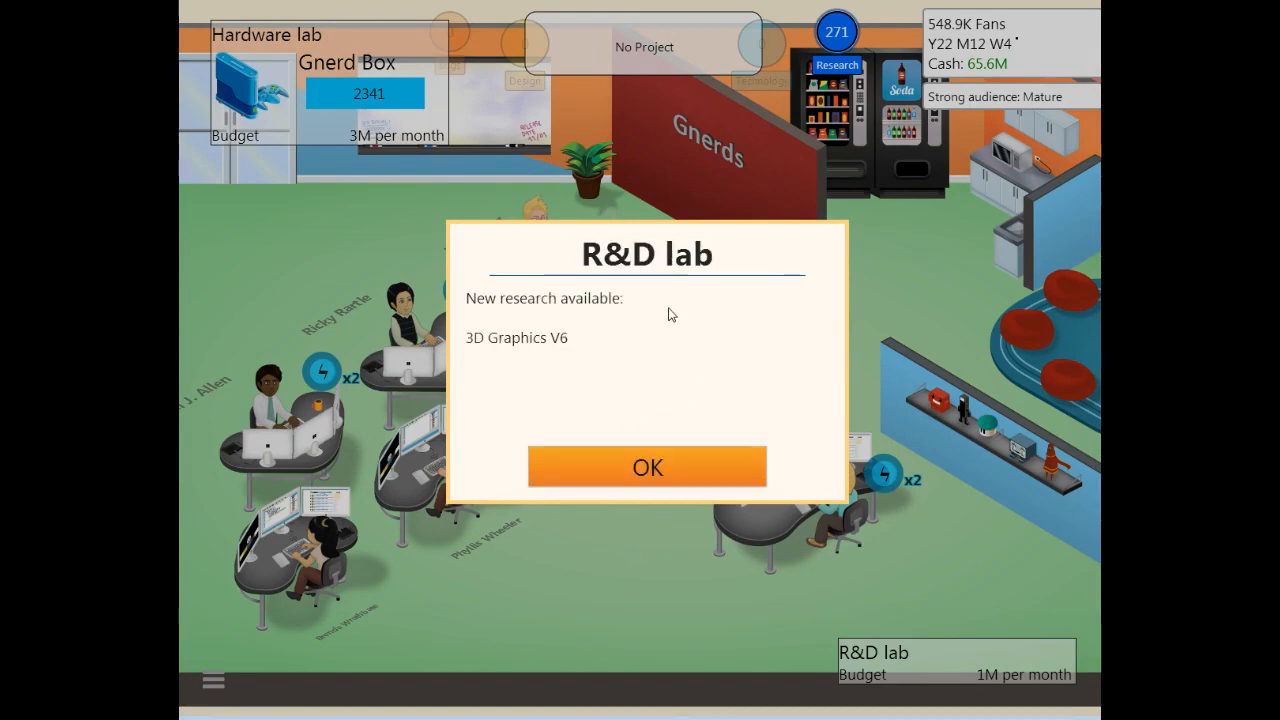
pyautogui.click(646, 466)
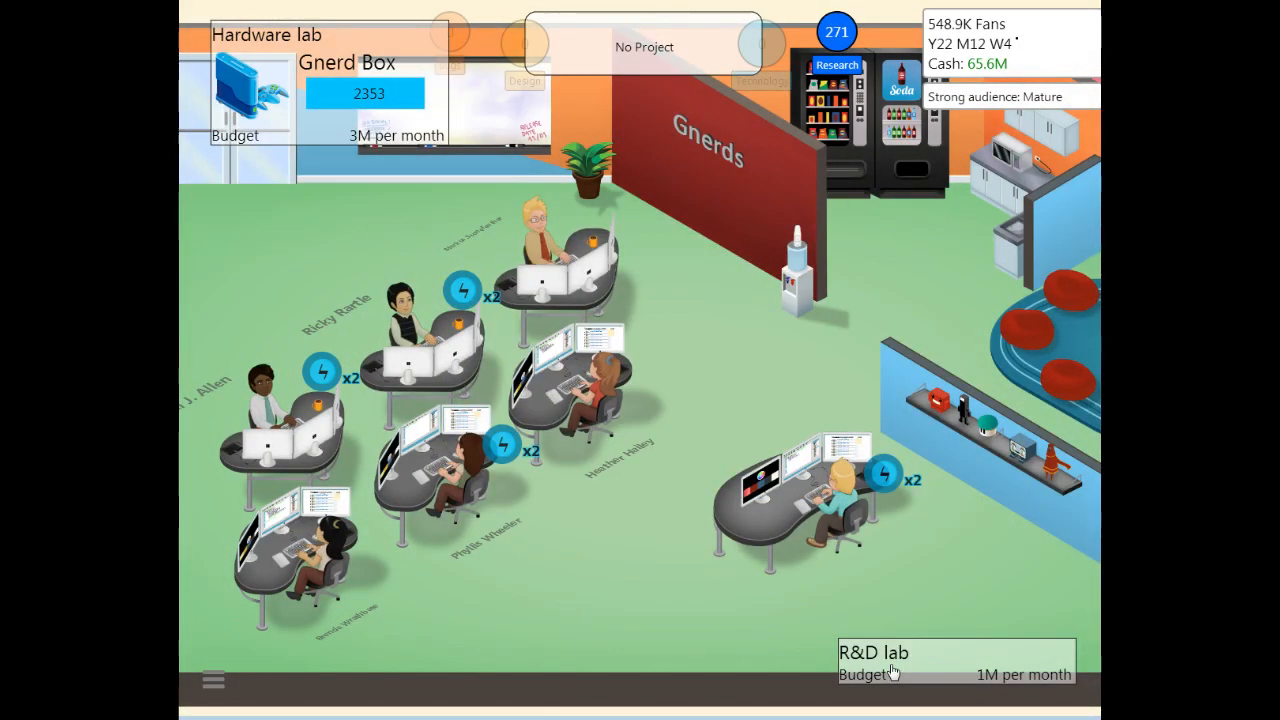
pyautogui.click(873, 652)
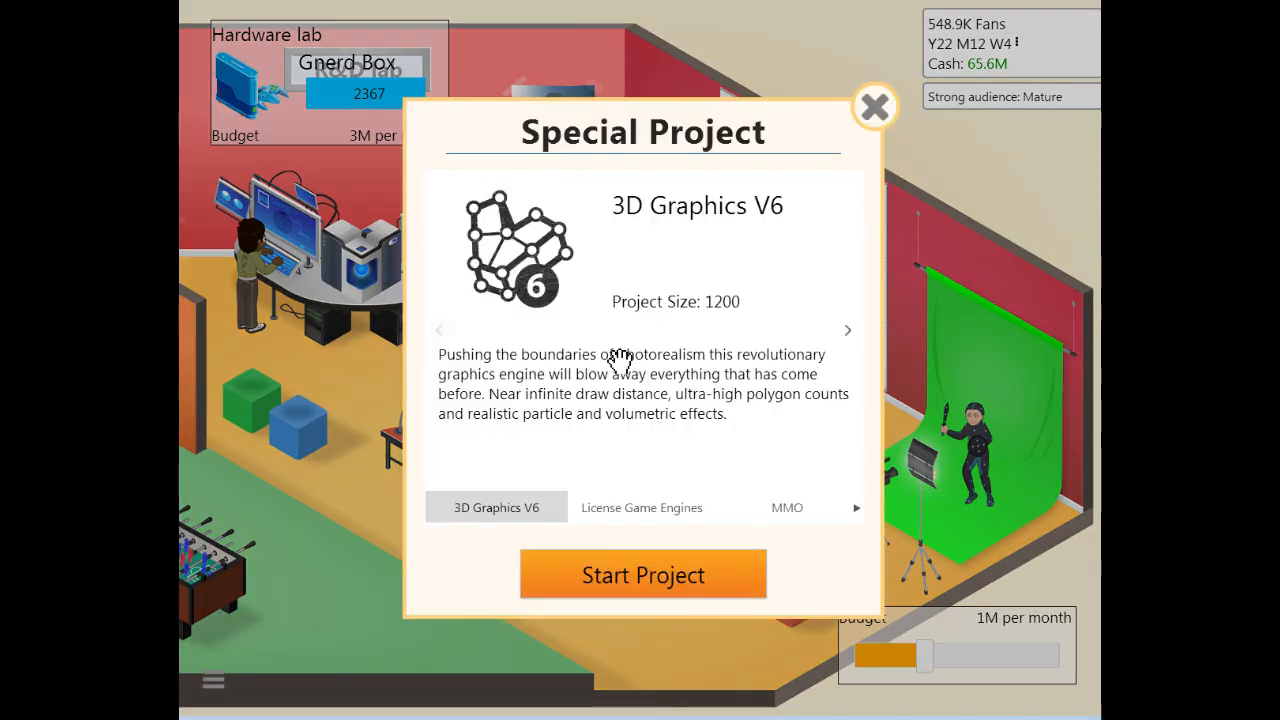
pyautogui.moveTo(622, 547)
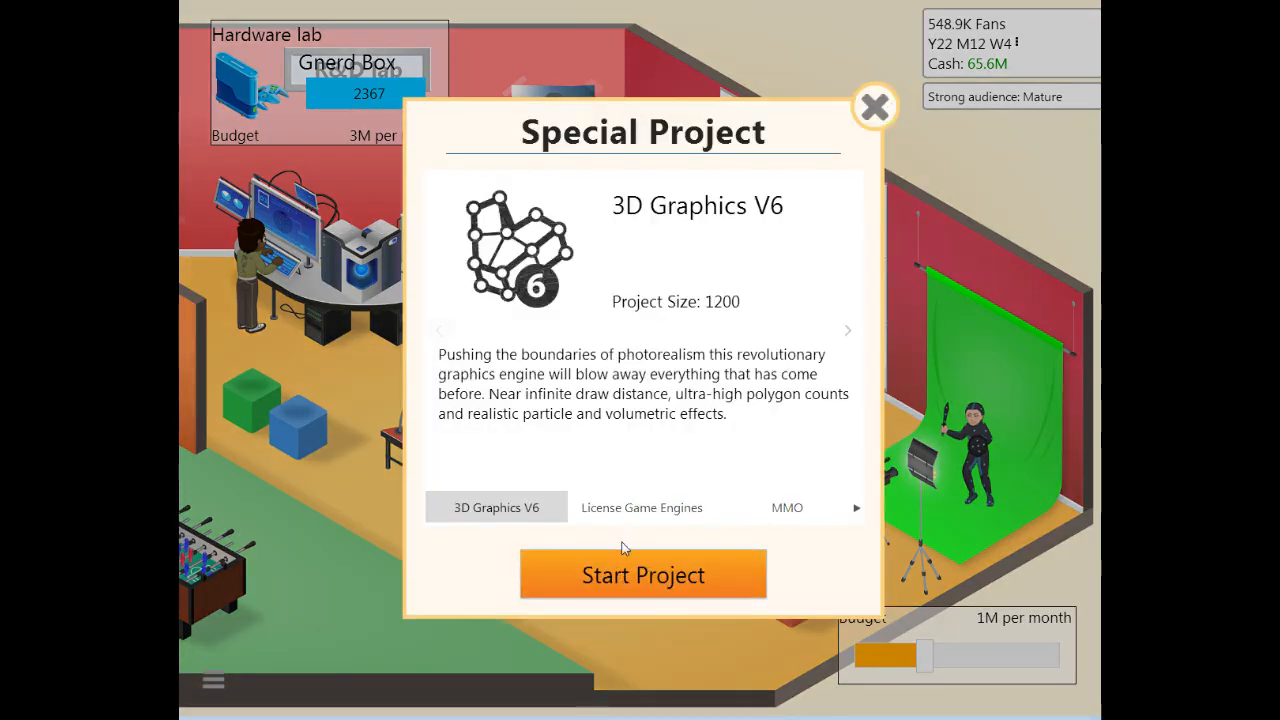
# Step: Start the 3D Graphics V6 R&D project and generate a game report for Labrynth
pyautogui.click(642, 573)
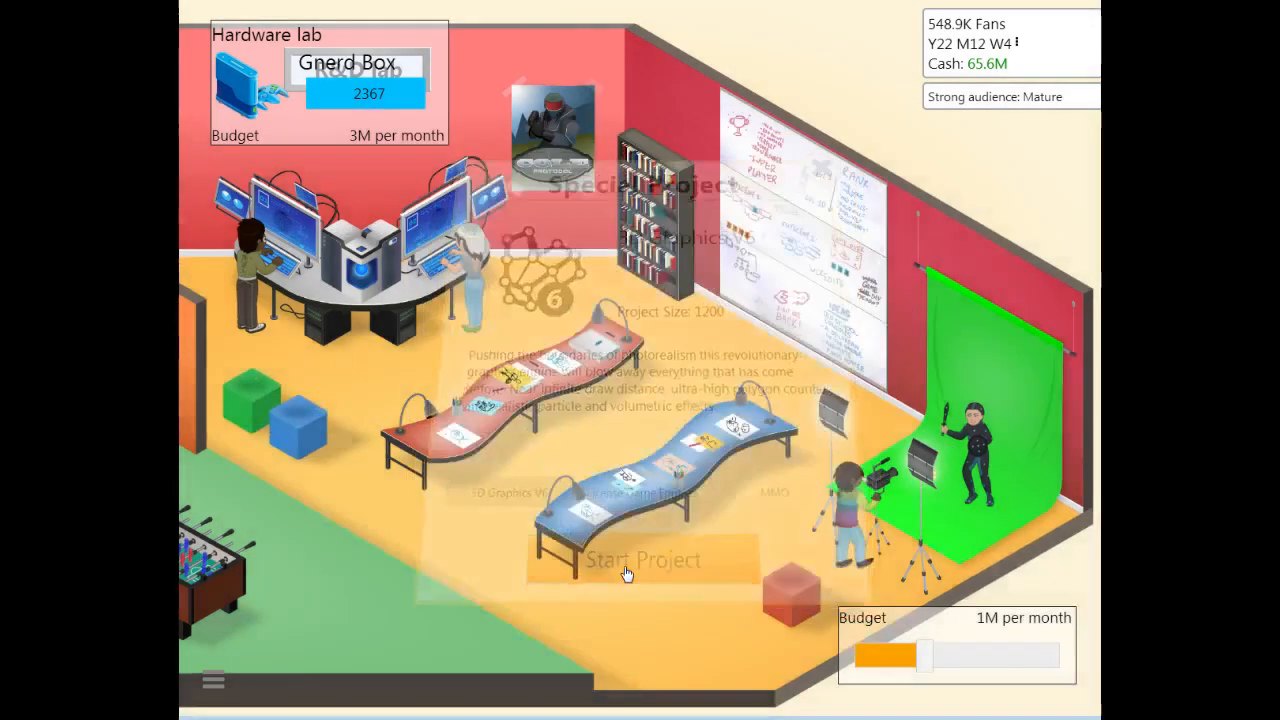
pyautogui.click(644, 559)
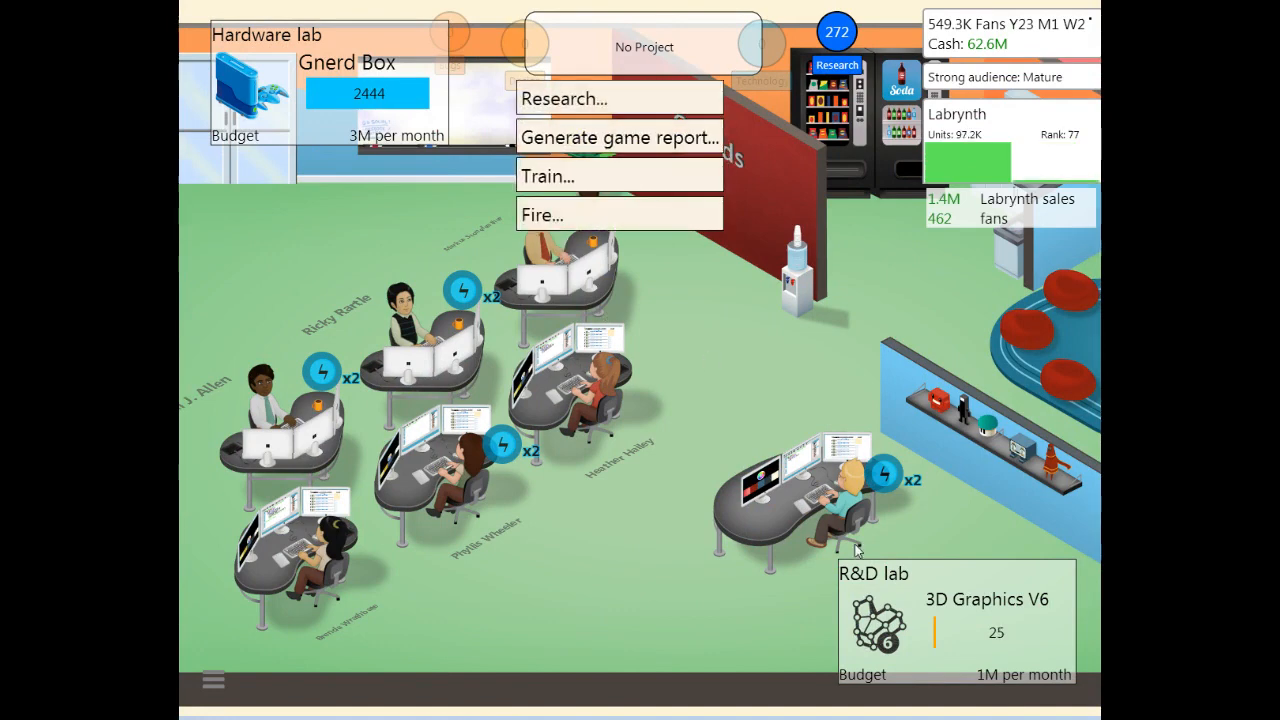
pyautogui.click(619, 137)
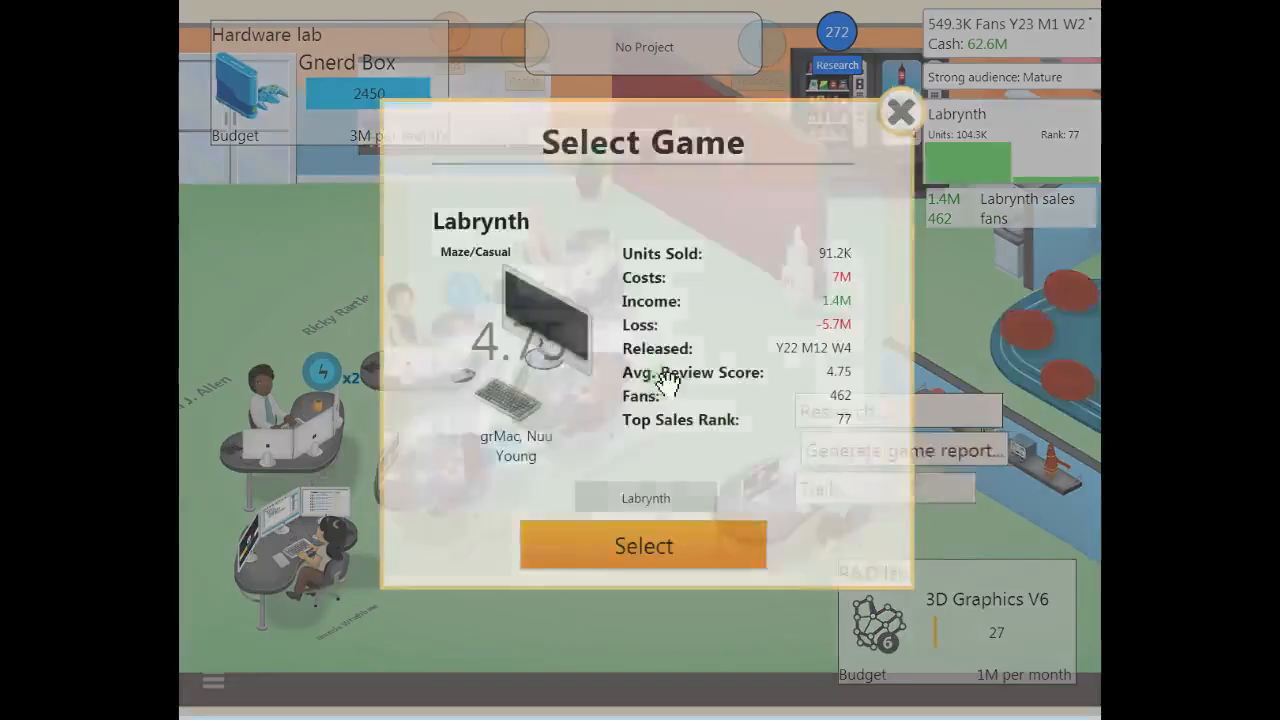
pyautogui.click(898, 111)
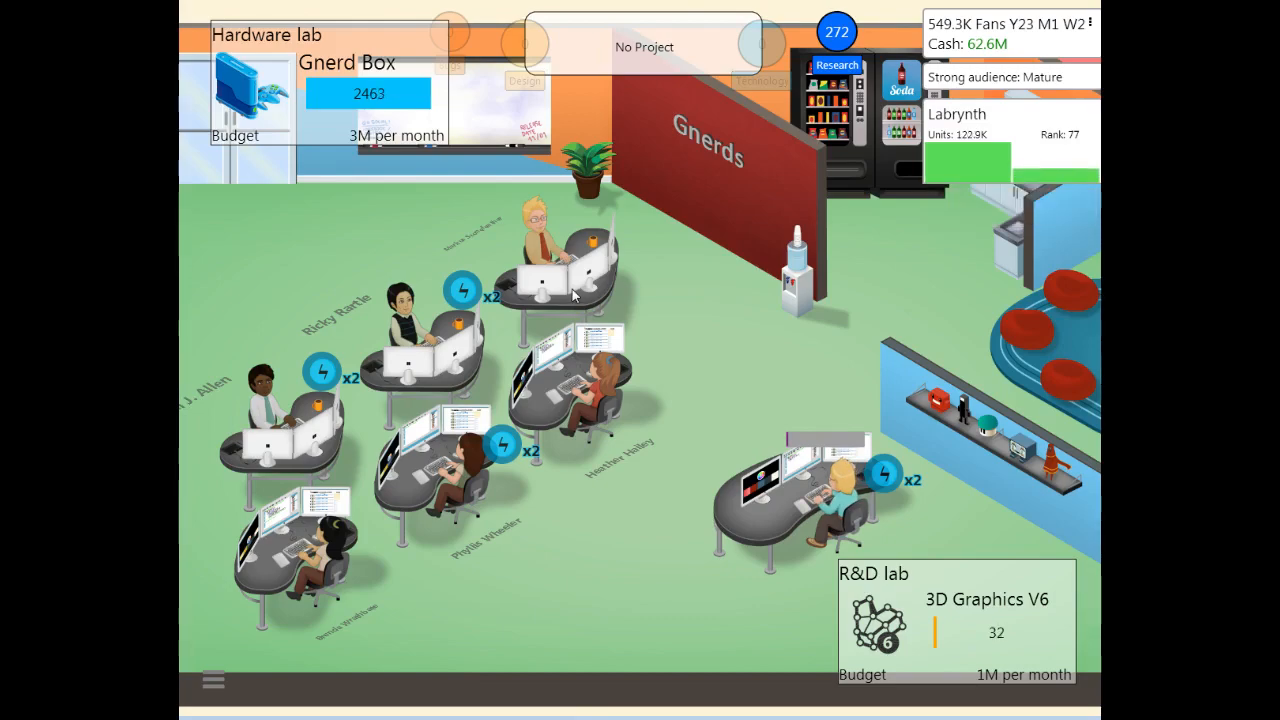
# Step: Research two New Topic entries, unlocking Alternate World and Tower Defense
pyautogui.click(838, 64)
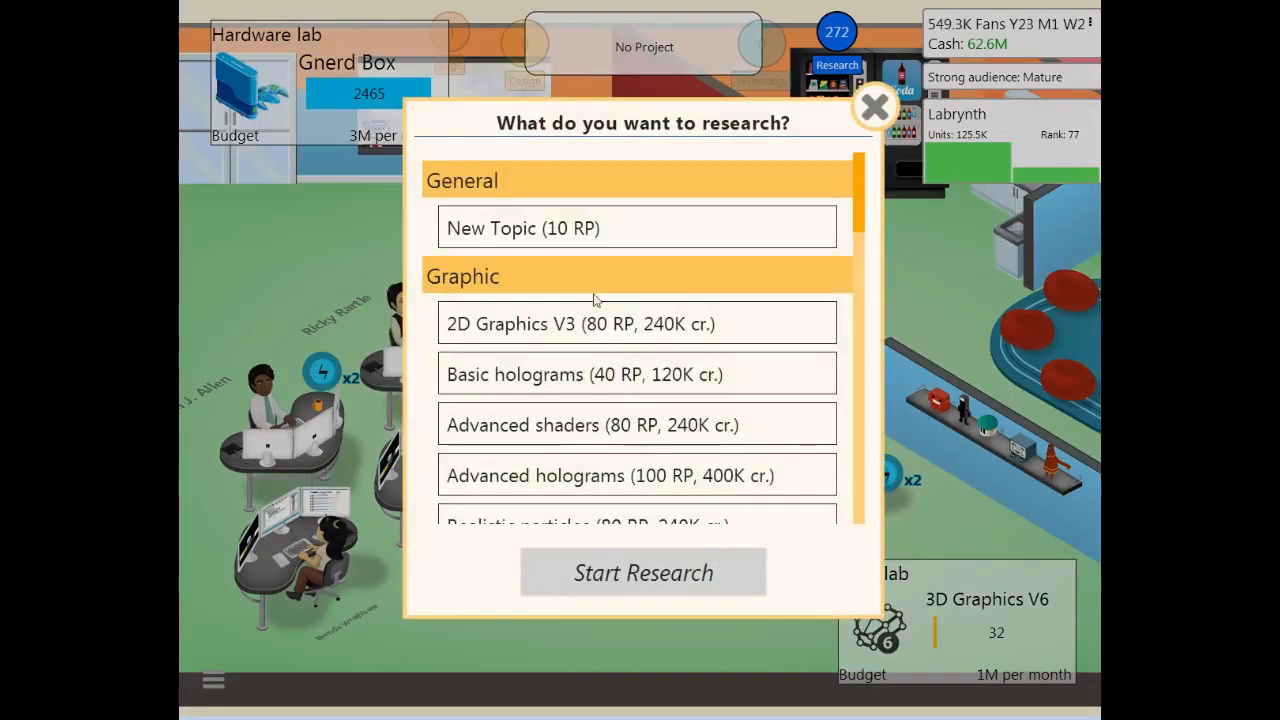
pyautogui.click(635, 228)
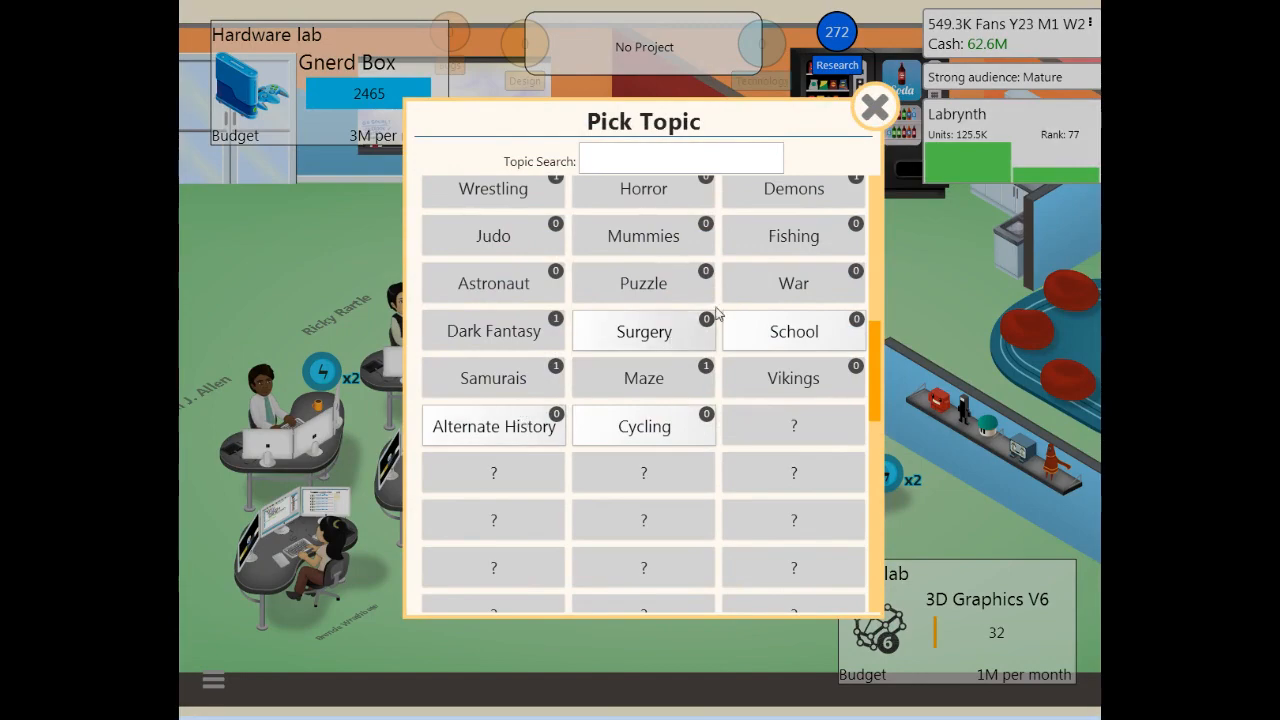
pyautogui.click(873, 107)
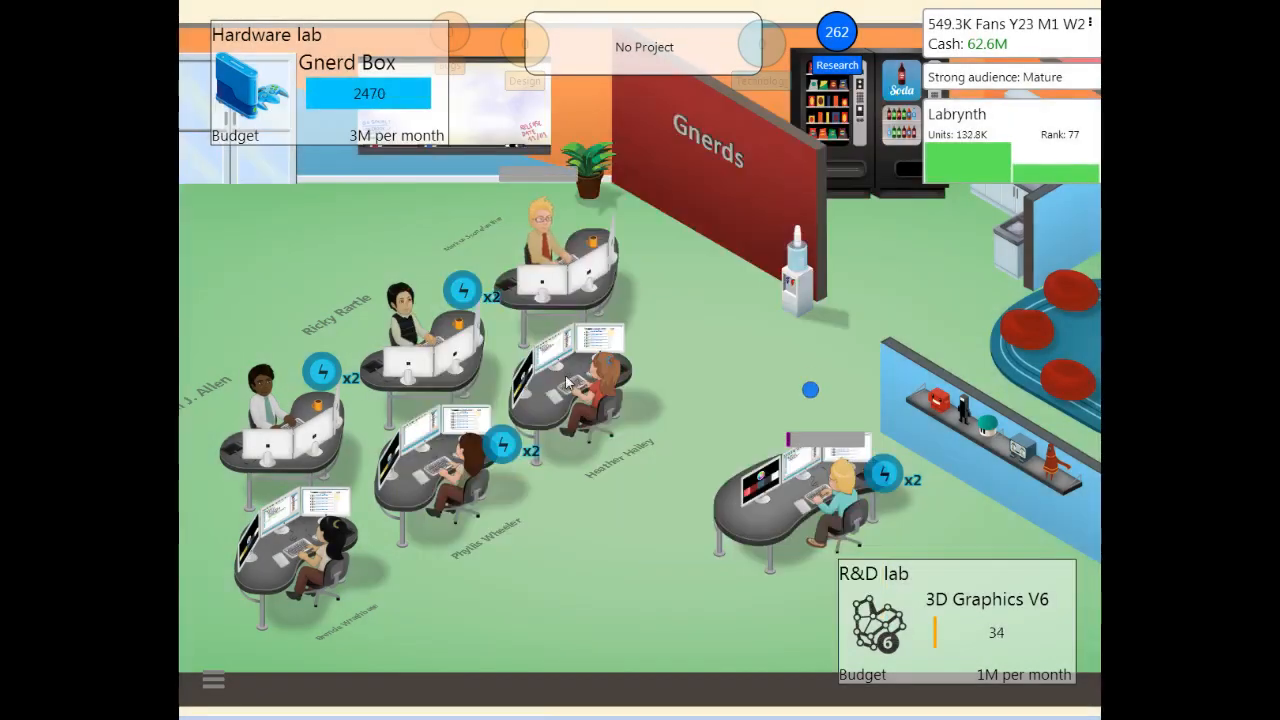
pyautogui.click(838, 65)
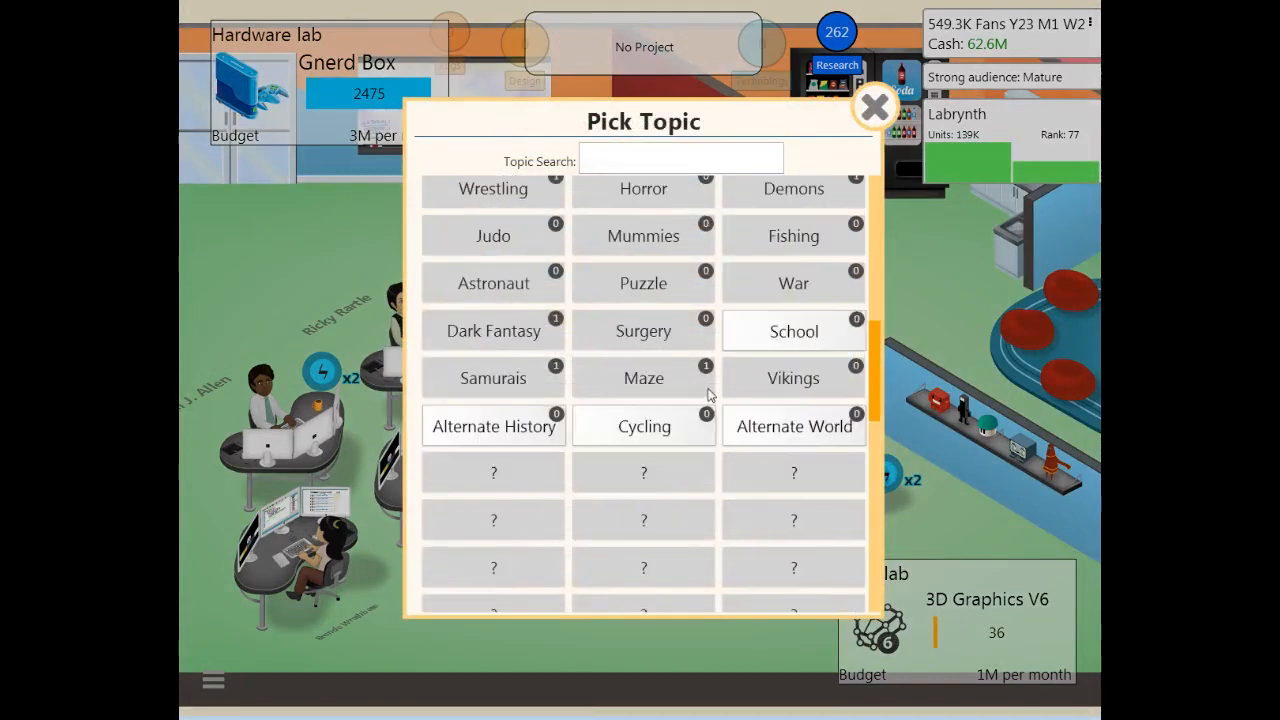
pyautogui.click(793, 426)
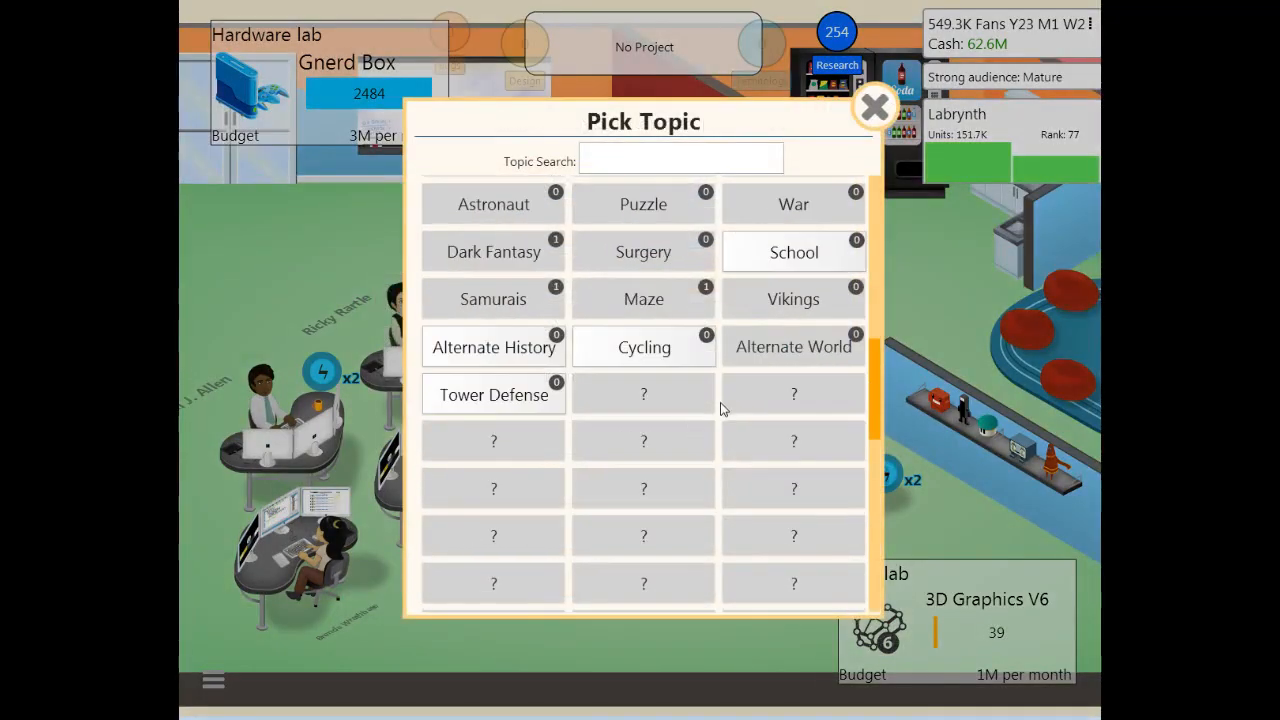
pyautogui.click(872, 107)
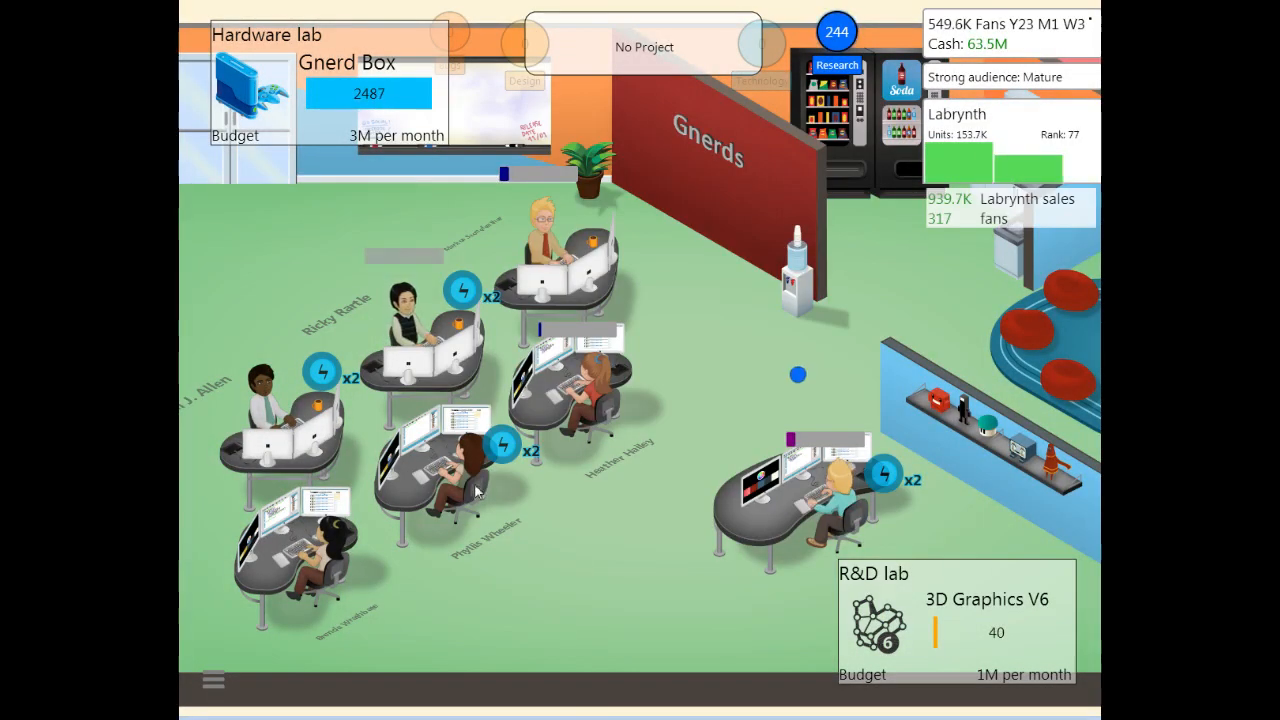
# Step: Start Basic holograms research, then Branching story research with a second staff member
pyautogui.click(838, 65)
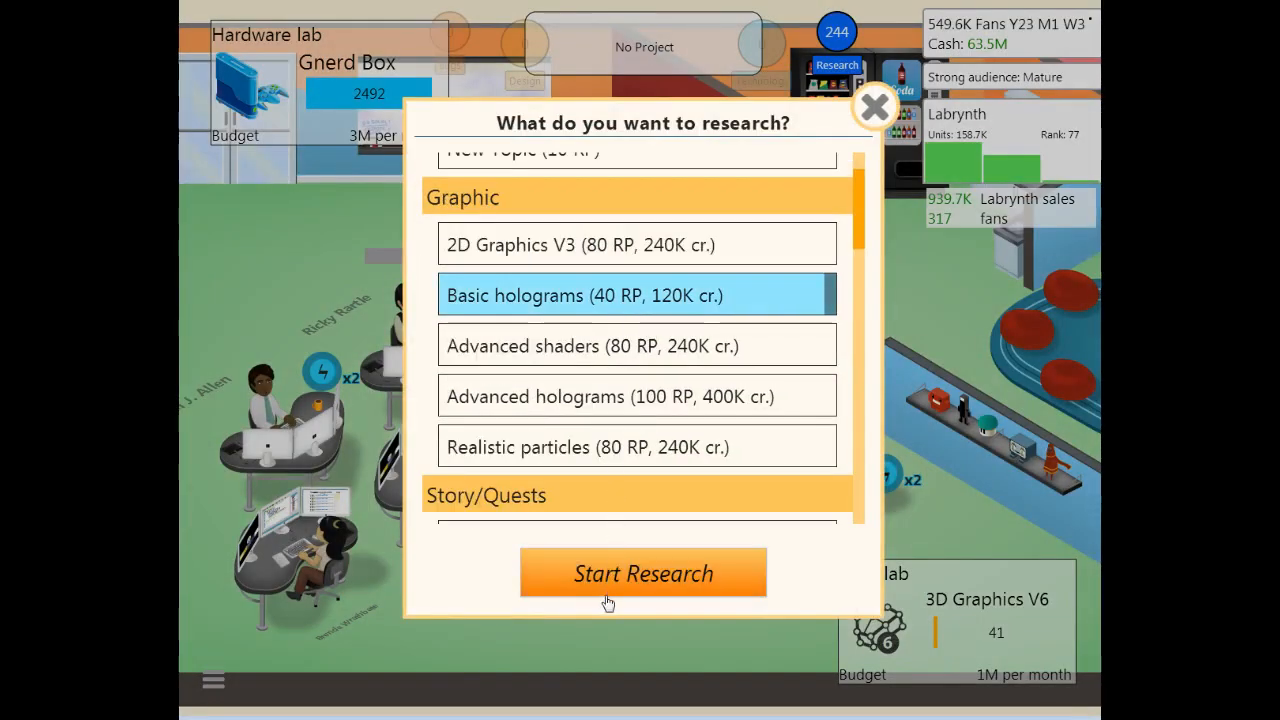
pyautogui.moveTo(600, 396)
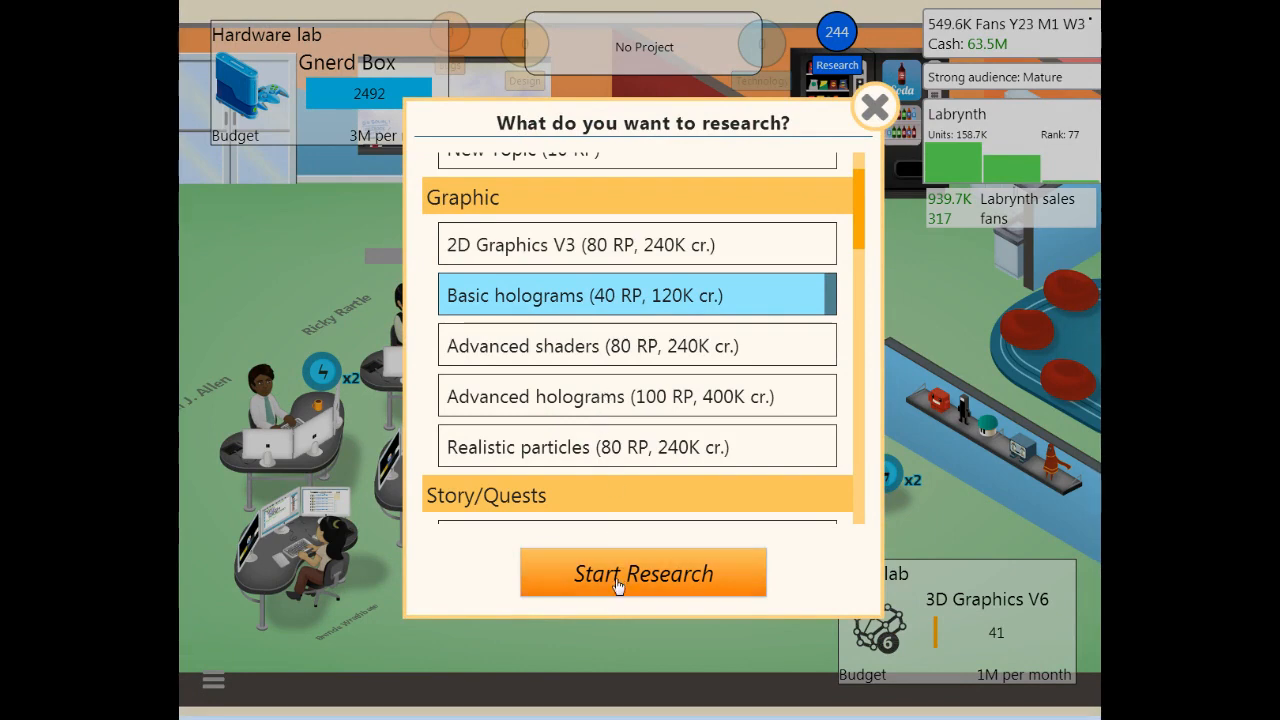
pyautogui.click(643, 573)
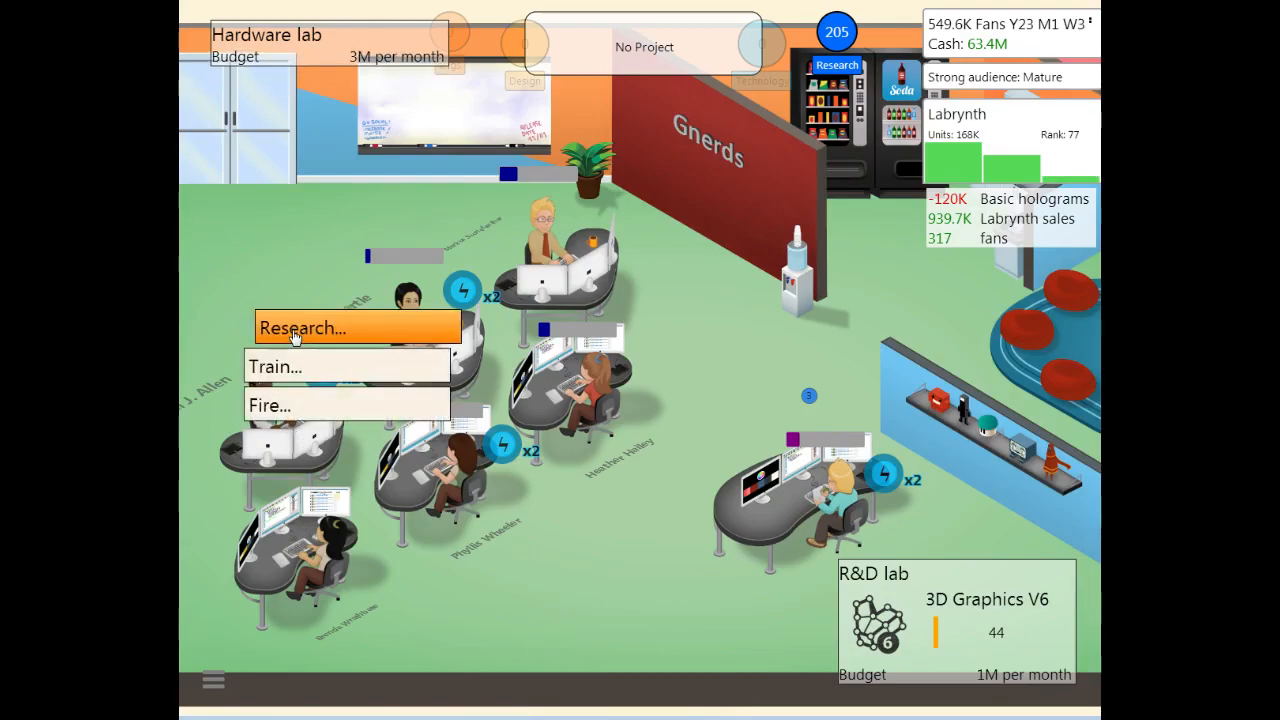
pyautogui.click(303, 327)
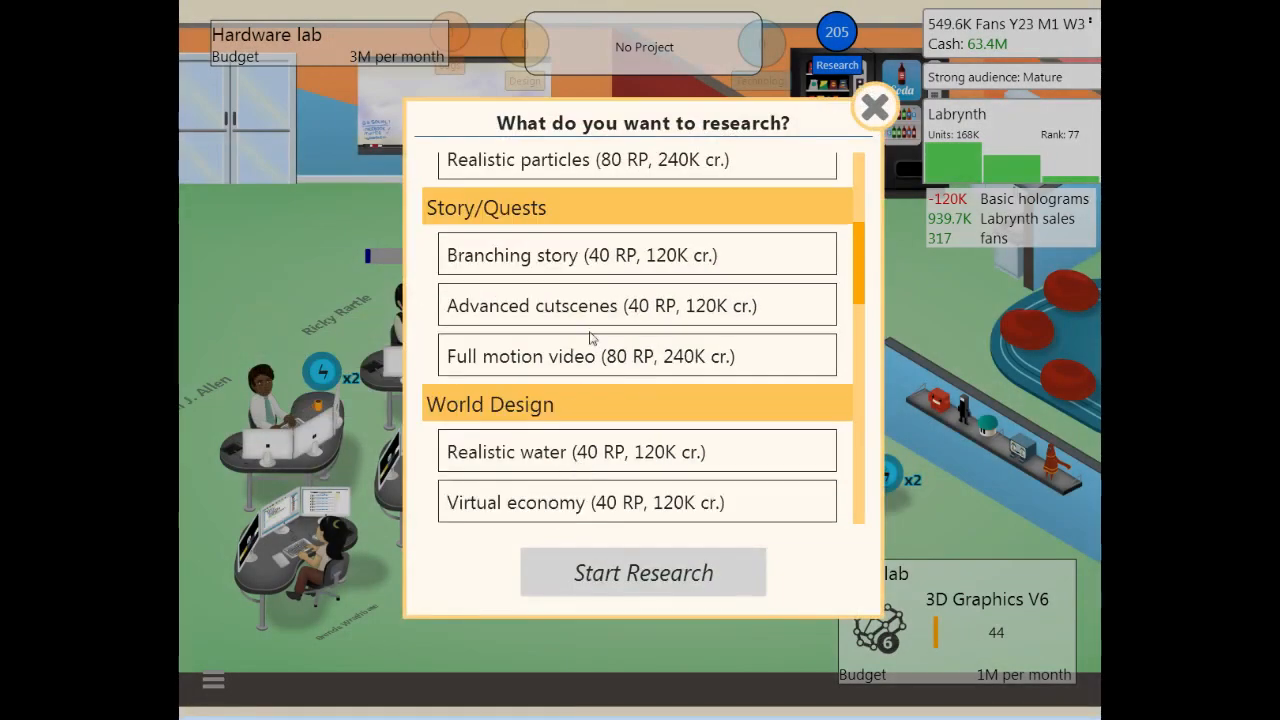
pyautogui.moveTo(580, 270)
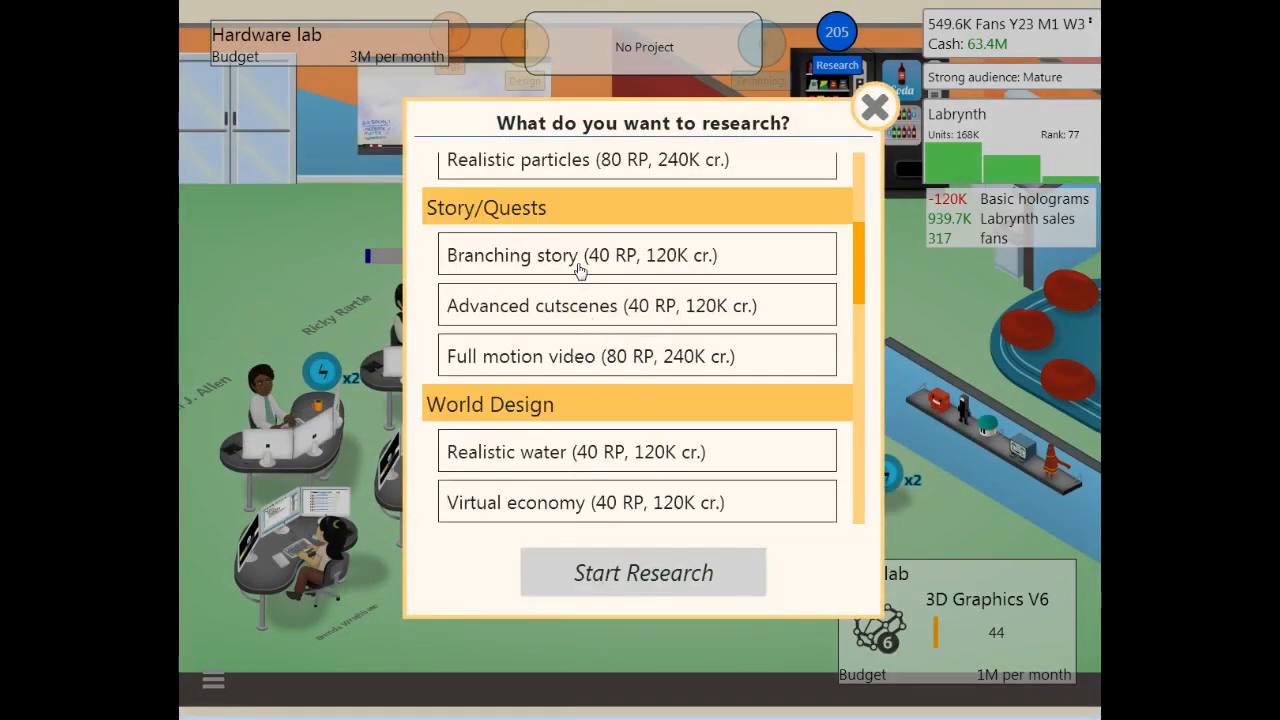
pyautogui.click(580, 255)
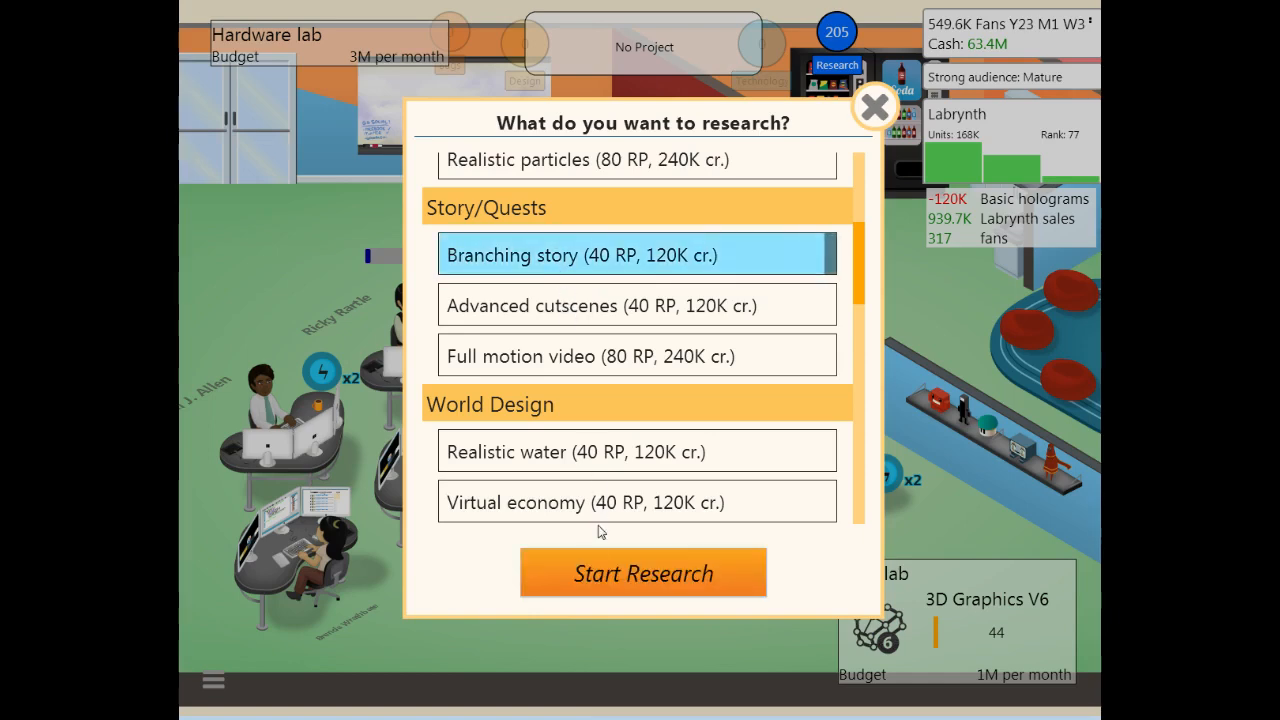
pyautogui.click(643, 573)
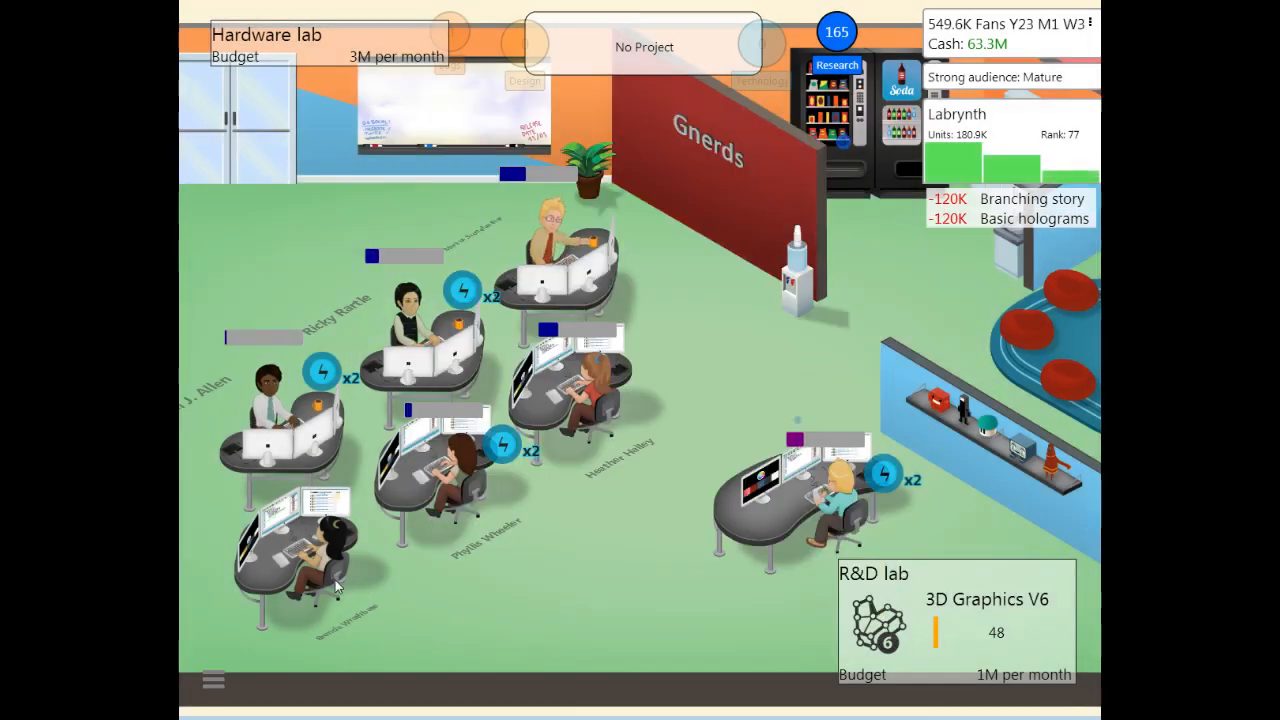
# Step: Browse the research options for another staff member
pyautogui.click(838, 65)
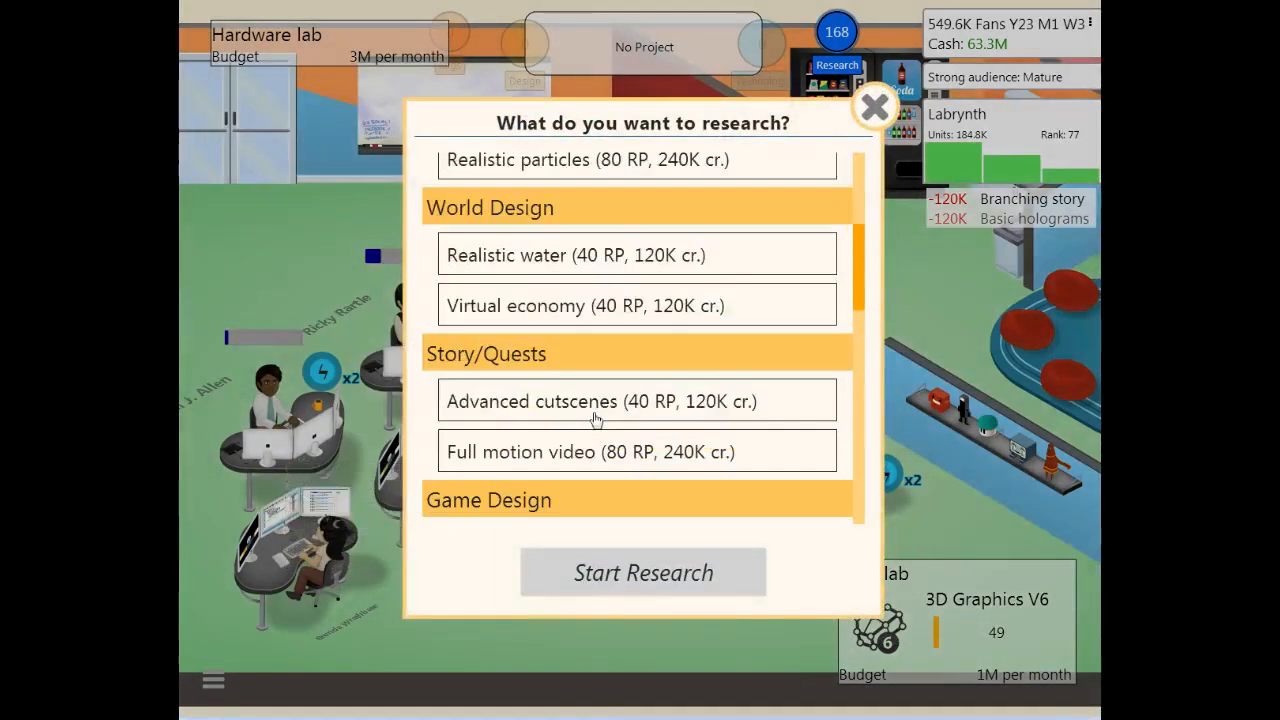
pyautogui.scroll(-3)
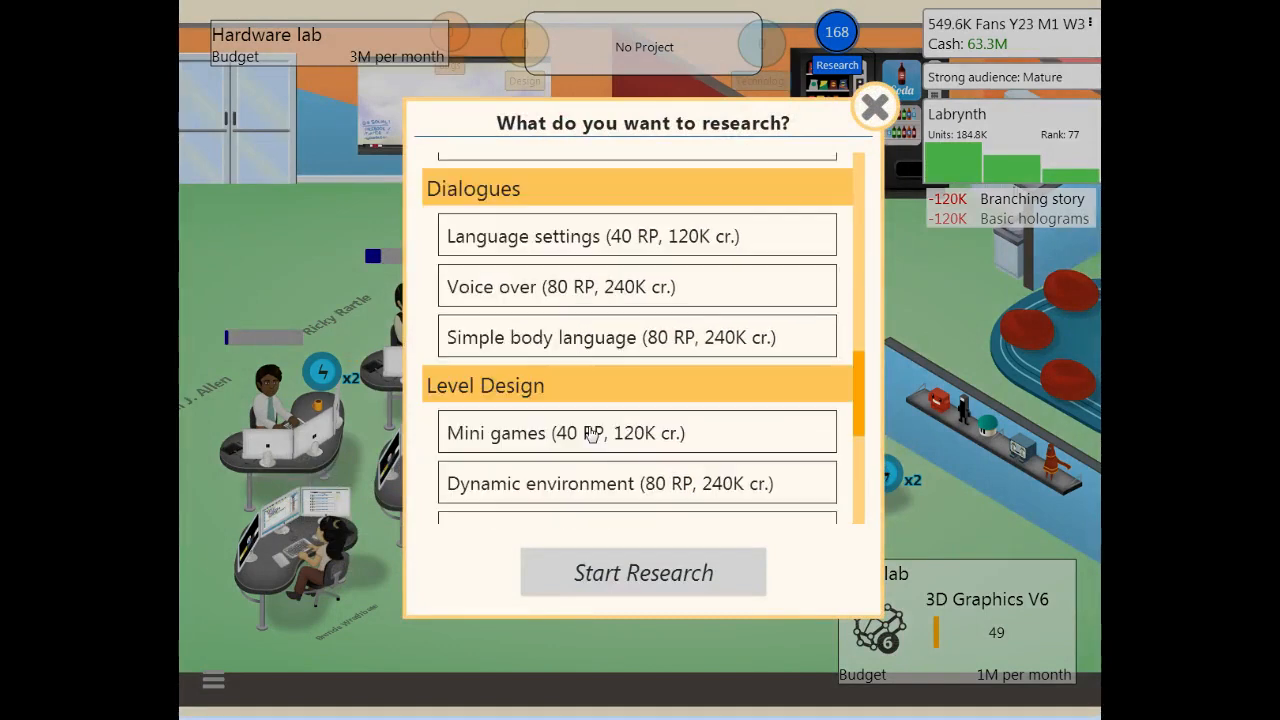
pyautogui.scroll(-3)
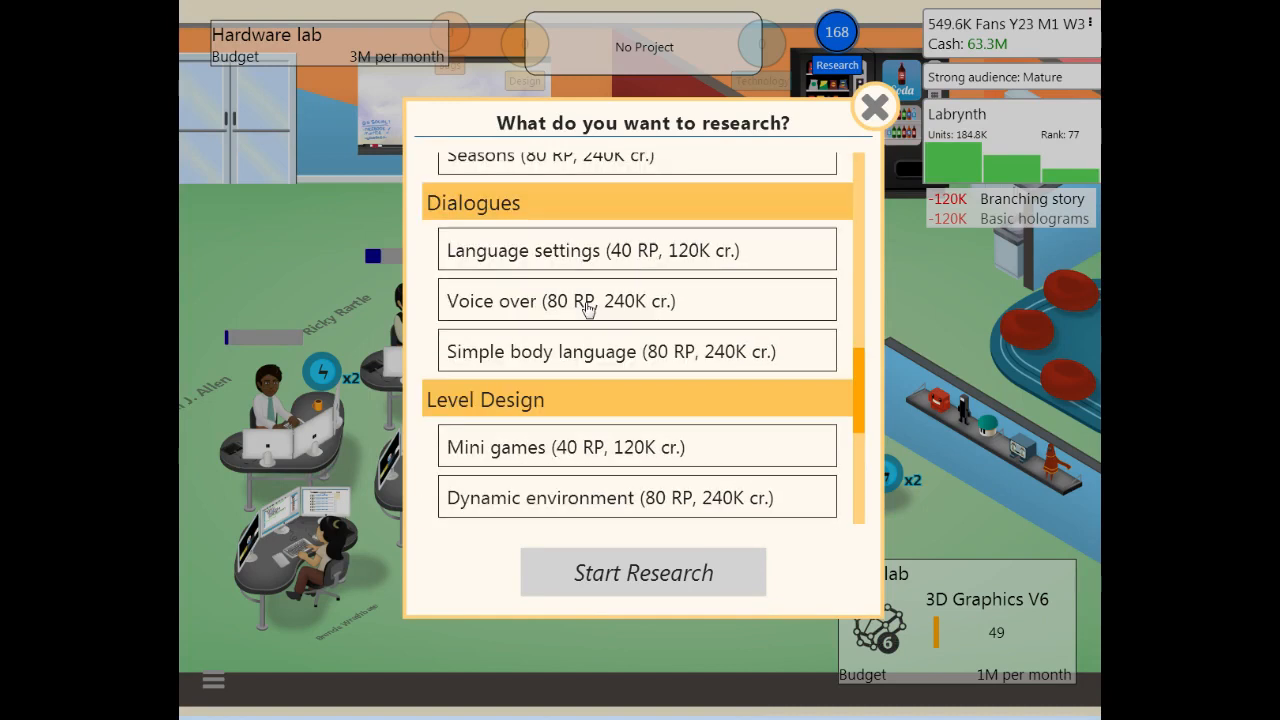
pyautogui.moveTo(600, 438)
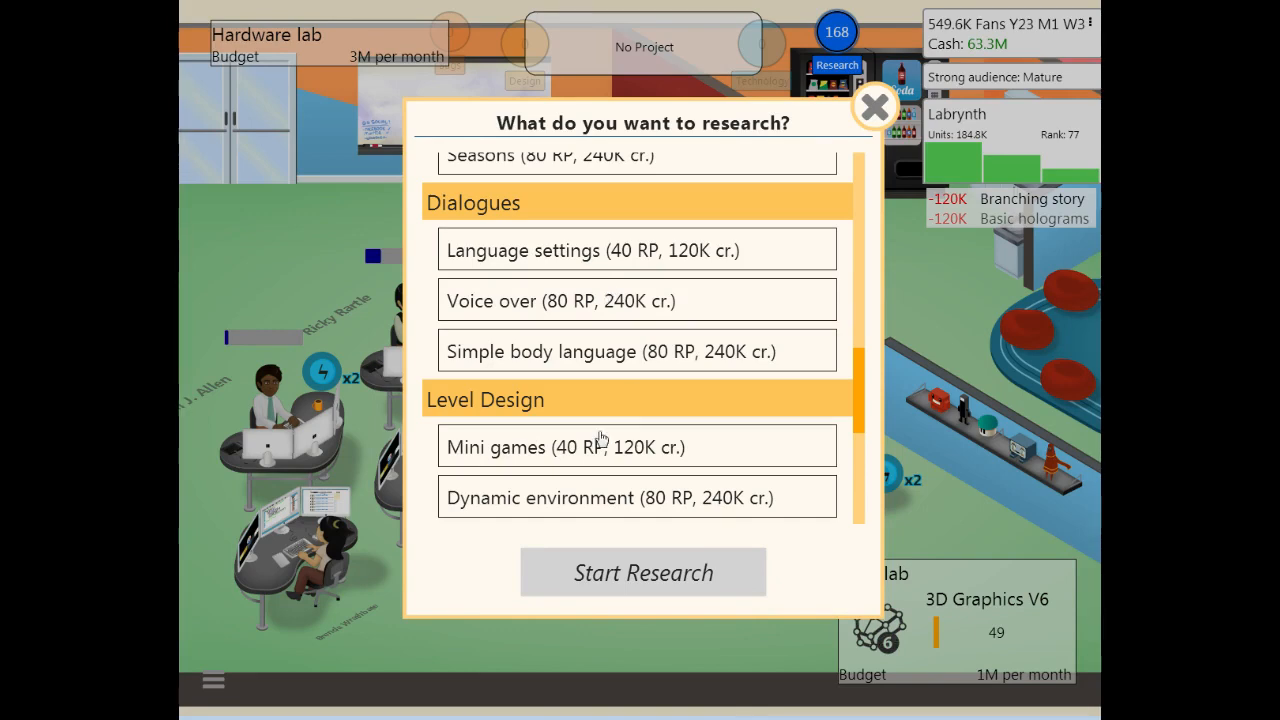
pyautogui.moveTo(566, 452)
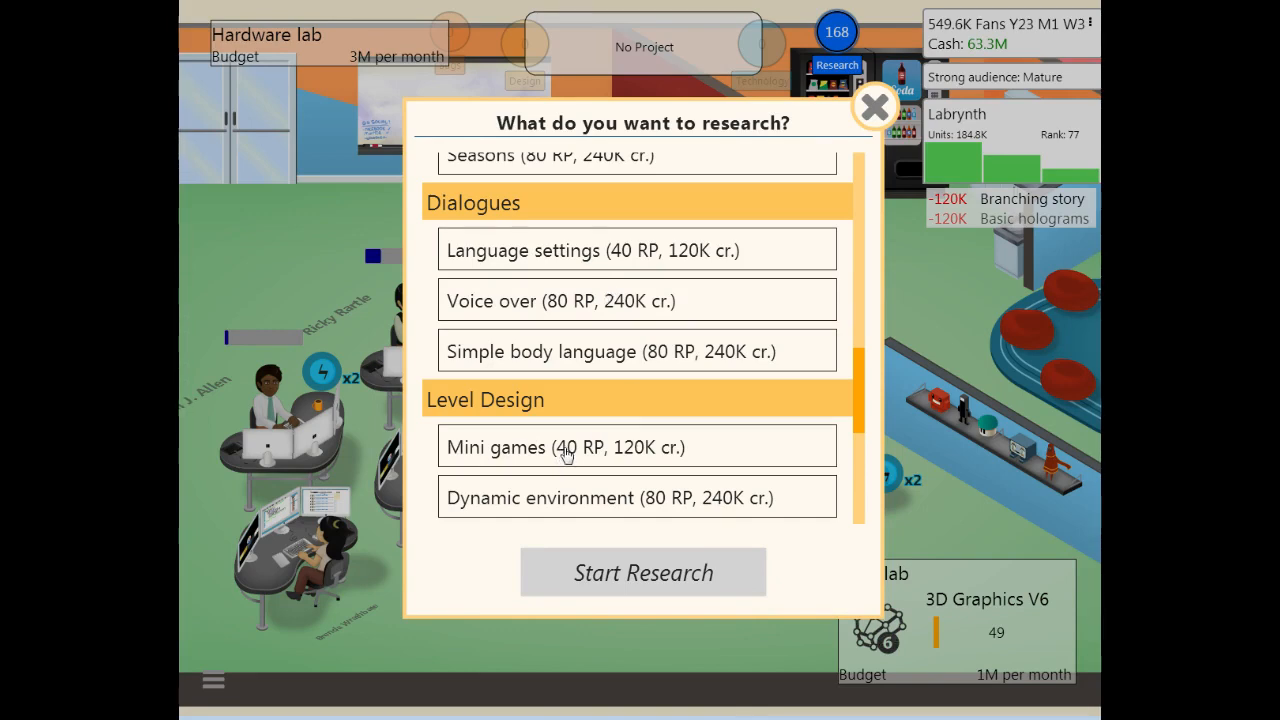
pyautogui.scroll(-3)
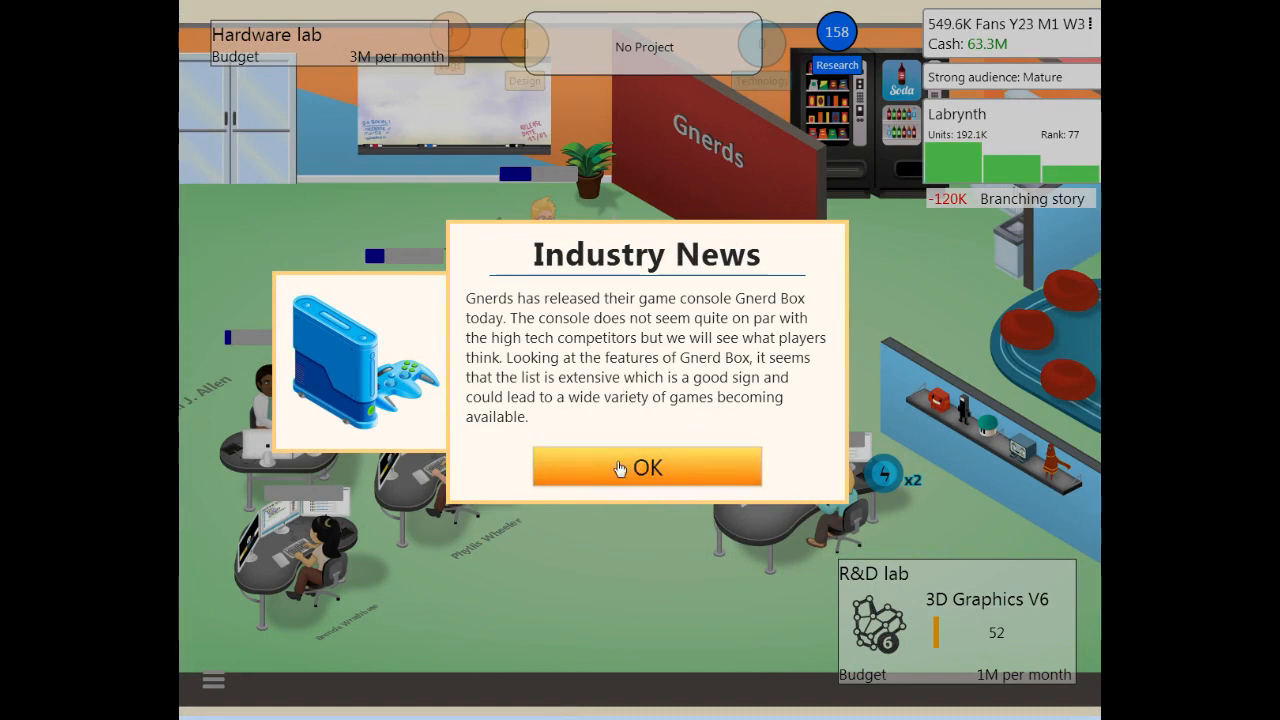
# Step: Dismiss both pages of the Gnerd Box release news
pyautogui.click(646, 467)
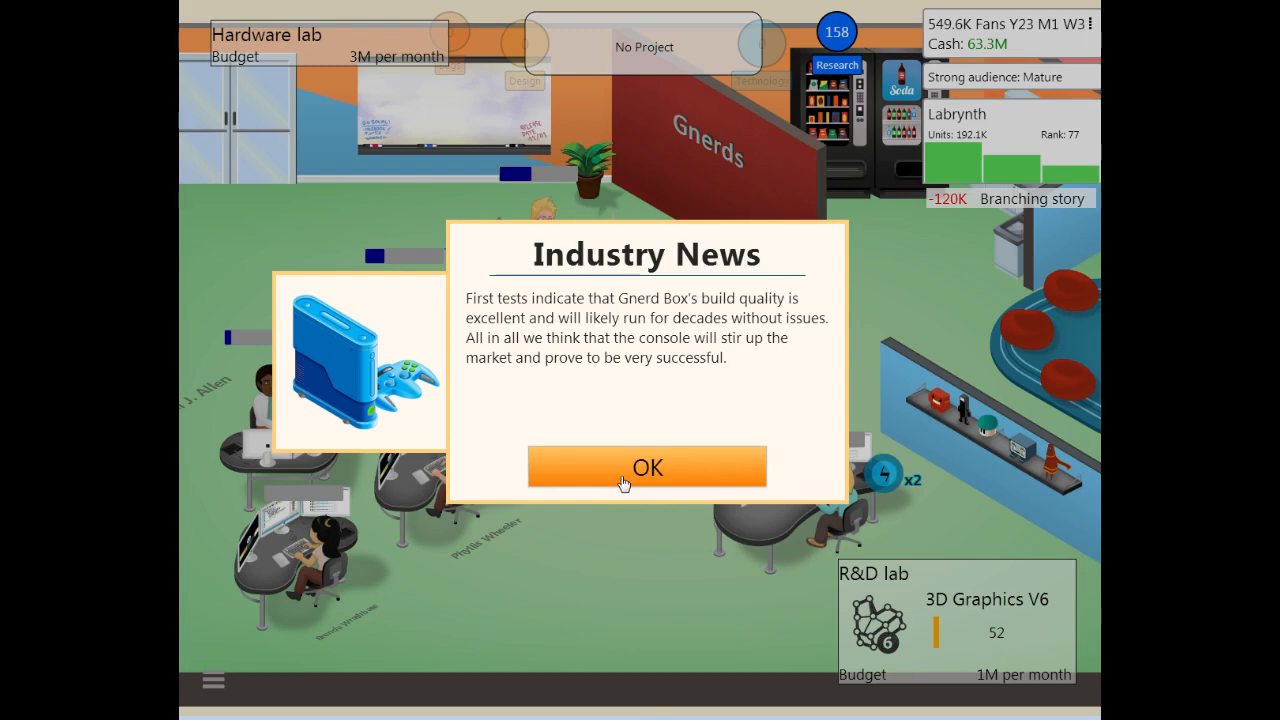
pyautogui.click(646, 467)
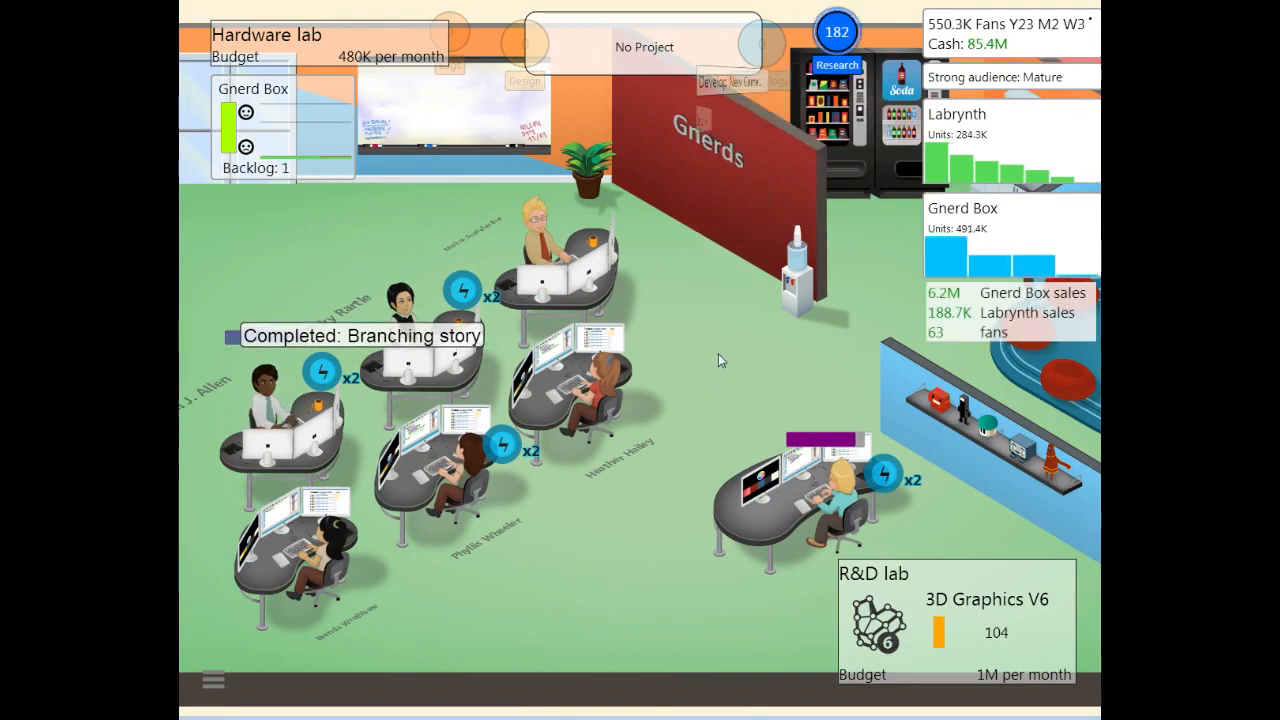
# Step: Create a custom engine named 'Everything' with graphics, story and sound features
pyautogui.click(644, 47)
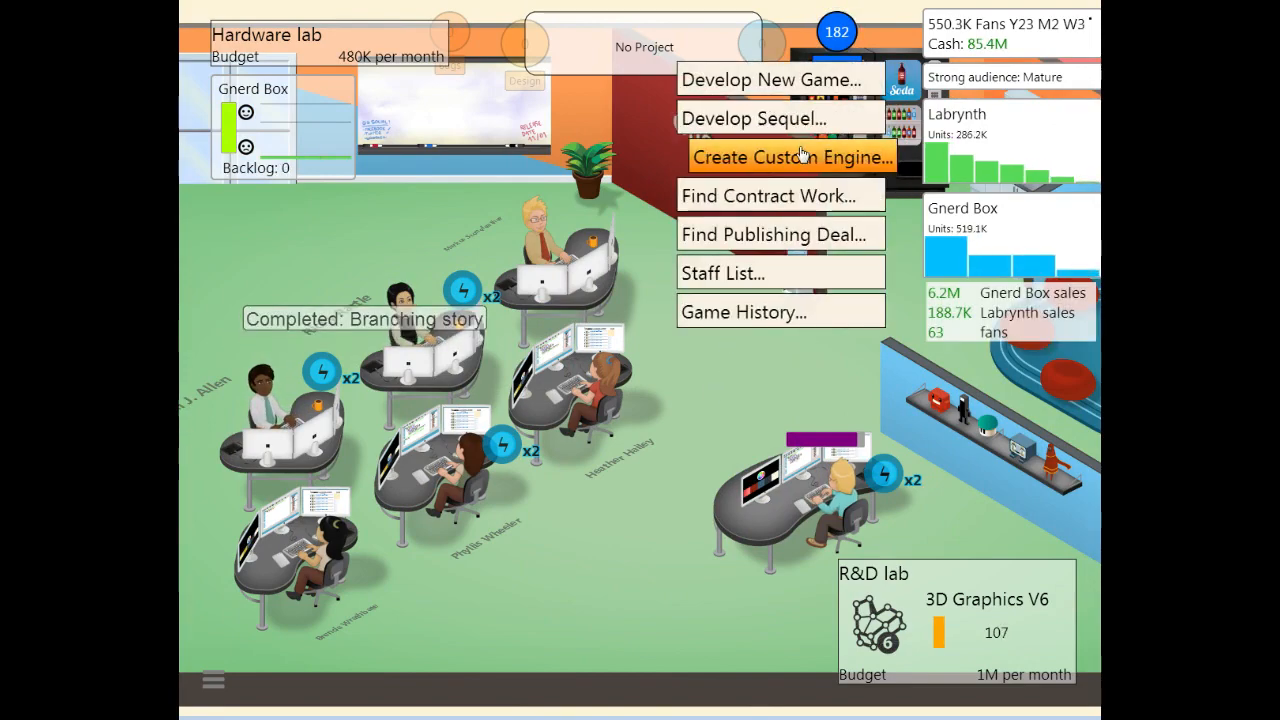
pyautogui.click(792, 156)
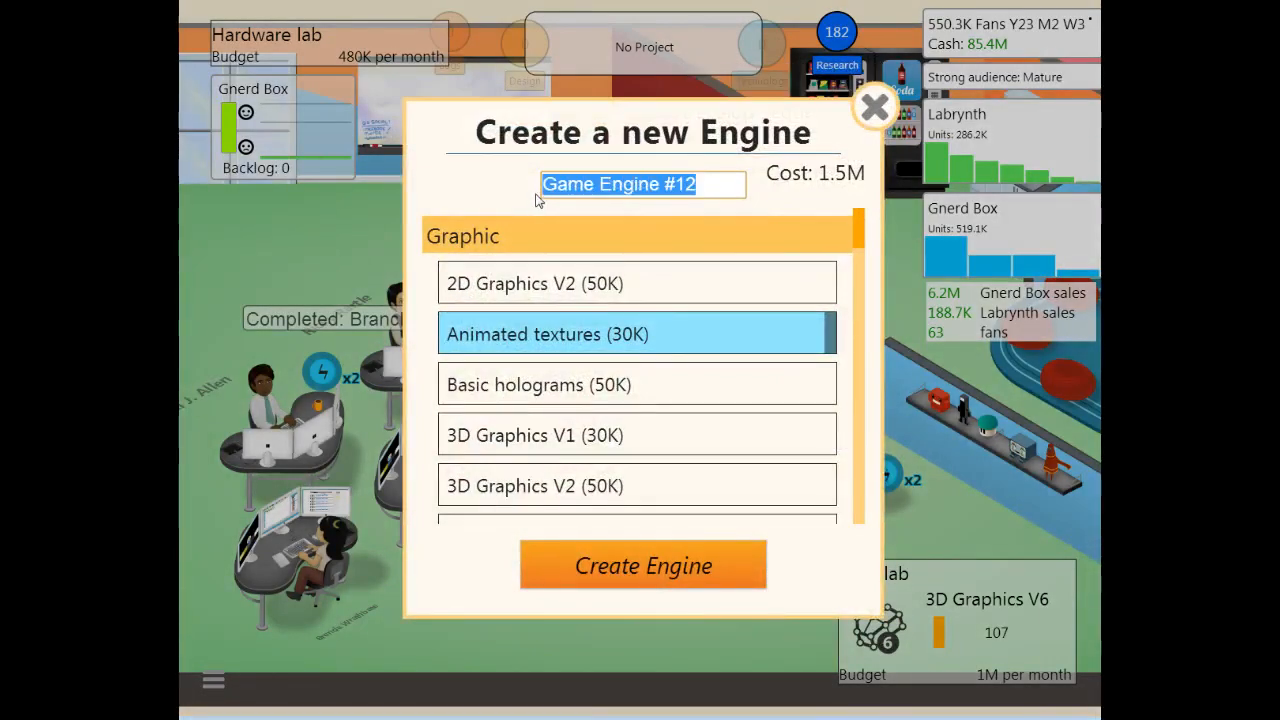
pyautogui.write('Everything')
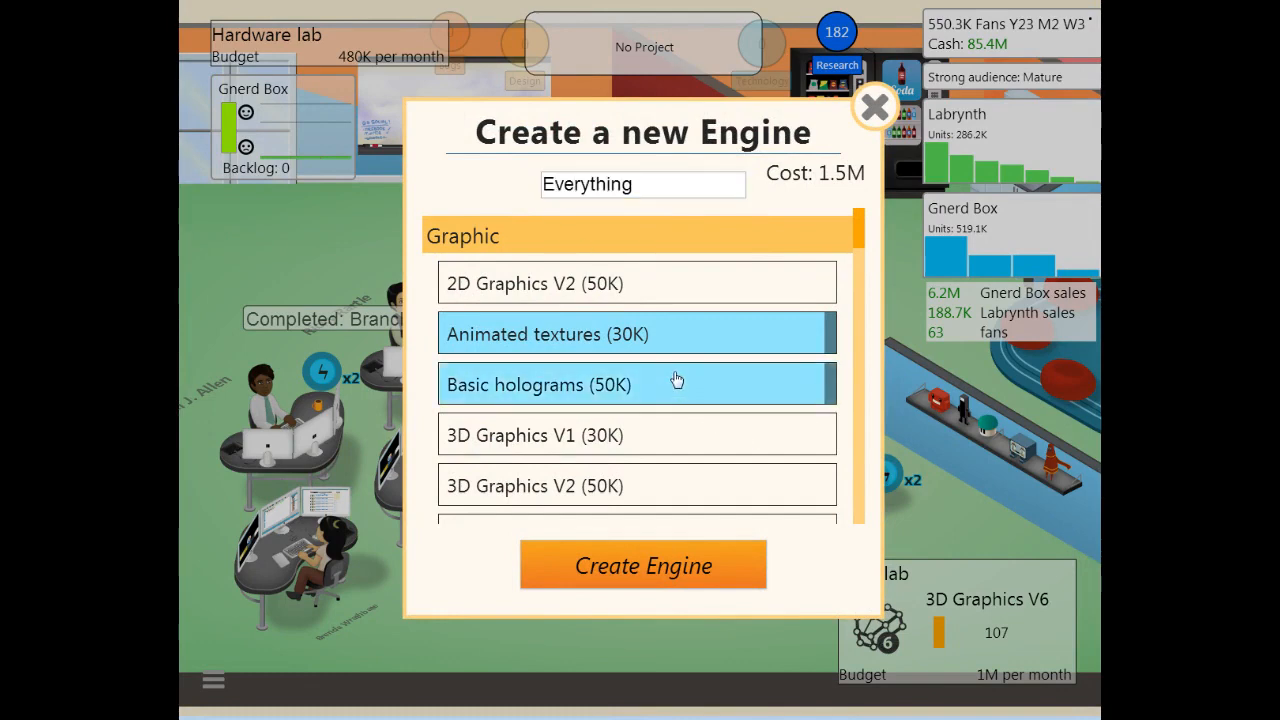
pyautogui.scroll(-3)
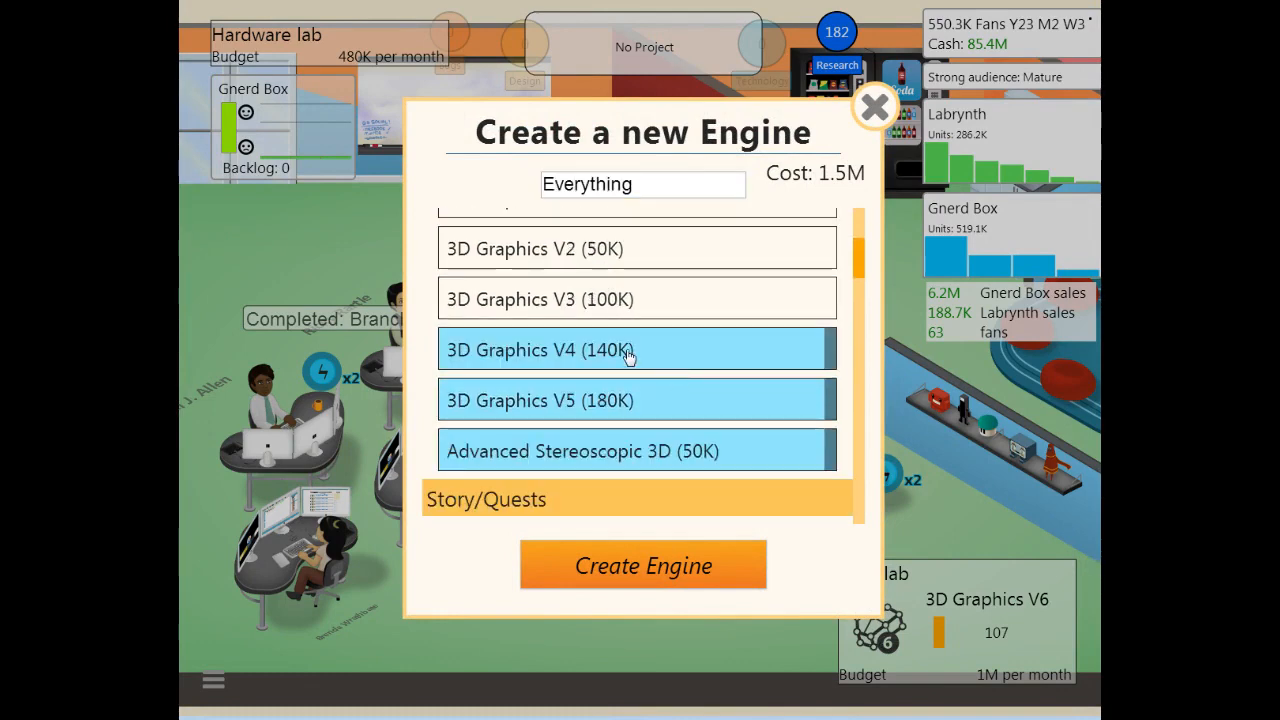
pyautogui.scroll(-3)
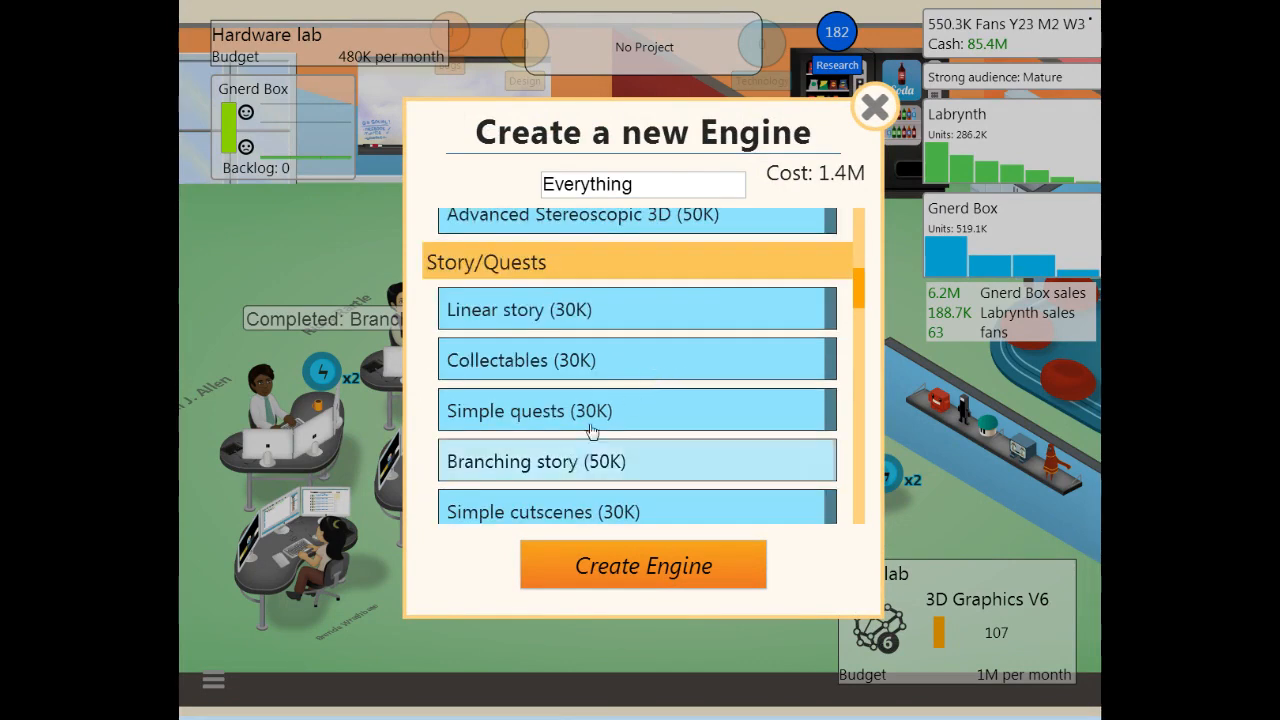
pyautogui.scroll(-3)
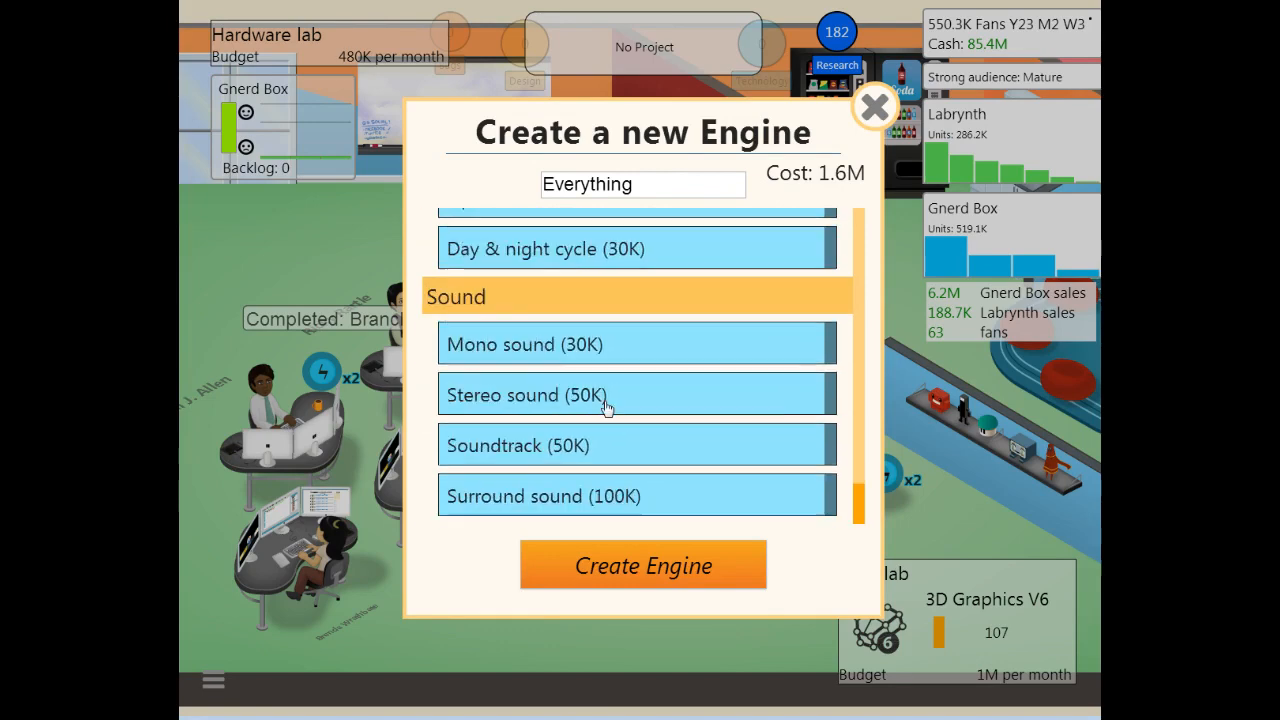
pyautogui.click(643, 565)
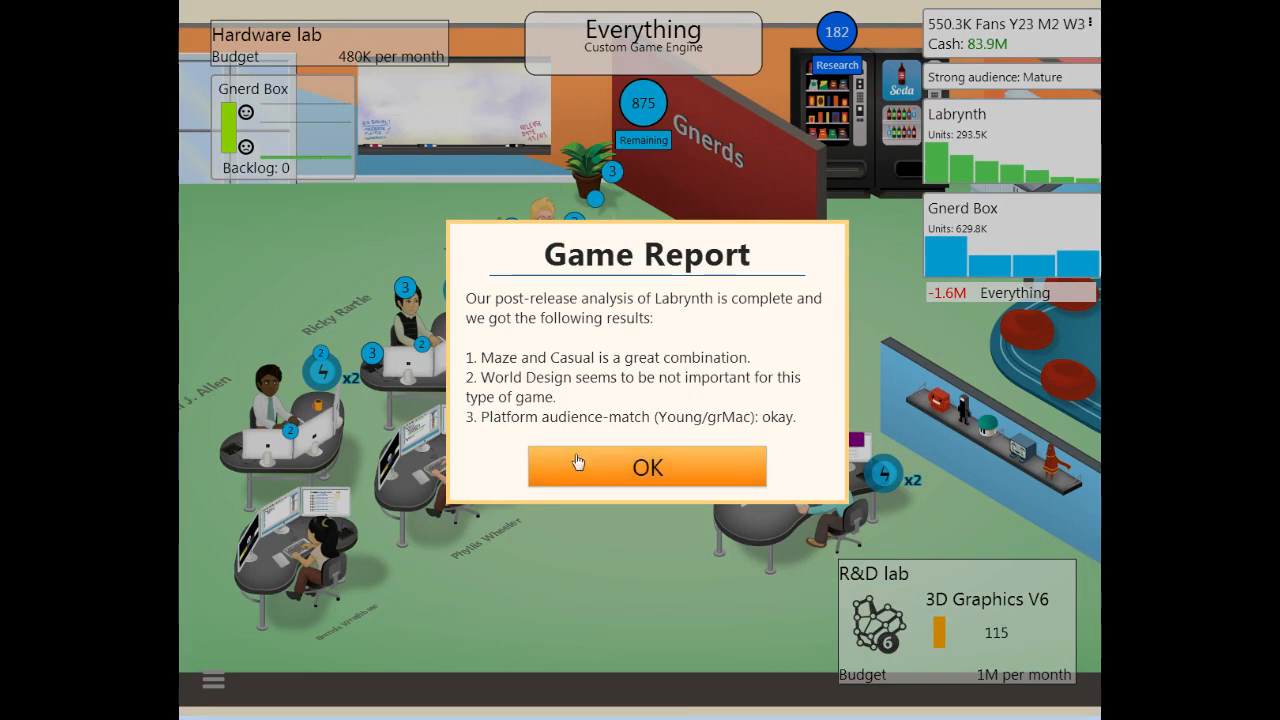
# Step: Dismiss the Labrynth report, Holo Box news and insight popups; raise hardware lab budget to 1.1M/month
pyautogui.click(647, 466)
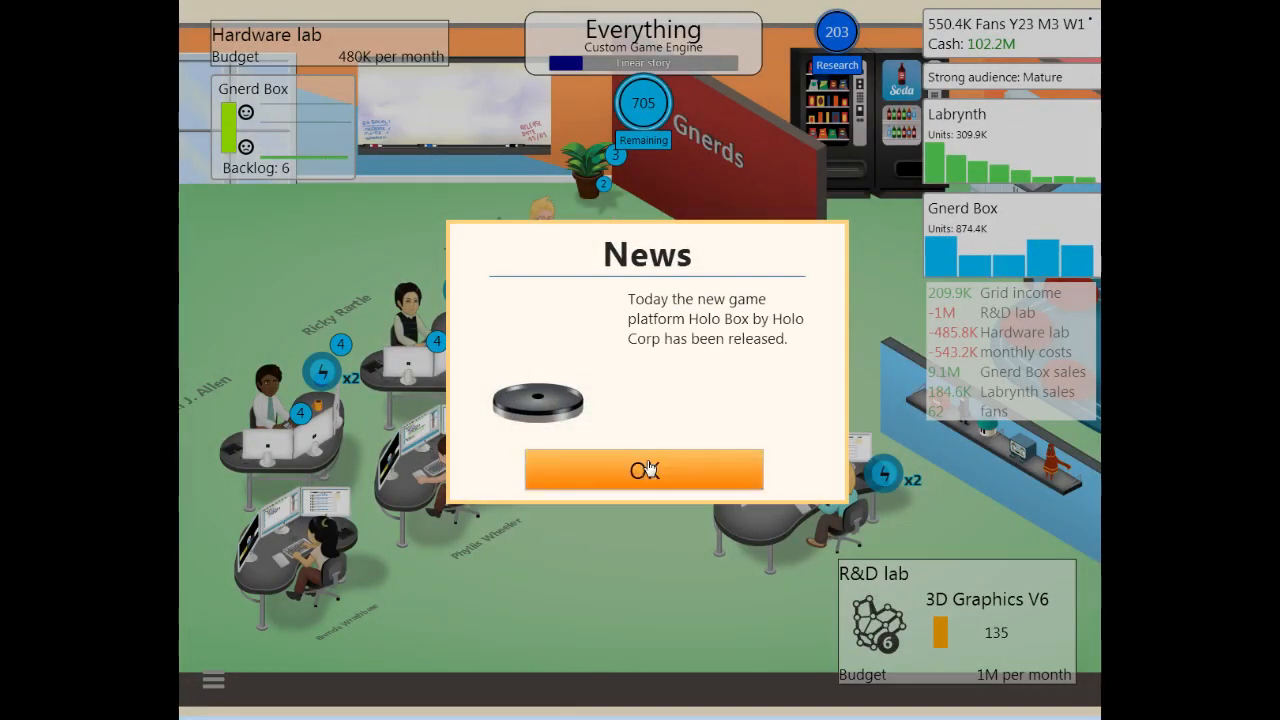
pyautogui.click(644, 470)
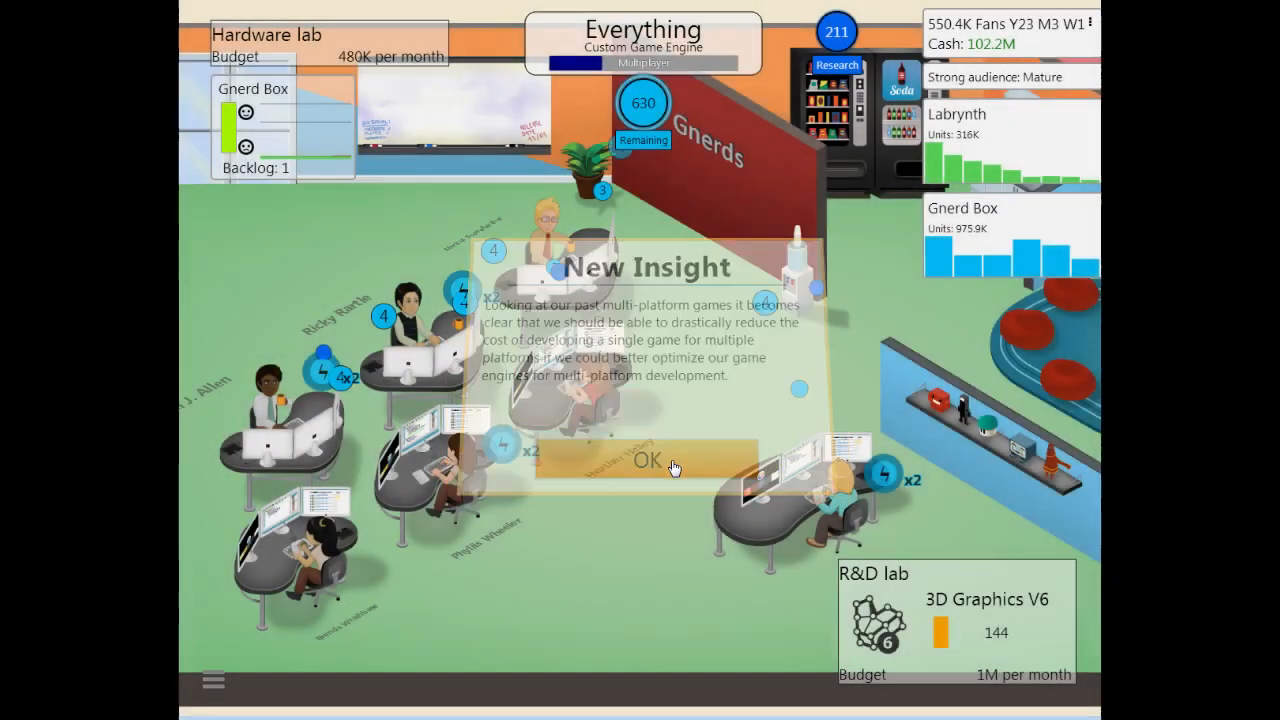
pyautogui.click(646, 460)
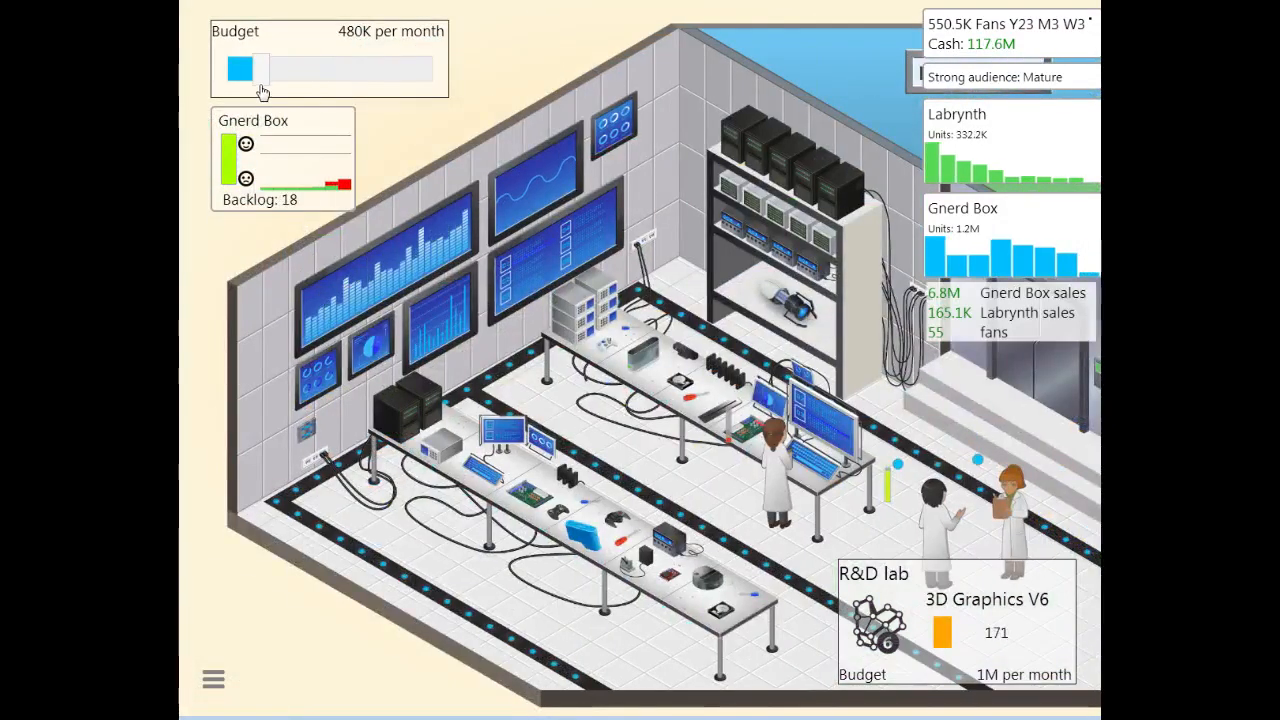
pyautogui.moveTo(245, 68); pyautogui.dragTo(285, 68)
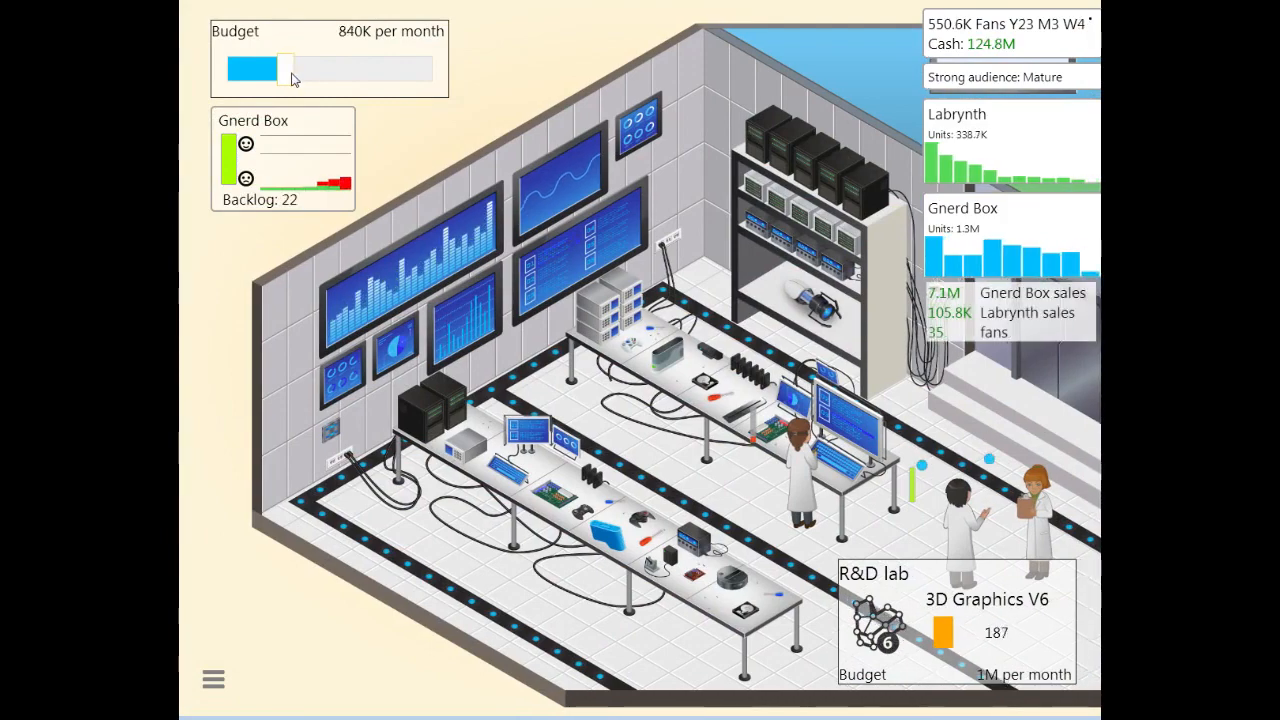
pyautogui.moveTo(285, 68); pyautogui.dragTo(300, 68)
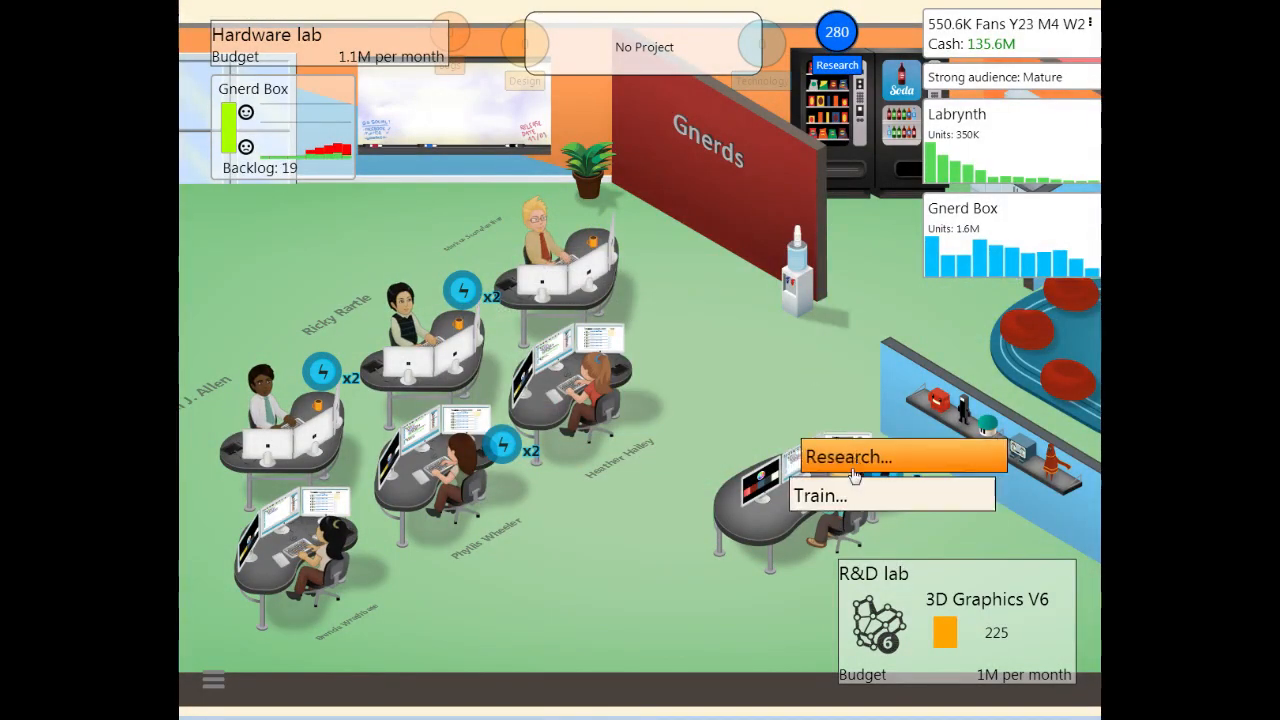
# Step: Send the first employee on the Game Design Course
pyautogui.click(820, 495)
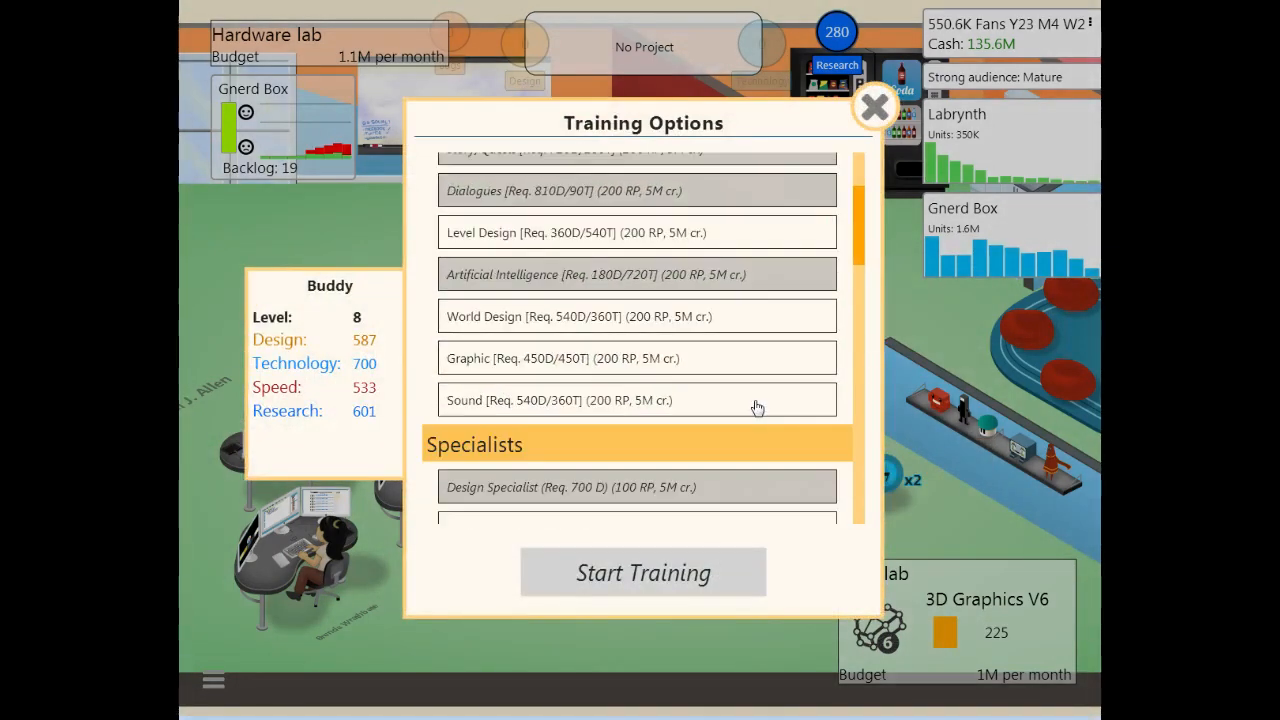
pyautogui.scroll(-3)
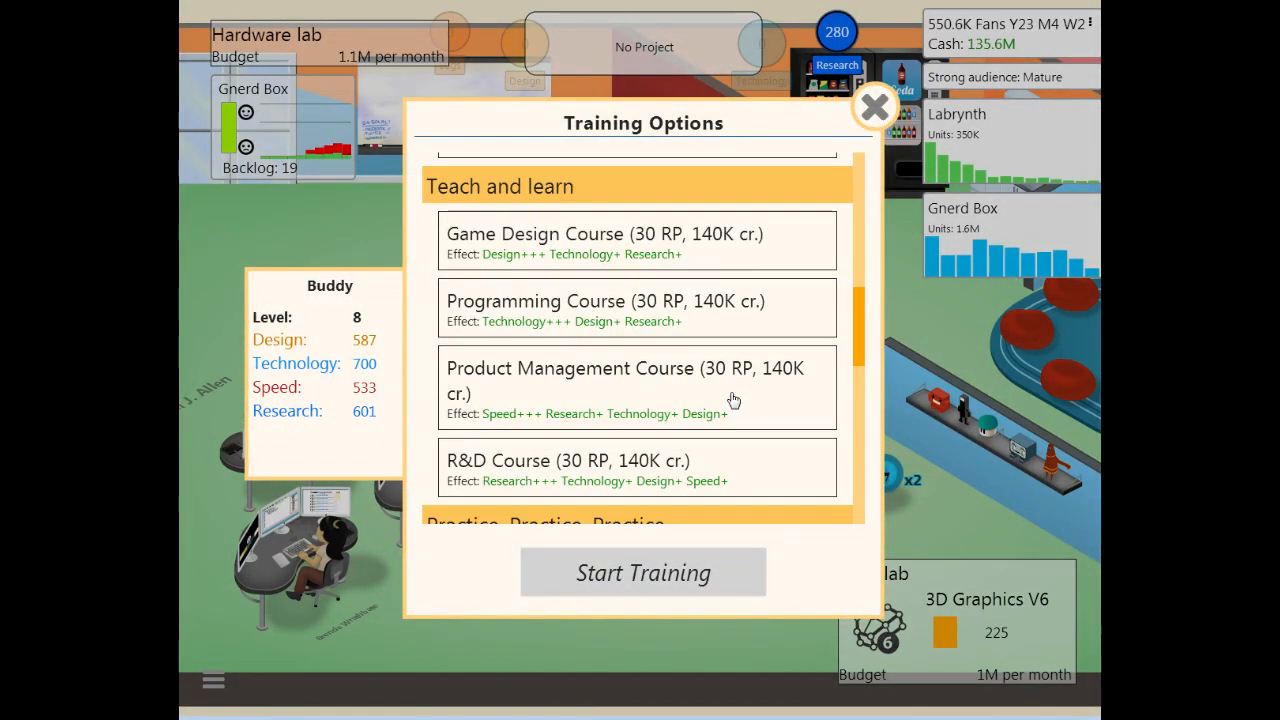
pyautogui.click(635, 240)
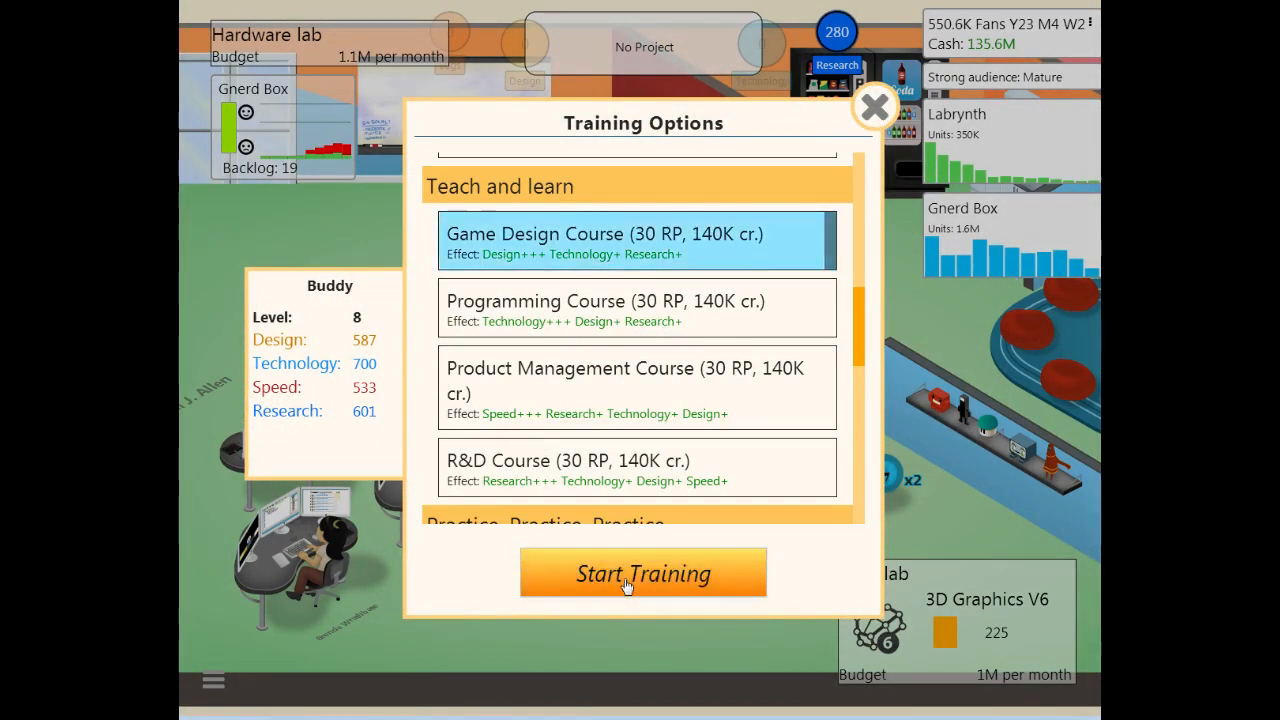
pyautogui.click(643, 573)
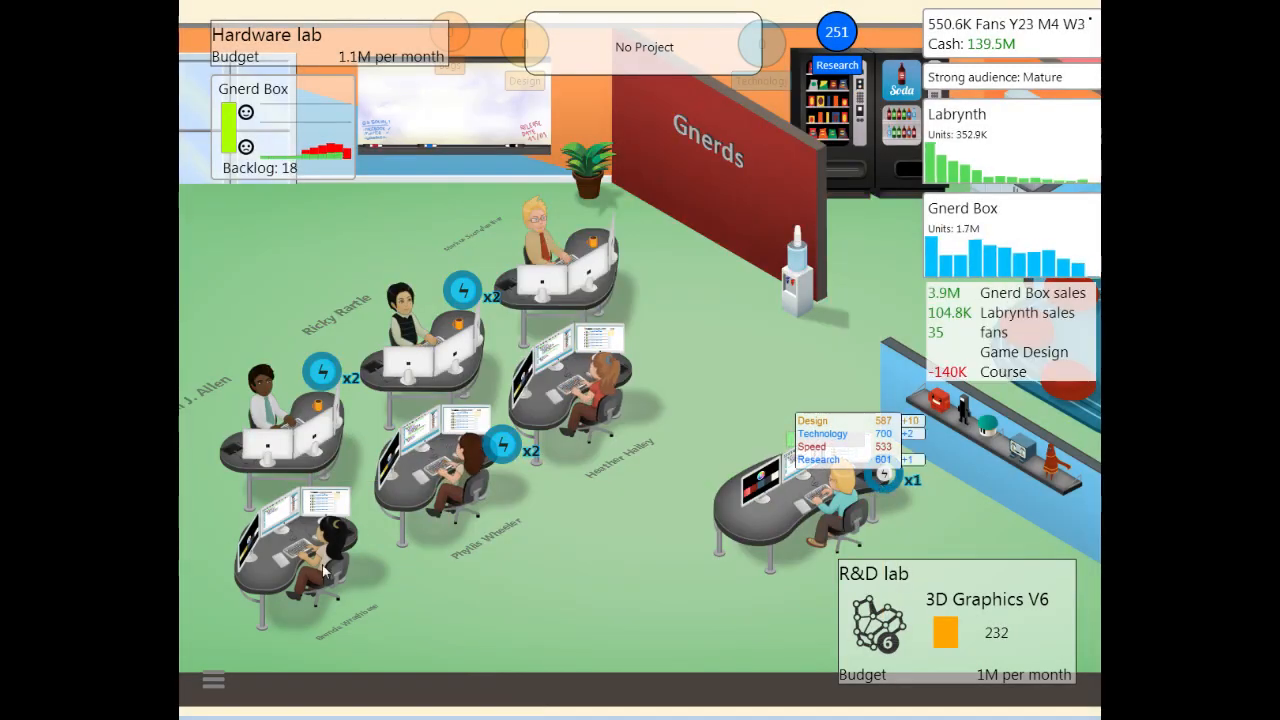
# Step: Enrol a second employee in the G3 Pixel Cup training
pyautogui.click(320, 550)
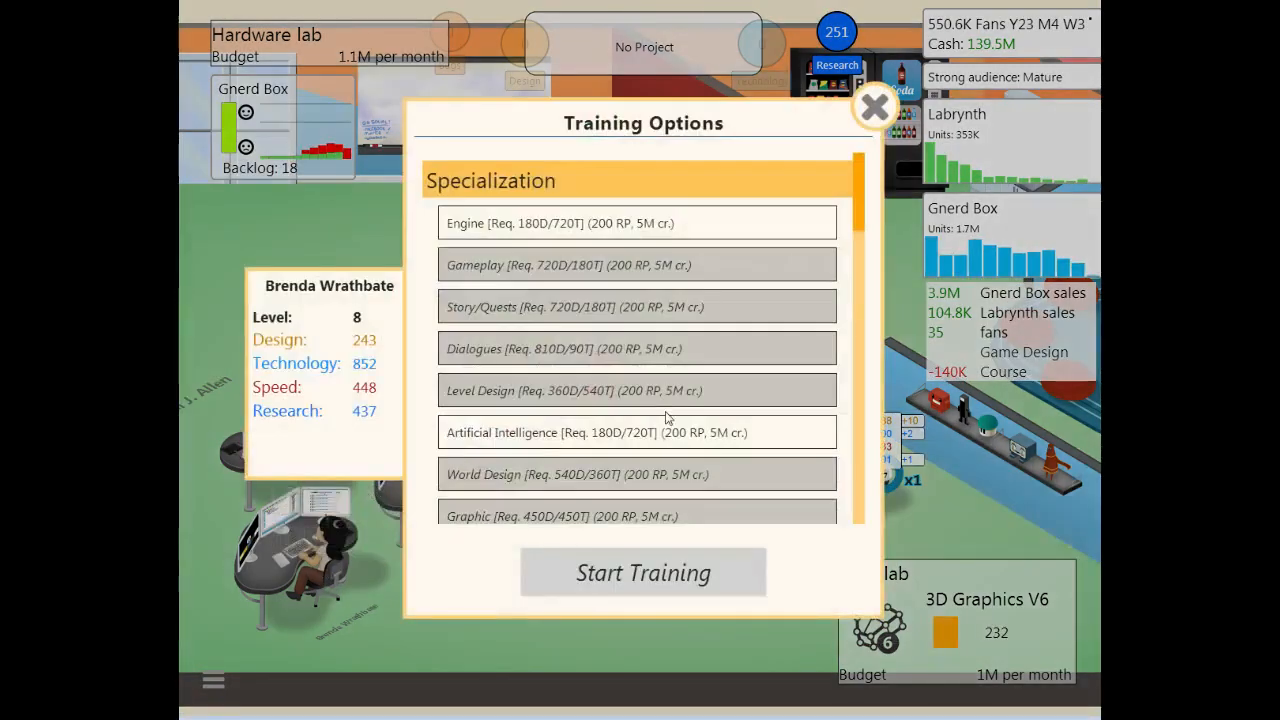
pyautogui.scroll(-3)
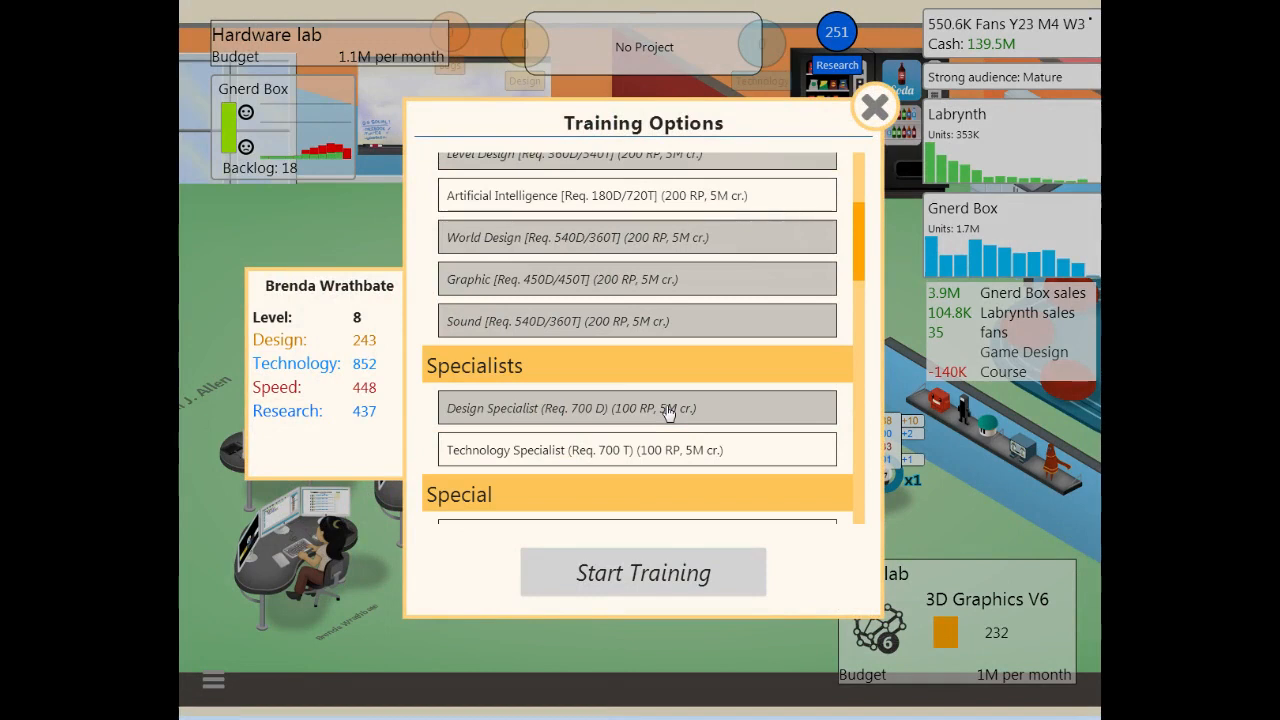
pyautogui.moveTo(630, 462)
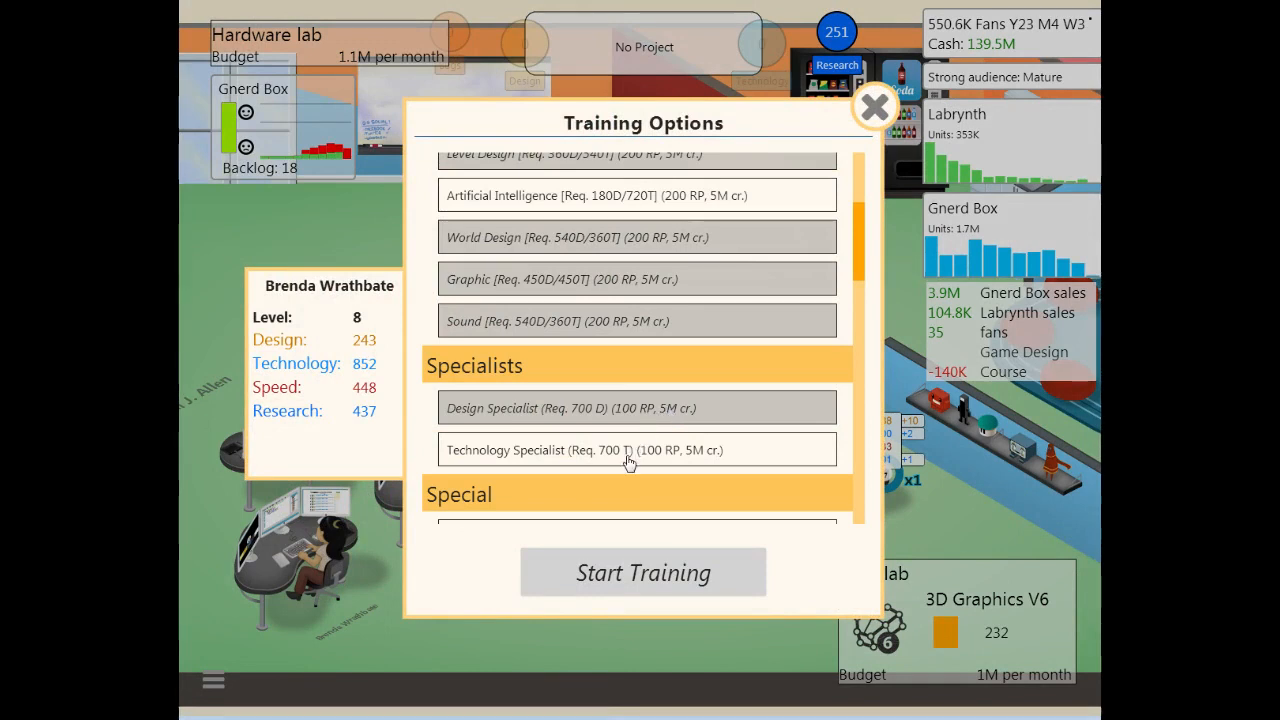
pyautogui.click(630, 449)
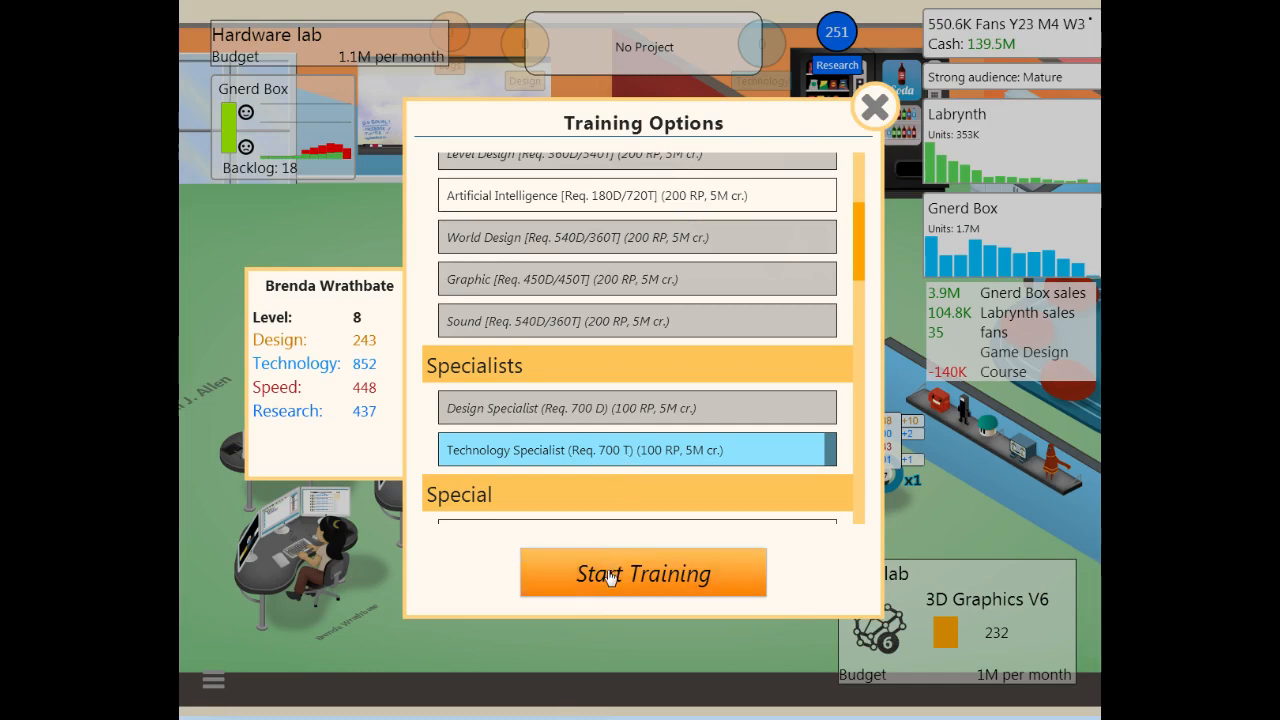
pyautogui.moveTo(588, 476)
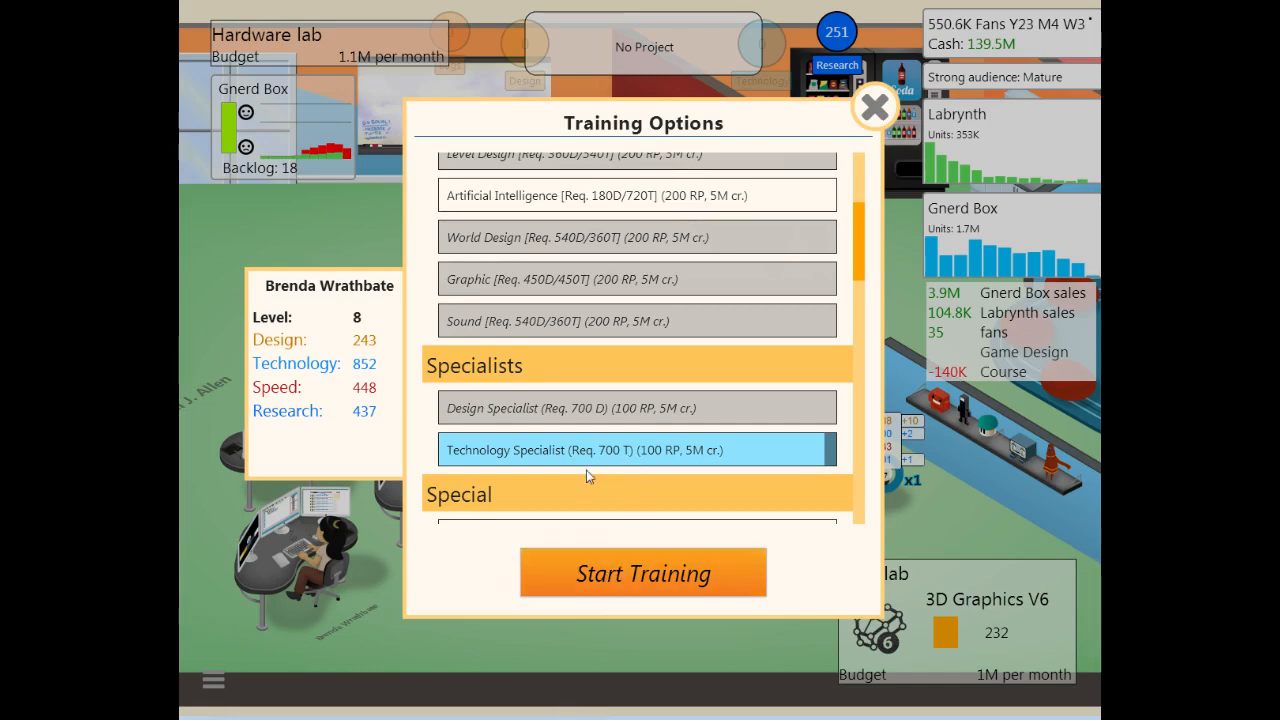
pyautogui.scroll(-3)
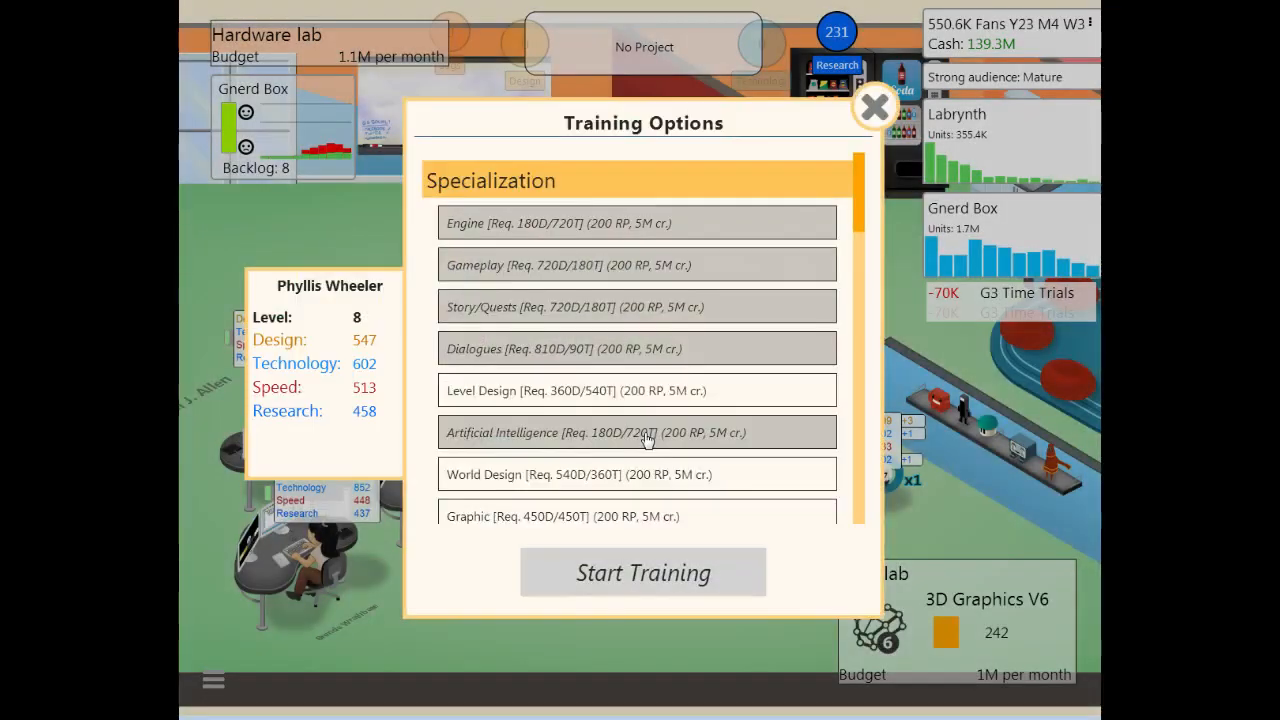
pyautogui.scroll(-3)
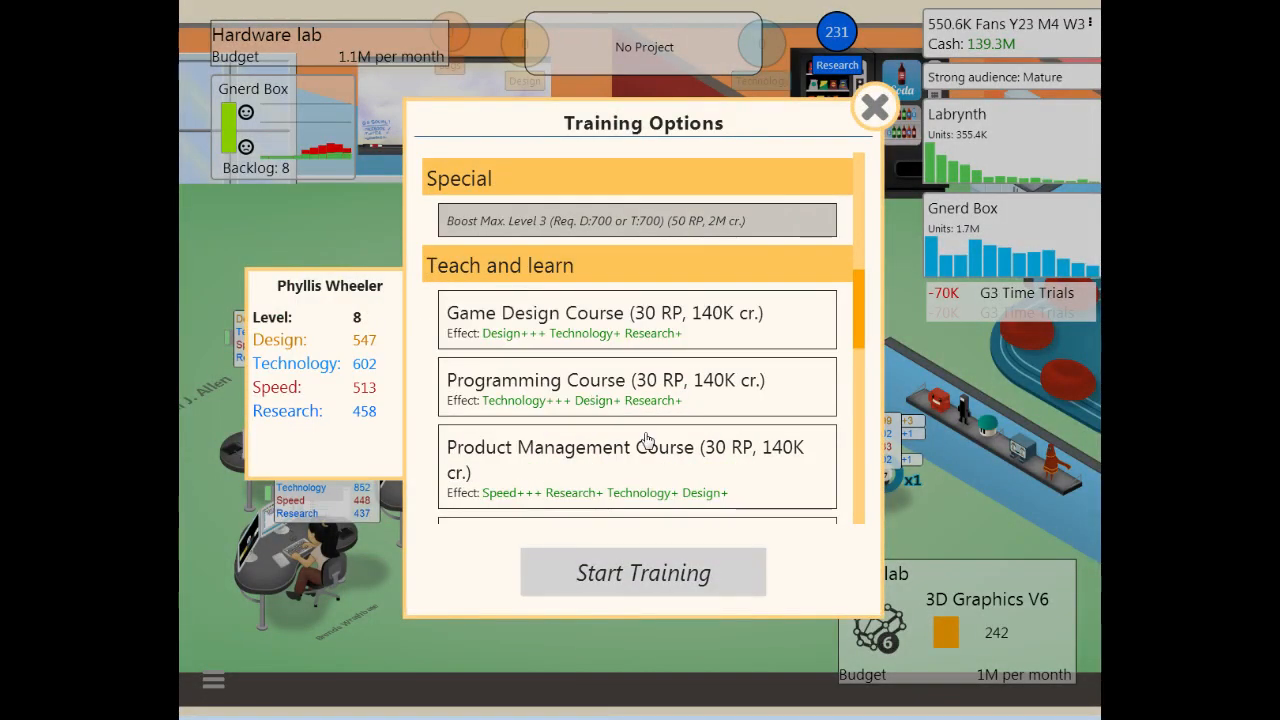
pyautogui.scroll(-3)
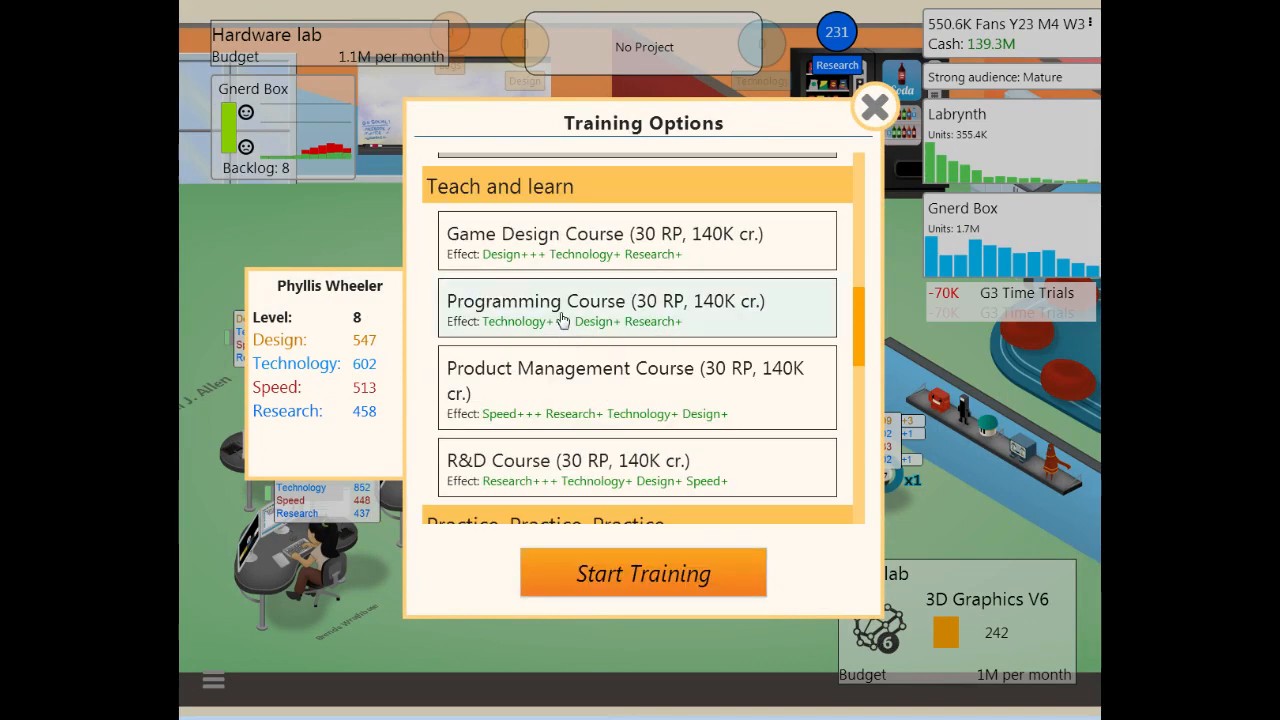
pyautogui.scroll(-3)
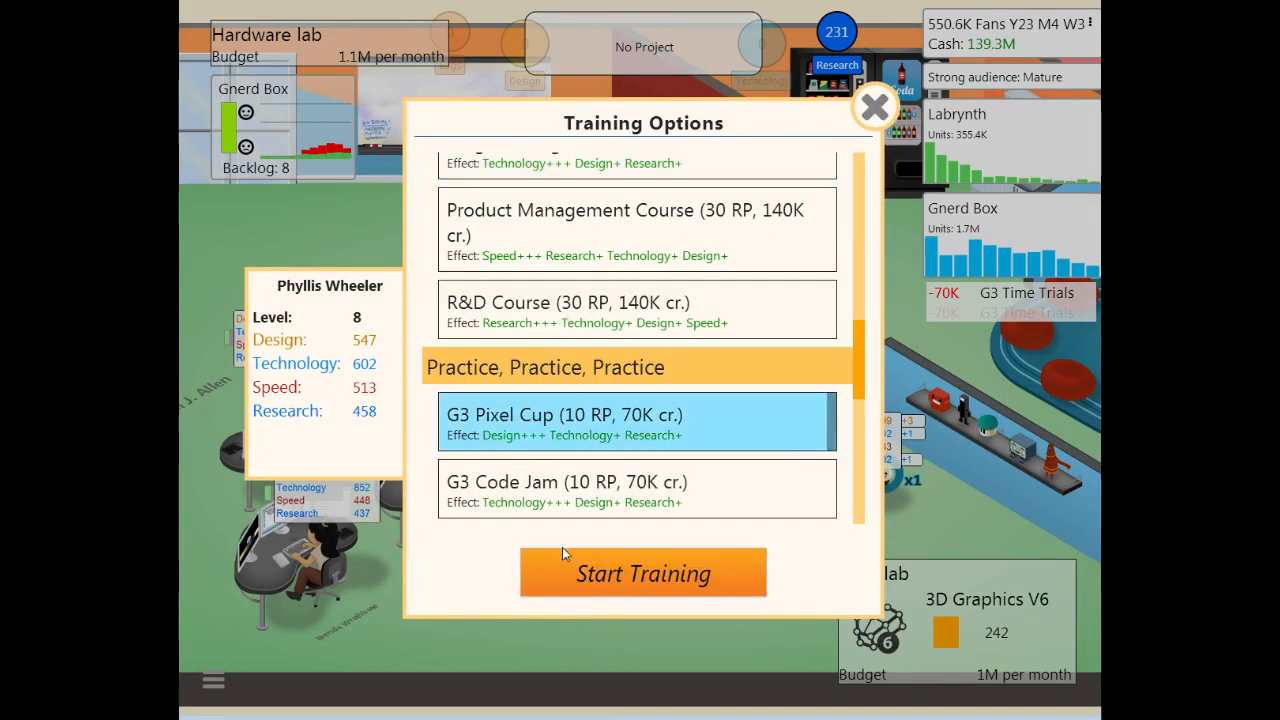
pyautogui.click(643, 573)
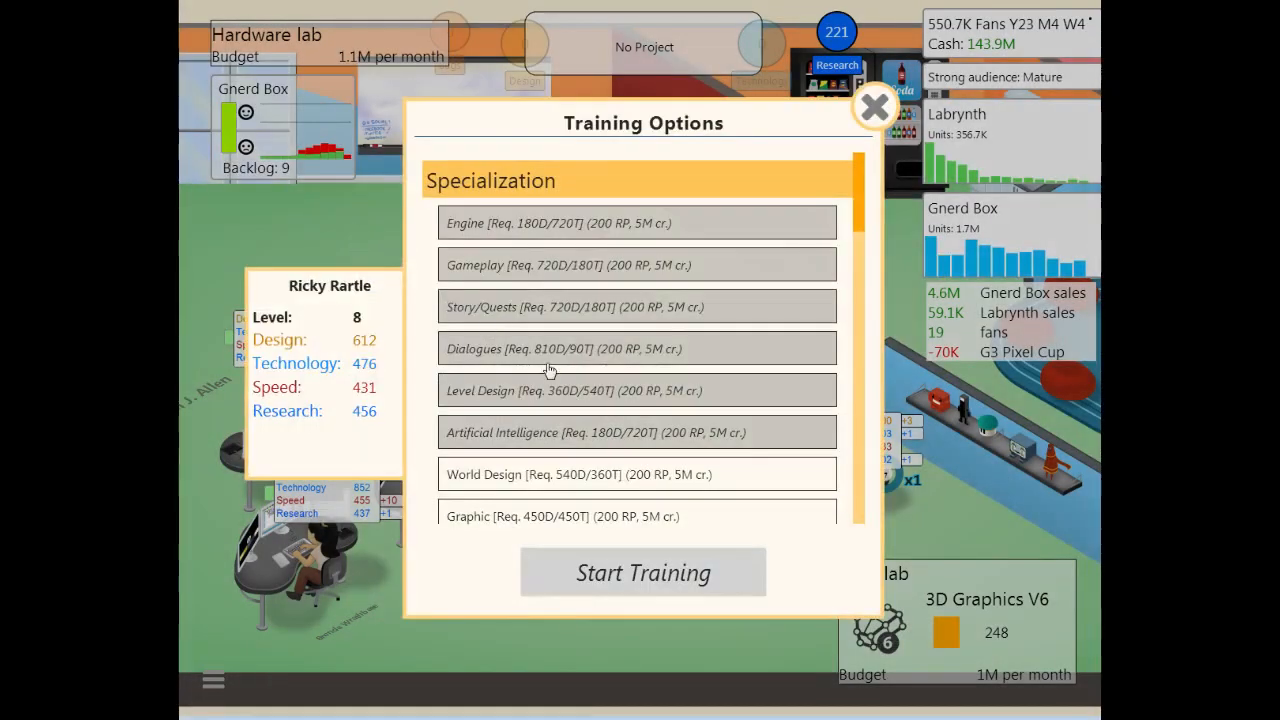
# Step: Start the G3 Code Jam training and enrol another employee in the Game Design Course
pyautogui.scroll(-3)
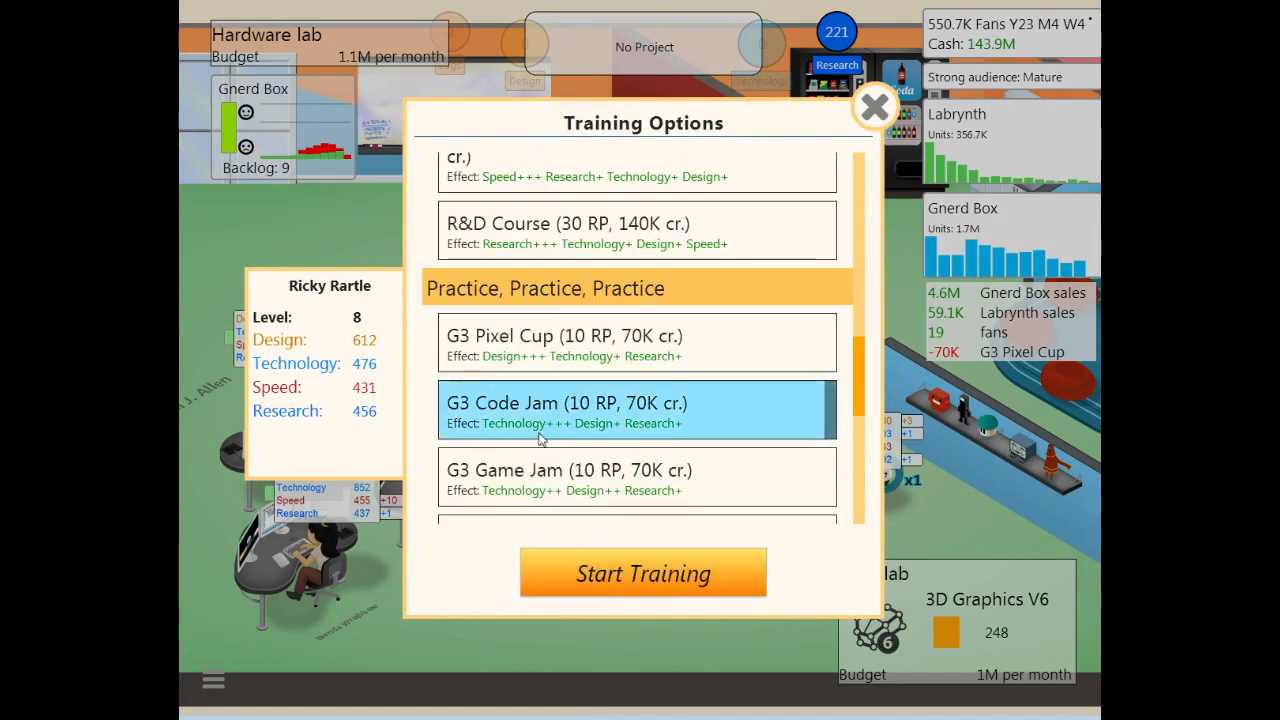
pyautogui.click(874, 107)
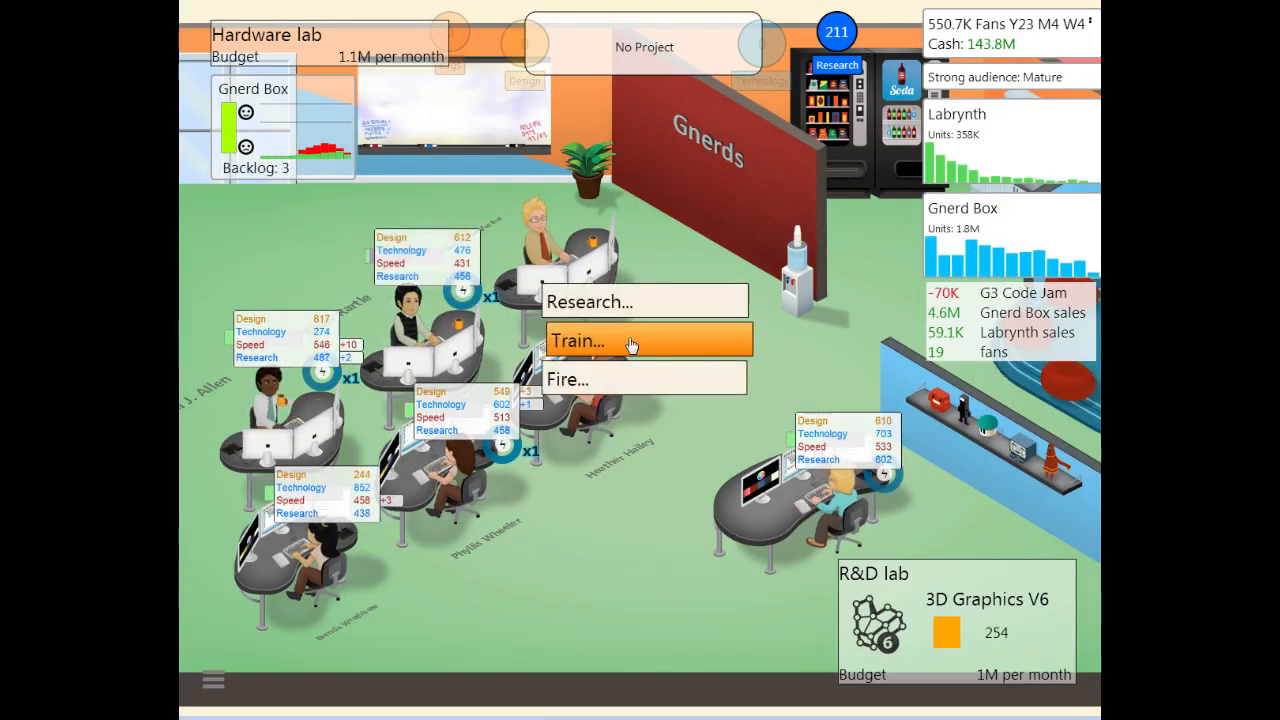
pyautogui.click(578, 340)
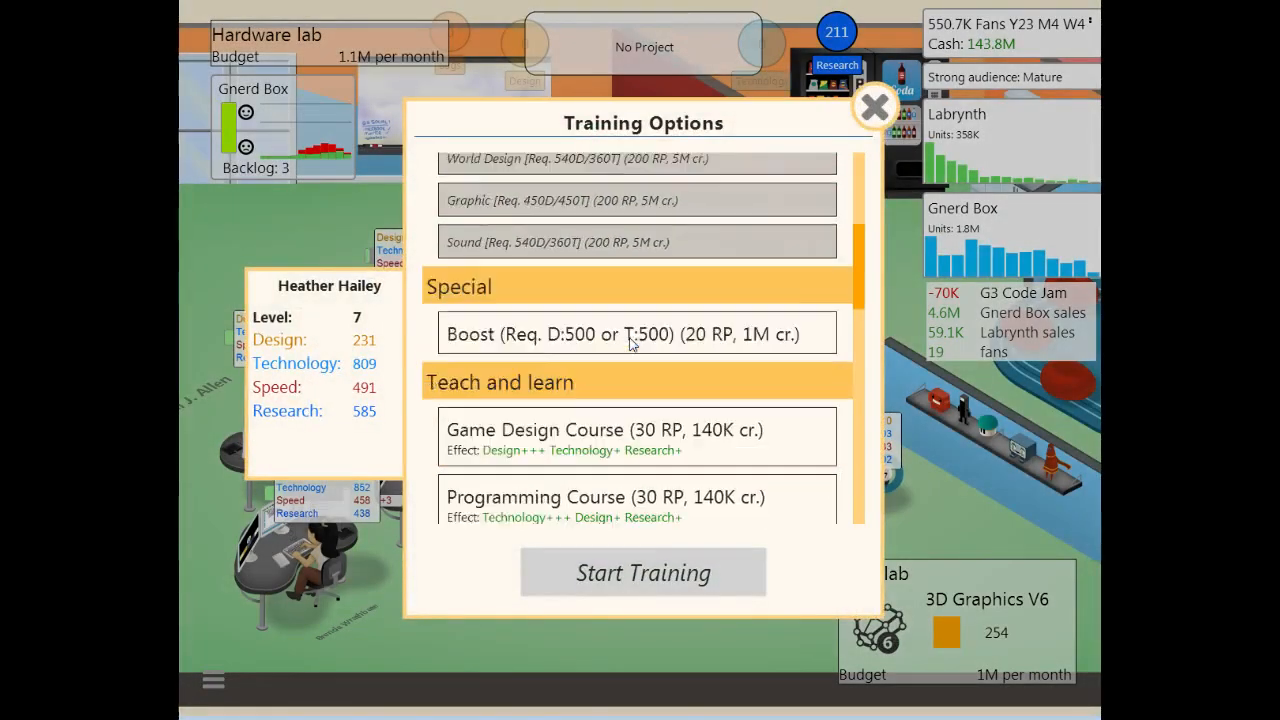
pyautogui.scroll(-3)
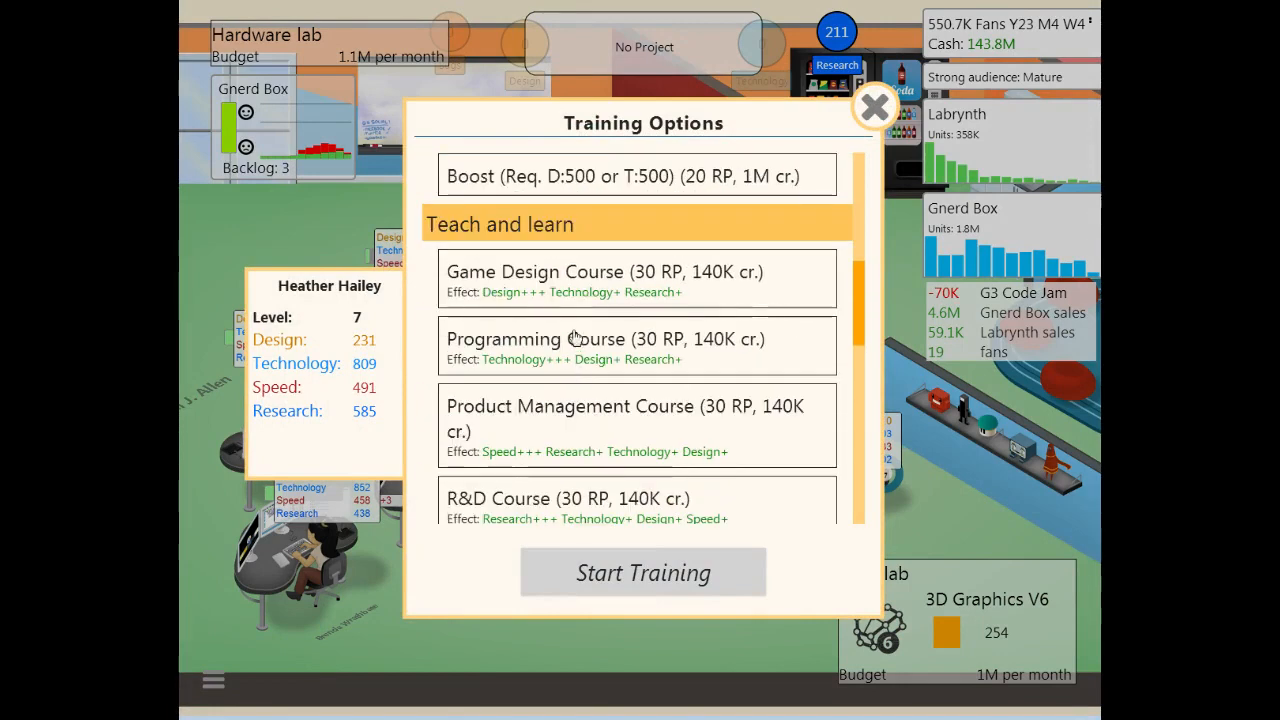
pyautogui.click(643, 572)
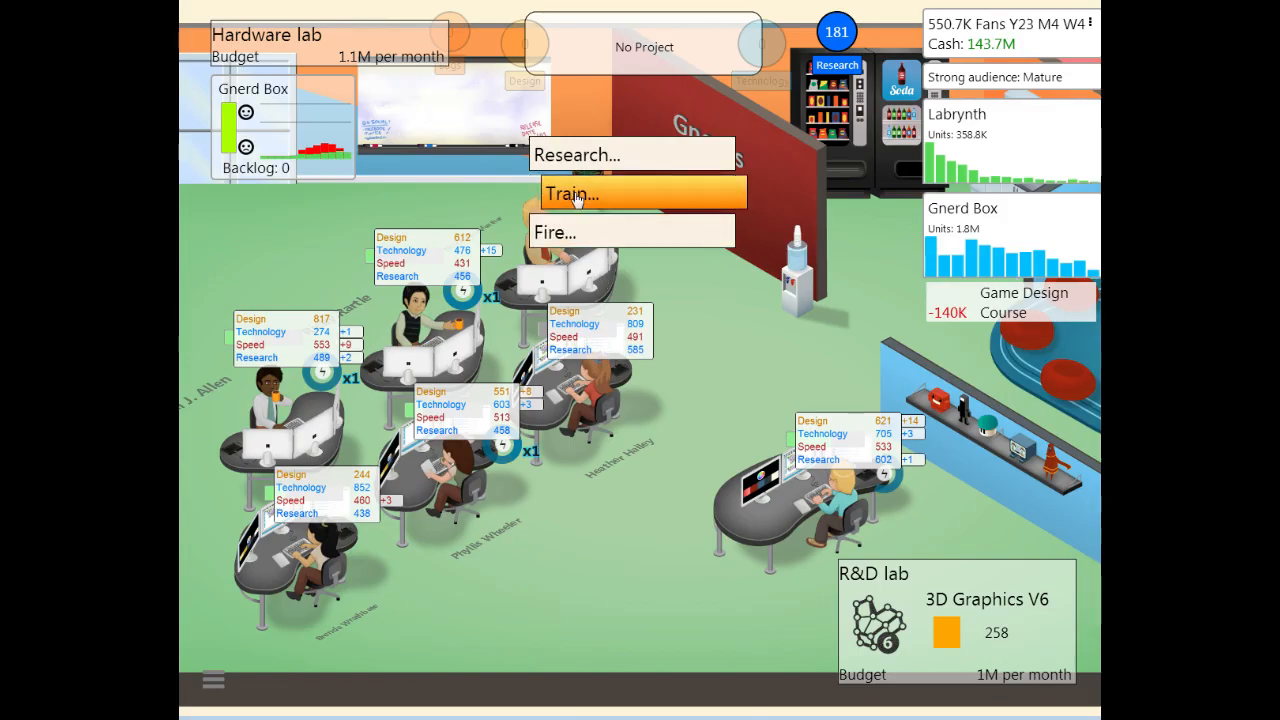
pyautogui.click(573, 193)
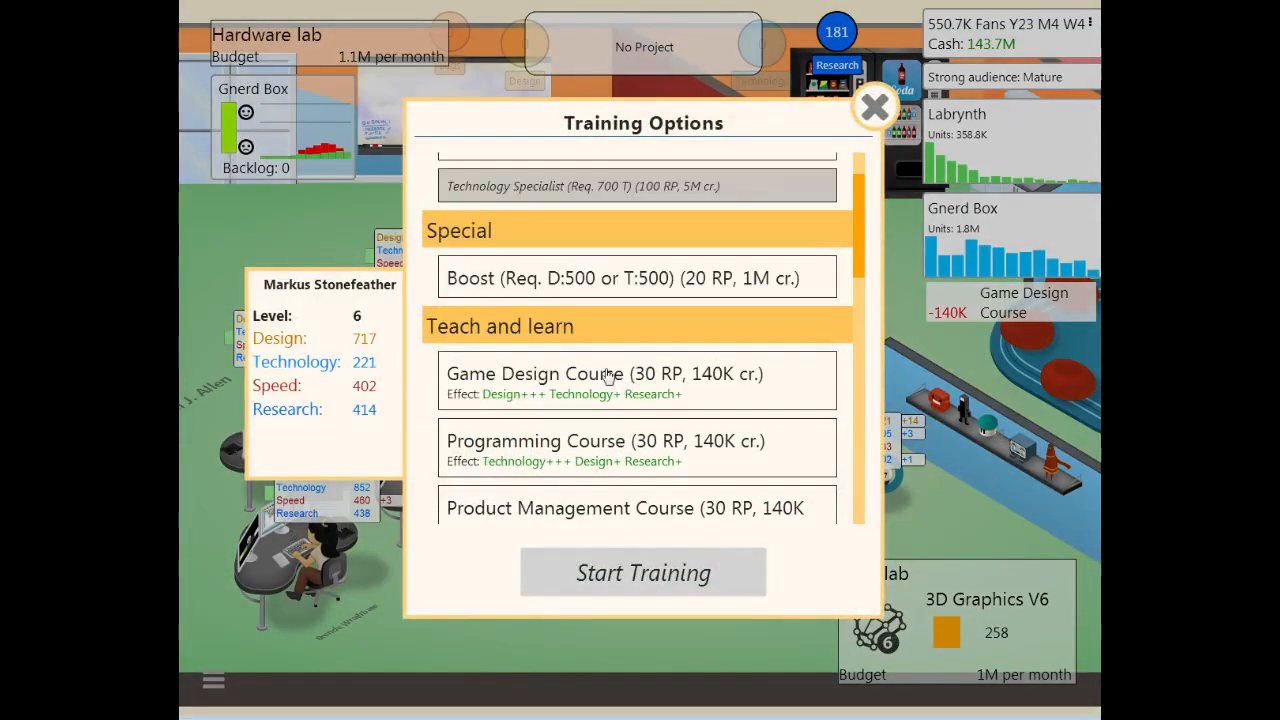
pyautogui.click(873, 107)
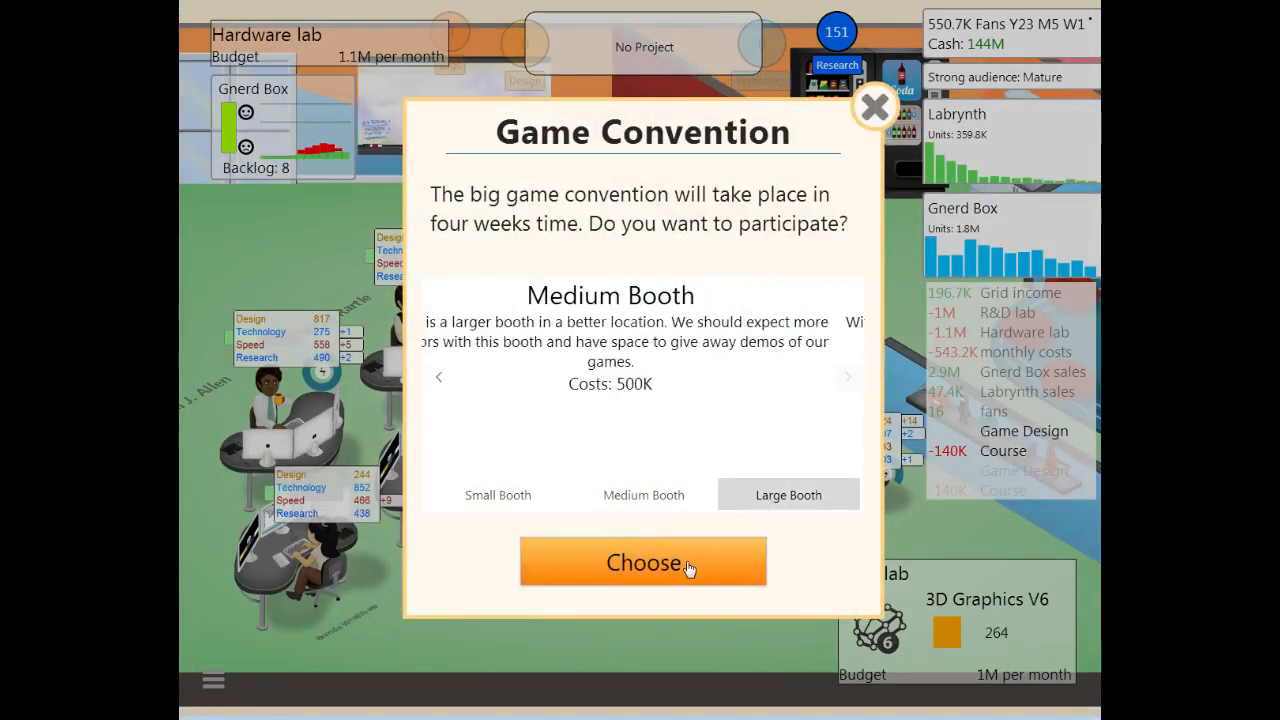
# Step: Pick a convention booth and set up a large Action game using the Everything engine
pyautogui.click(643, 561)
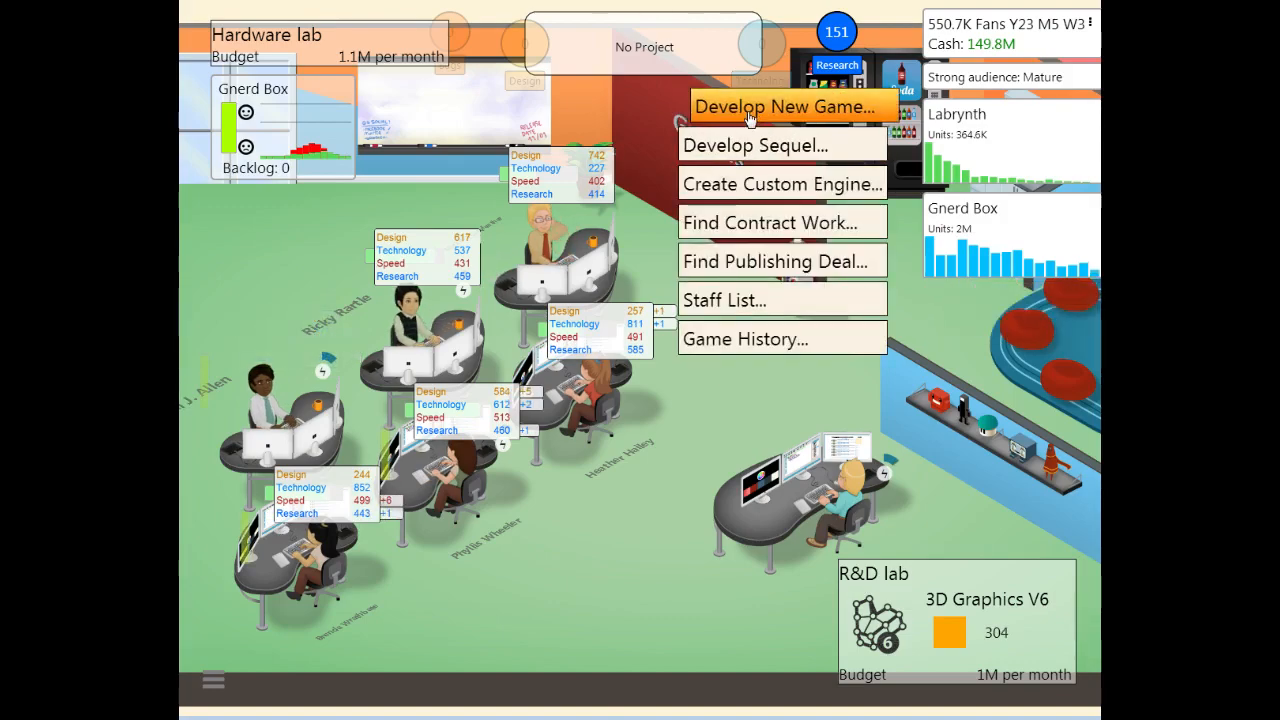
pyautogui.click(790, 107)
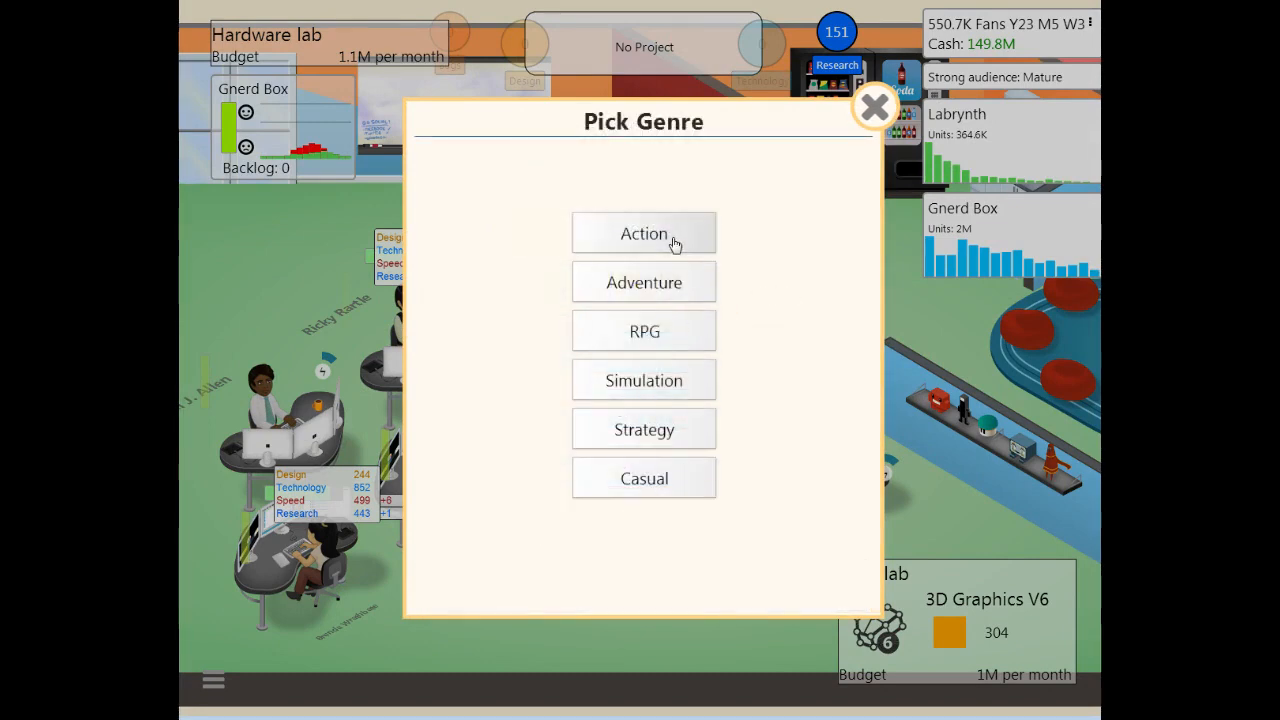
pyautogui.click(644, 233)
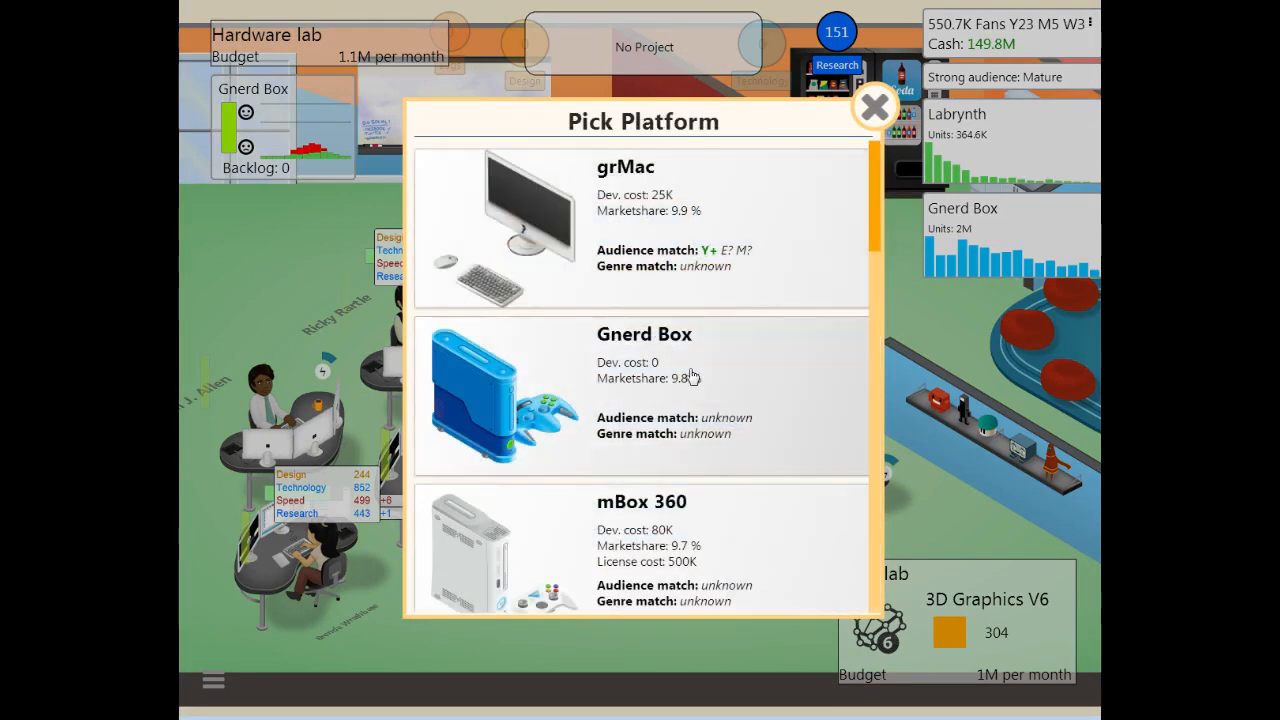
pyautogui.scroll(-3)
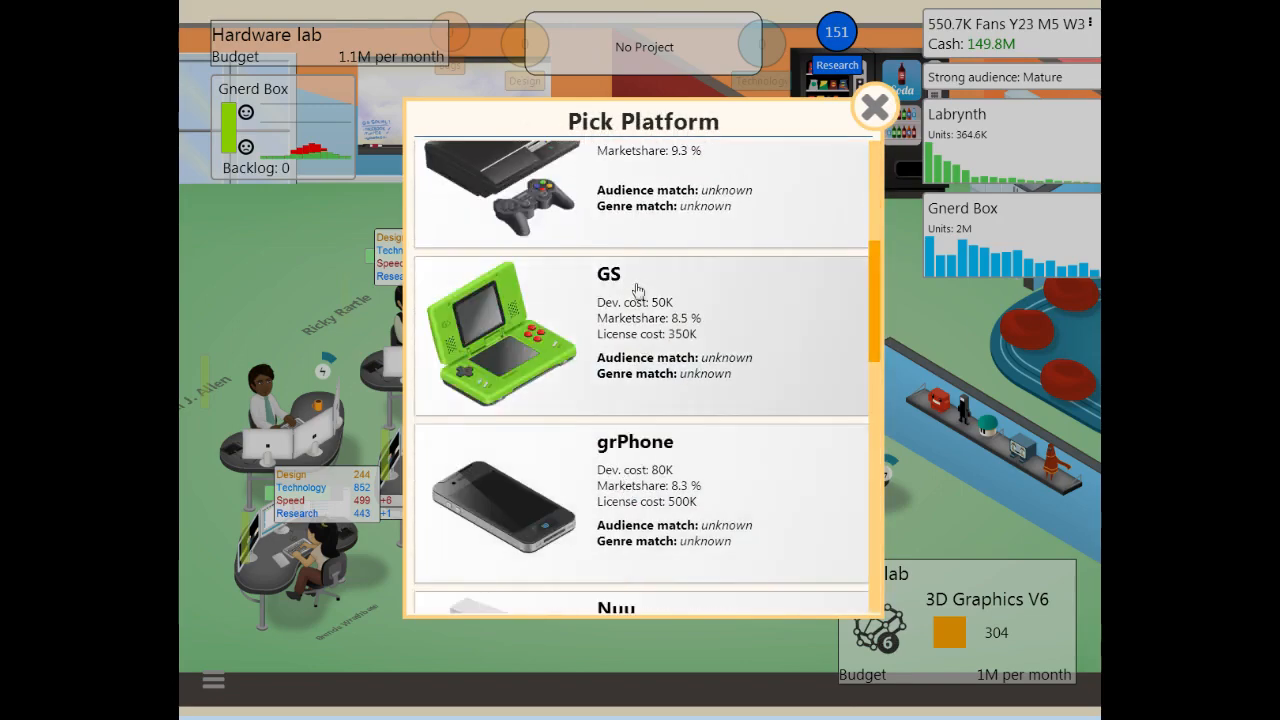
pyautogui.scroll(-3)
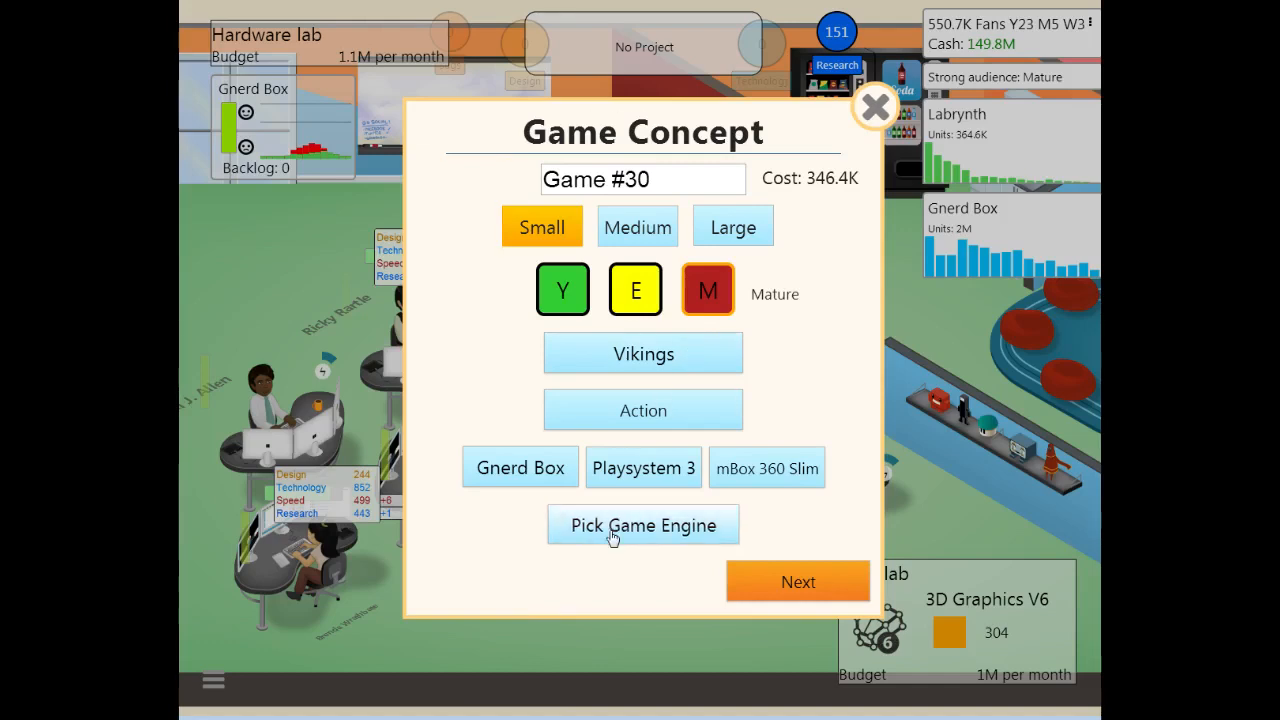
pyautogui.click(643, 525)
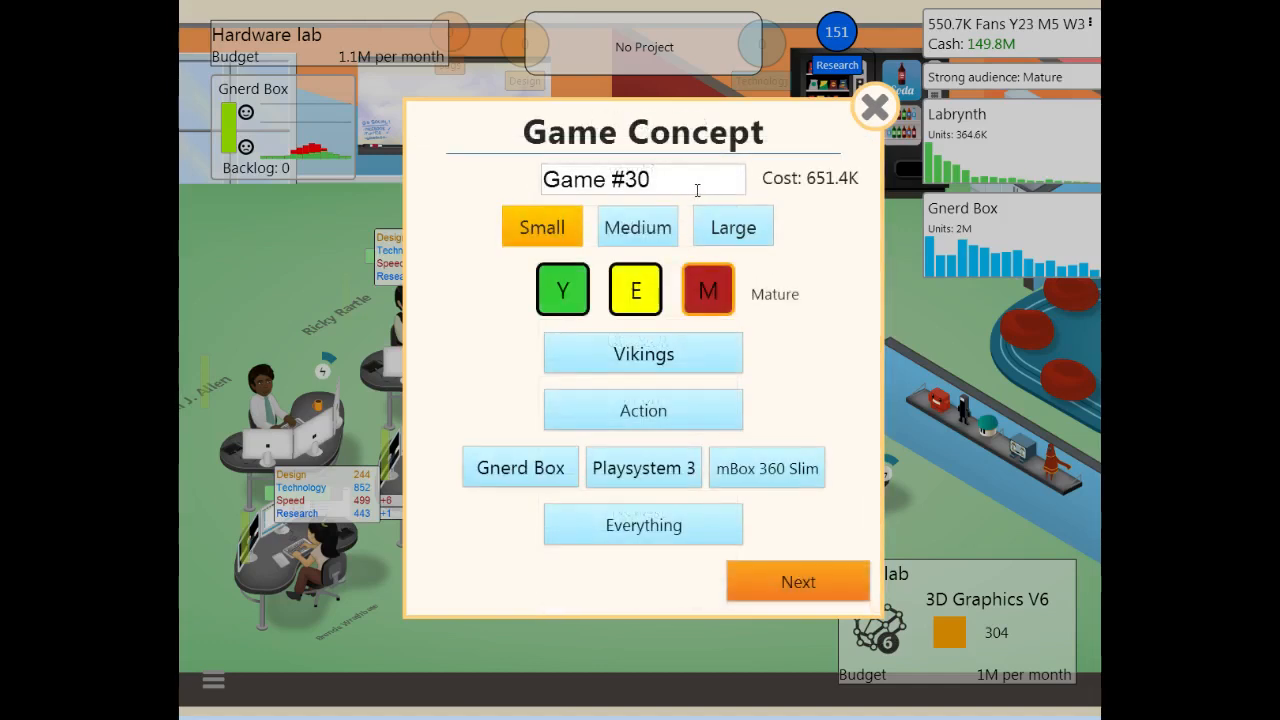
# Step: Name the game 'Jorms Vikings' and continue to feature selection
pyautogui.click(732, 227)
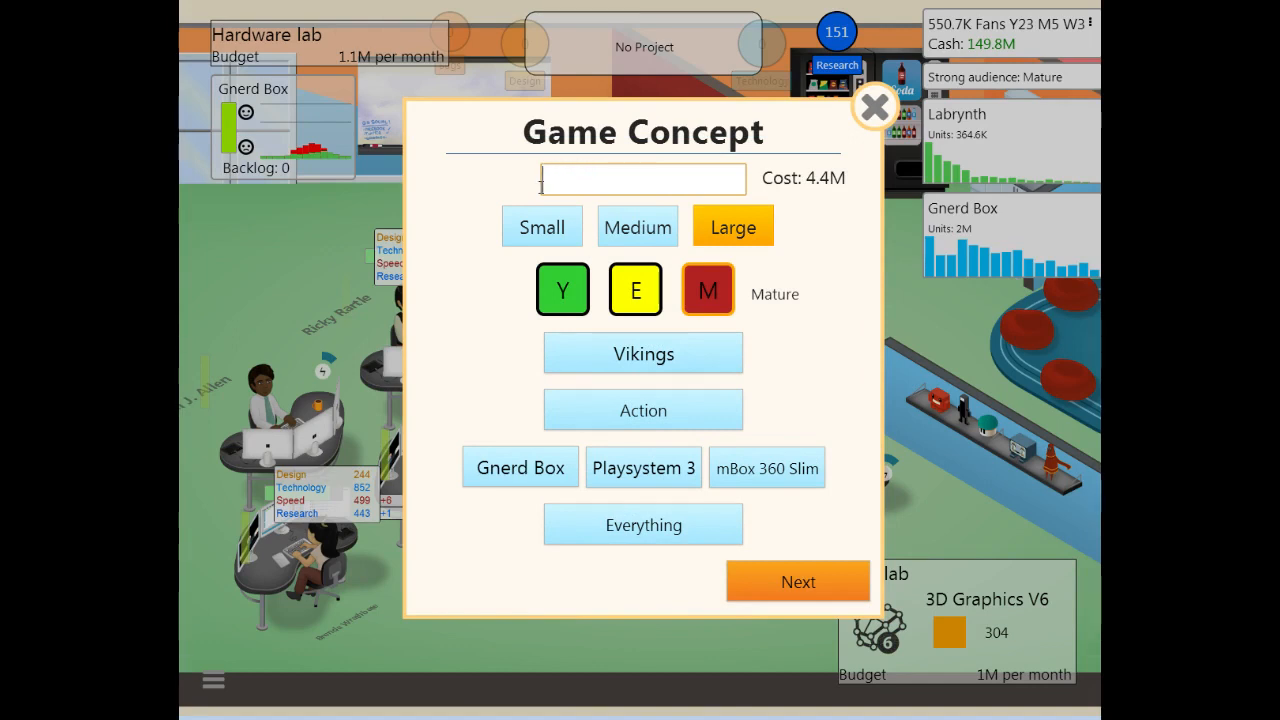
pyautogui.write('Jorm Vikings')
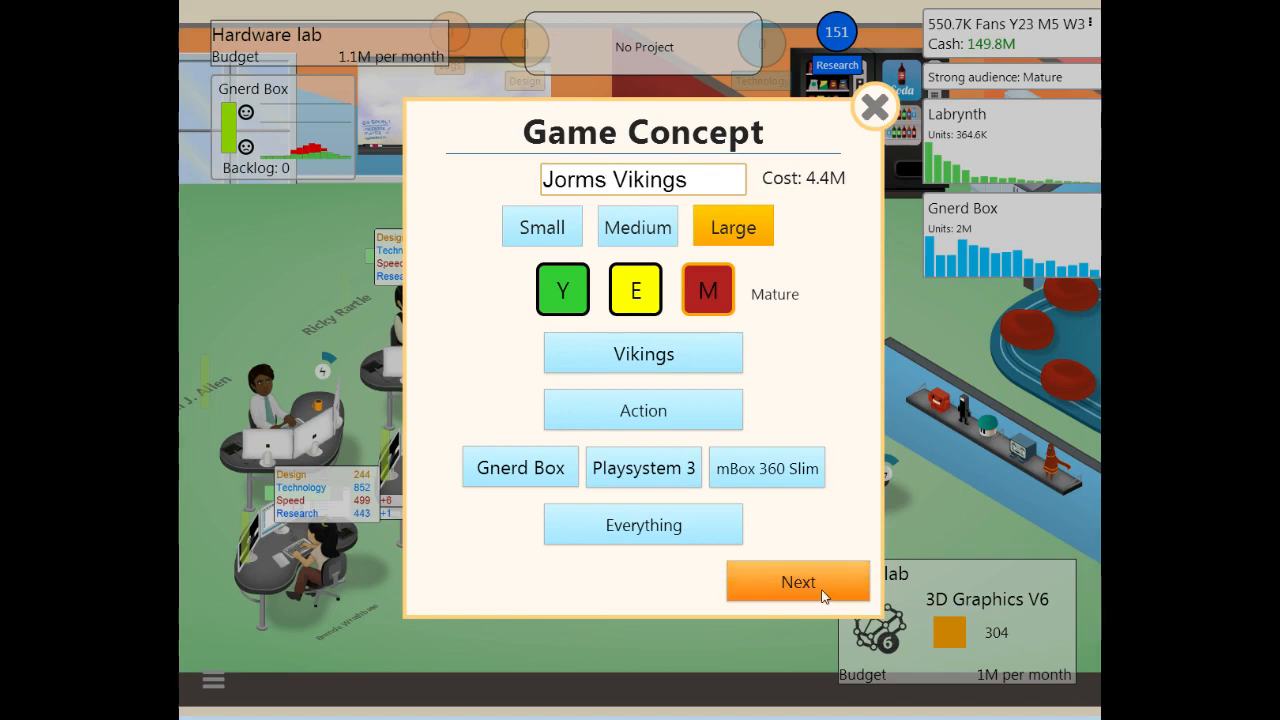
pyautogui.click(798, 582)
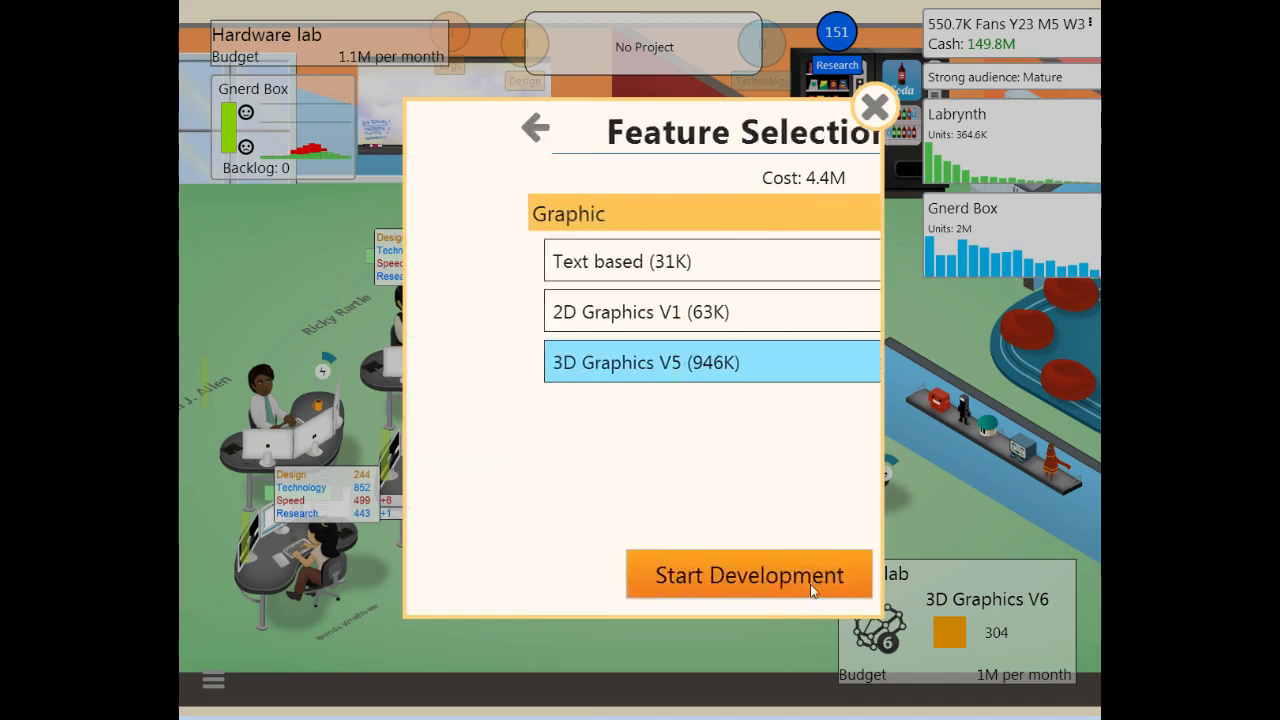
# Step: Start developing Jorms Vikings and dismiss the Labrynth off-market and market analysis notices
pyautogui.click(749, 575)
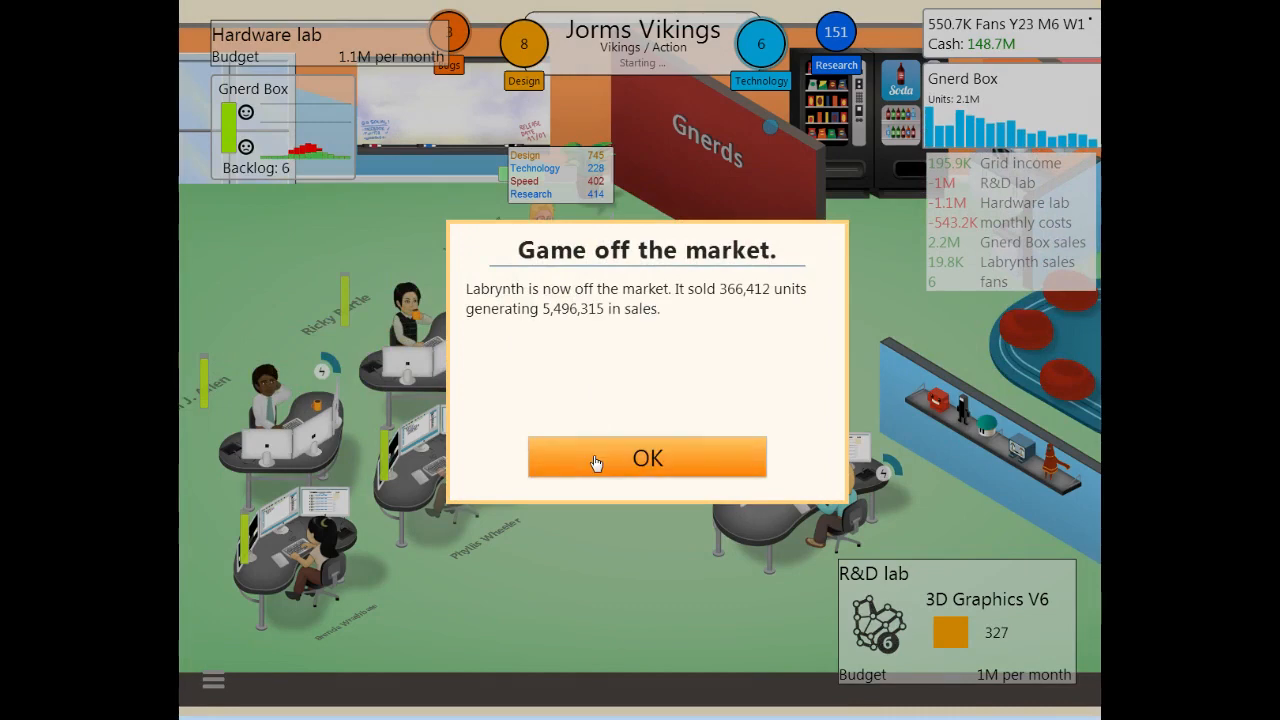
pyautogui.click(647, 457)
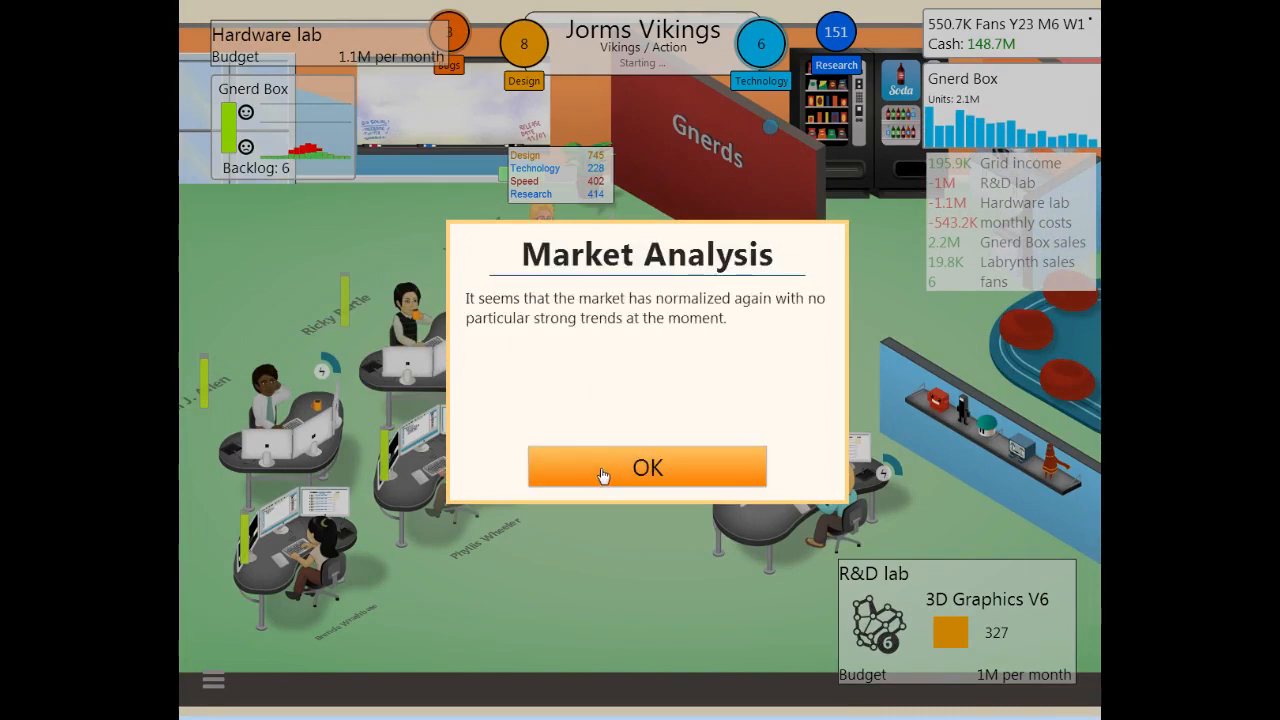
pyautogui.click(646, 467)
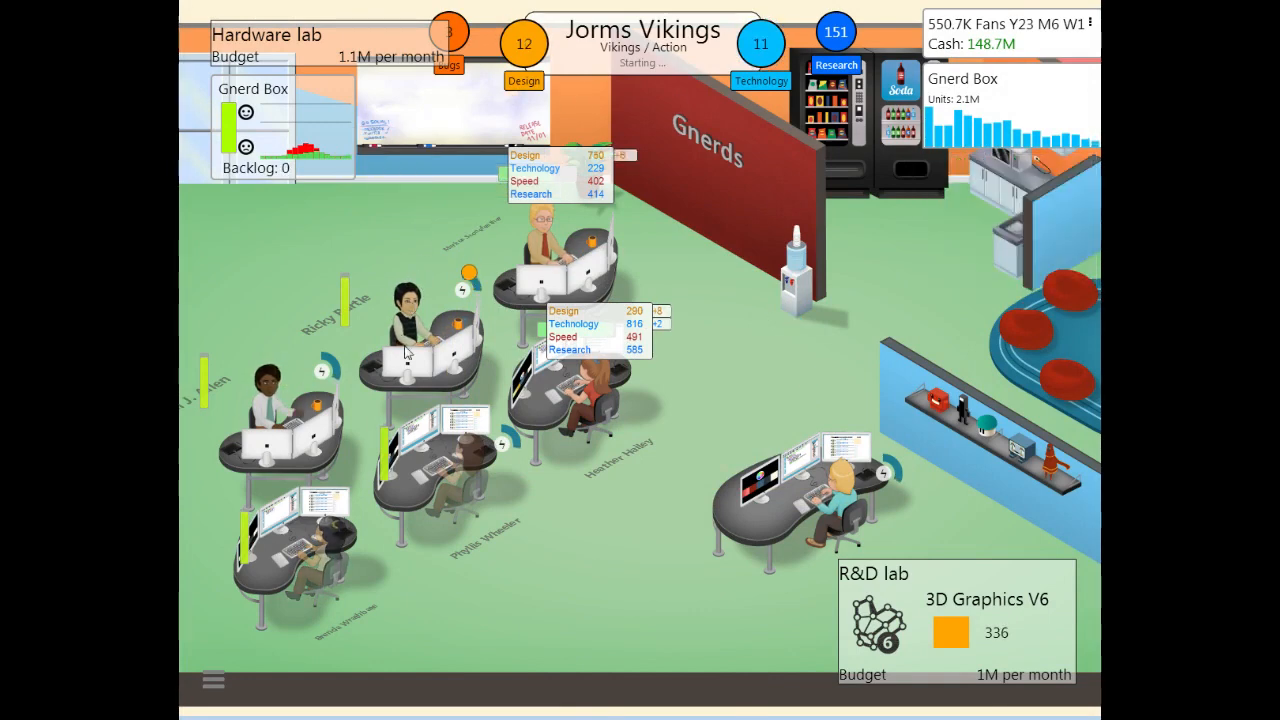
pyautogui.click(540, 270)
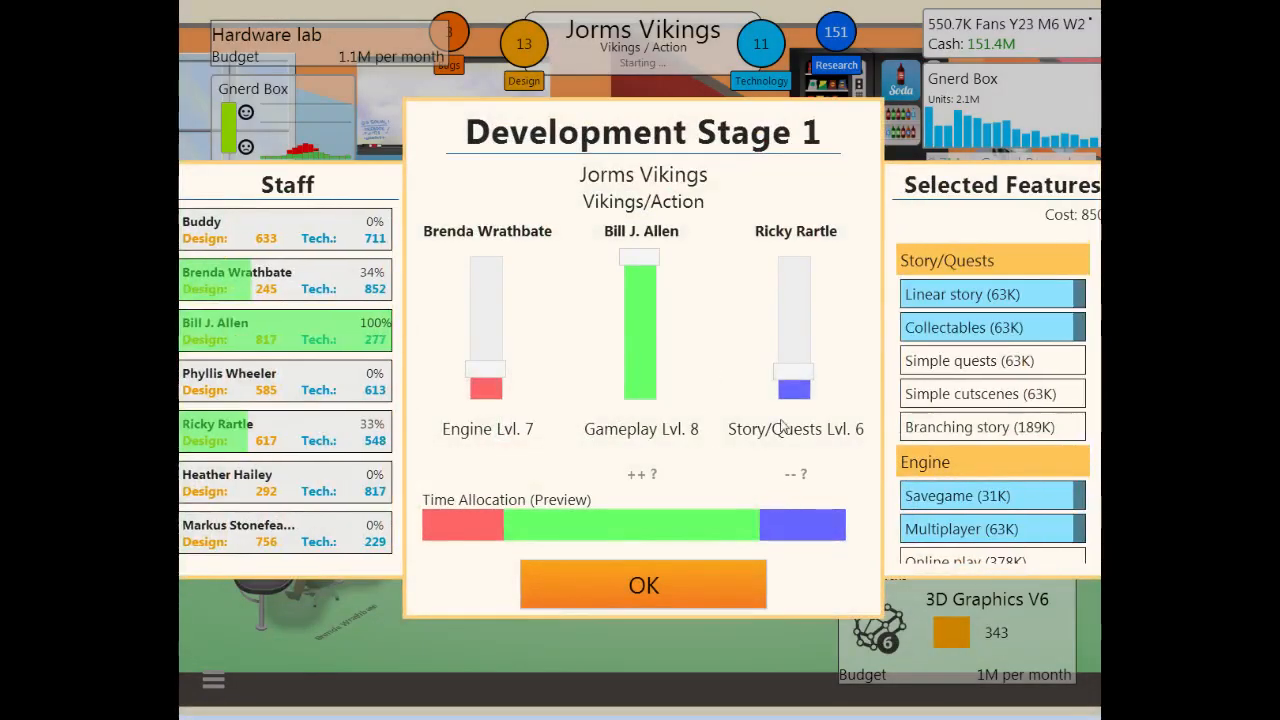
# Step: Set Stage 1 with Engine maxed, Gameplay slightly lowered, Save to cloud dropped, and confirm
pyautogui.moveTo(485, 385); pyautogui.dragTo(485, 255)
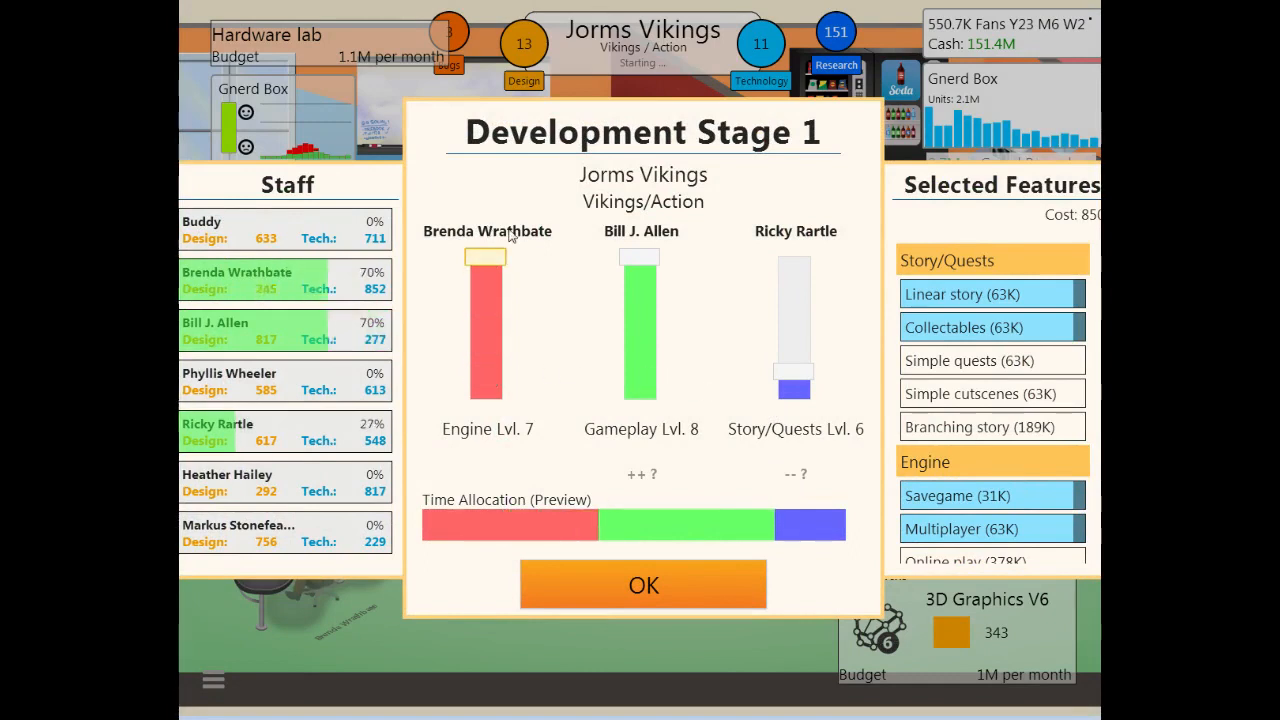
pyautogui.moveTo(1012, 382)
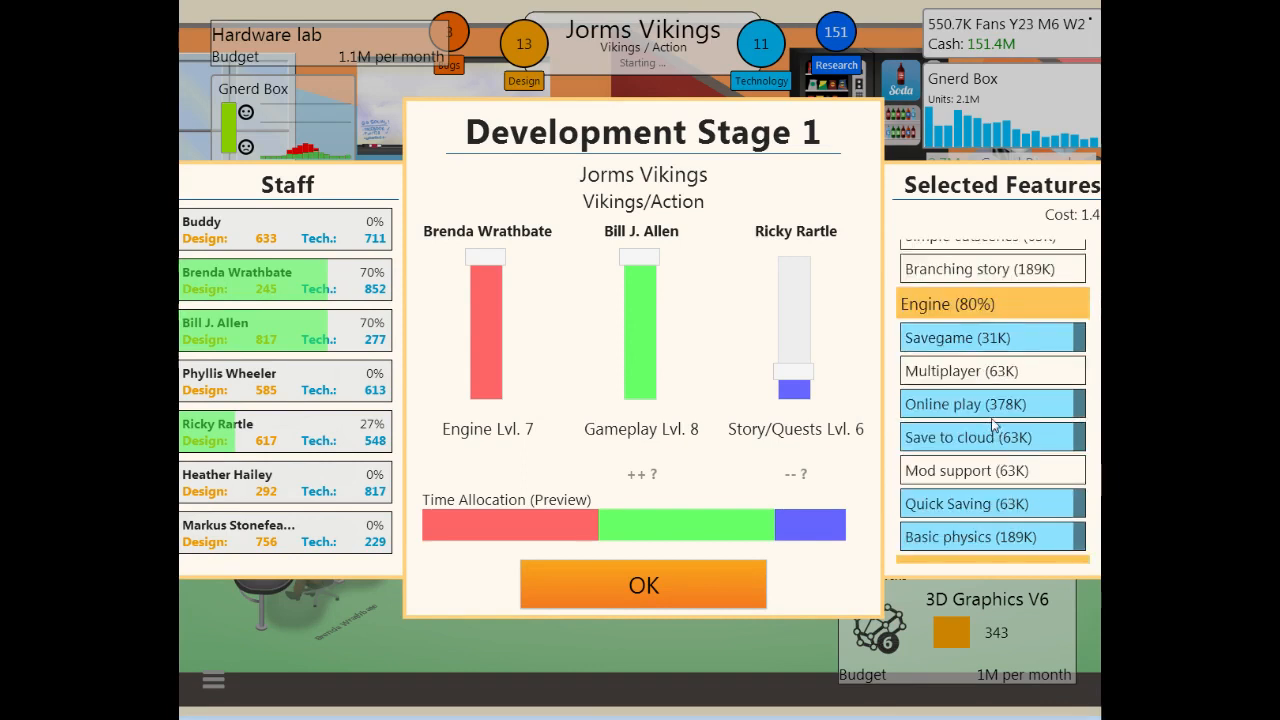
pyautogui.moveTo(967, 482)
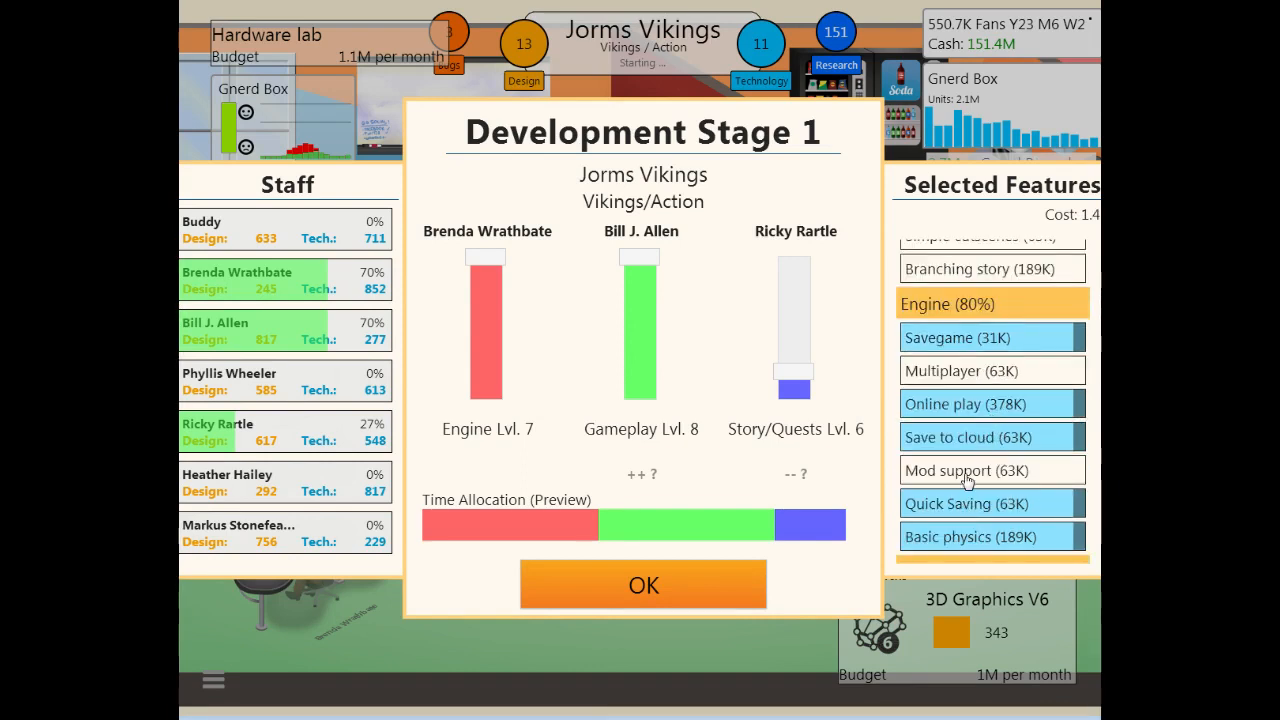
pyautogui.click(992, 436)
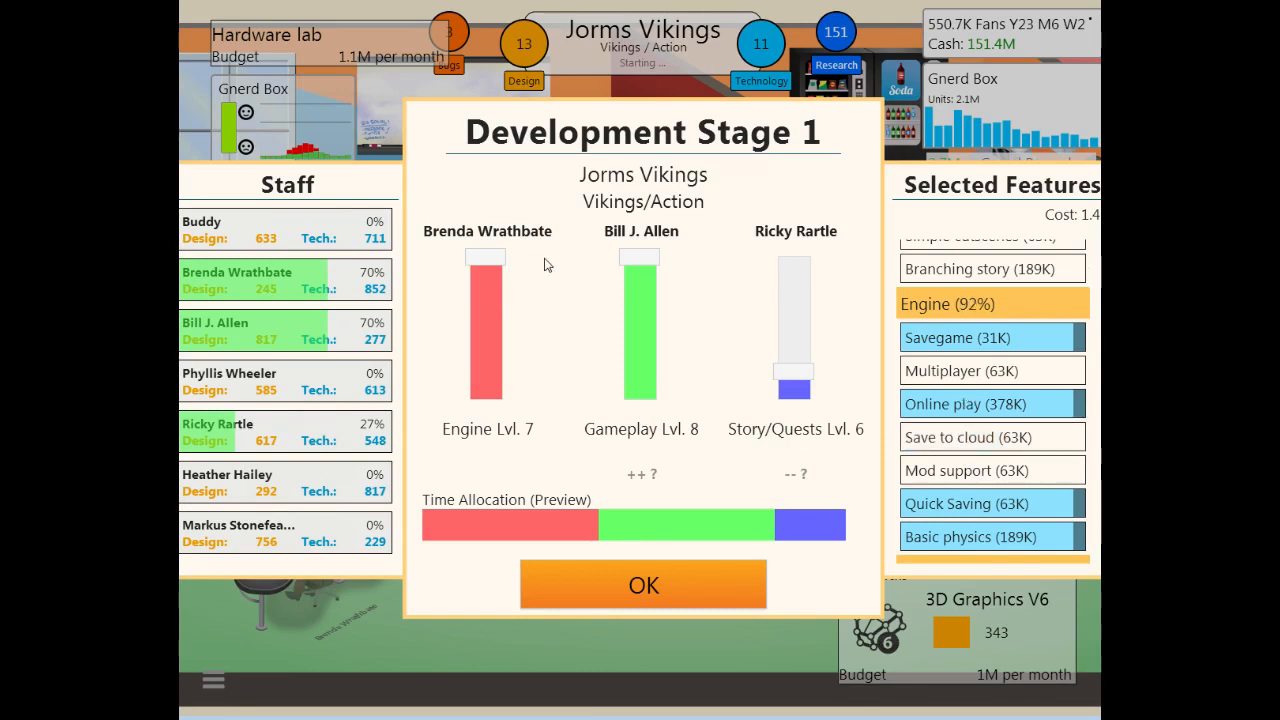
pyautogui.moveTo(640, 260); pyautogui.dragTo(640, 280)
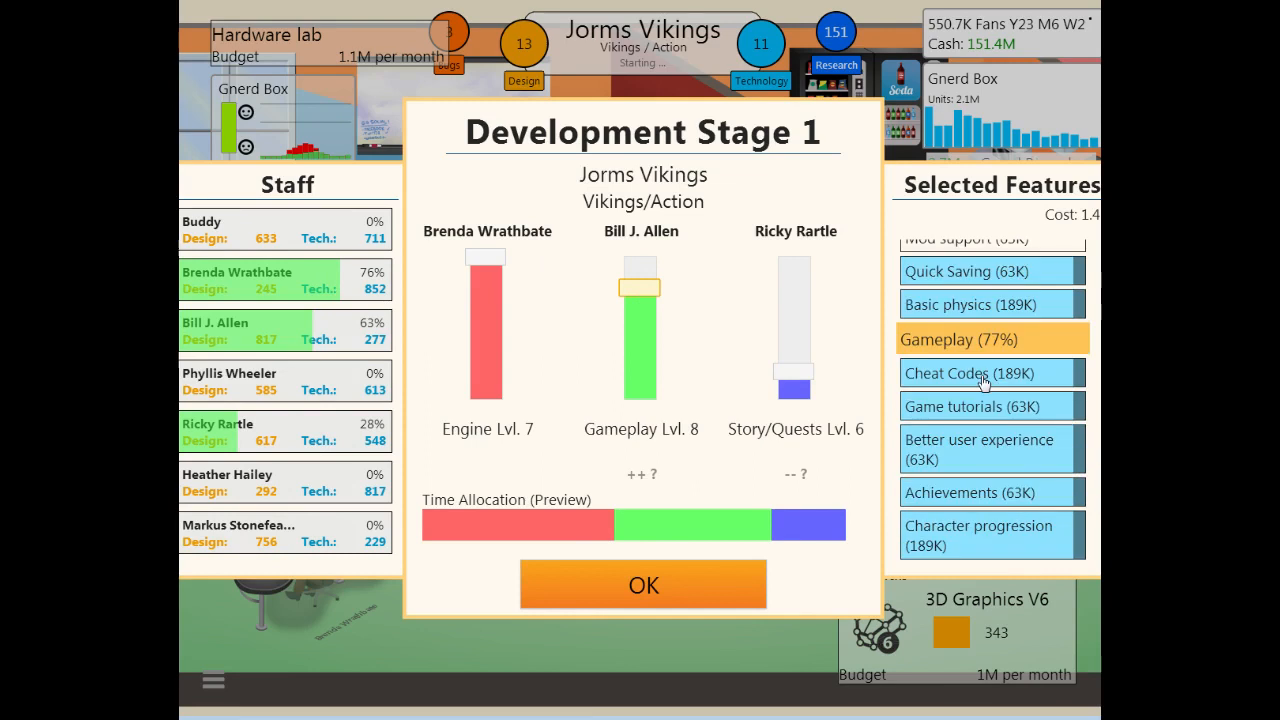
pyautogui.moveTo(961, 408)
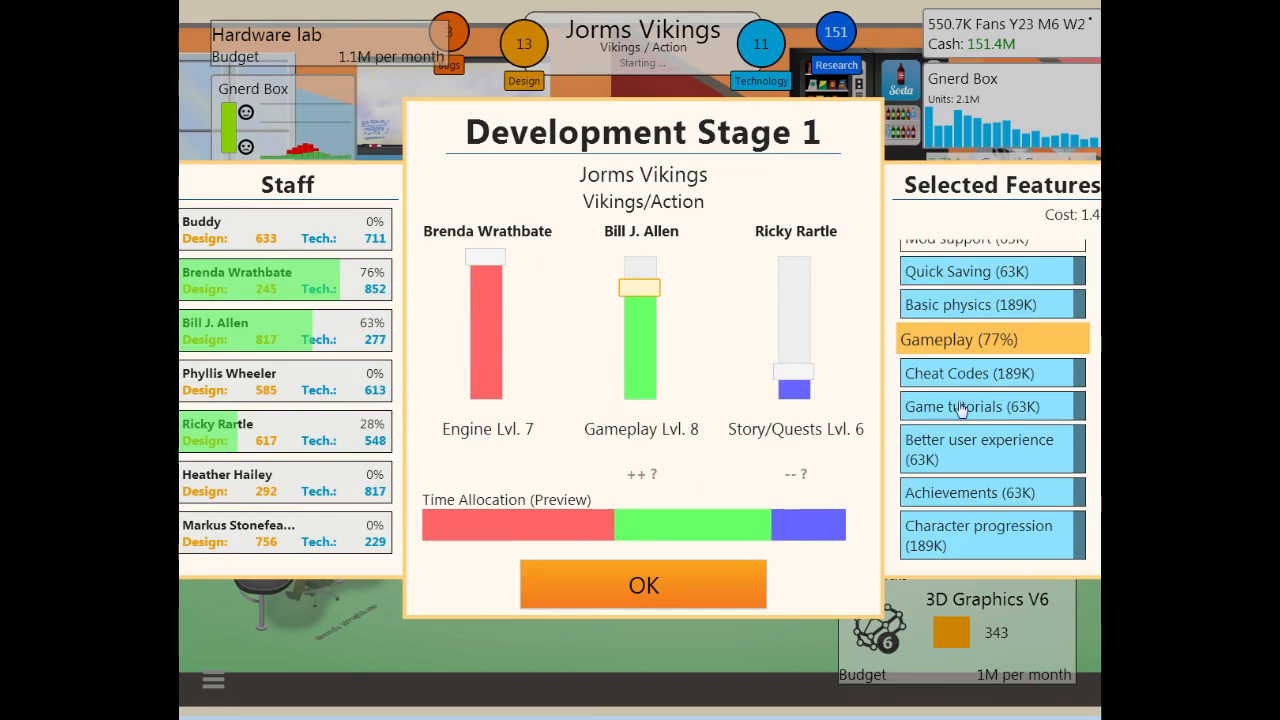
pyautogui.click(990, 406)
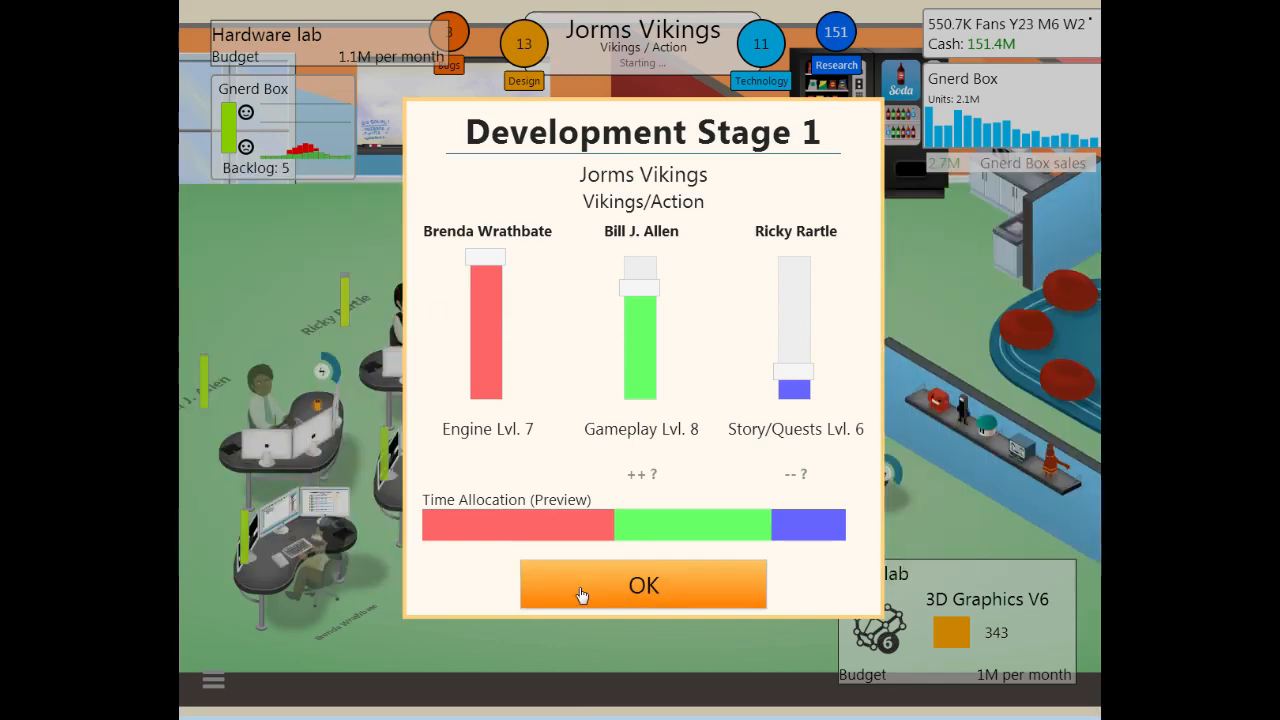
pyautogui.click(643, 585)
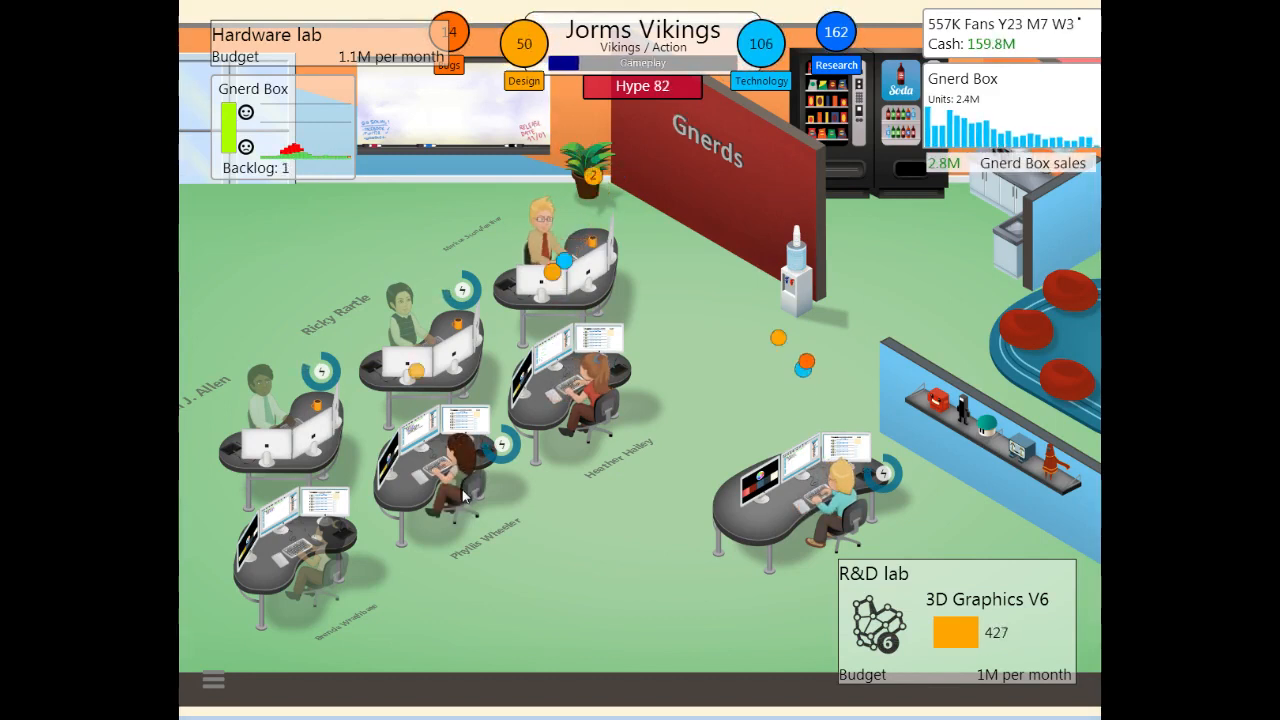
pyautogui.moveTo(449, 534)
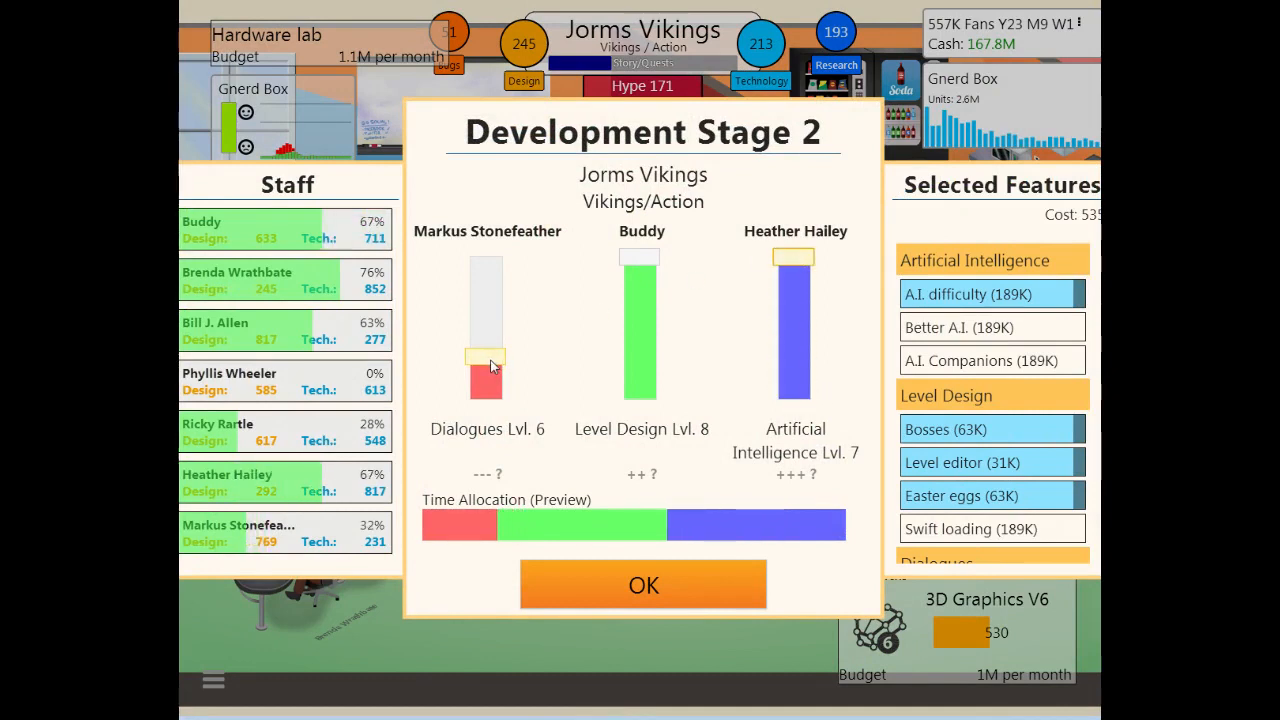
# Step: Set Stage 2 with reduced Dialogues time, add A.I. Companions, and confirm
pyautogui.moveTo(486, 363); pyautogui.dragTo(486, 390)
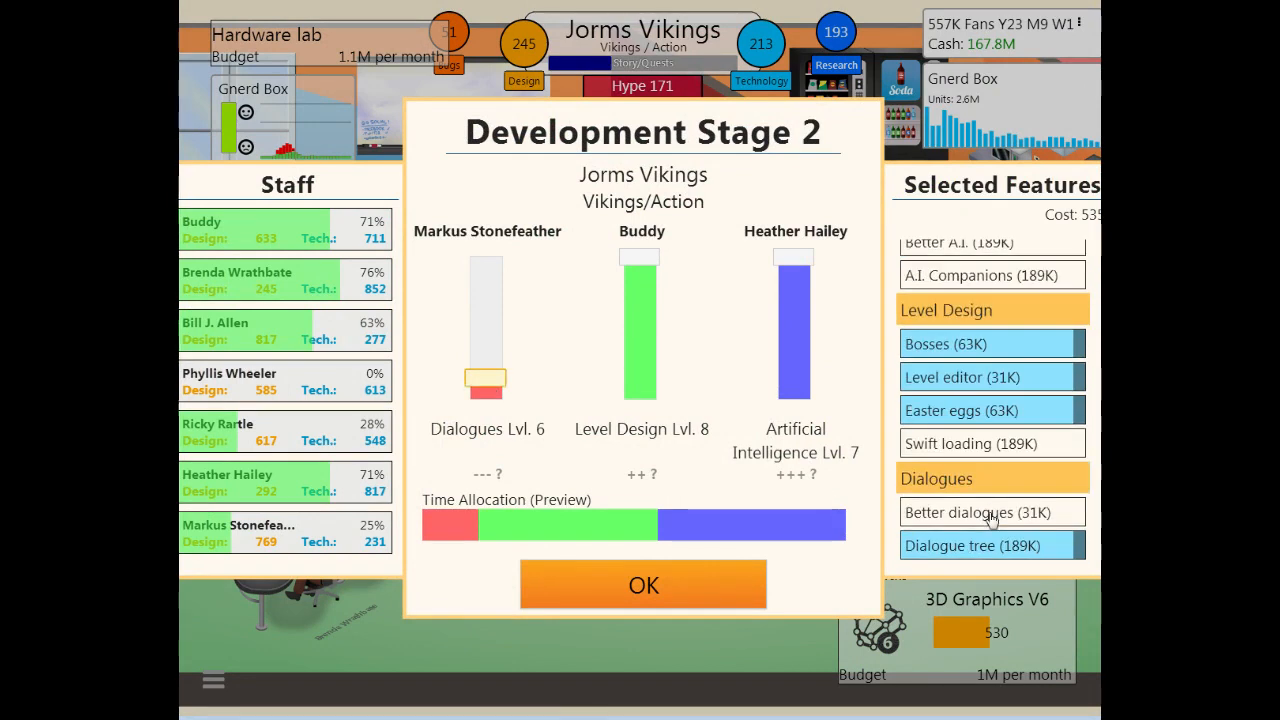
pyautogui.click(985, 512)
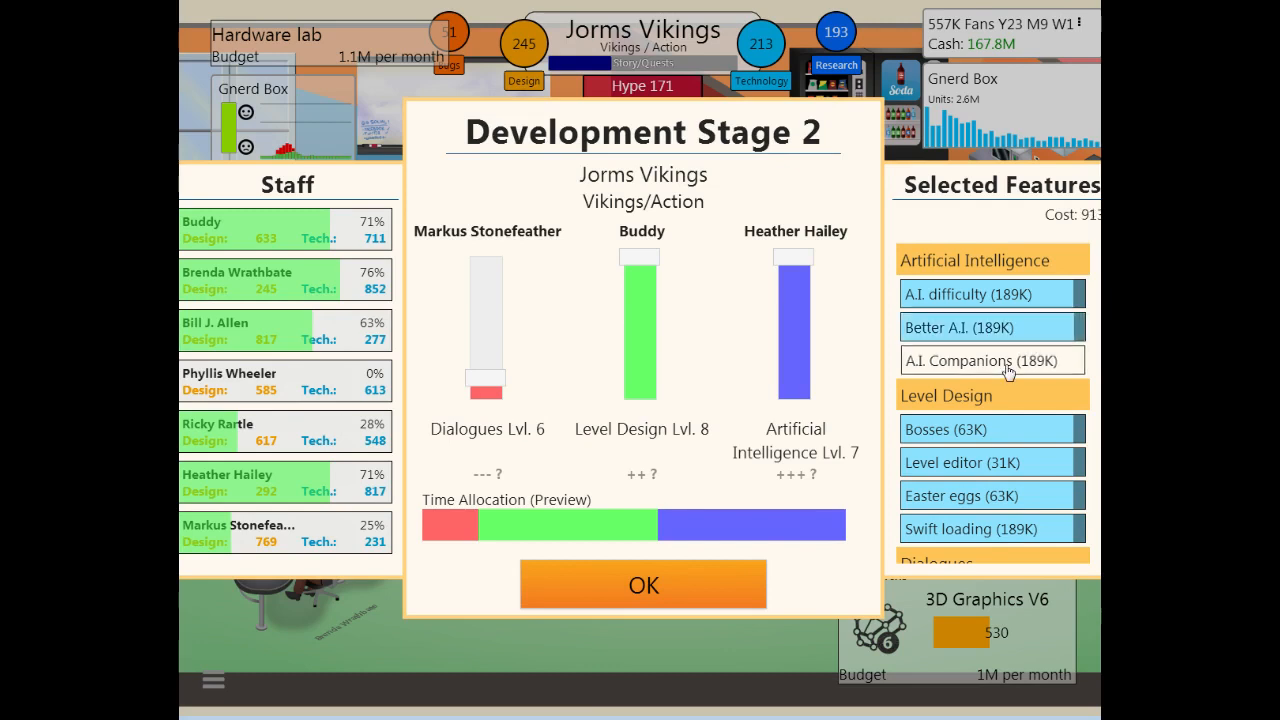
pyautogui.click(990, 360)
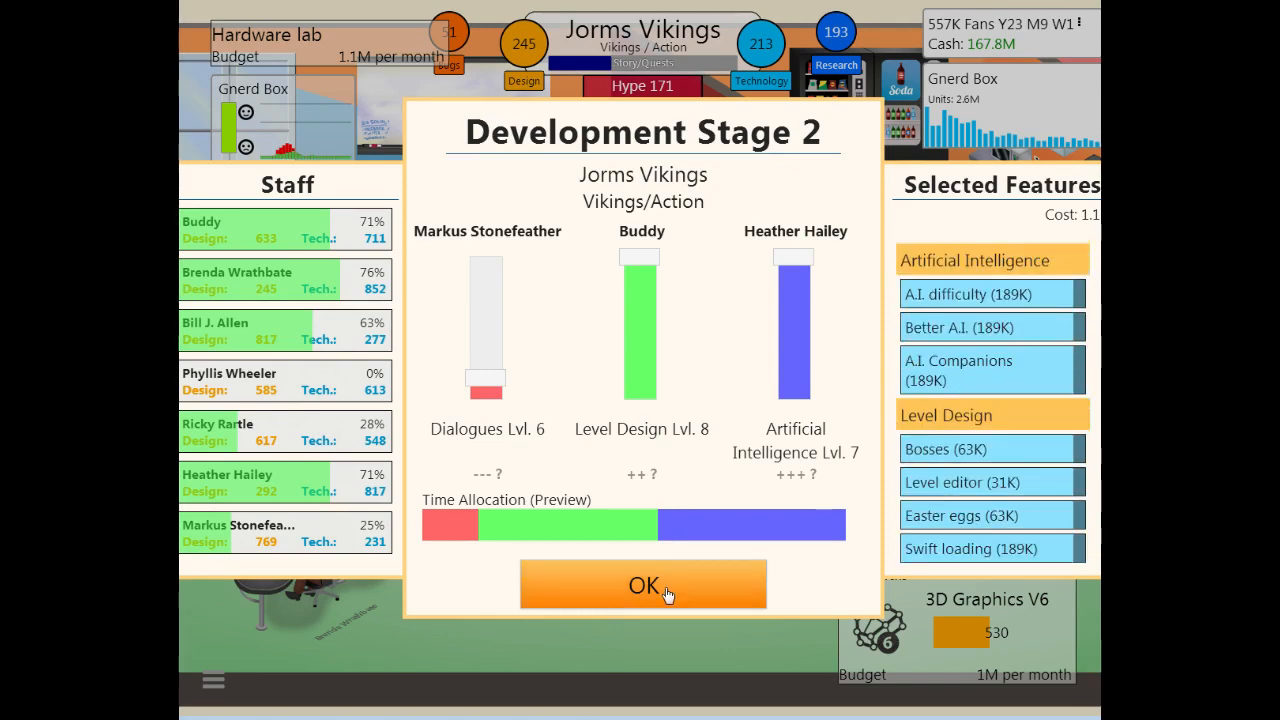
pyautogui.click(643, 585)
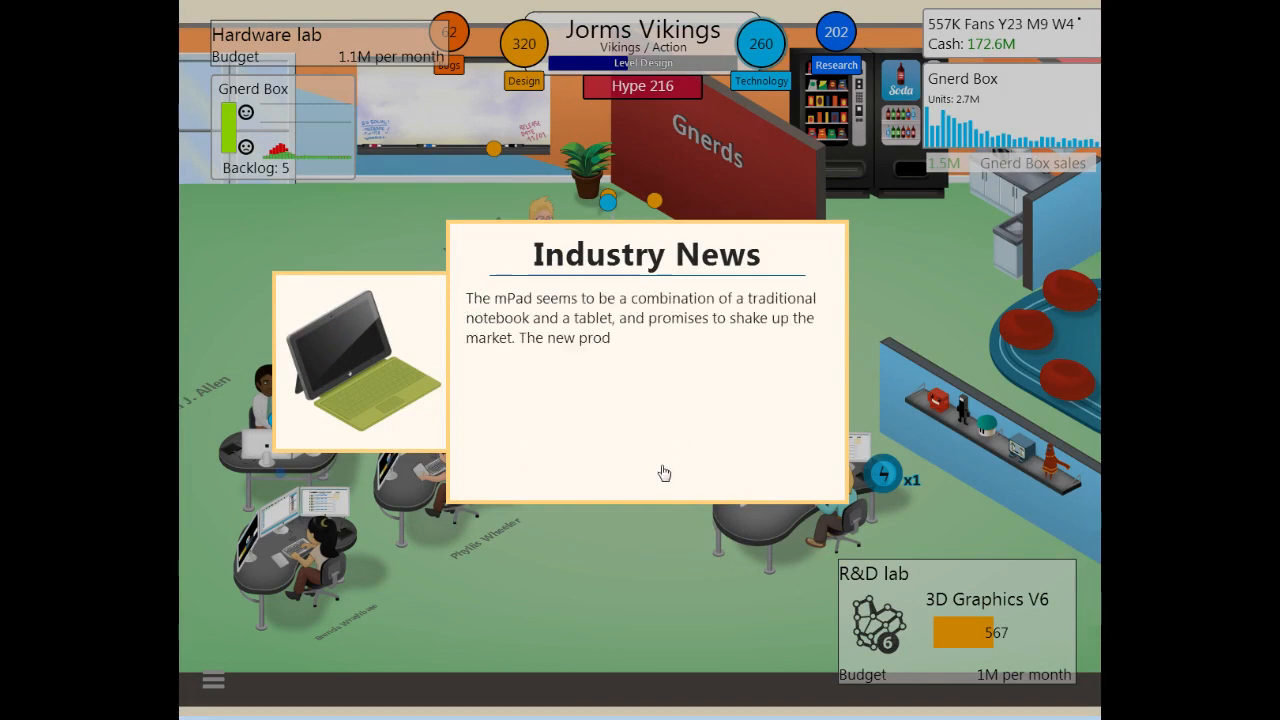
# Step: Dismiss the mPad industry news while Jorms Vikings progresses to Stage 3
pyautogui.click(664, 472)
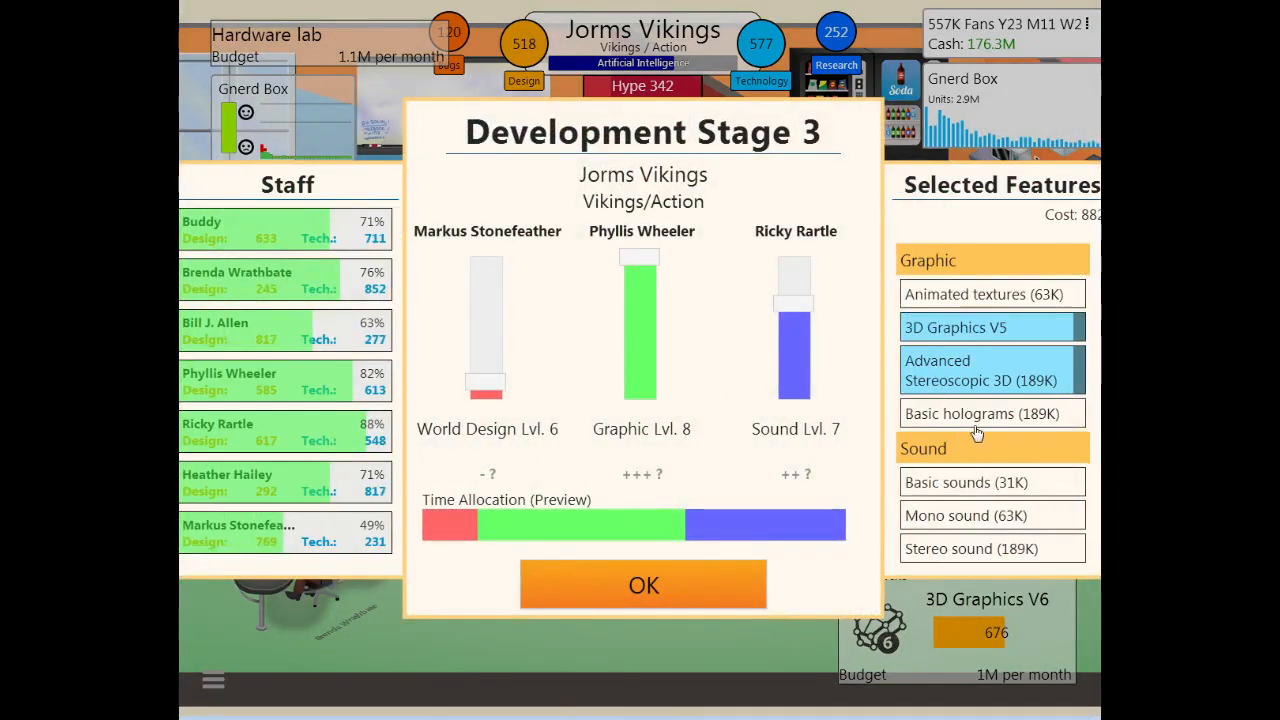
# Step: Scroll the Stage 3 Selected Features list and confirm the Stage 3 plan
pyautogui.scroll(-3)
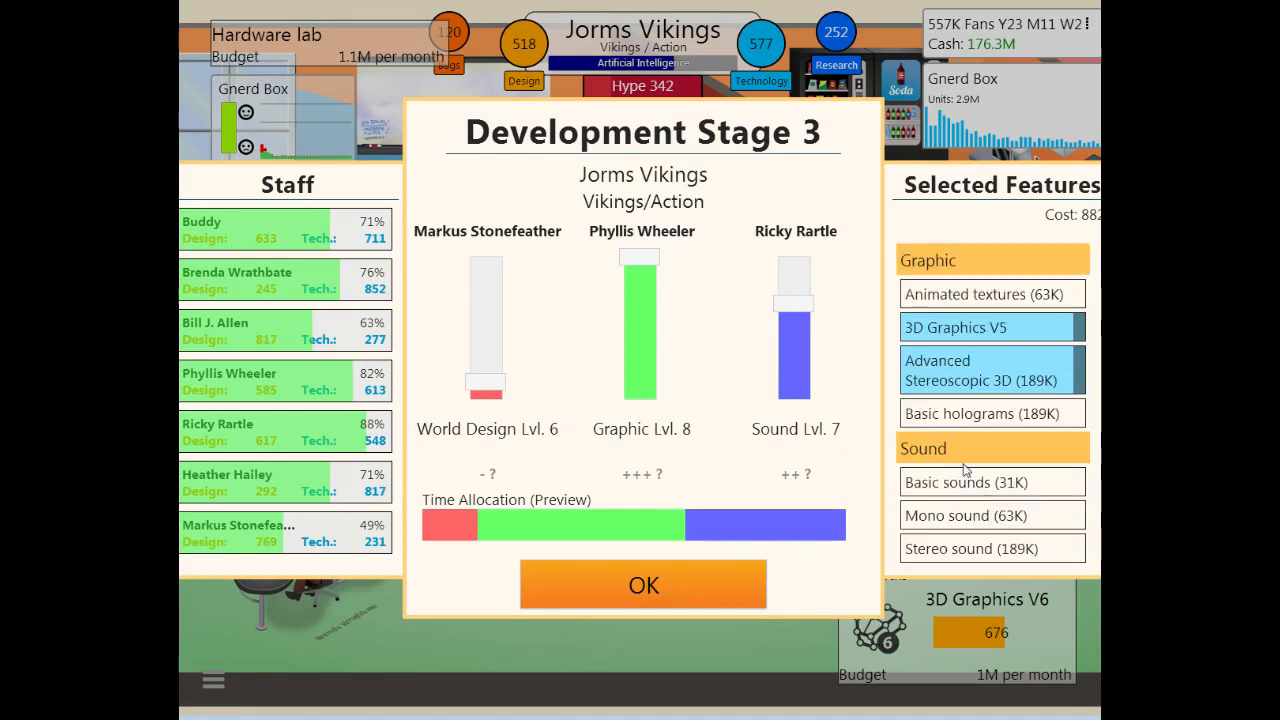
pyautogui.click(643, 584)
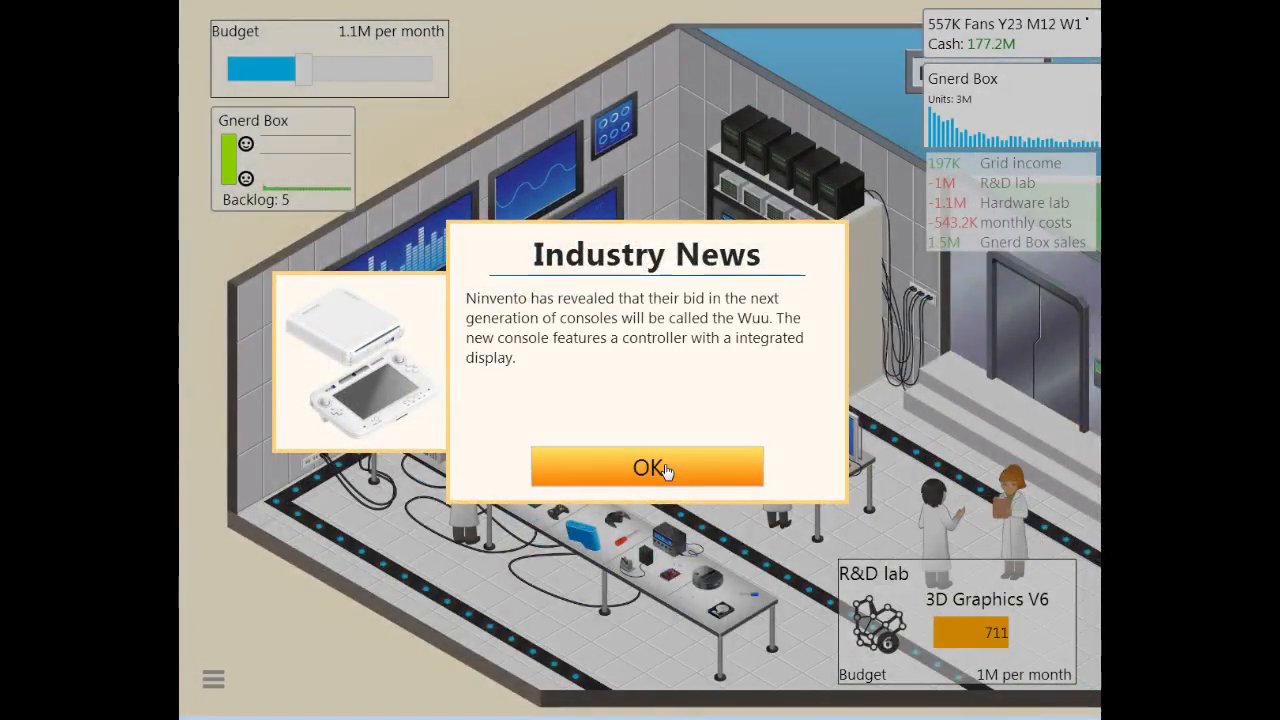
# Step: Dismiss the Wuu console news and lower the hardware lab budget to 720K per month
pyautogui.click(647, 467)
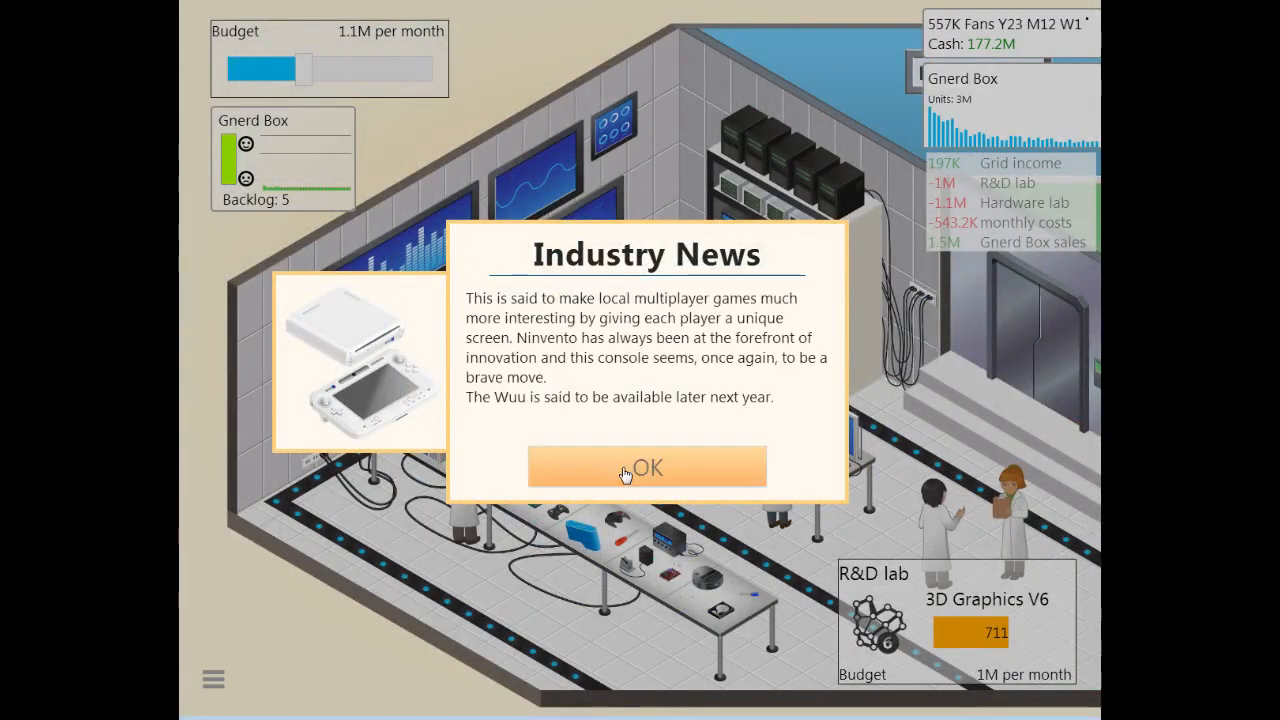
pyautogui.click(646, 467)
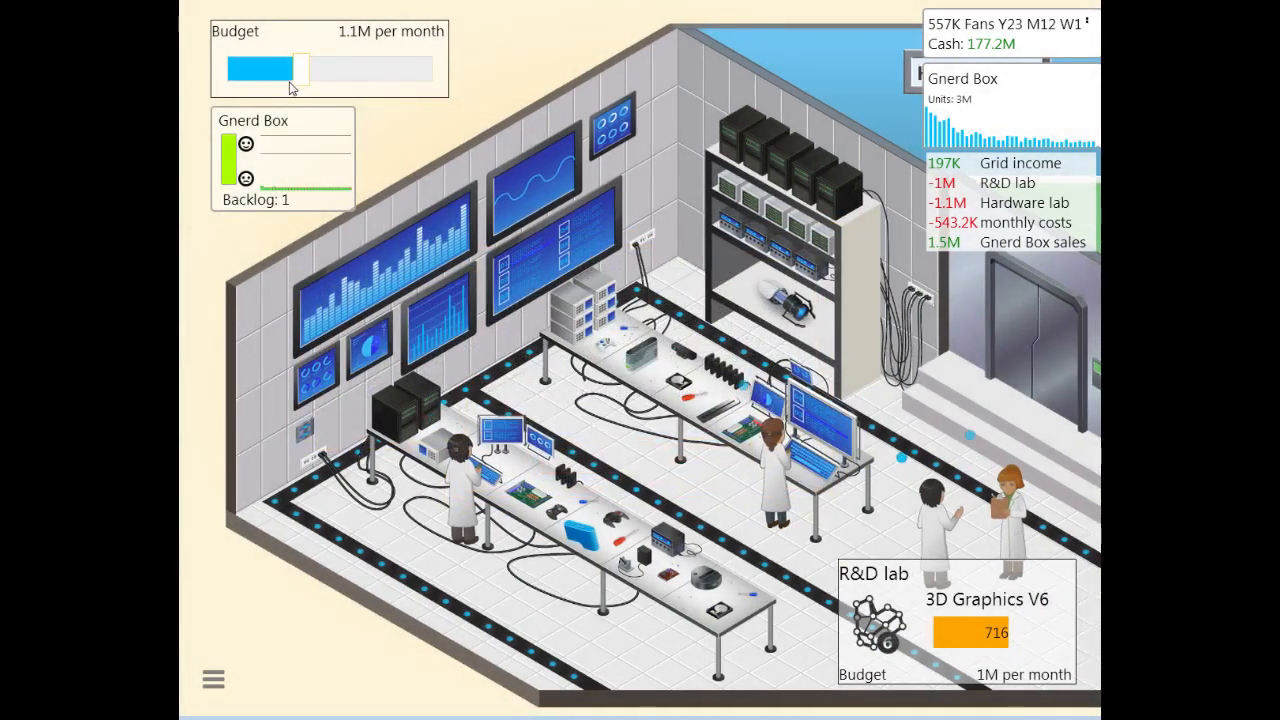
pyautogui.moveTo(300, 68); pyautogui.dragTo(278, 68)
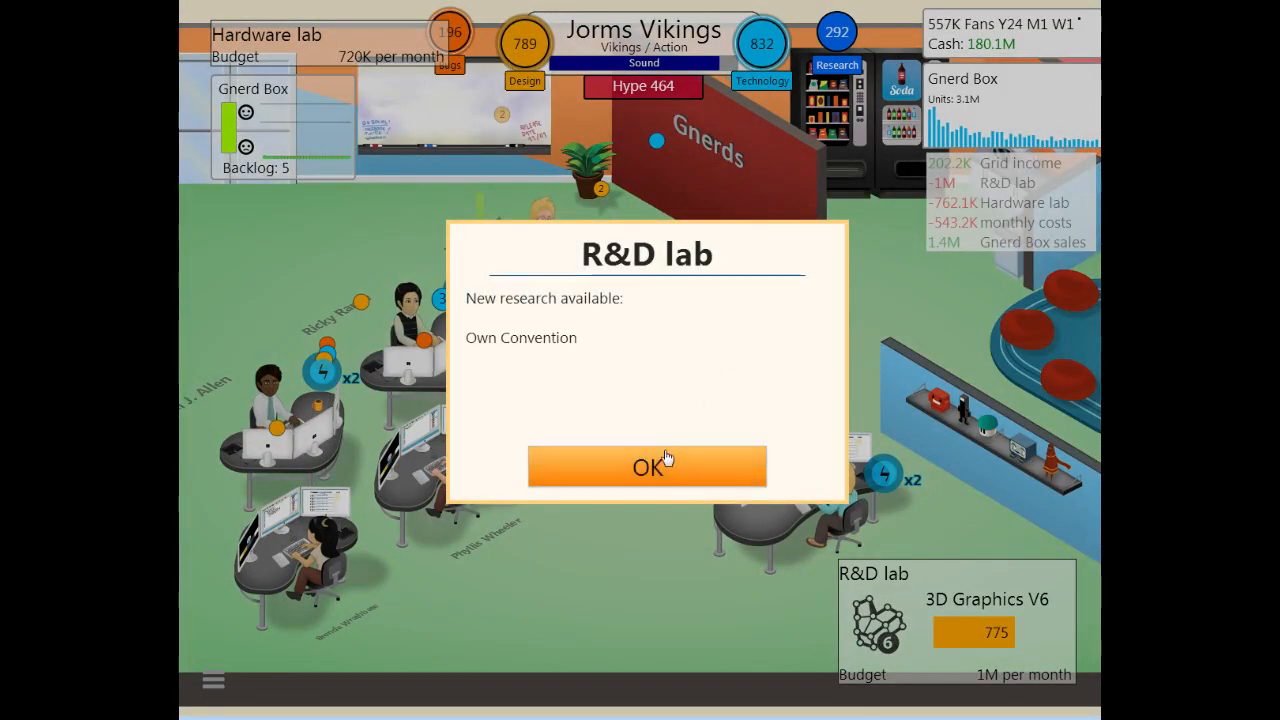
# Step: Dismiss the Own Convention research notice and the mPad release news
pyautogui.click(647, 467)
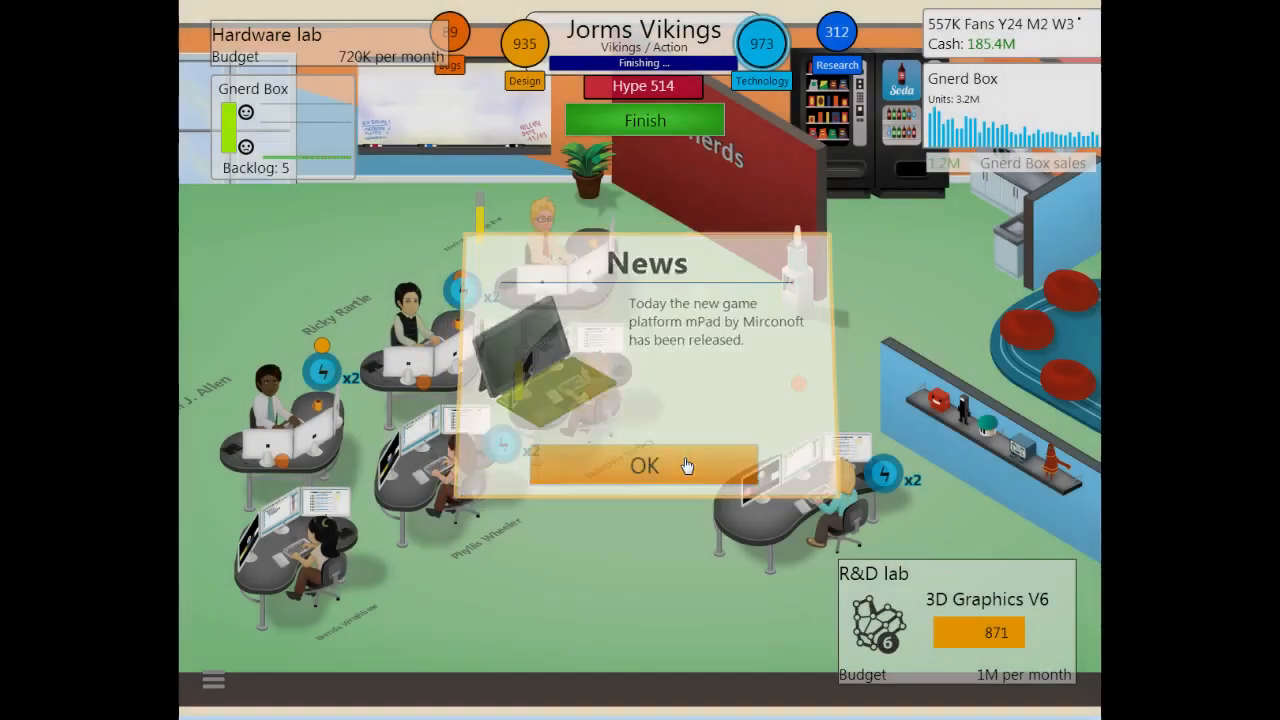
pyautogui.click(644, 466)
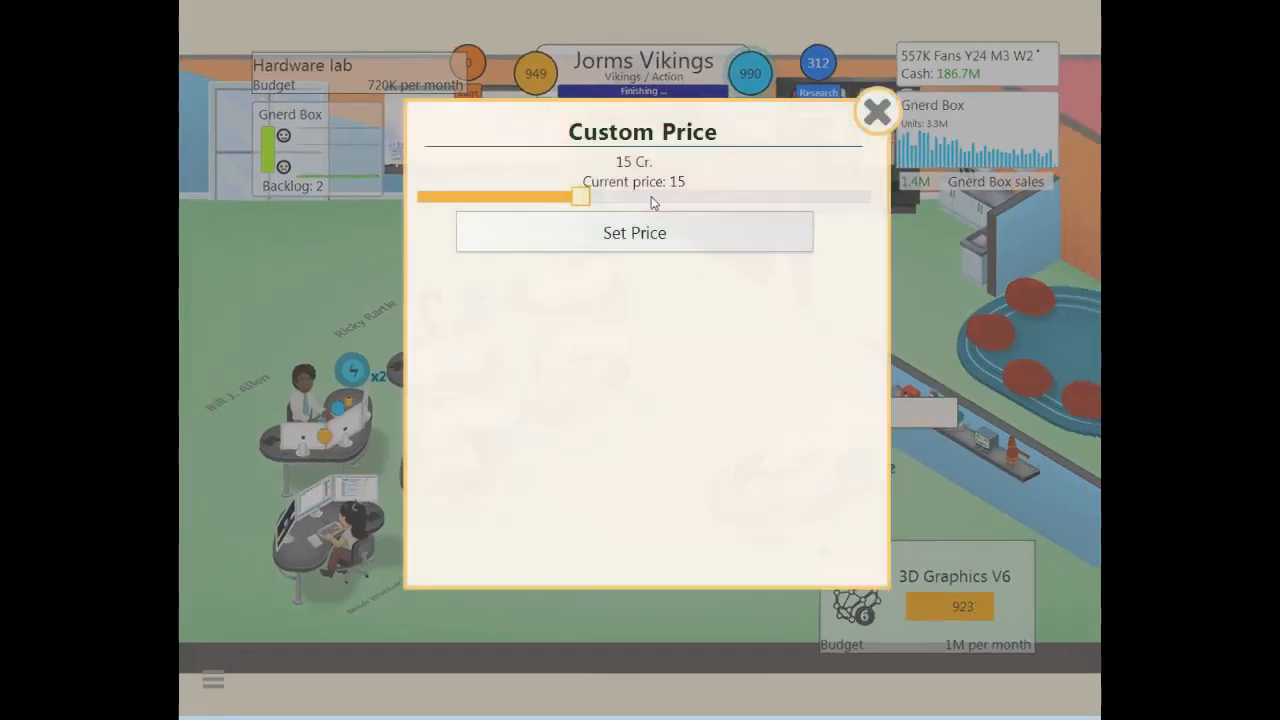
# Step: Raise Jorms Vikings' custom price to 22 Cr and apply it
pyautogui.moveTo(580, 196); pyautogui.dragTo(650, 196)
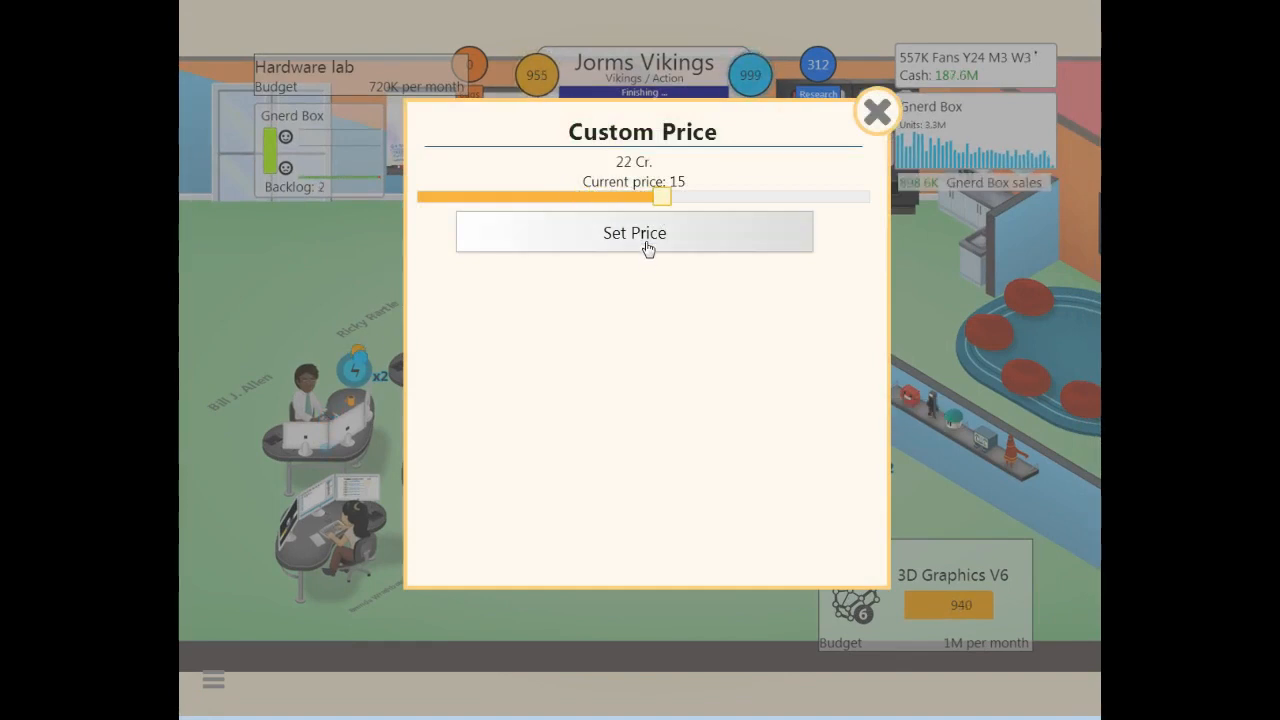
pyautogui.click(634, 233)
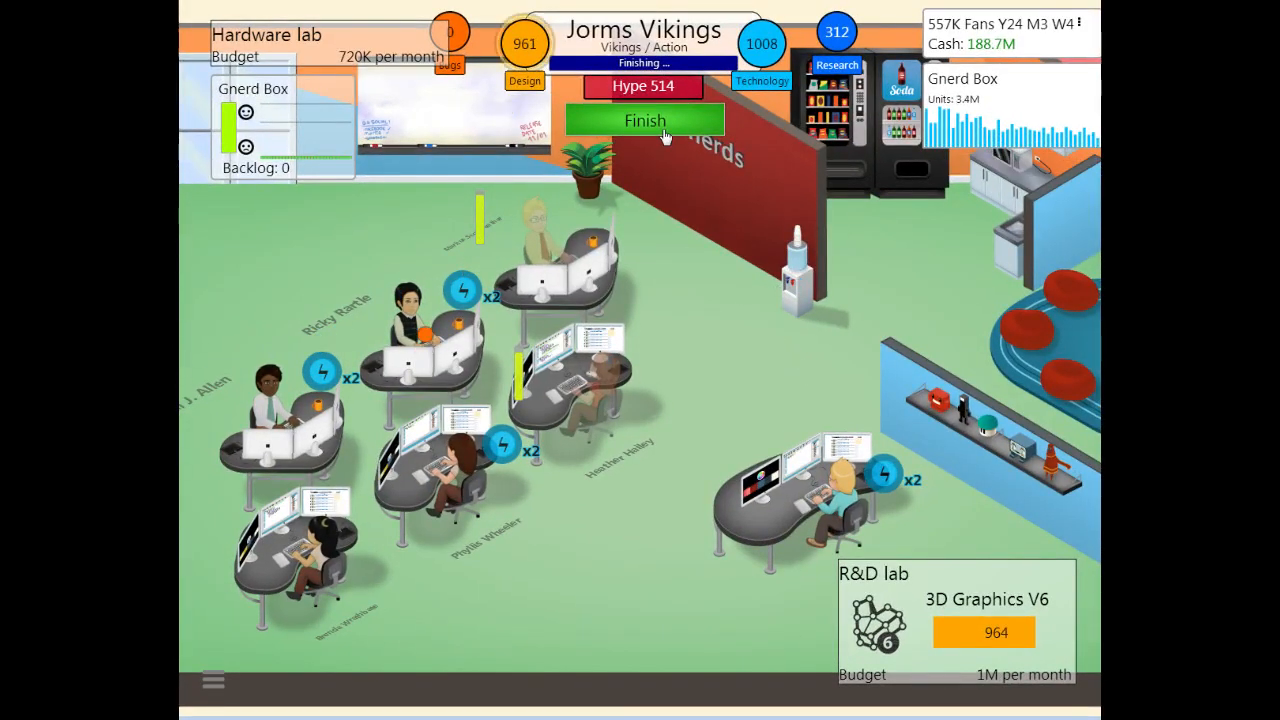
# Step: Finish Jorms Vikings and dismiss the new research list, including Superior A.I
pyautogui.click(644, 120)
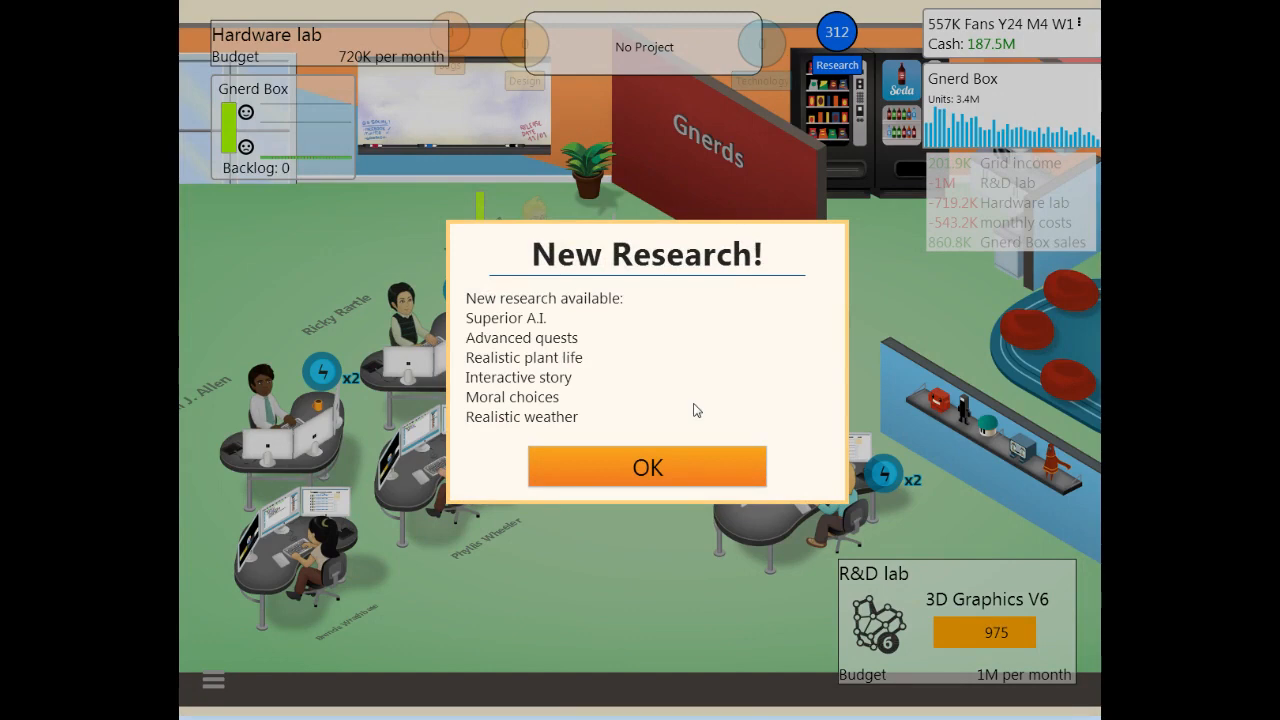
pyautogui.moveTo(593, 388)
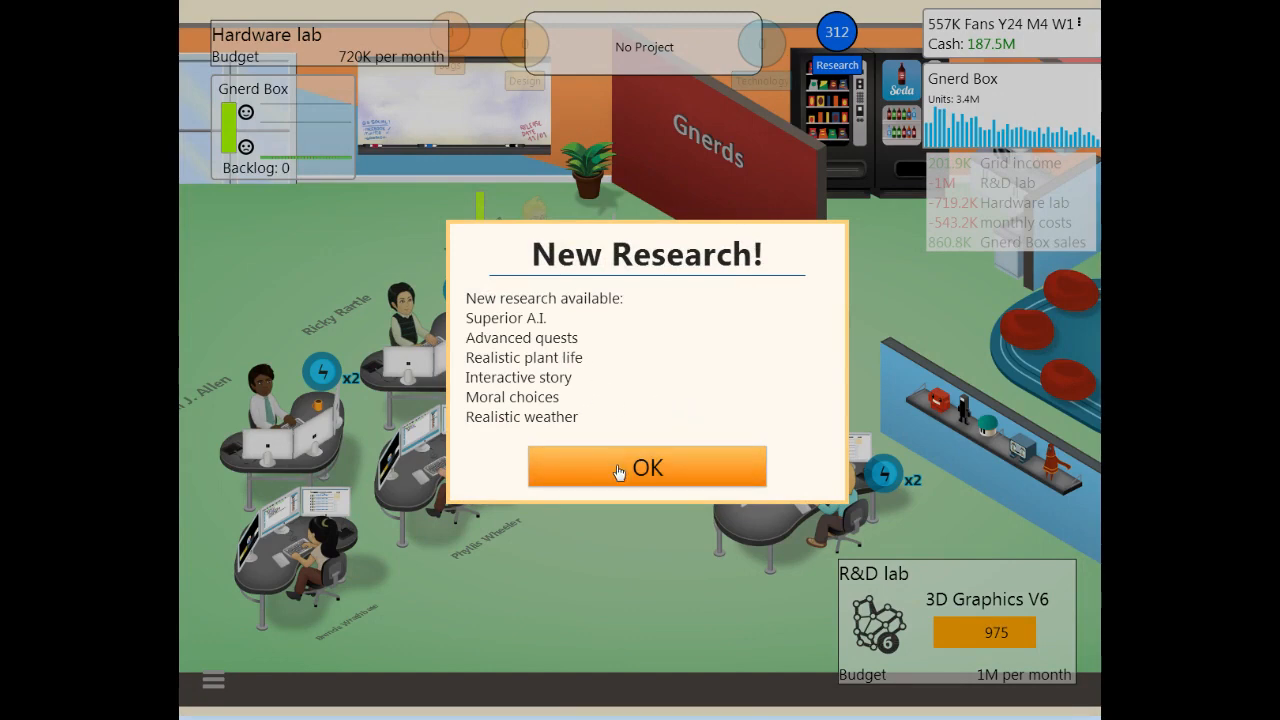
pyautogui.click(646, 467)
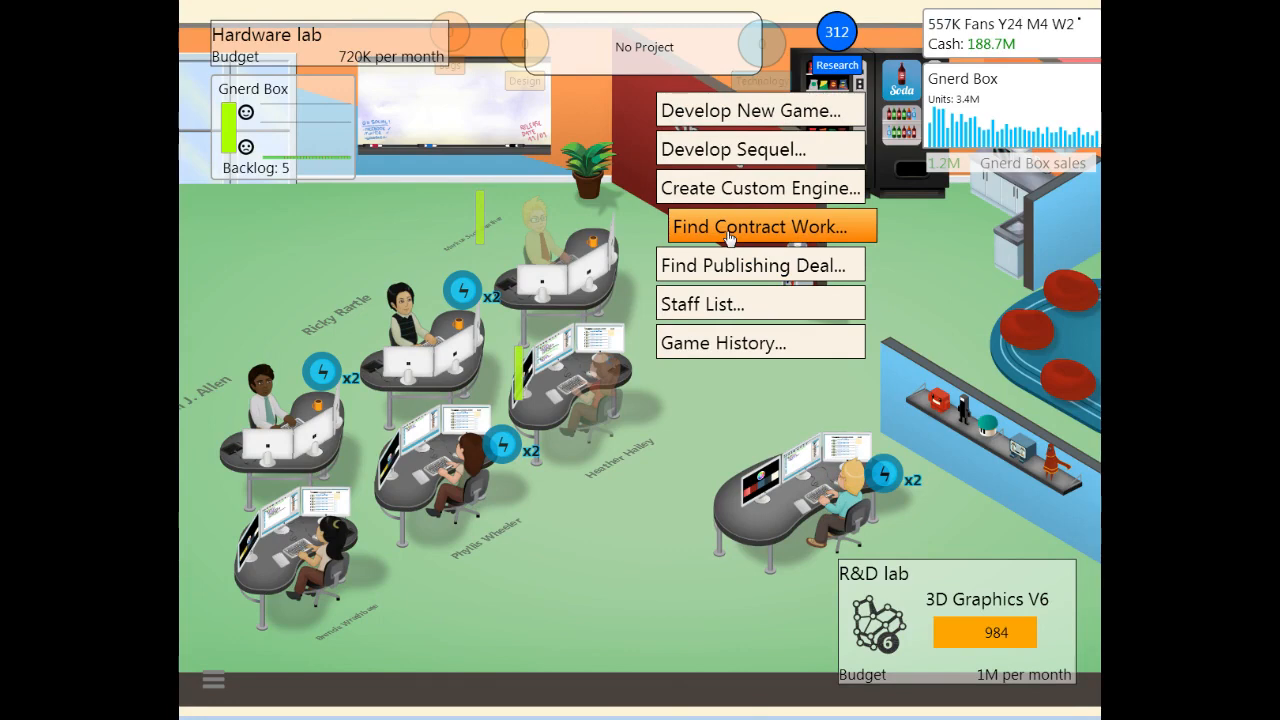
pyautogui.moveTo(836, 460)
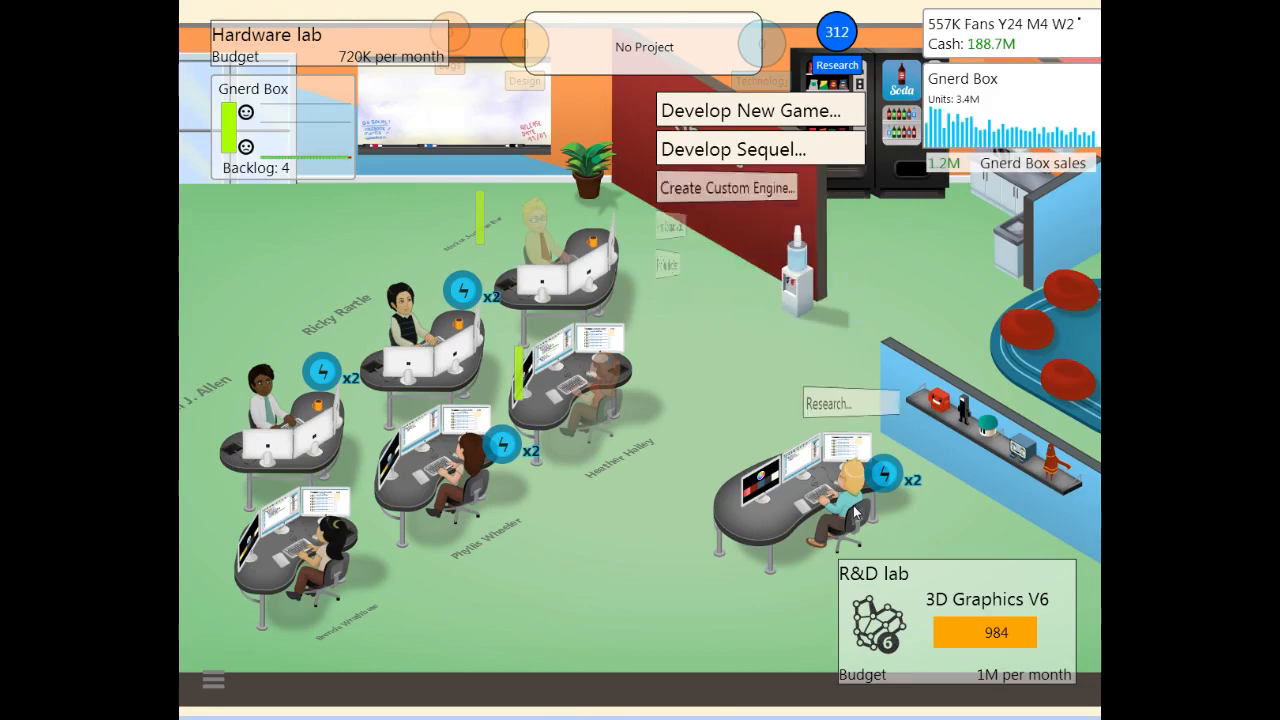
# Step: Open a staff member's action list and start choosing a research topic
pyautogui.click(849, 402)
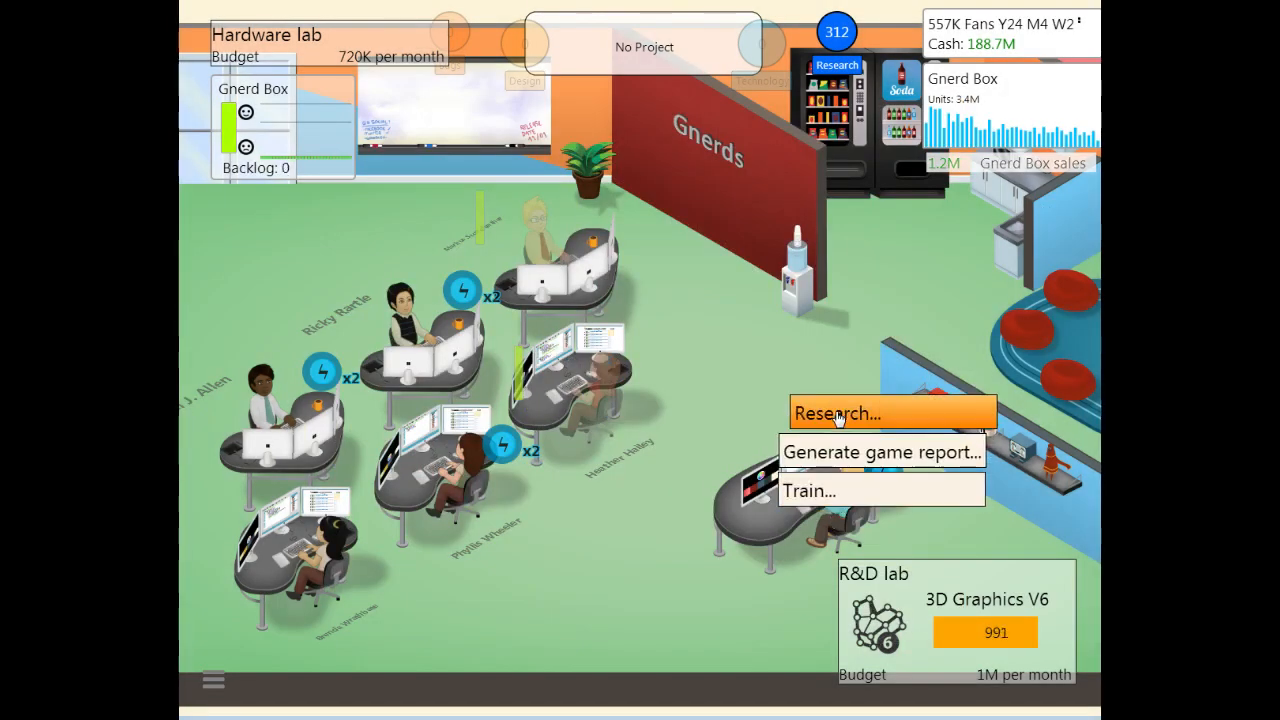
pyautogui.click(808, 490)
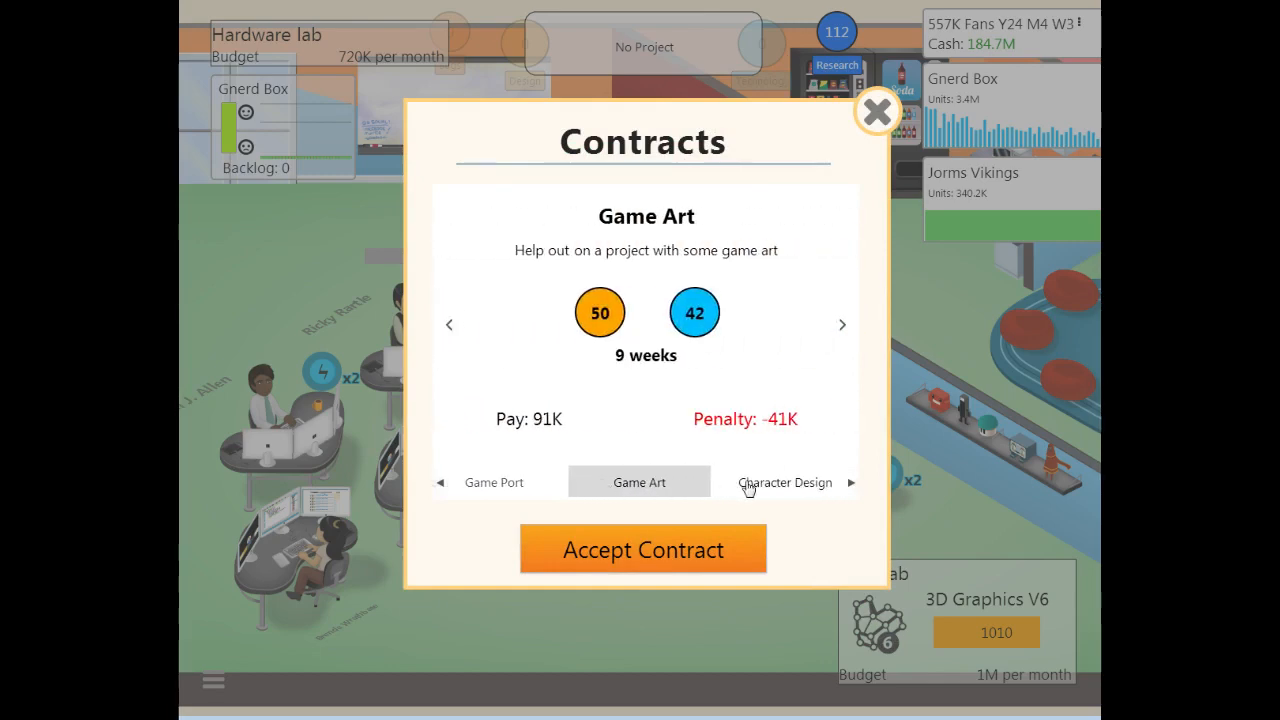
# Step: Close the contract offers without accepting any job
pyautogui.click(643, 549)
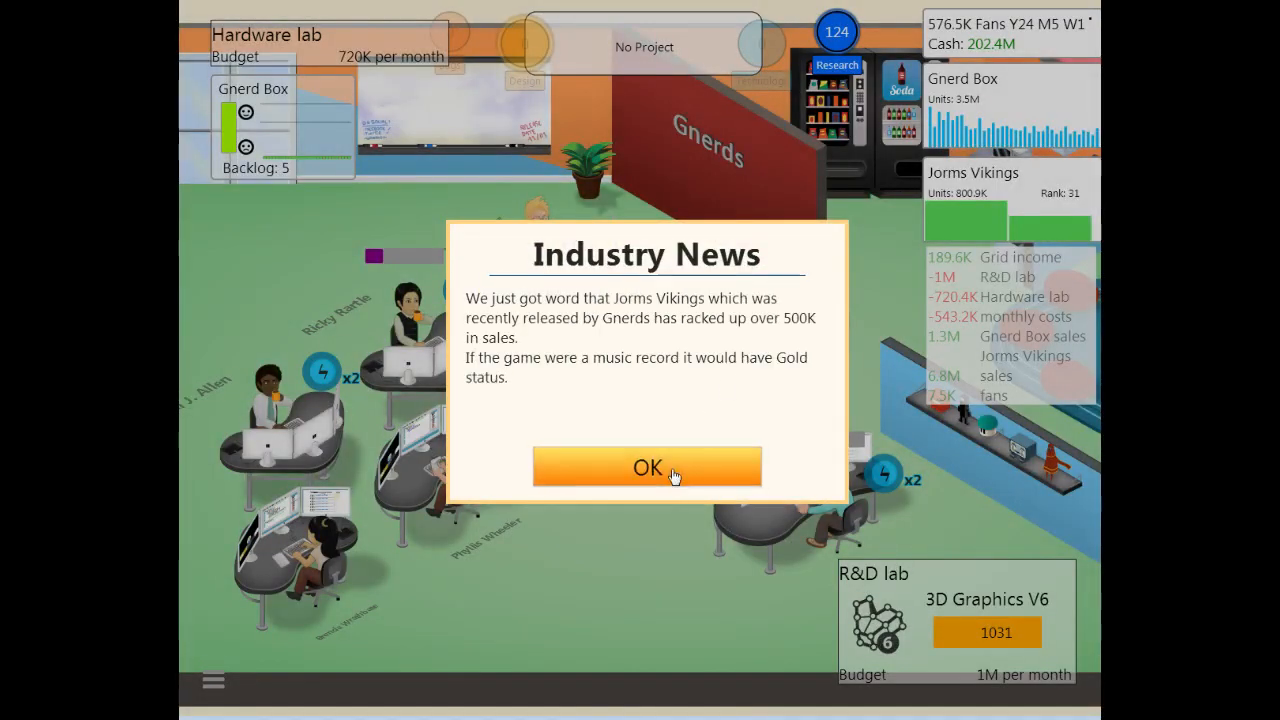
# Step: Dismiss the gold sales news, book a large convention booth, and give away the old engine
pyautogui.click(647, 467)
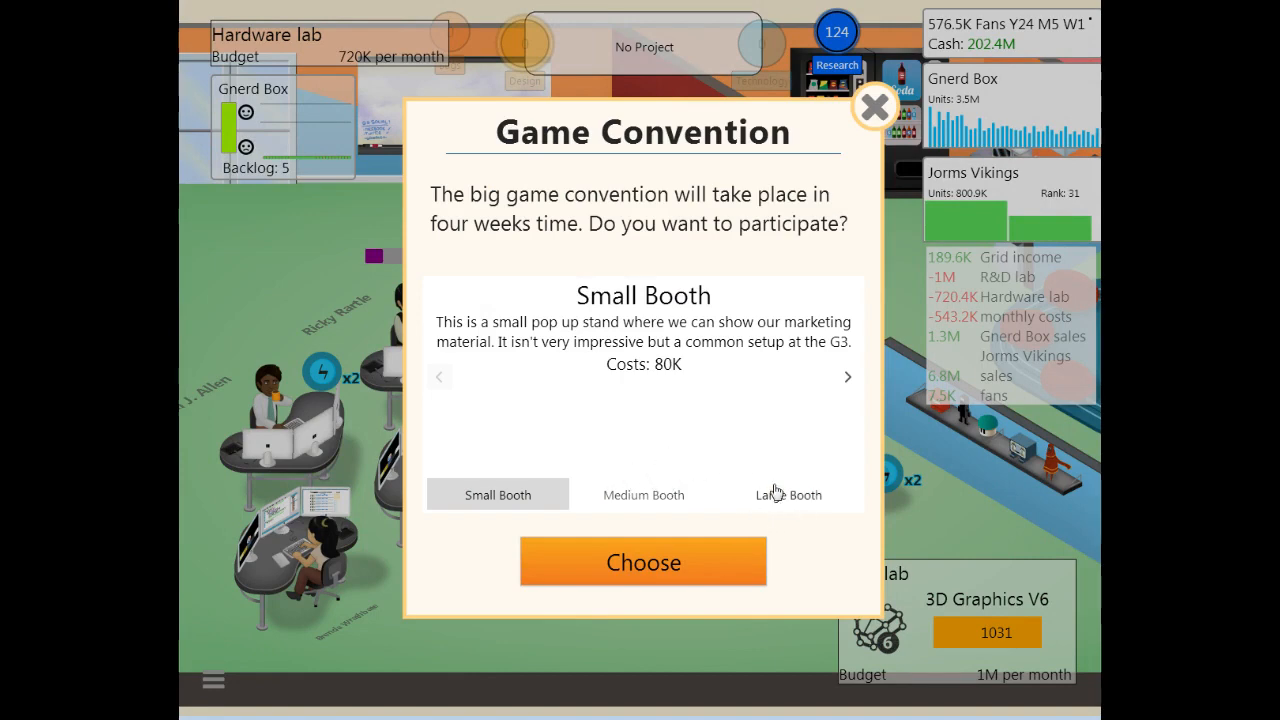
pyautogui.click(643, 561)
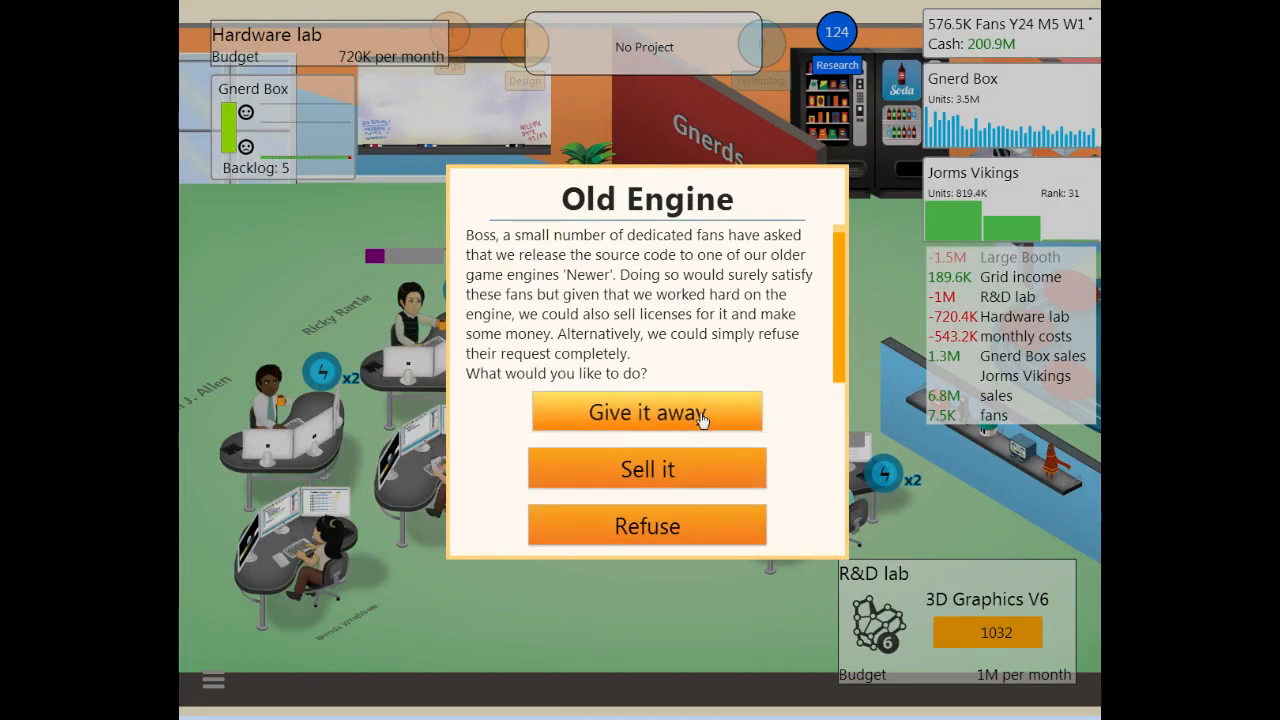
pyautogui.click(647, 411)
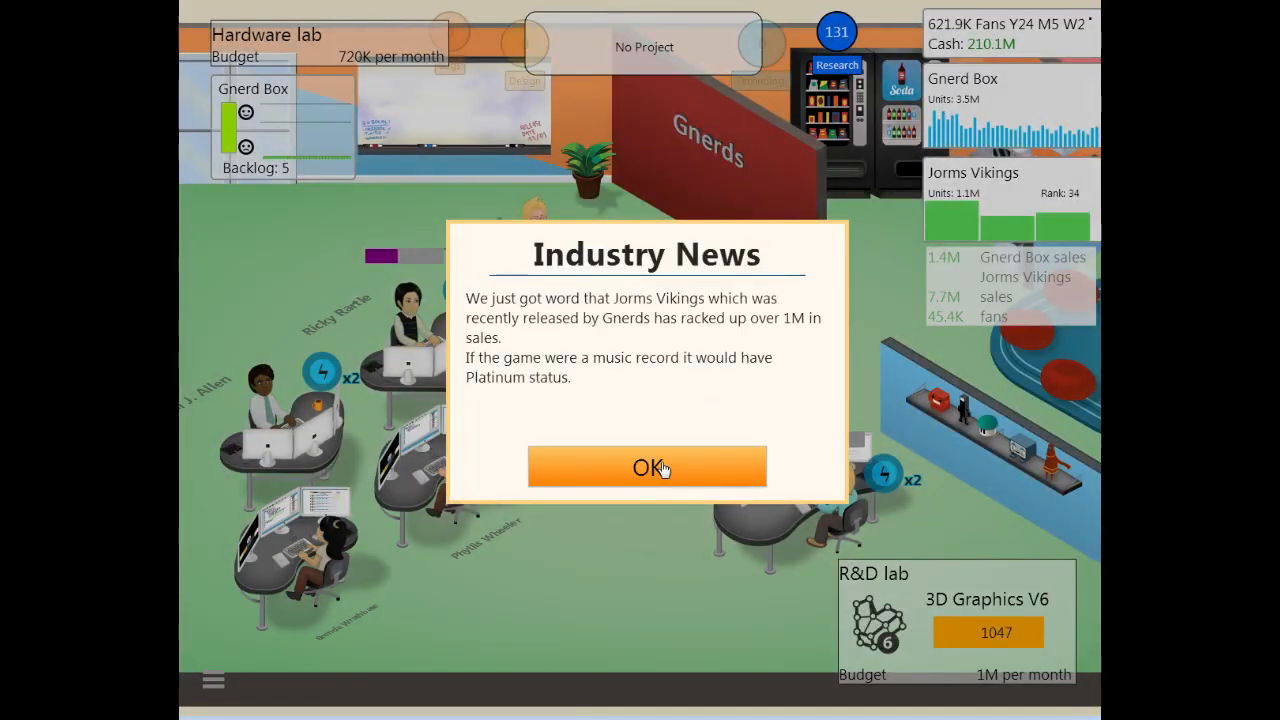
# Step: Dismiss the Platinum sales news and the congratulations message
pyautogui.click(647, 467)
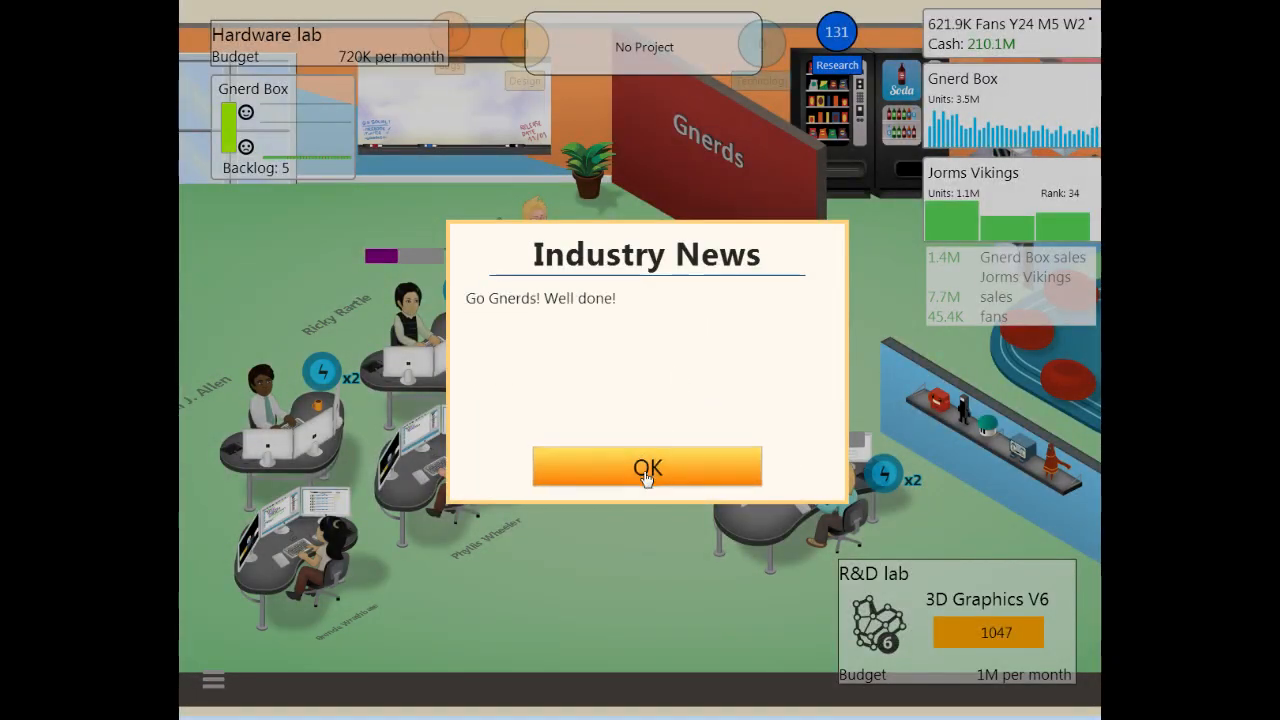
pyautogui.click(647, 468)
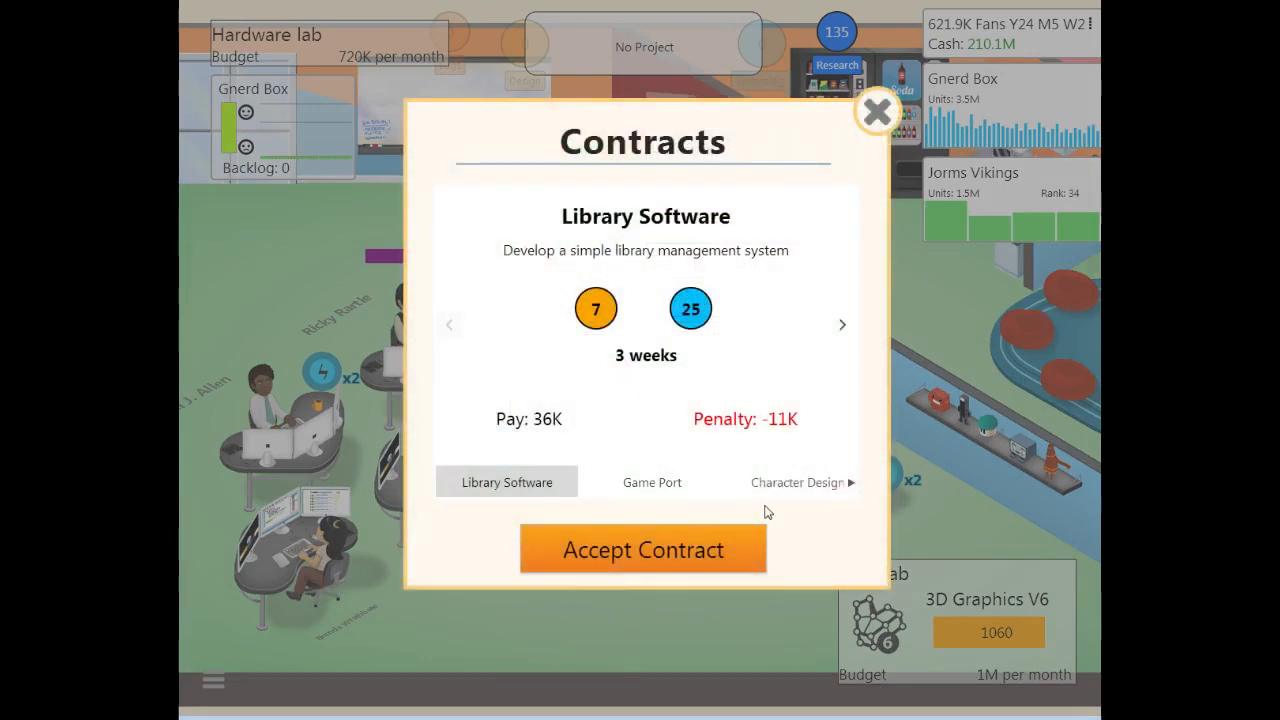
# Step: Accept the Game Port contract and dismiss the 2GS handheld news
pyautogui.click(877, 110)
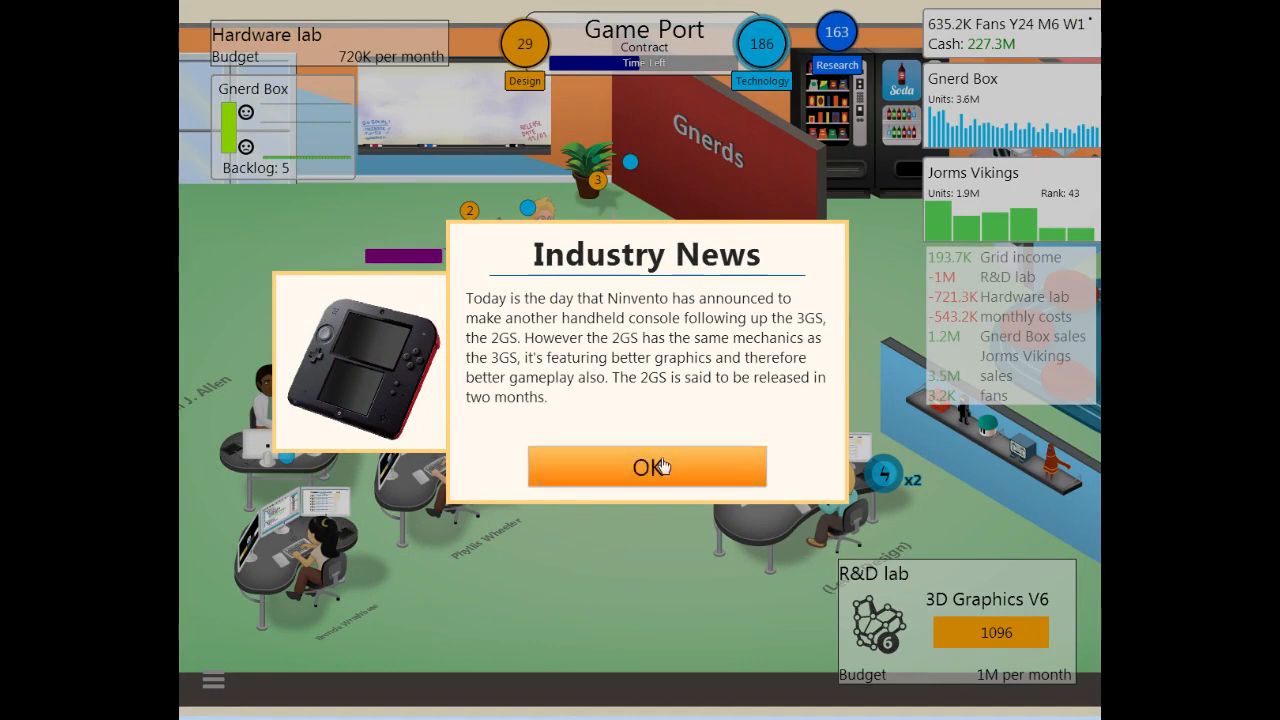
pyautogui.click(647, 466)
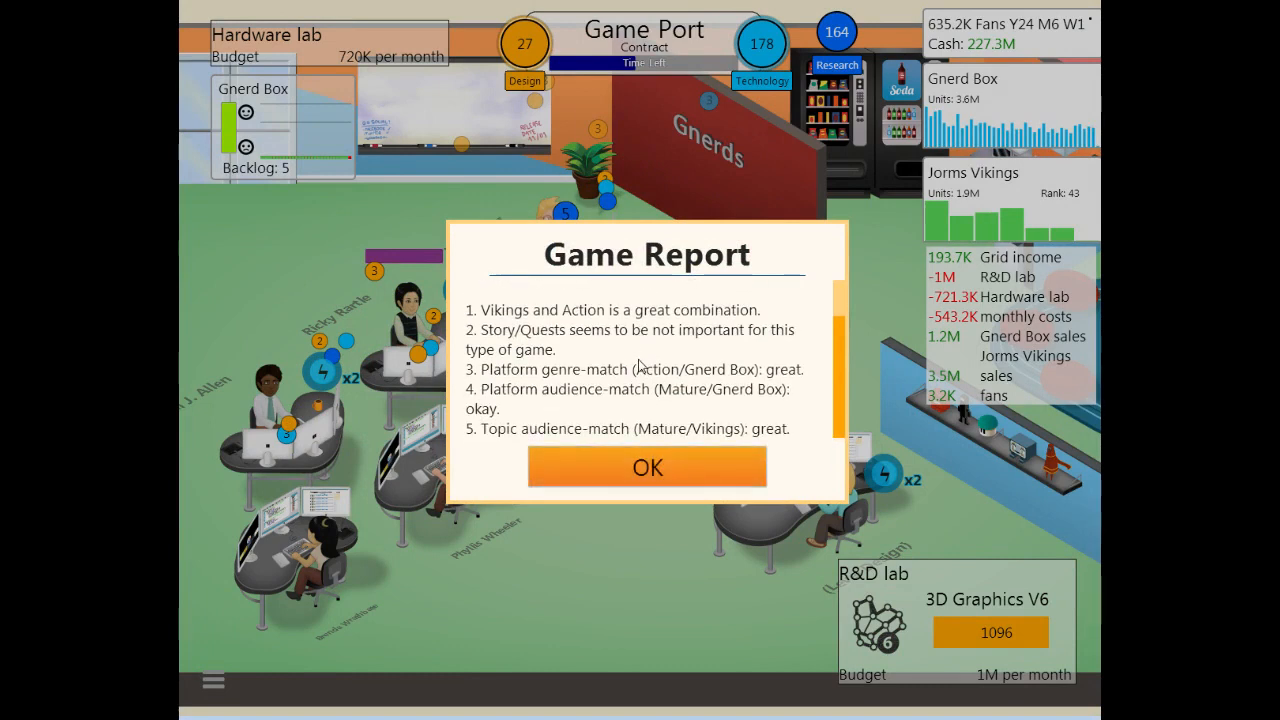
pyautogui.moveTo(588, 408)
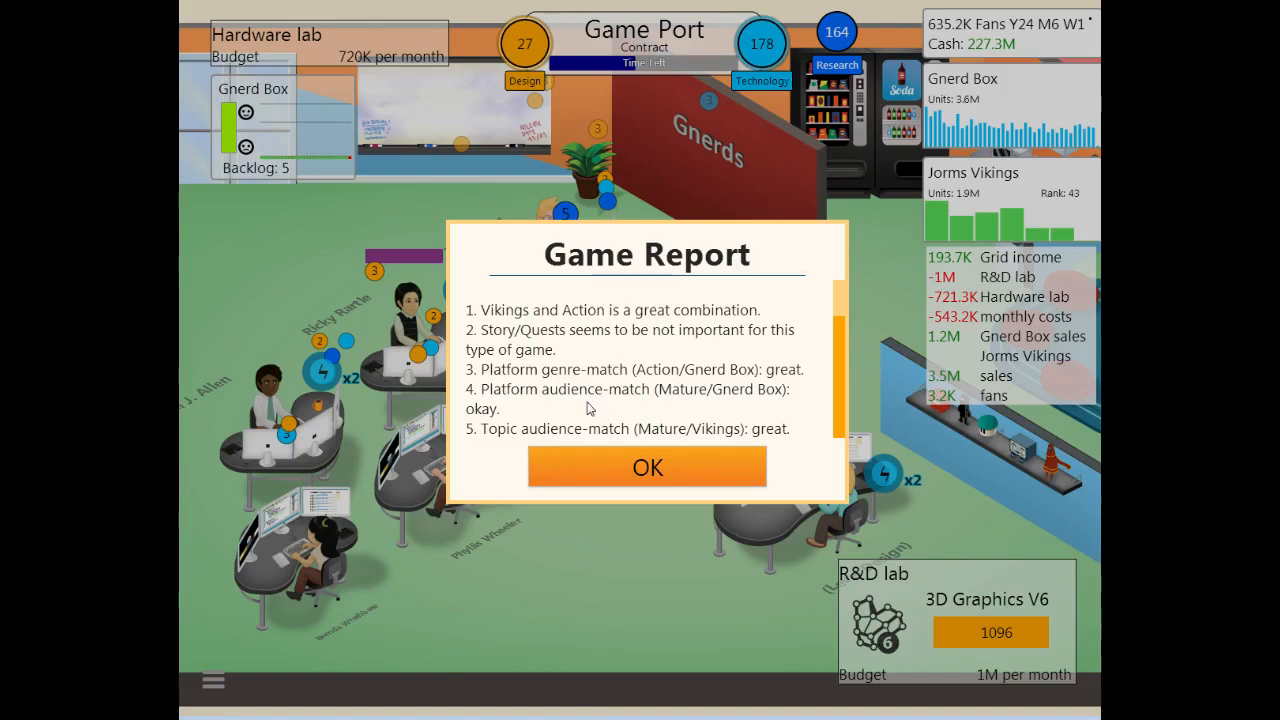
pyautogui.moveTo(610, 470)
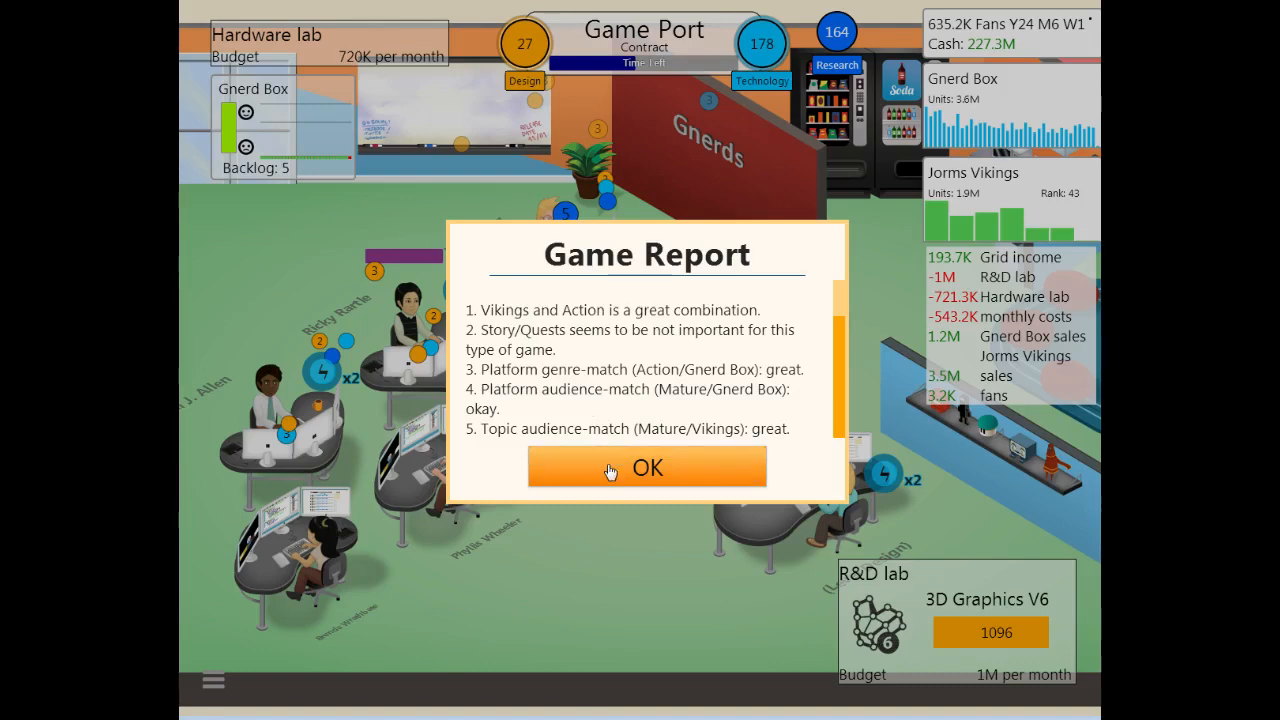
# Step: Close the Jorms Vikings report, conference results, and the 104K contract penalty notice
pyautogui.click(646, 467)
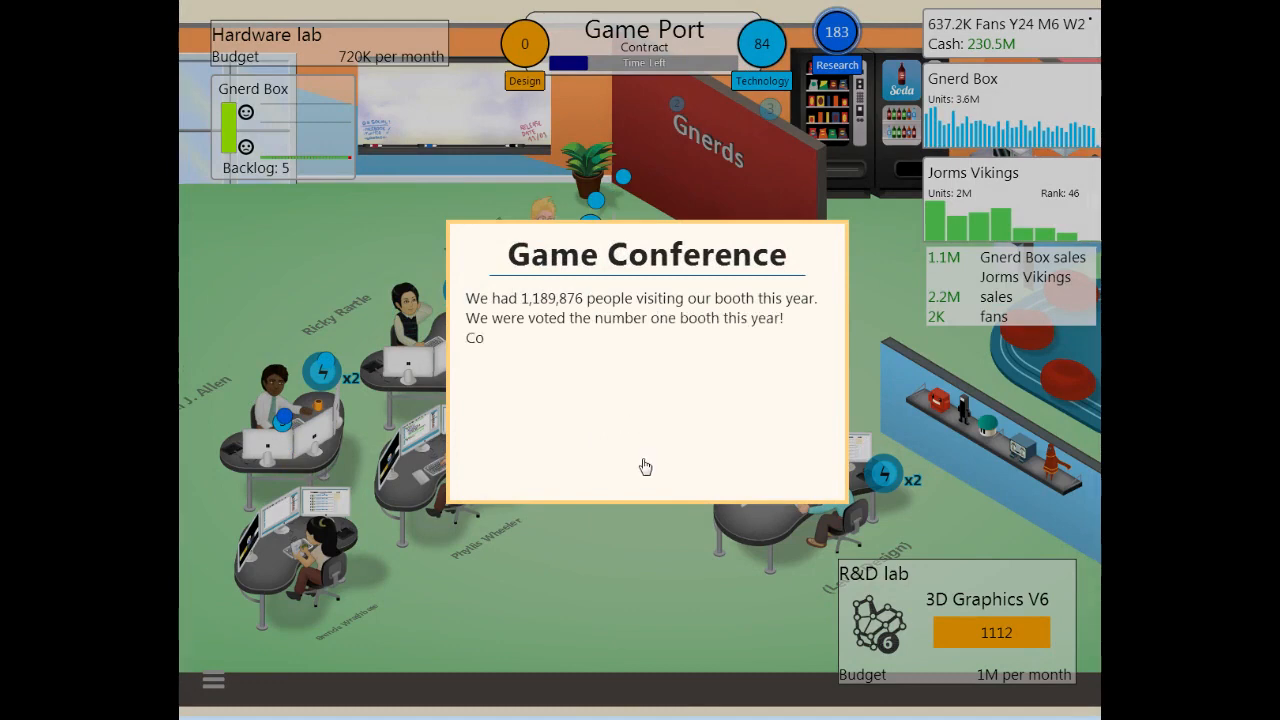
pyautogui.click(645, 465)
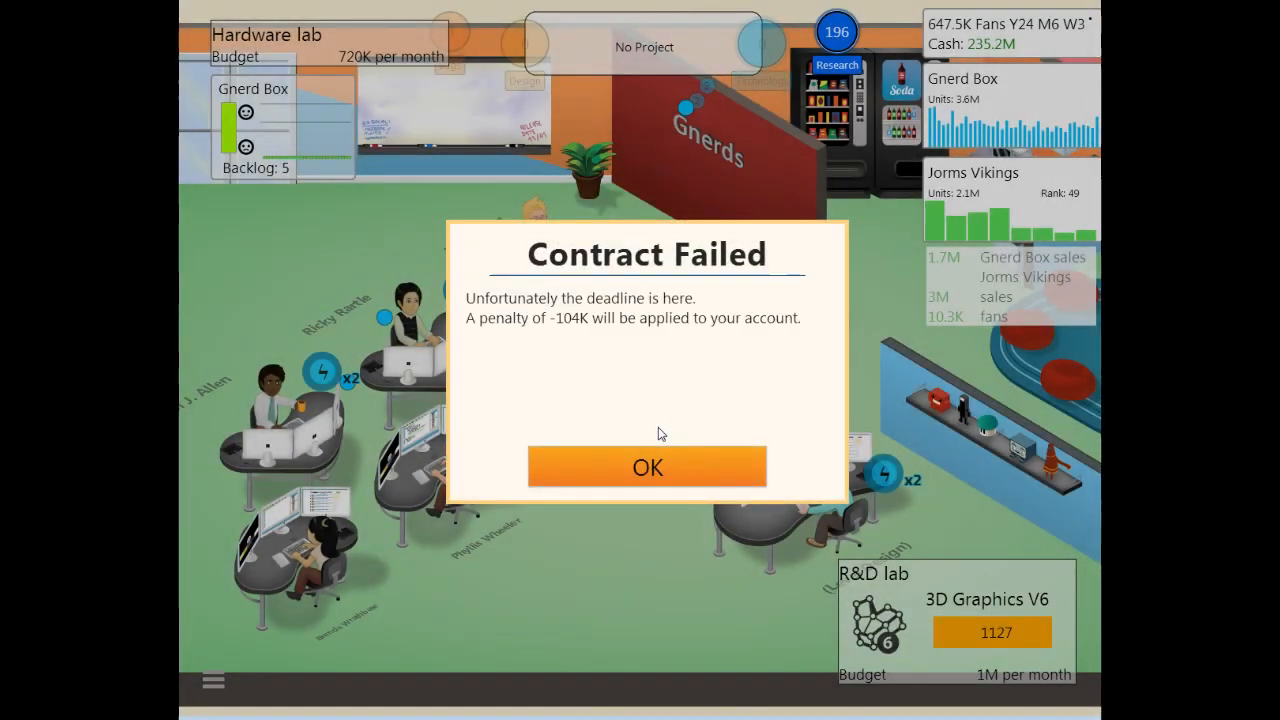
pyautogui.click(647, 467)
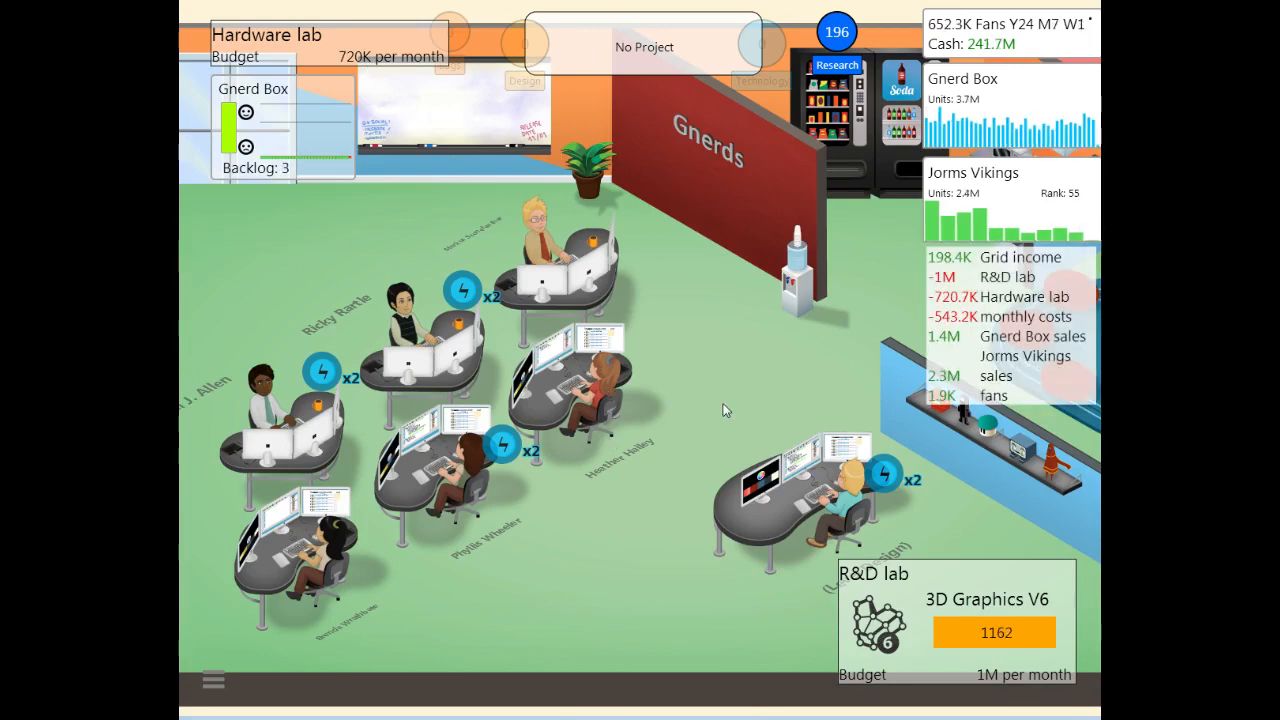
pyautogui.click(644, 47)
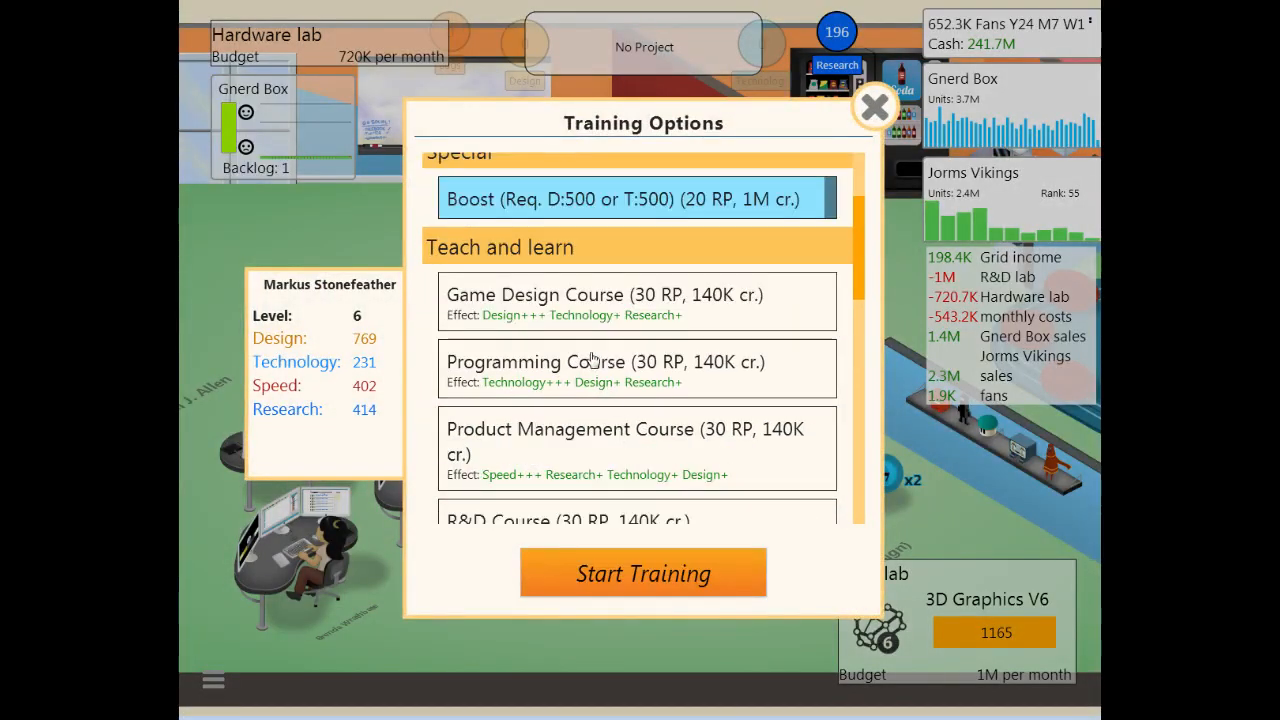
pyautogui.click(637, 302)
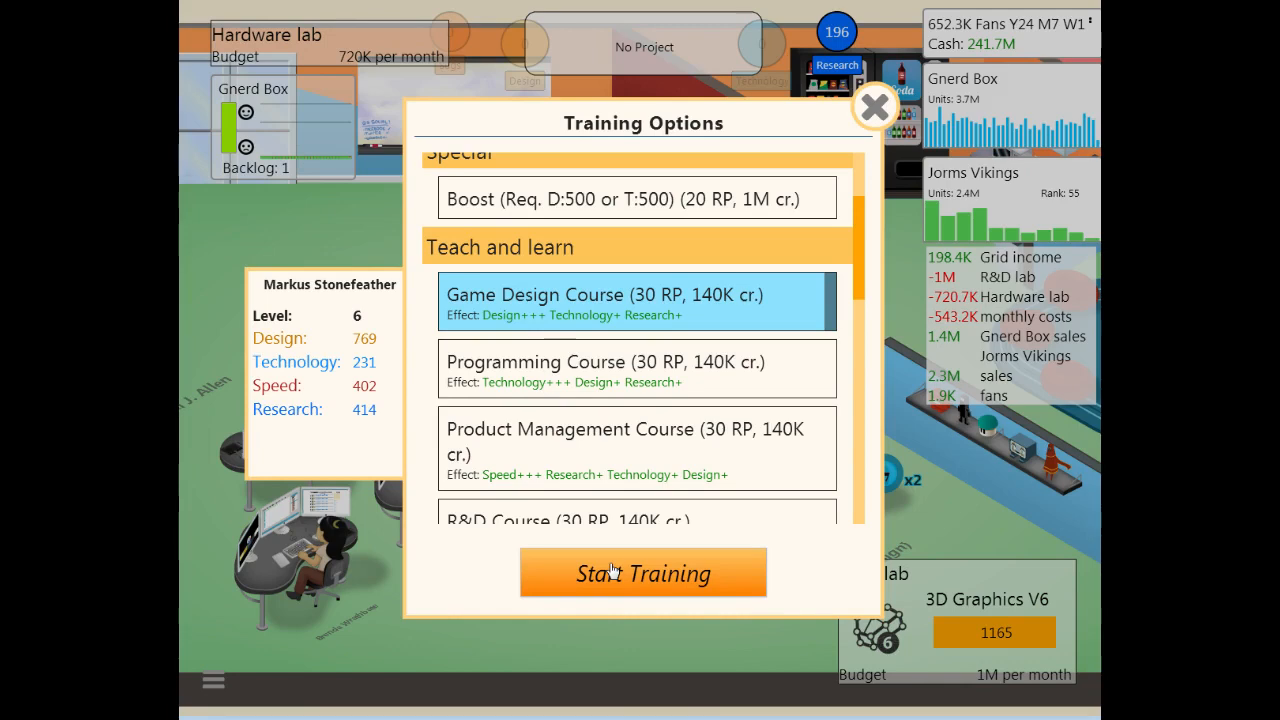
pyautogui.moveTo(590, 540)
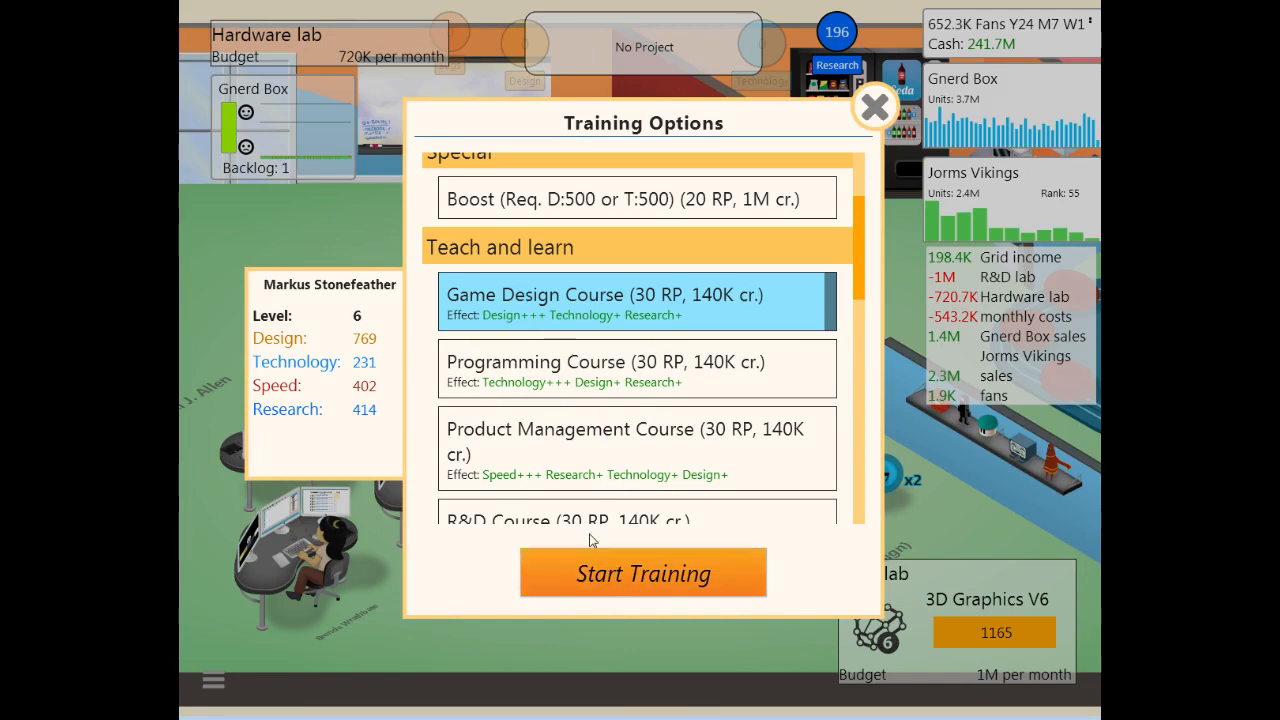
pyautogui.click(643, 573)
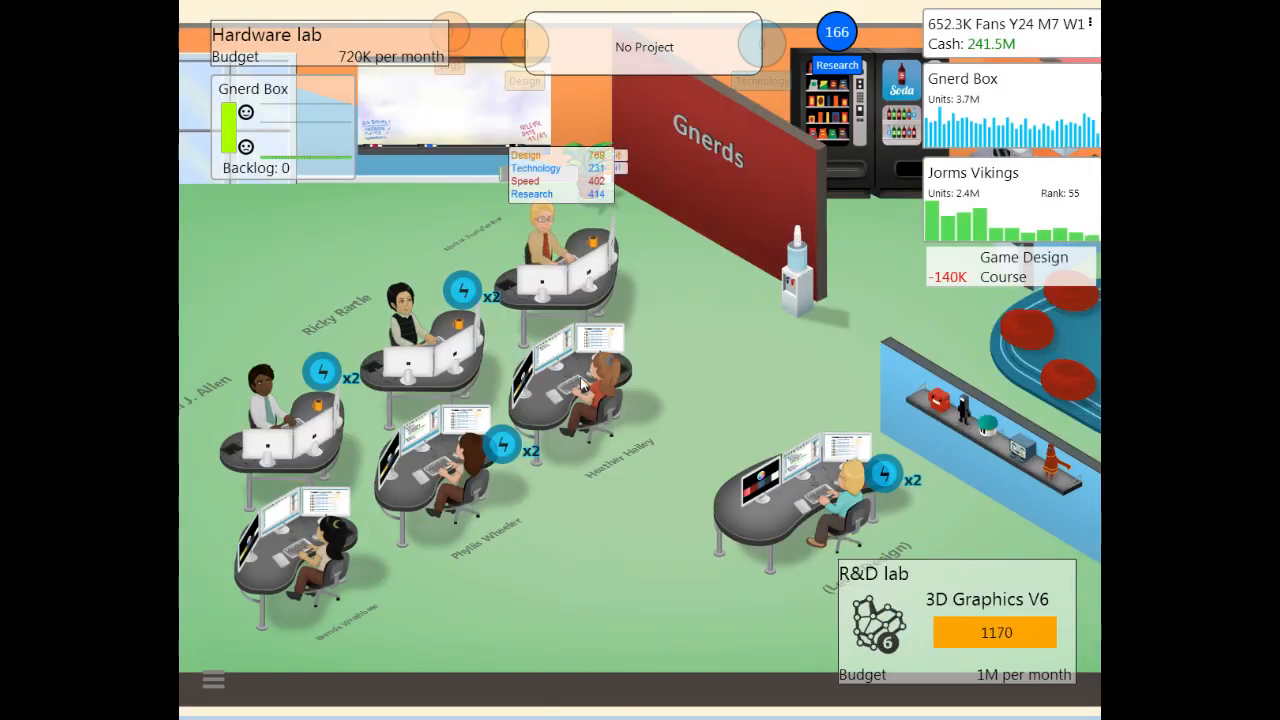
pyautogui.click(570, 380)
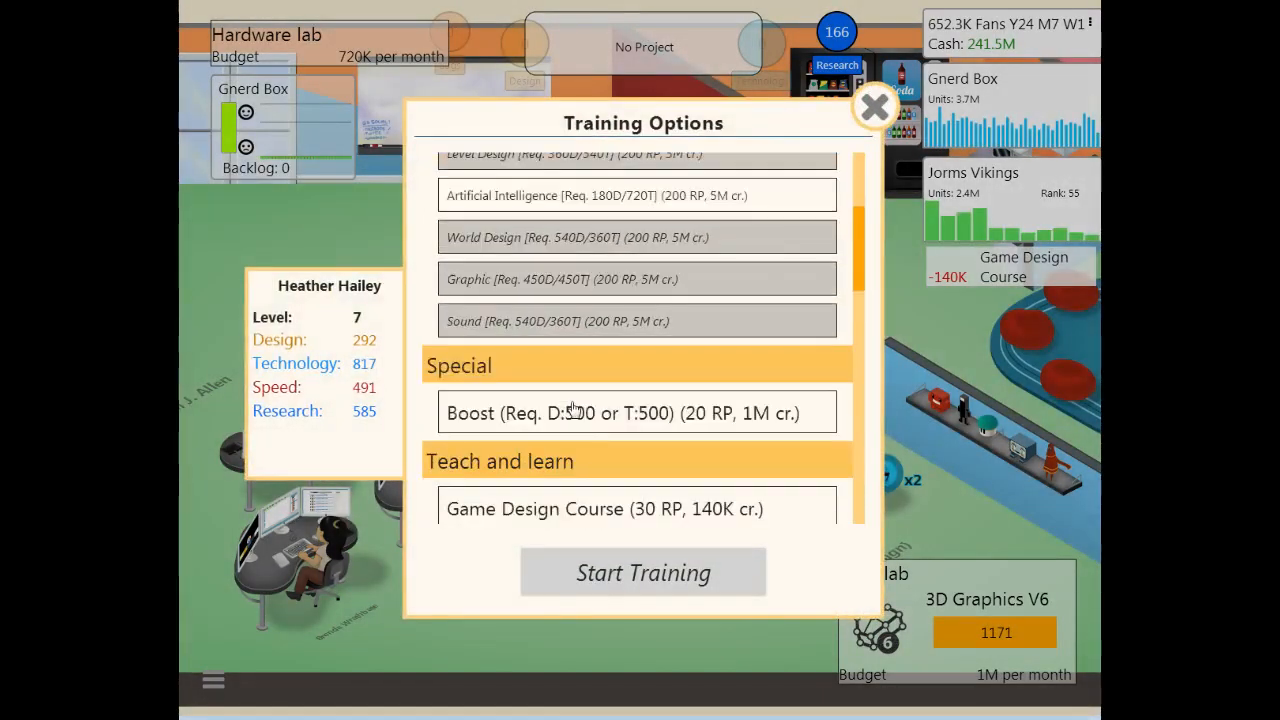
pyautogui.click(873, 107)
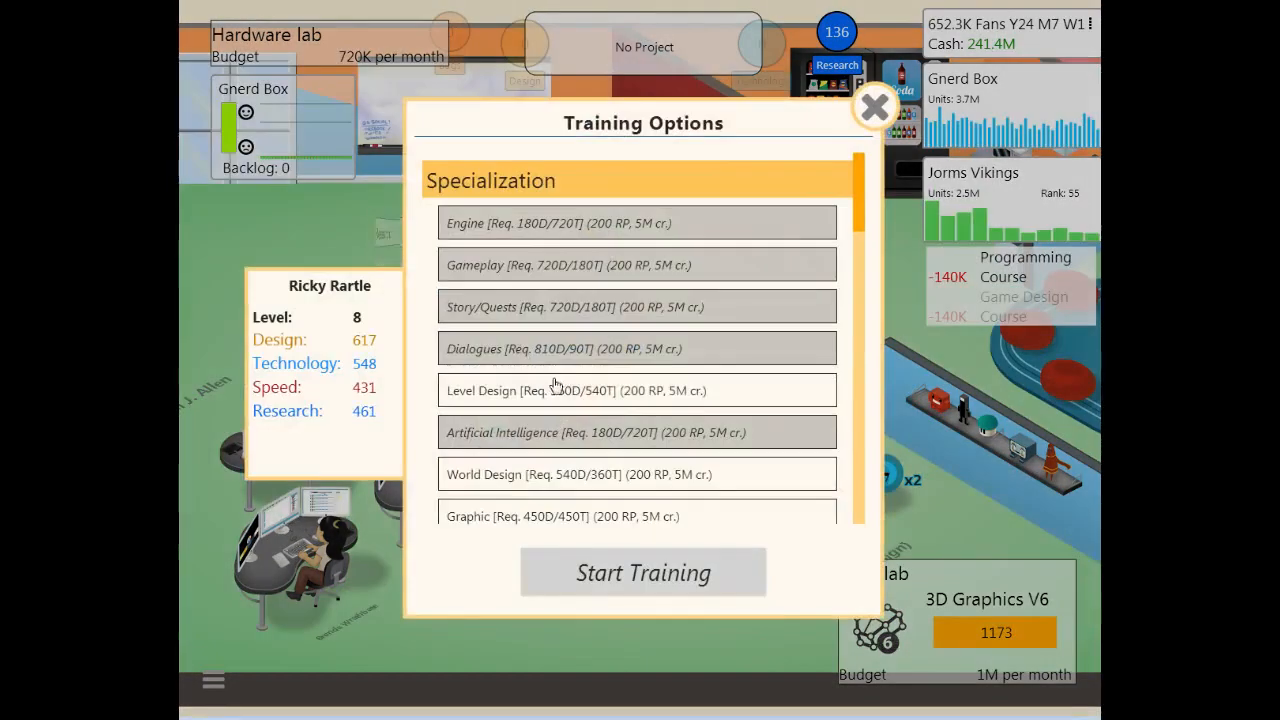
pyautogui.scroll(-3)
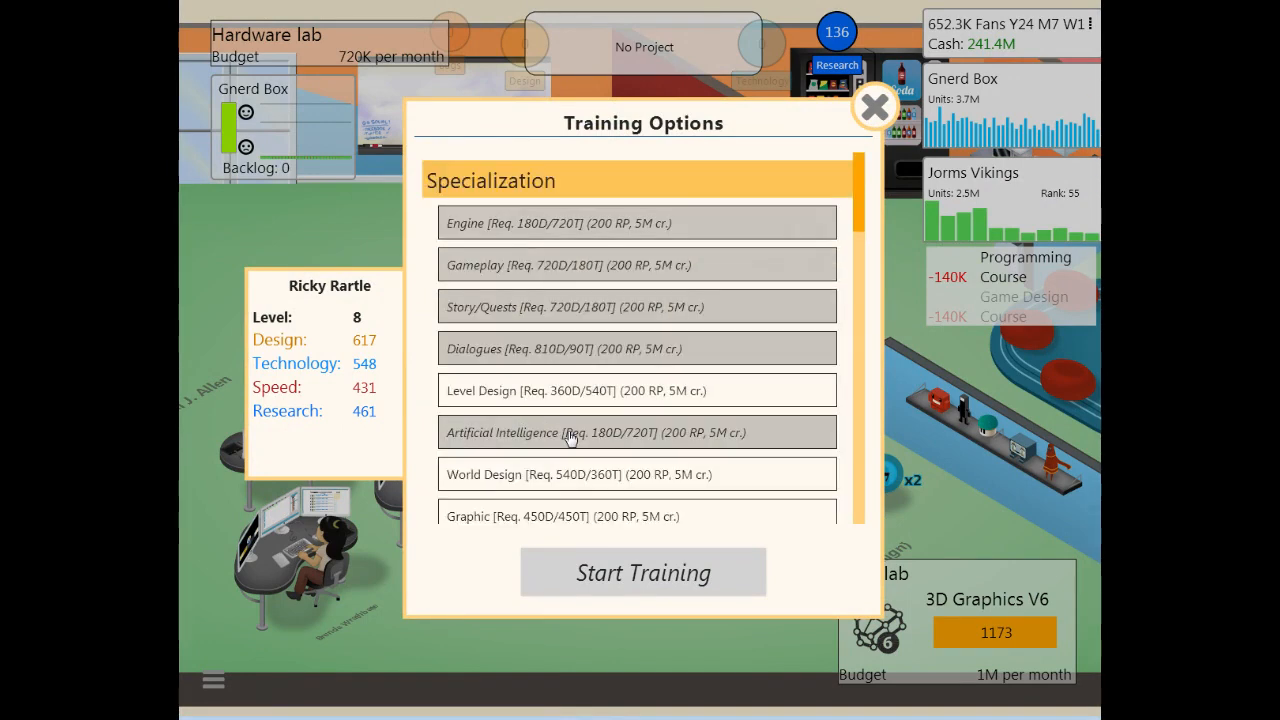
pyautogui.scroll(-3)
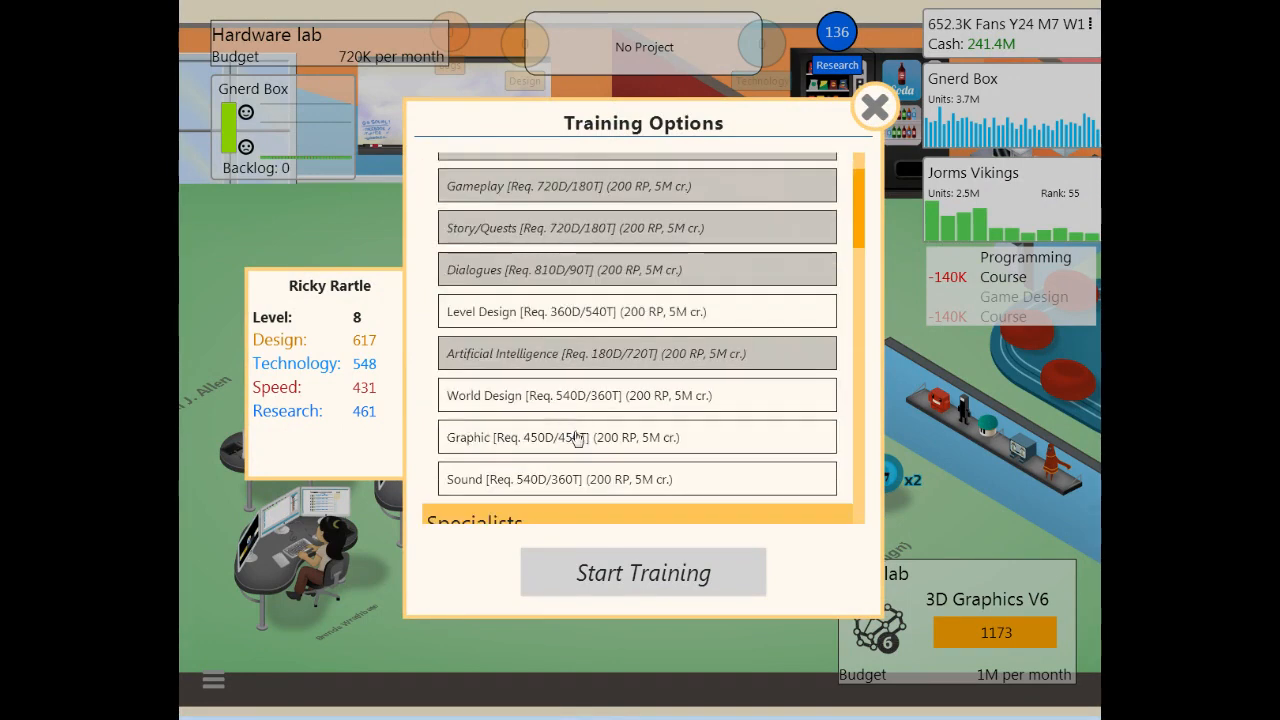
pyautogui.scroll(-3)
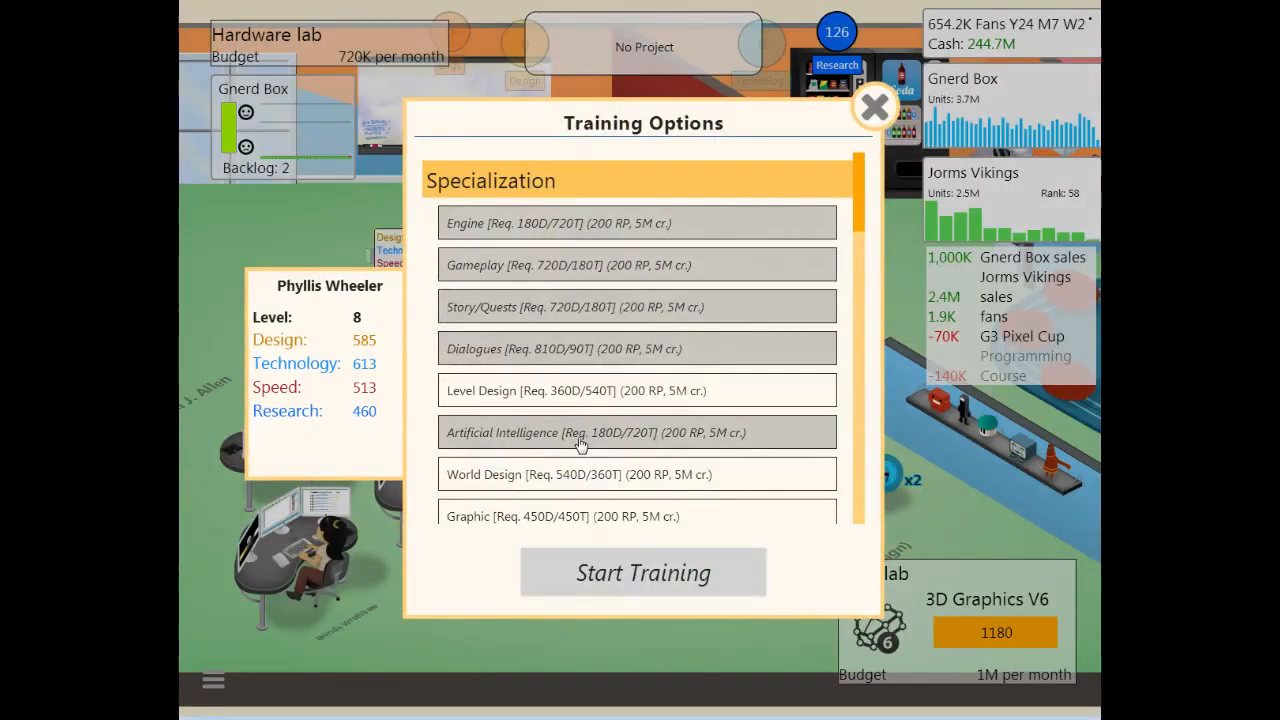
pyautogui.scroll(-3)
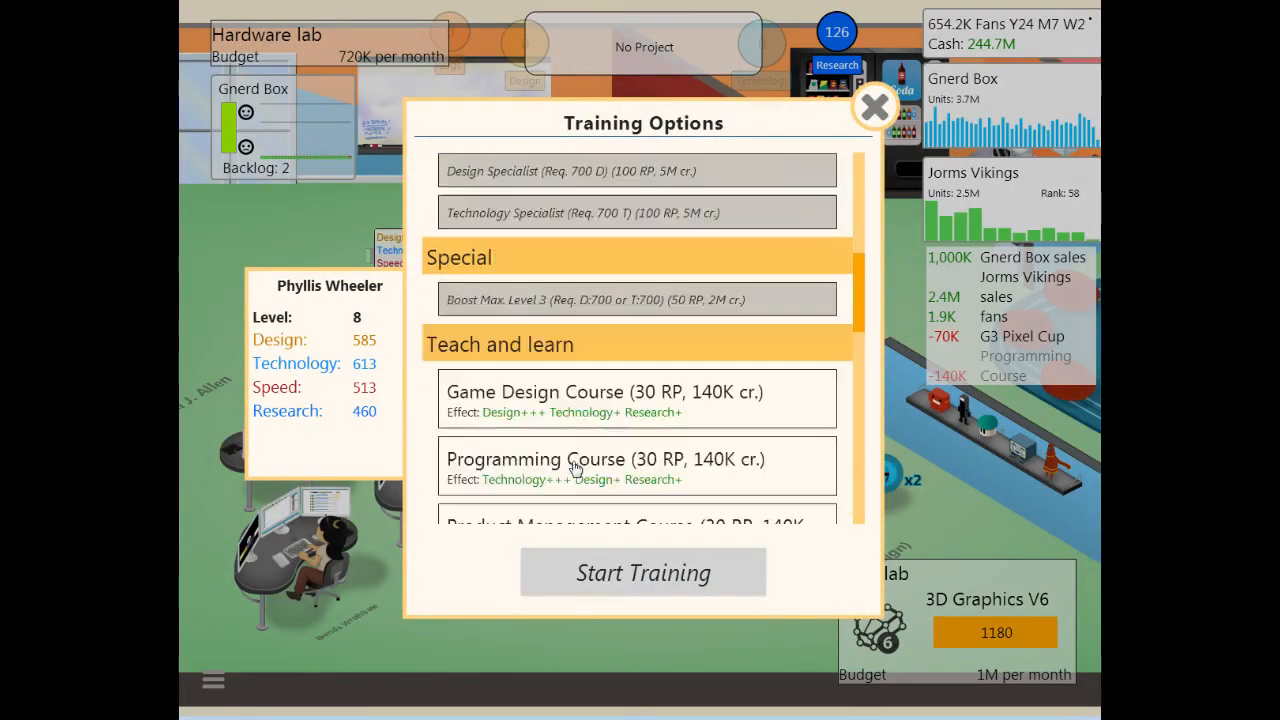
pyautogui.scroll(-3)
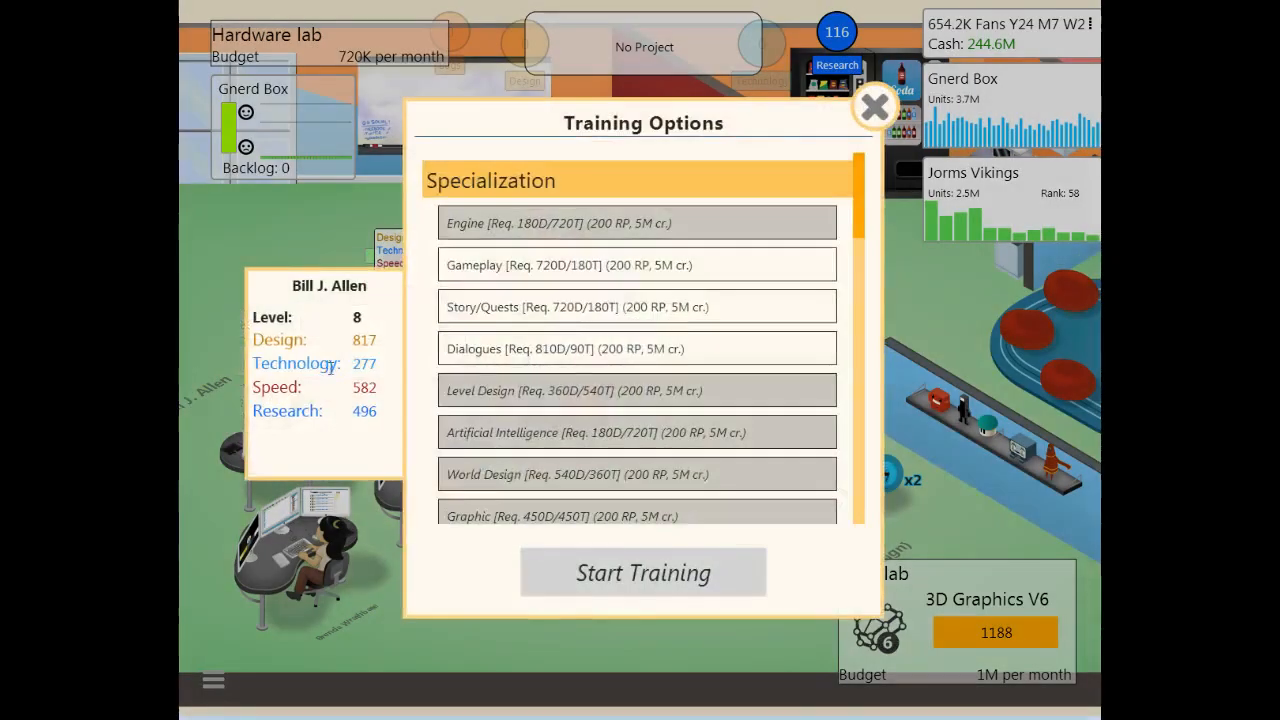
pyautogui.moveTo(603, 253)
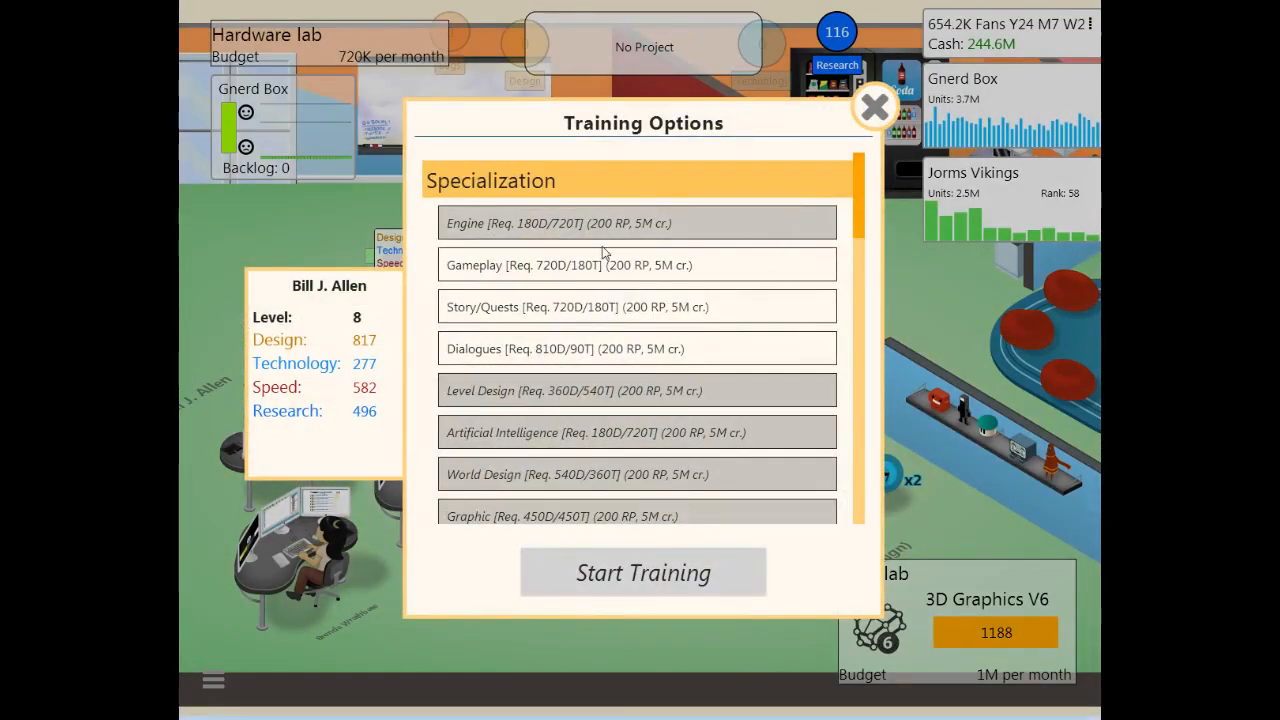
pyautogui.moveTo(543, 428)
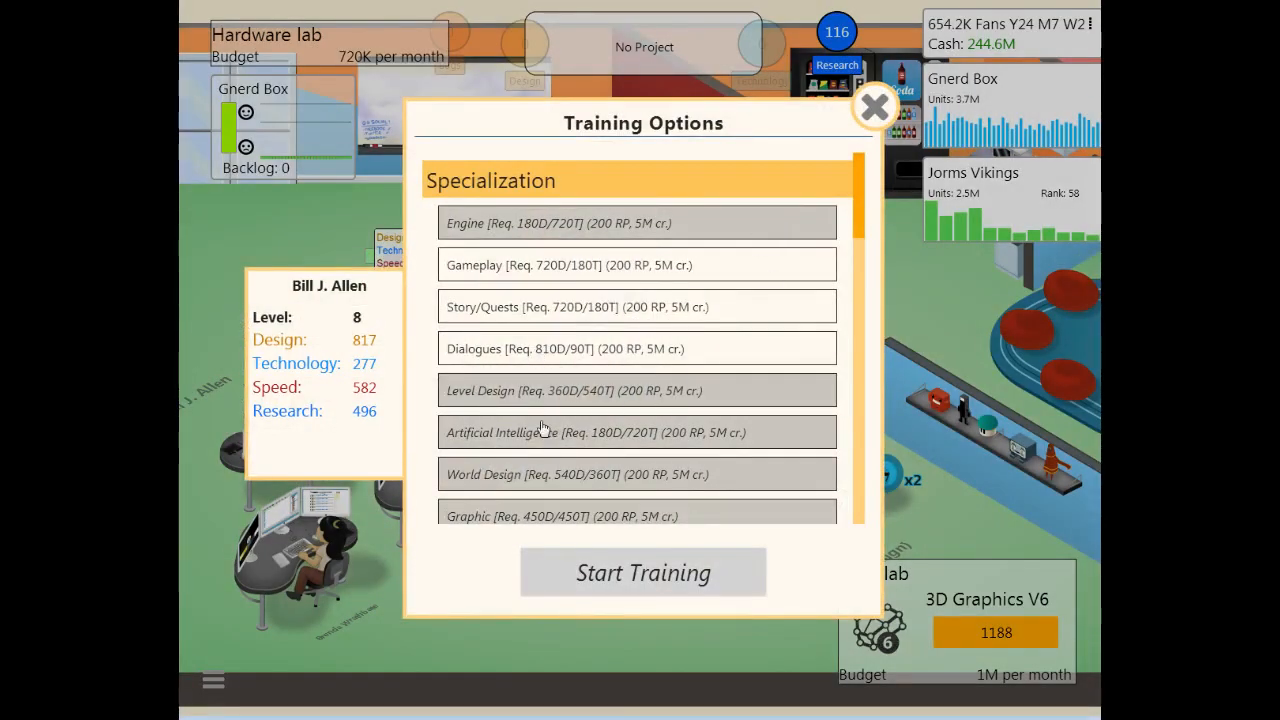
pyautogui.moveTo(520, 282)
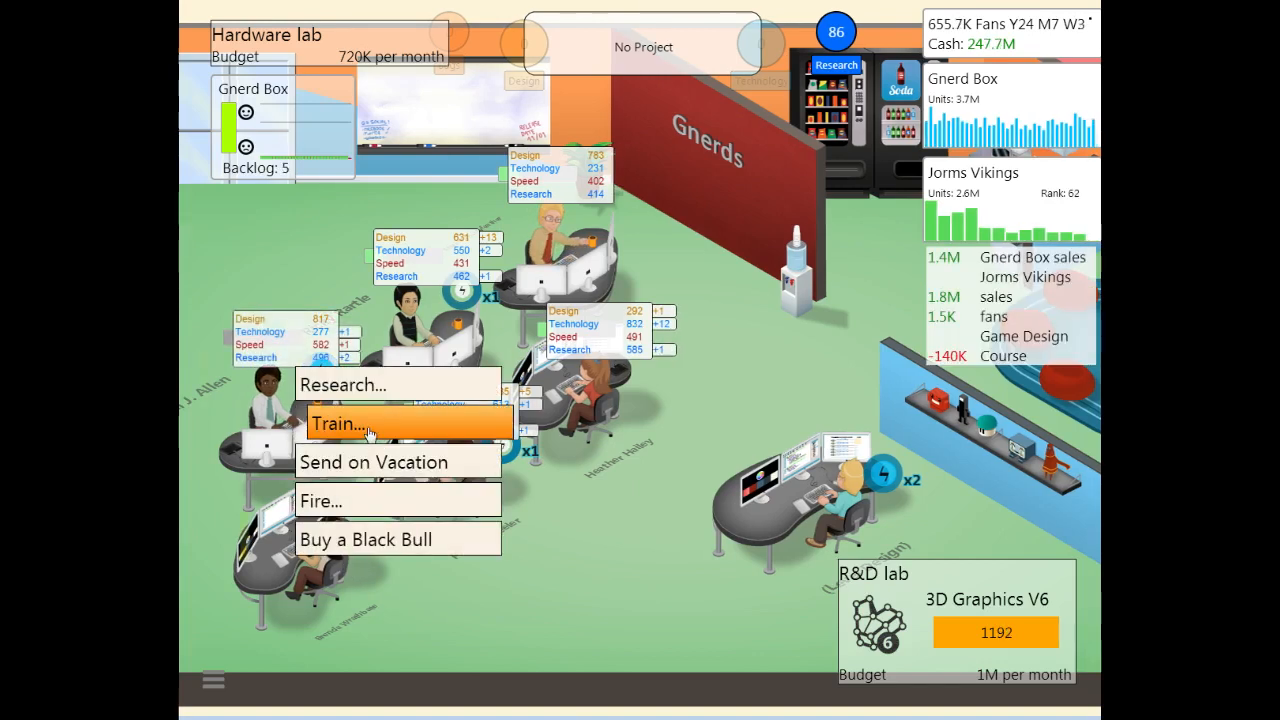
pyautogui.click(360, 422)
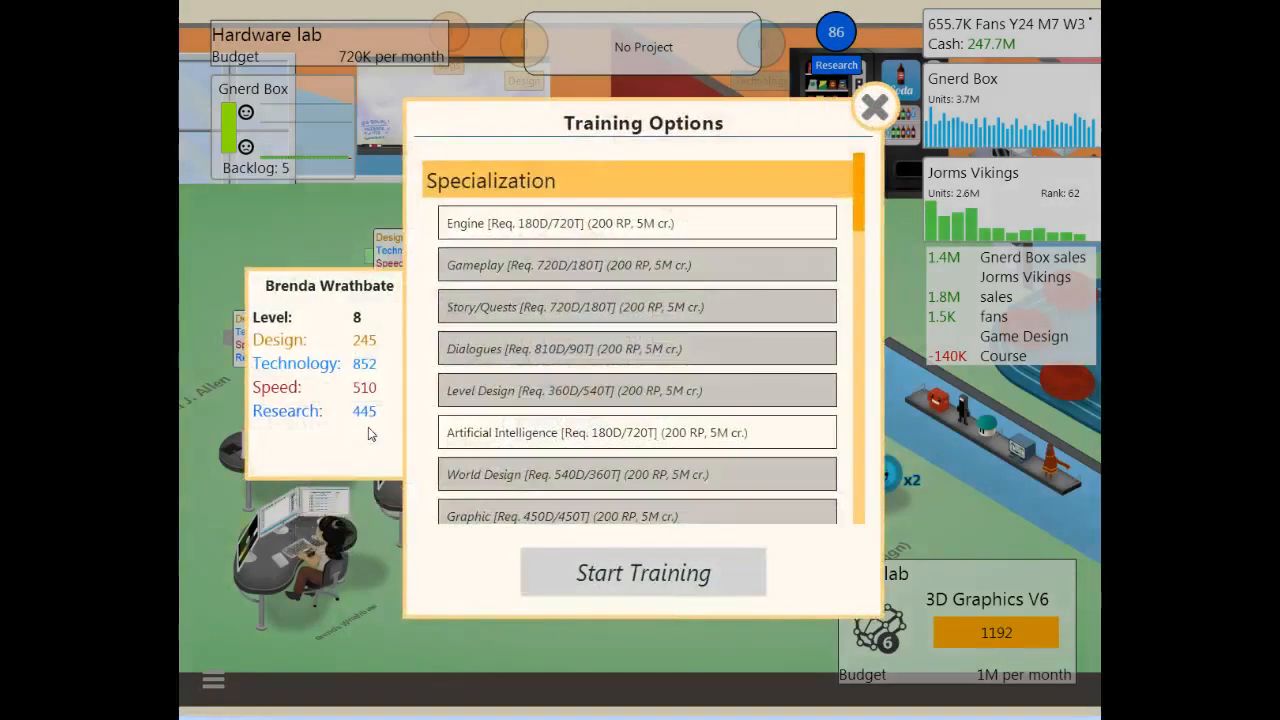
pyautogui.scroll(-3)
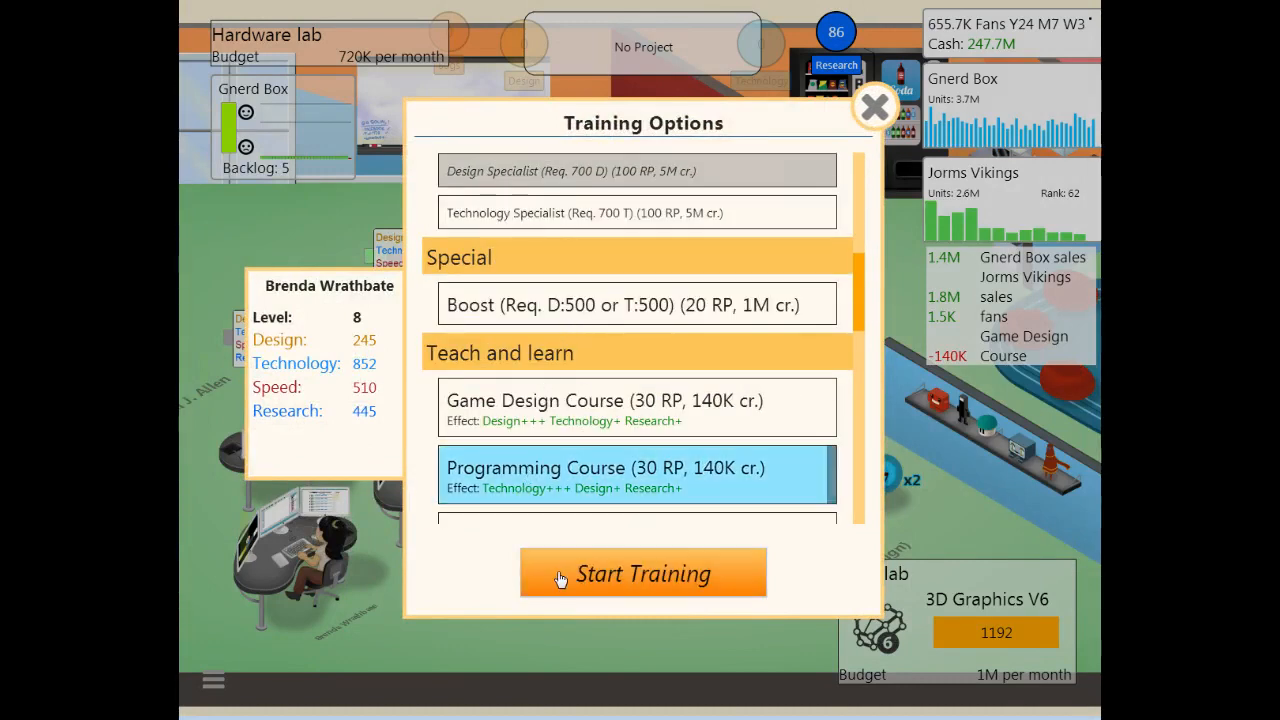
pyautogui.click(643, 573)
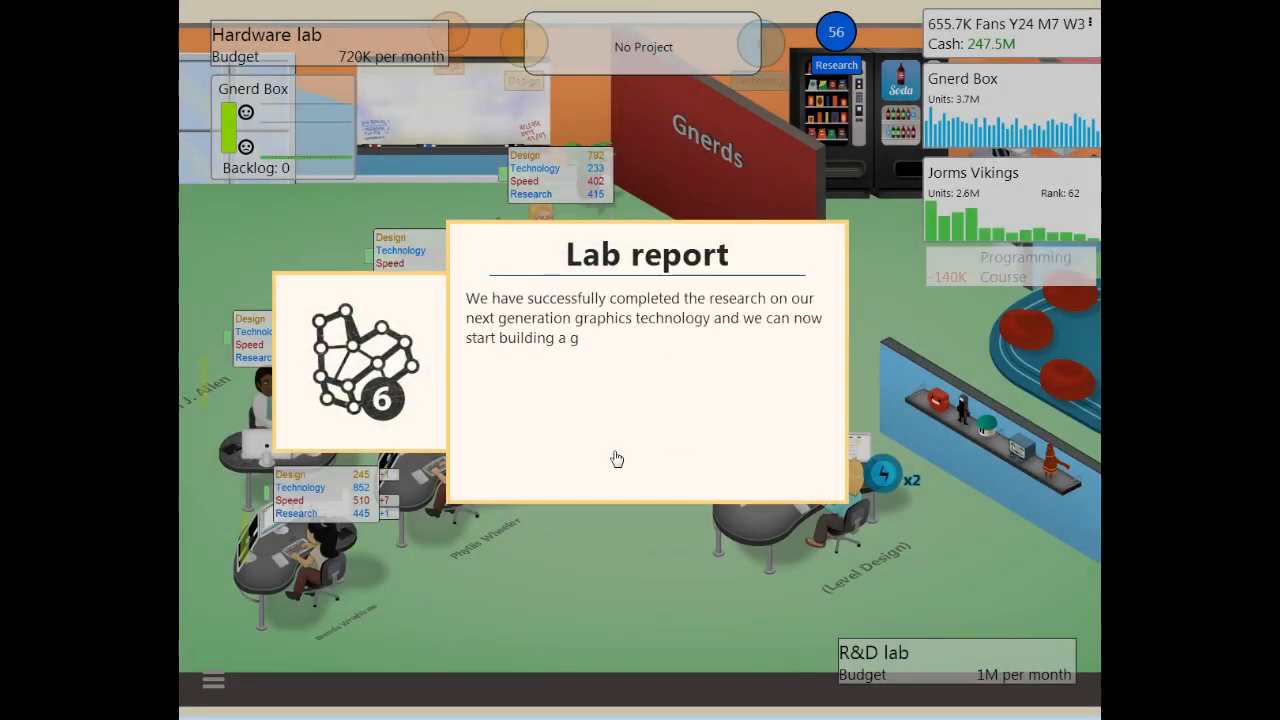
# Step: Dismiss the next-gen graphics research report and browse the lab's special projects, including MMO
pyautogui.click(617, 459)
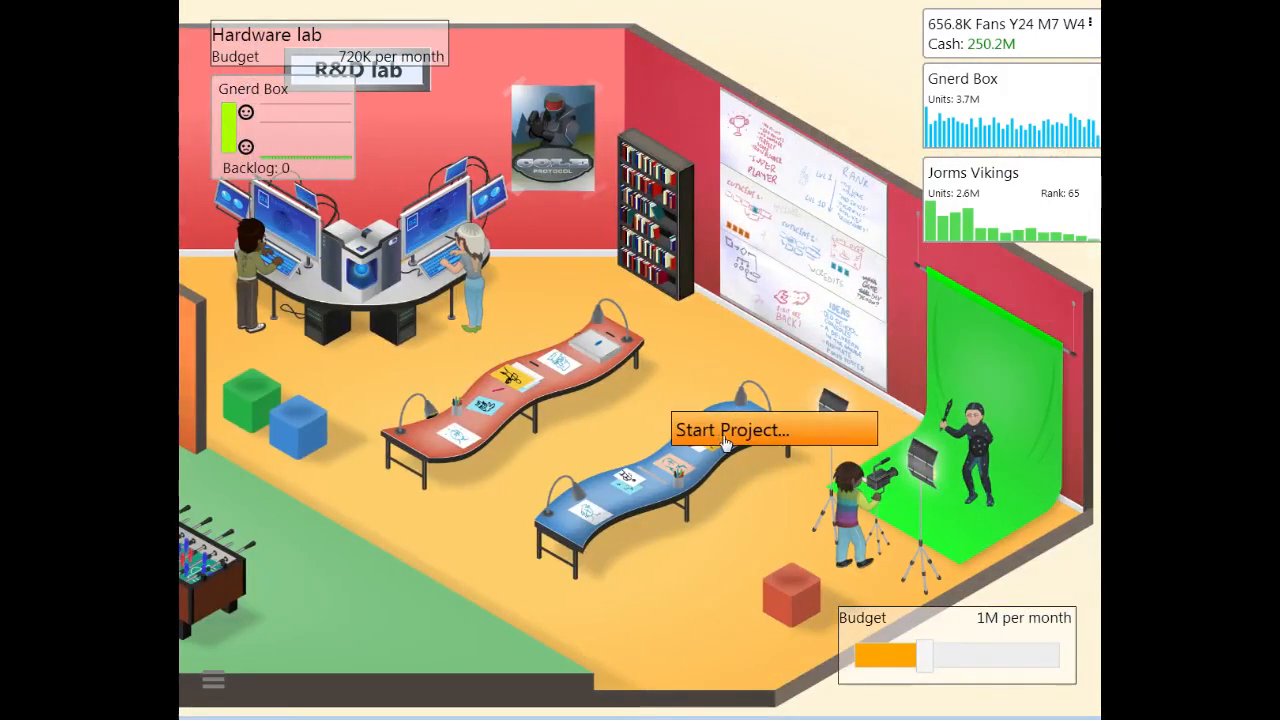
pyautogui.click(773, 429)
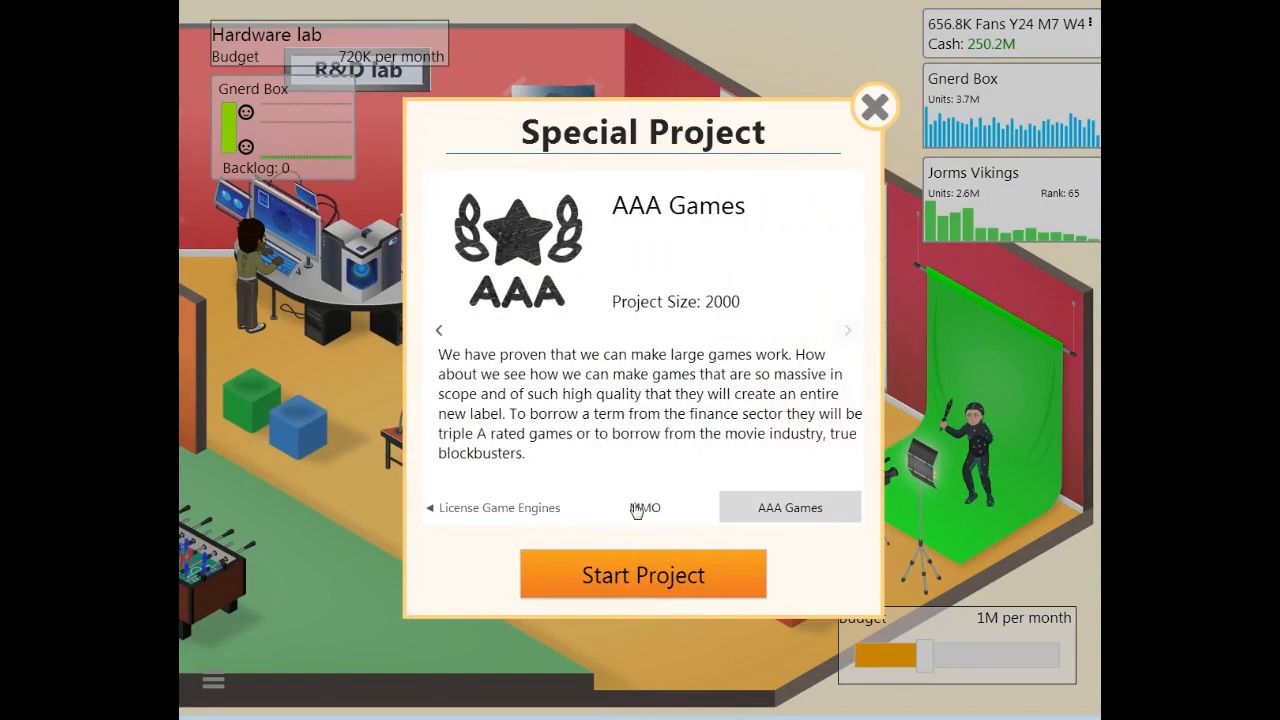
pyautogui.click(874, 107)
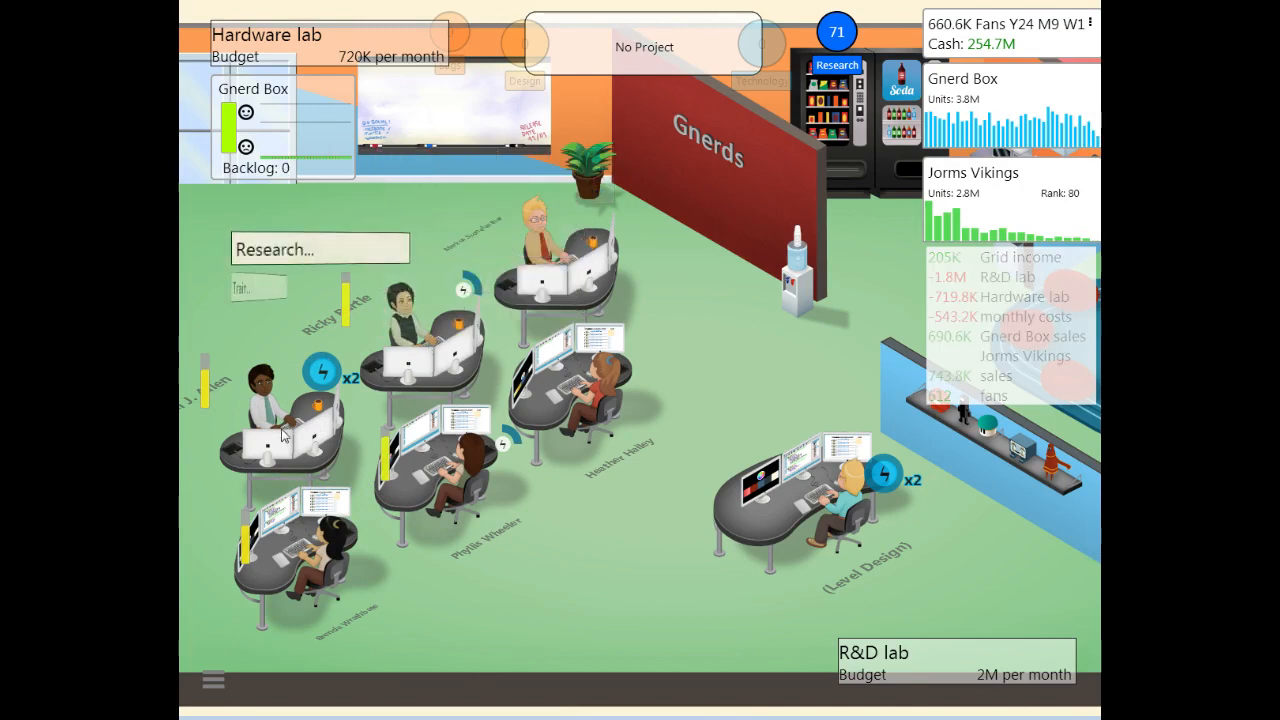
# Step: Assign staff to research the Ice Hockey and Archery topics
pyautogui.click(280, 400)
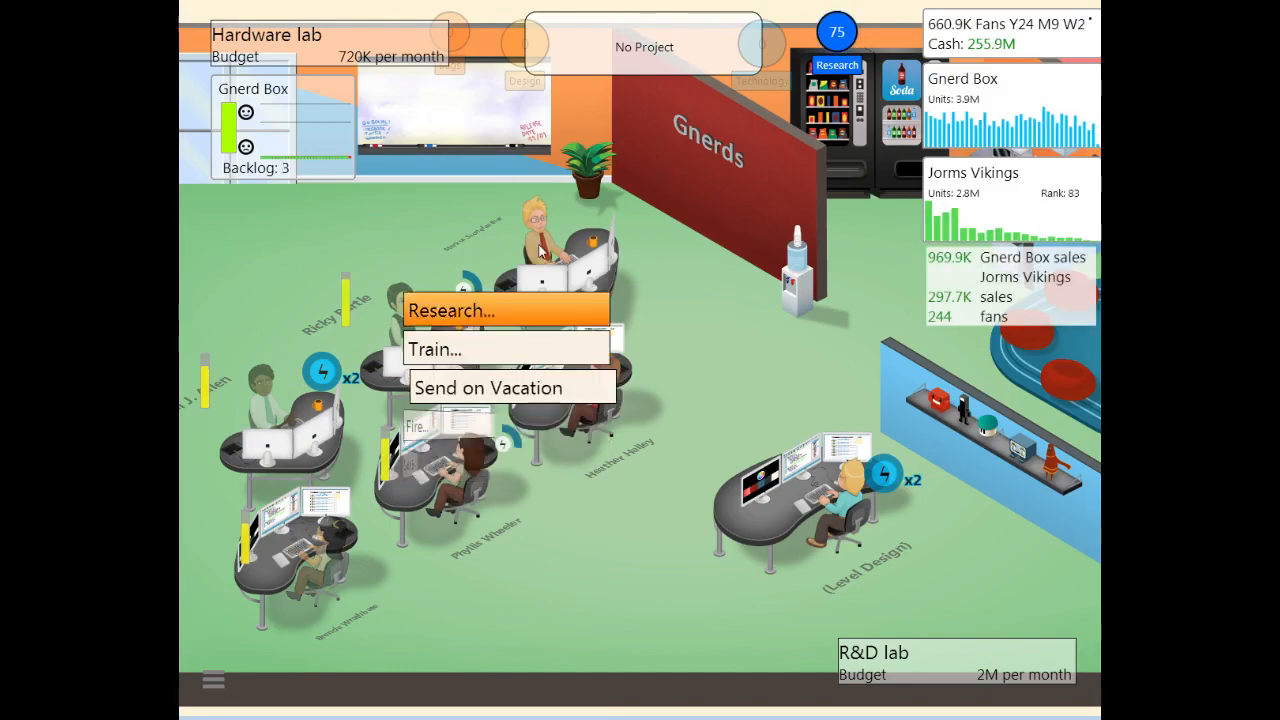
pyautogui.click(451, 310)
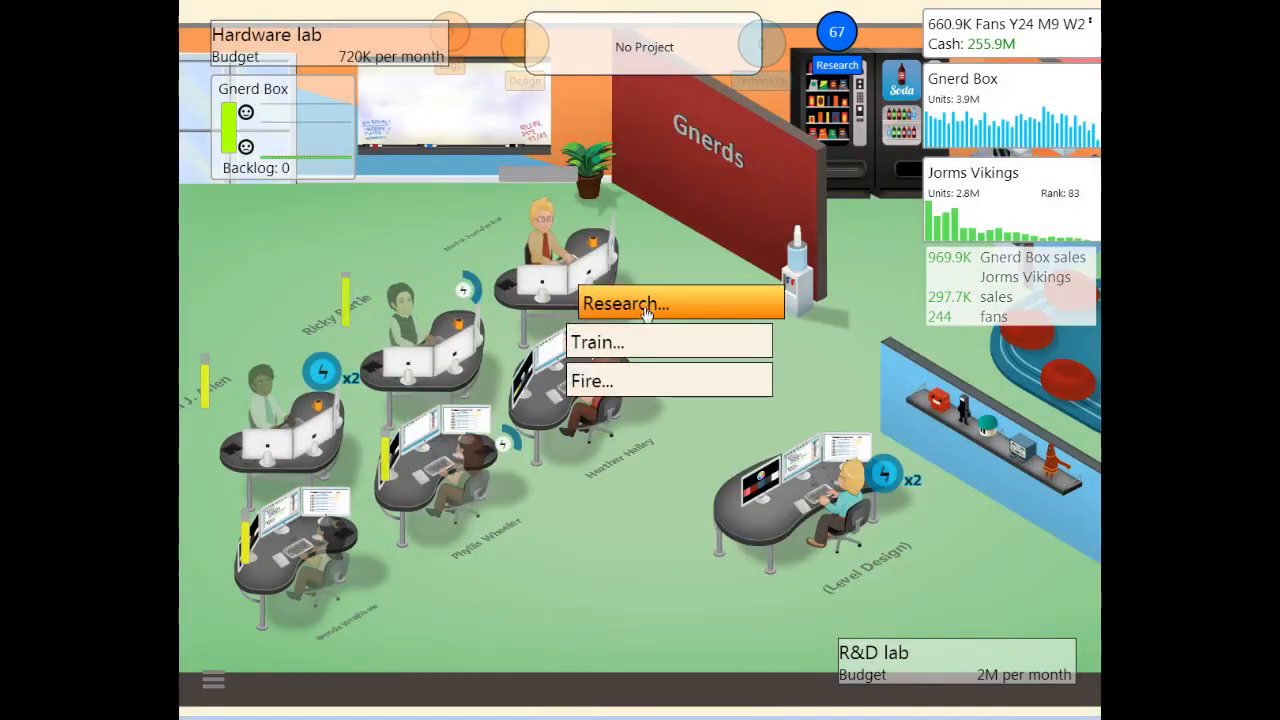
pyautogui.click(640, 303)
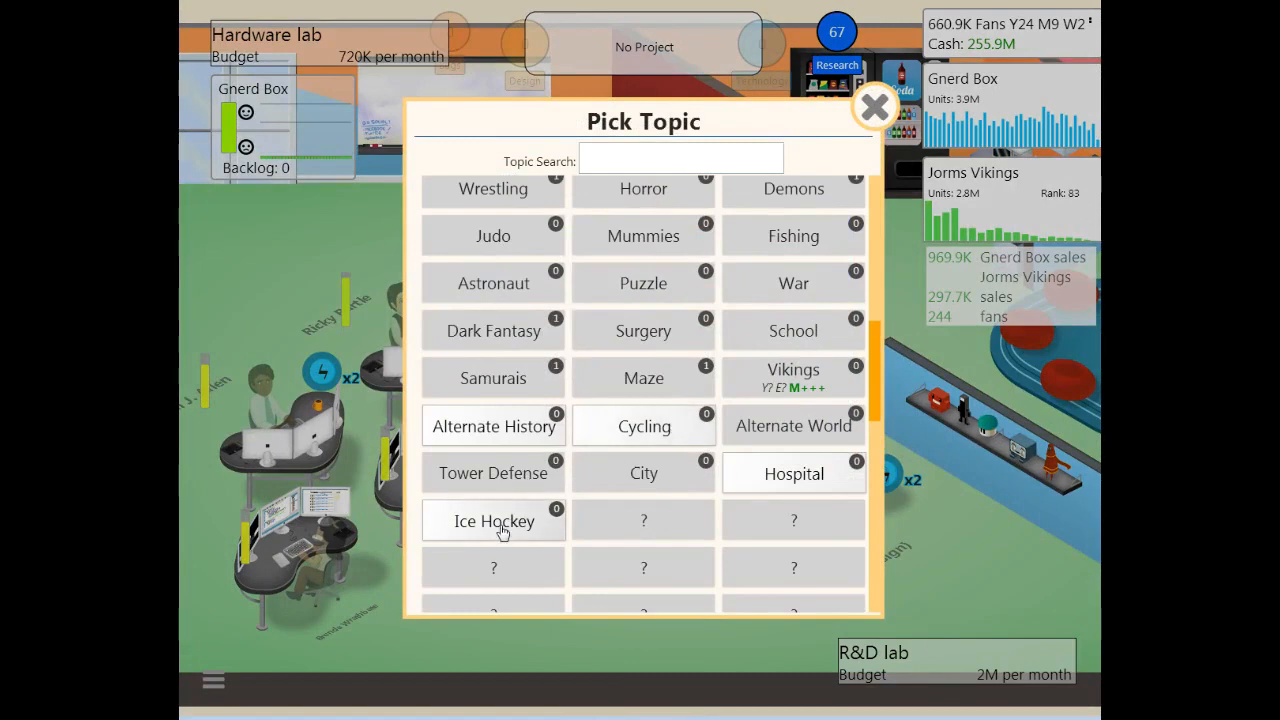
pyautogui.click(873, 107)
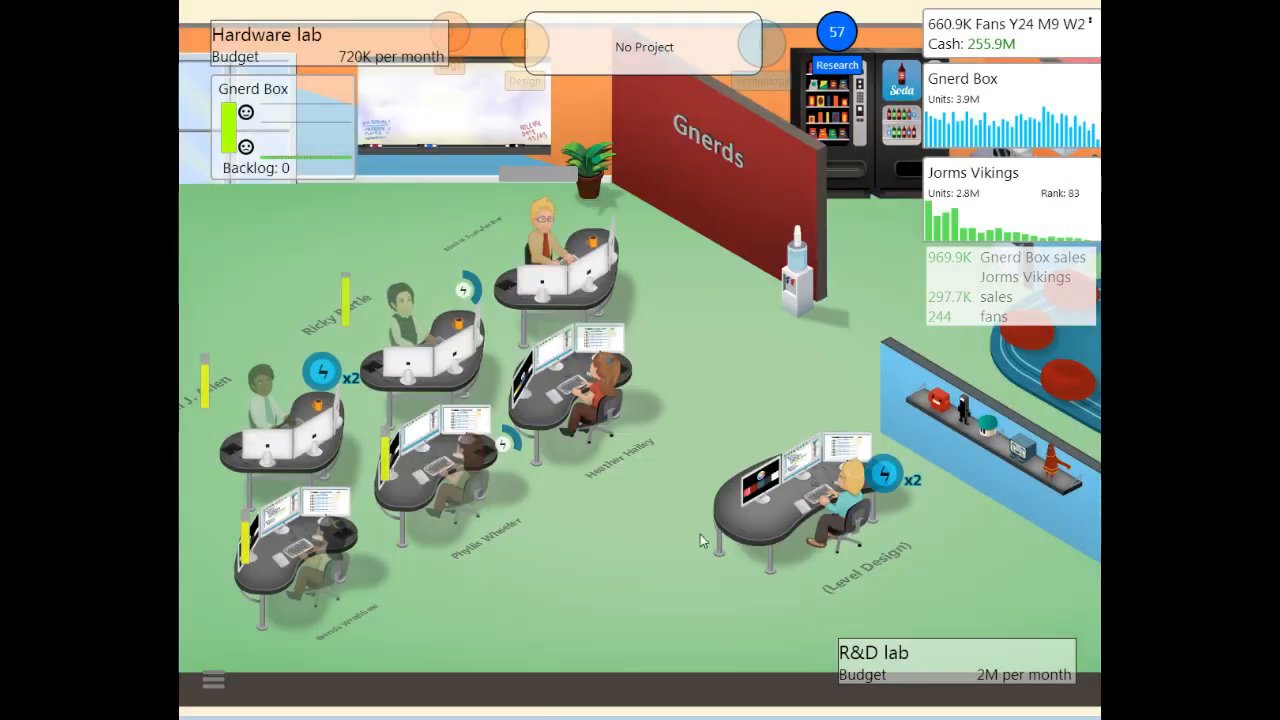
pyautogui.click(837, 64)
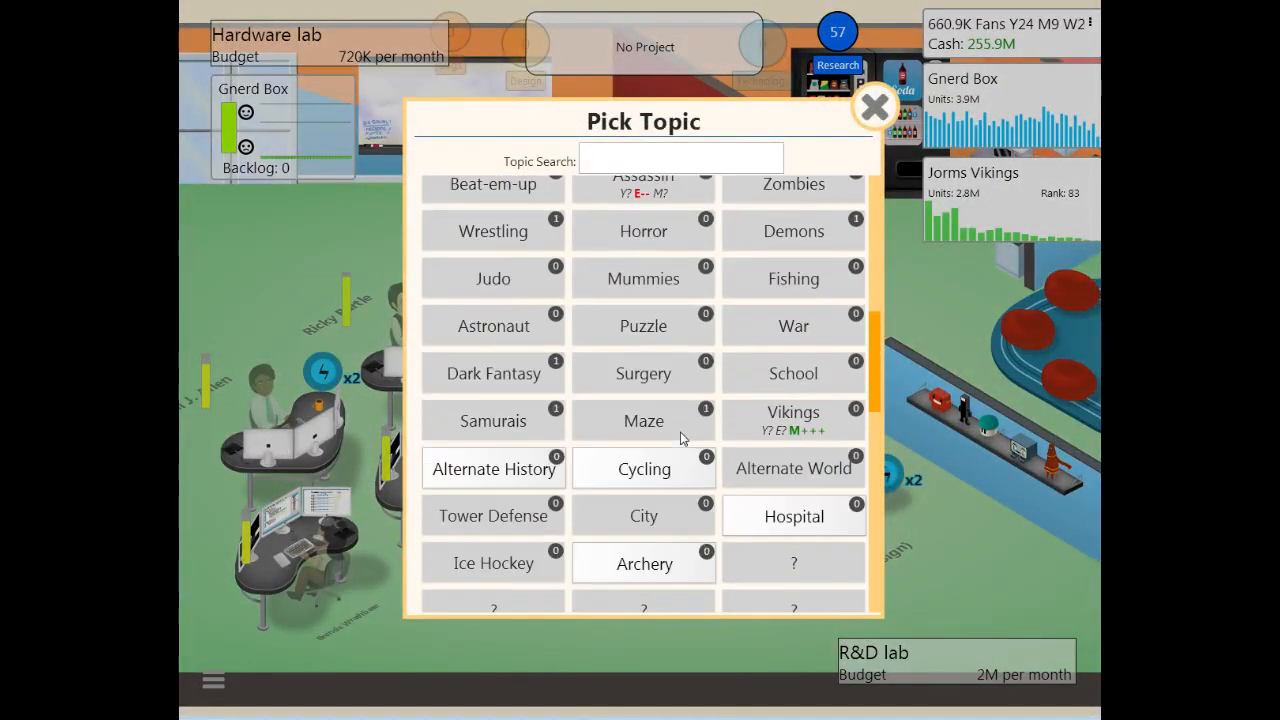
pyautogui.click(873, 107)
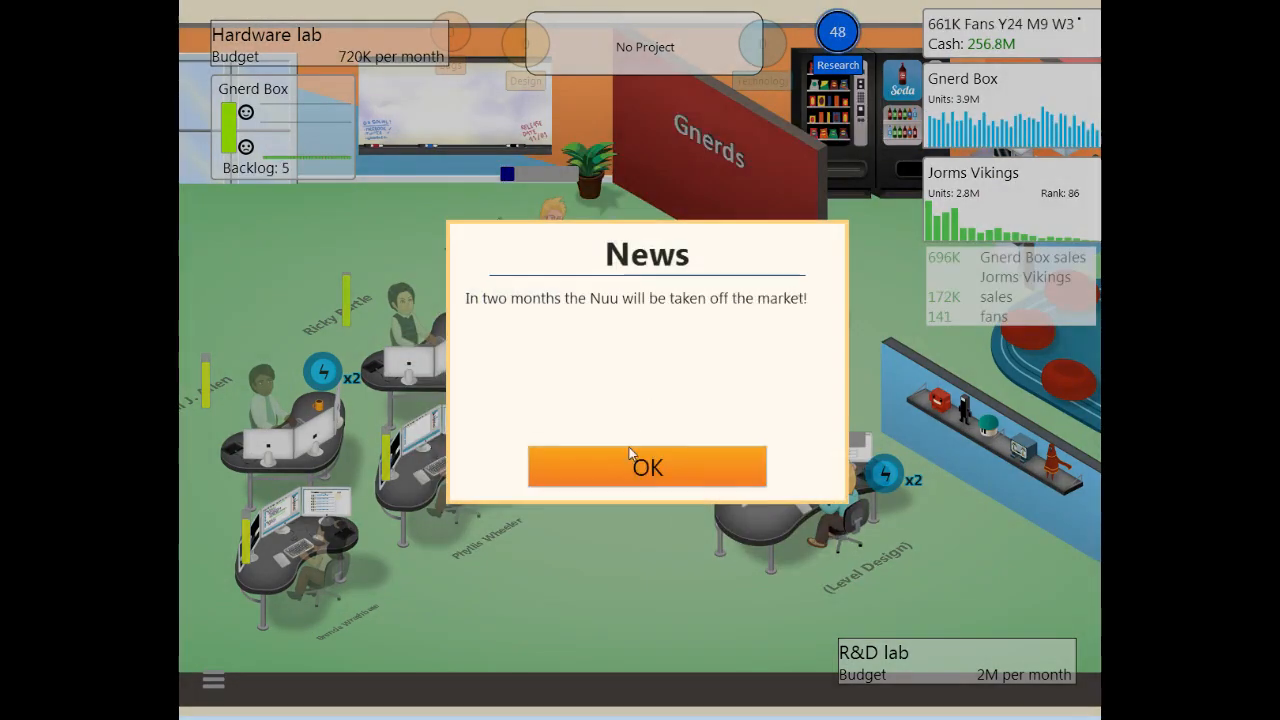
# Step: Dismiss the Nuu retirement news, both 3GS pages, and Jorms Vikings' off-market notice
pyautogui.click(647, 467)
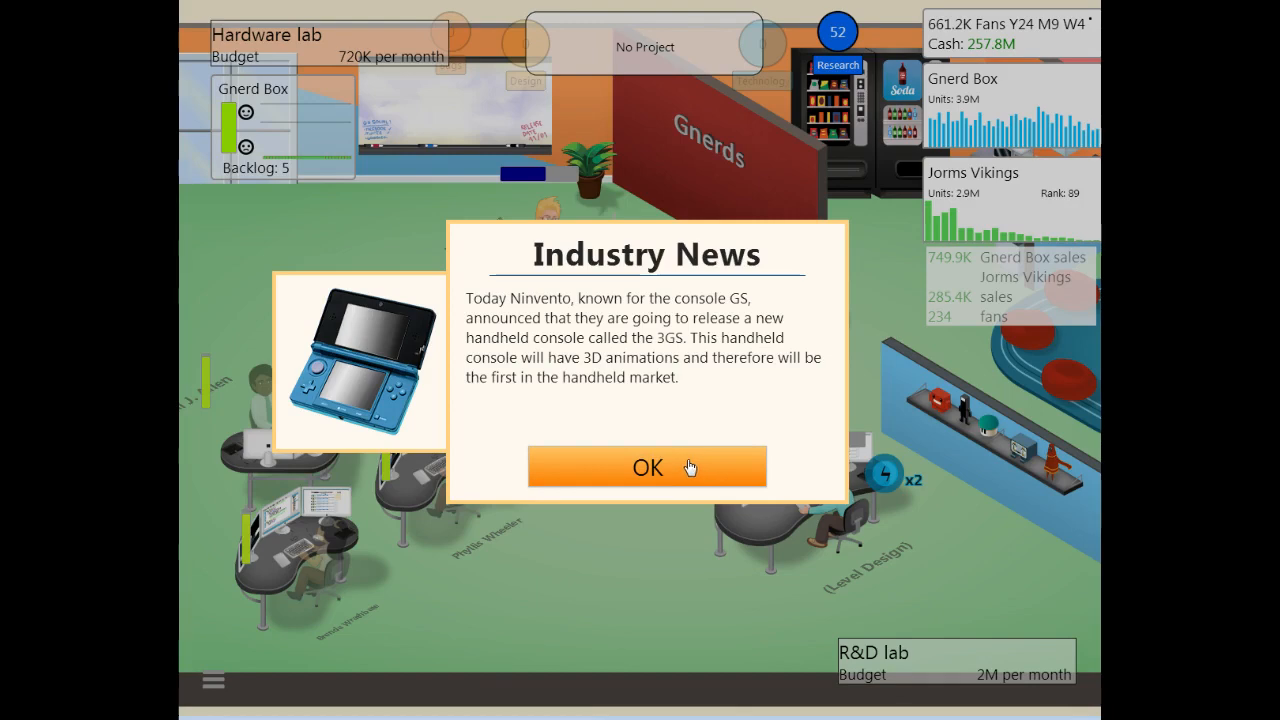
pyautogui.click(647, 466)
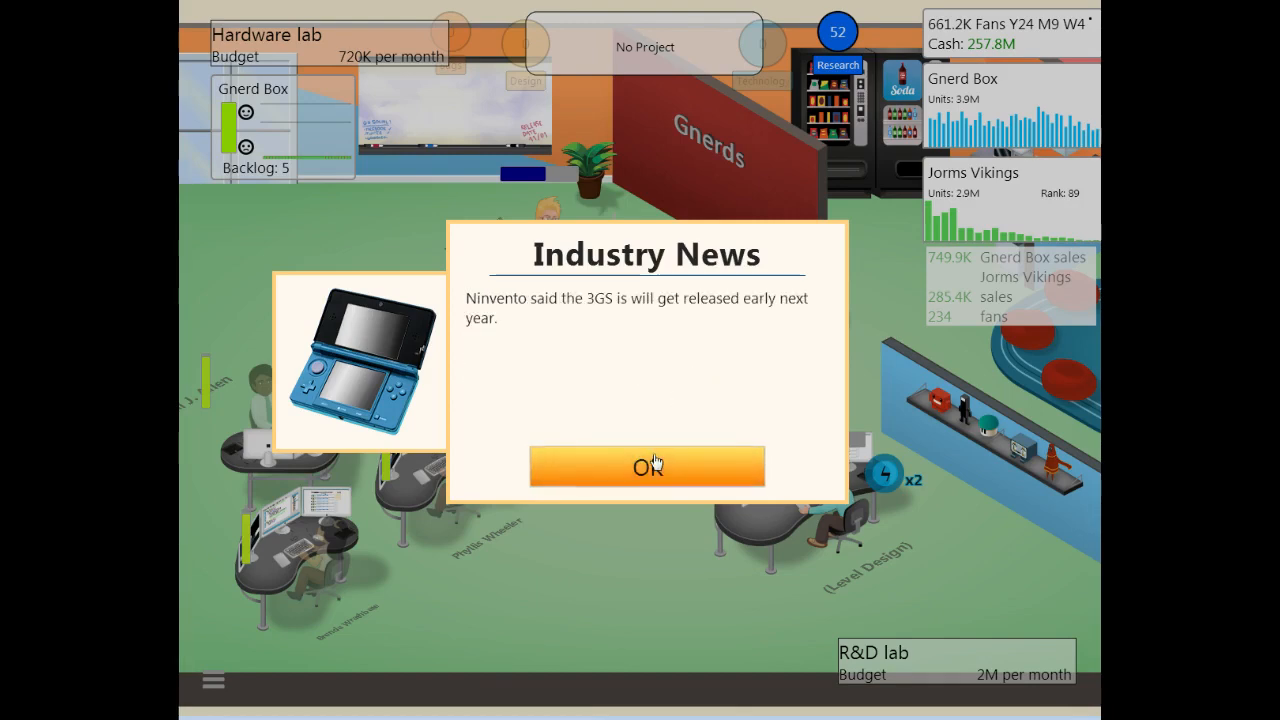
pyautogui.click(647, 466)
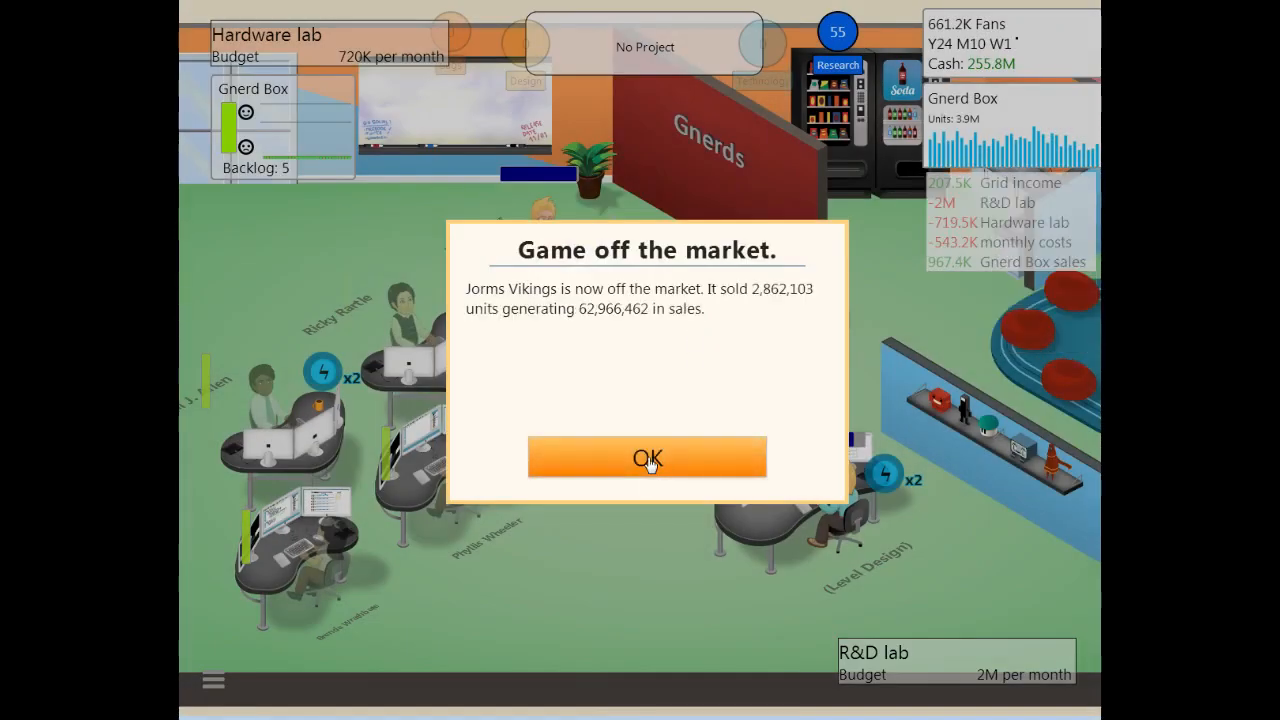
pyautogui.click(647, 457)
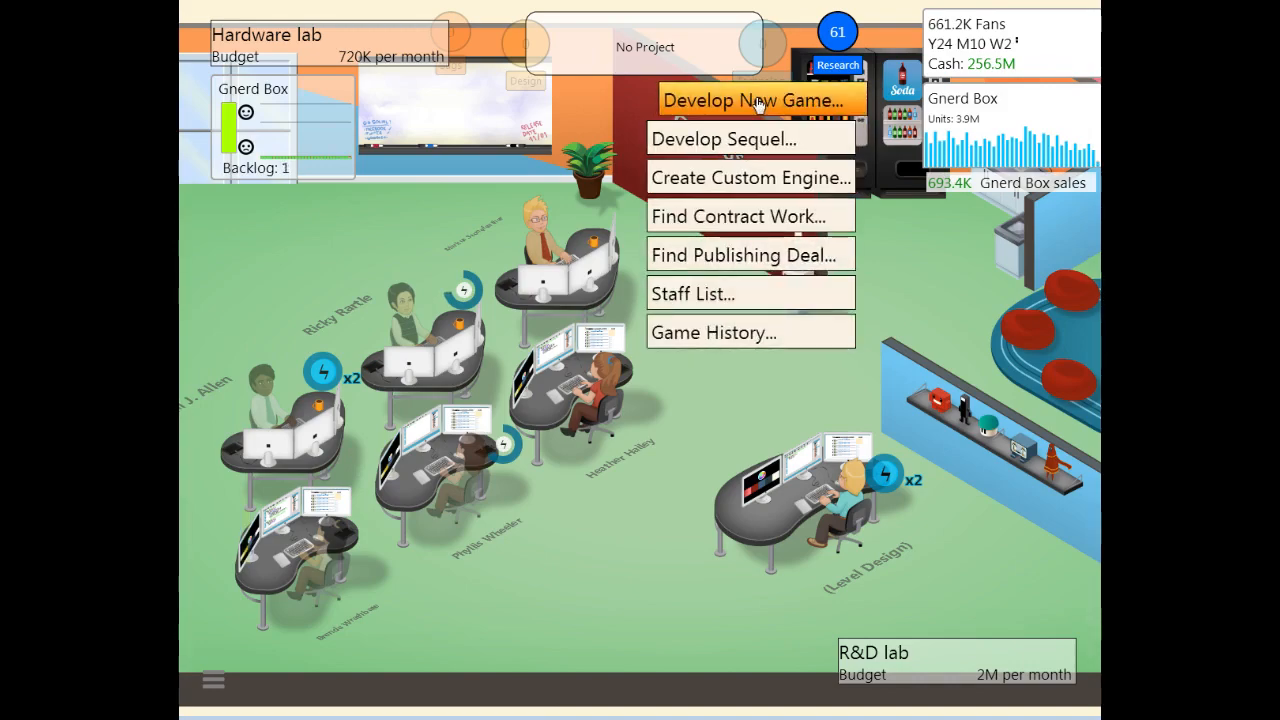
# Step: Start a new game and pick Tower Defense as its topic
pyautogui.click(752, 100)
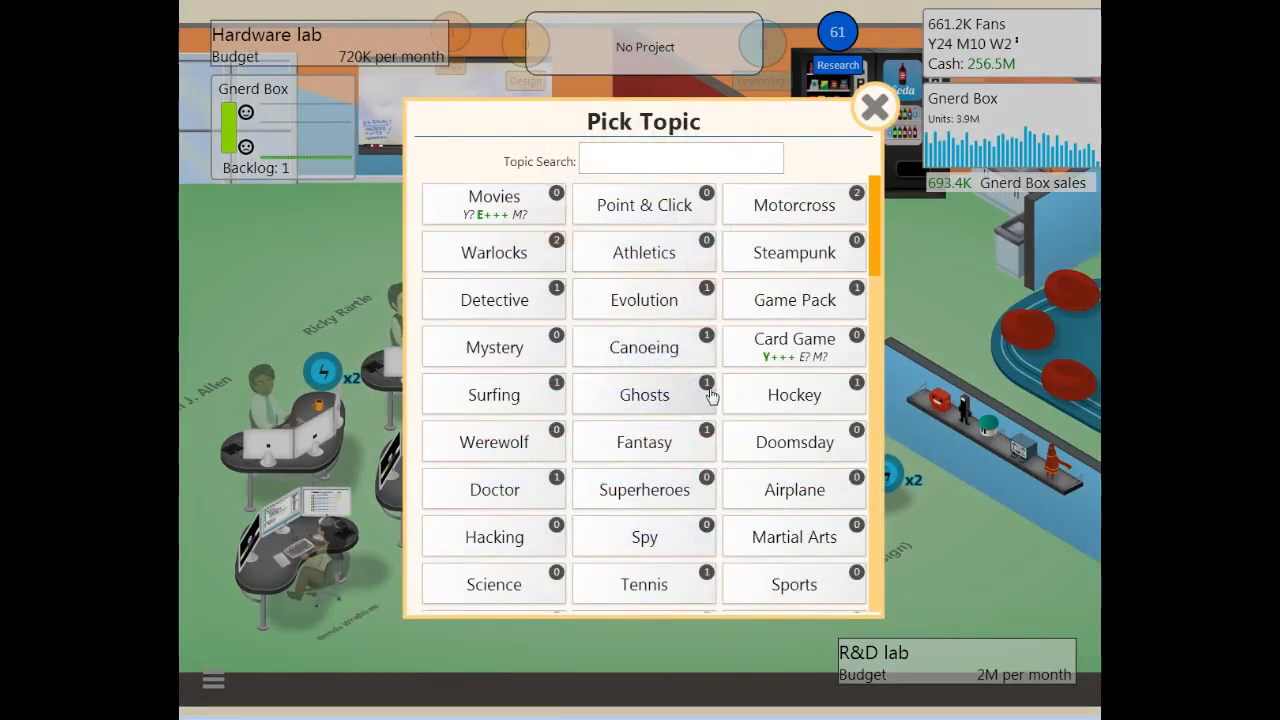
pyautogui.moveTo(720, 388)
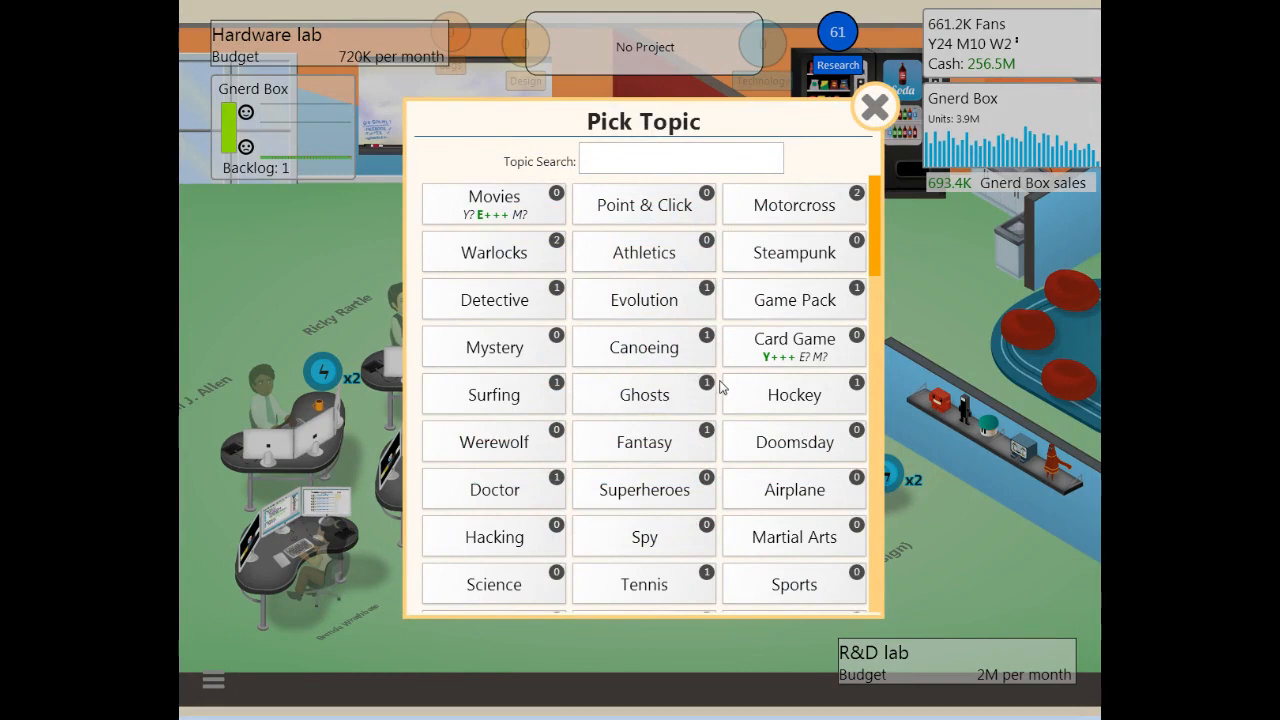
pyautogui.scroll(-3)
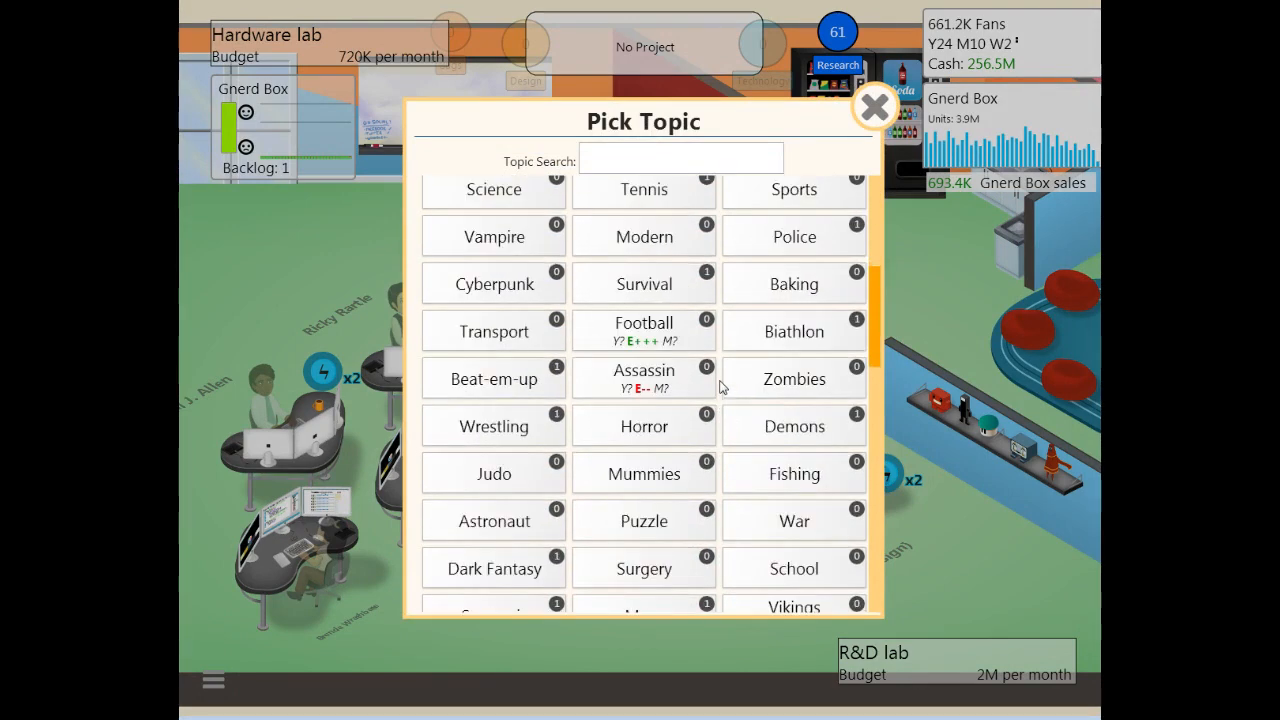
pyautogui.scroll(-3)
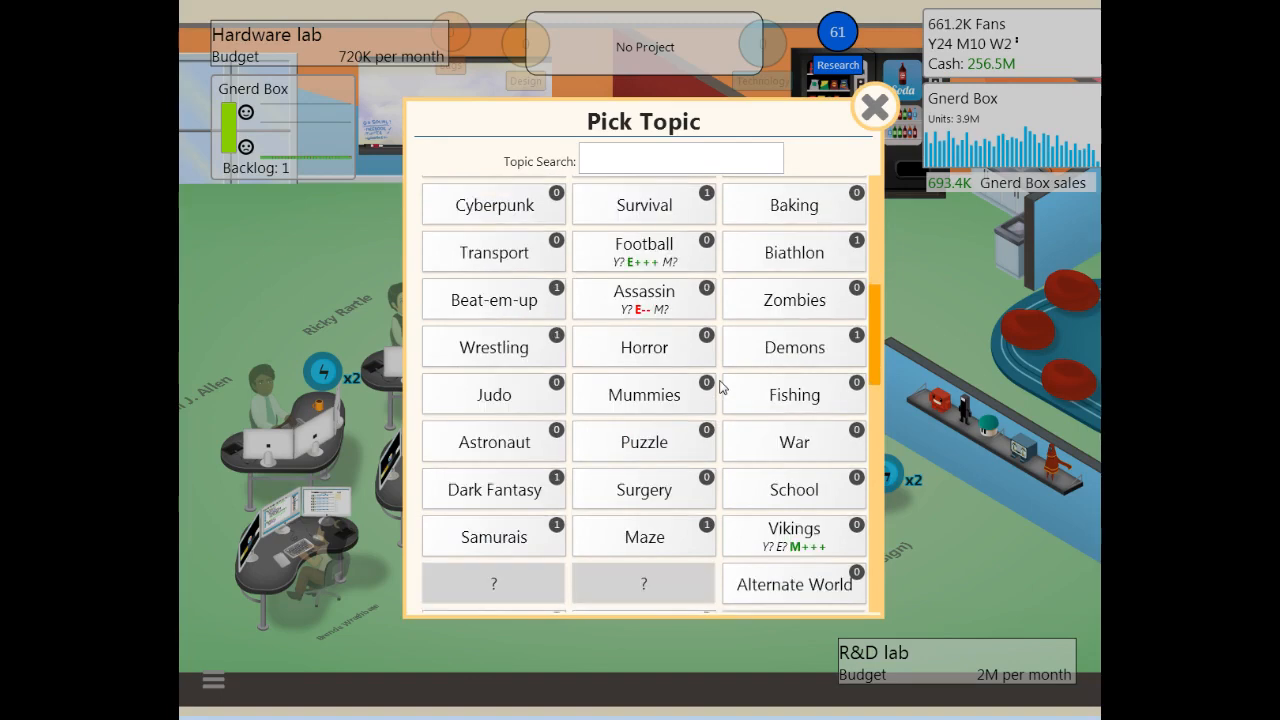
pyautogui.moveTo(519, 497)
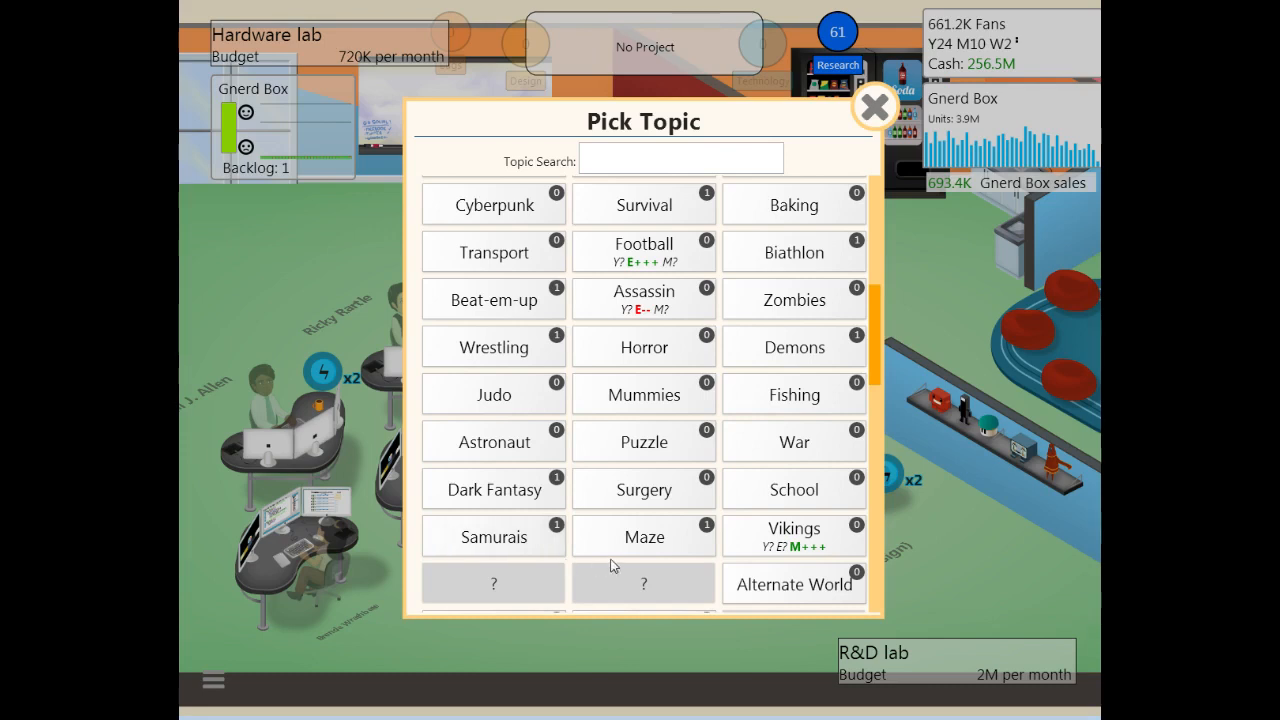
pyautogui.scroll(-3)
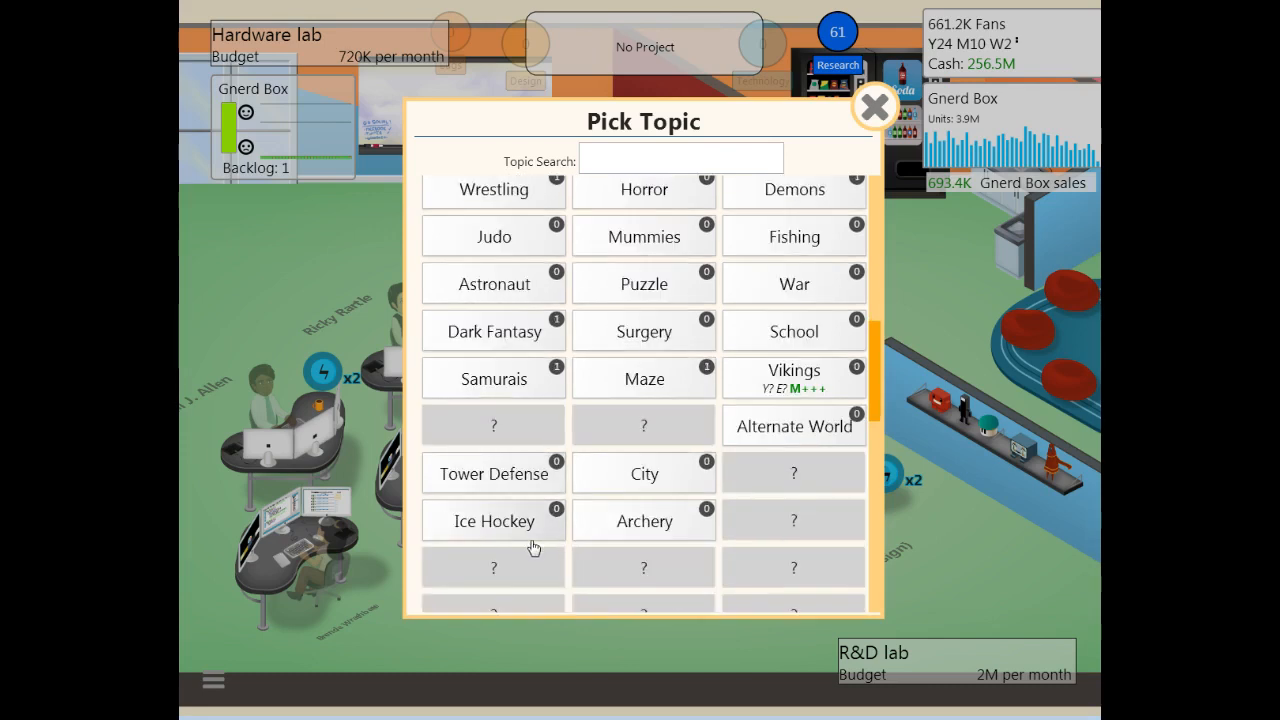
pyautogui.moveTo(492, 438)
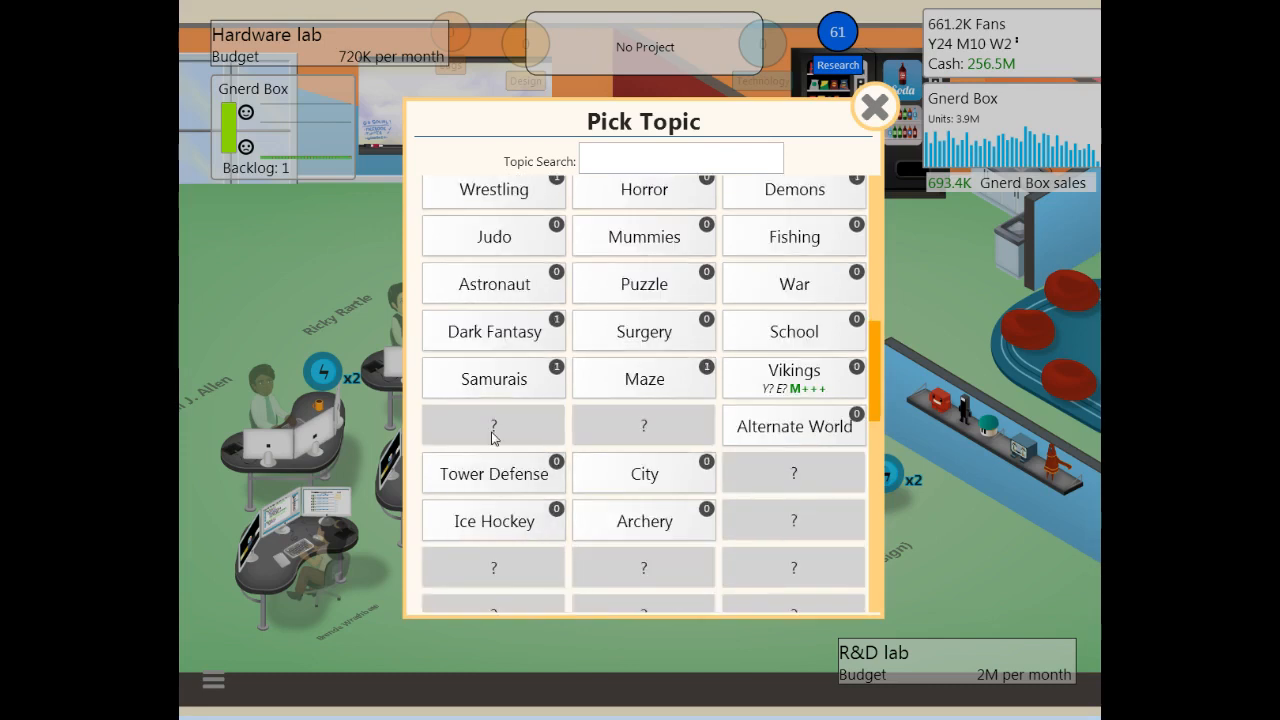
pyautogui.moveTo(476, 486)
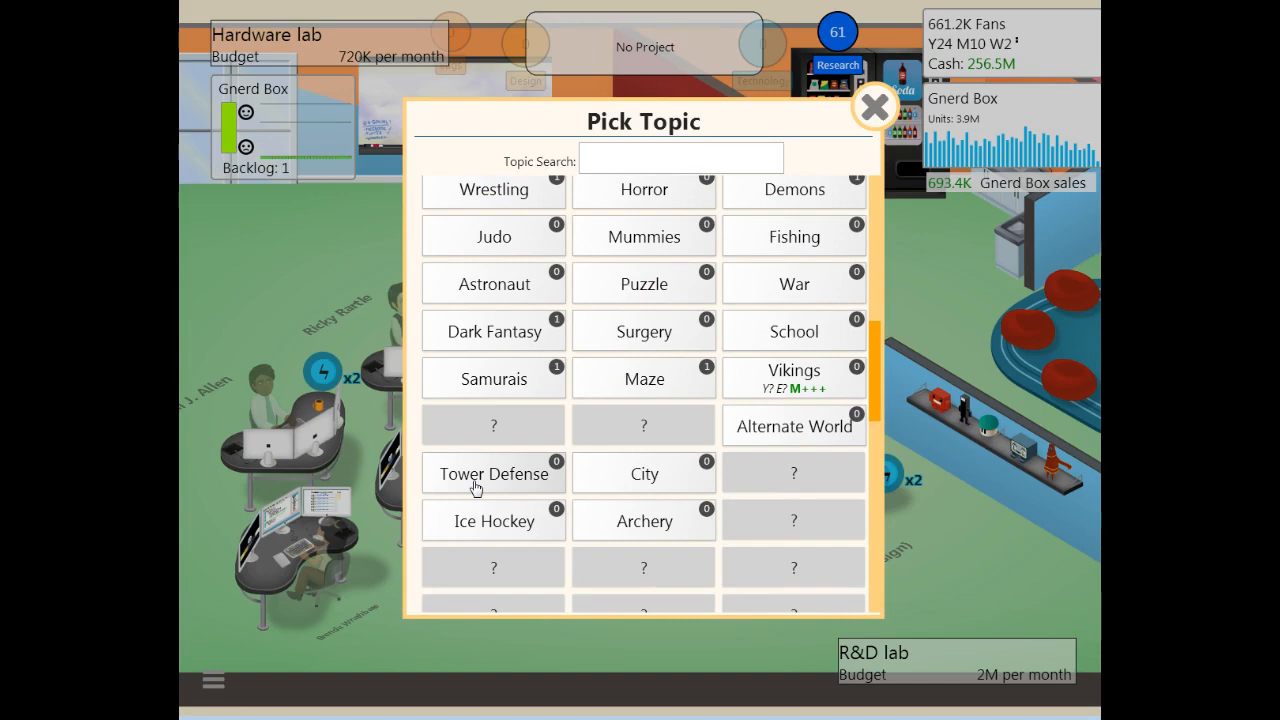
pyautogui.moveTo(505, 486)
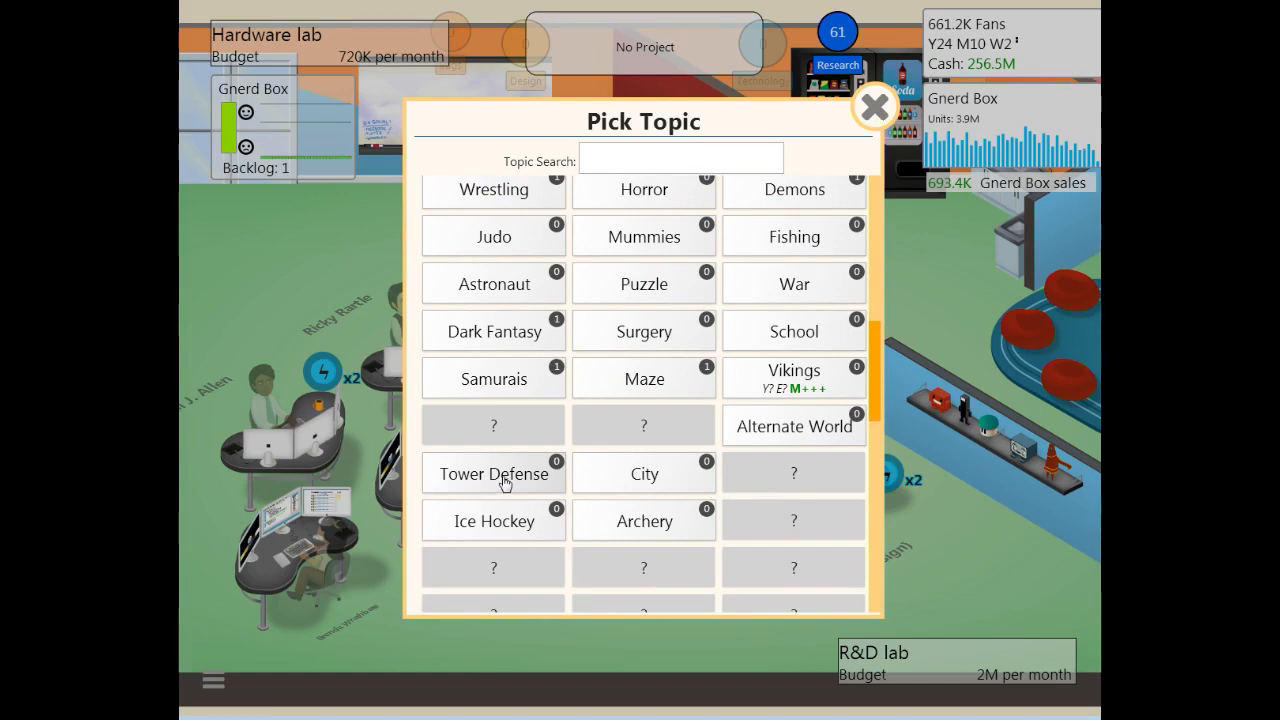
pyautogui.click(493, 473)
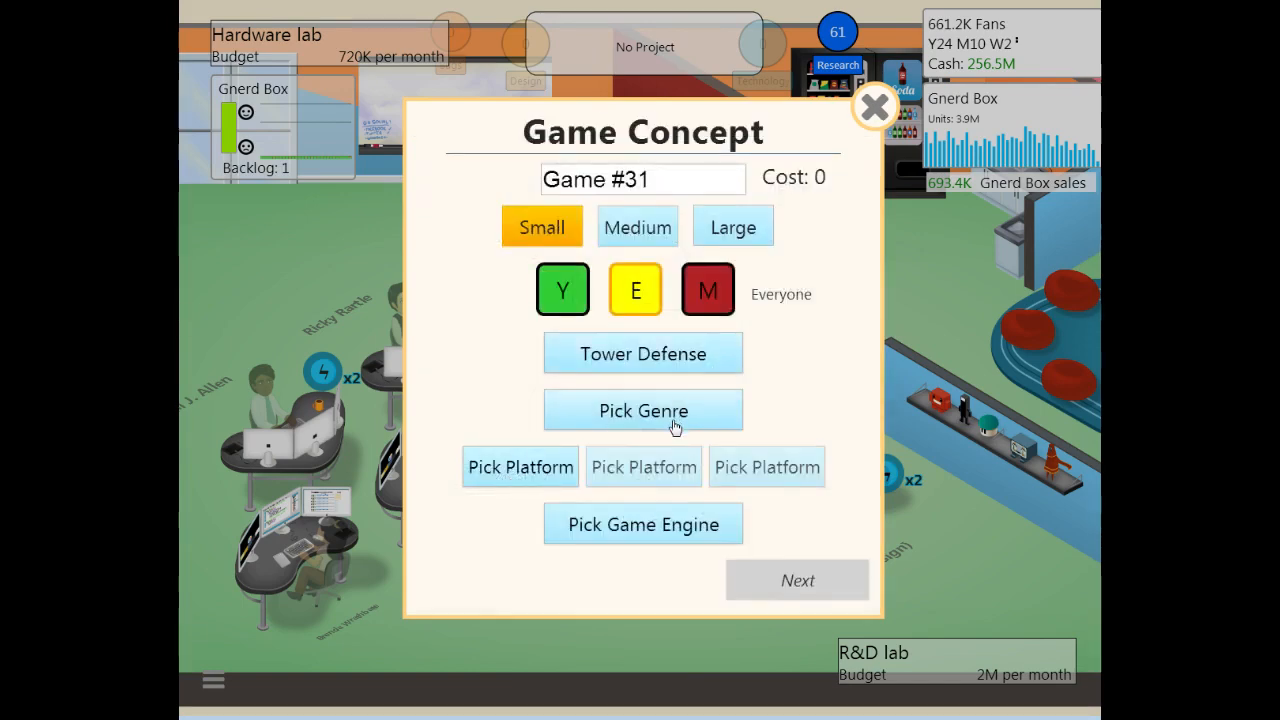
# Step: Choose Strategy genre with Gnerd Box, grMac and PC platforms, then pick the engine
pyautogui.click(643, 410)
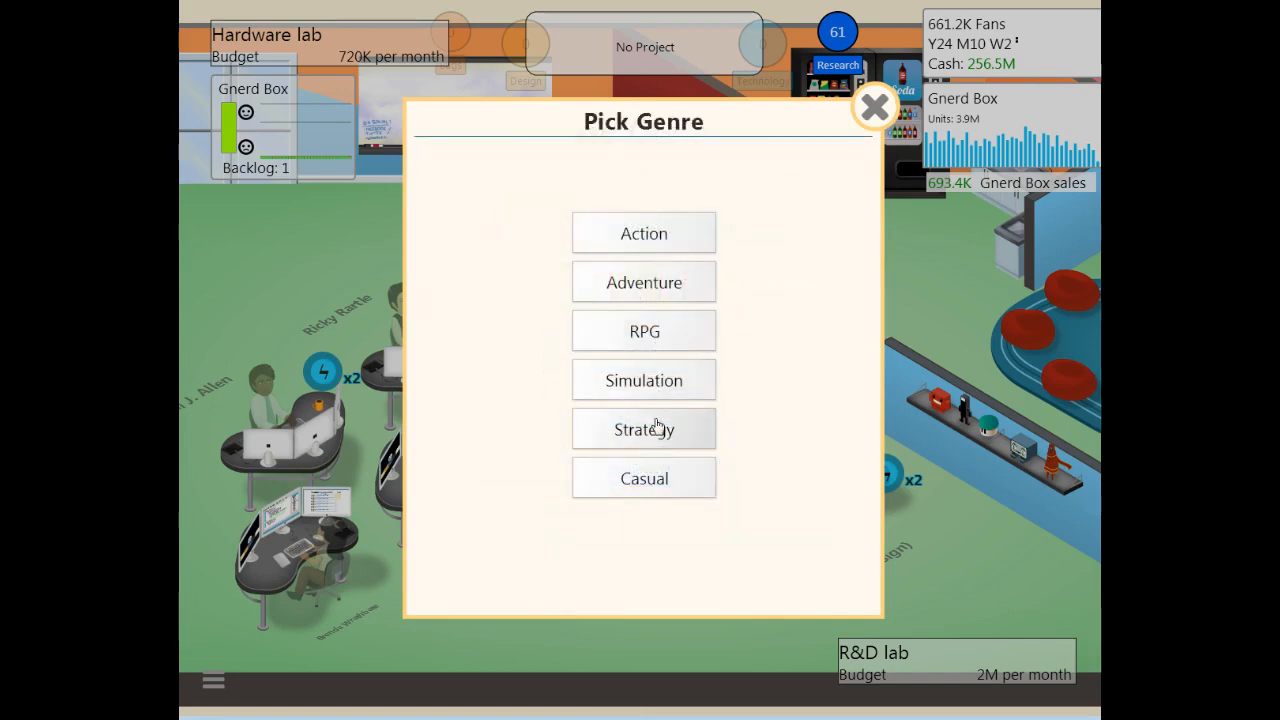
pyautogui.click(643, 233)
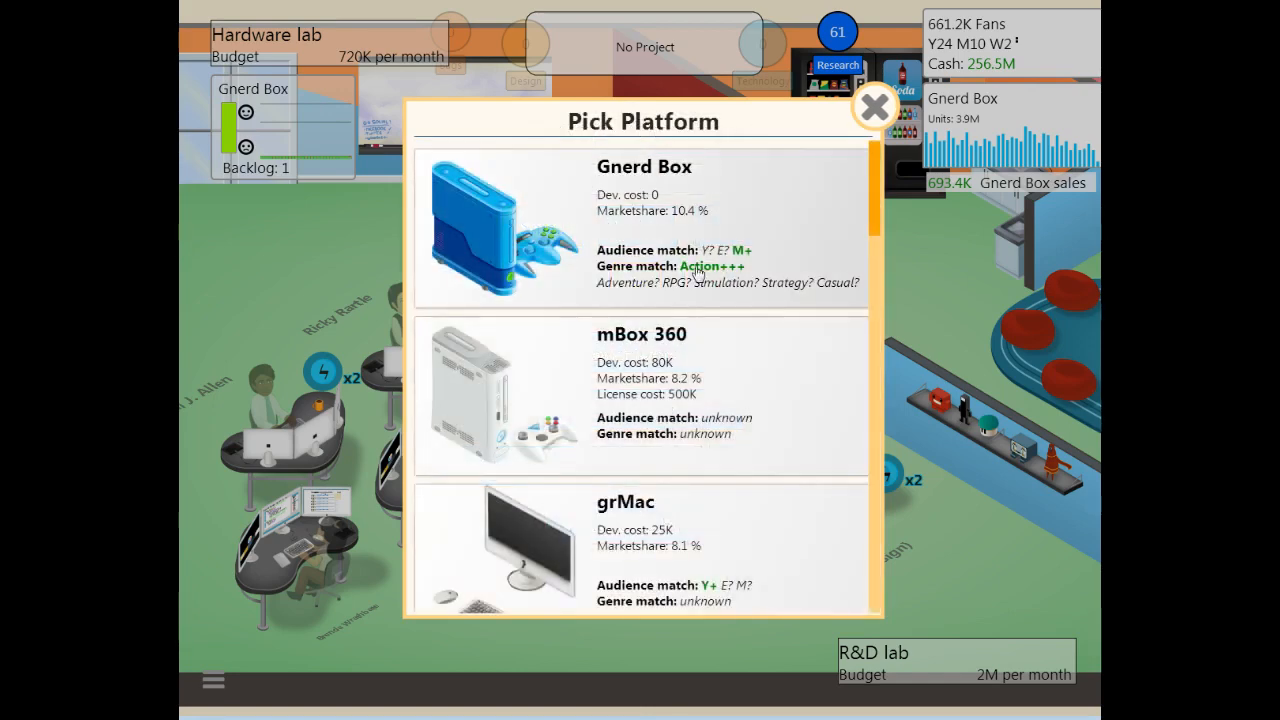
pyautogui.scroll(-3)
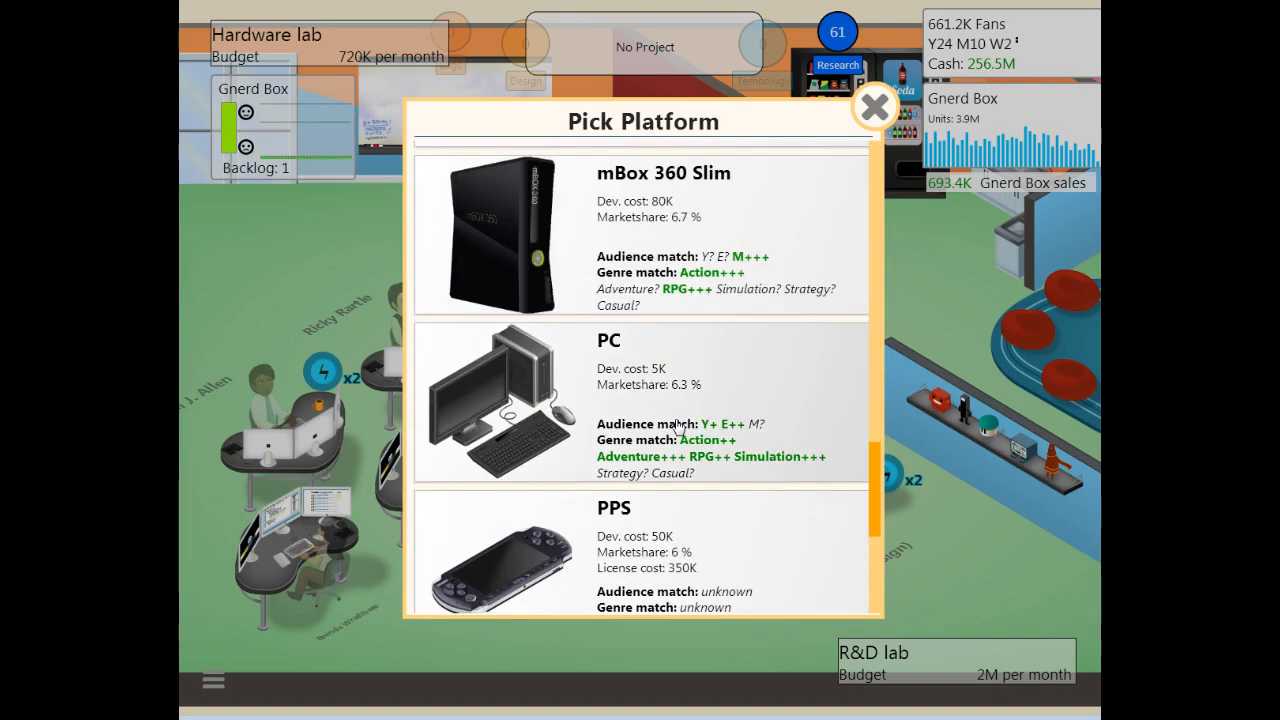
pyautogui.scroll(-3)
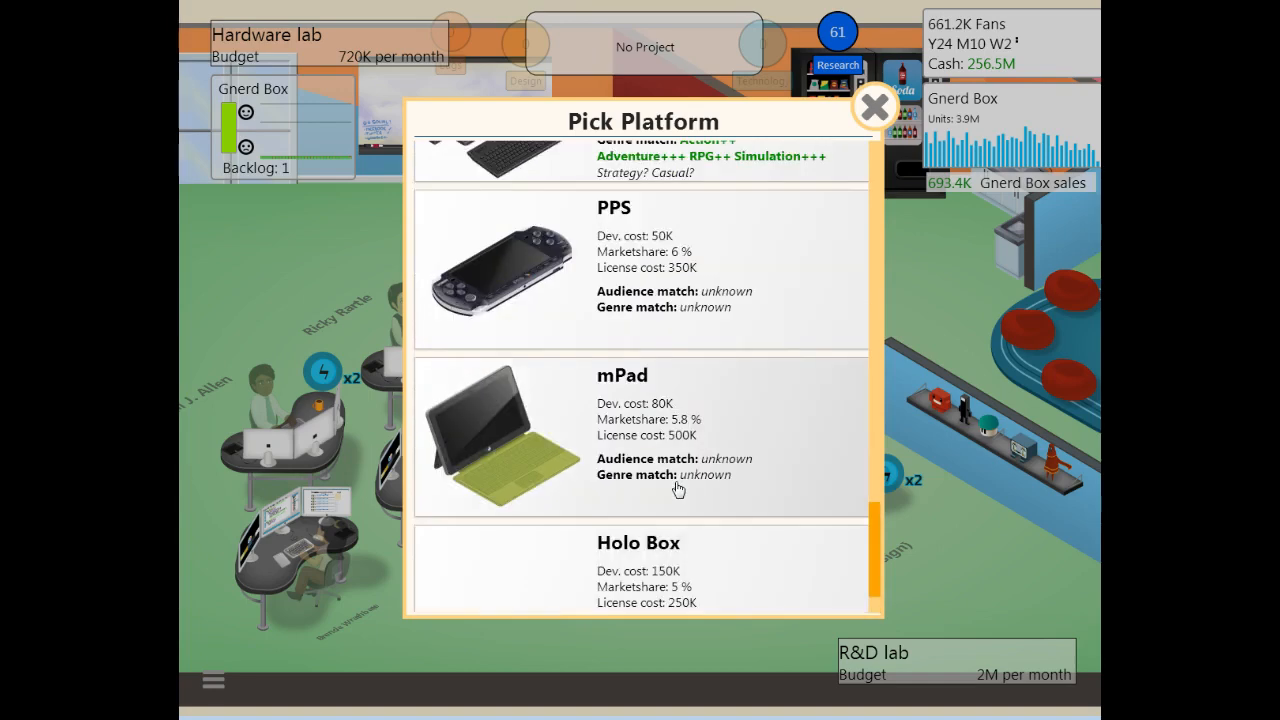
pyautogui.scroll(-3)
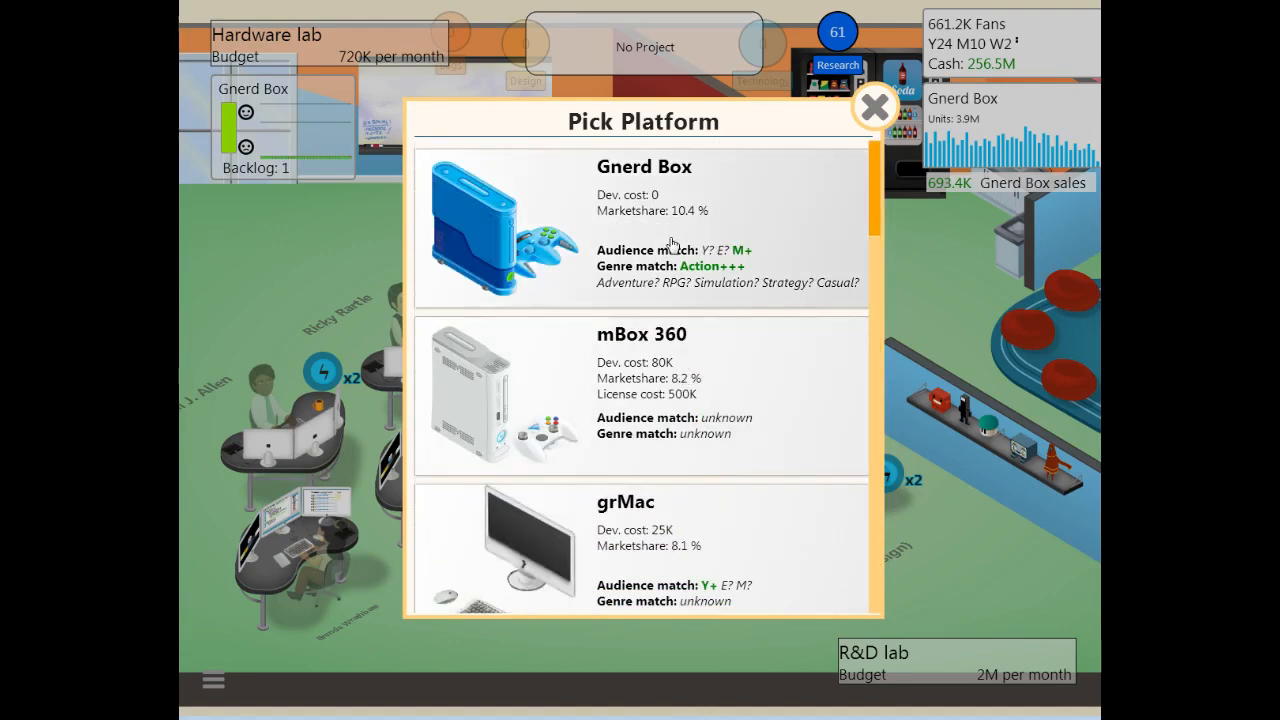
pyautogui.moveTo(668, 273)
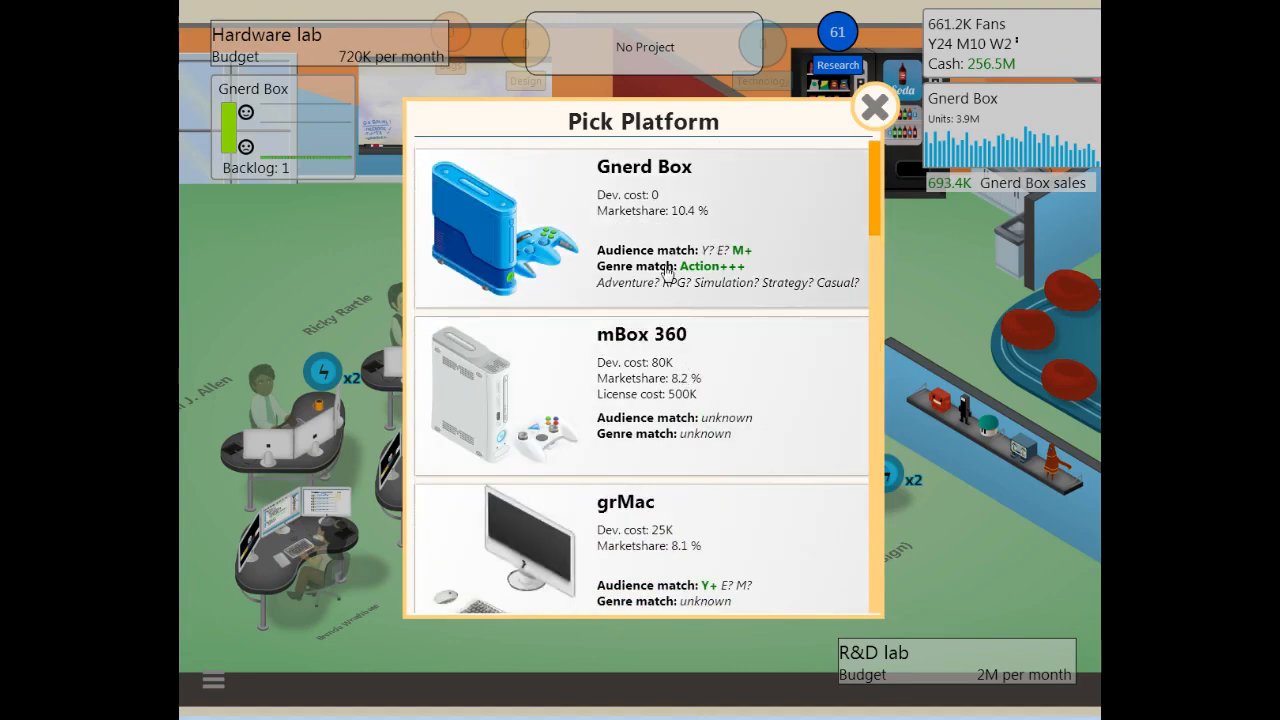
pyautogui.scroll(-3)
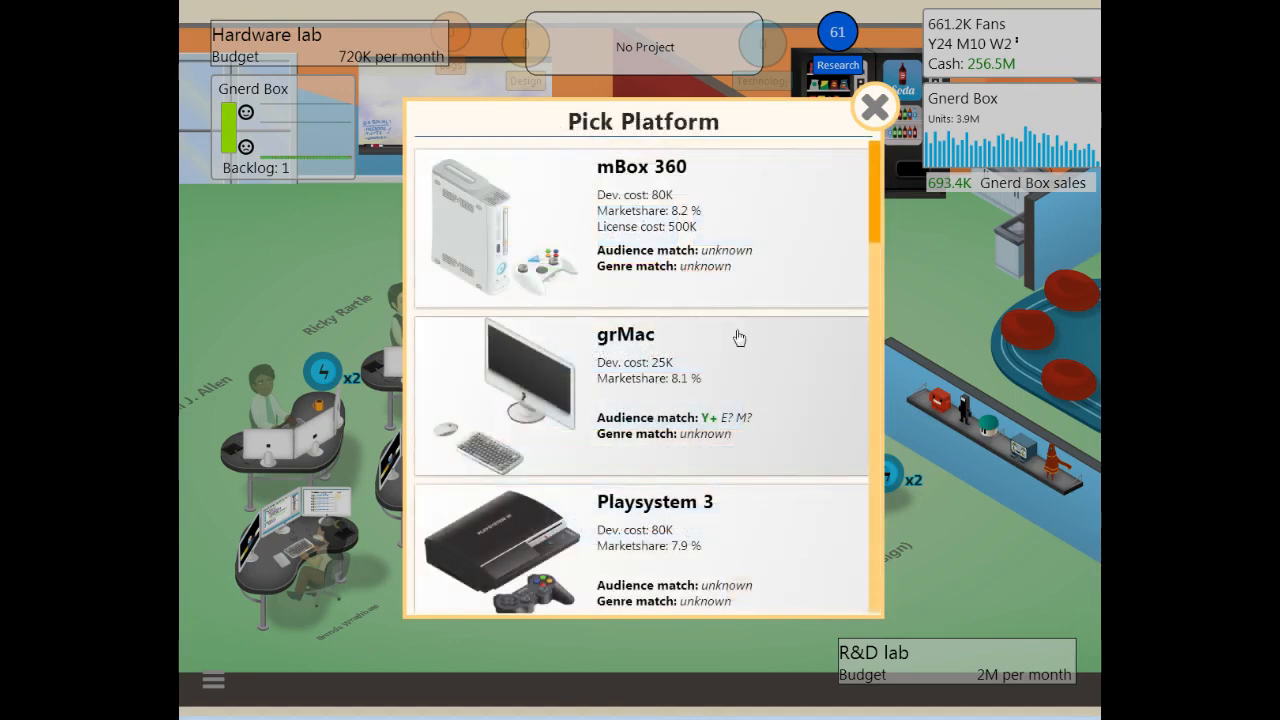
pyautogui.moveTo(695, 390)
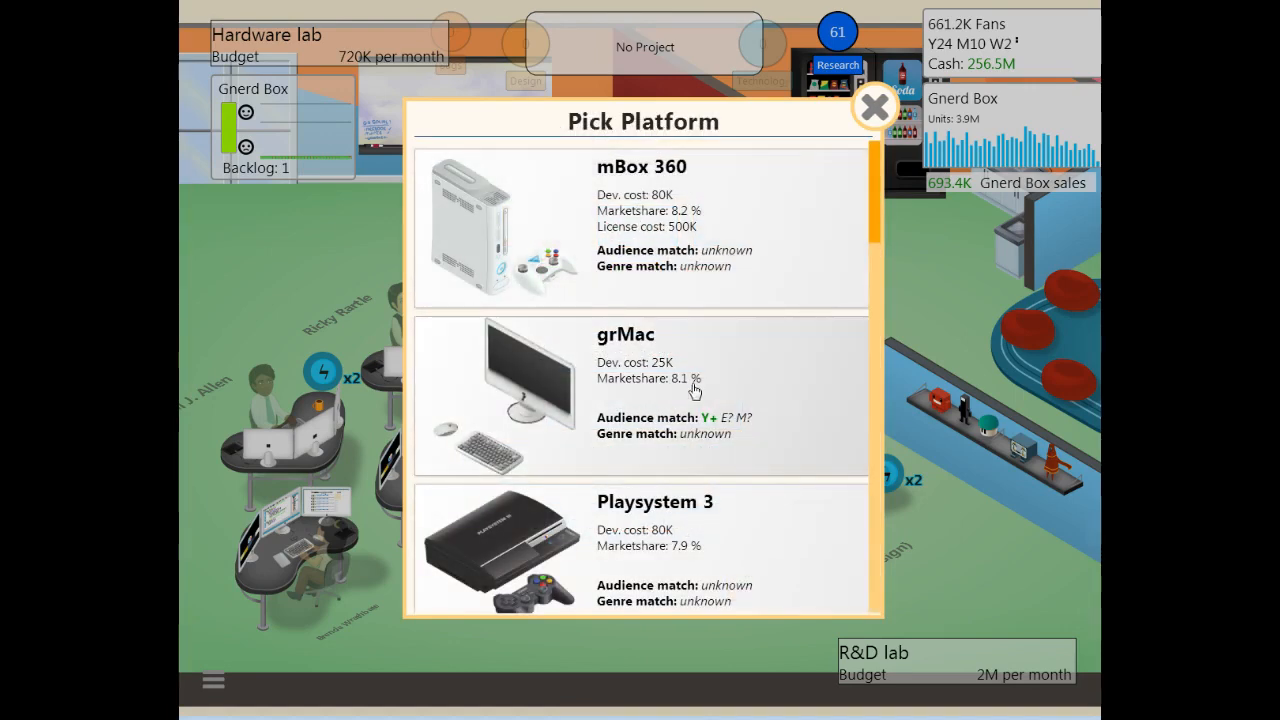
pyautogui.scroll(-3)
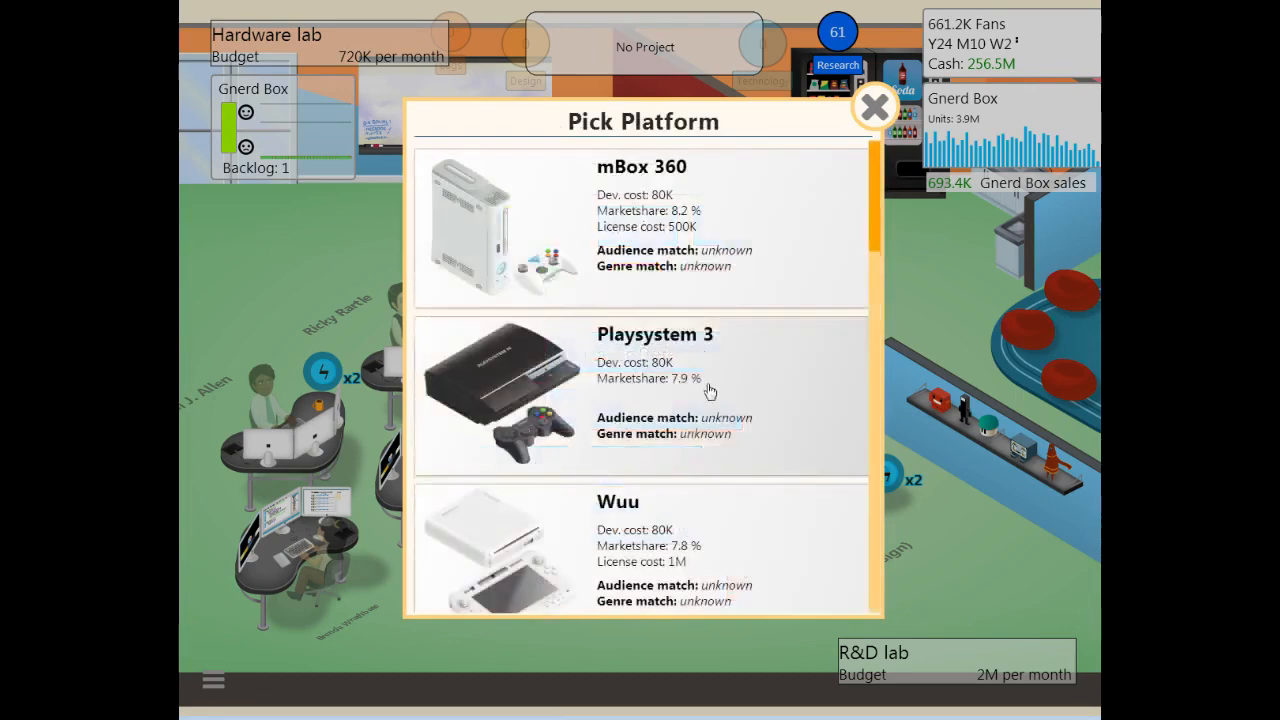
pyautogui.scroll(-3)
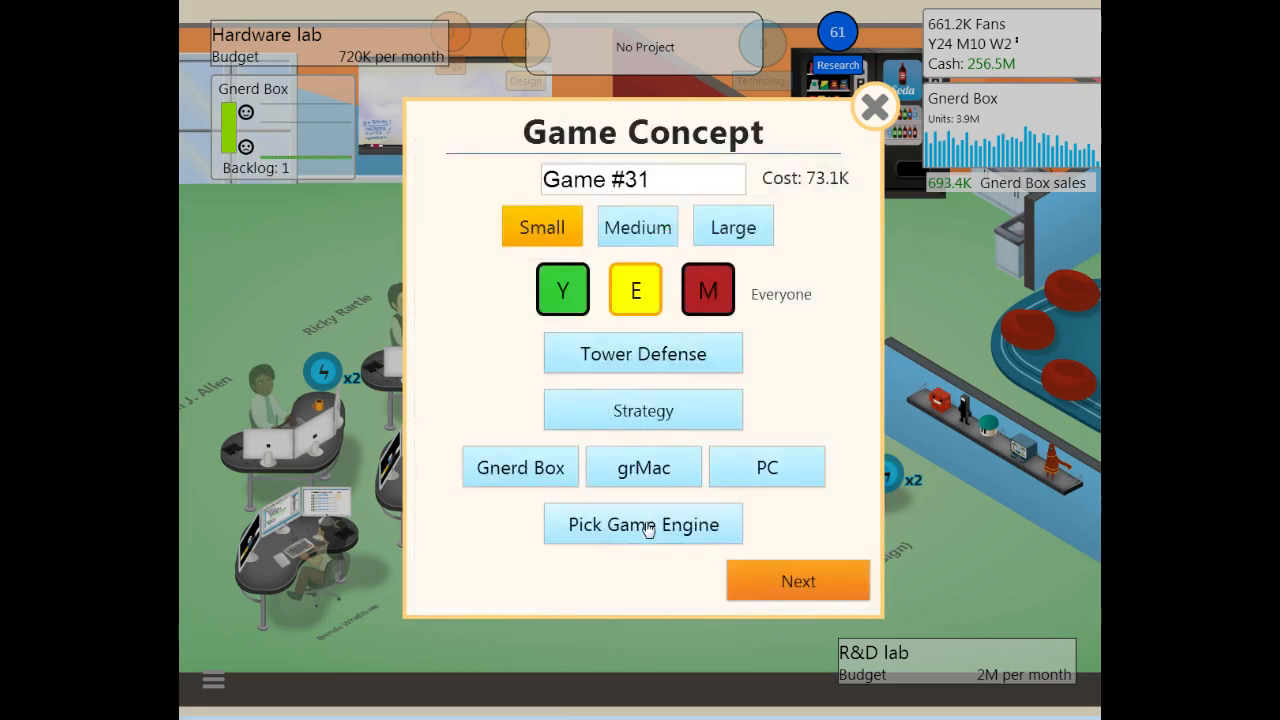
pyautogui.click(643, 524)
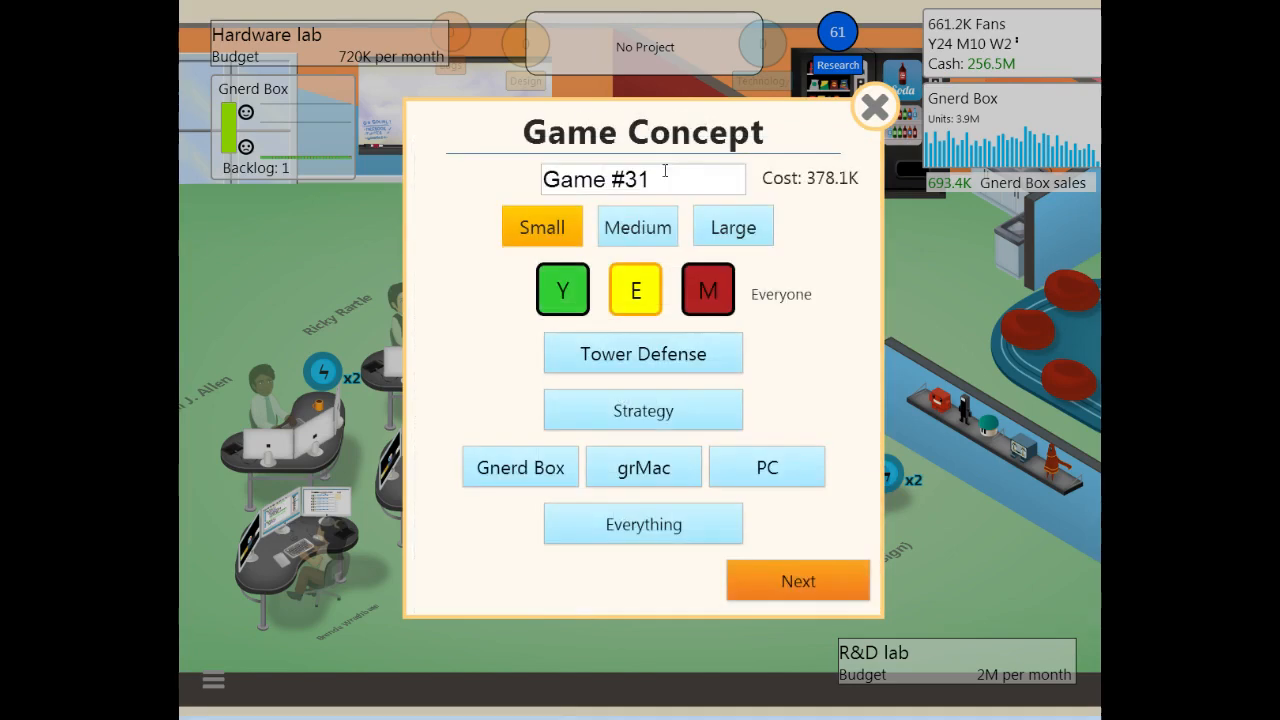
# Step: Make Two Towers a large game on the Everything engine and start development
pyautogui.click(732, 226)
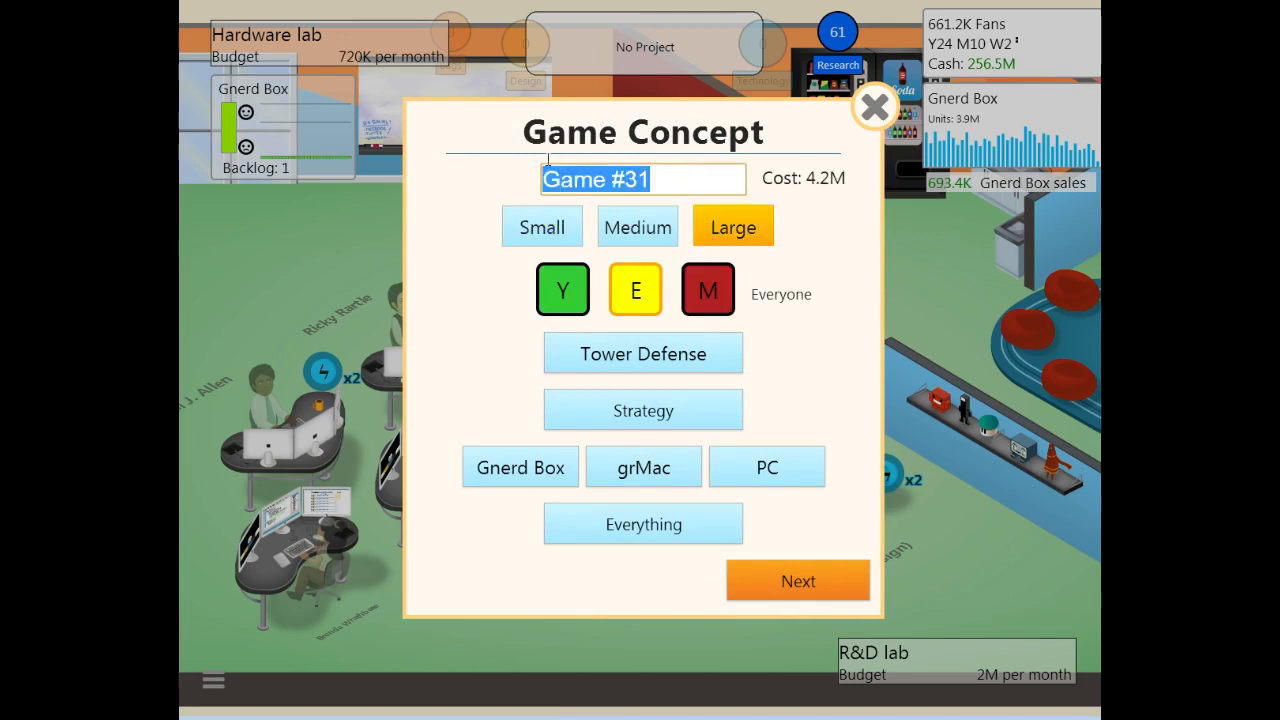
pyautogui.click(643, 179)
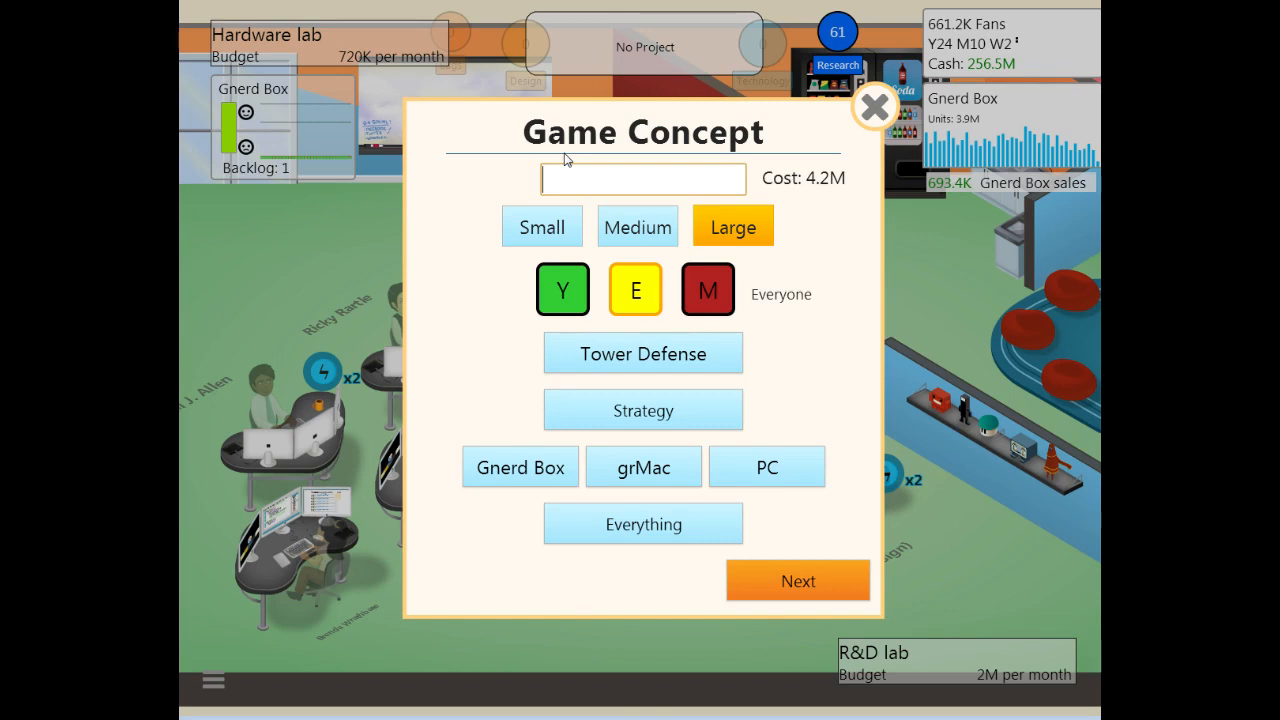
pyautogui.write('Two Towe')
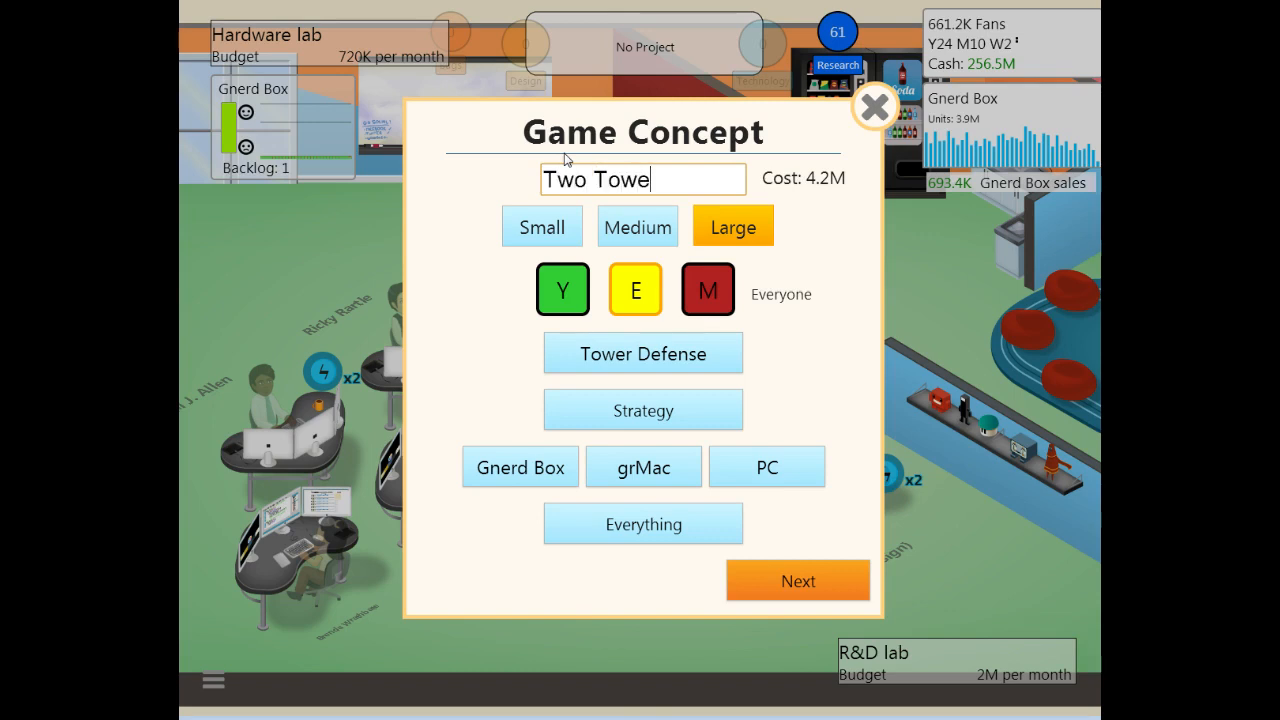
pyautogui.write('rs')
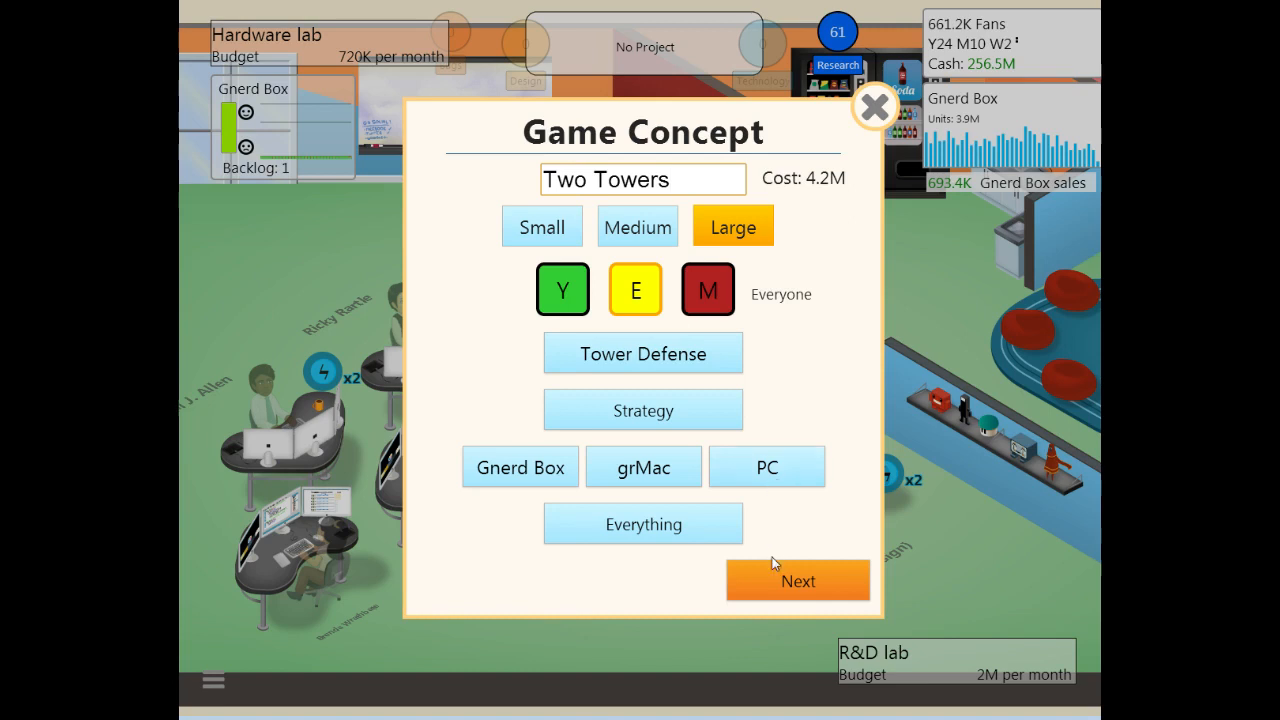
pyautogui.click(798, 581)
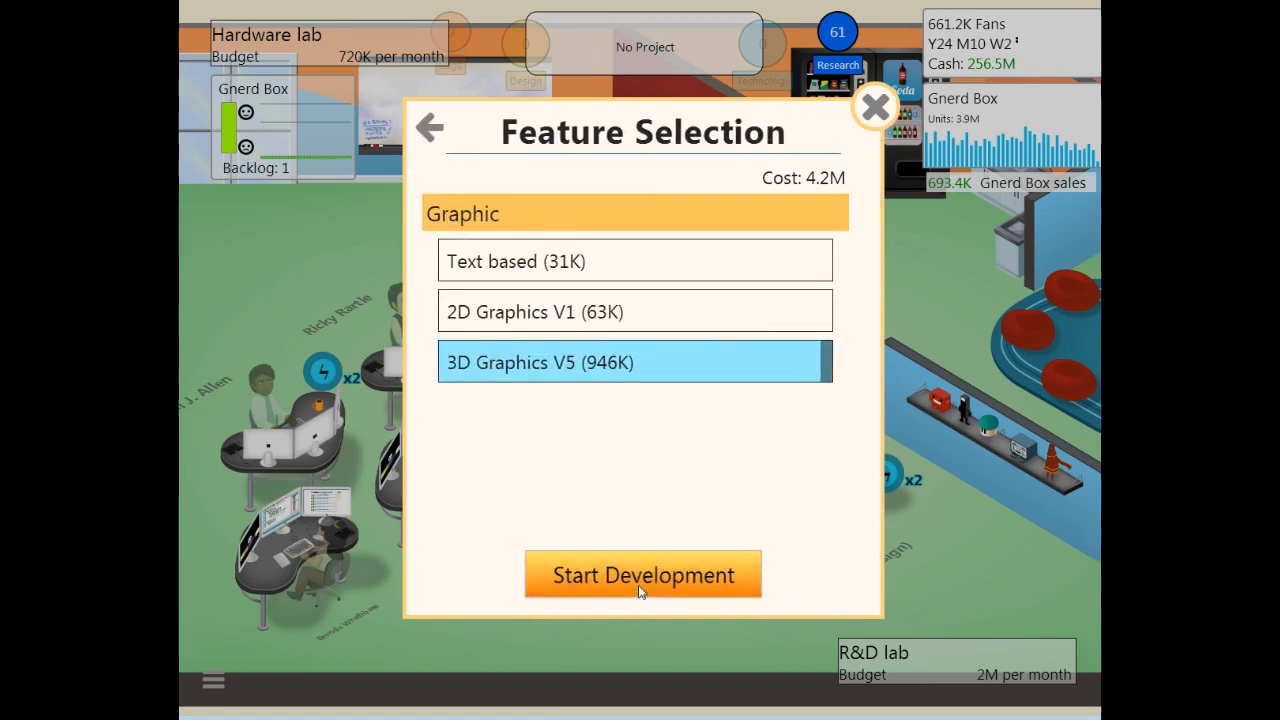
pyautogui.click(642, 574)
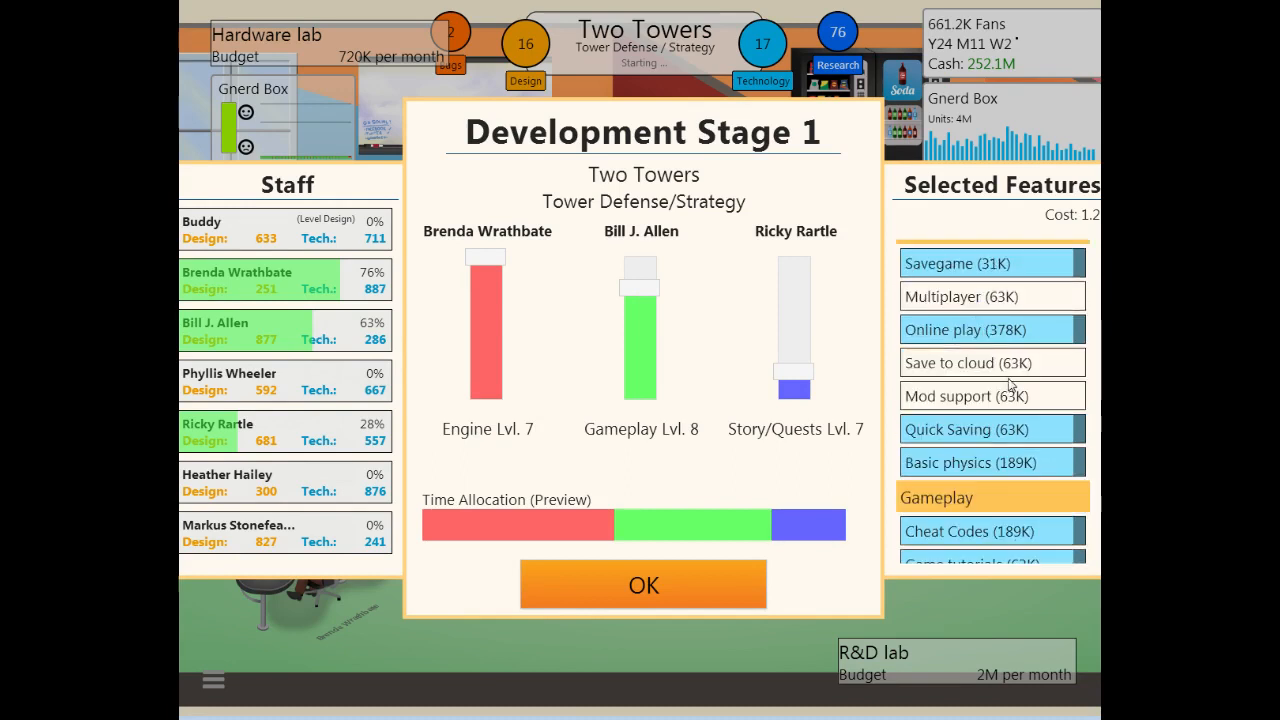
# Step: Confirm the Stage 1 focus on engine, gameplay and story/quests
pyautogui.scroll(-3)
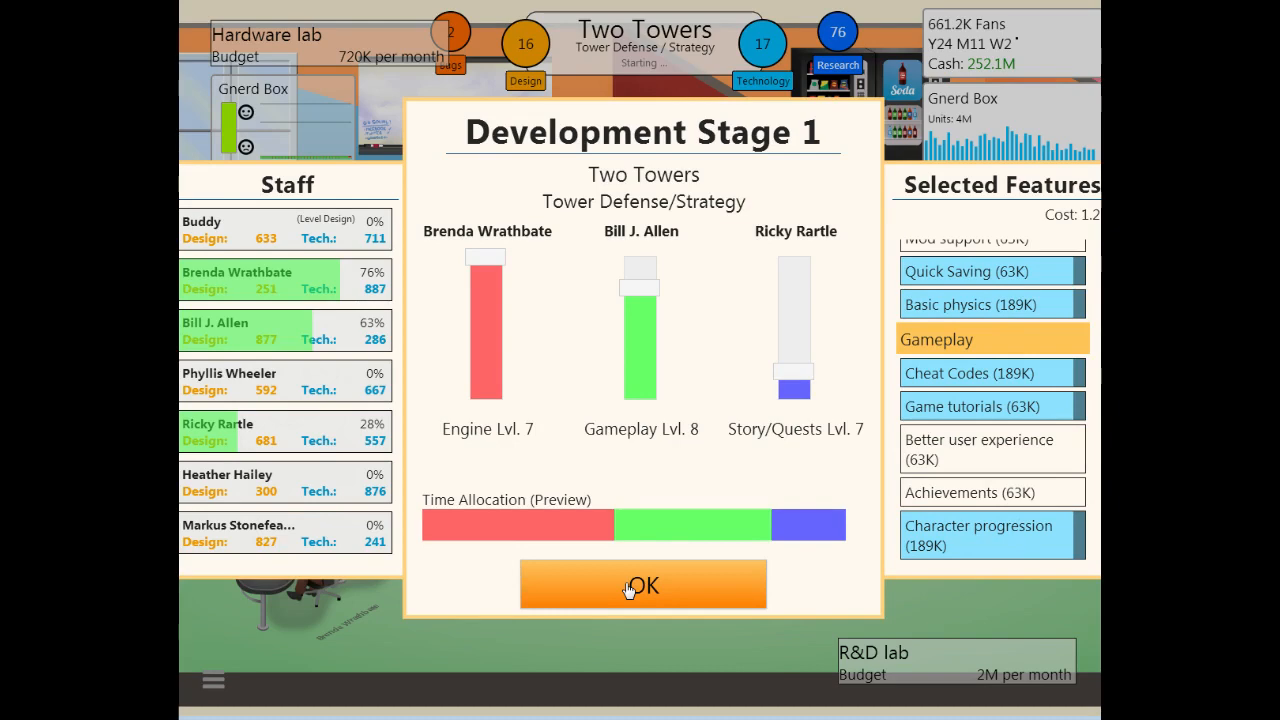
pyautogui.click(643, 585)
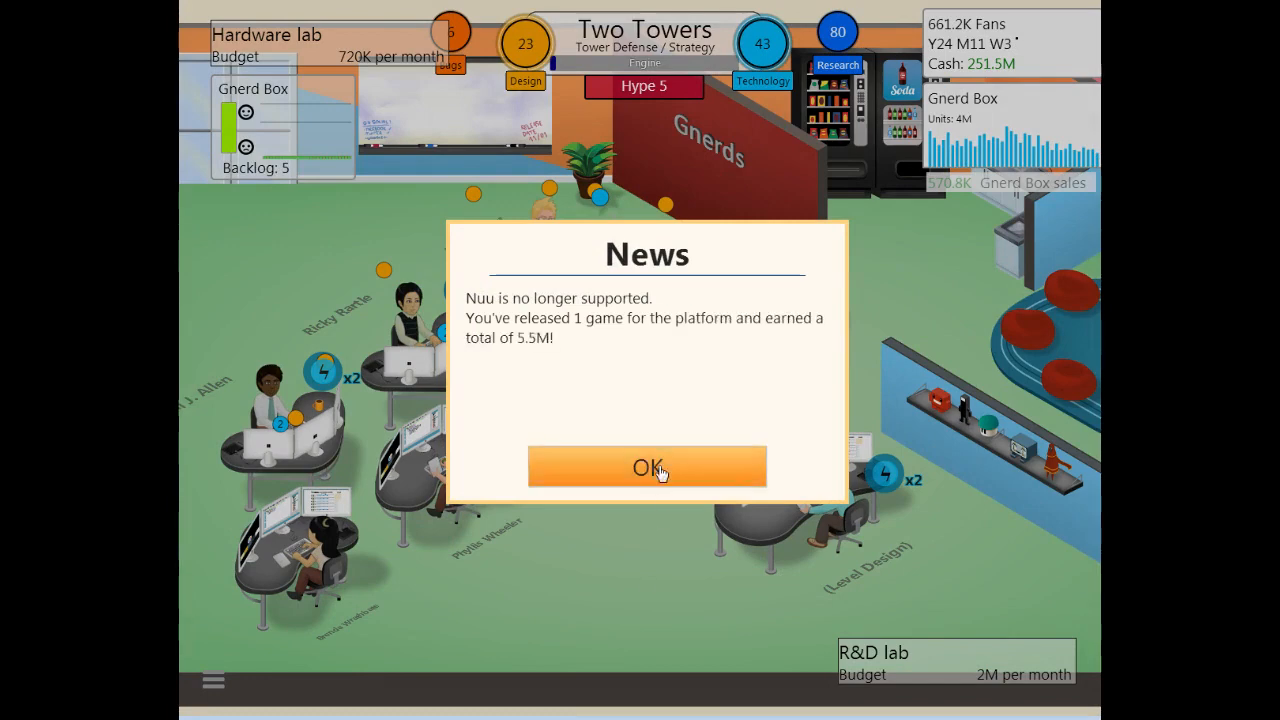
# Step: Dismiss the Nuu news and lower the game price to 20 credits
pyautogui.click(646, 467)
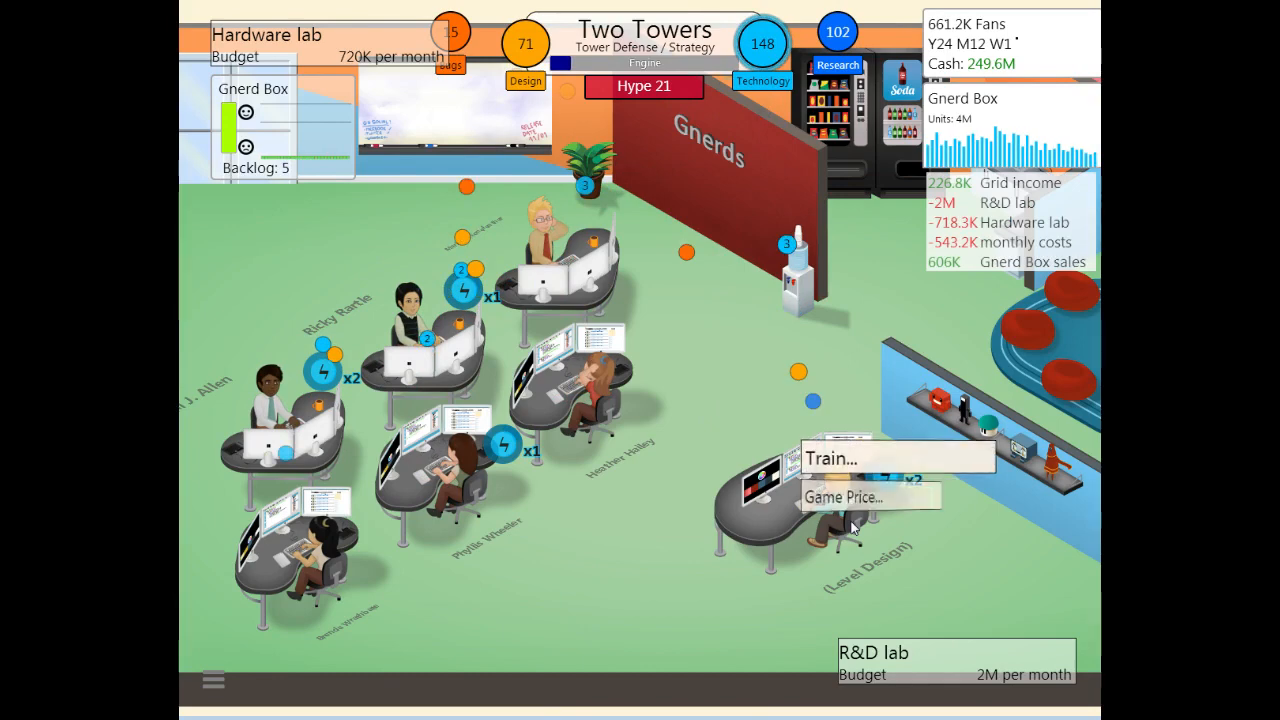
pyautogui.click(843, 497)
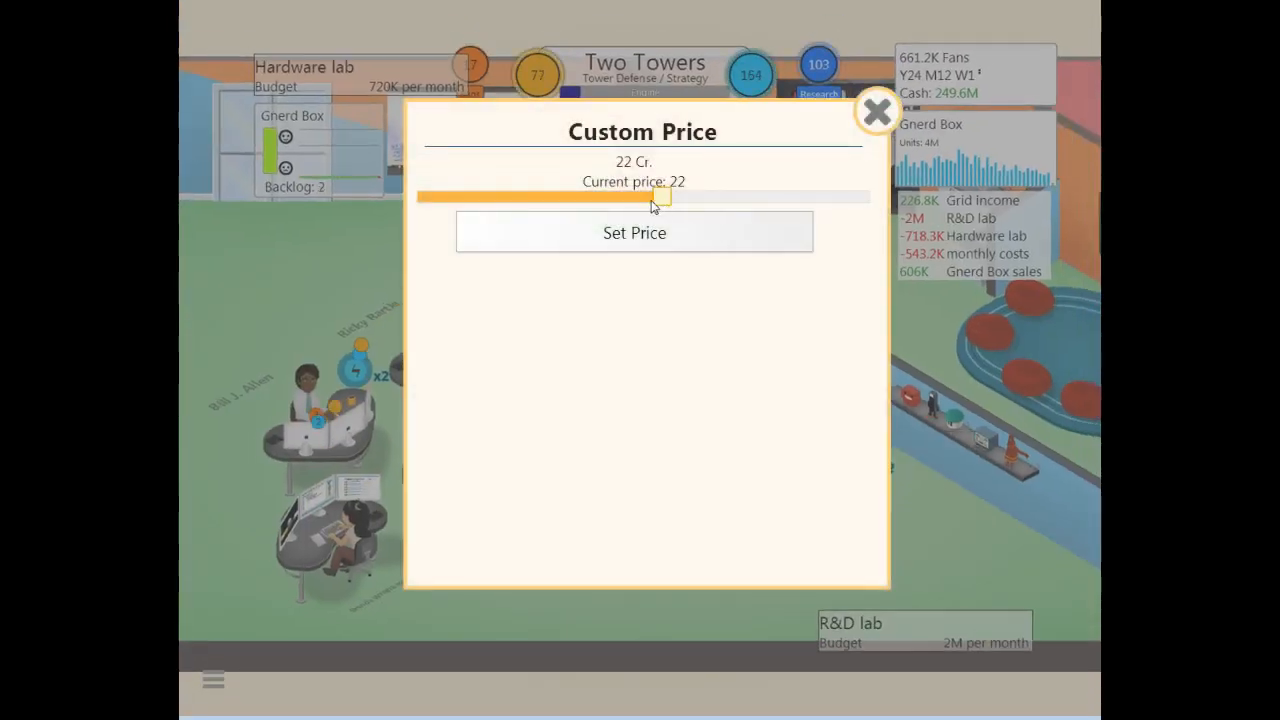
pyautogui.moveTo(660, 196); pyautogui.dragTo(638, 196)
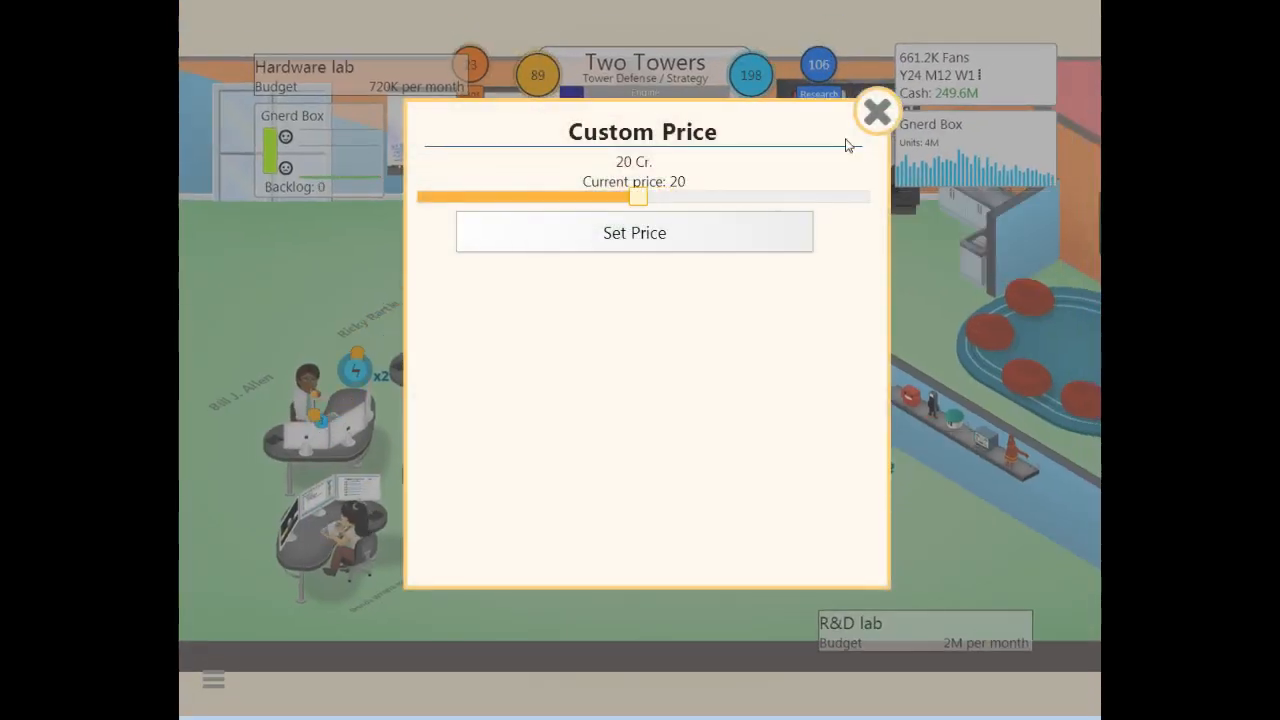
pyautogui.click(877, 111)
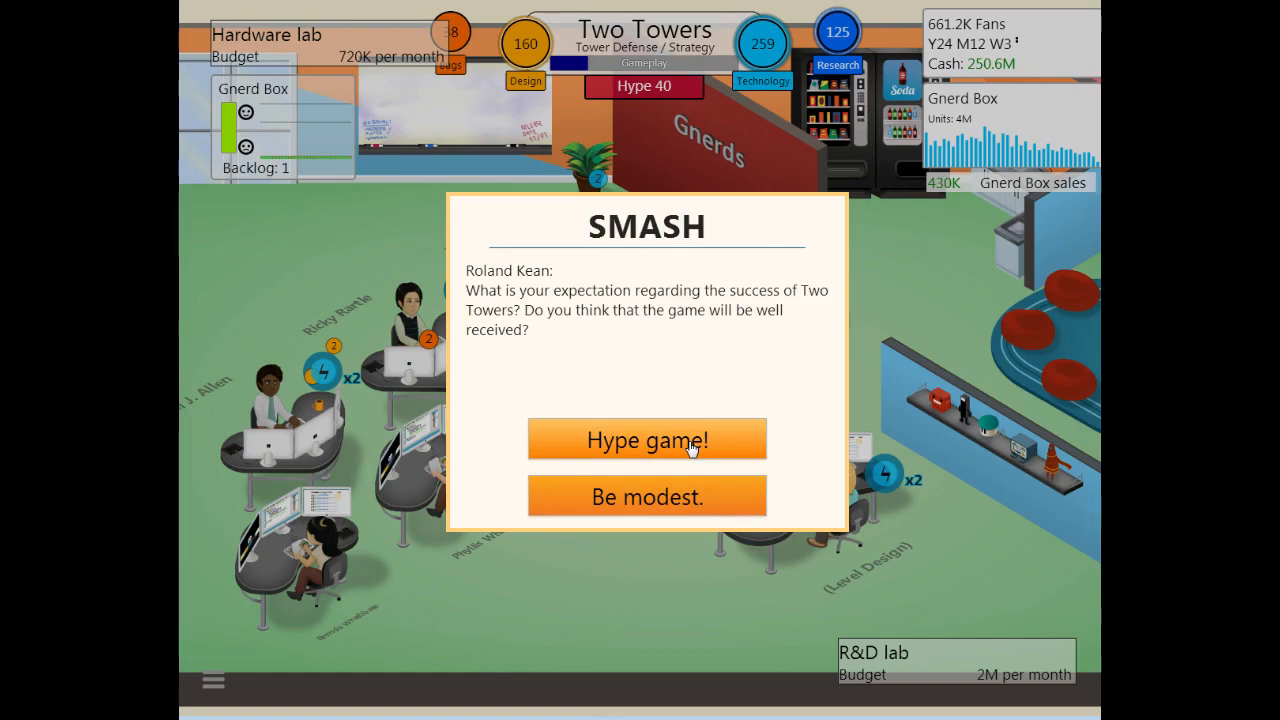
# Step: Hype Two Towers in the SMASH interview and confirm the 20-credit price
pyautogui.click(646, 439)
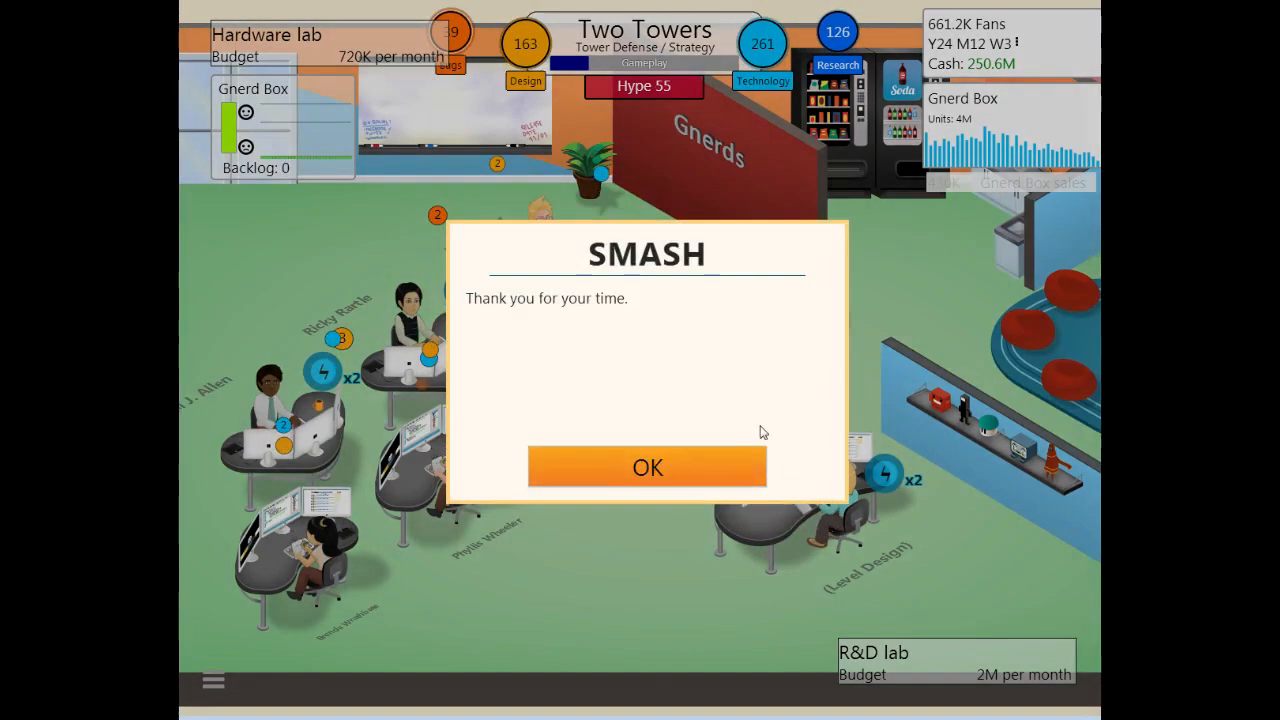
pyautogui.click(647, 467)
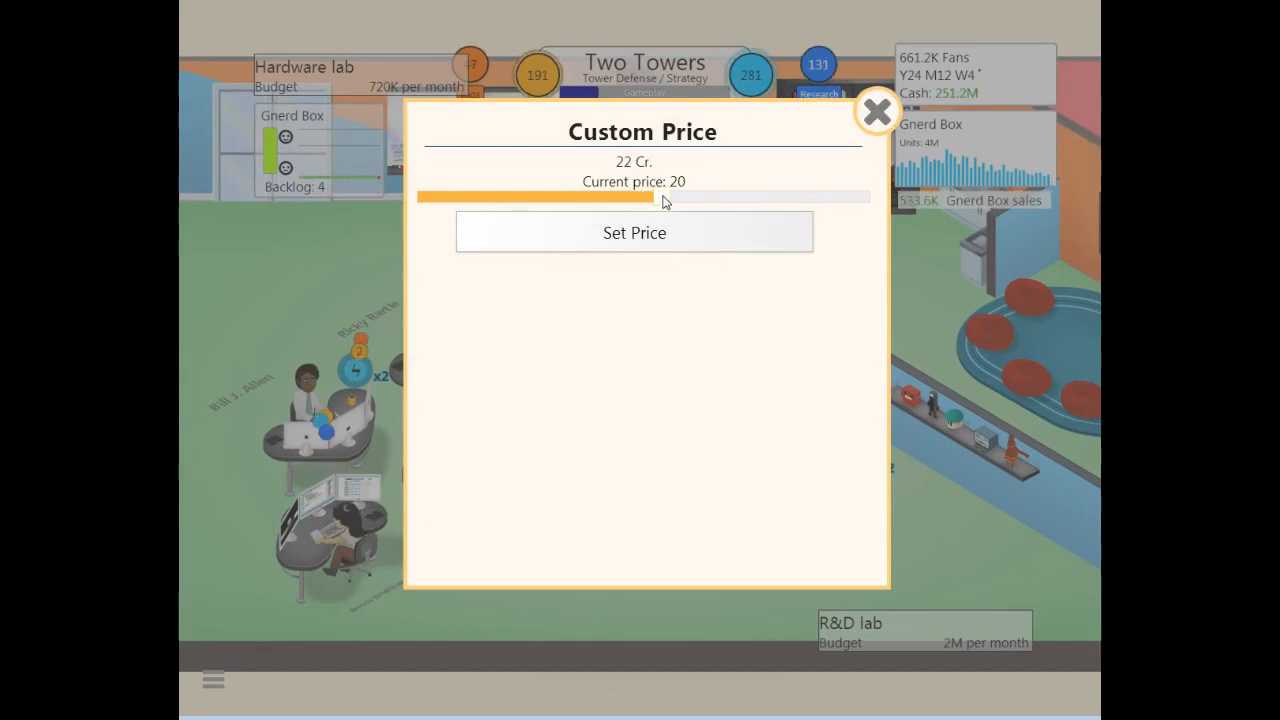
pyautogui.click(876, 110)
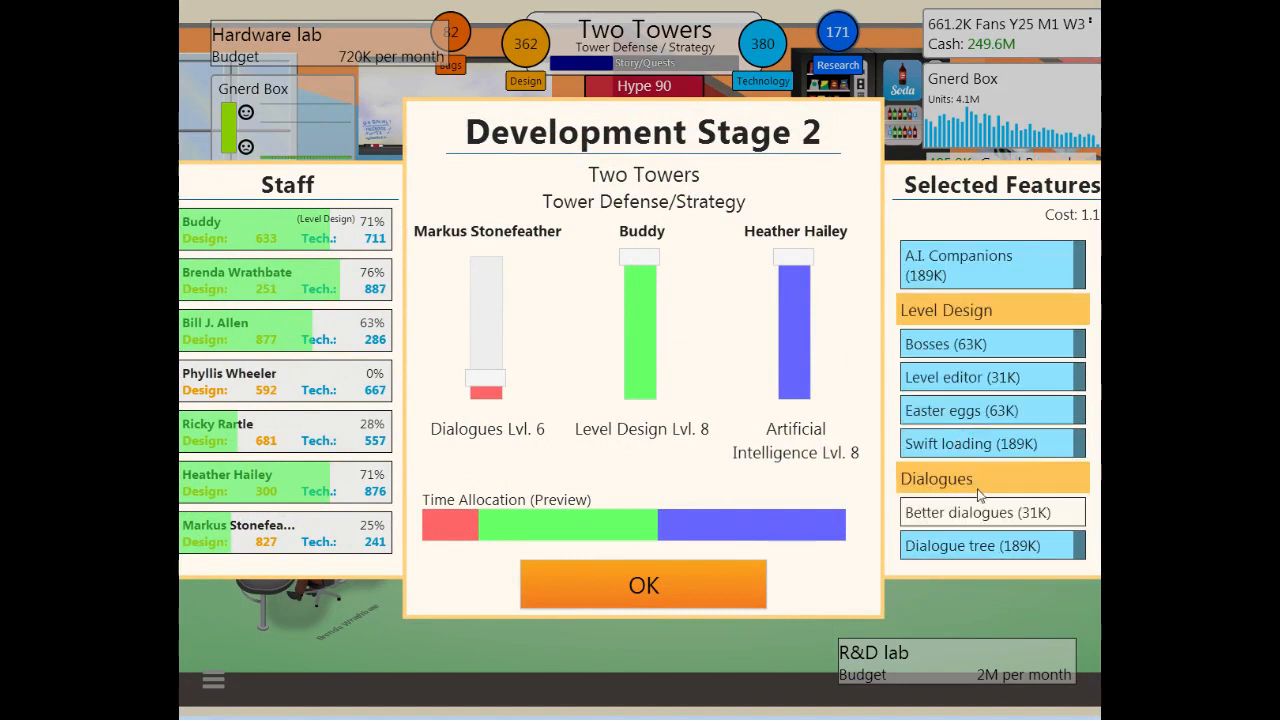
pyautogui.moveTo(617, 413)
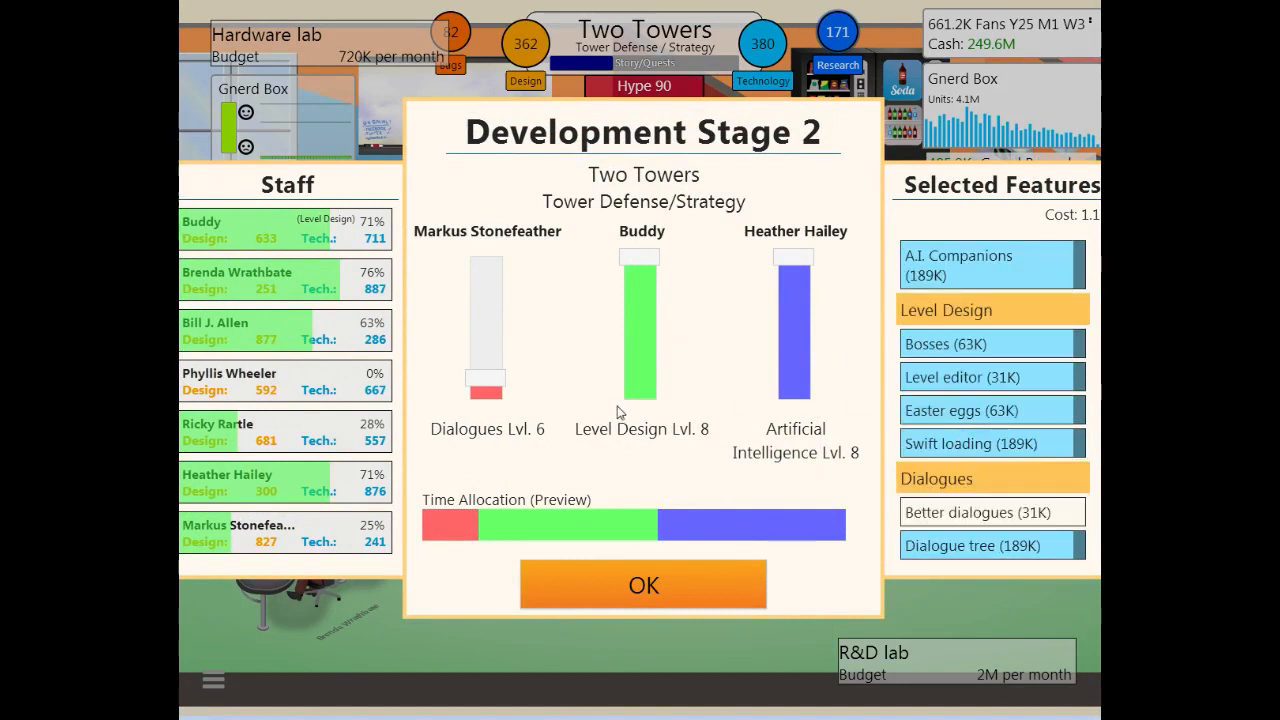
pyautogui.moveTo(605, 378)
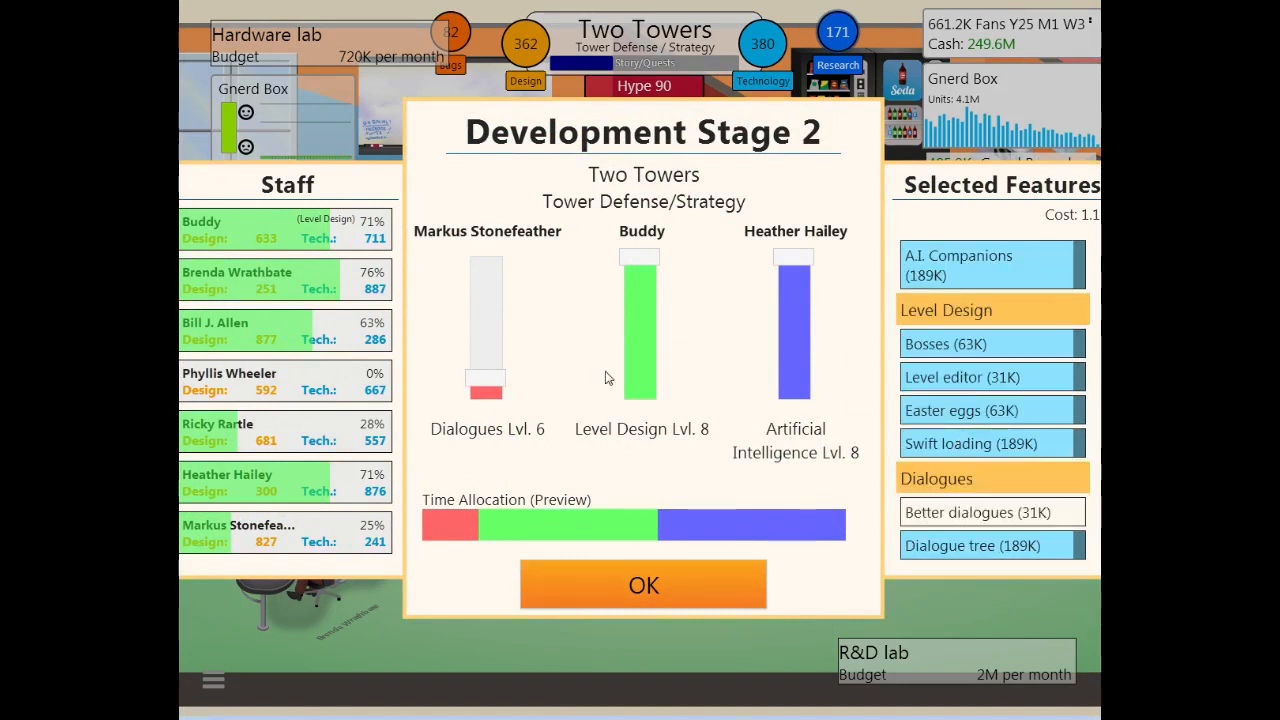
# Step: Confirm the Stage 2 time allocation and view the small campaign marketing option
pyautogui.click(643, 585)
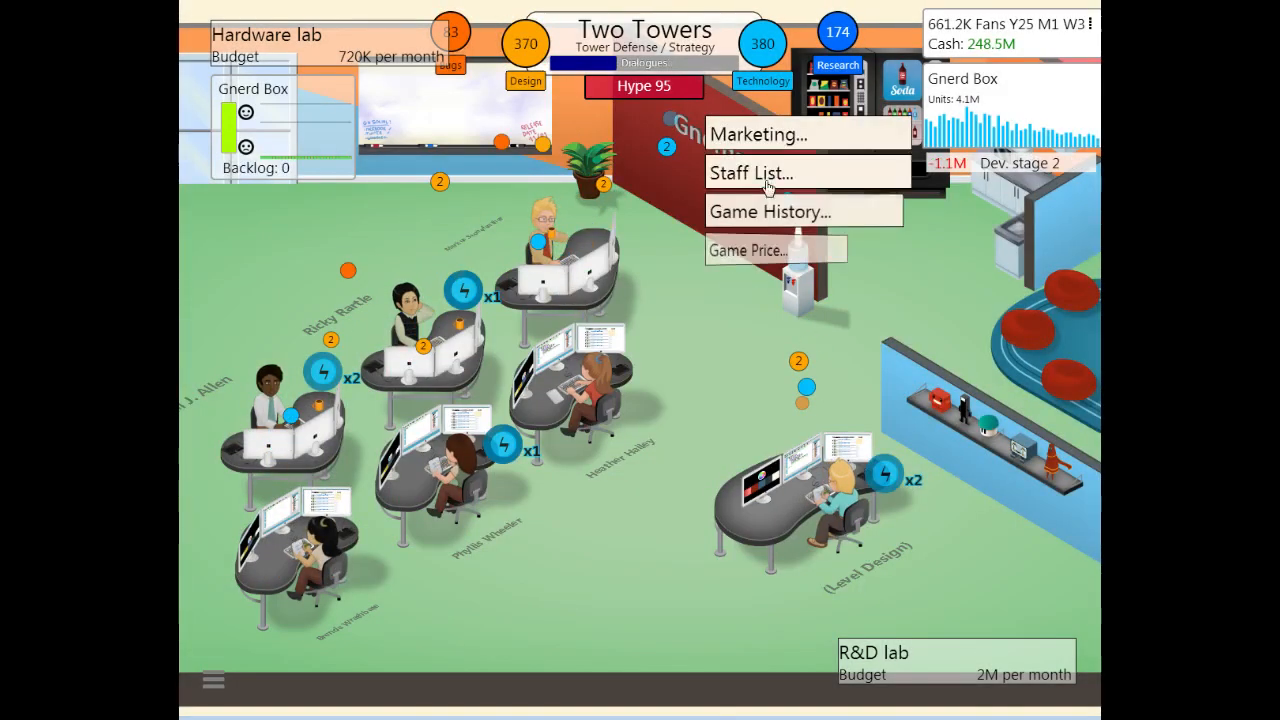
pyautogui.click(762, 134)
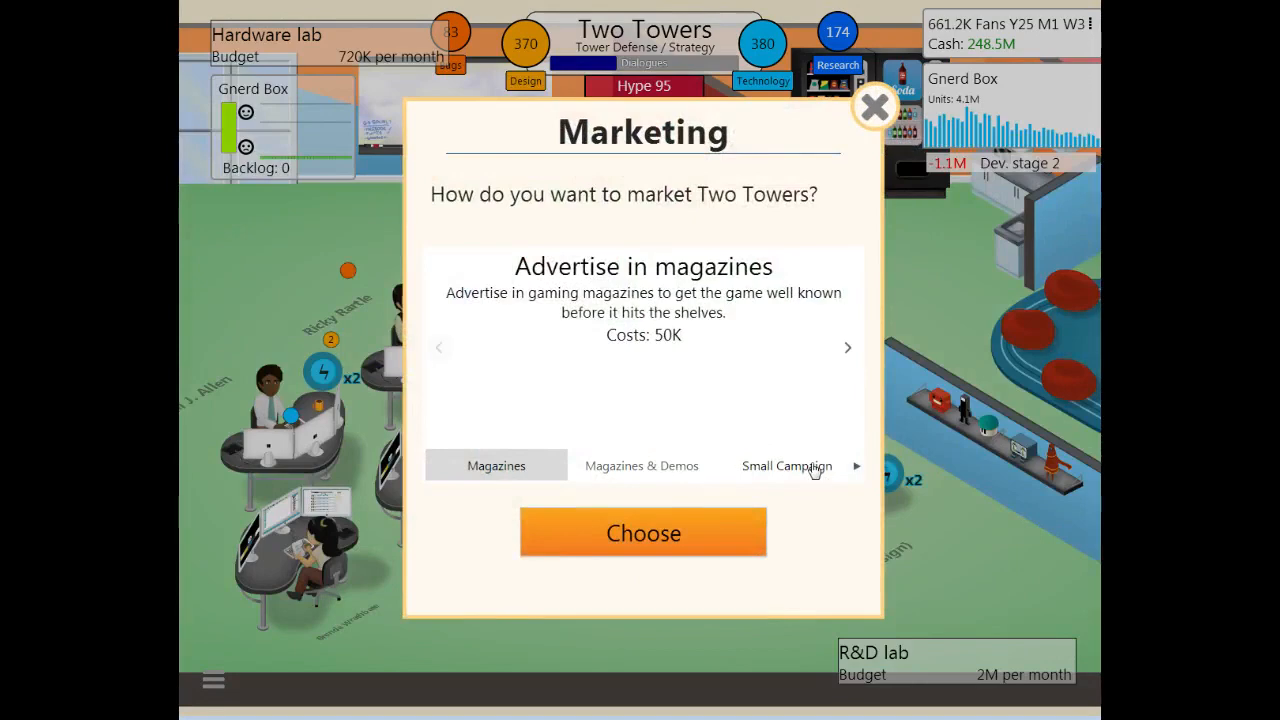
pyautogui.click(643, 533)
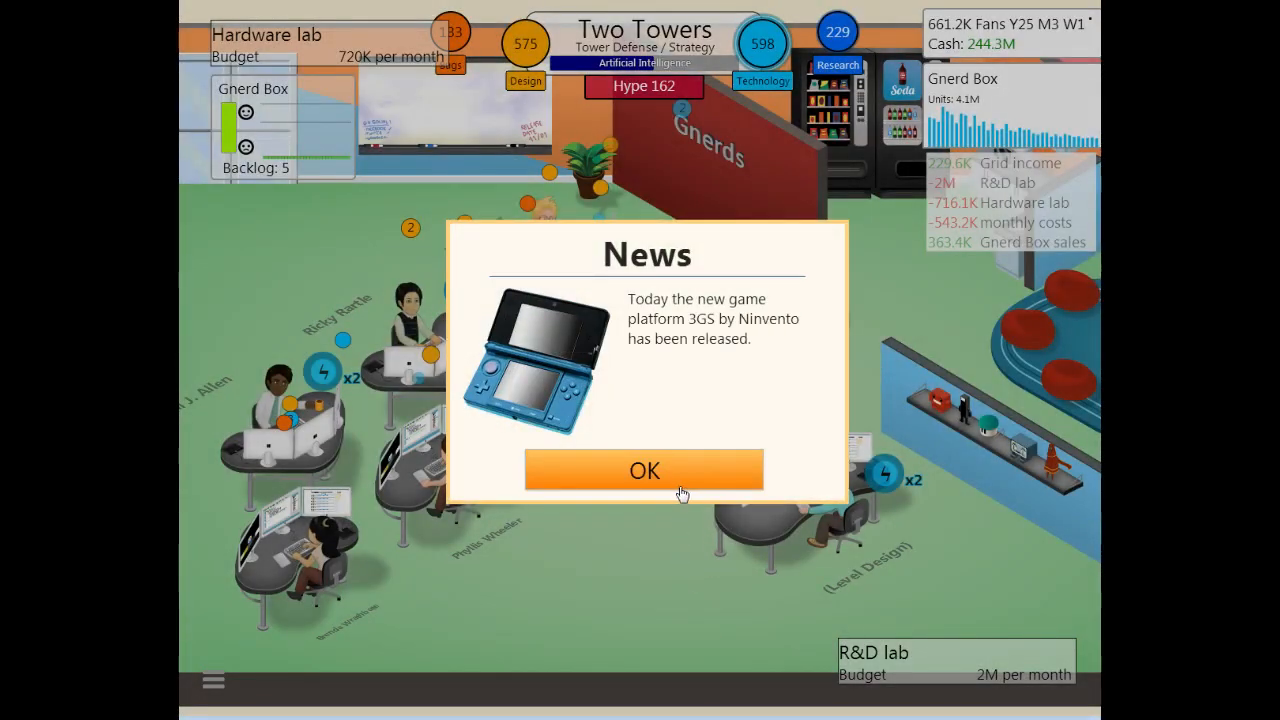
# Step: Dismiss the 3GS news and decline the exploding-barrel product placement offer
pyautogui.click(644, 470)
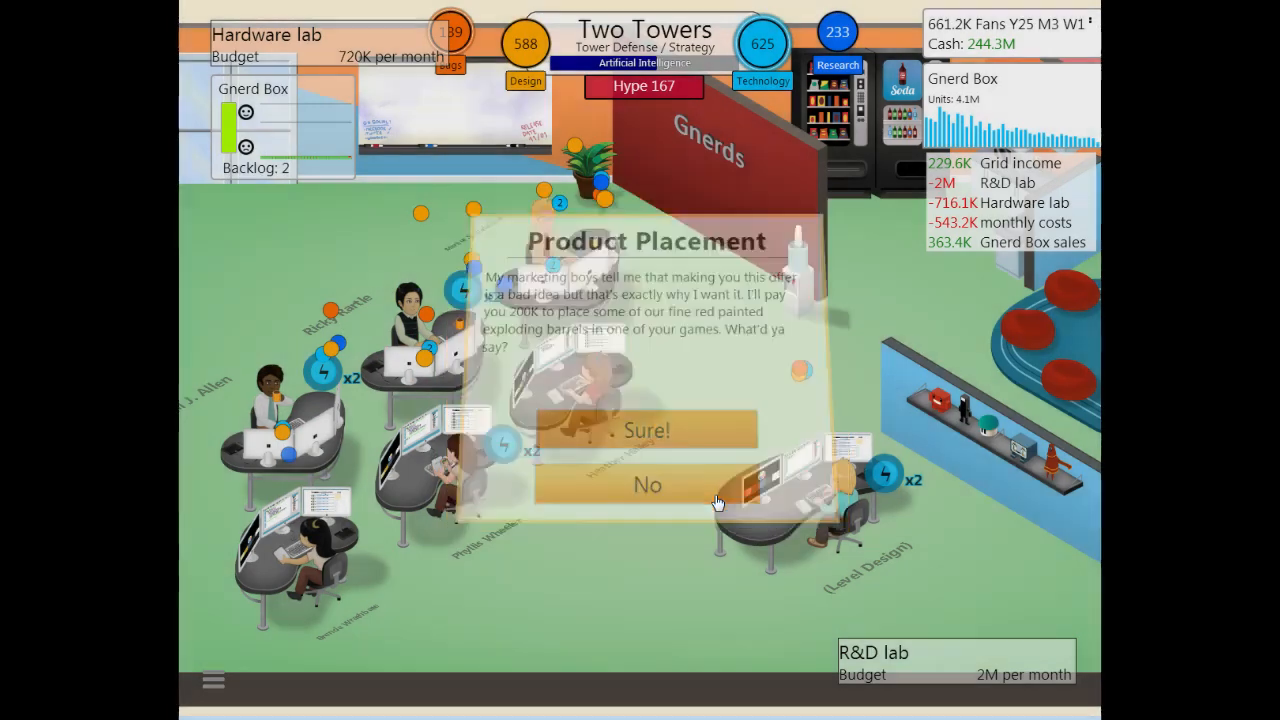
pyautogui.click(647, 484)
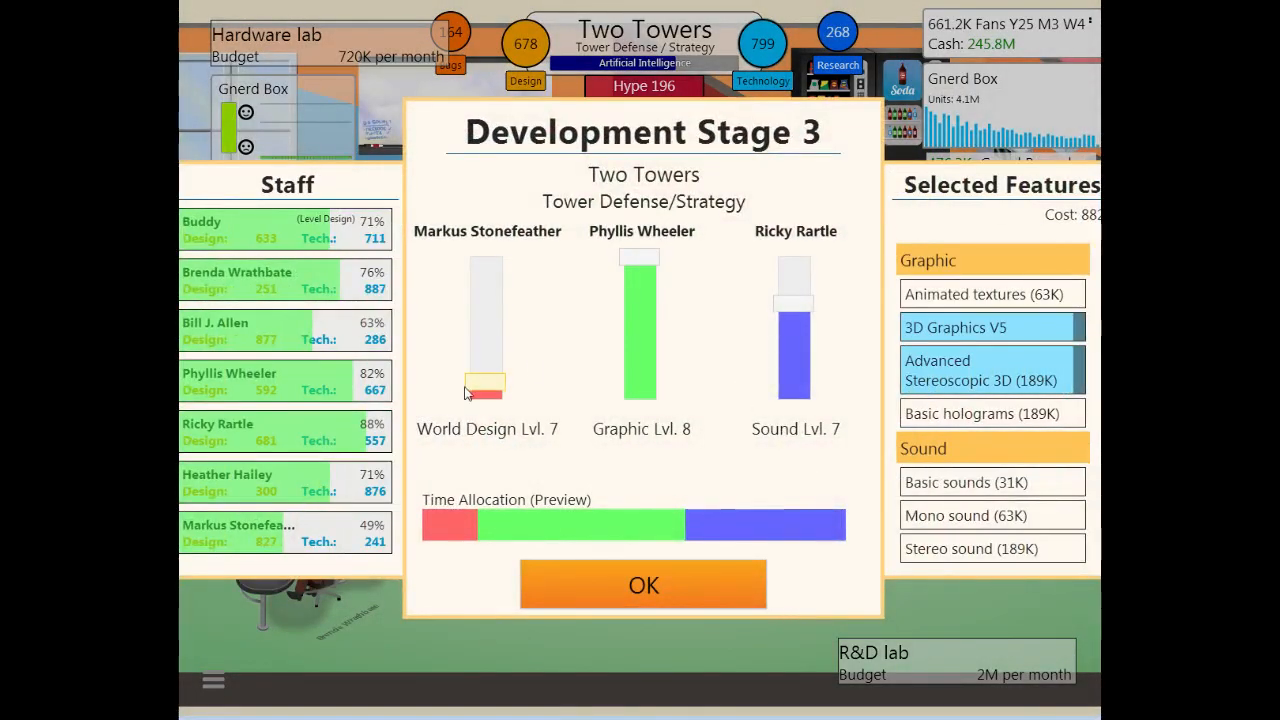
# Step: Raise World Design, cut Graphic time slightly, and confirm the Stage 3 plan
pyautogui.moveTo(485, 390); pyautogui.dragTo(485, 380)
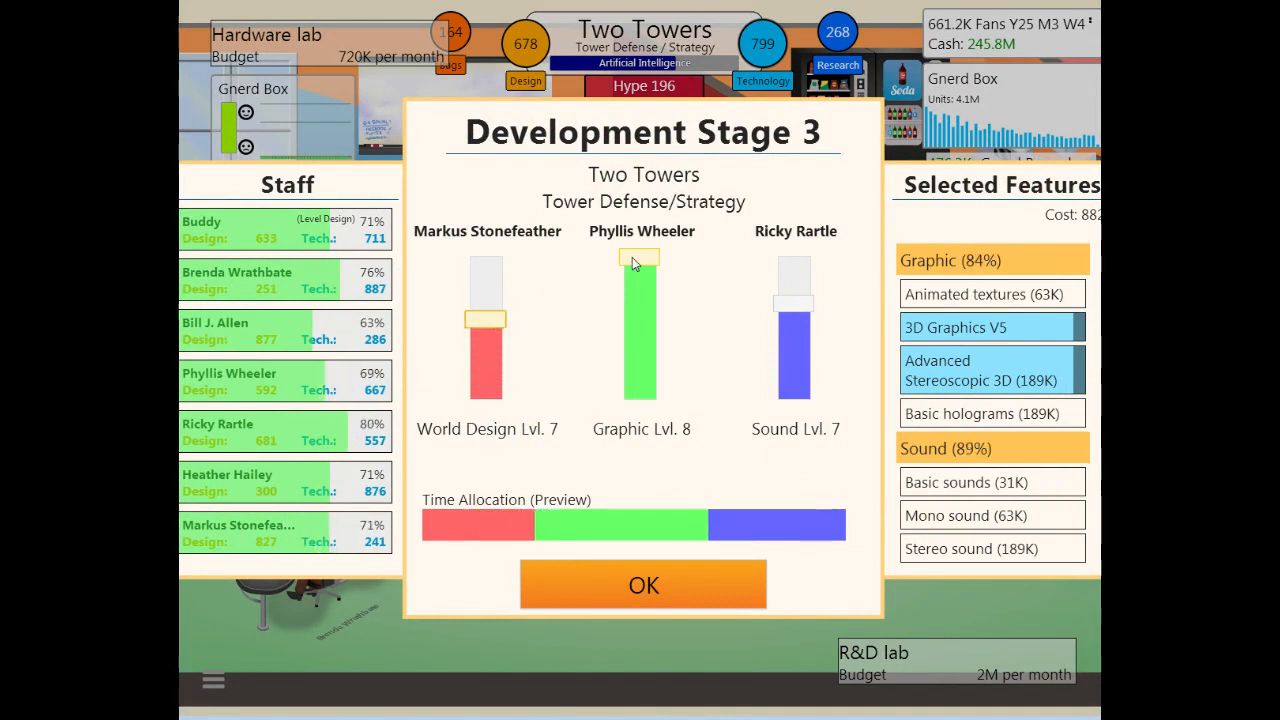
pyautogui.moveTo(638, 262); pyautogui.dragTo(638, 350)
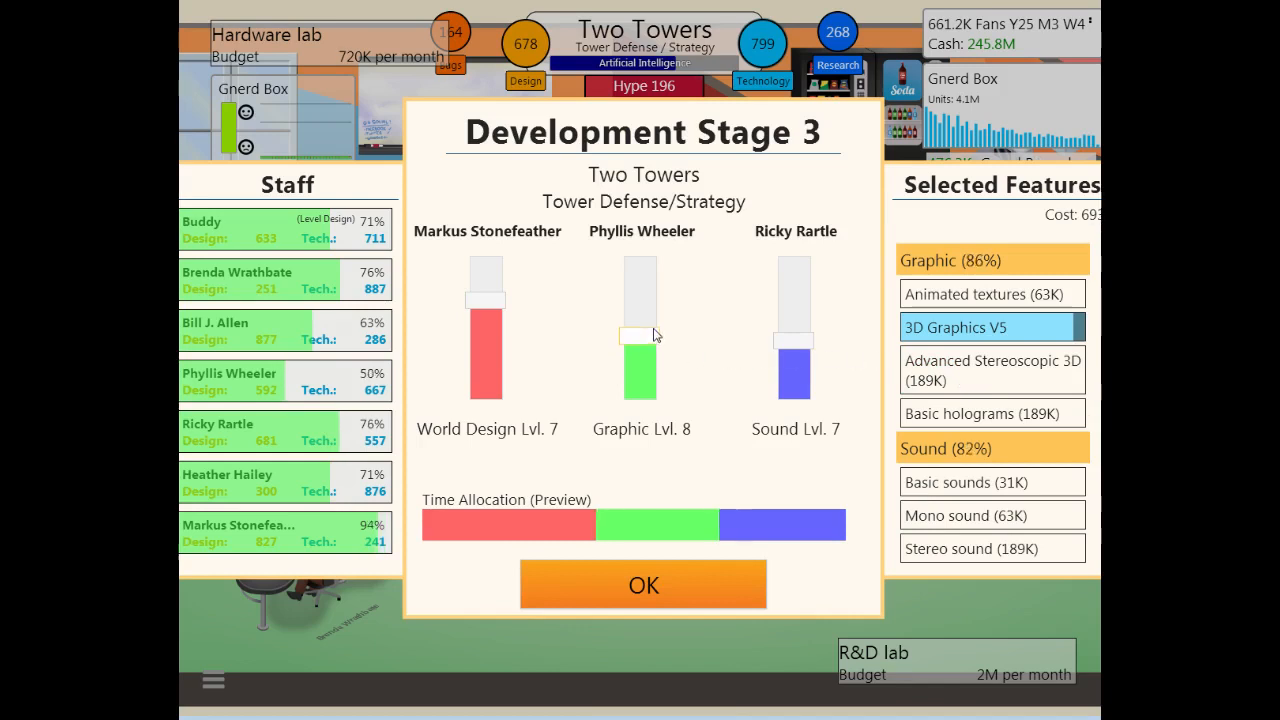
pyautogui.moveTo(640, 330); pyautogui.dragTo(640, 310)
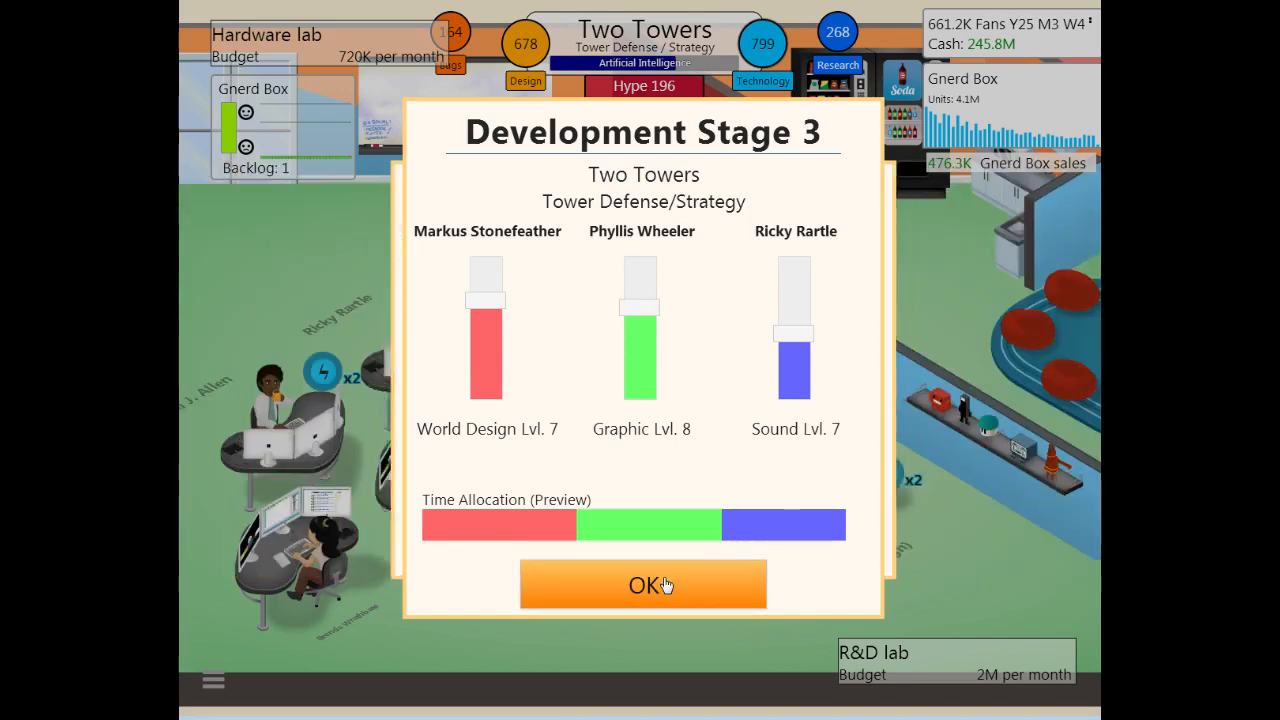
pyautogui.click(643, 585)
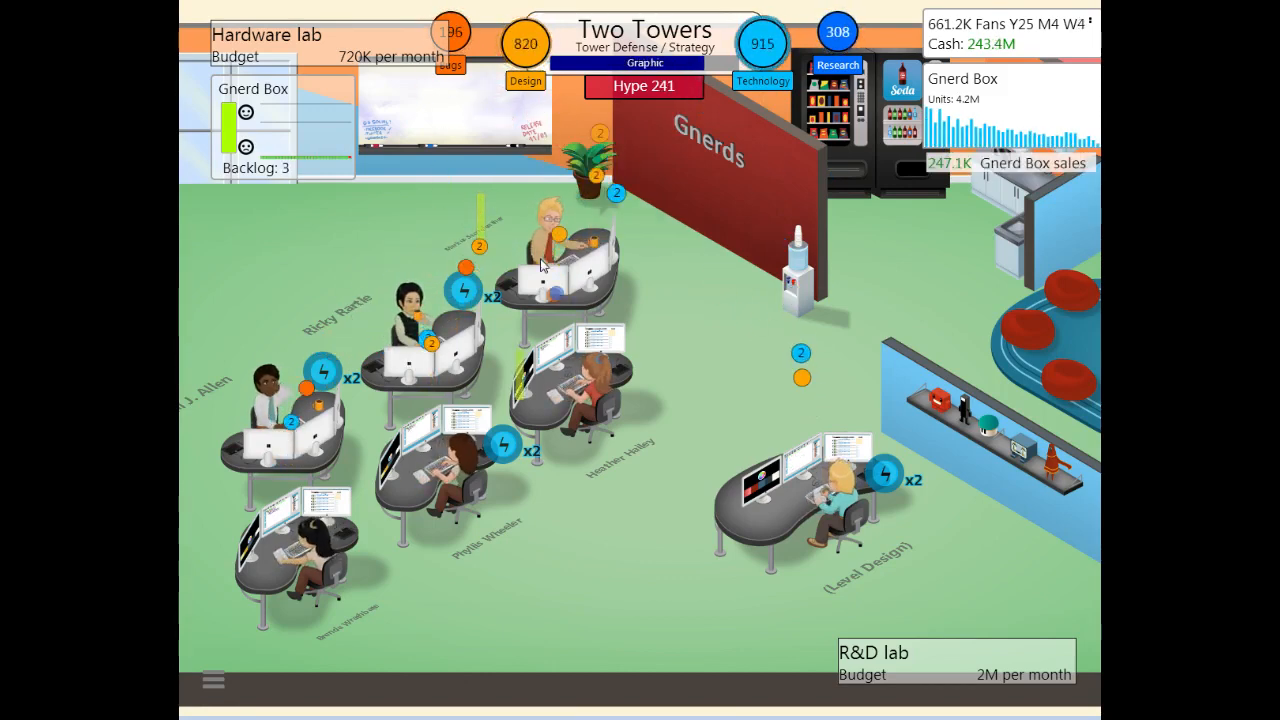
# Step: Buy a Black Bull for the staff and answer the game convention invitation
pyautogui.click(555, 240)
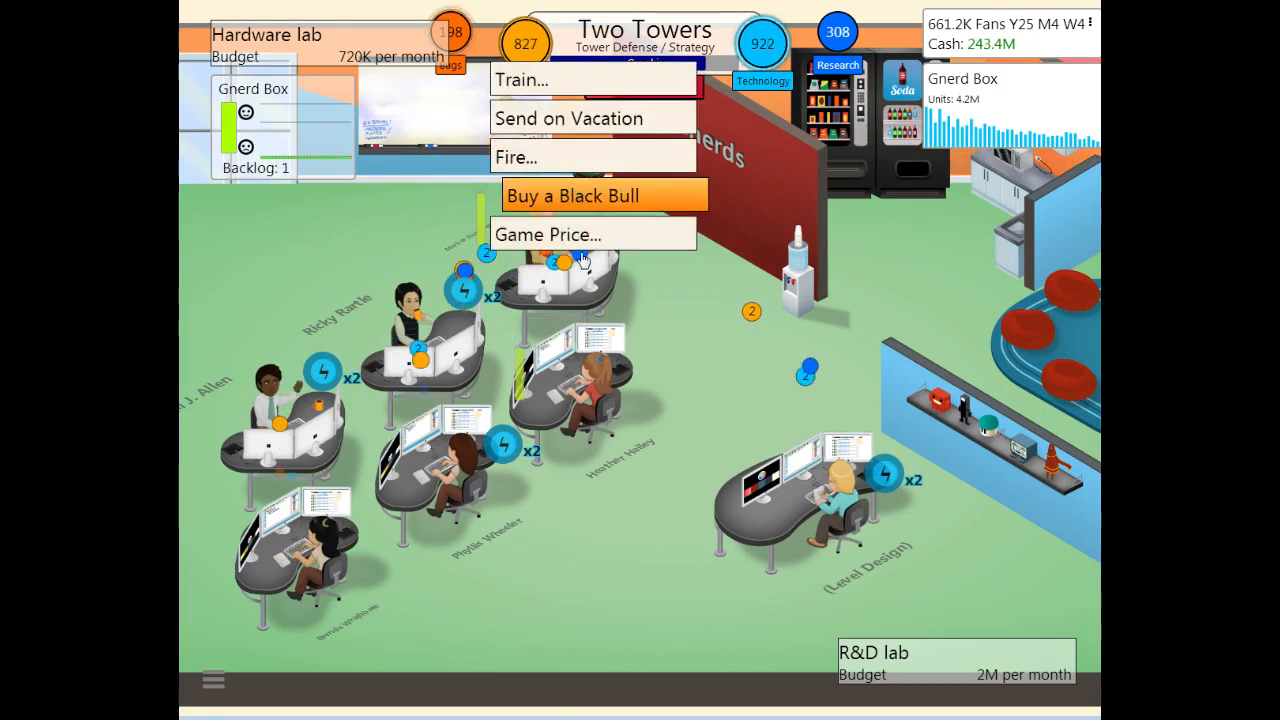
pyautogui.click(572, 195)
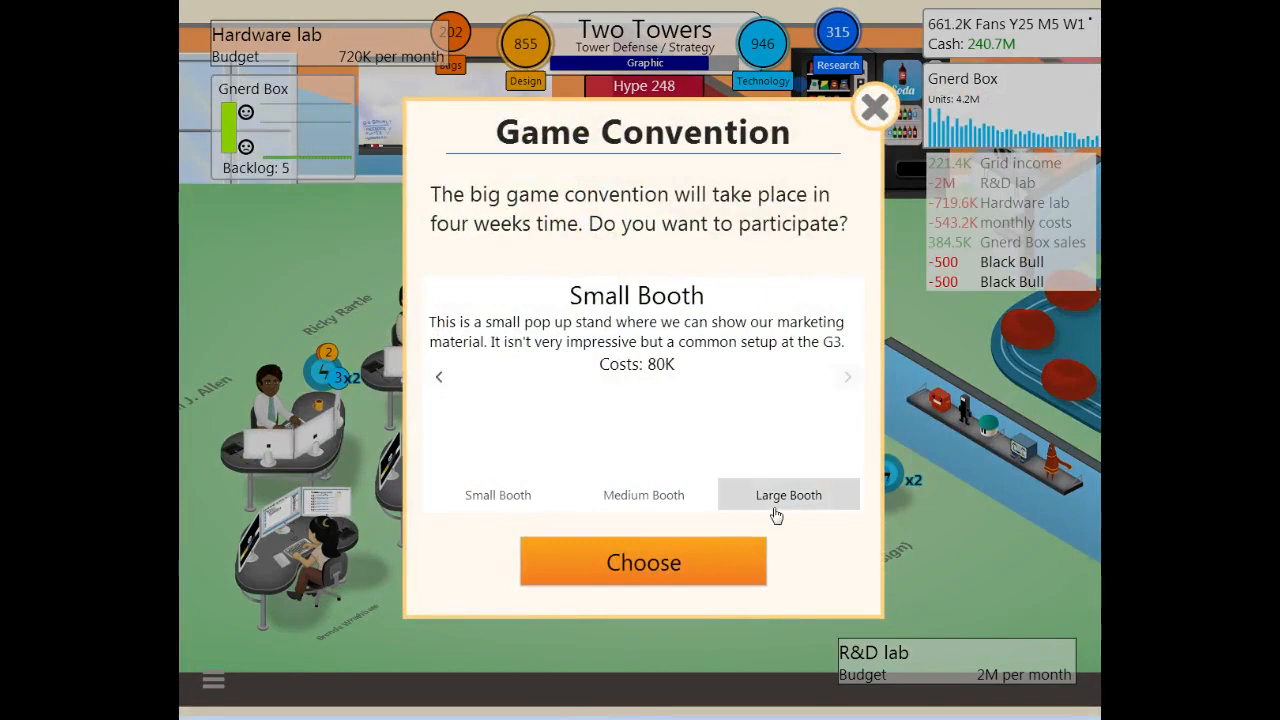
pyautogui.click(643, 561)
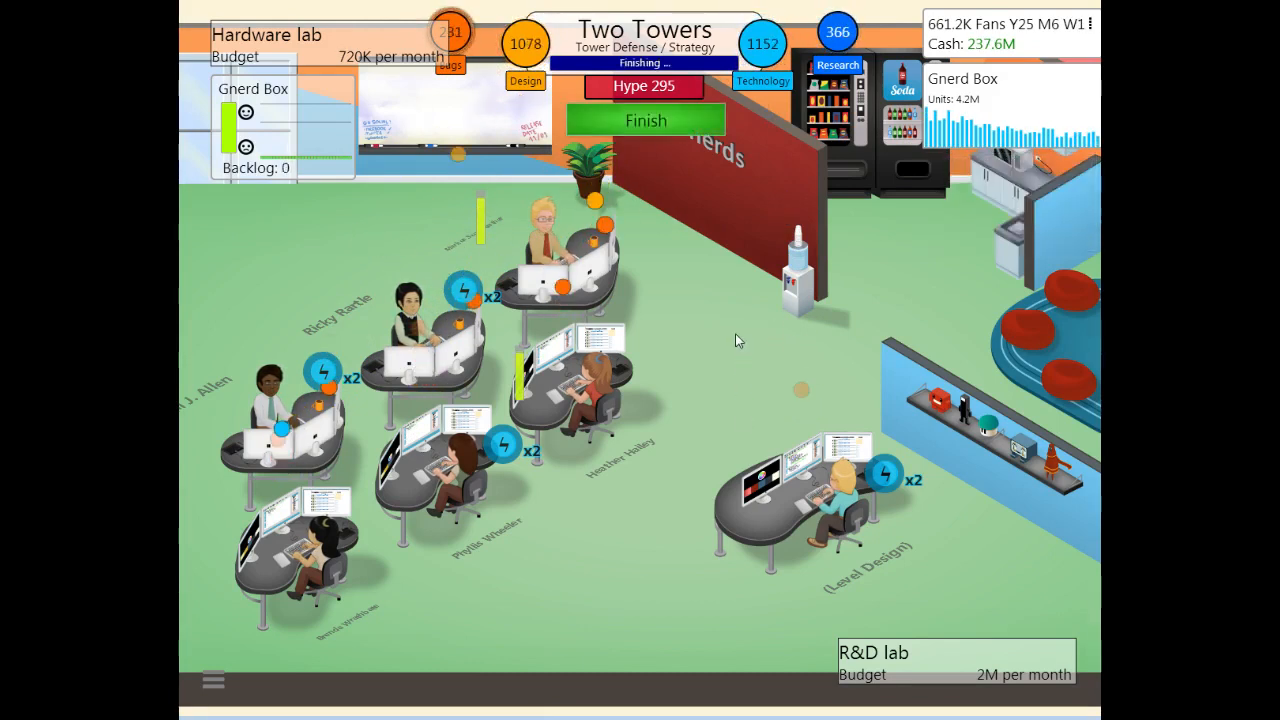
# Step: Page through the KickIT OYA console news and dismiss it
pyautogui.click(645, 120)
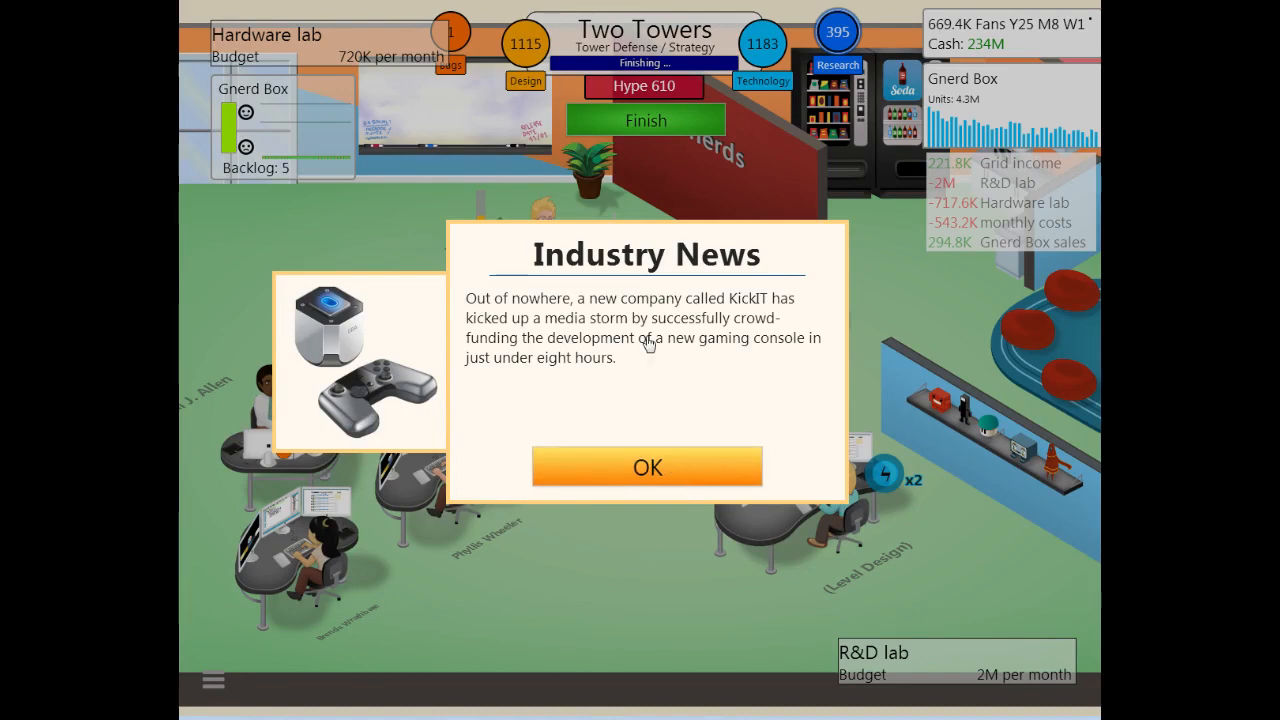
pyautogui.click(647, 467)
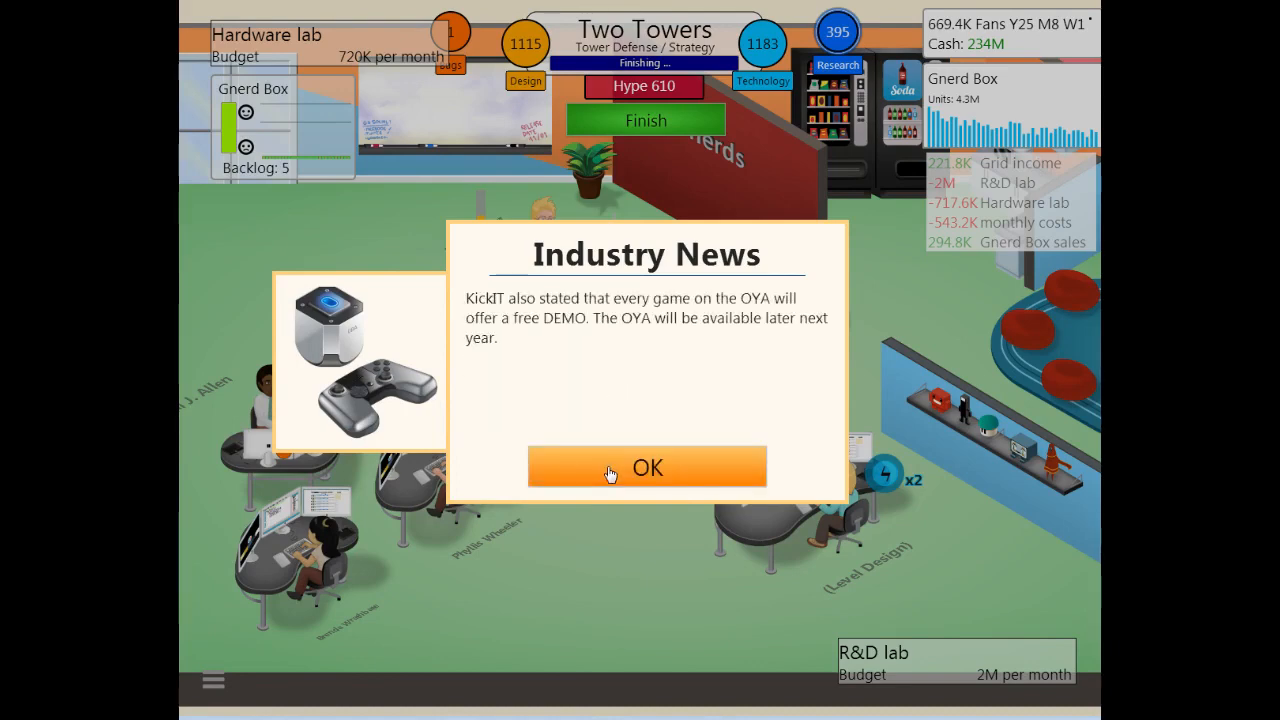
pyautogui.click(646, 467)
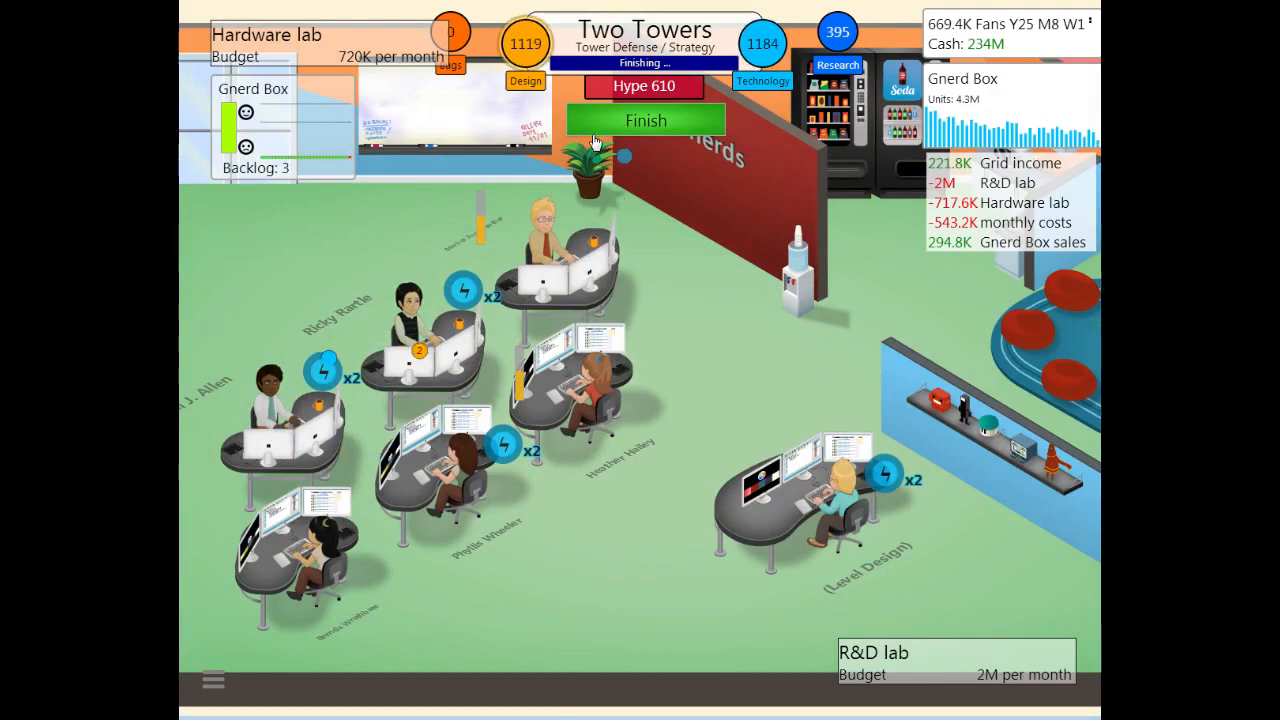
# Step: Finish Two Towers, setting Design 1121 and Technology 1187 records
pyautogui.click(645, 120)
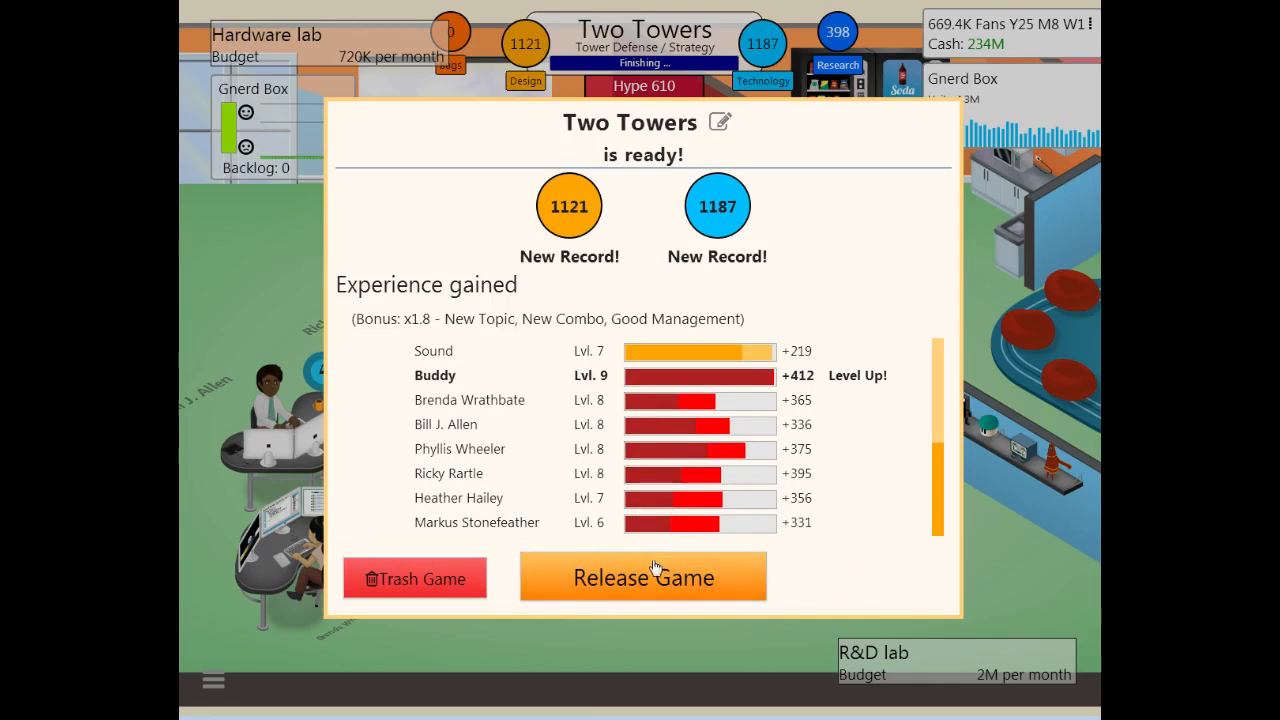
# Step: Release Two Towers and read its 8, 8, 8, 9 reviews
pyautogui.click(643, 577)
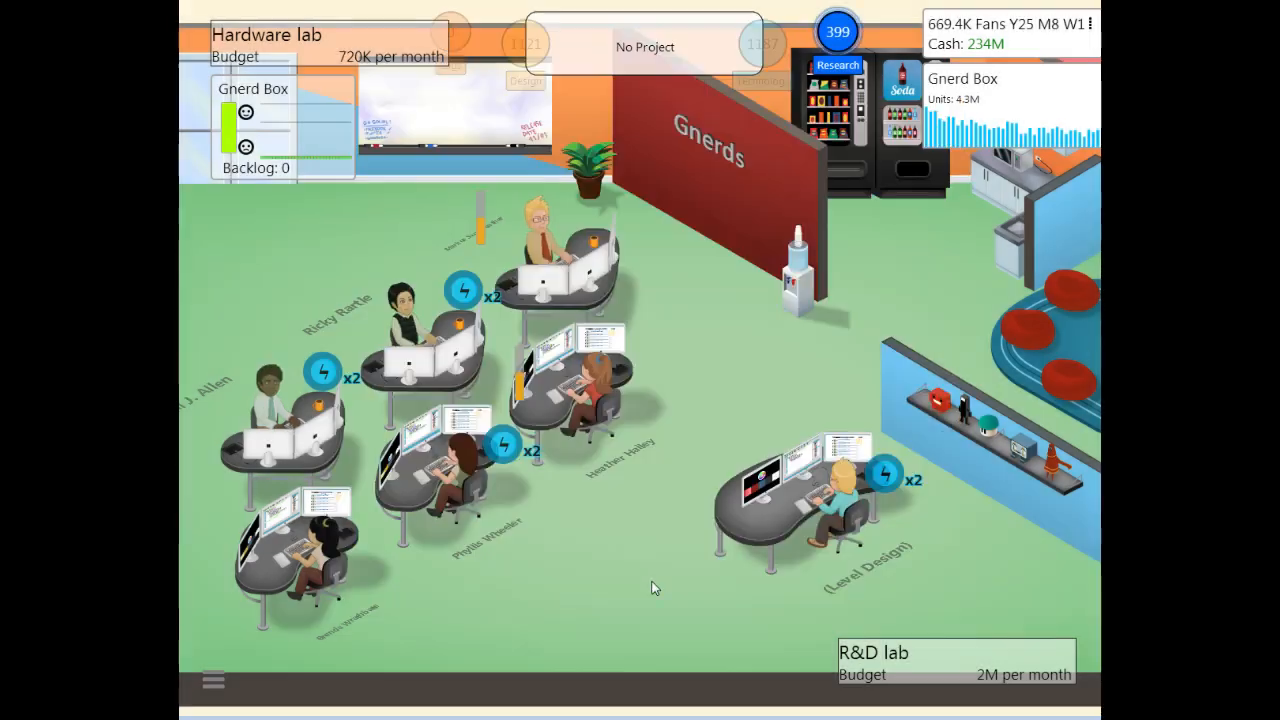
pyautogui.moveTo(867, 537)
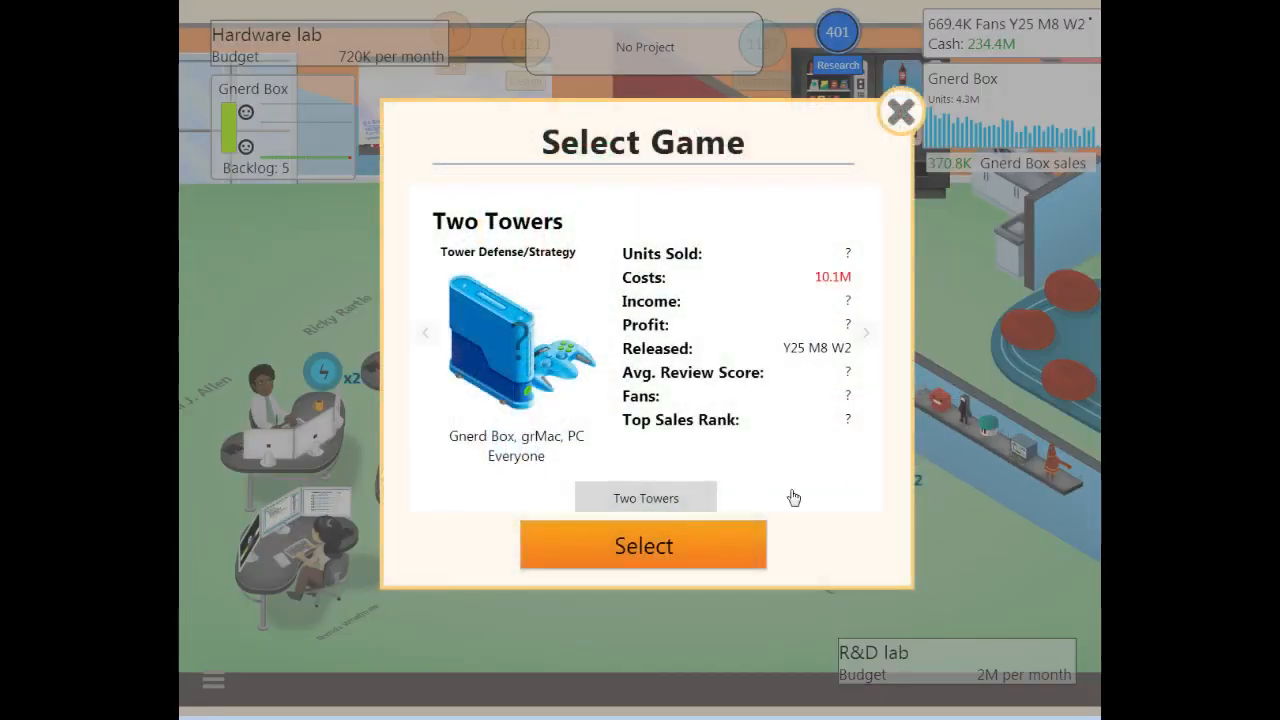
pyautogui.click(899, 111)
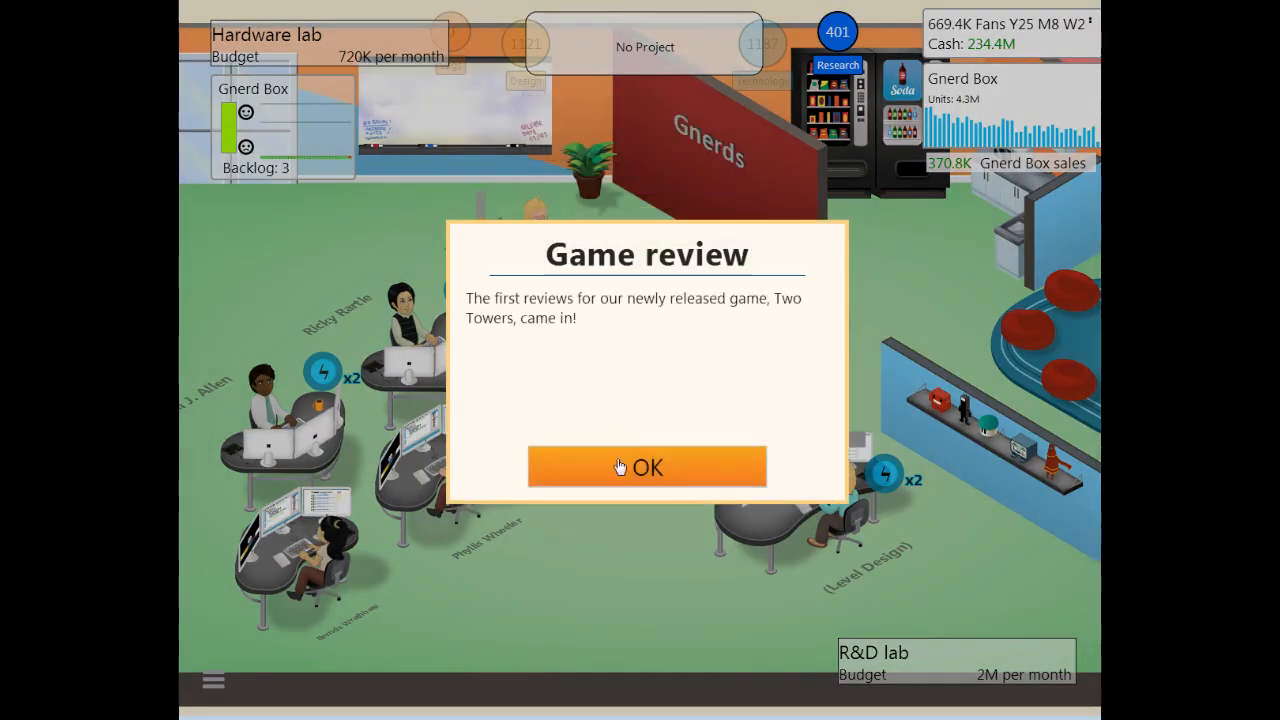
pyautogui.click(647, 467)
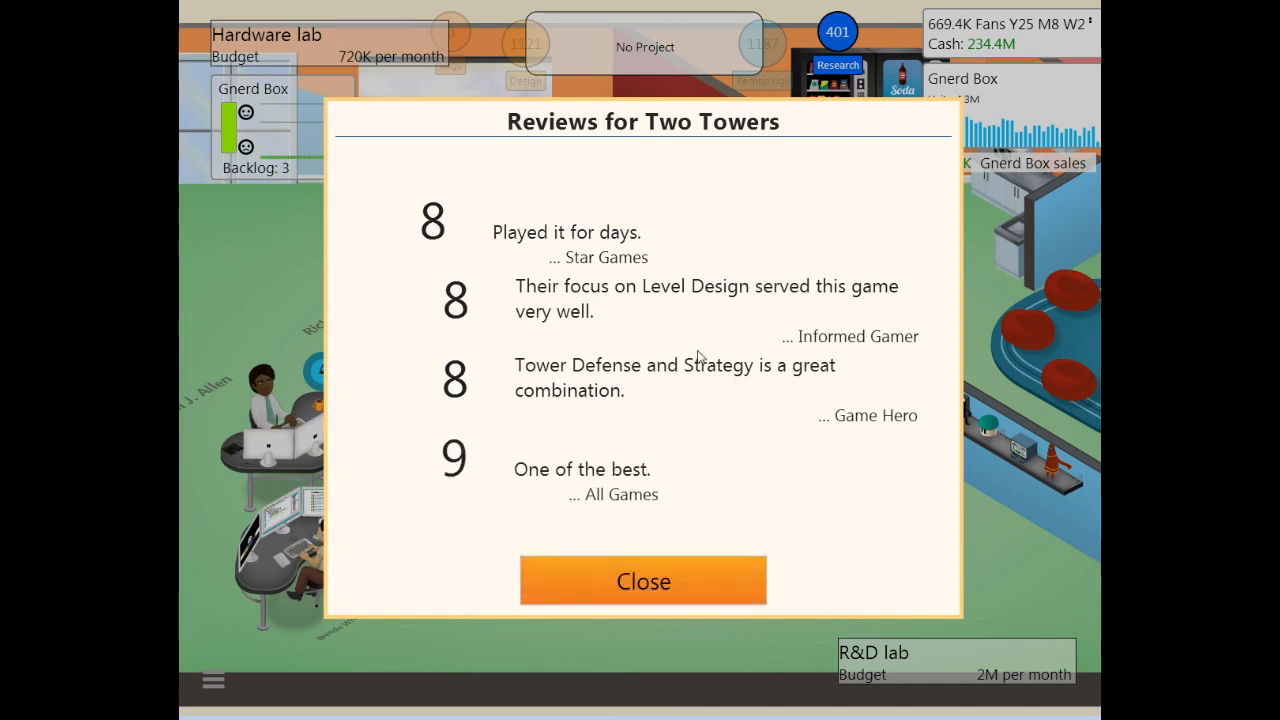
pyautogui.click(643, 581)
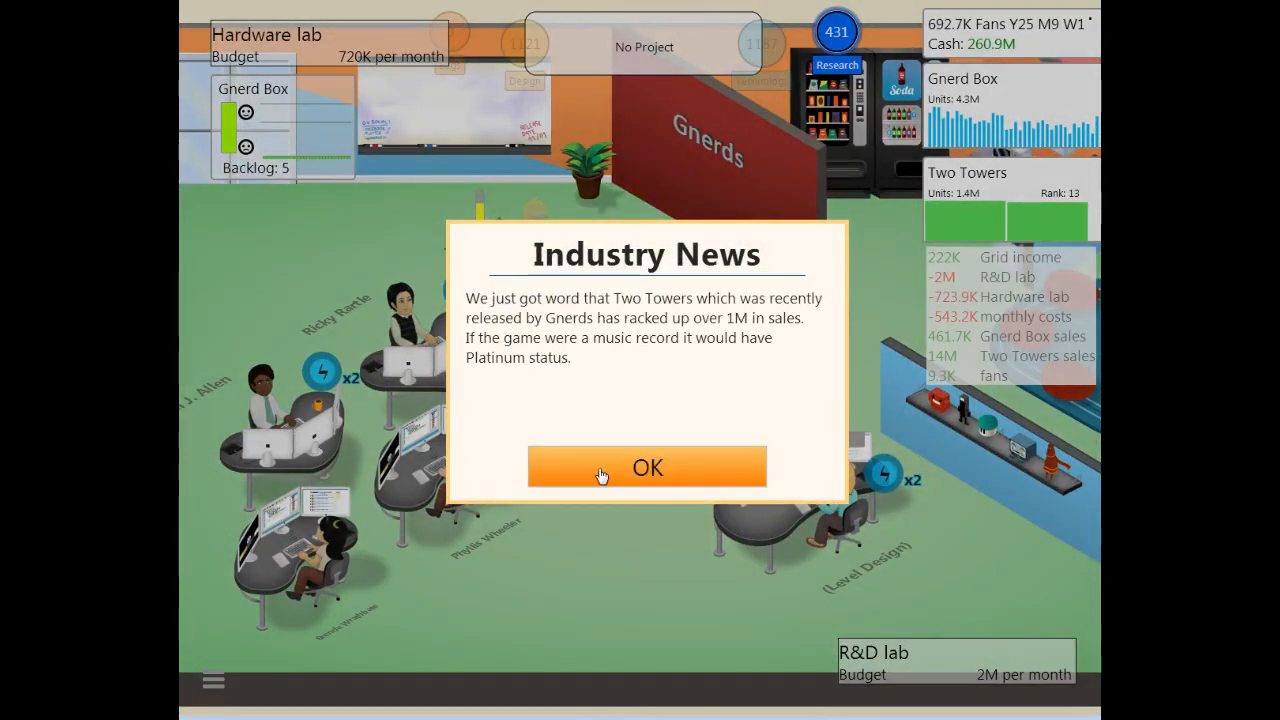
# Step: Dismiss the Two Towers sales milestone news and start Video playback research
pyautogui.click(646, 467)
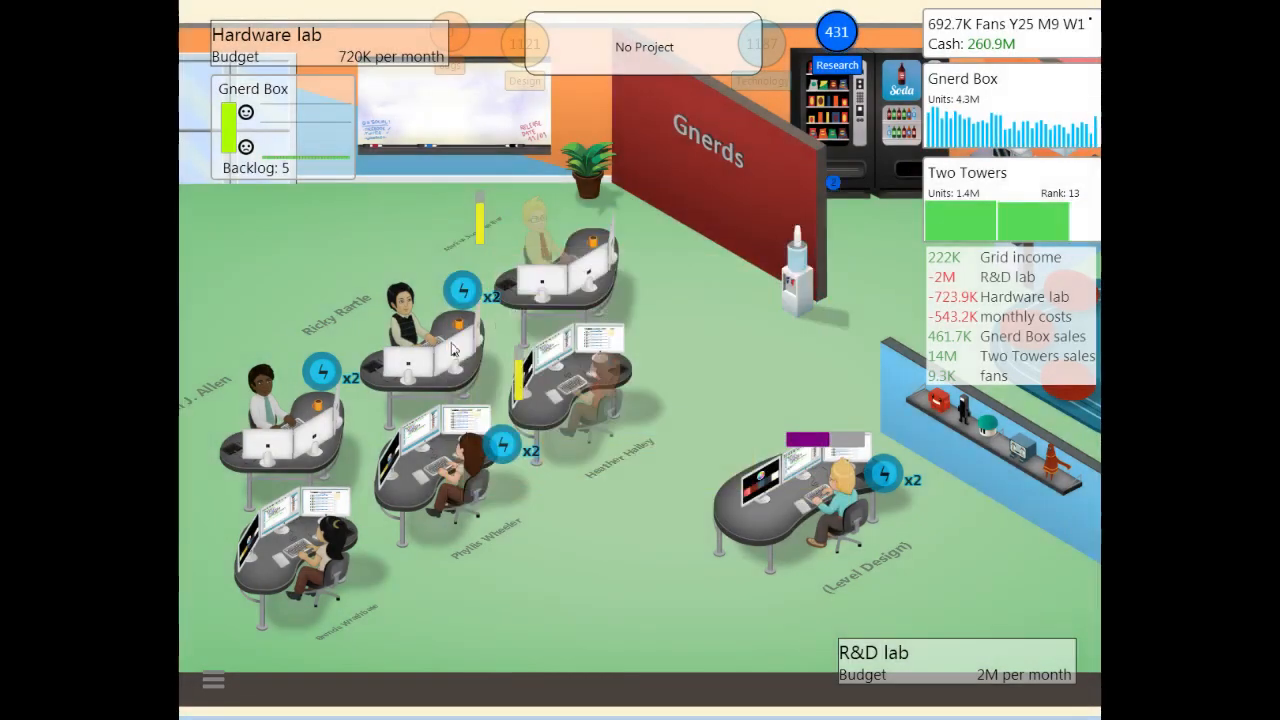
pyautogui.click(838, 65)
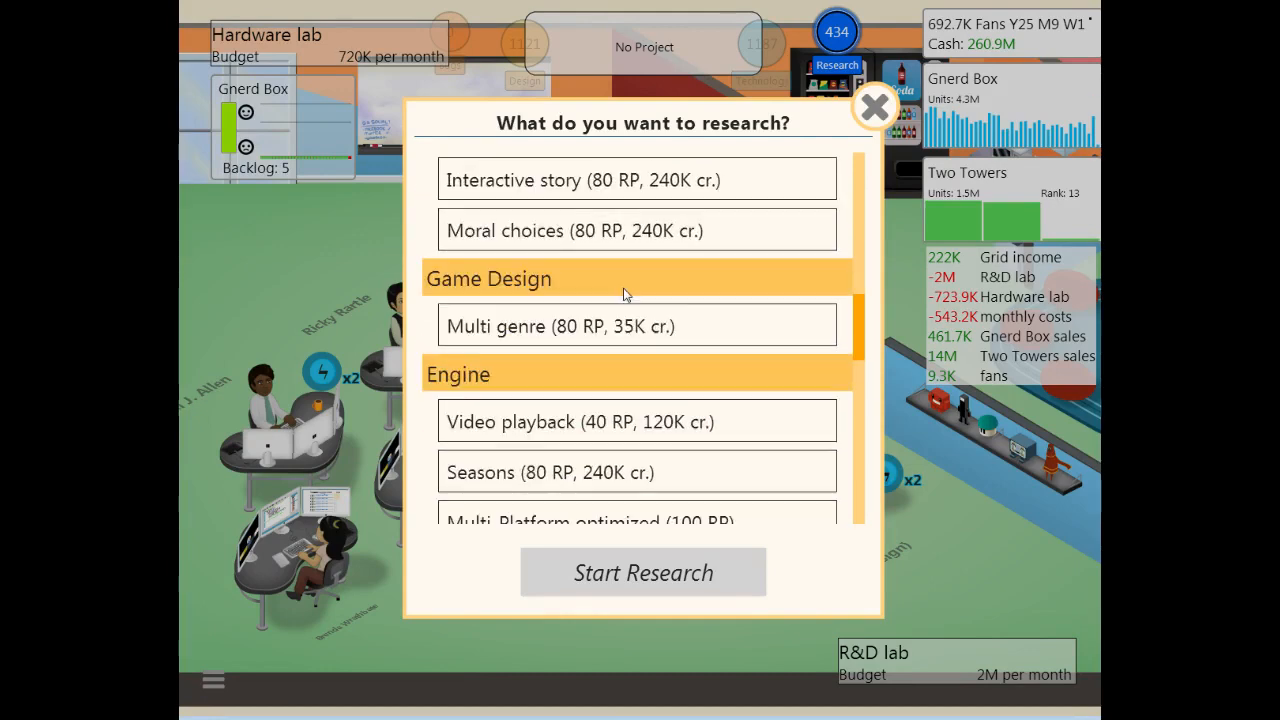
pyautogui.scroll(-3)
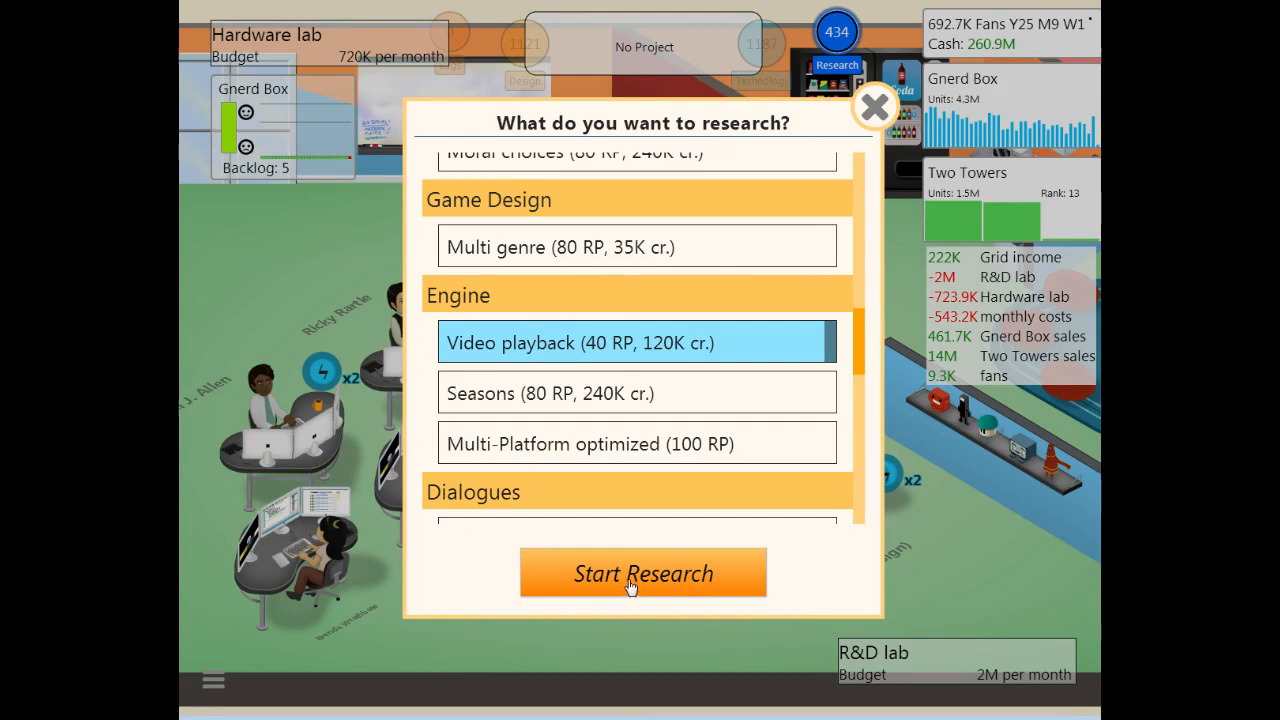
pyautogui.click(642, 573)
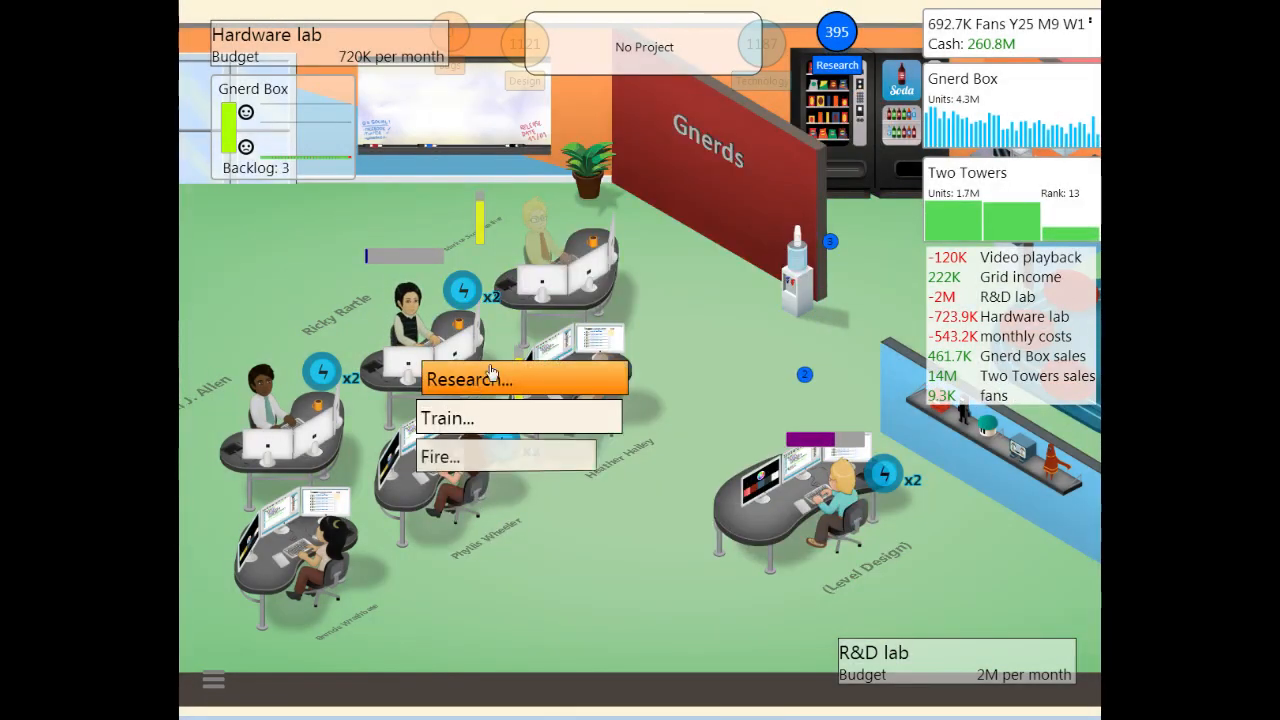
# Step: Research Realistic sound and No loading screens for other staff members
pyautogui.click(490, 378)
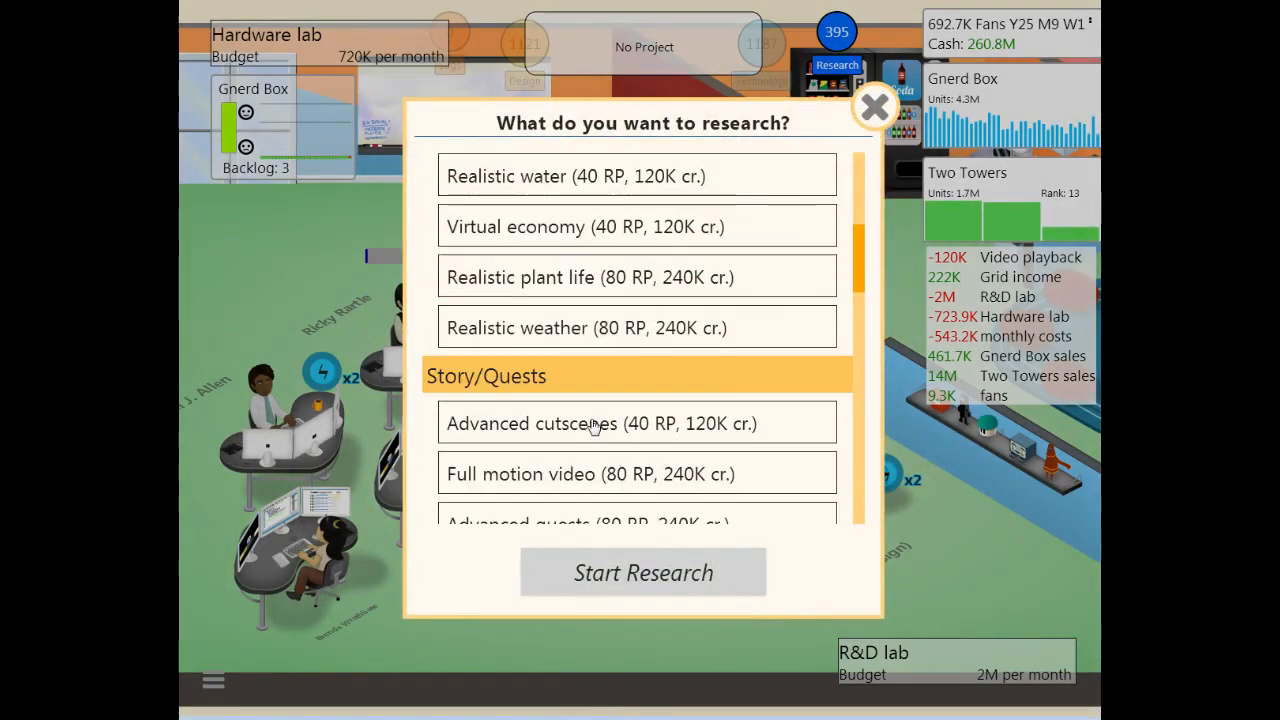
pyautogui.scroll(-3)
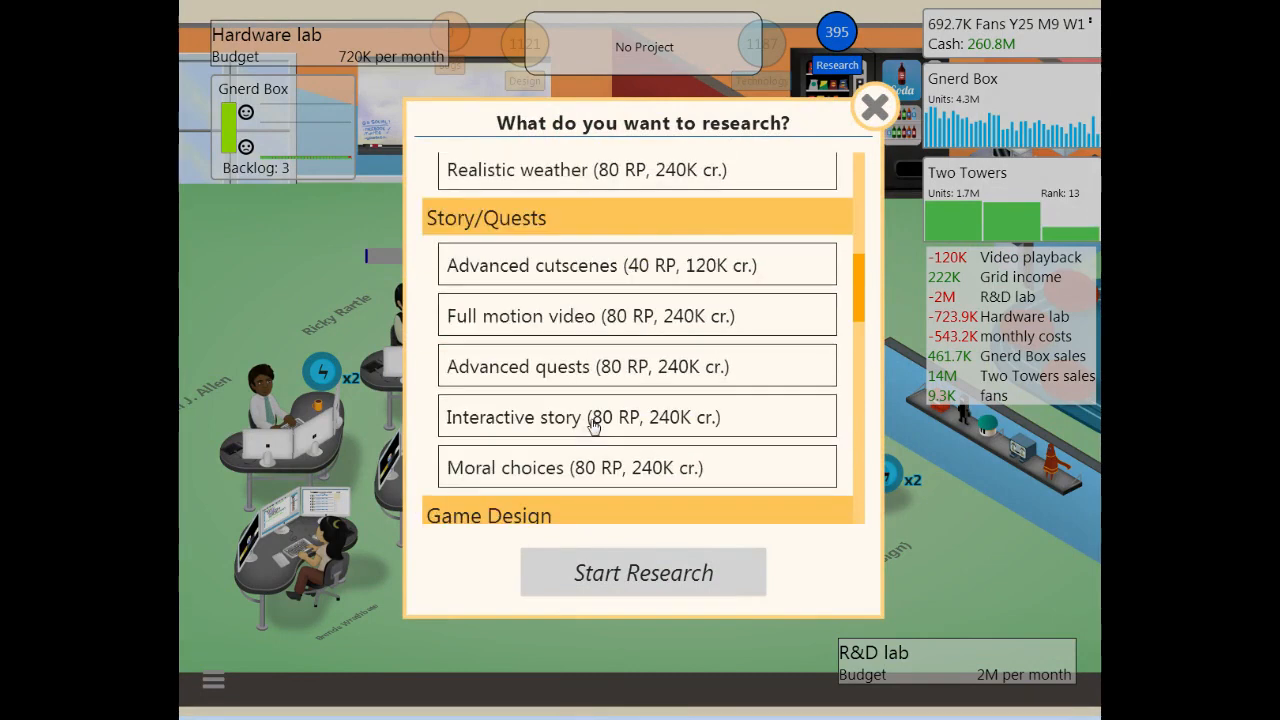
pyautogui.scroll(-3)
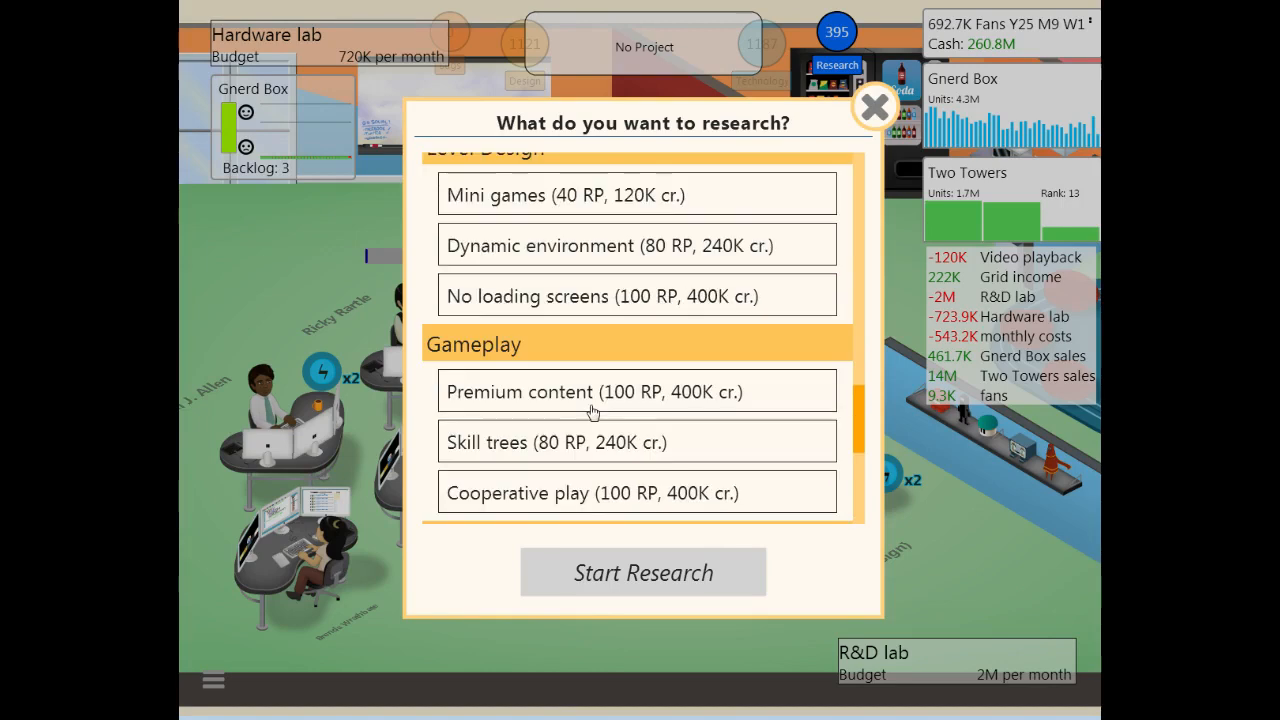
pyautogui.scroll(-3)
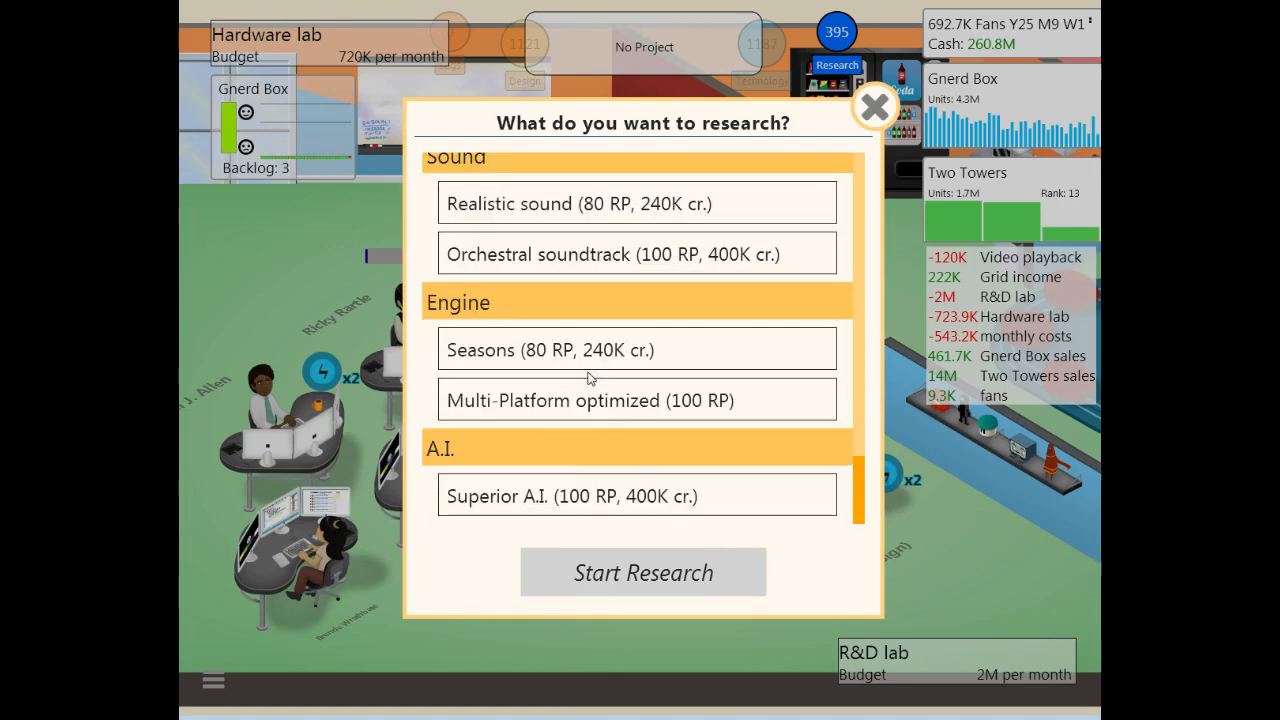
pyautogui.scroll(-3)
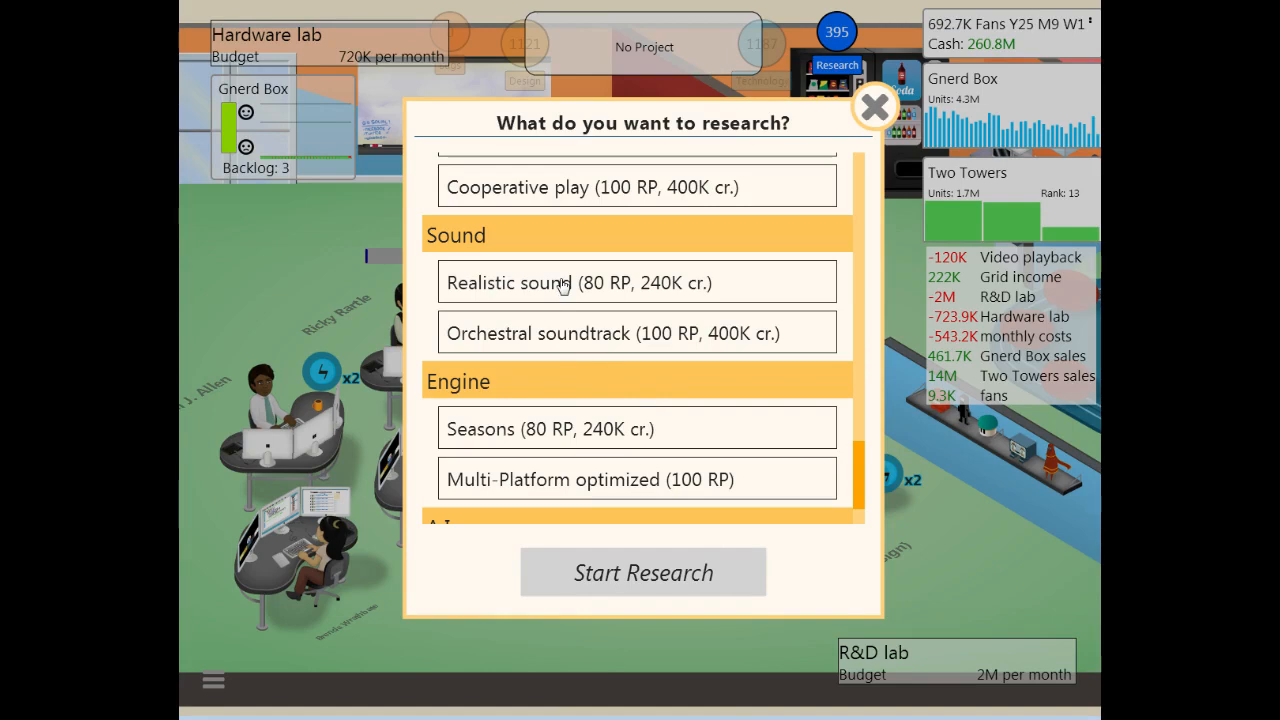
pyautogui.click(873, 107)
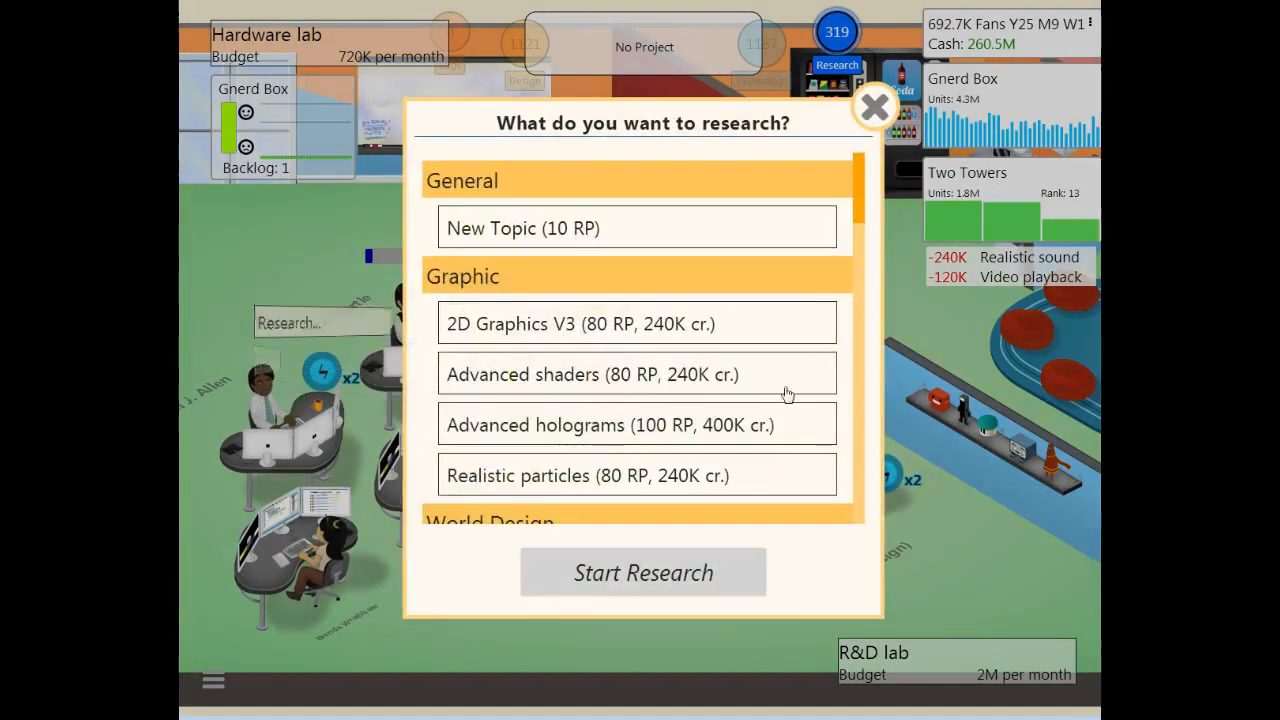
pyautogui.scroll(-3)
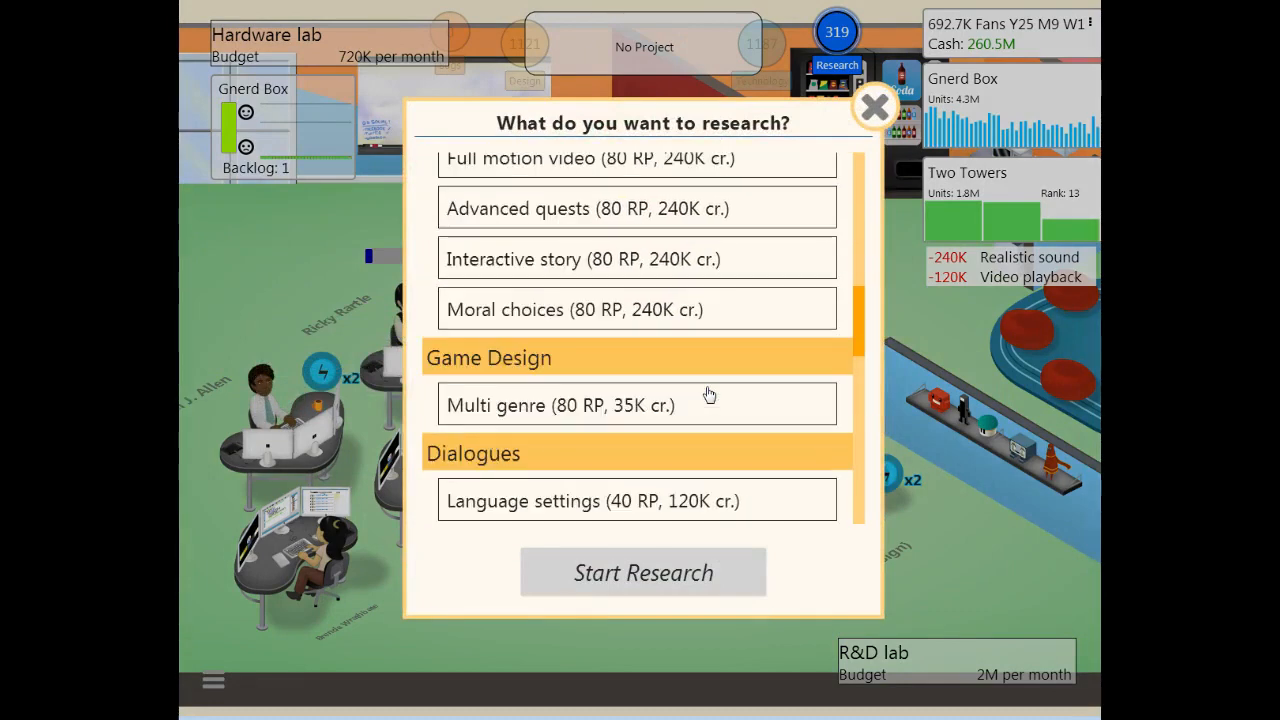
pyautogui.scroll(-3)
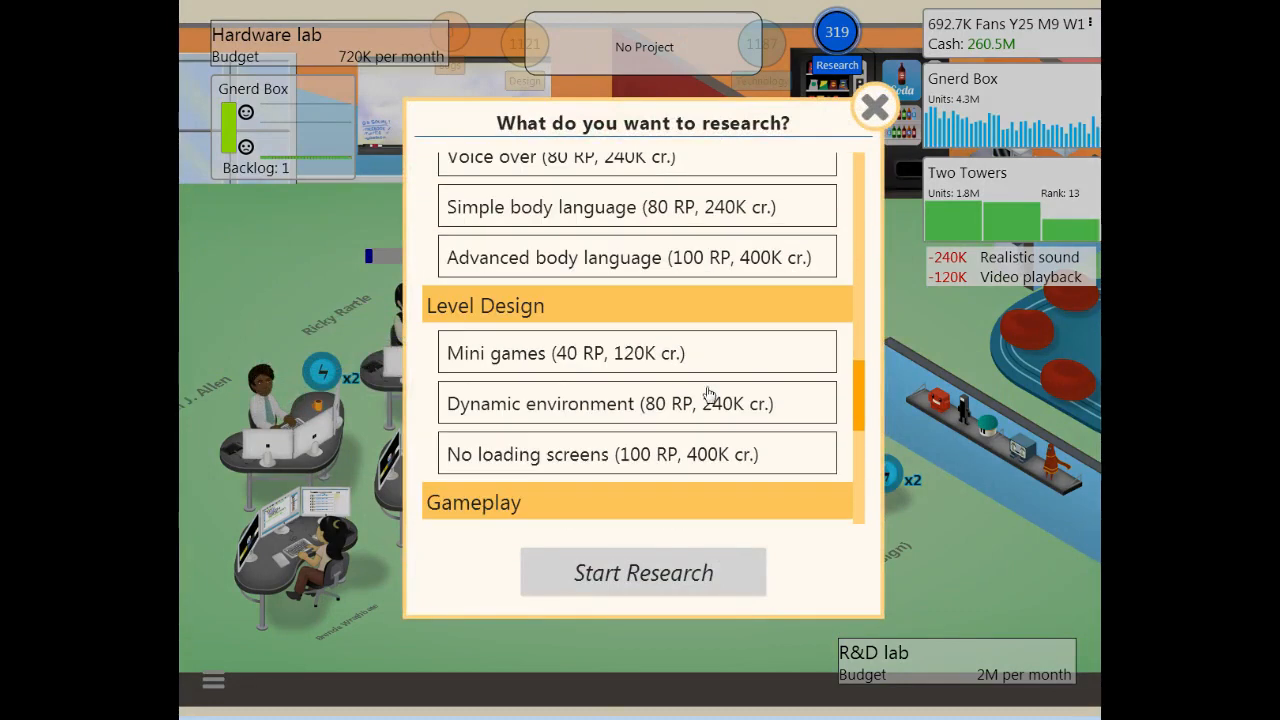
pyautogui.click(637, 453)
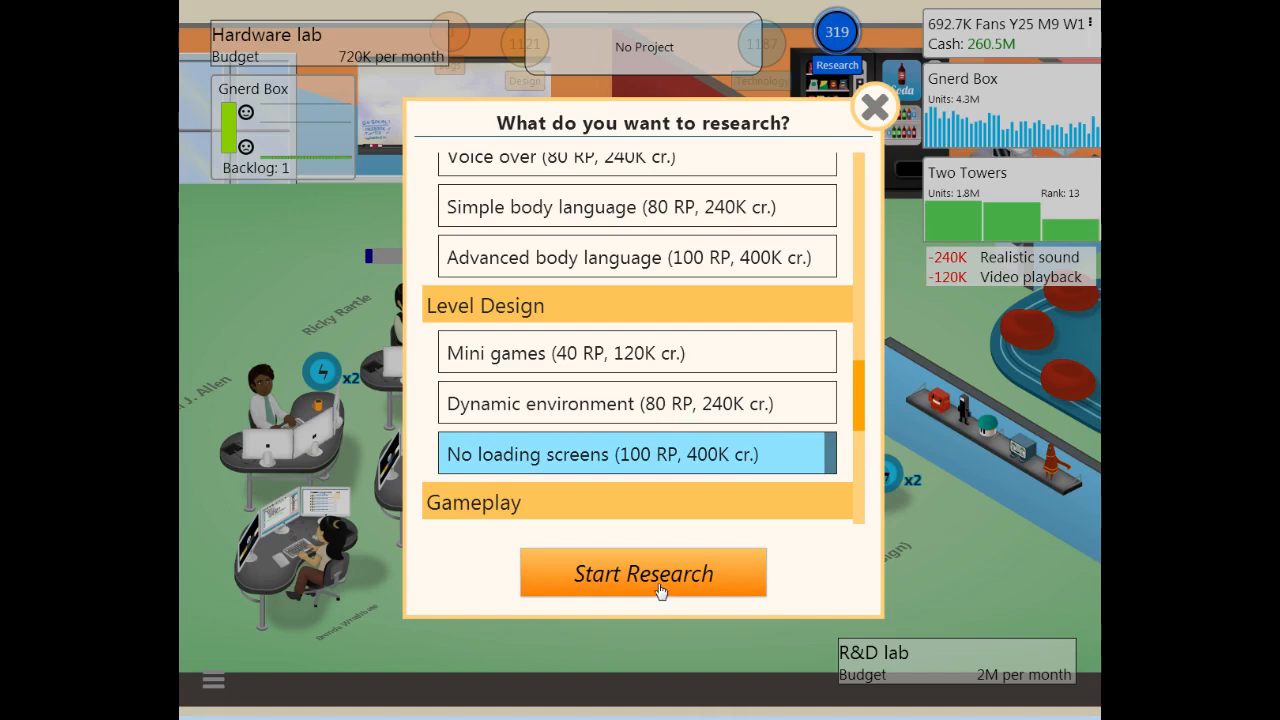
pyautogui.click(642, 573)
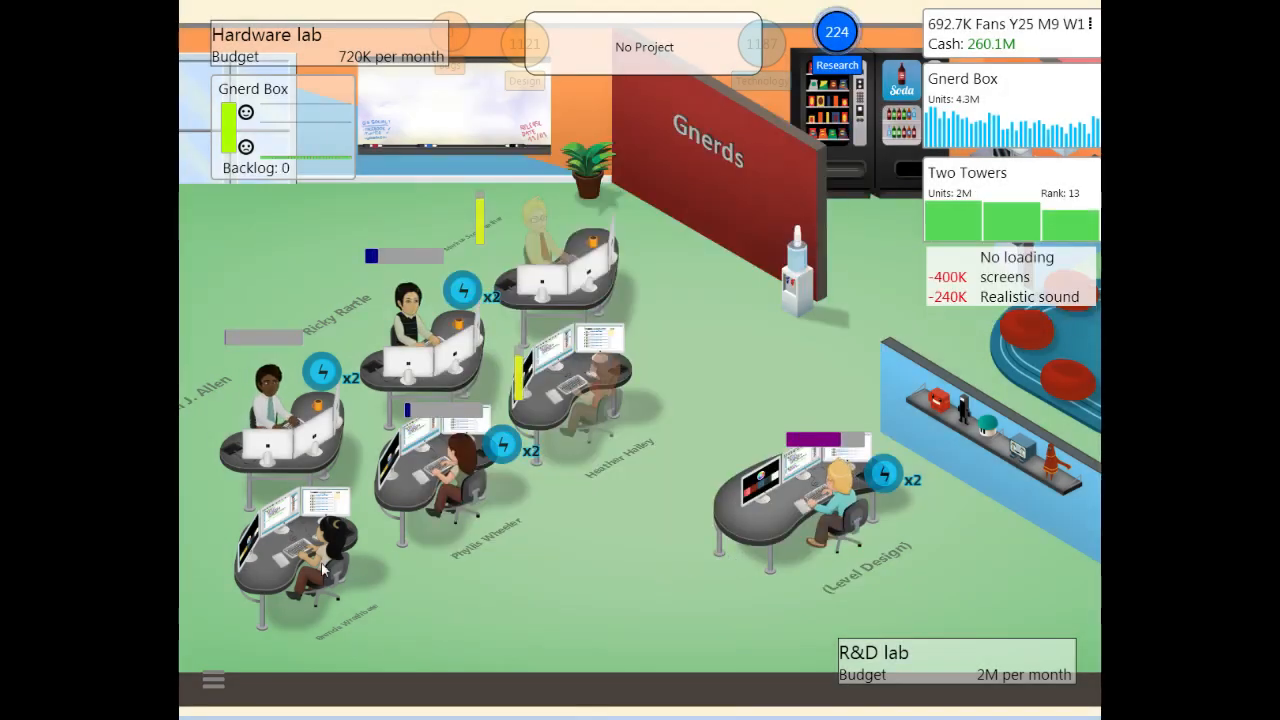
# Step: Reopen the research topics and scroll down to Story/Quests' Moral choices
pyautogui.click(837, 65)
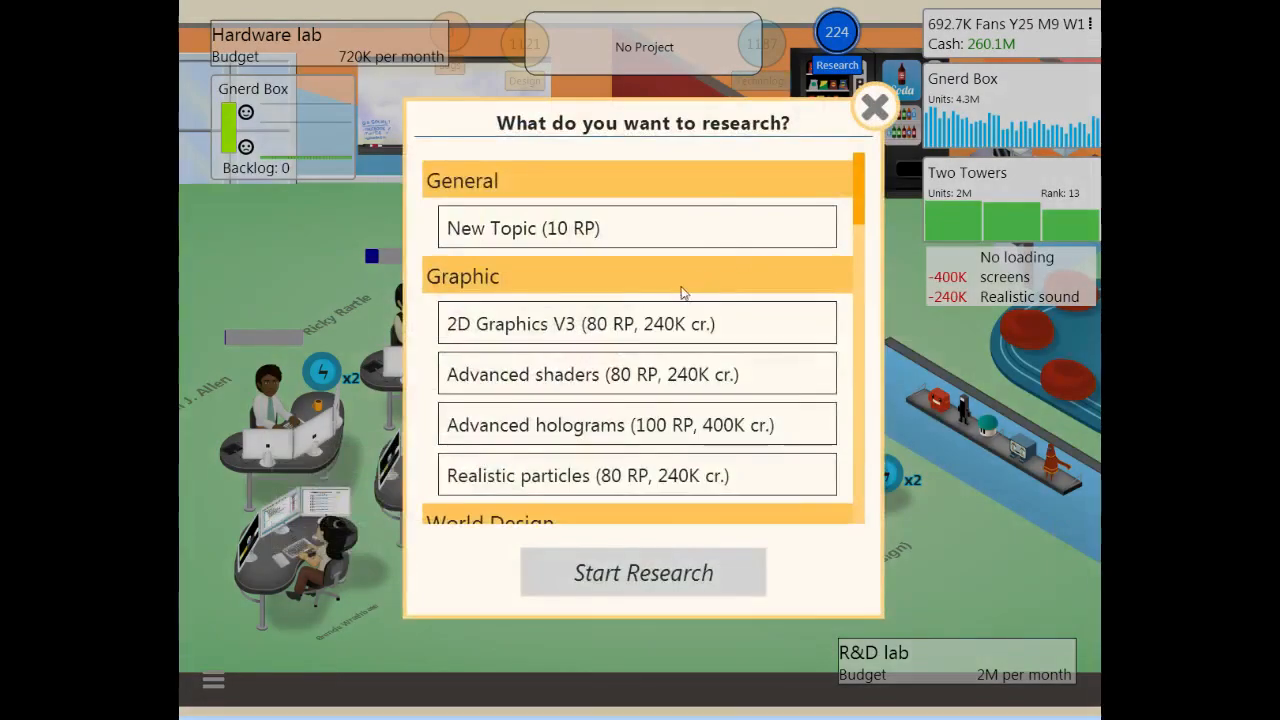
pyautogui.scroll(-3)
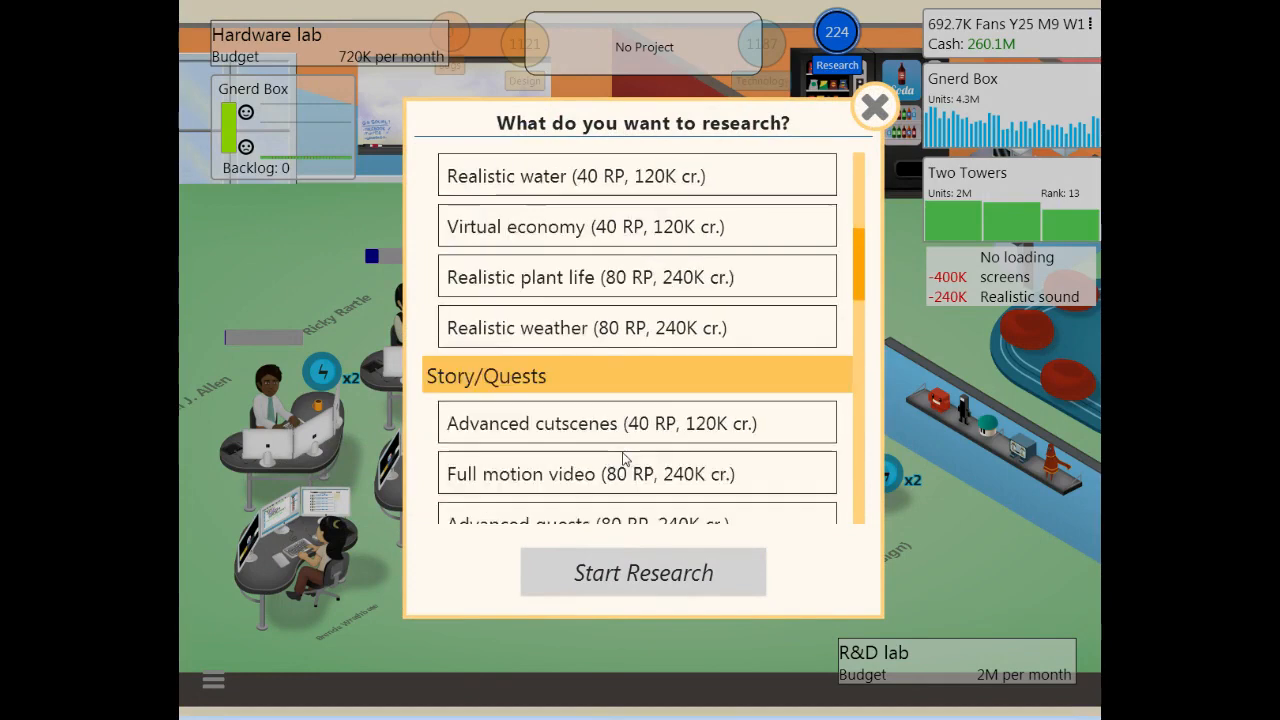
pyautogui.scroll(-3)
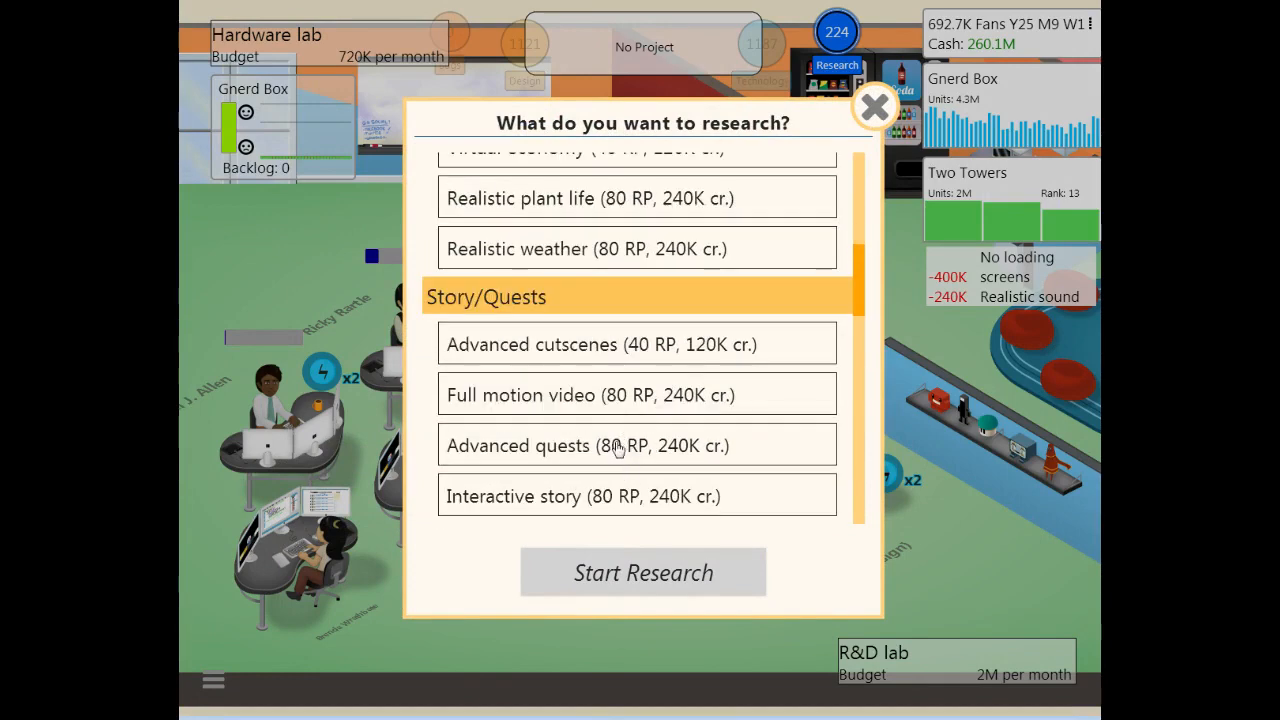
pyautogui.scroll(-3)
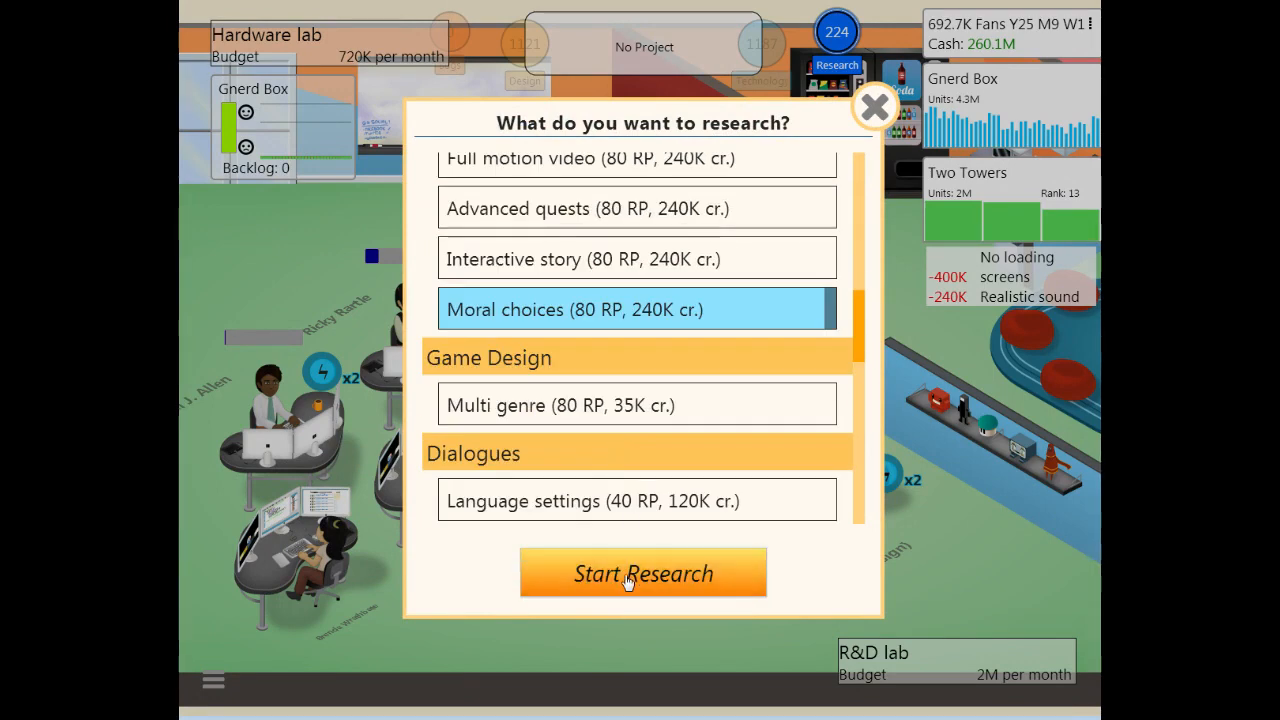
# Step: Begin Moral choices research and close the Two Towers game report
pyautogui.click(642, 573)
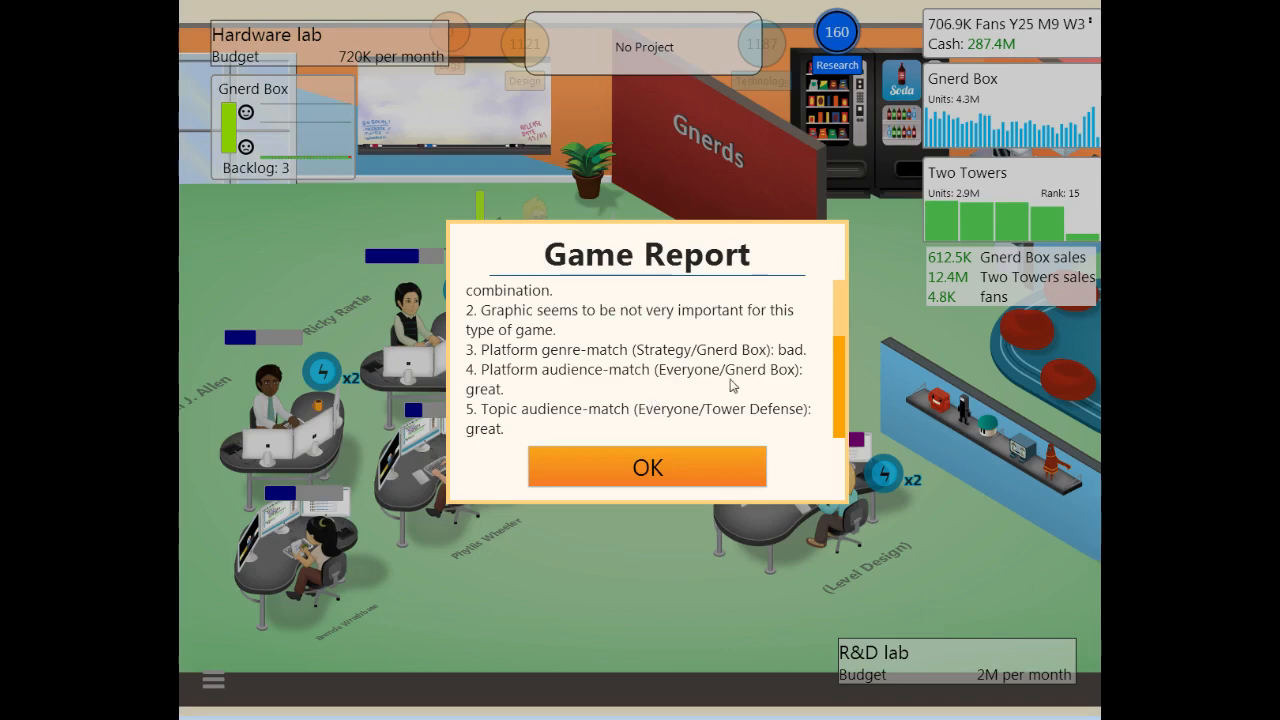
pyautogui.click(647, 467)
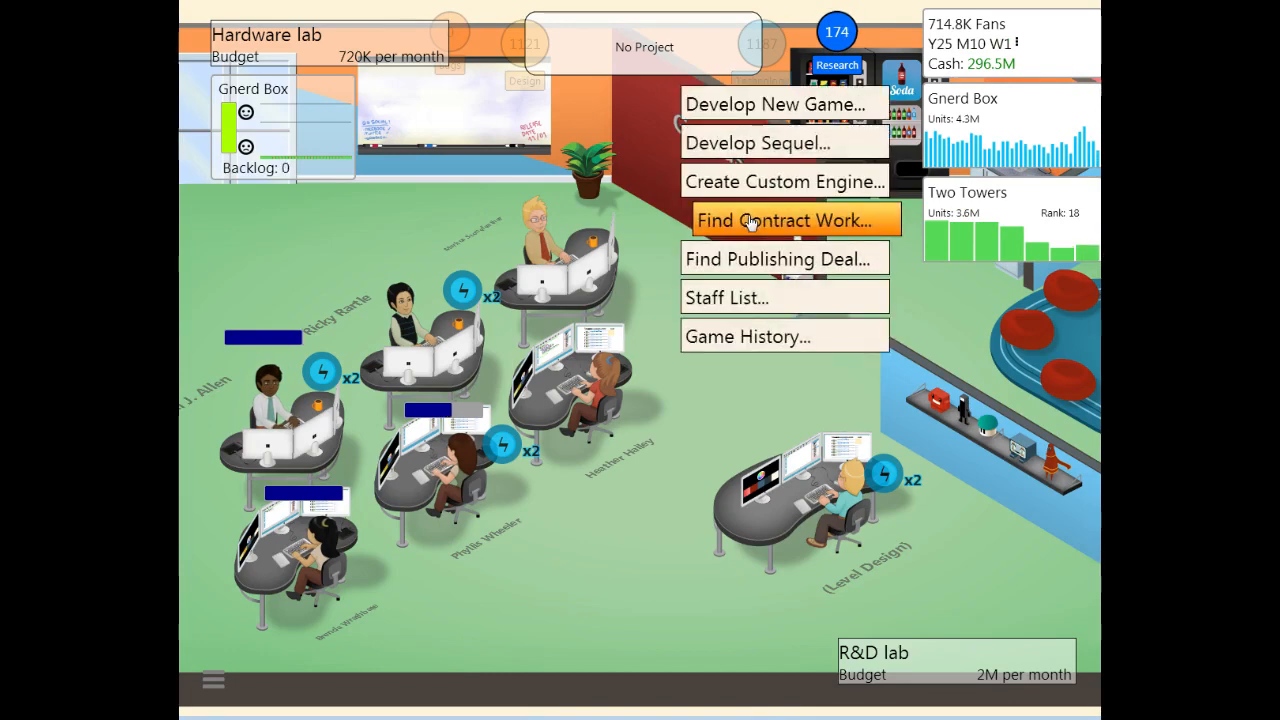
# Step: Browse available contract work and view the Website contract offer
pyautogui.click(791, 220)
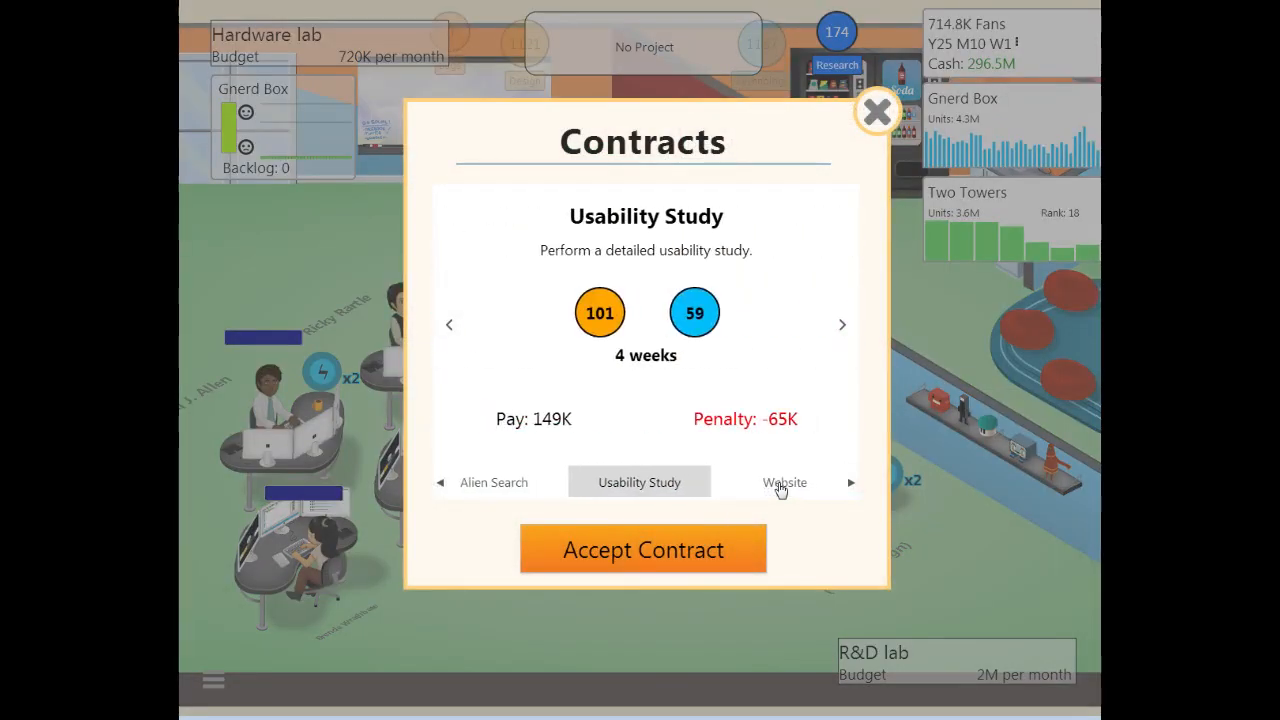
pyautogui.click(877, 110)
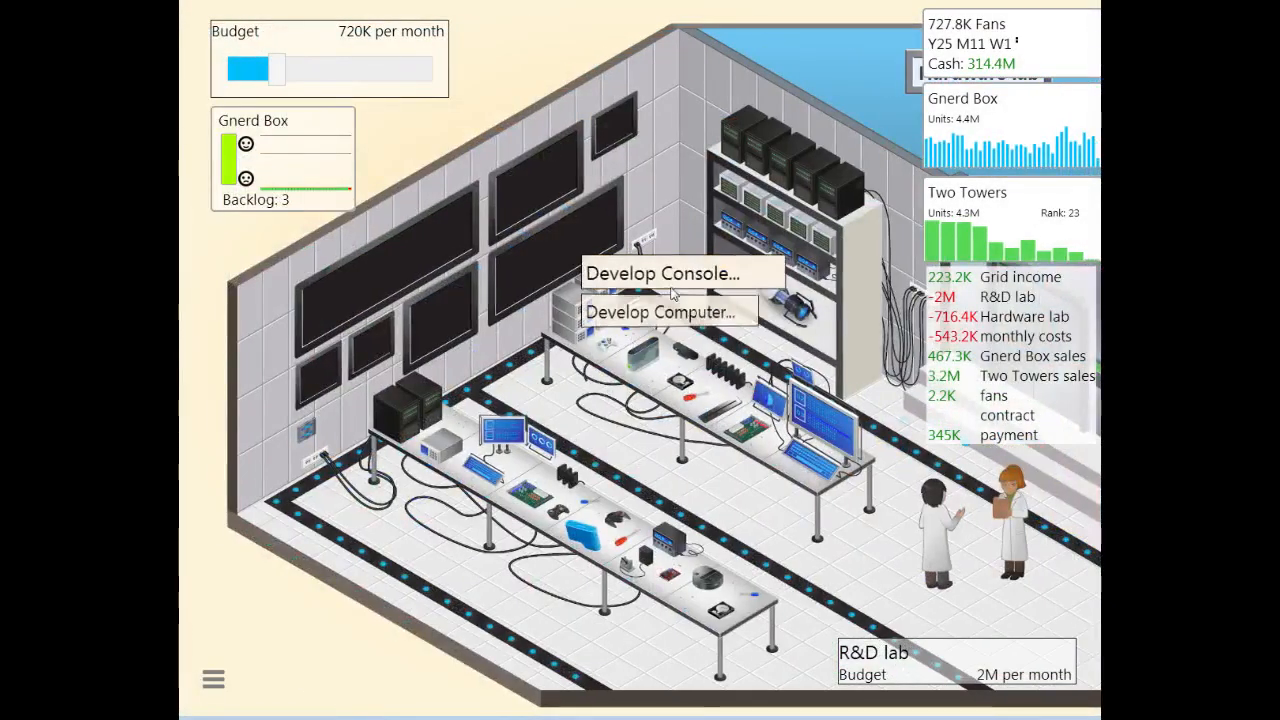
# Step: Design console 'Gnerd Core' with Variation 6 and maximum QA budget
pyautogui.click(662, 273)
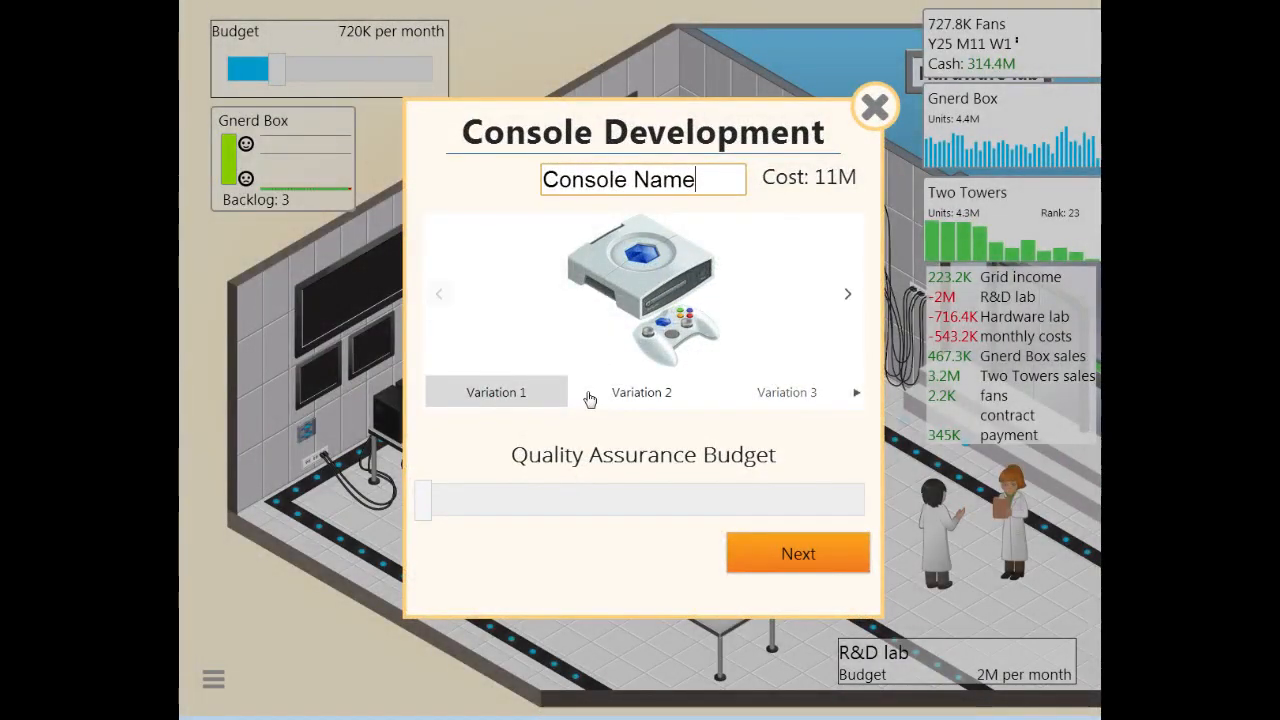
pyautogui.click(847, 293)
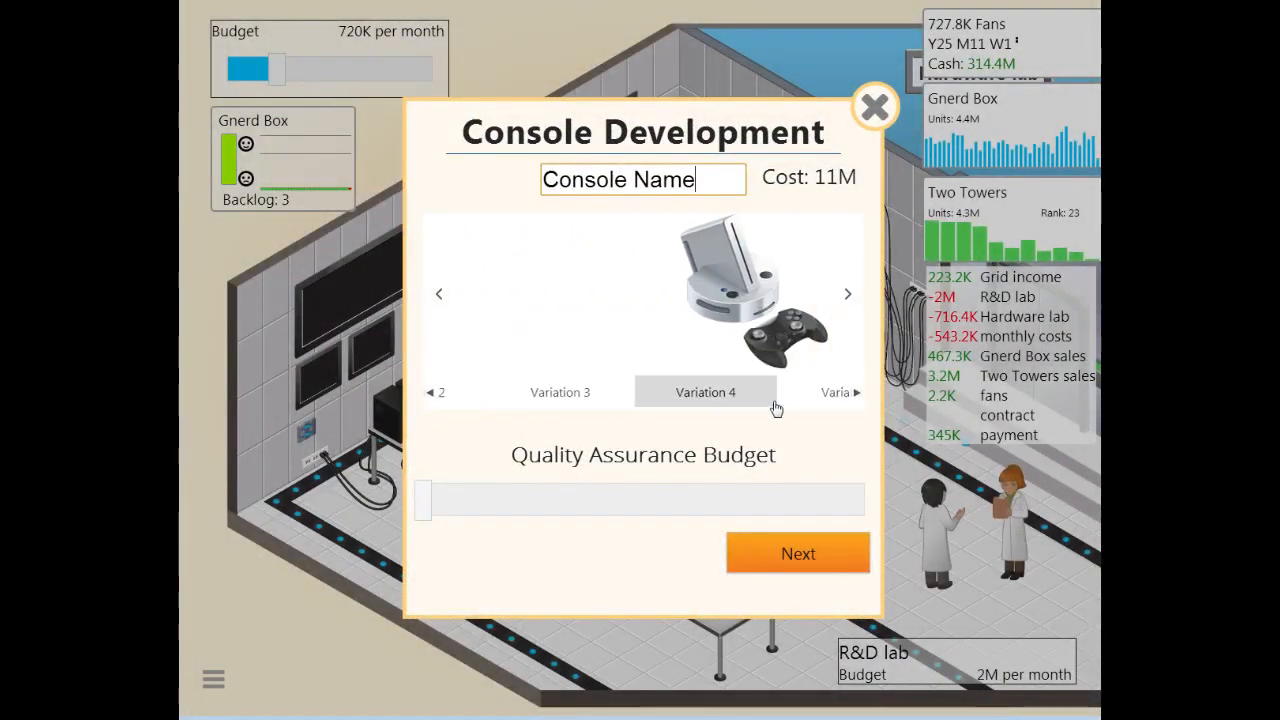
pyautogui.click(847, 293)
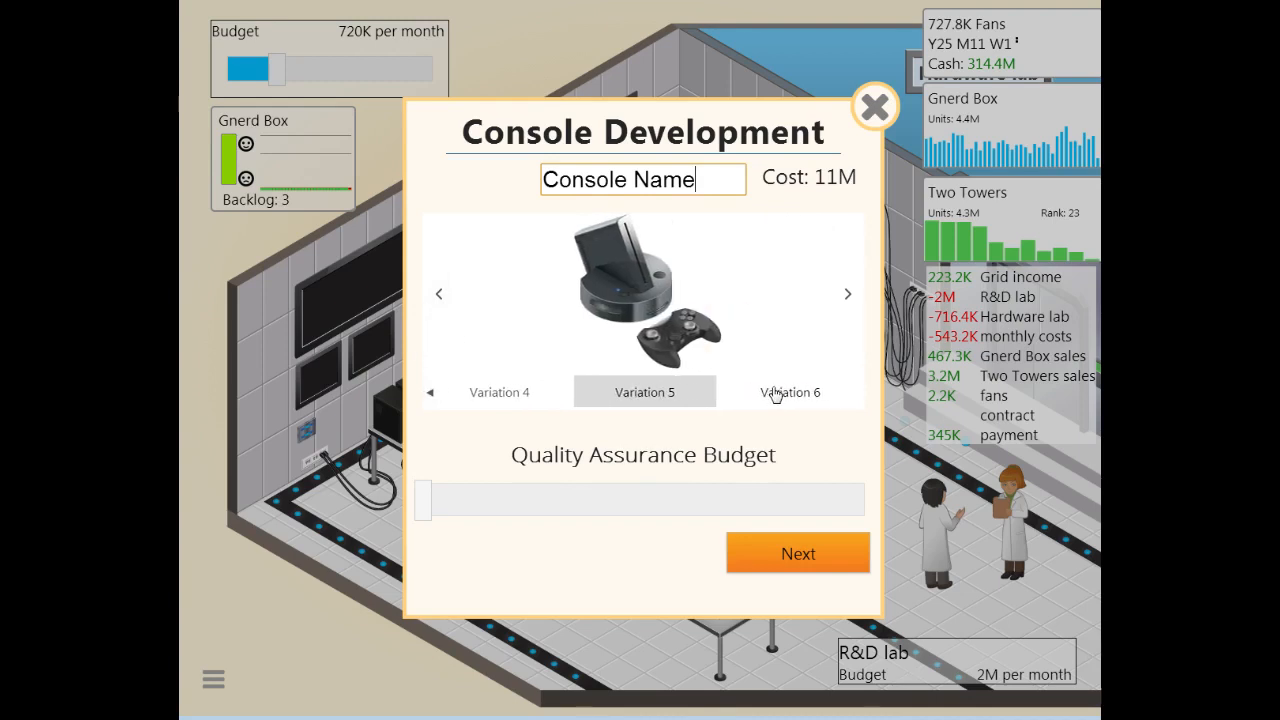
pyautogui.click(789, 391)
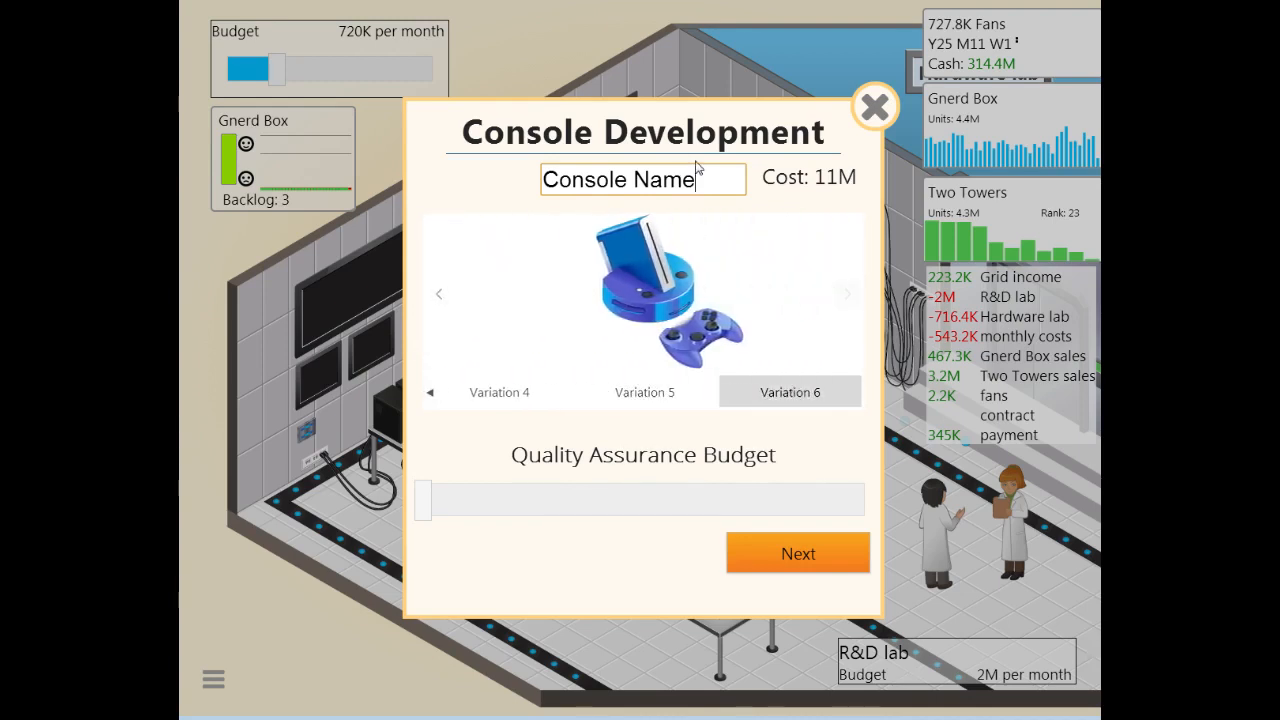
pyautogui.write('Gnerd Core')
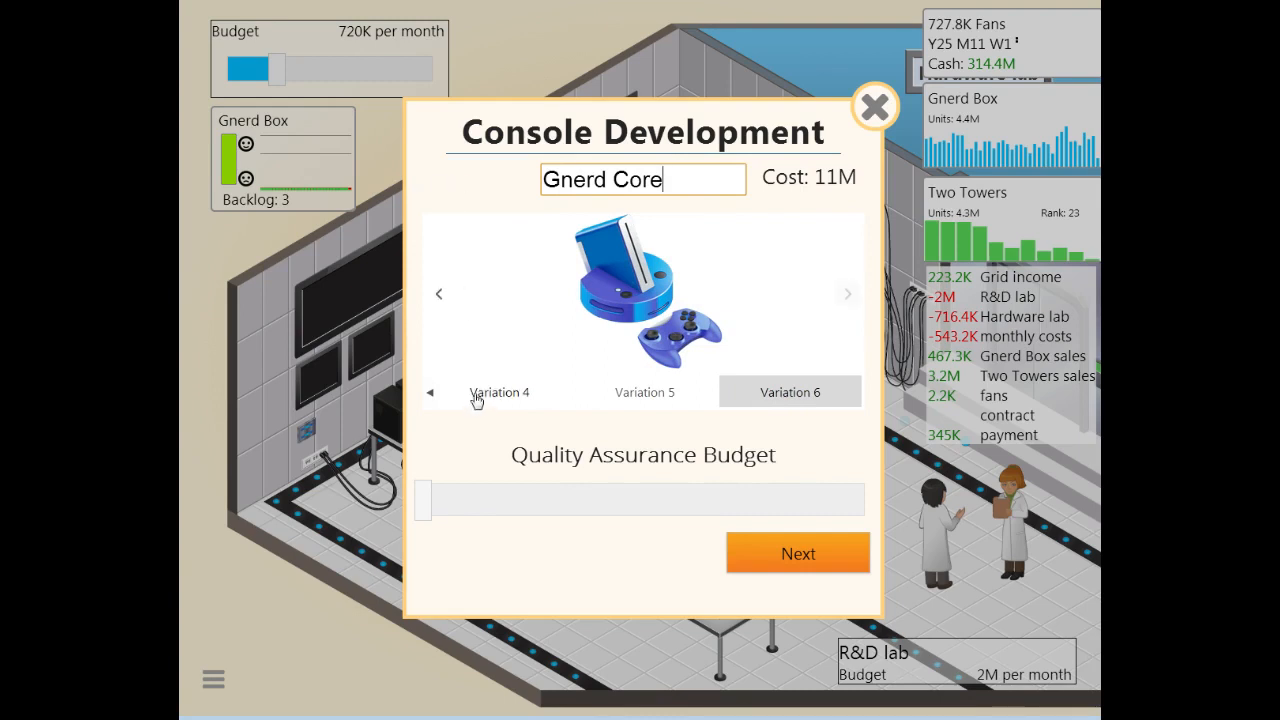
pyautogui.moveTo(425, 500); pyautogui.dragTo(860, 500)
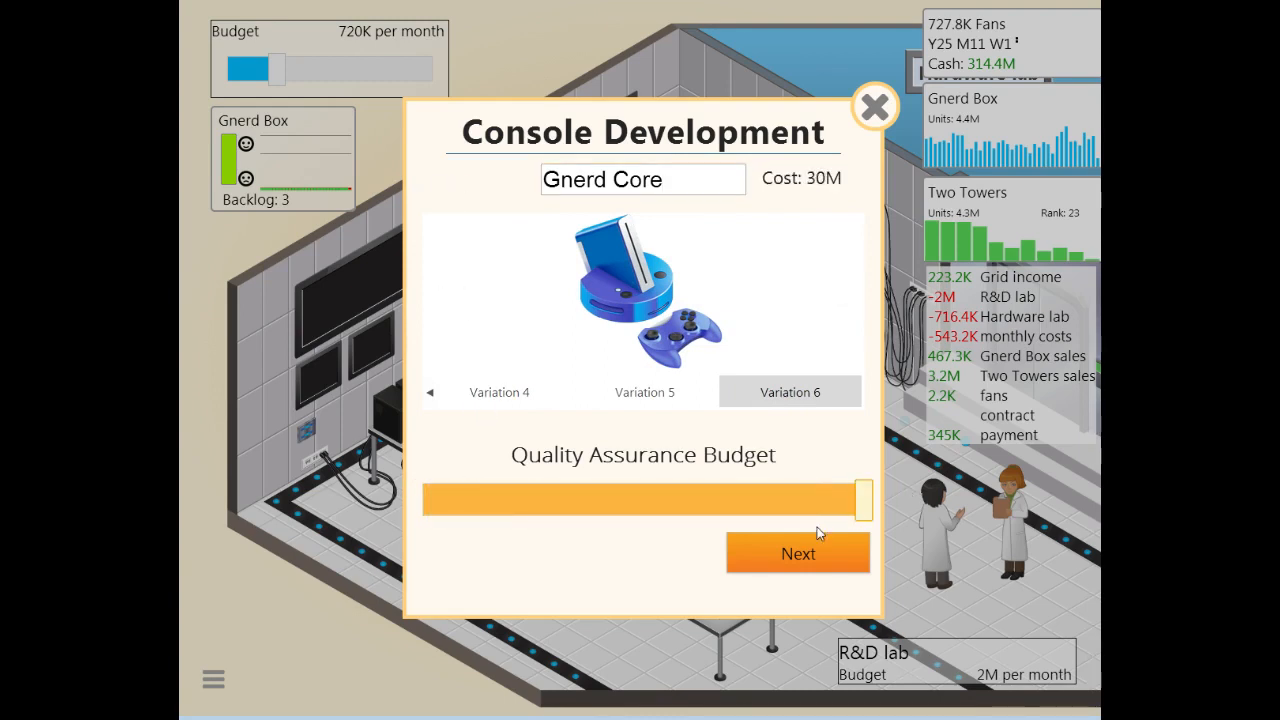
pyautogui.click(798, 553)
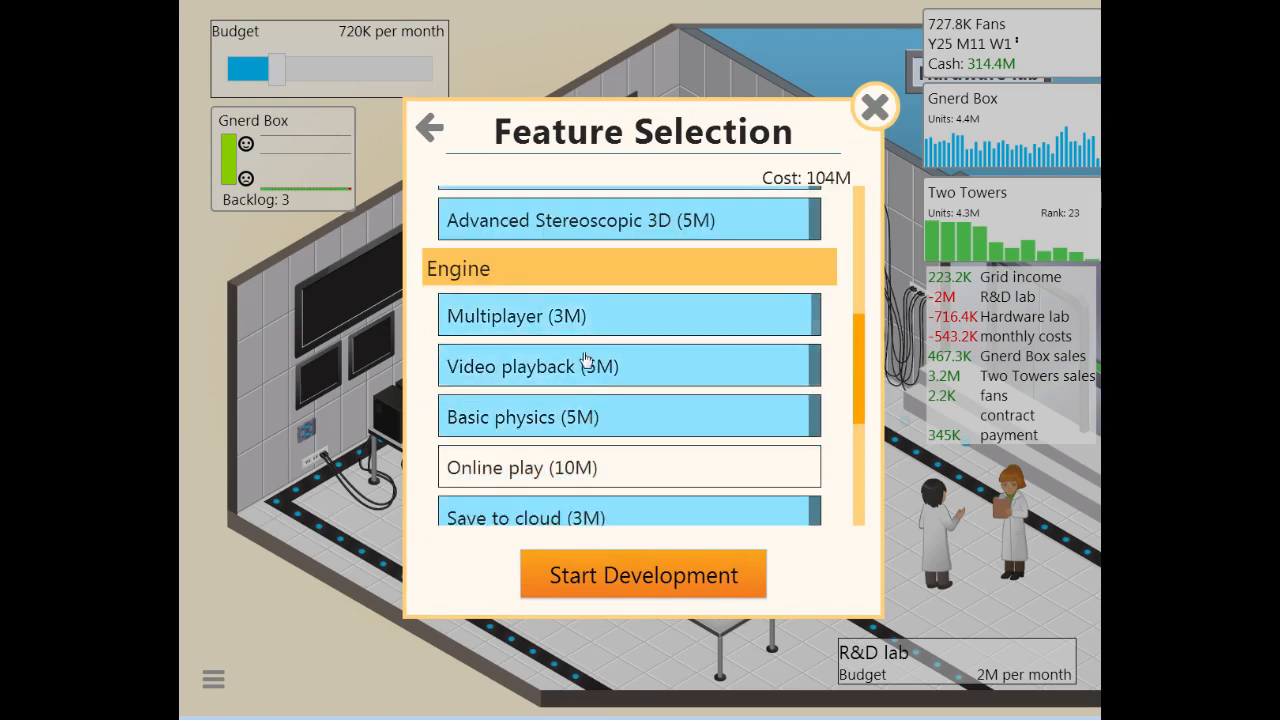
# Step: Review Gnerd Core's feature list and start development at 111M
pyautogui.scroll(-3)
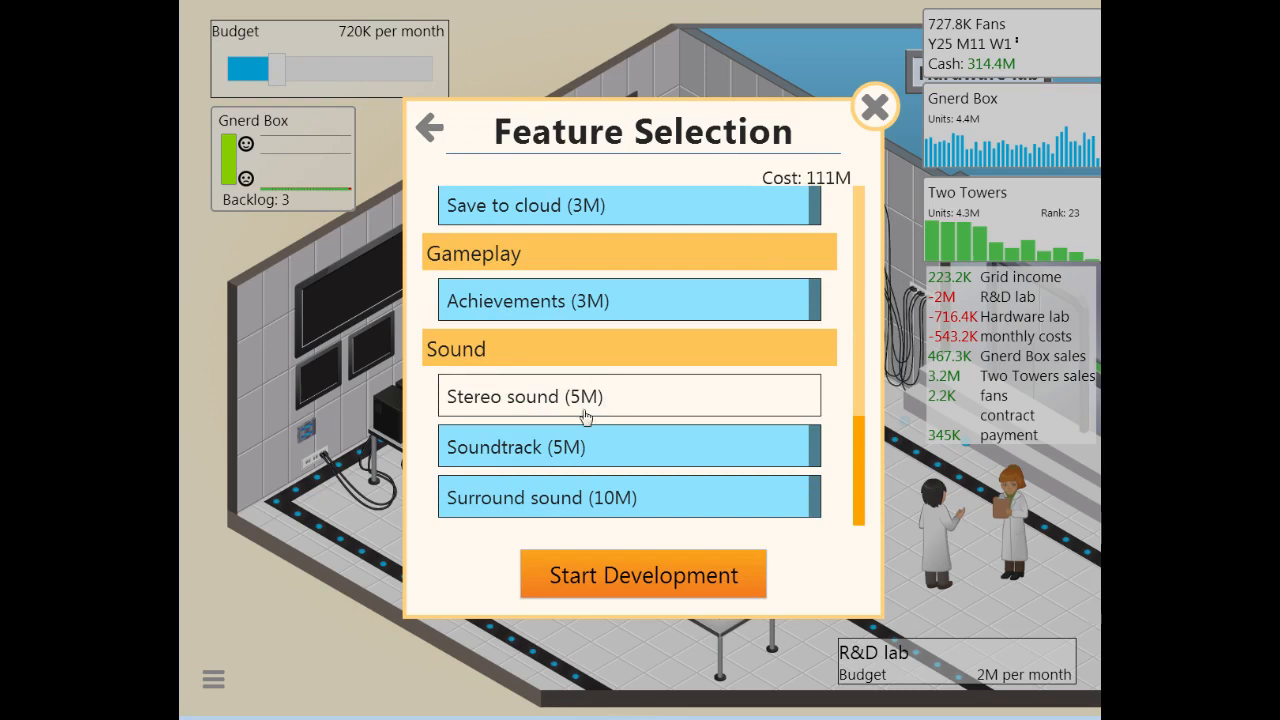
pyautogui.moveTo(616, 472)
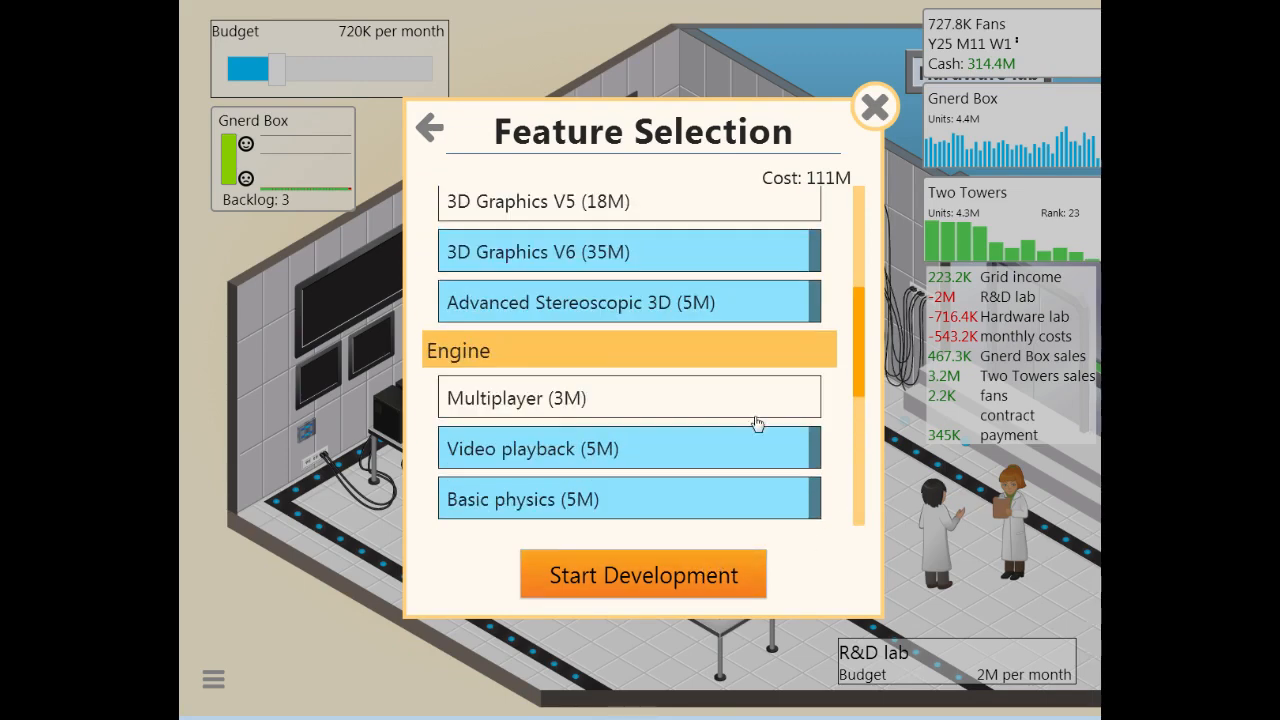
pyautogui.scroll(-3)
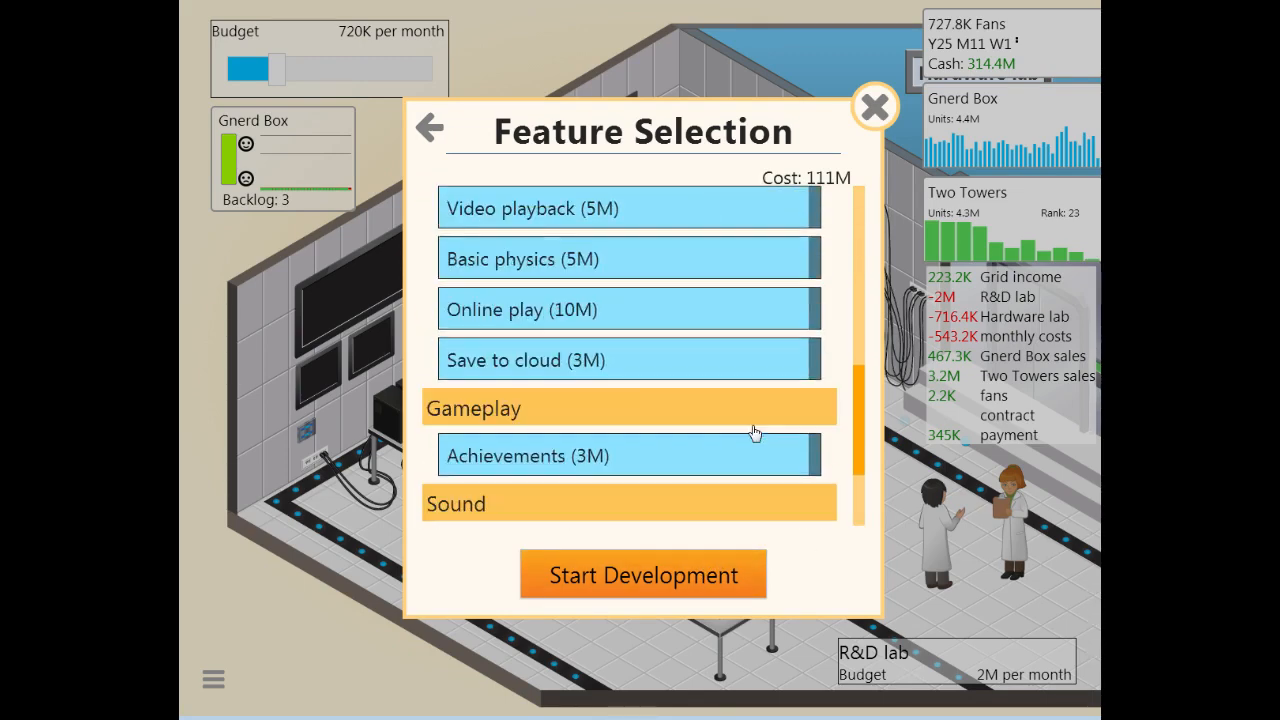
pyautogui.scroll(-3)
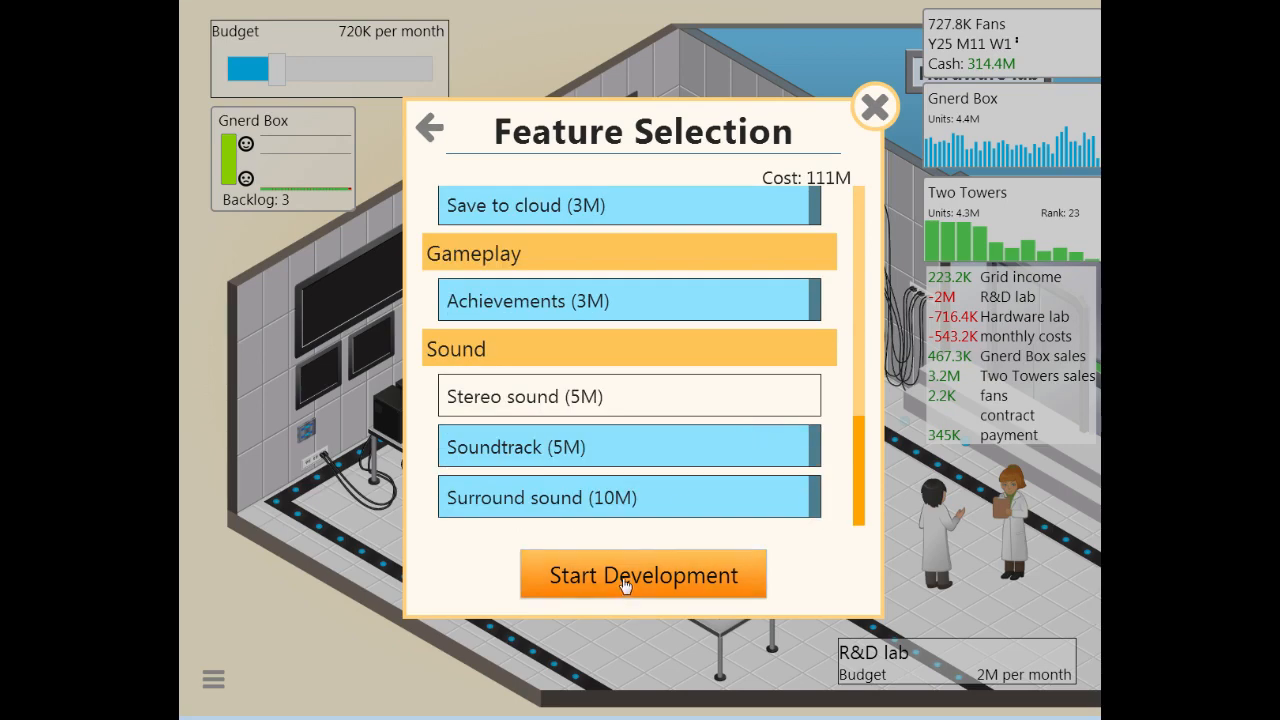
pyautogui.click(642, 574)
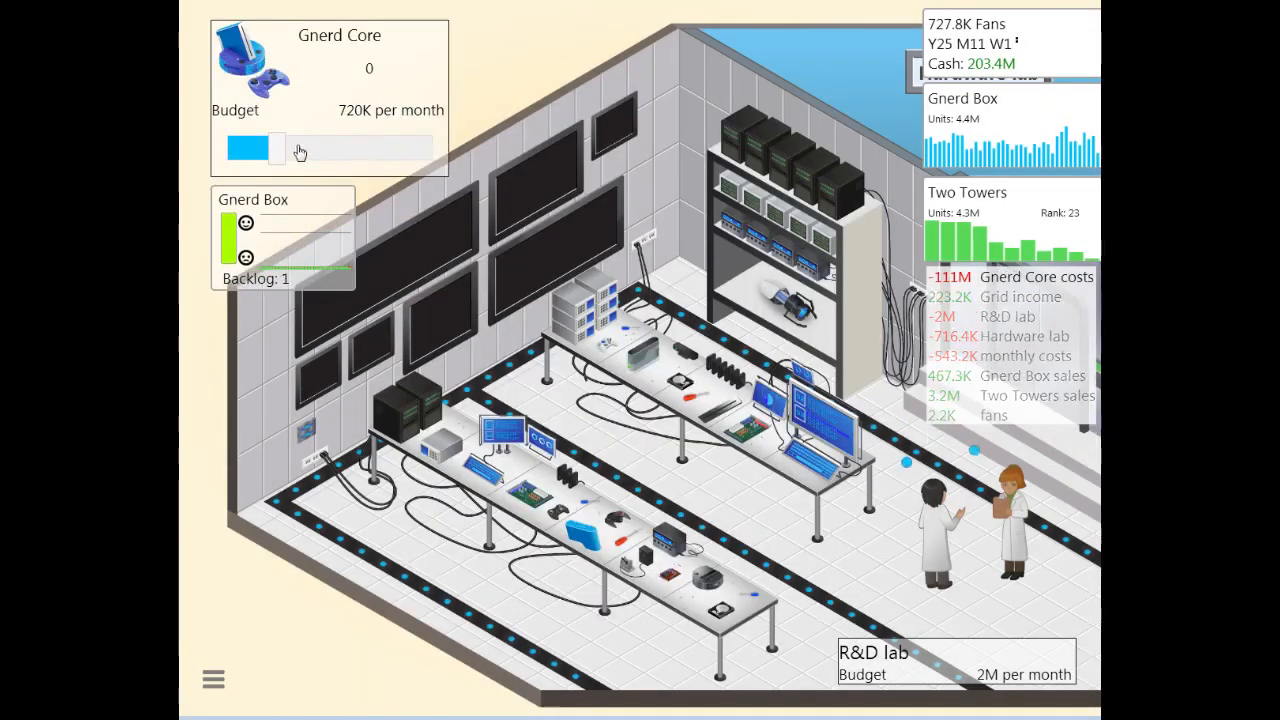
# Step: Raise the hardware lab budget to 3M per month and pause at the main menu
pyautogui.moveTo(278, 148); pyautogui.dragTo(430, 148)
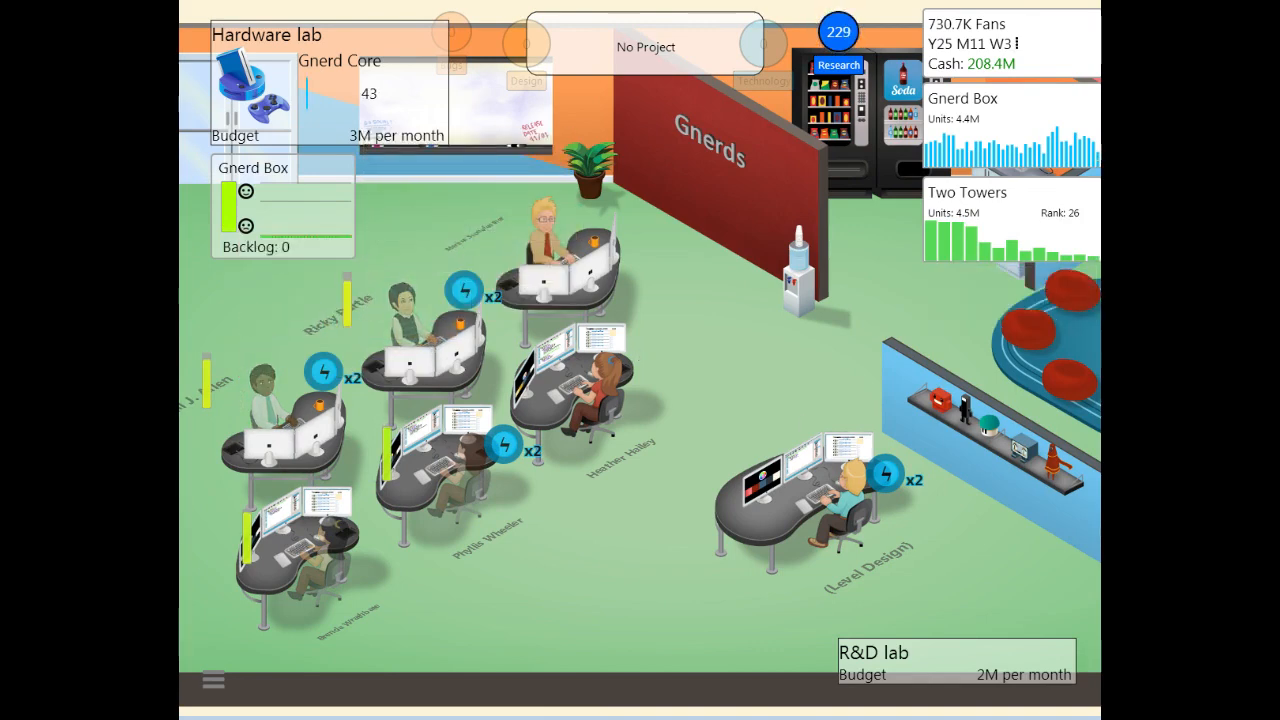
pyautogui.click(213, 680)
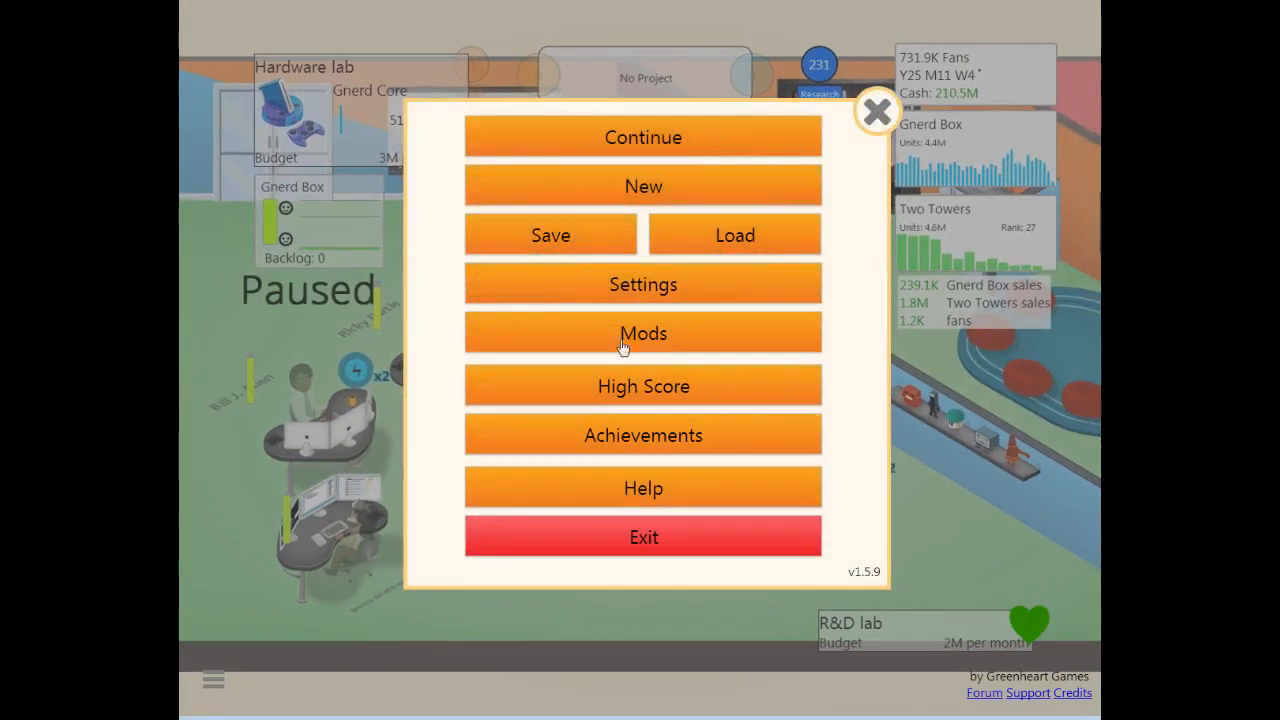